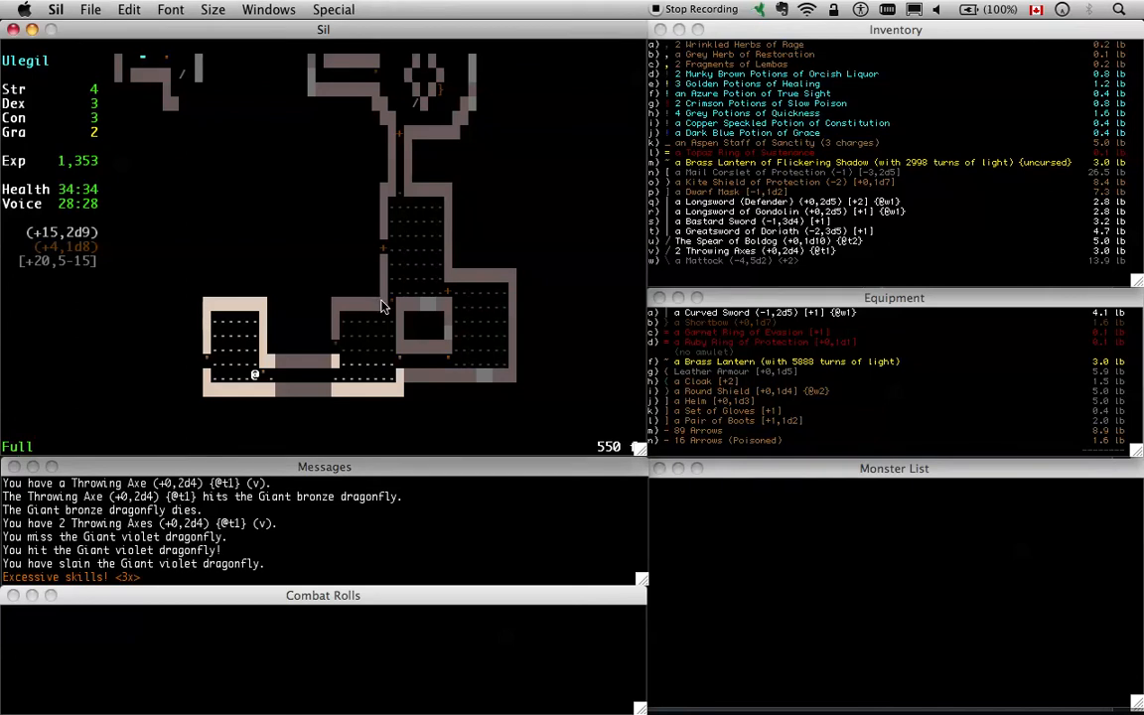
{"action": "mouse_move", "coordinate": [1017, 362]}
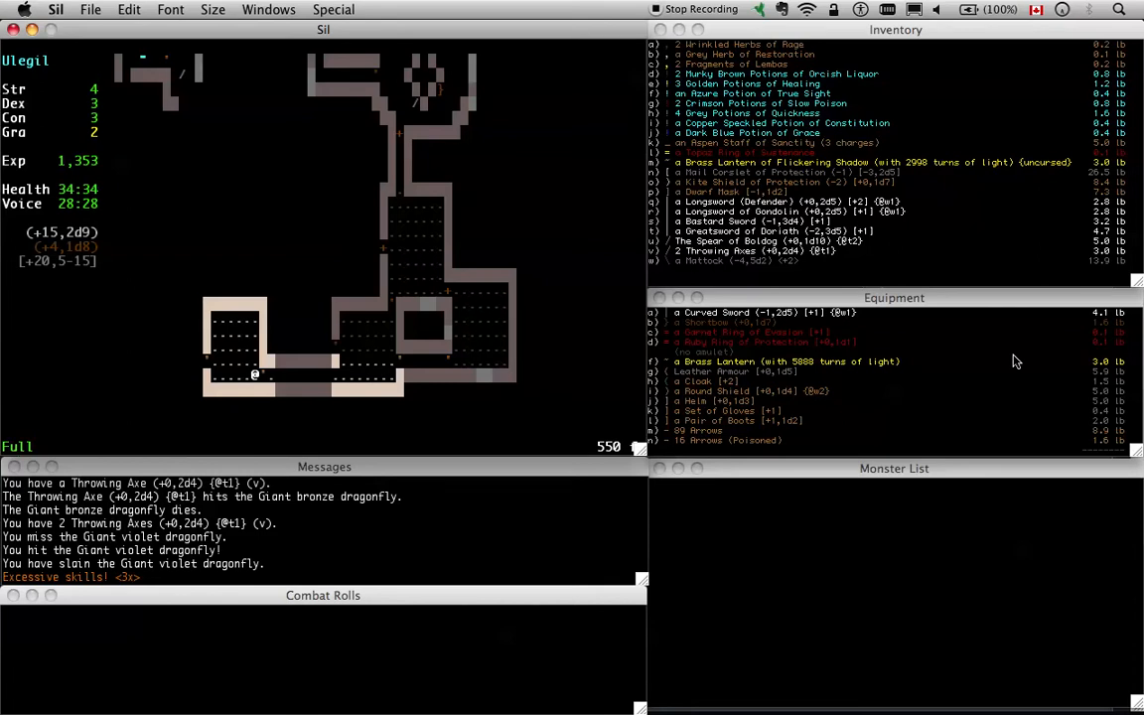
{"action": "mouse_move", "coordinate": [695, 322]}
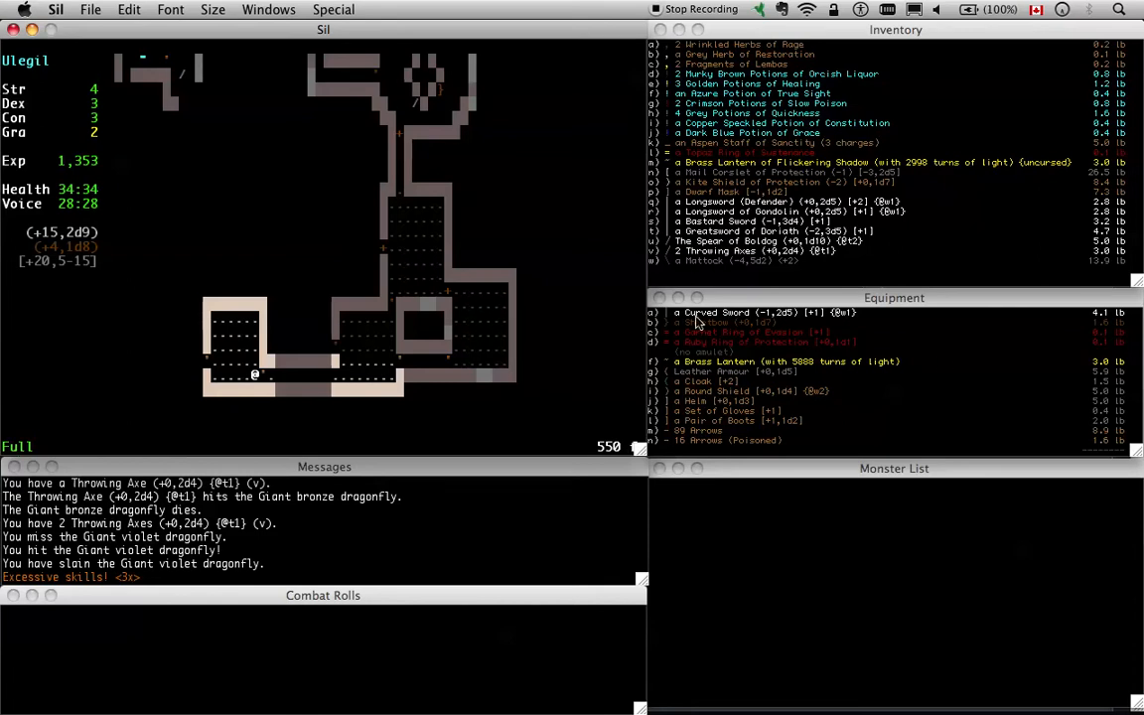
Review the character's history notes after moving deeper into the level
{"action": "key", "text": "L"}
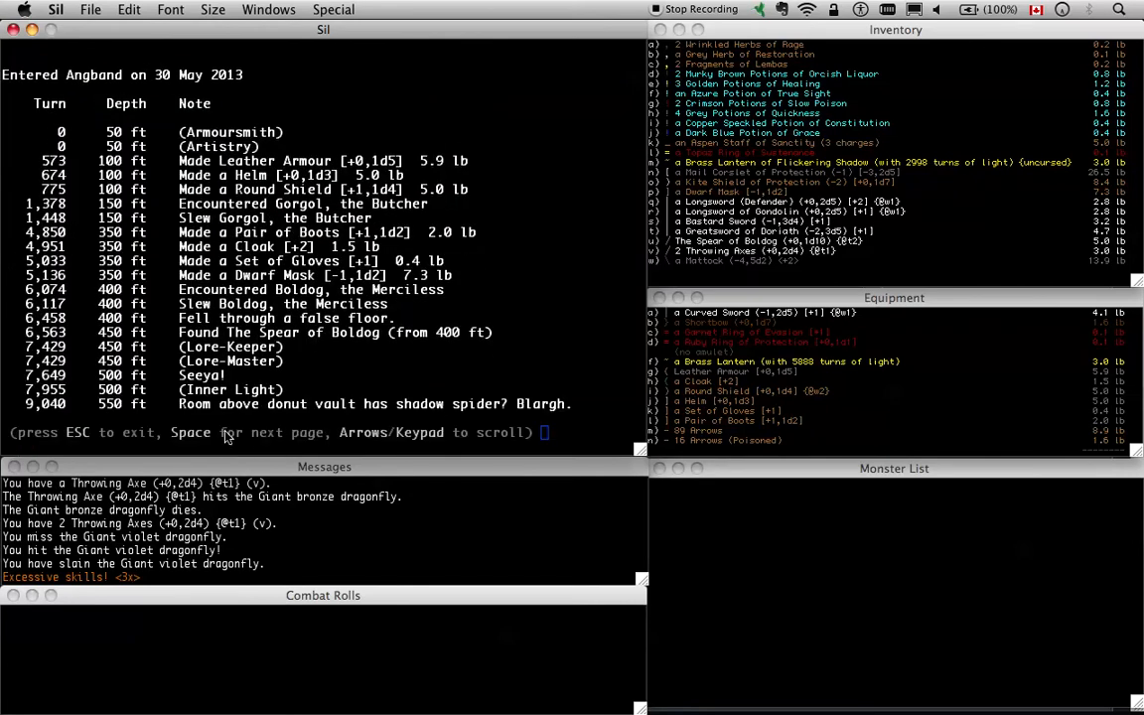
{"action": "mouse_move", "coordinate": [342, 411]}
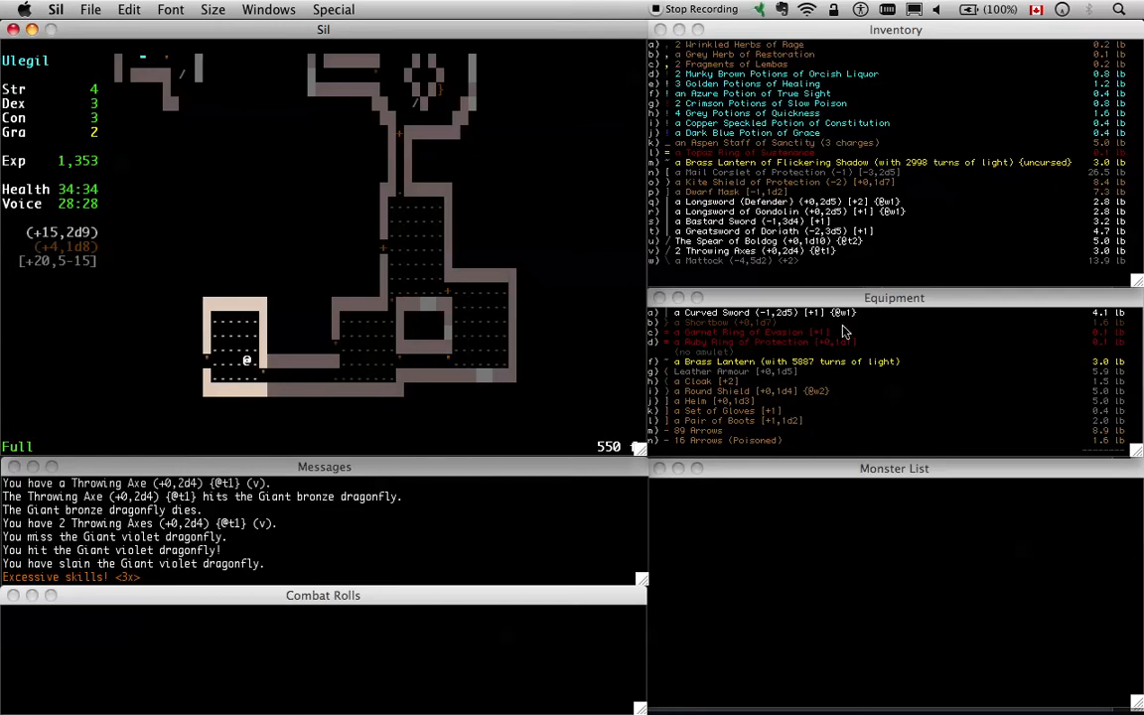
{"action": "mouse_move", "coordinate": [747, 395]}
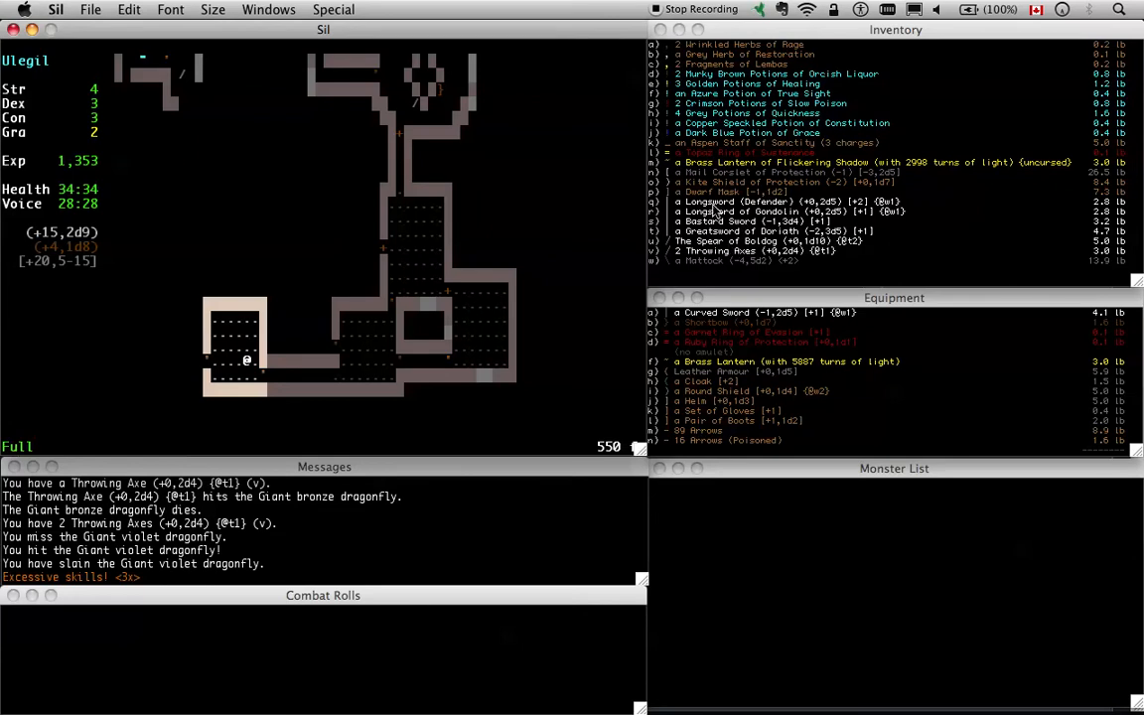
{"action": "mouse_move", "coordinate": [727, 243]}
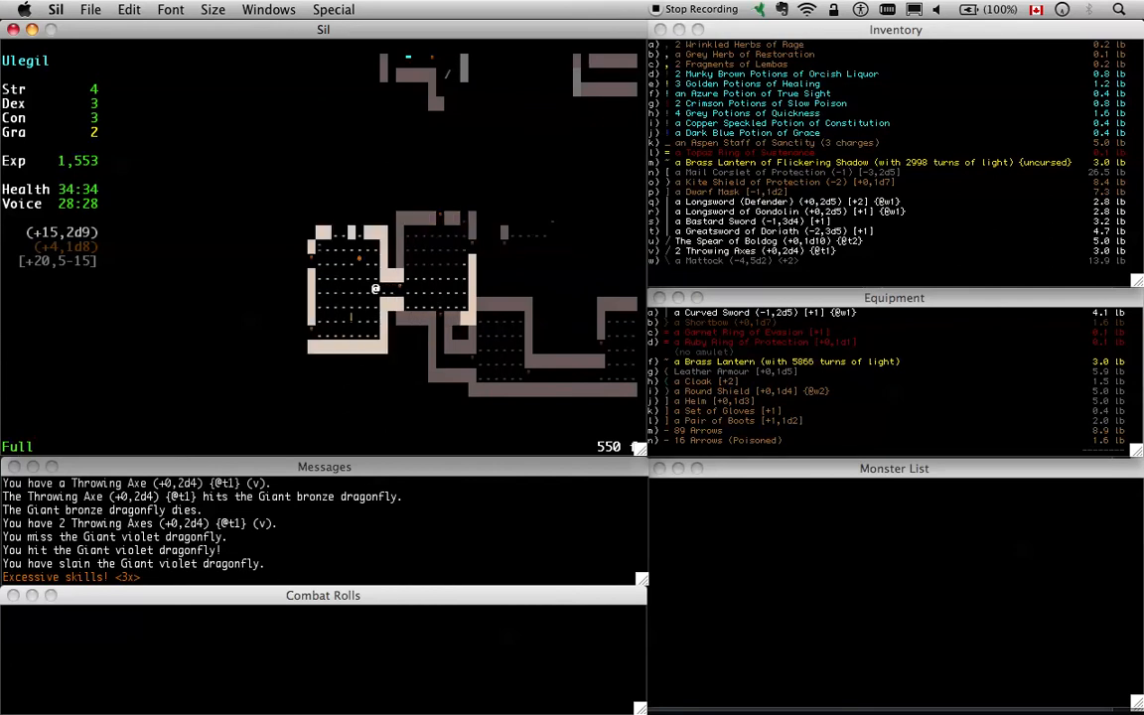
Bring up Ulegil's character sheet showing 1,553 experience to spend
{"action": "key", "text": "l"}
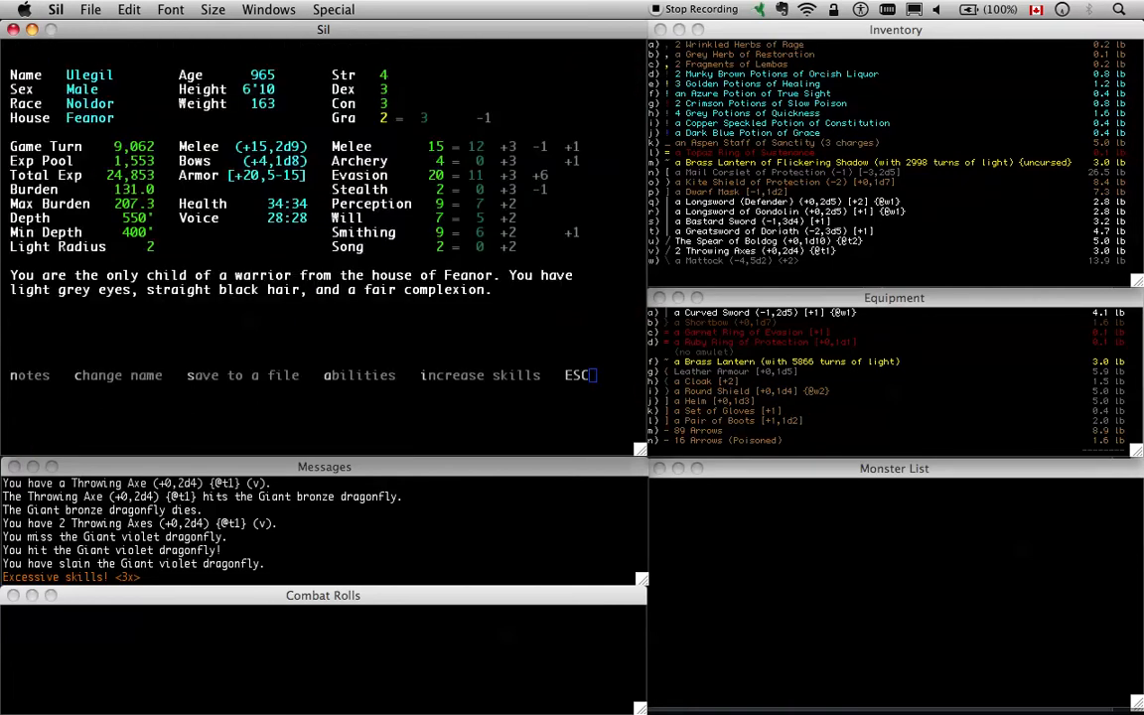
{"action": "key", "text": "Escape"}
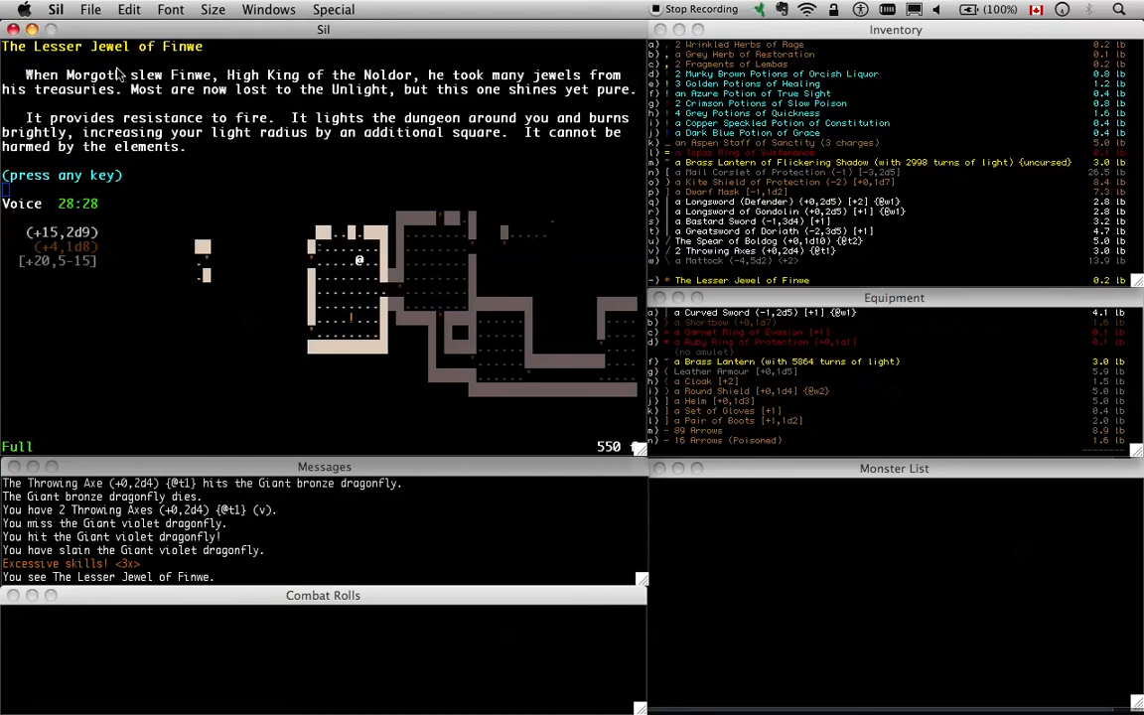
{"action": "mouse_move", "coordinate": [220, 132]}
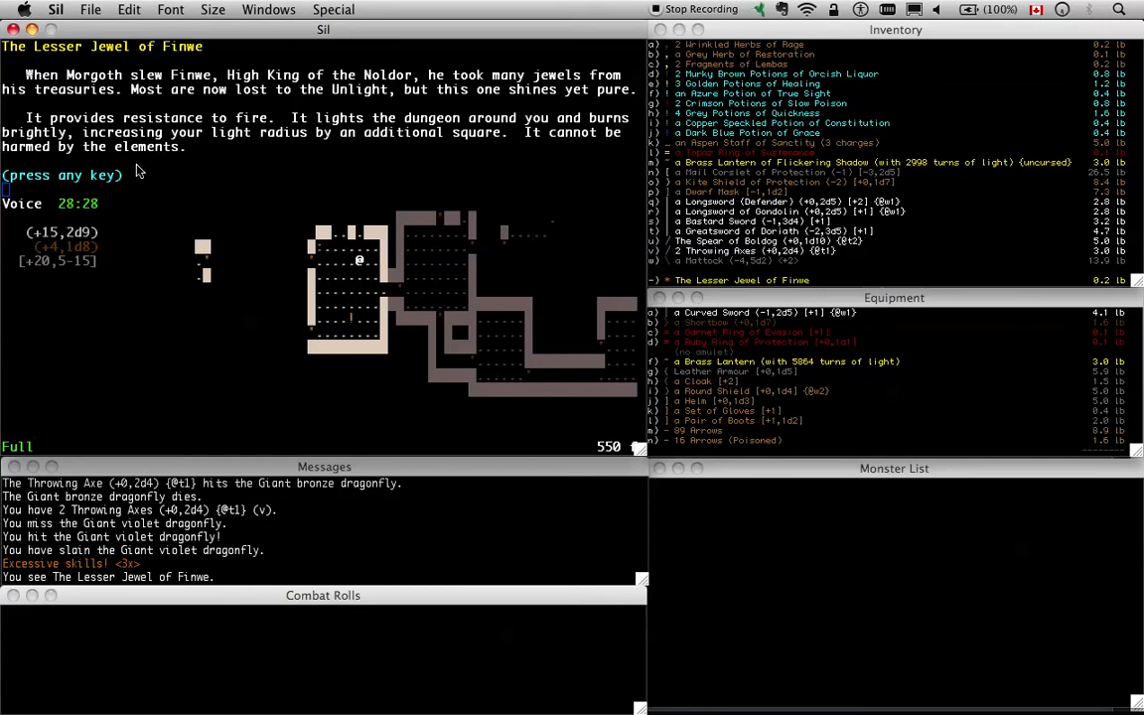
{"action": "mouse_move", "coordinate": [501, 184]}
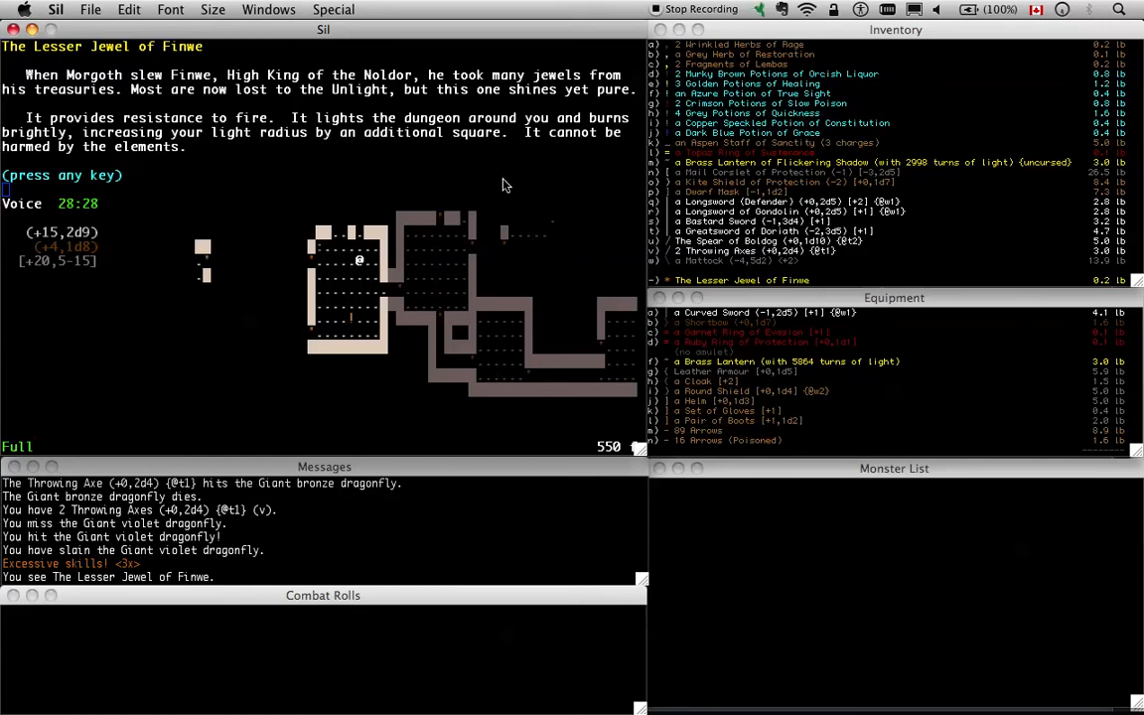
Dismiss the Lesser Jewel of Finwë description and return to the dungeon map
{"action": "key", "text": "space"}
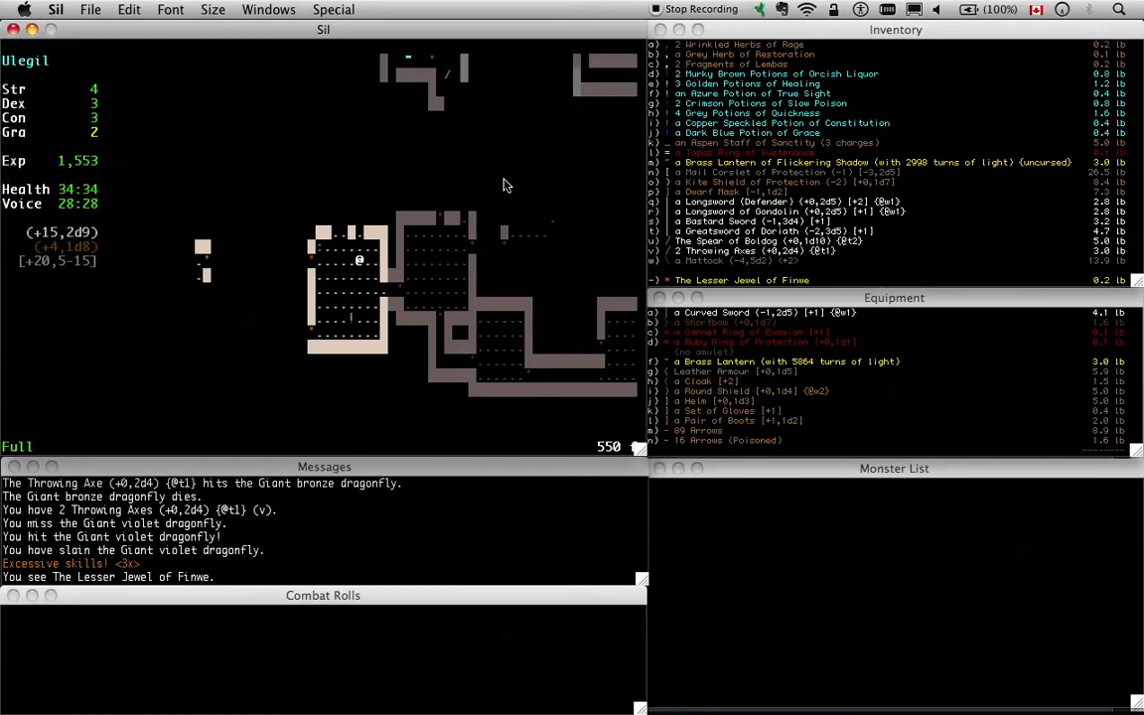
{"action": "mouse_move", "coordinate": [338, 302]}
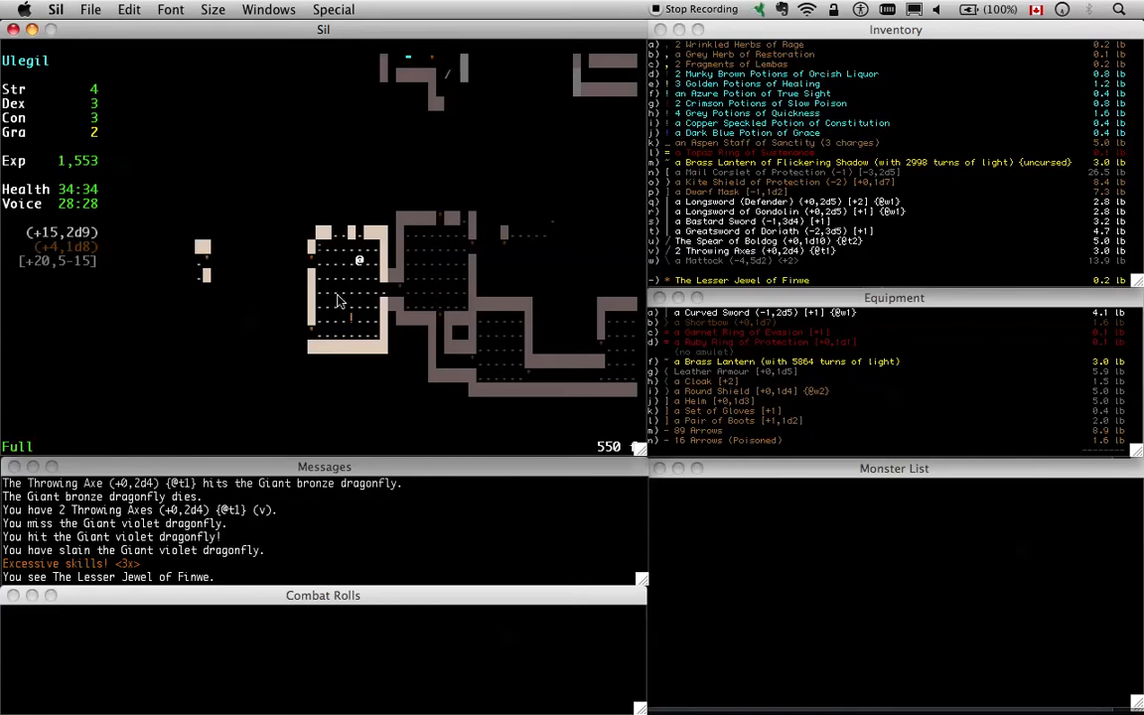
{"action": "mouse_move", "coordinate": [385, 262]}
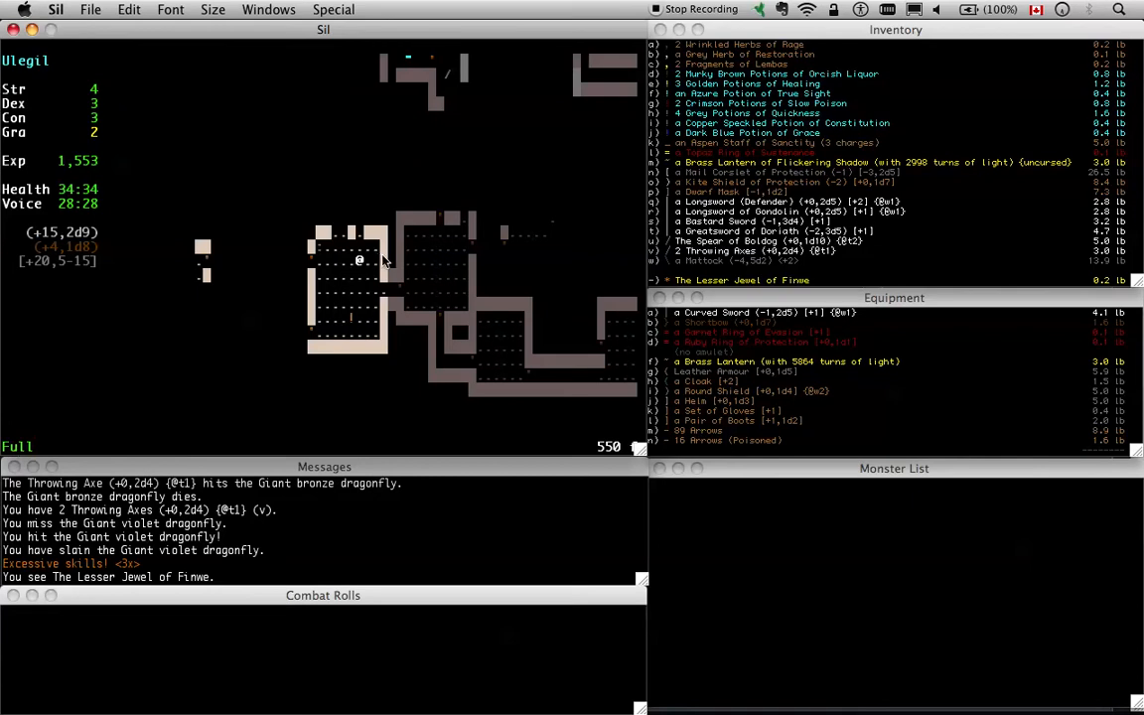
{"action": "mouse_move", "coordinate": [368, 278]}
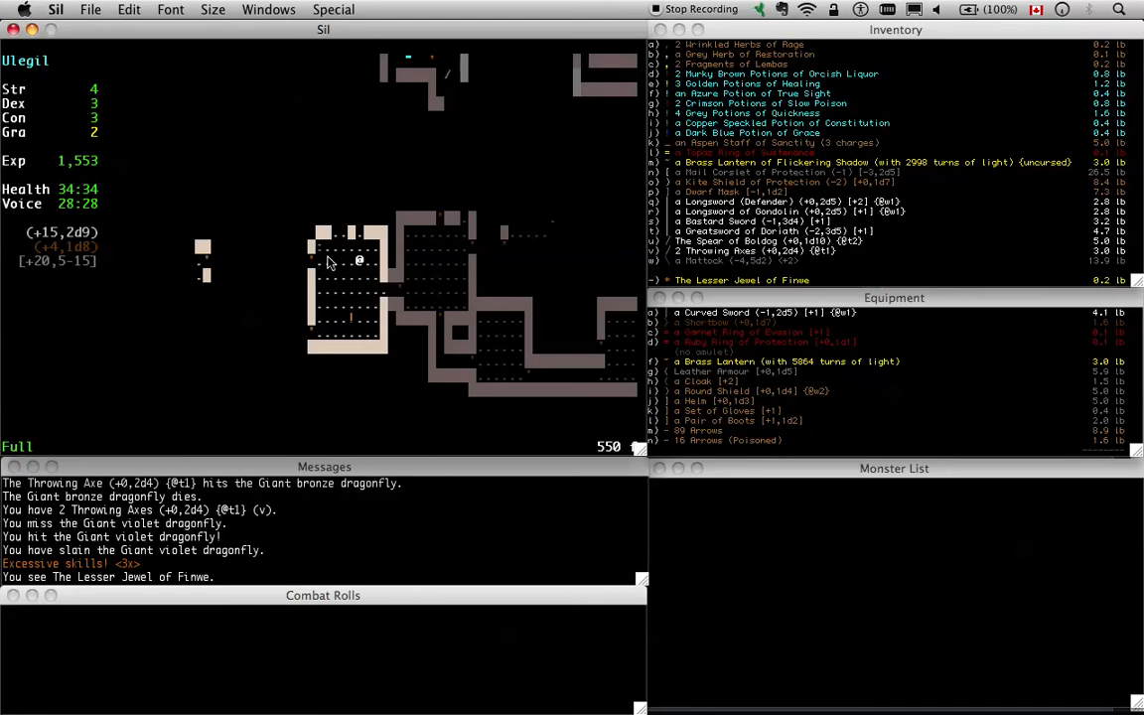
{"action": "mouse_move", "coordinate": [715, 176]}
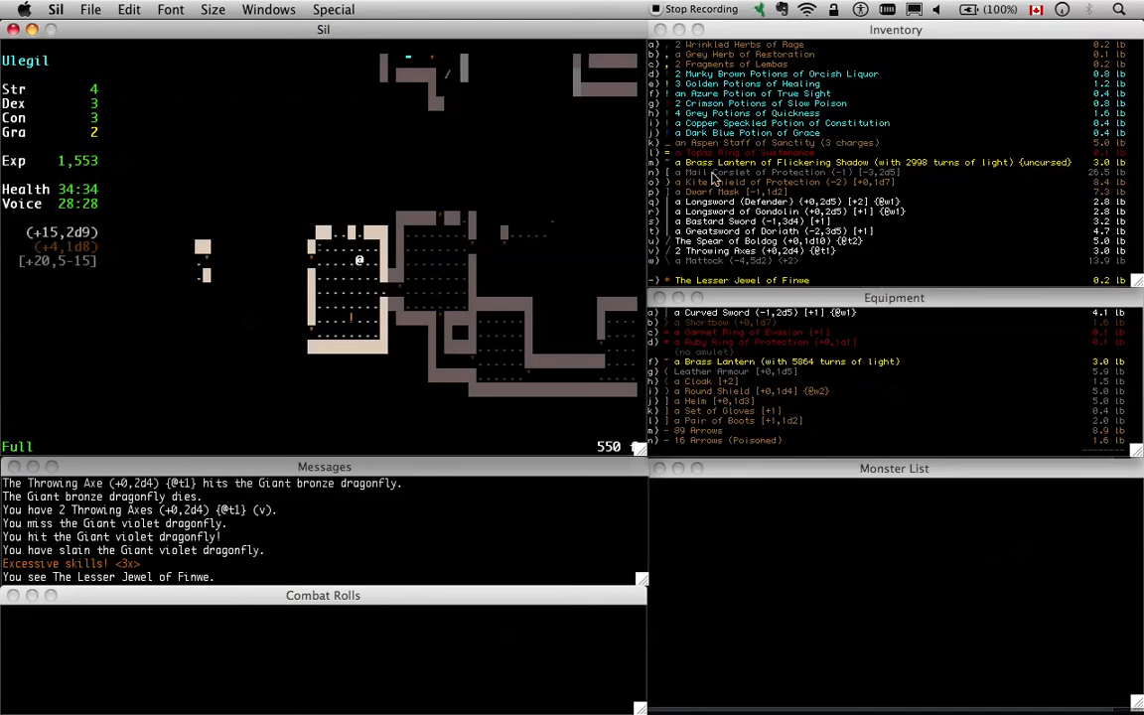
{"action": "mouse_move", "coordinate": [683, 373]}
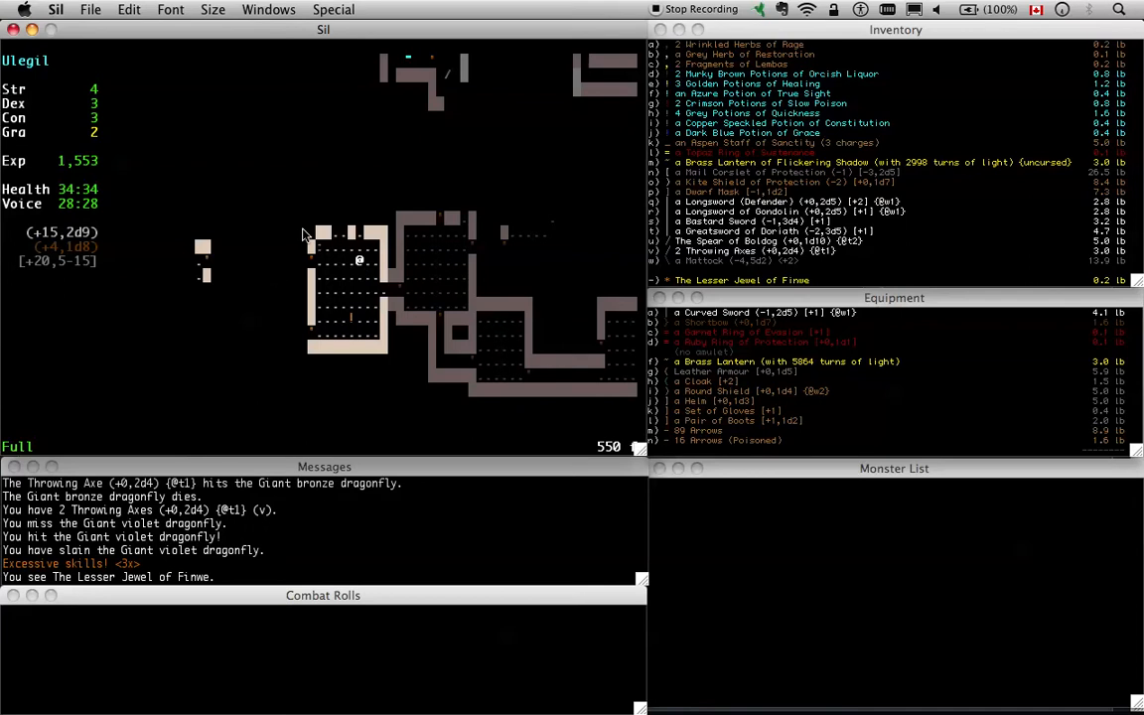
Refuel the lamp from the spare brass lantern, confirming despite wasted fuel, and clear the message
{"action": "key", "text": "u"}
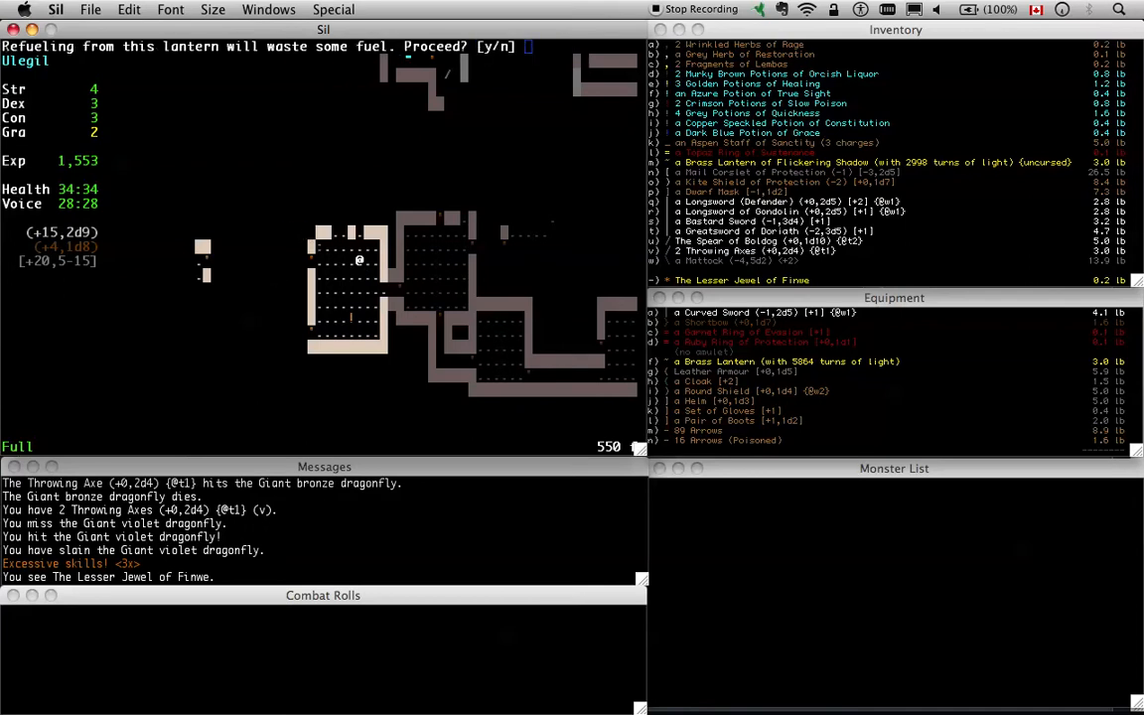
{"action": "key", "text": "y"}
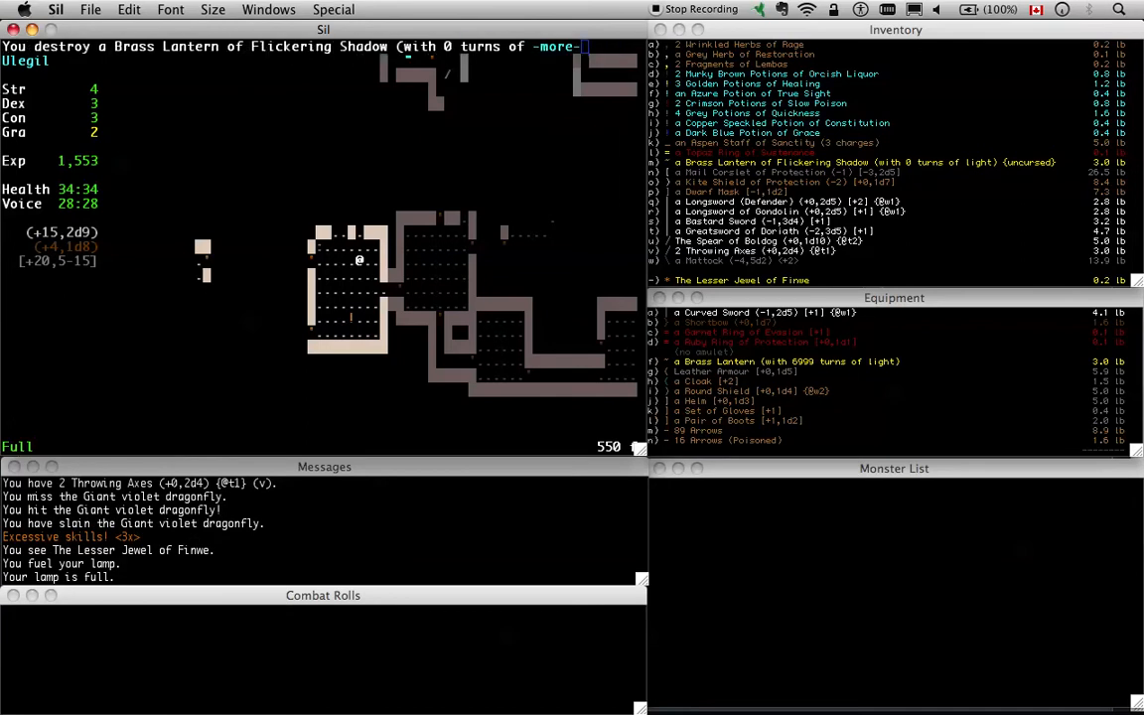
{"action": "key", "text": "space"}
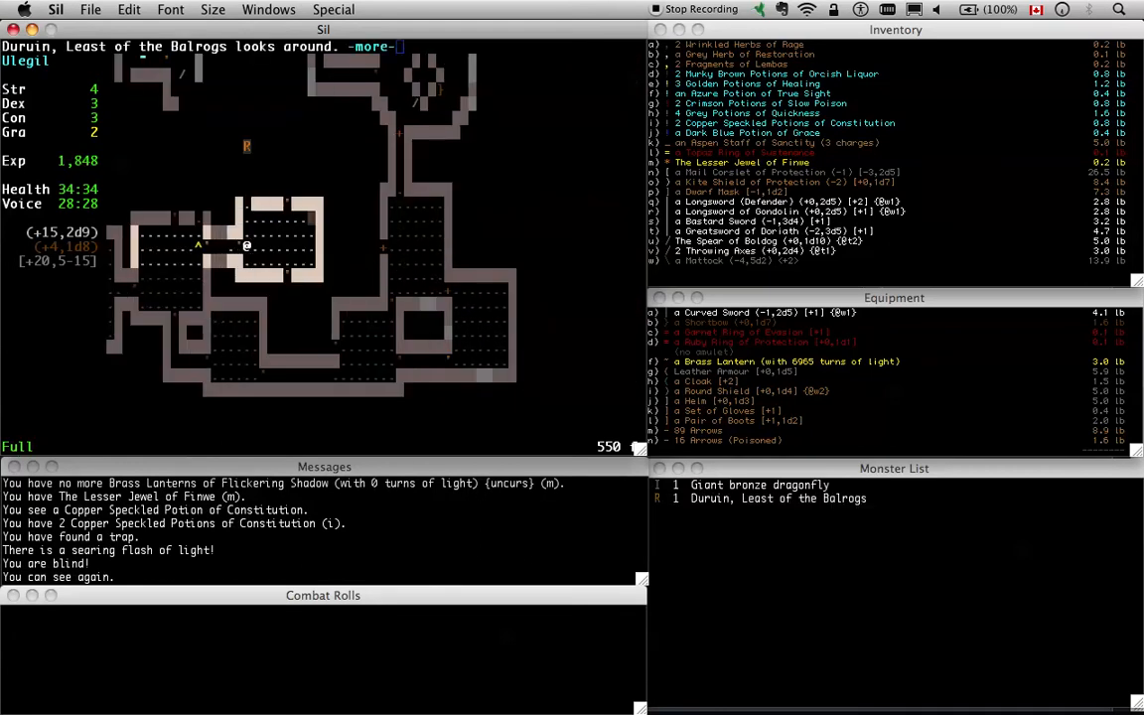
Look up the monster recall for Durin, Least of the Balrogs
{"action": "key", "text": "space"}
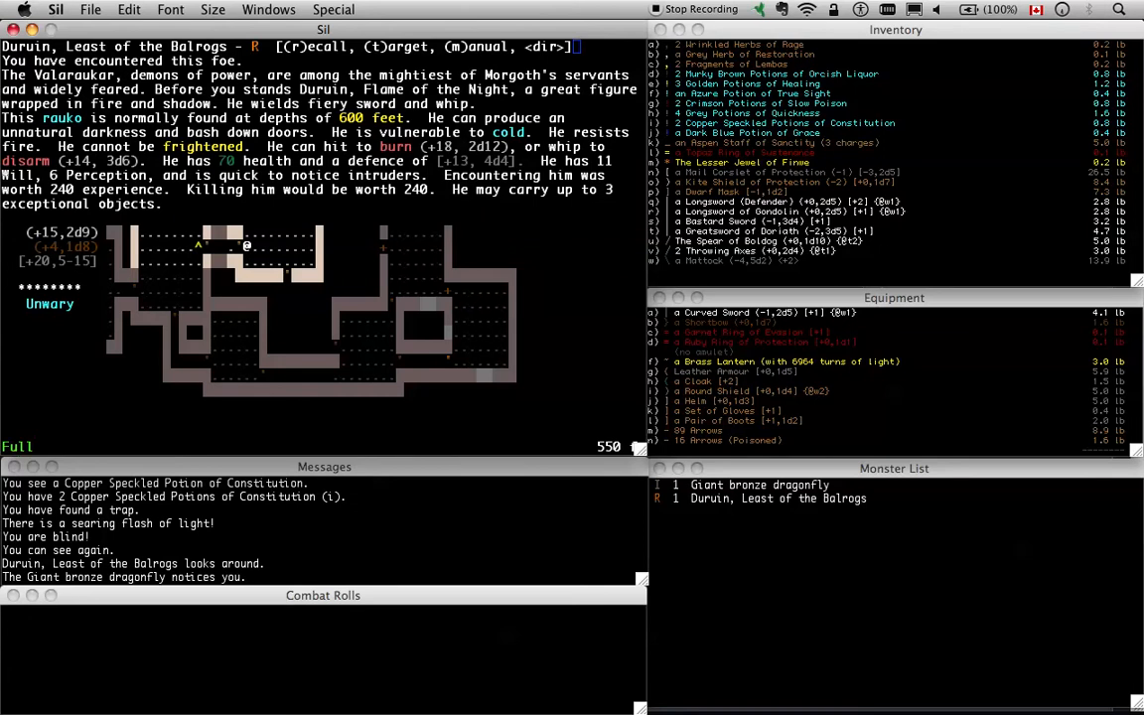
{"action": "mouse_move", "coordinate": [237, 220]}
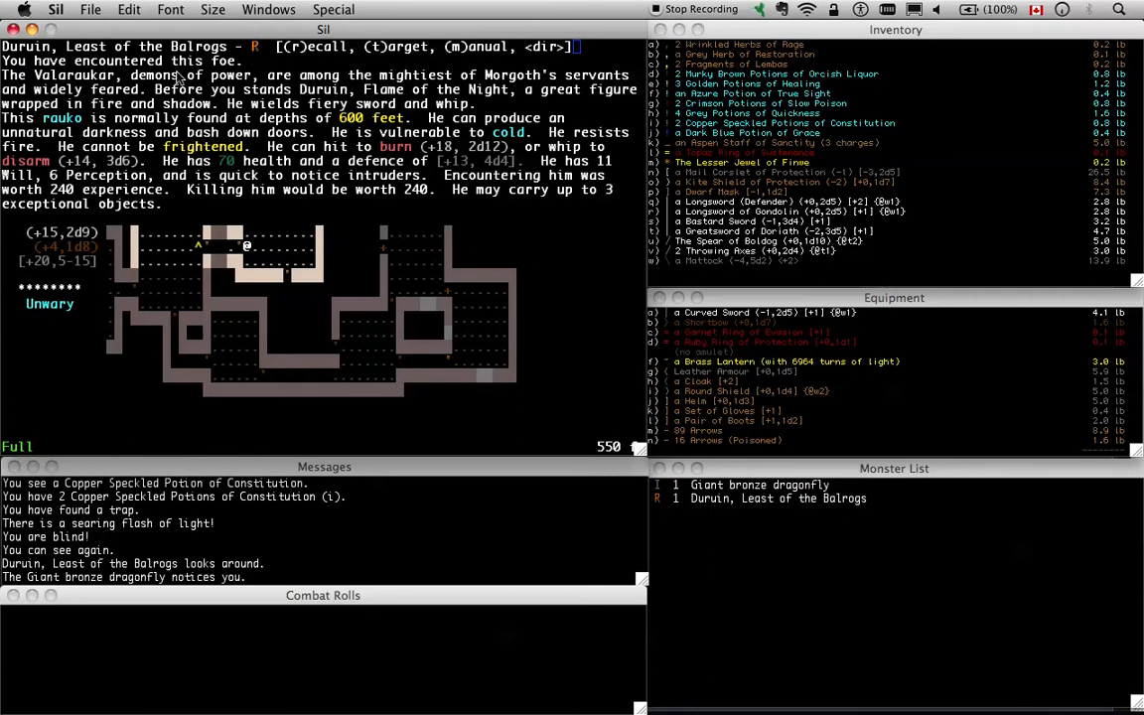
{"action": "mouse_move", "coordinate": [278, 109]}
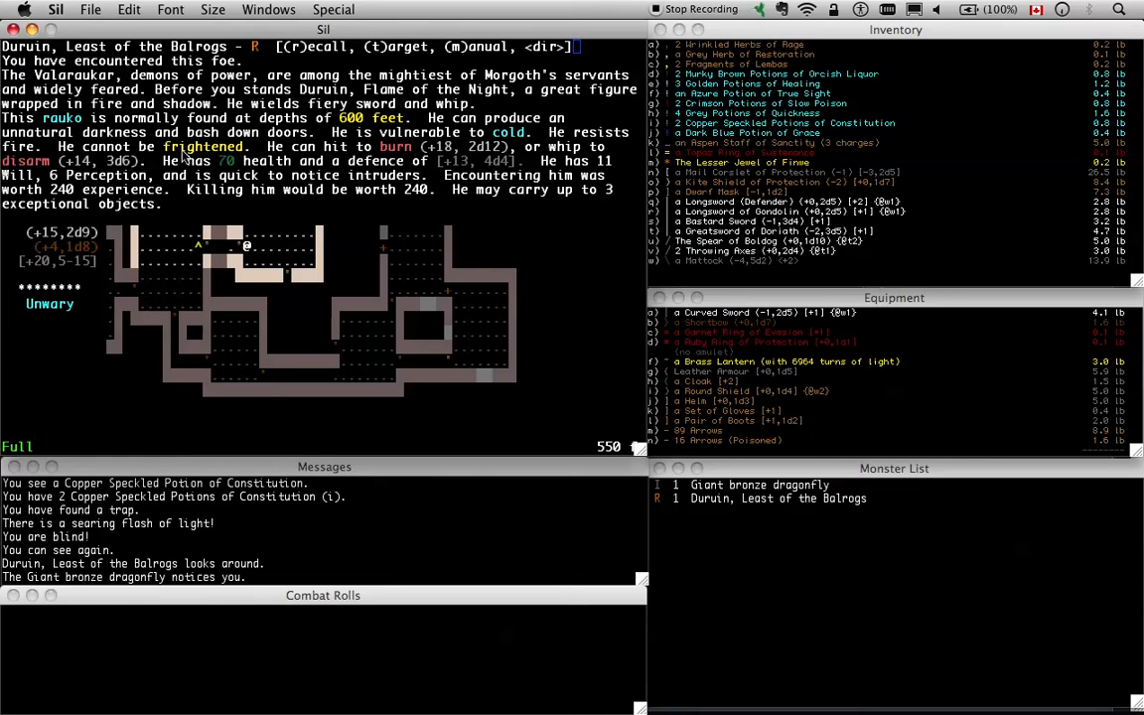
{"action": "mouse_move", "coordinate": [398, 179]}
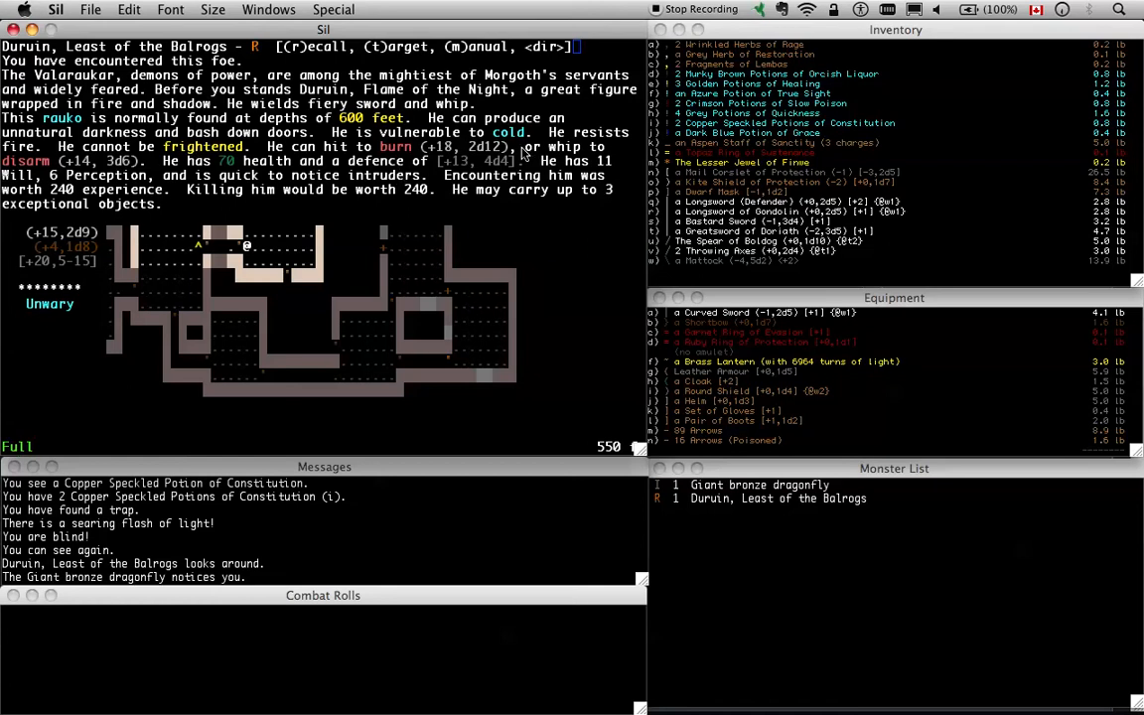
{"action": "mouse_move", "coordinate": [163, 231]}
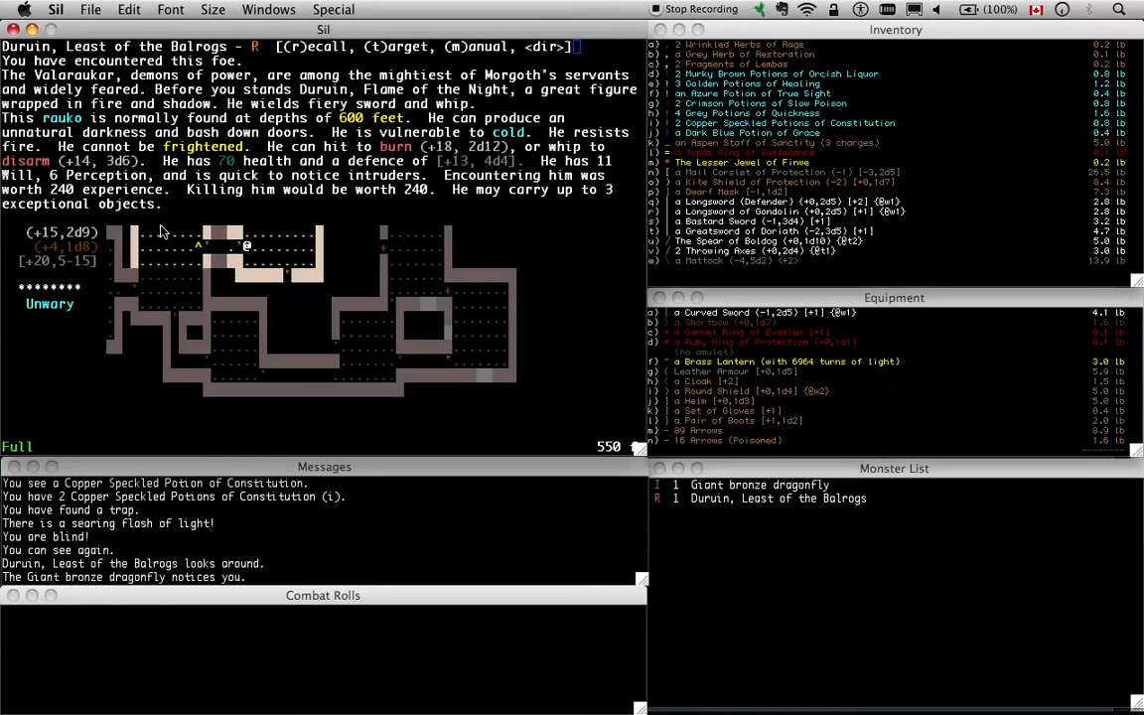
{"action": "mouse_move", "coordinate": [449, 163]}
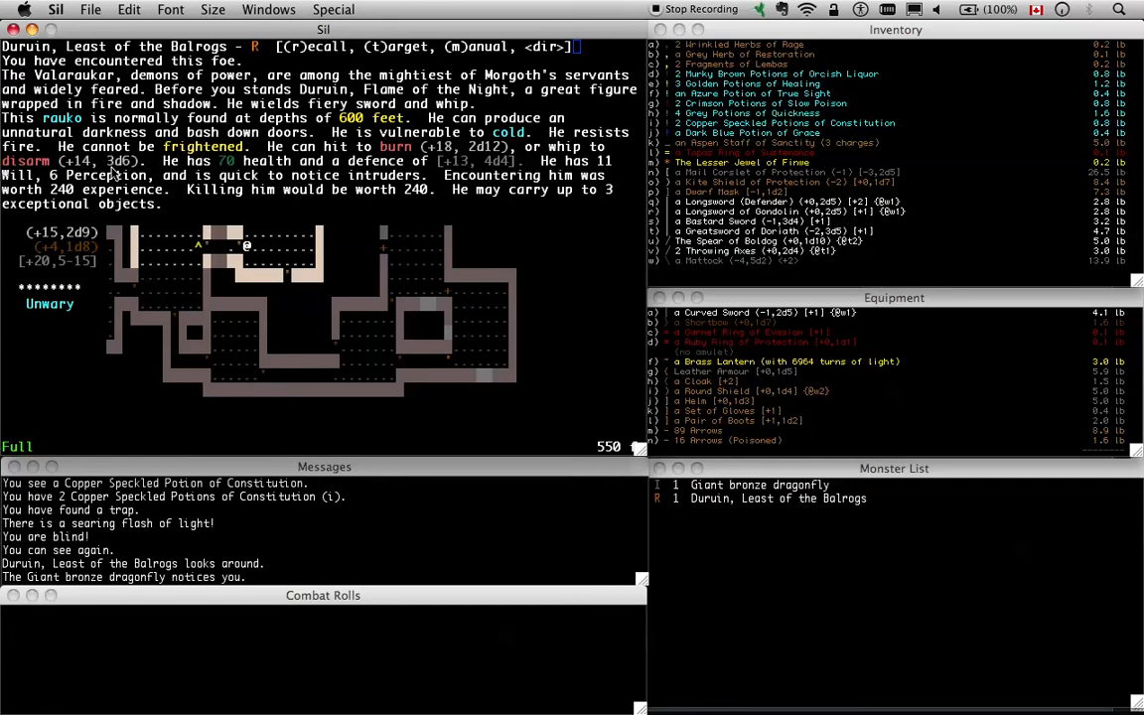
{"action": "mouse_move", "coordinate": [520, 187]}
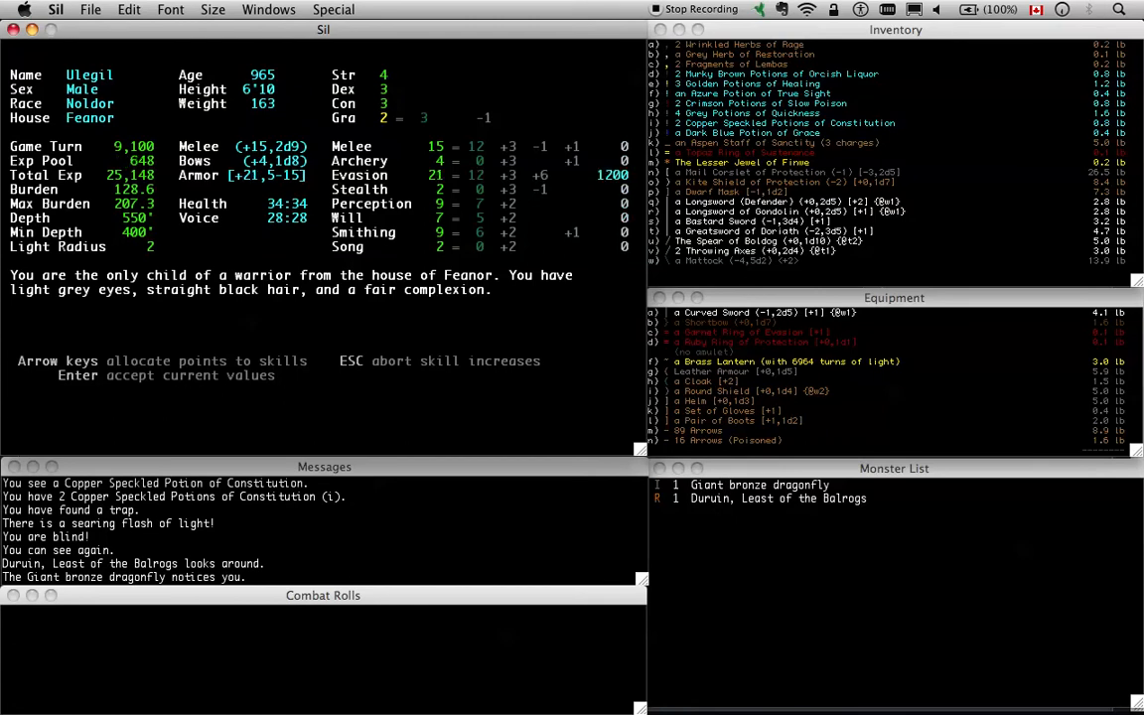
Accept the skill allocation, spending the experience pool down to 103
{"action": "key", "text": "Return"}
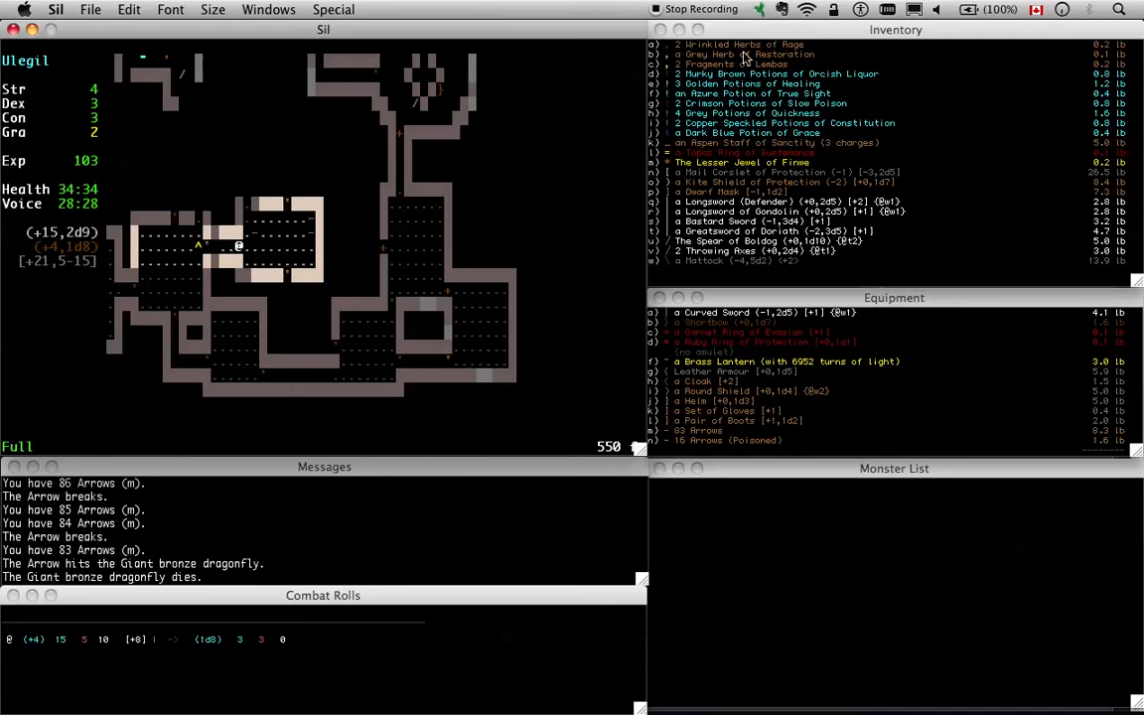
{"action": "mouse_move", "coordinate": [802, 124]}
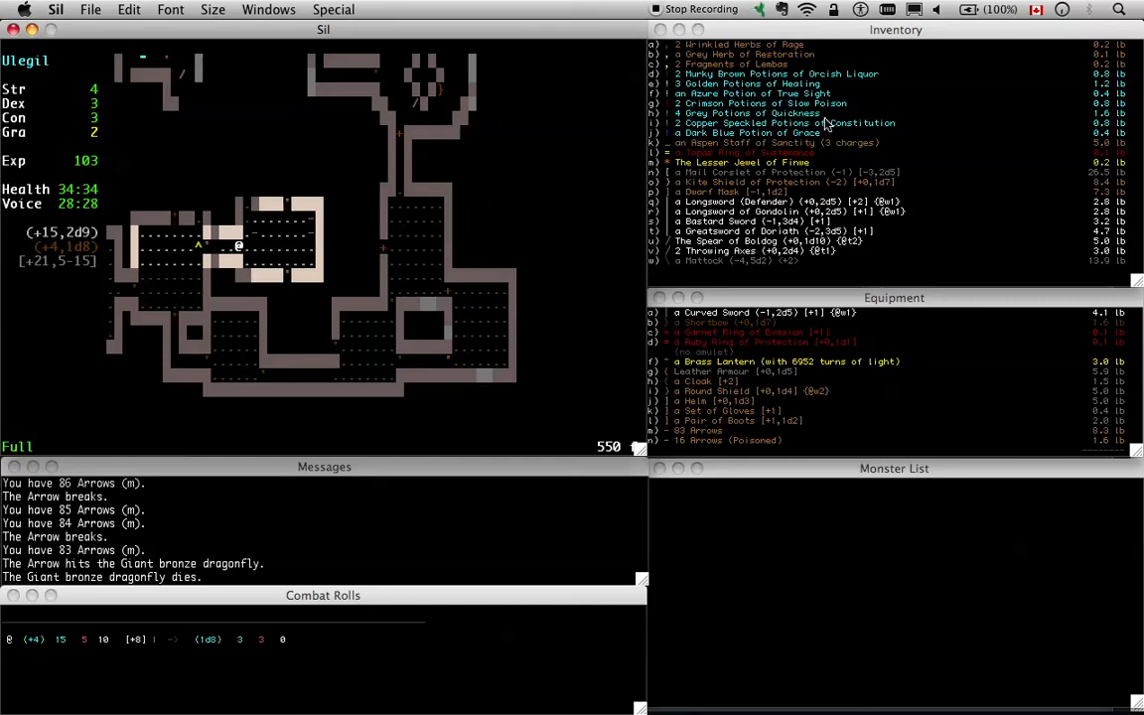
{"action": "mouse_move", "coordinate": [624, 454]}
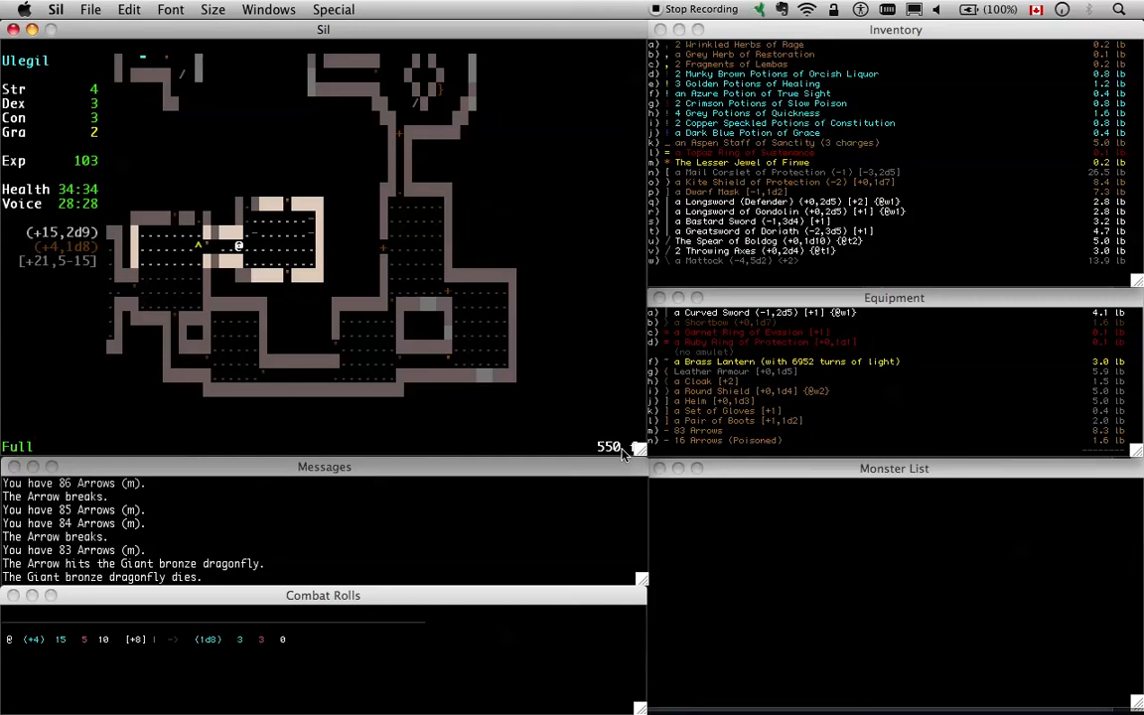
{"action": "mouse_move", "coordinate": [898, 119]}
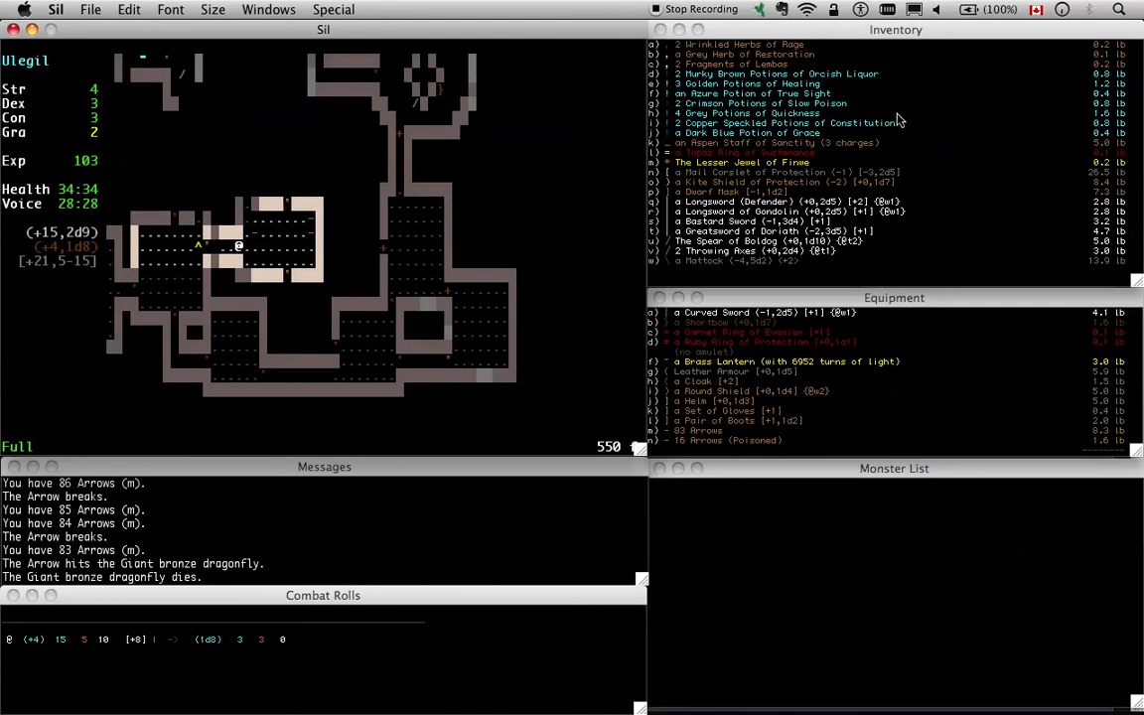
{"action": "mouse_move", "coordinate": [818, 139]}
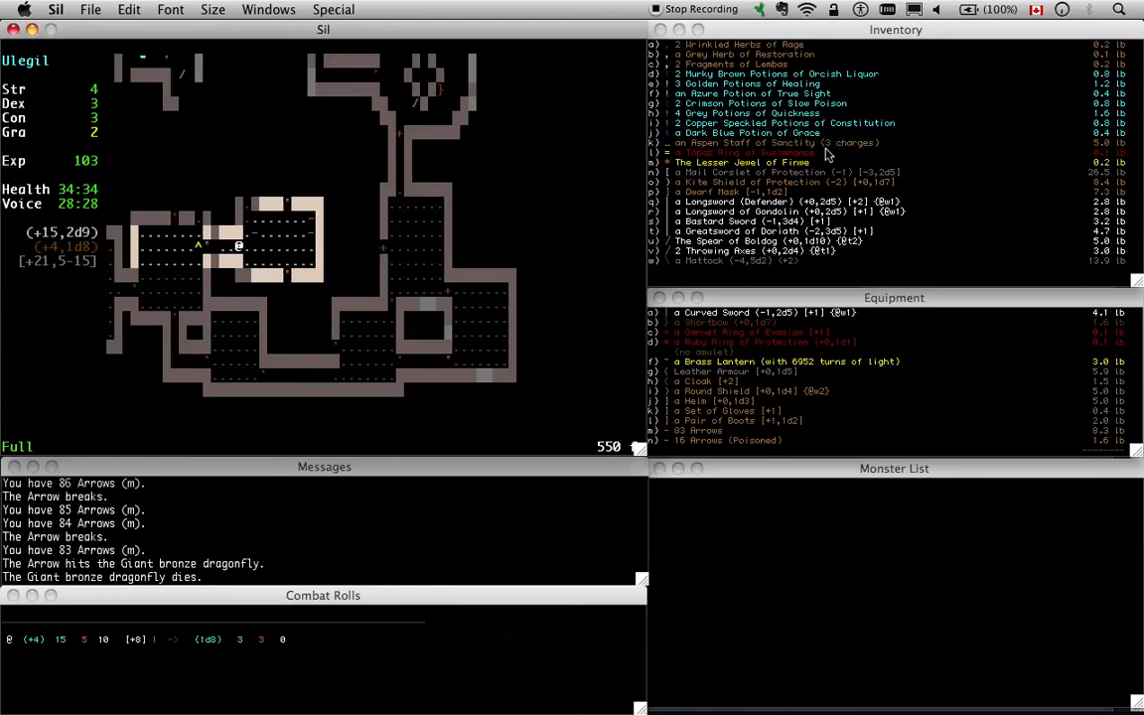
{"action": "mouse_move", "coordinate": [839, 151]}
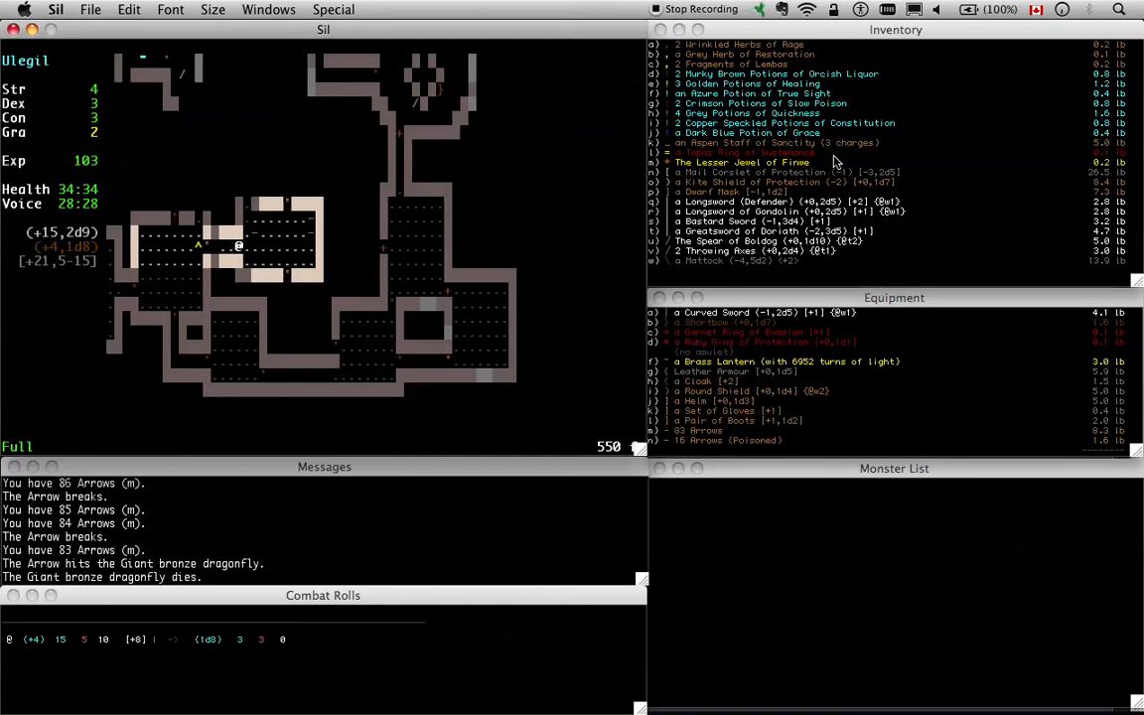
{"action": "mouse_move", "coordinate": [816, 181]}
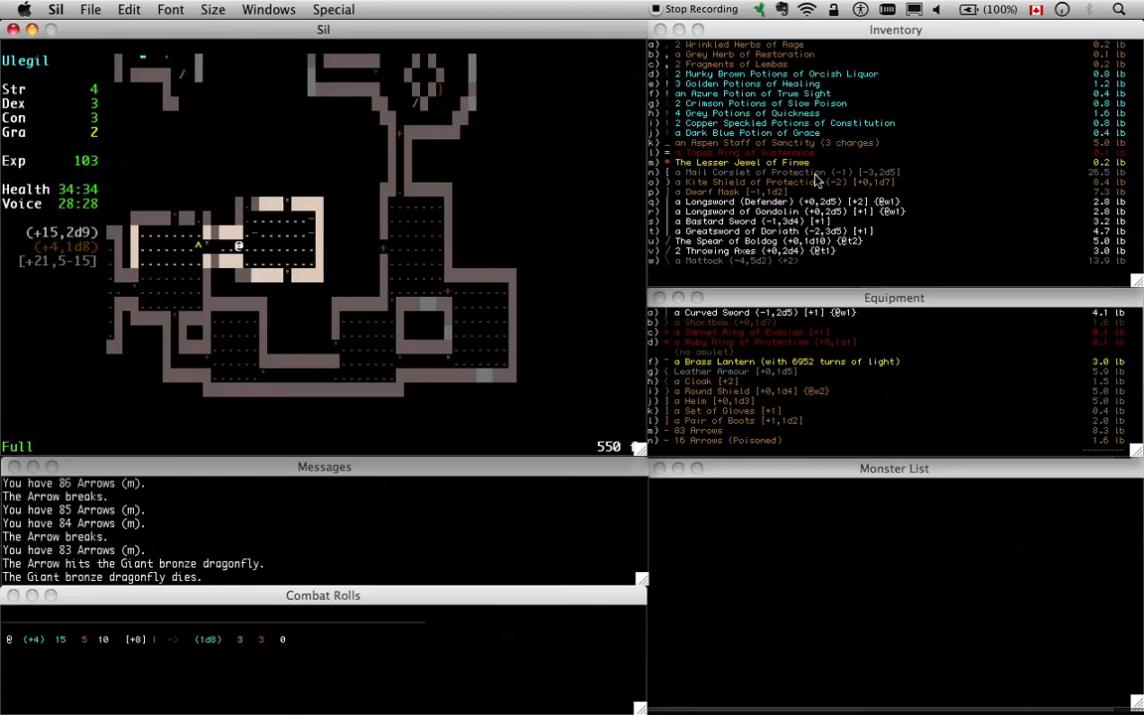
{"action": "mouse_move", "coordinate": [572, 234]}
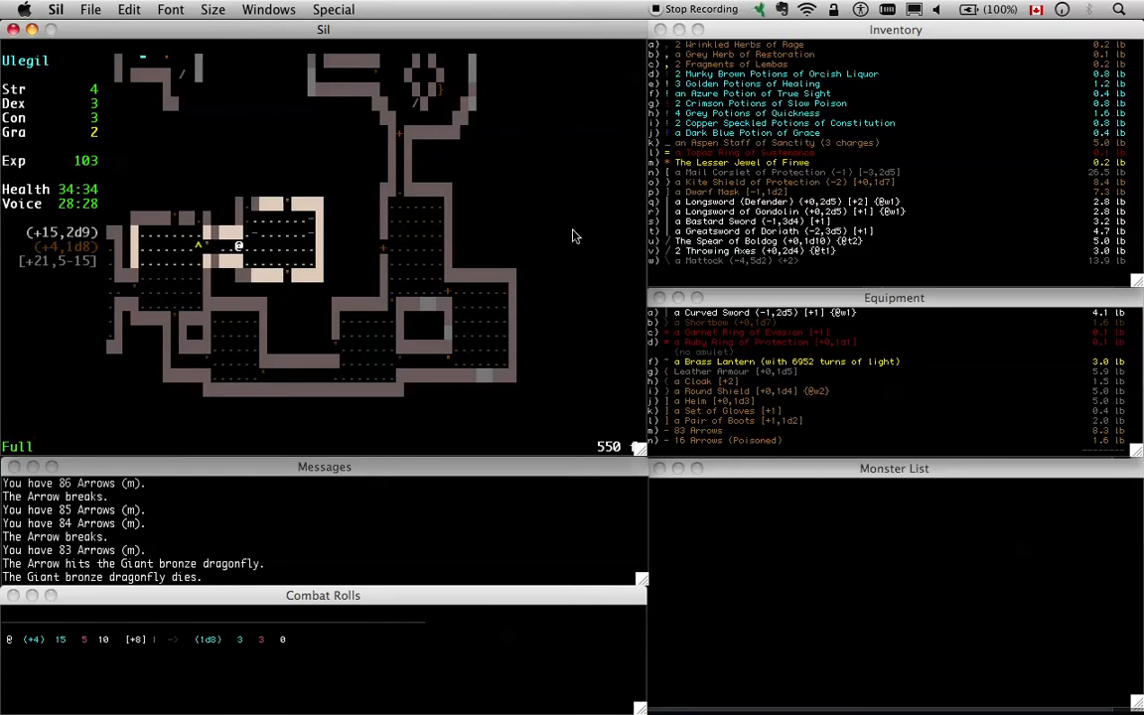
{"action": "mouse_move", "coordinate": [84, 282]}
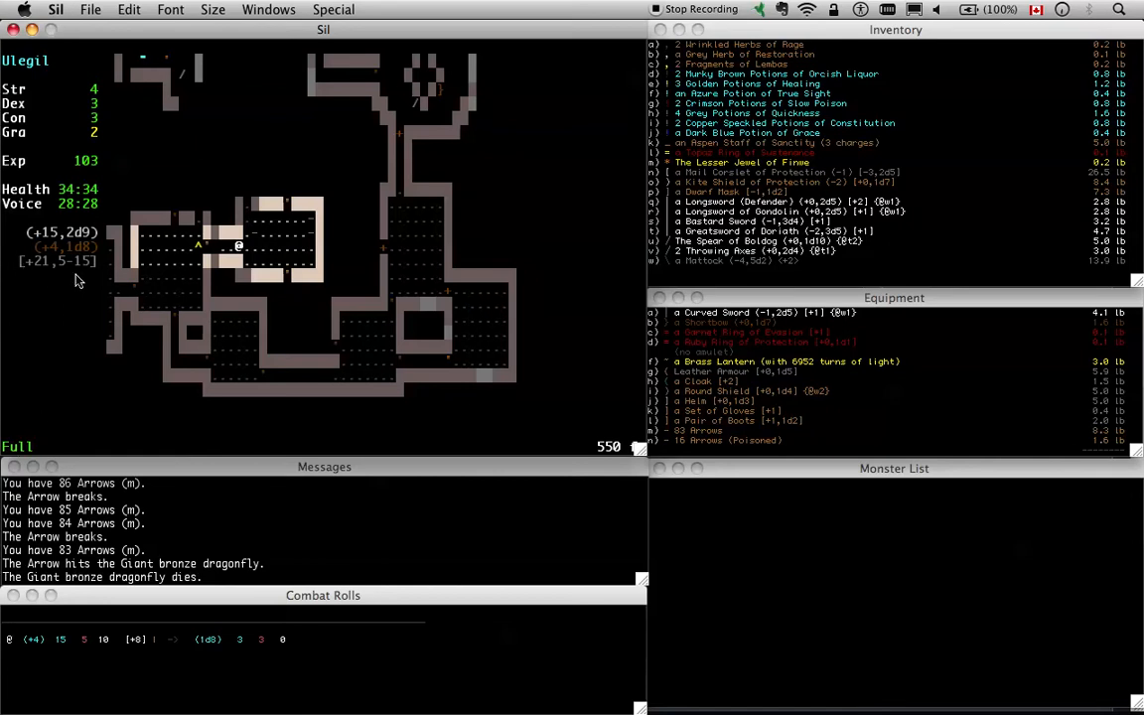
{"action": "mouse_move", "coordinate": [737, 362]}
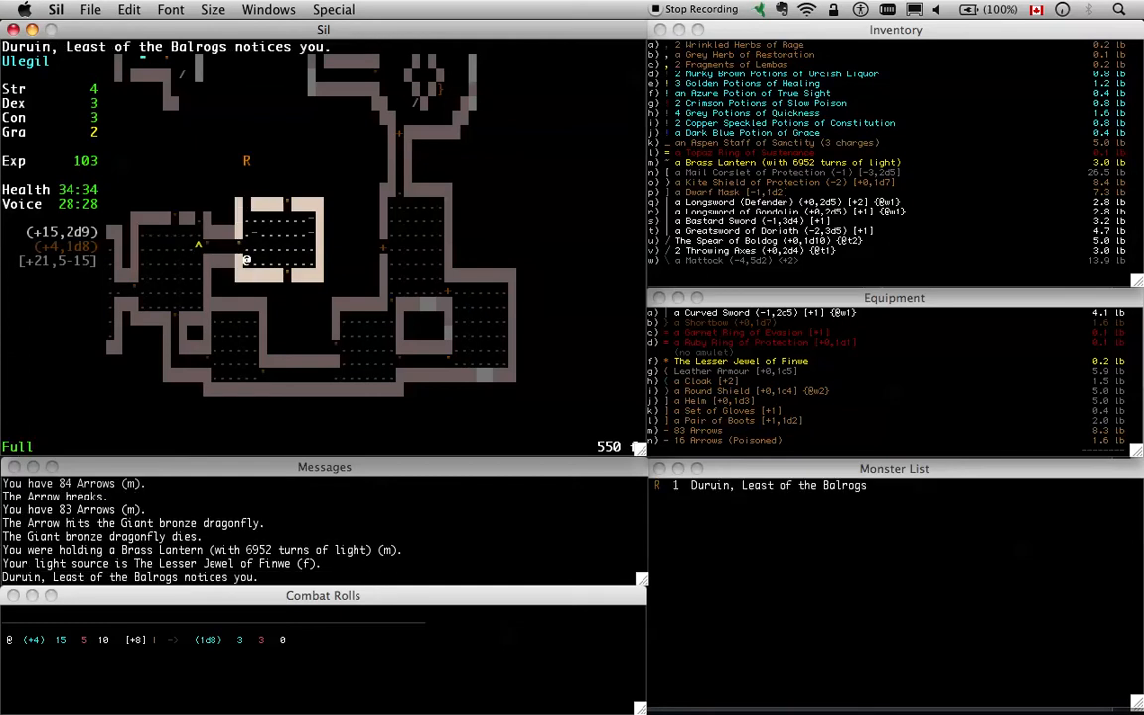
Wield the bastard sword and continue past the arrow hit message while shooting Duruin
{"action": "key", "text": "w"}
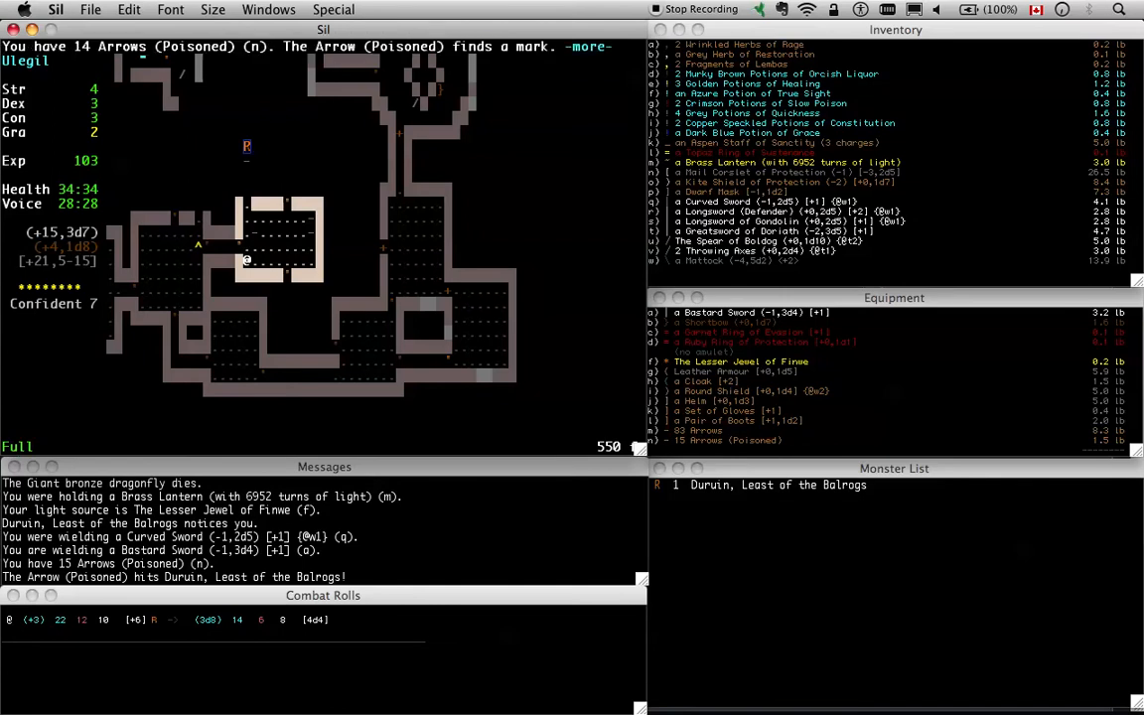
{"action": "key", "text": "space"}
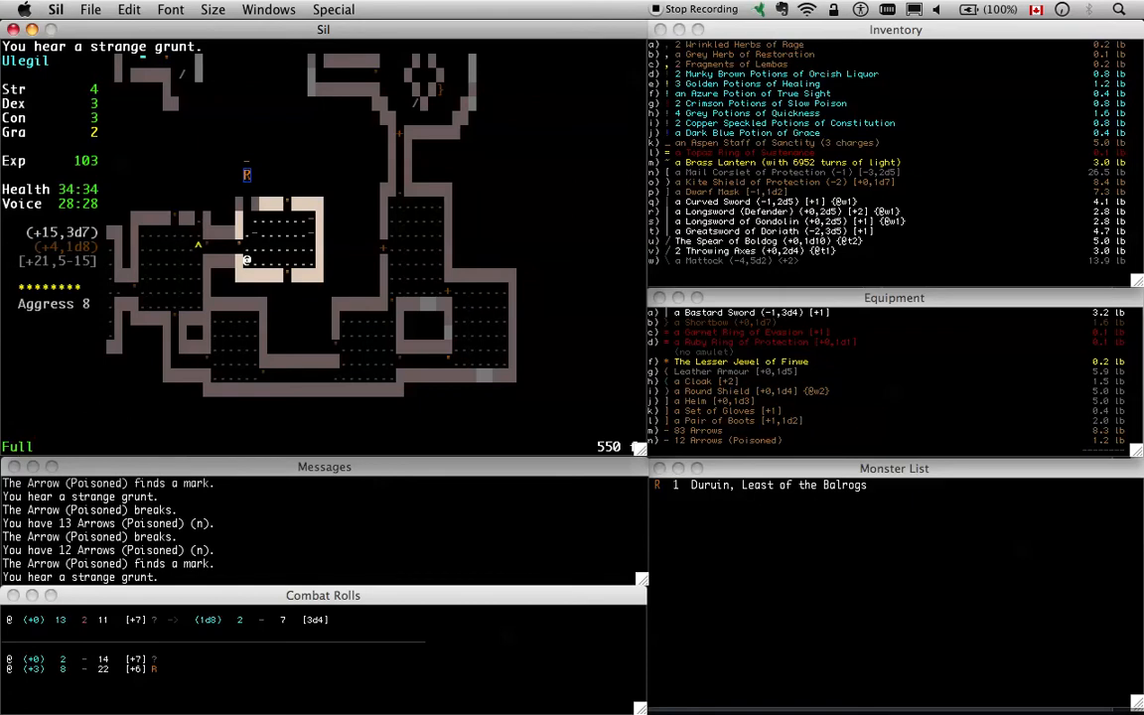
{"action": "mouse_move", "coordinate": [218, 223]}
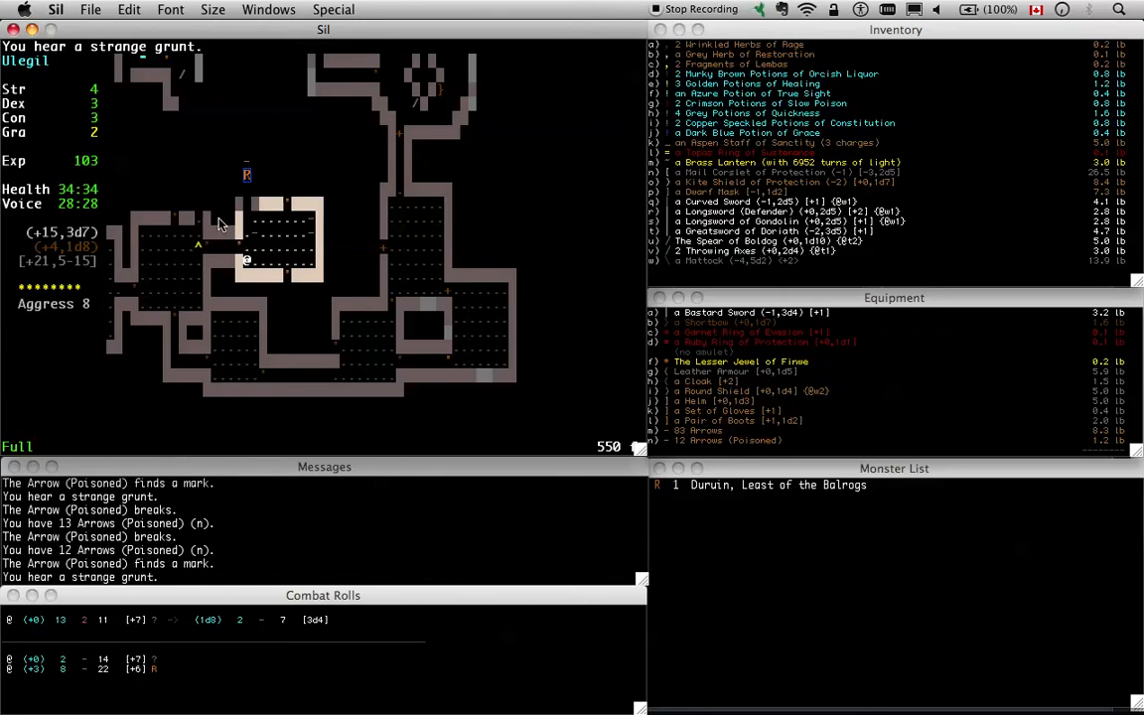
{"action": "mouse_move", "coordinate": [242, 260]}
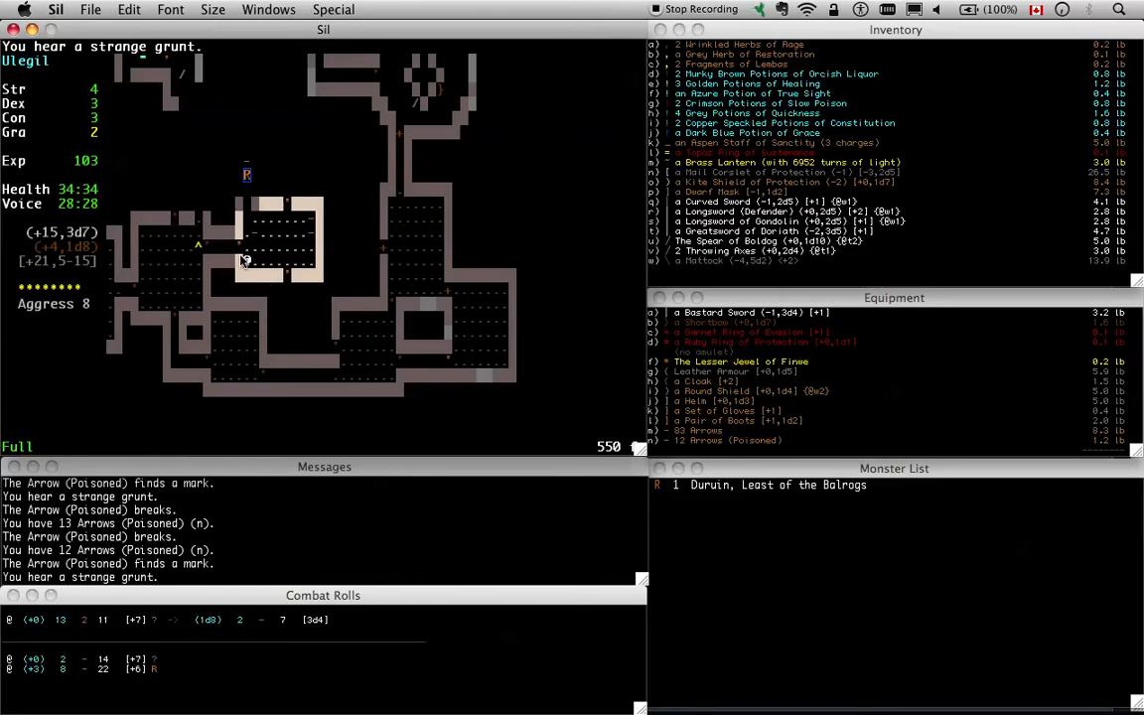
{"action": "mouse_move", "coordinate": [250, 258]}
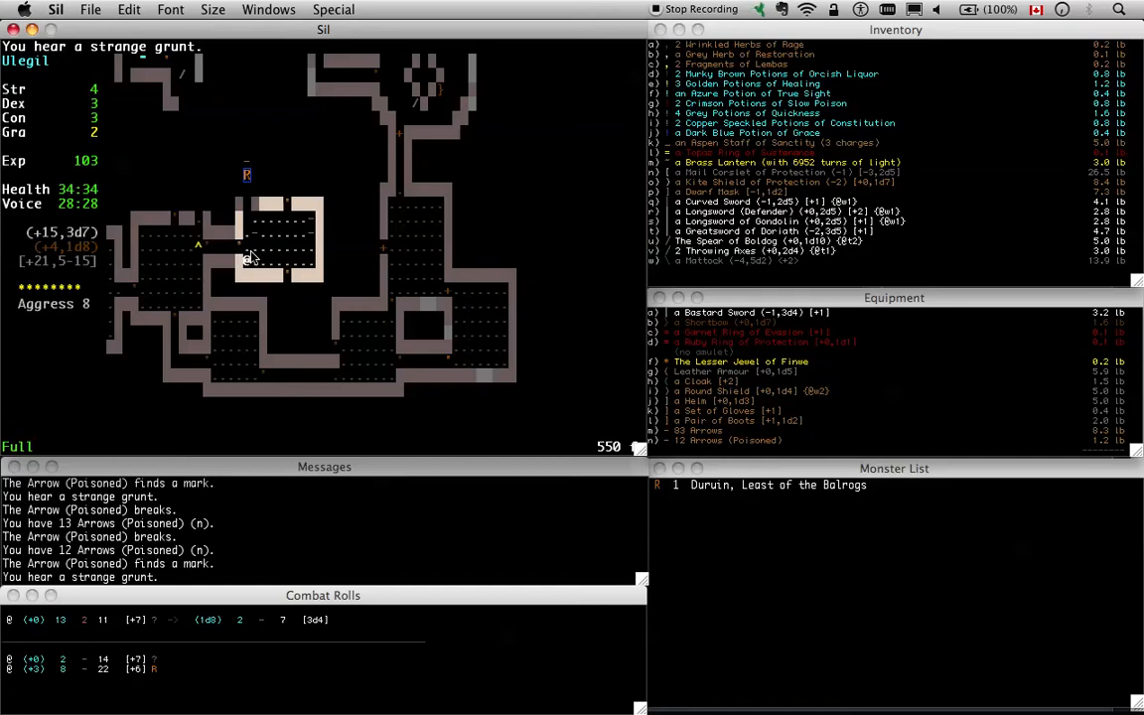
{"action": "mouse_move", "coordinate": [314, 183]}
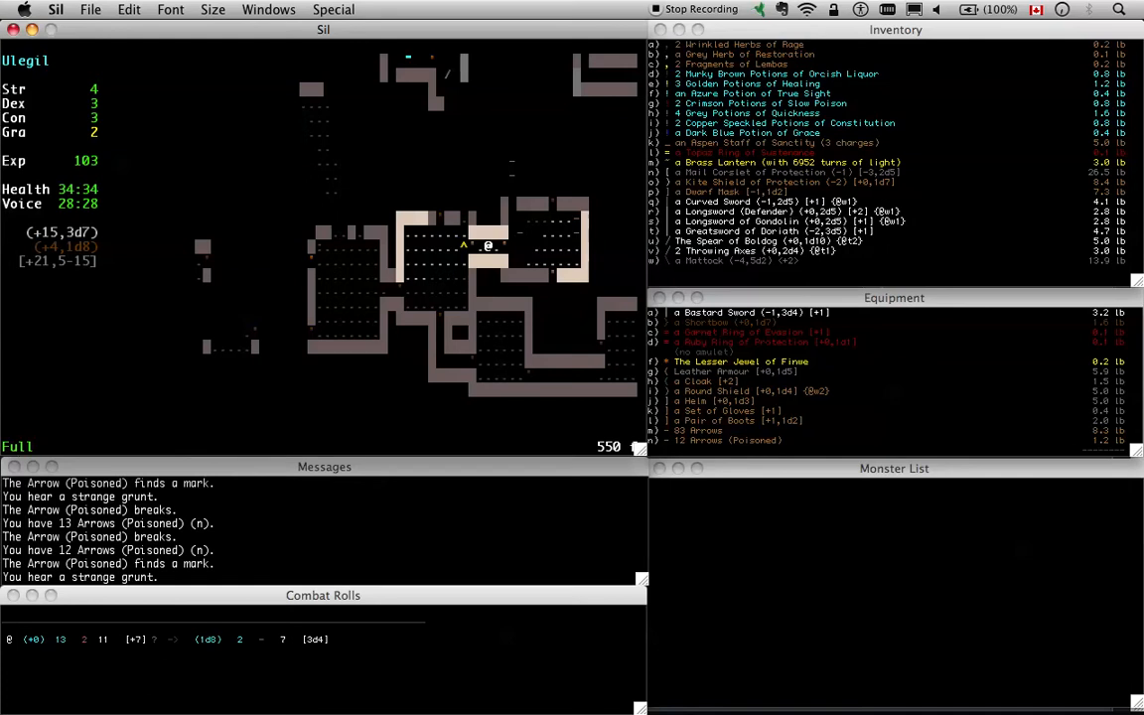
{"action": "mouse_move", "coordinate": [536, 262]}
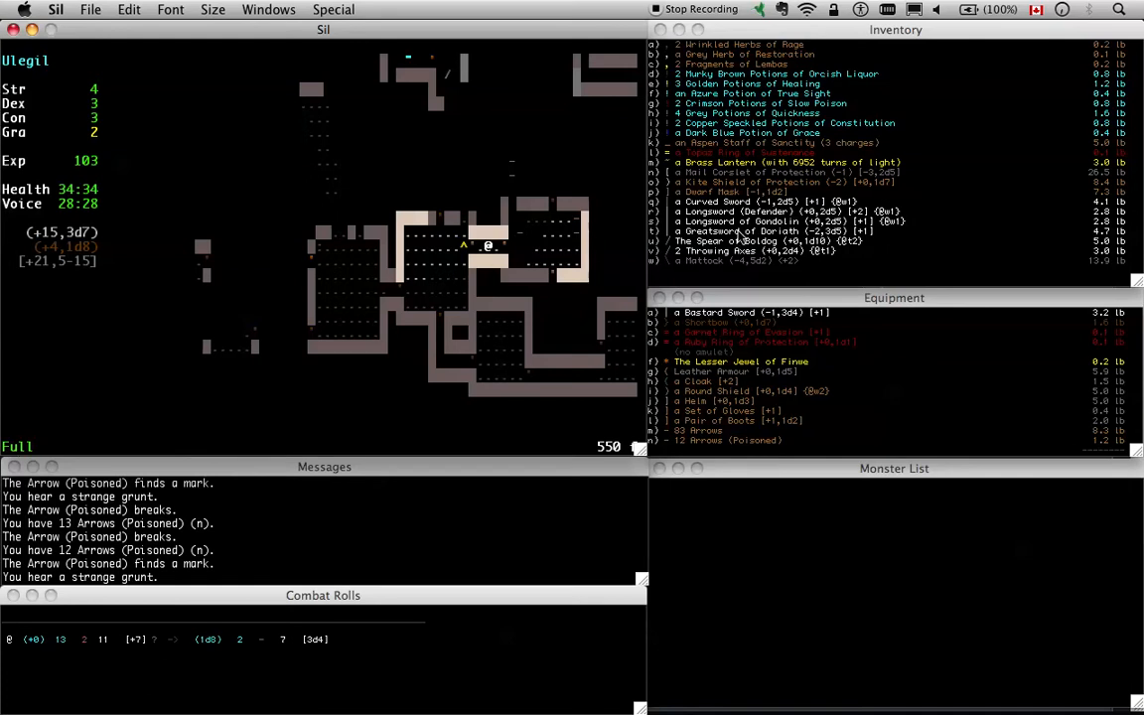
{"action": "mouse_move", "coordinate": [576, 196]}
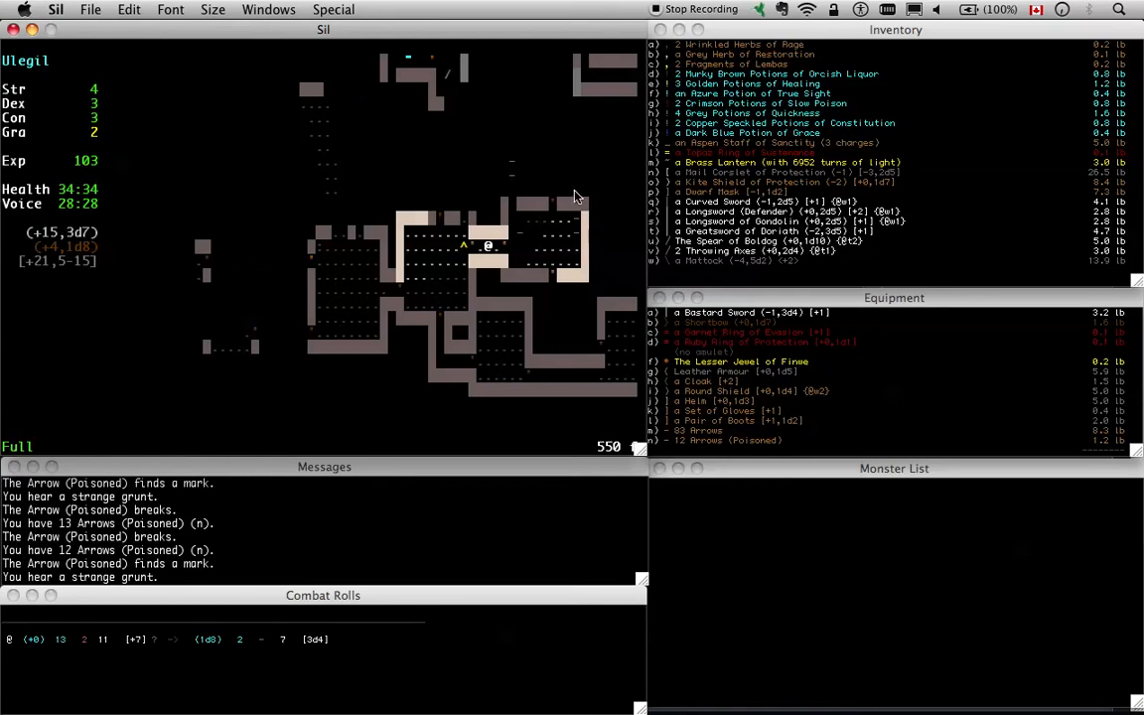
{"action": "mouse_move", "coordinate": [614, 187]}
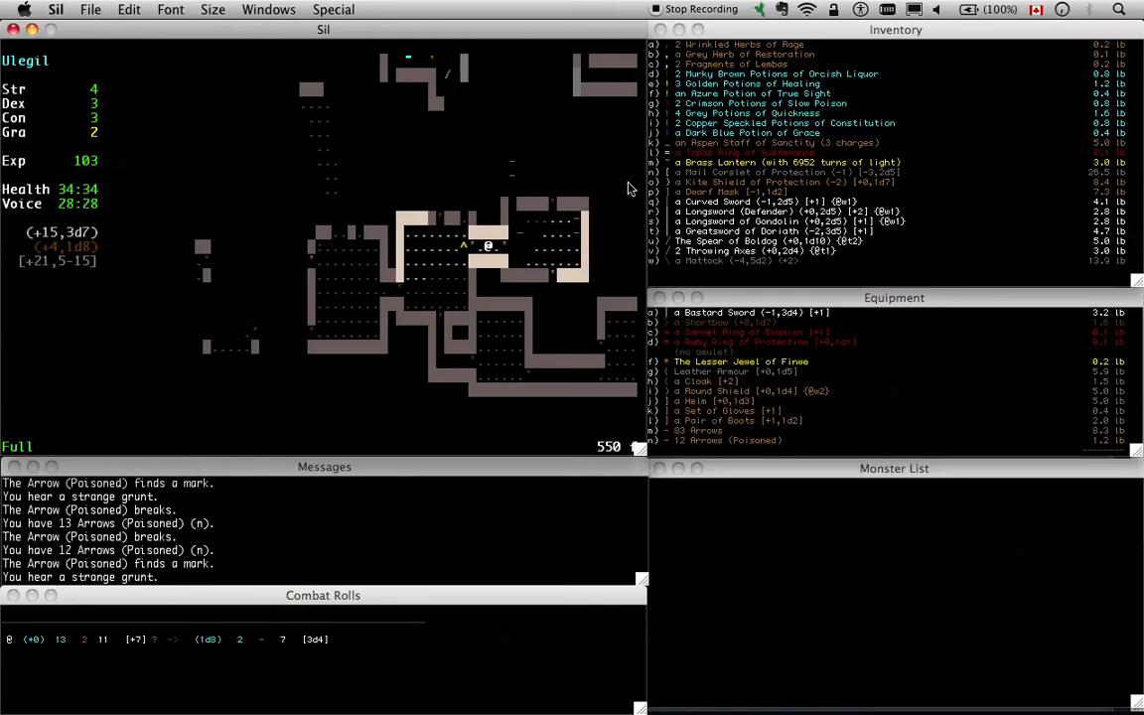
{"action": "mouse_move", "coordinate": [969, 189]}
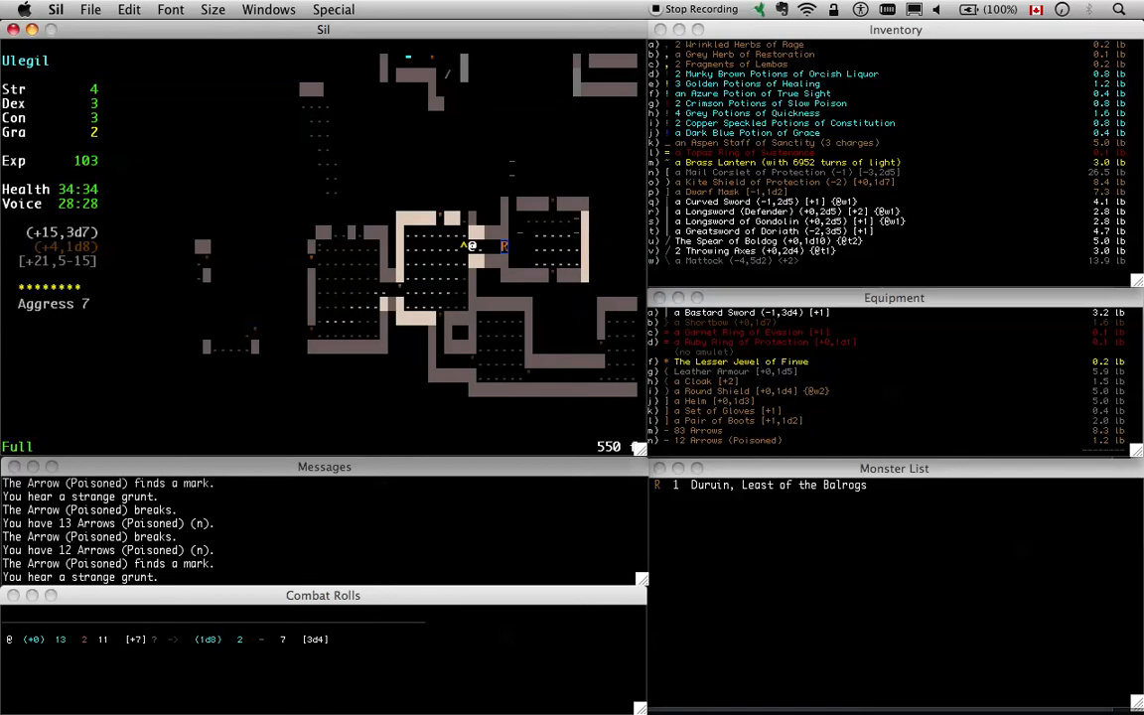
{"action": "mouse_move", "coordinate": [473, 262]}
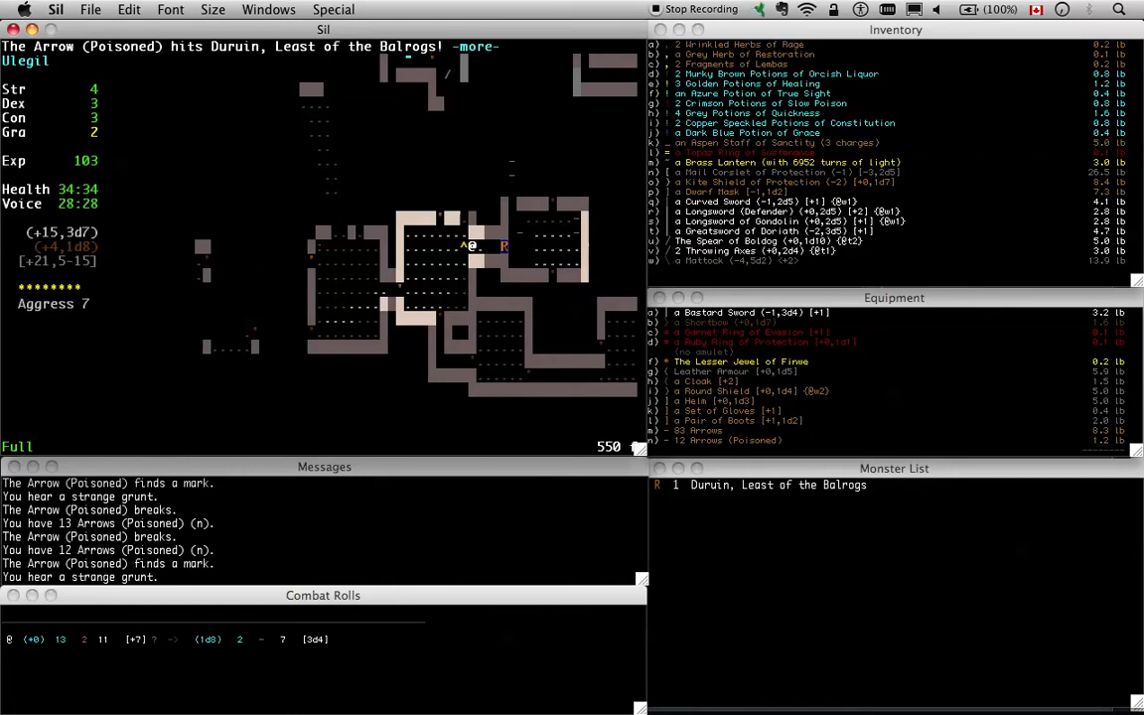
Clear the arrow hit message and drink a Grey Potion of Quickness as Duruin closes in
{"action": "key", "text": "space"}
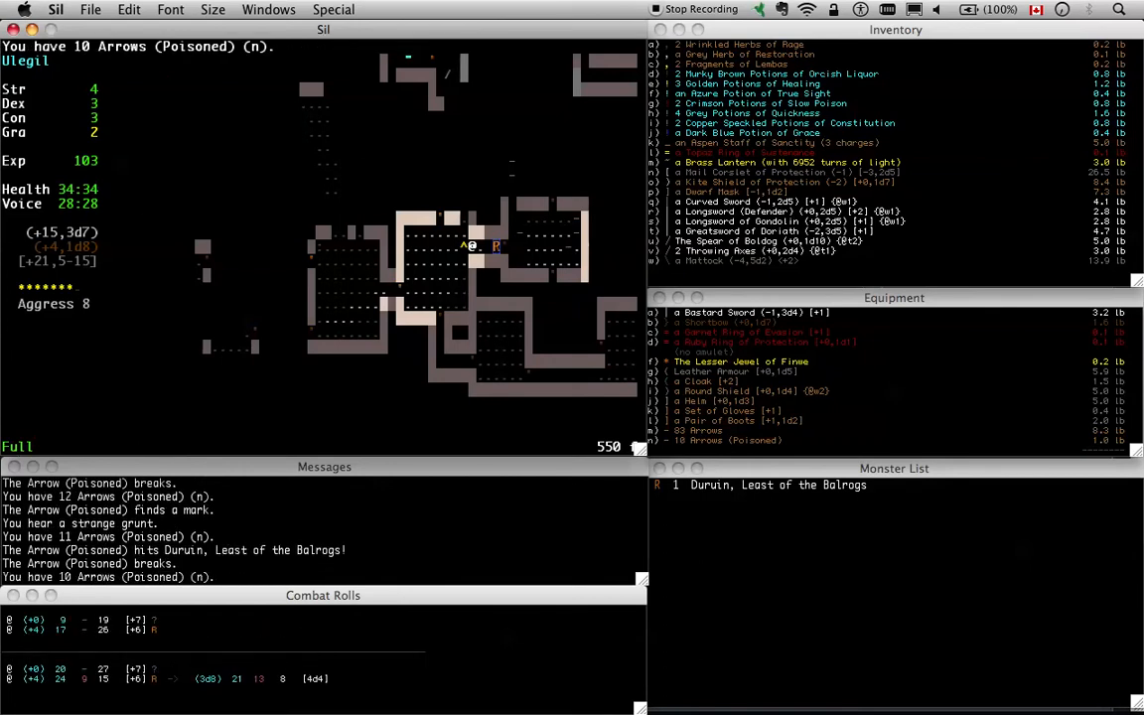
{"action": "key", "text": "f"}
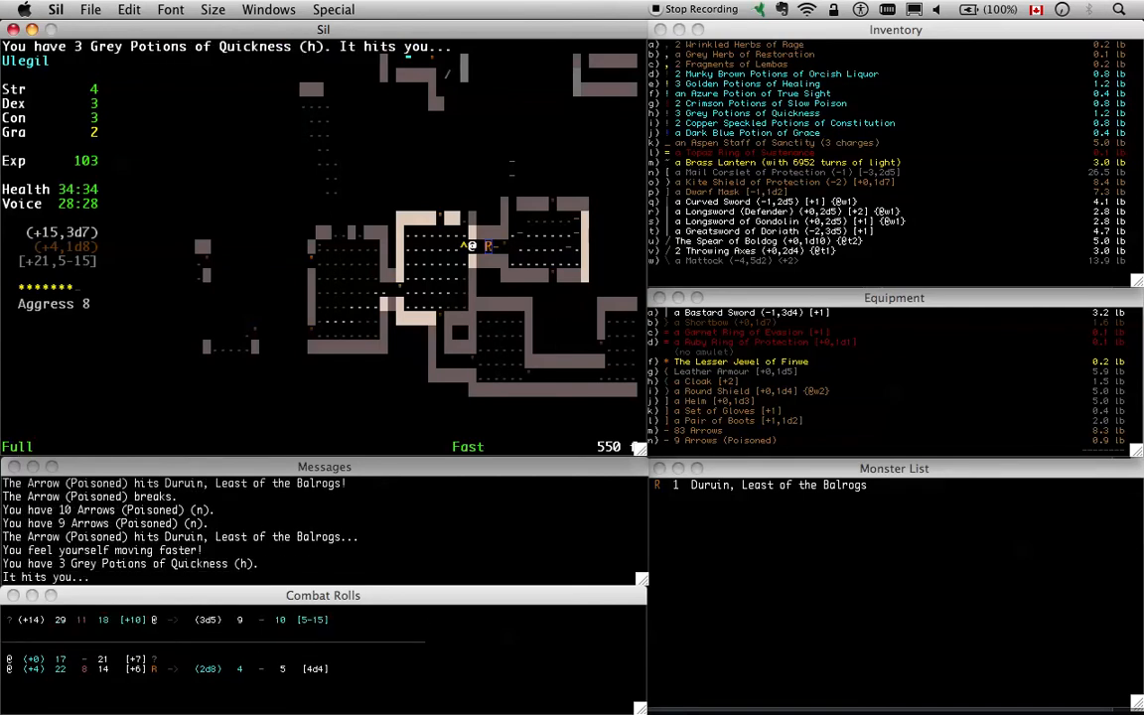
Fight Duruin hand to hand, clearing combat messages until it lies slain
{"action": "key", "text": "q"}
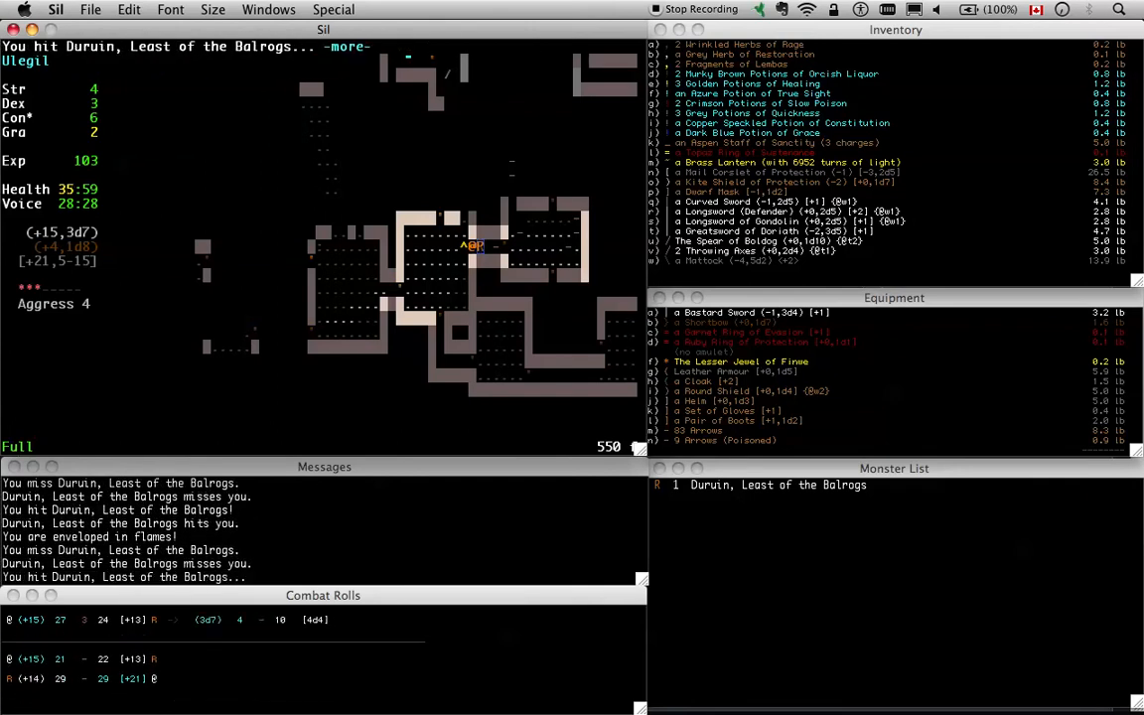
{"action": "key", "text": "space"}
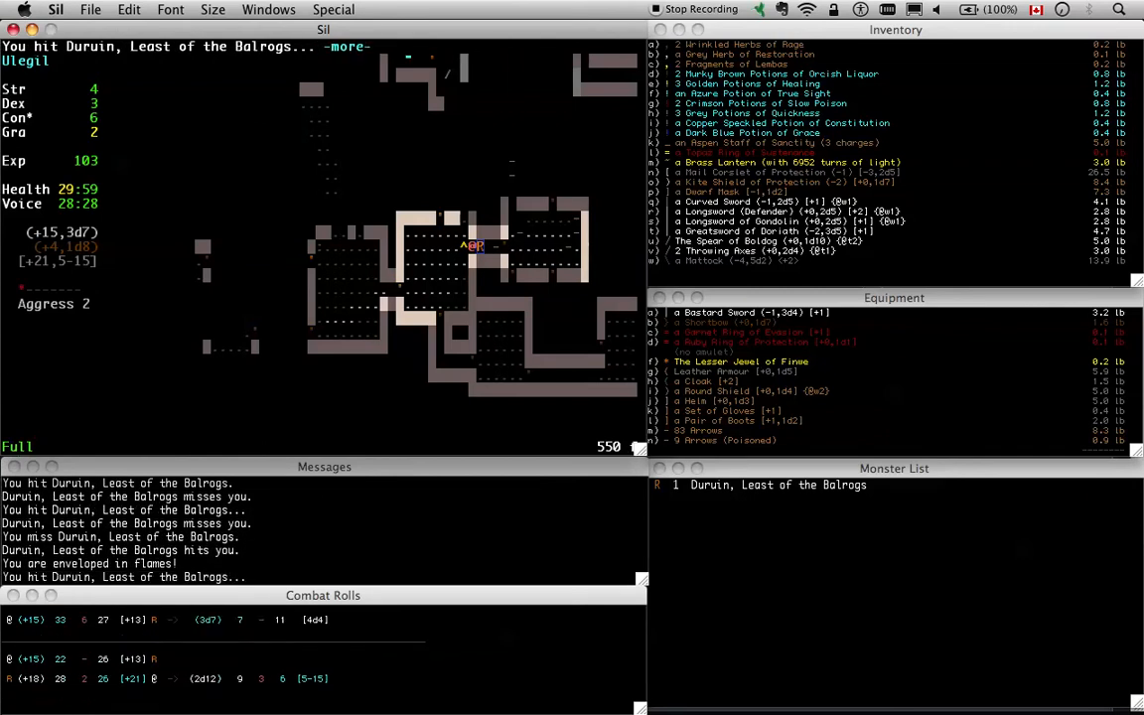
{"action": "key", "text": "space"}
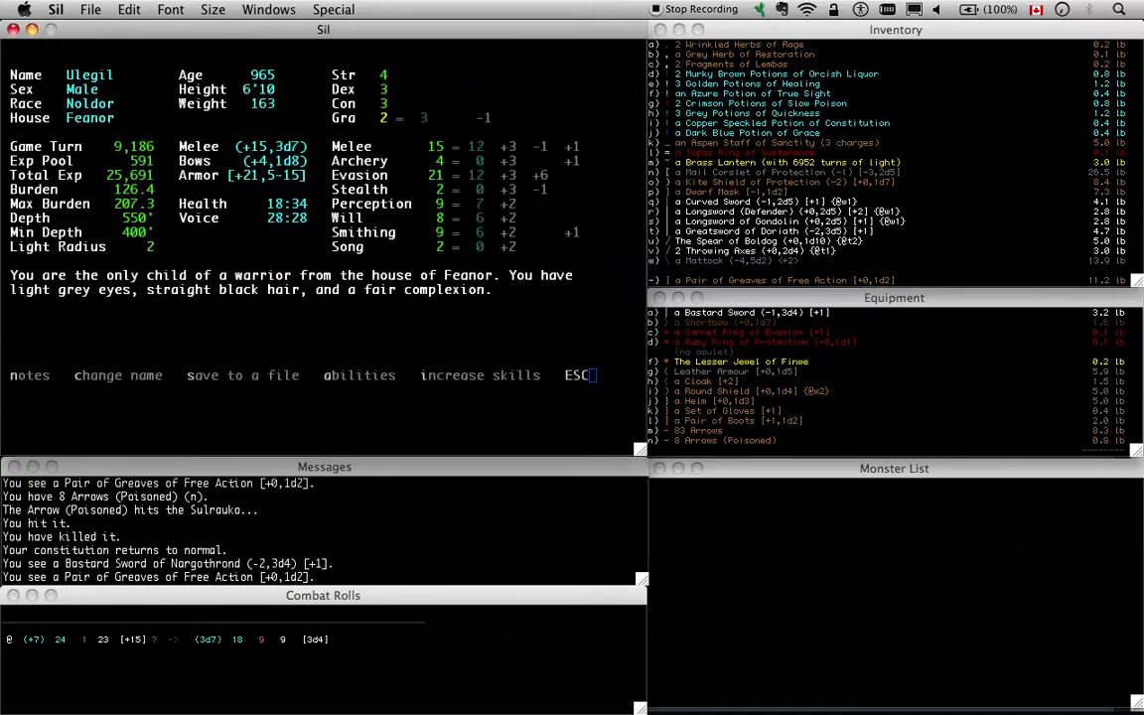
Close the character sheet to reach the Bastard Sword of Nargothrond on the floor
{"action": "key", "text": "Escape"}
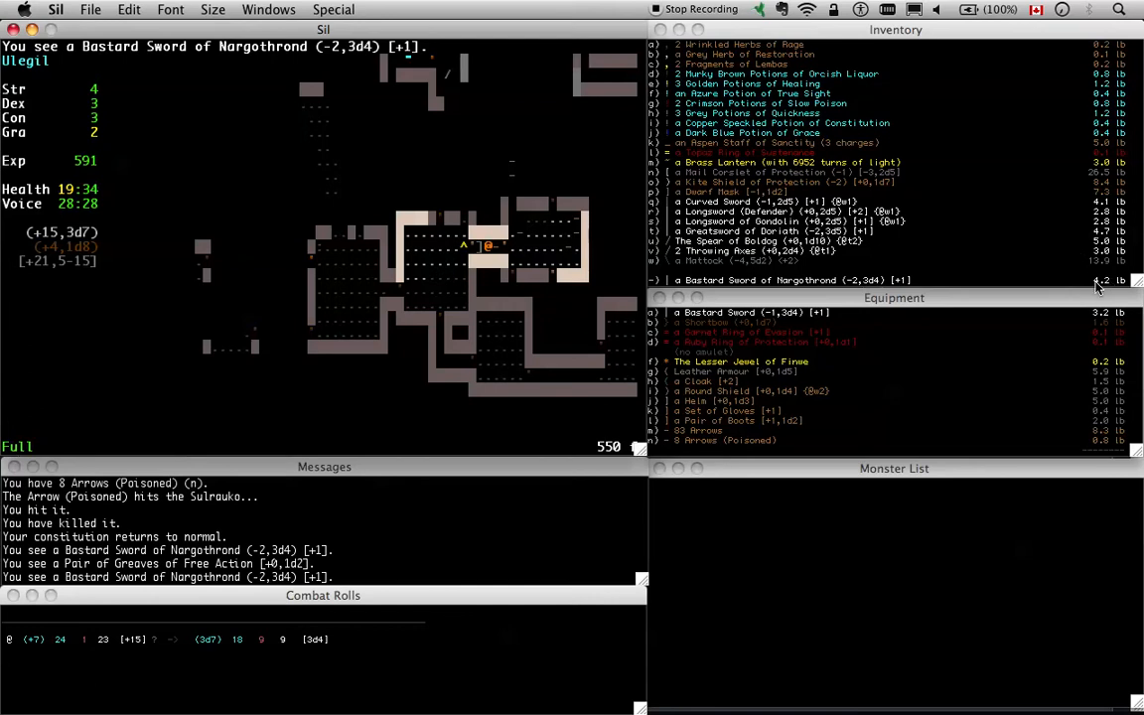
{"action": "mouse_move", "coordinate": [747, 330]}
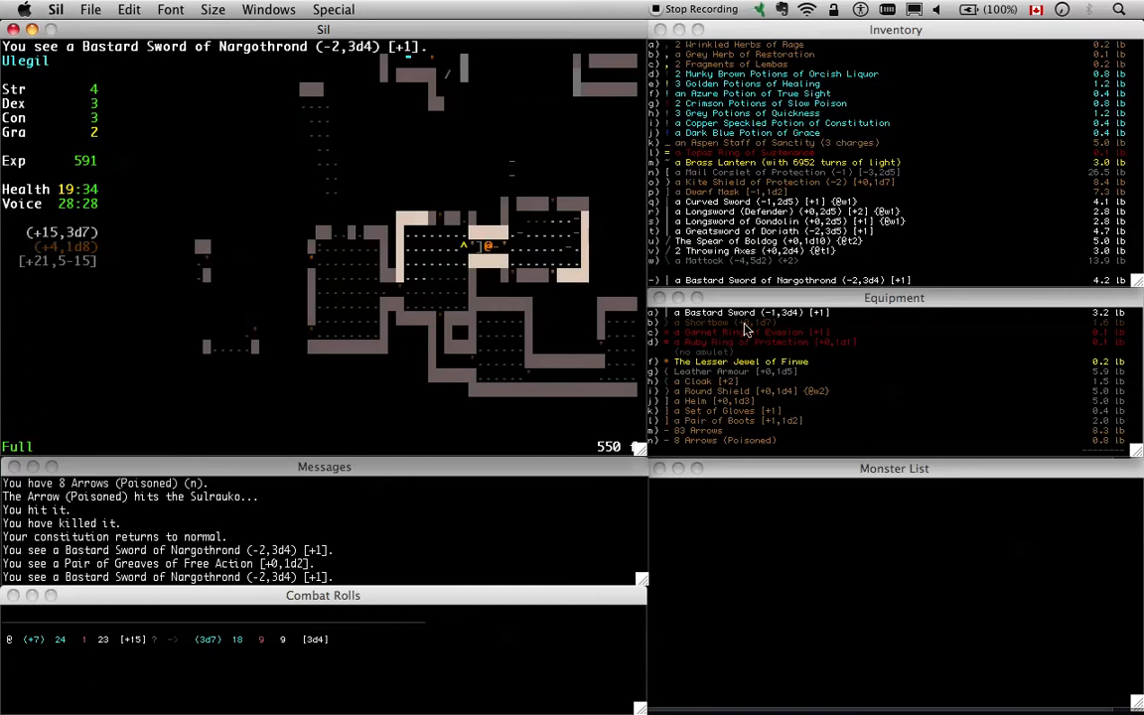
{"action": "mouse_move", "coordinate": [831, 322]}
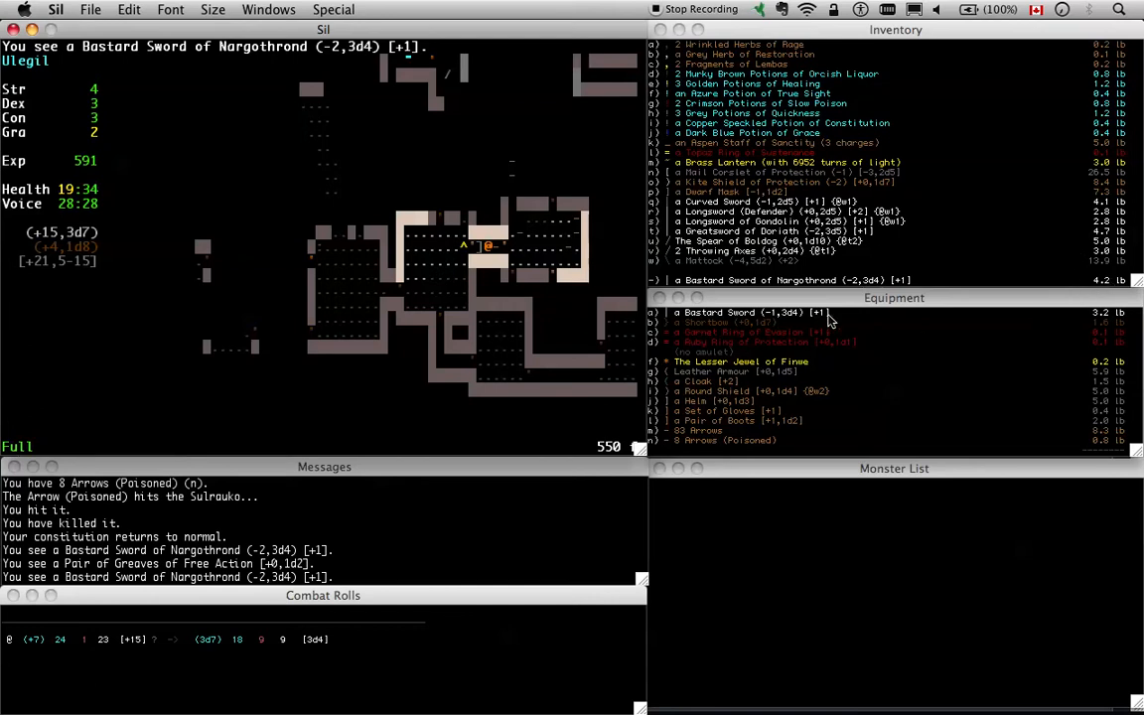
{"action": "mouse_move", "coordinate": [727, 326]}
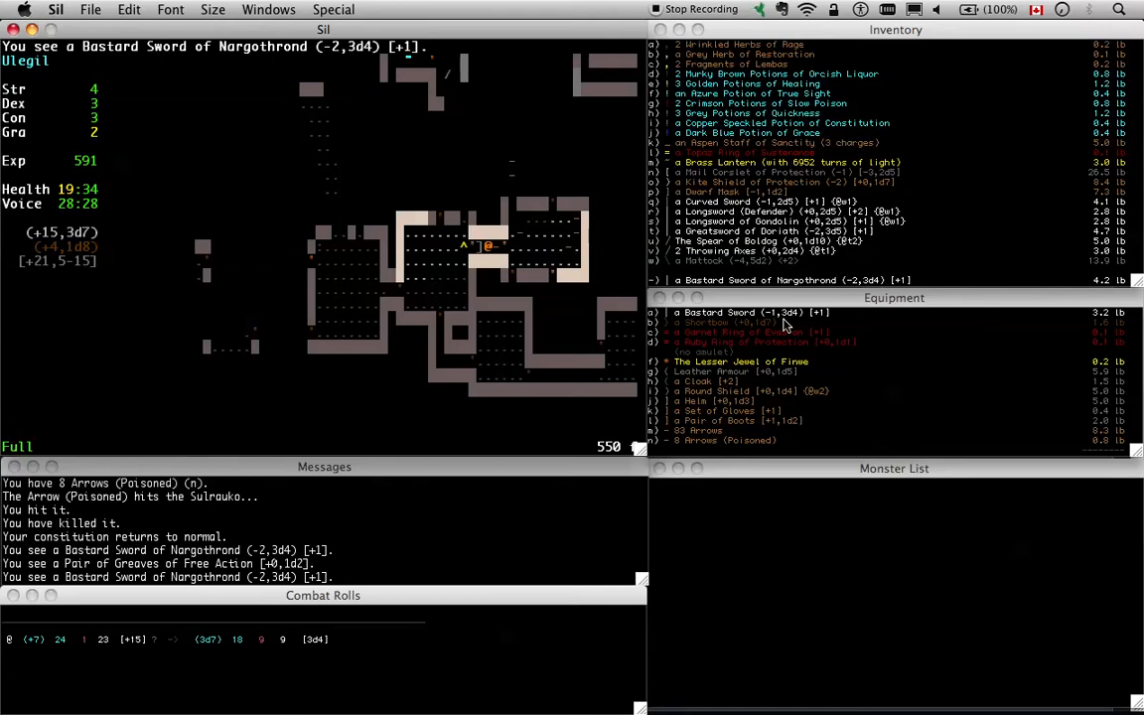
{"action": "mouse_move", "coordinate": [832, 278]}
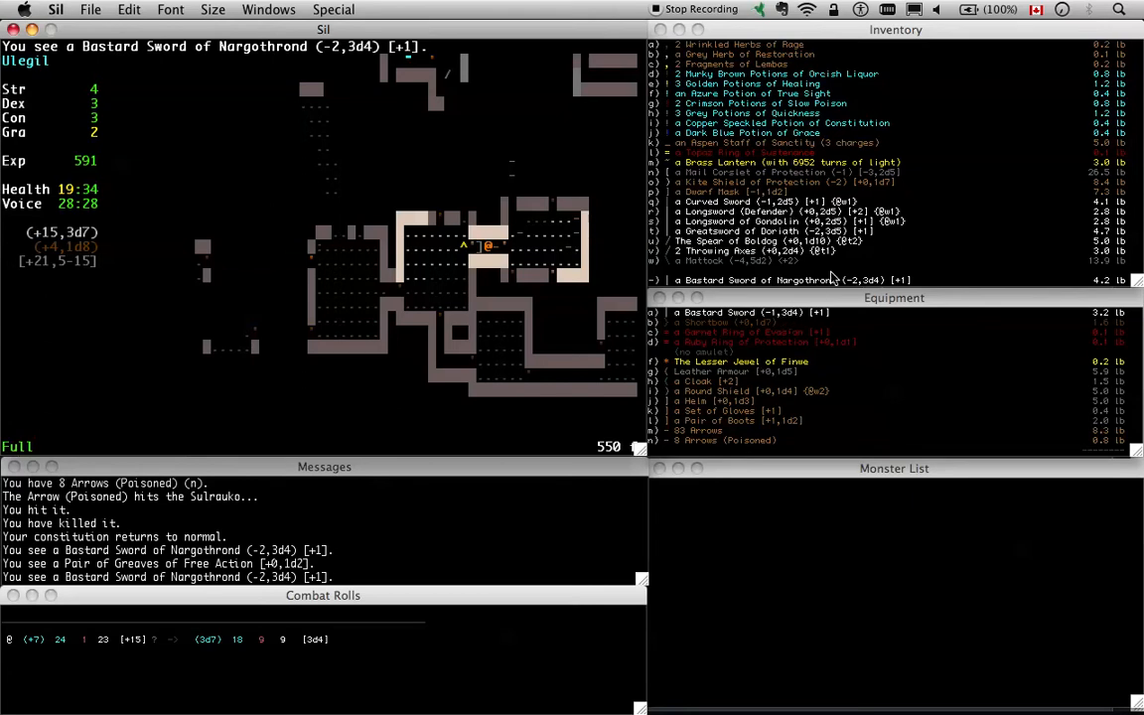
{"action": "mouse_move", "coordinate": [822, 286]}
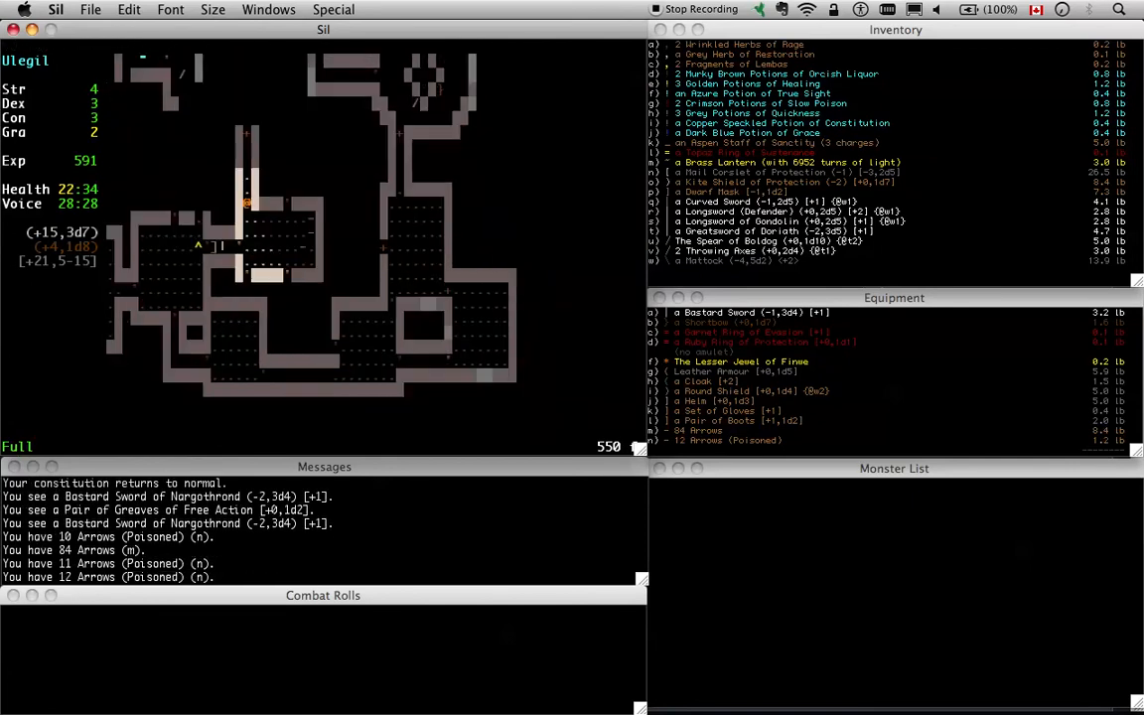
Walk over the remaining arrow piles, reaching 87 plain and 13 poisoned arrows
{"action": "key", "text": "Right"}
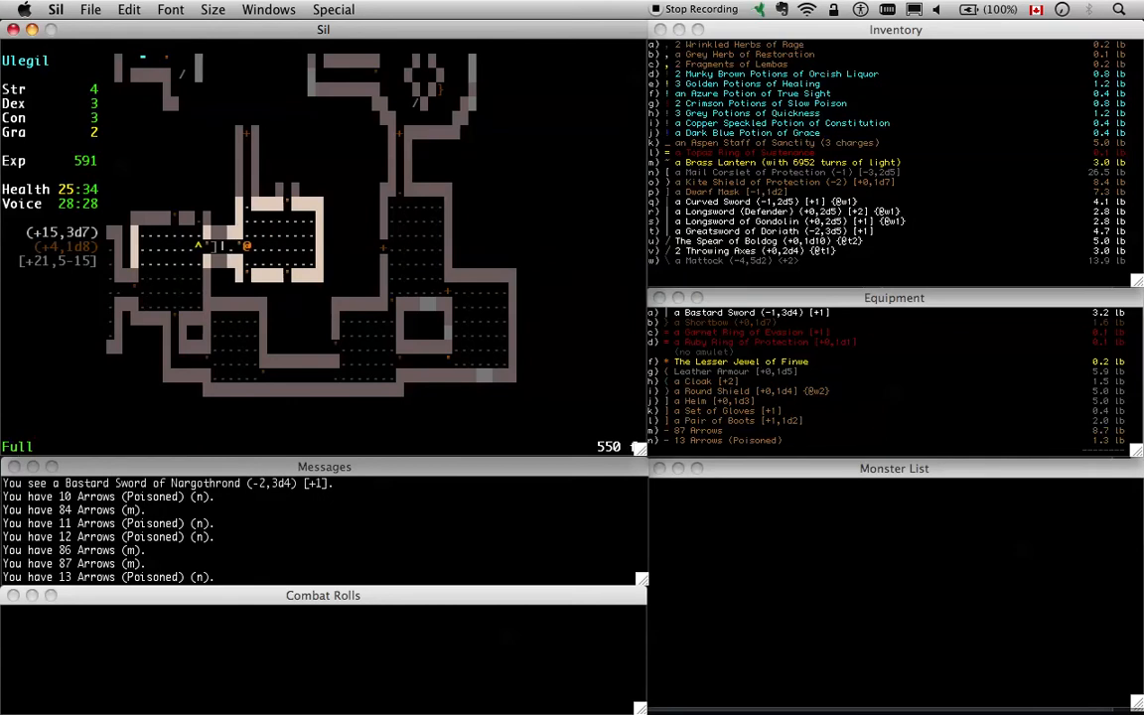
{"action": "key", "text": "Right"}
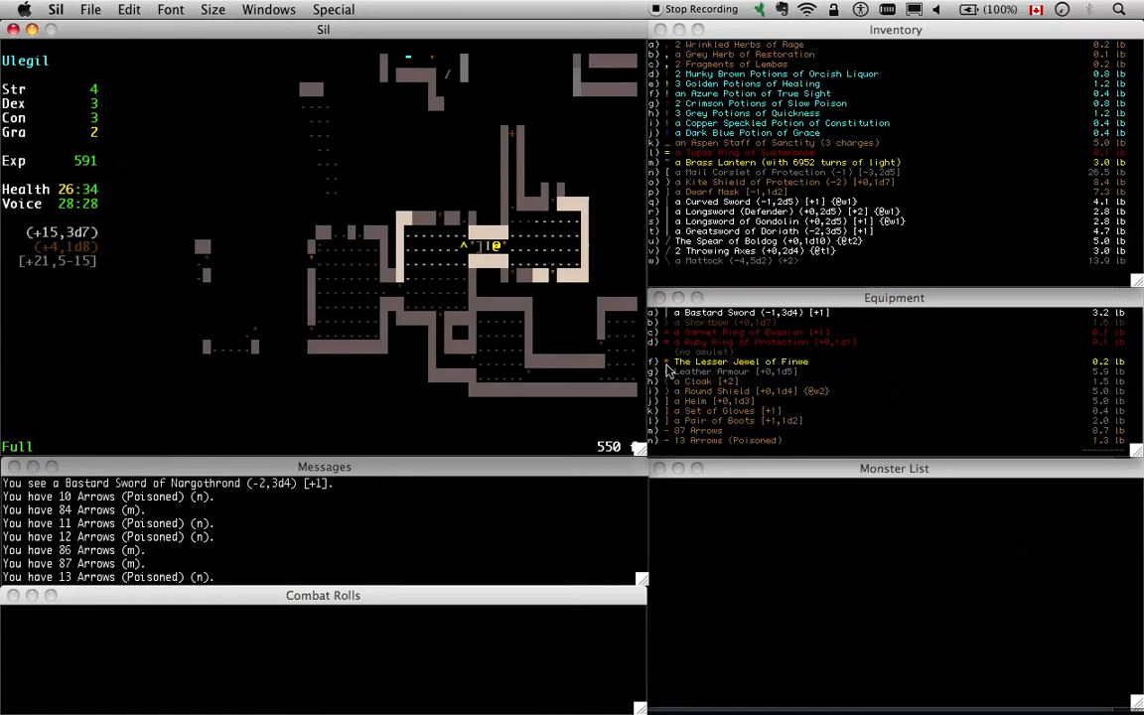
{"action": "mouse_move", "coordinate": [489, 330]}
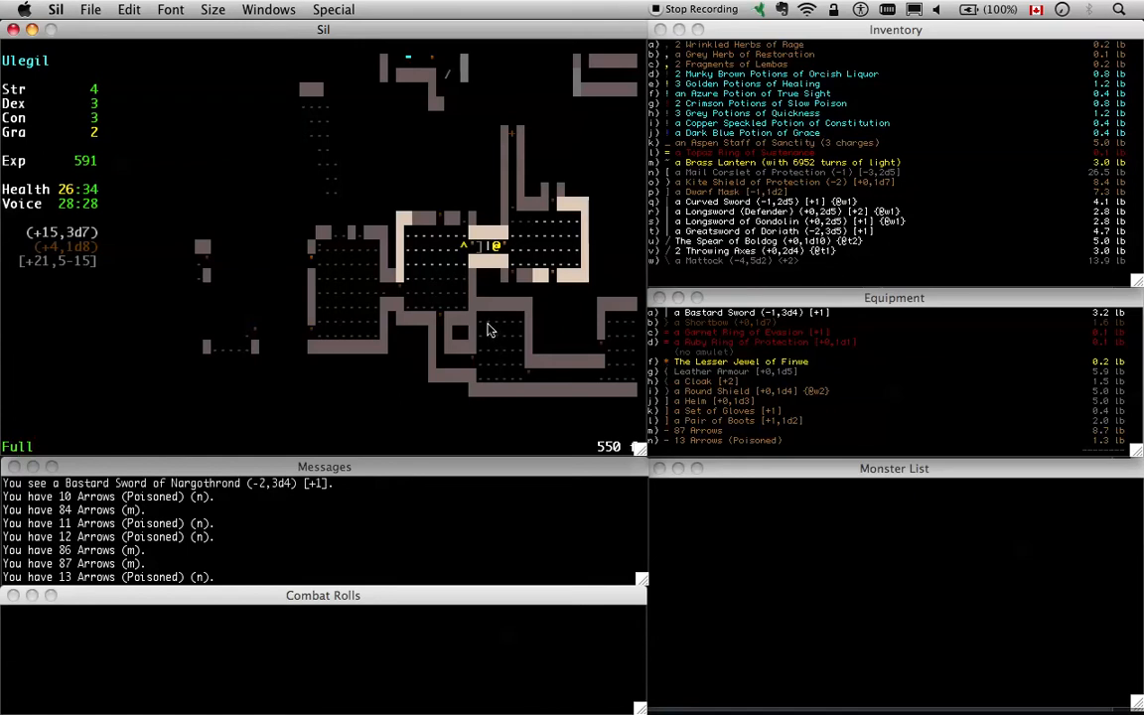
{"action": "mouse_move", "coordinate": [533, 261]}
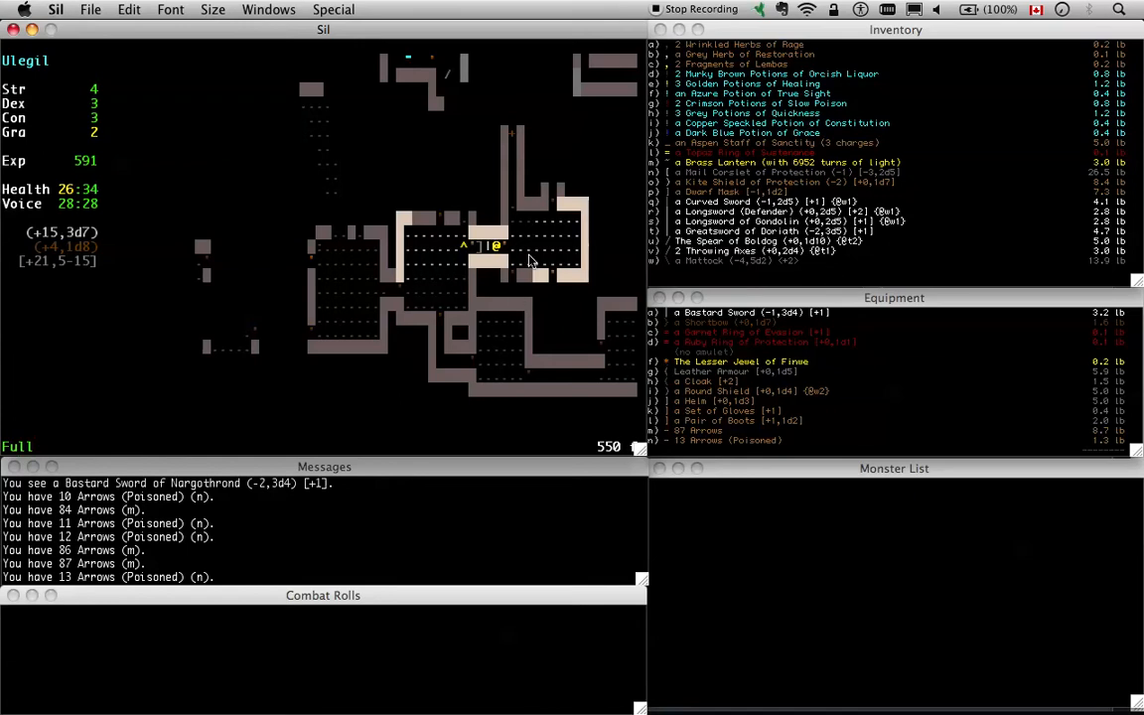
{"action": "mouse_move", "coordinate": [556, 316]}
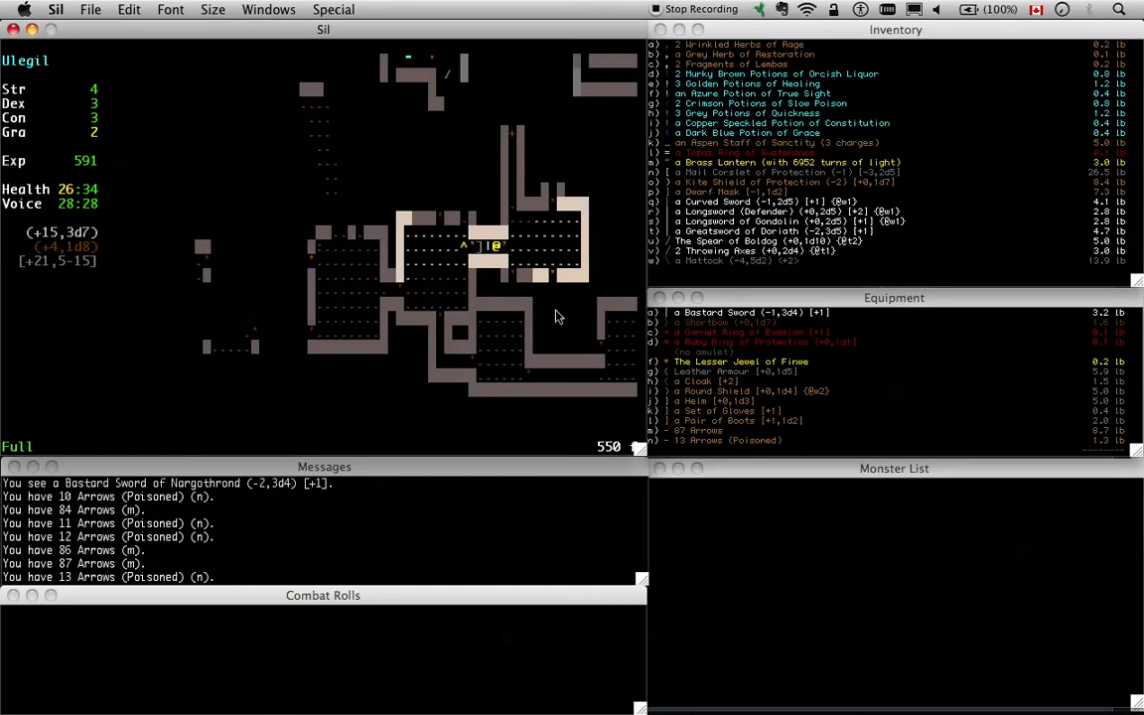
{"action": "mouse_move", "coordinate": [533, 296]}
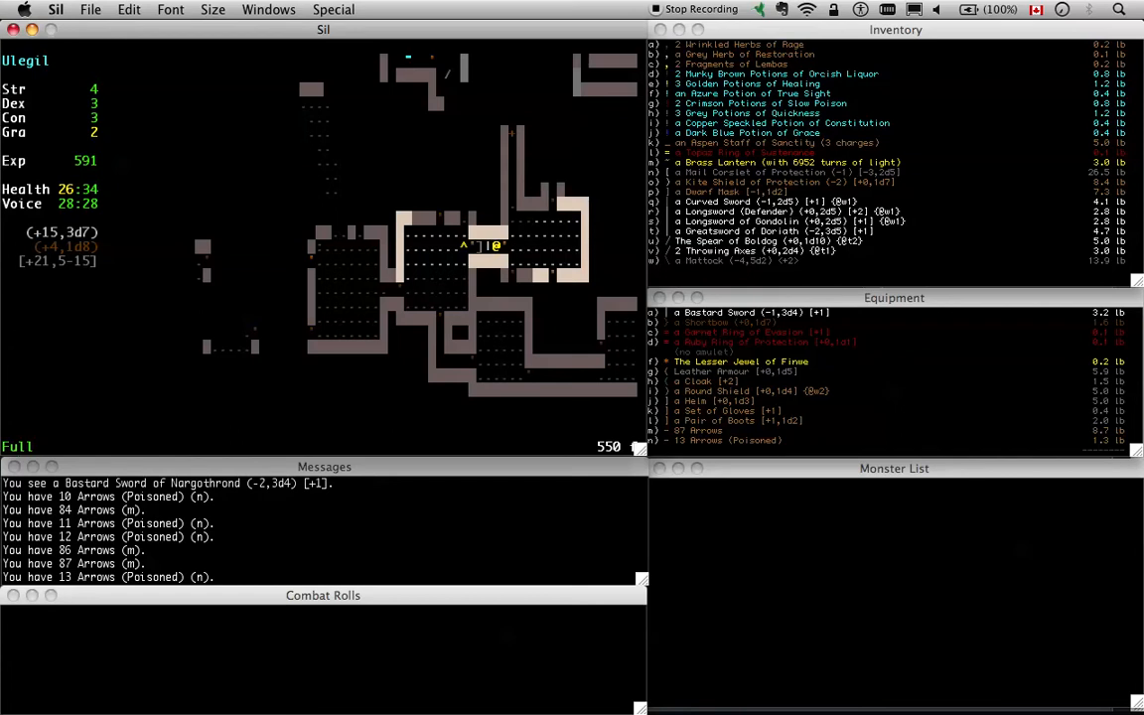
{"action": "mouse_move", "coordinate": [431, 123]}
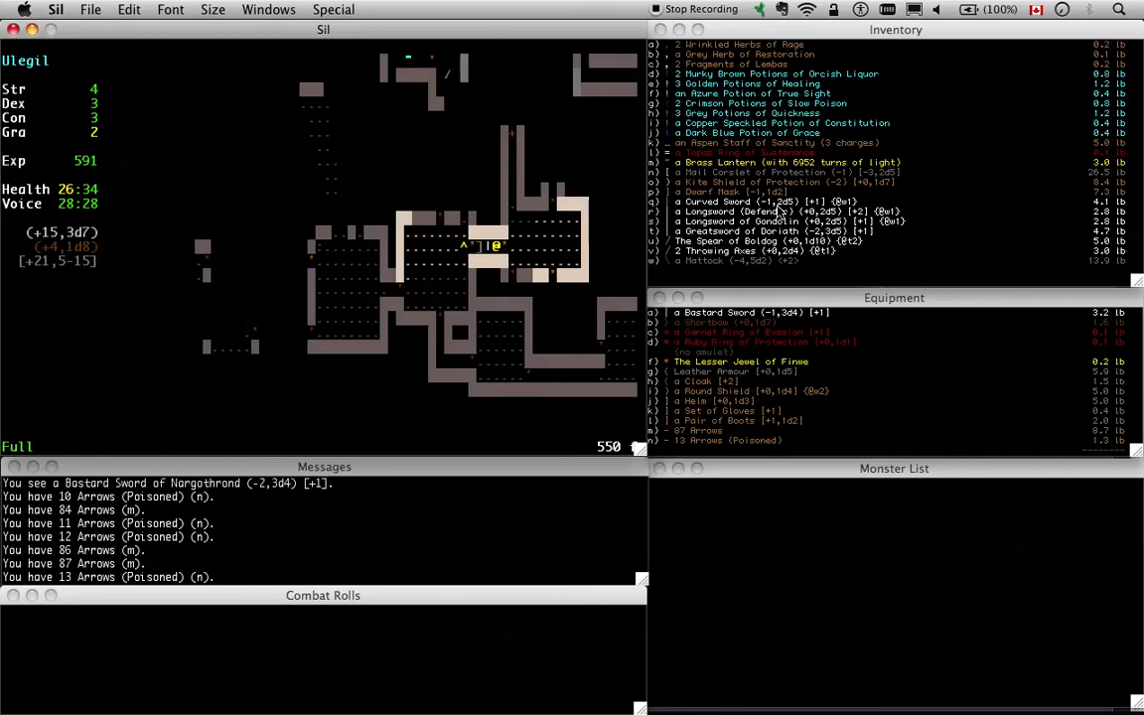
{"action": "mouse_move", "coordinate": [783, 211]}
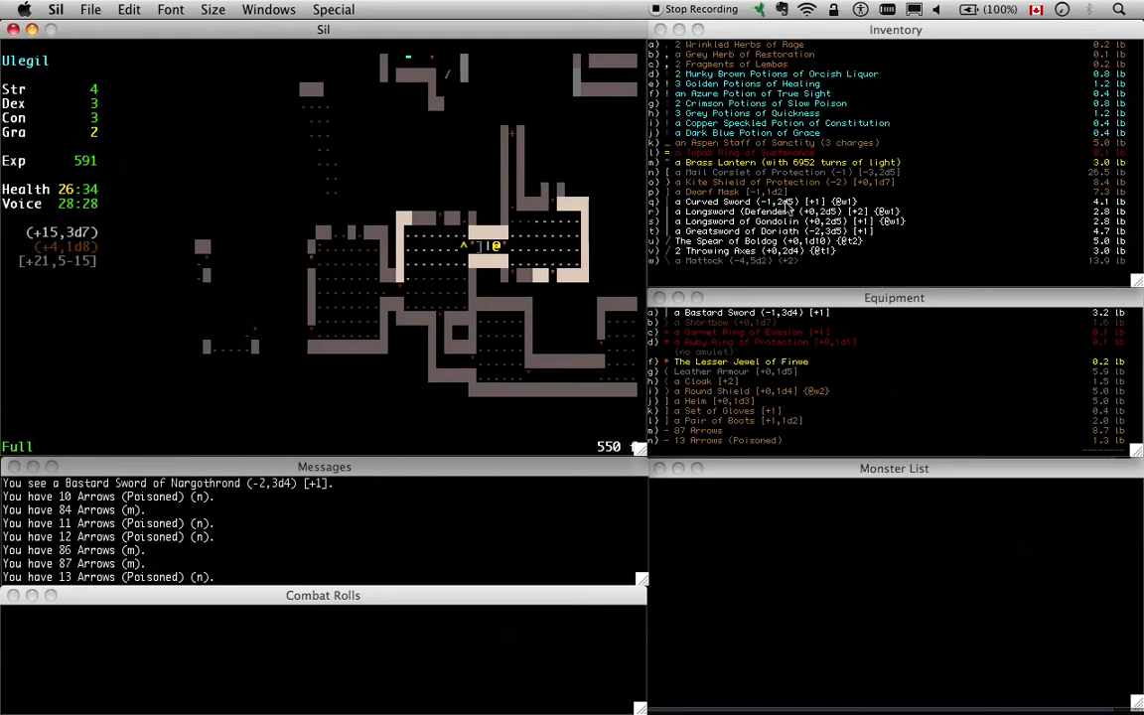
Drop the Curved Sword and walk away from it
{"action": "key", "text": "d"}
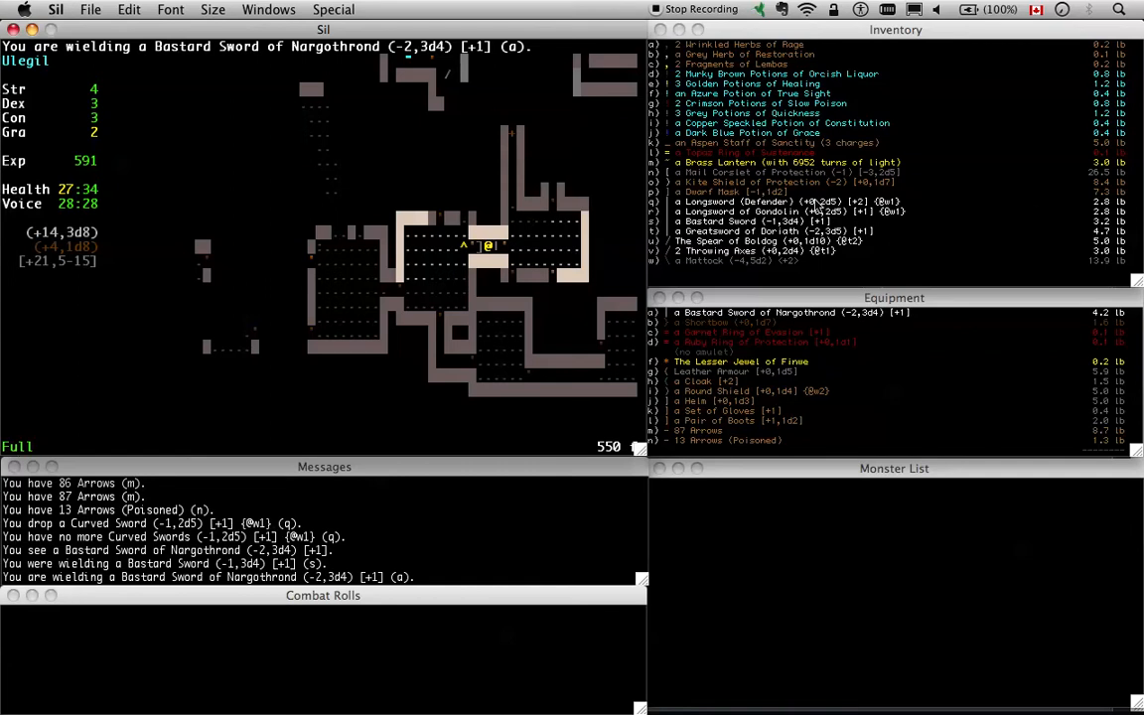
{"action": "mouse_move", "coordinate": [892, 231]}
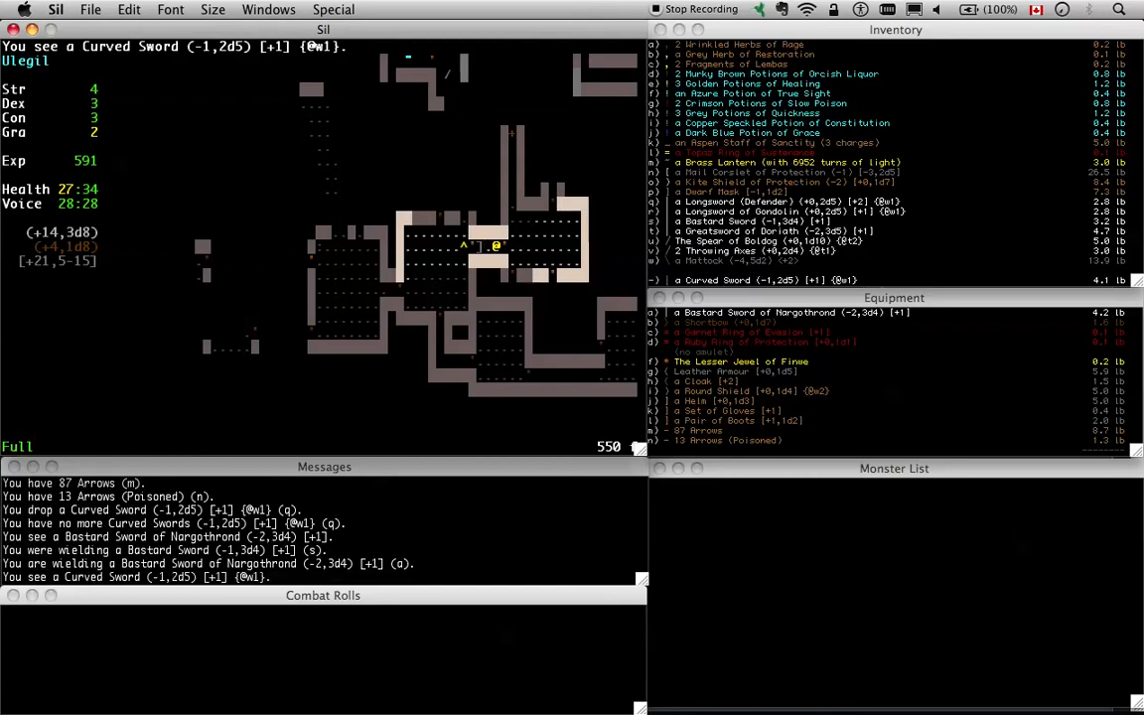
{"action": "key", "text": "Left"}
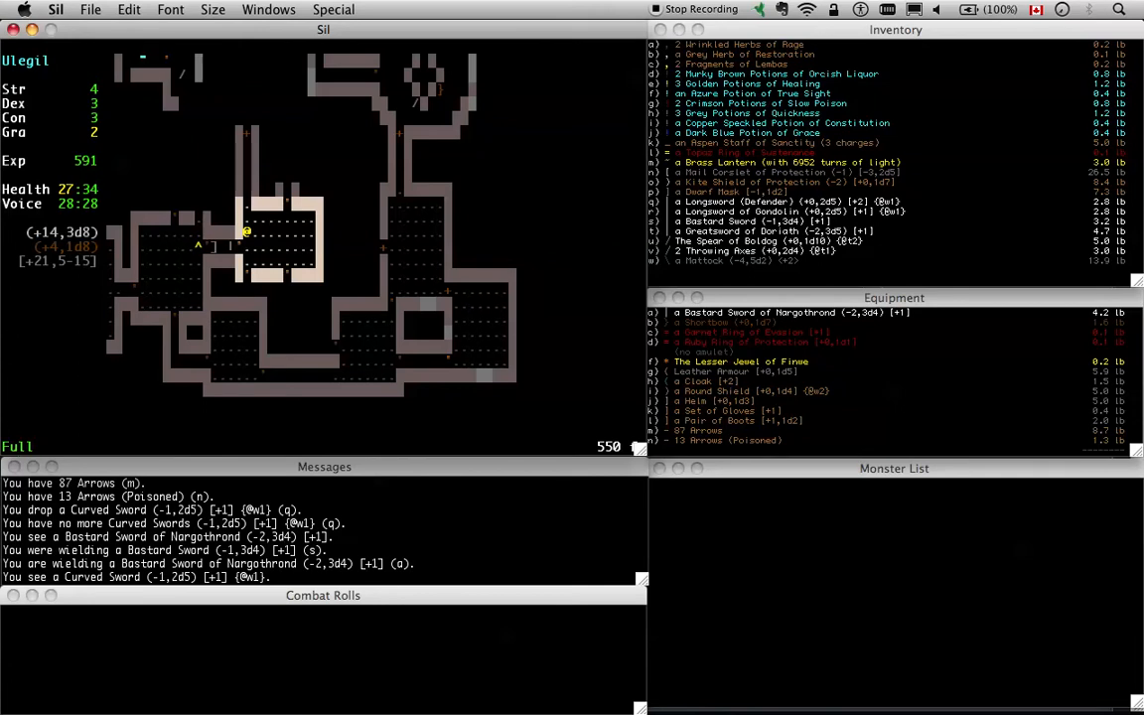
Explore the dungeon and acknowledge the pending combat message
{"action": "key", "text": "Up"}
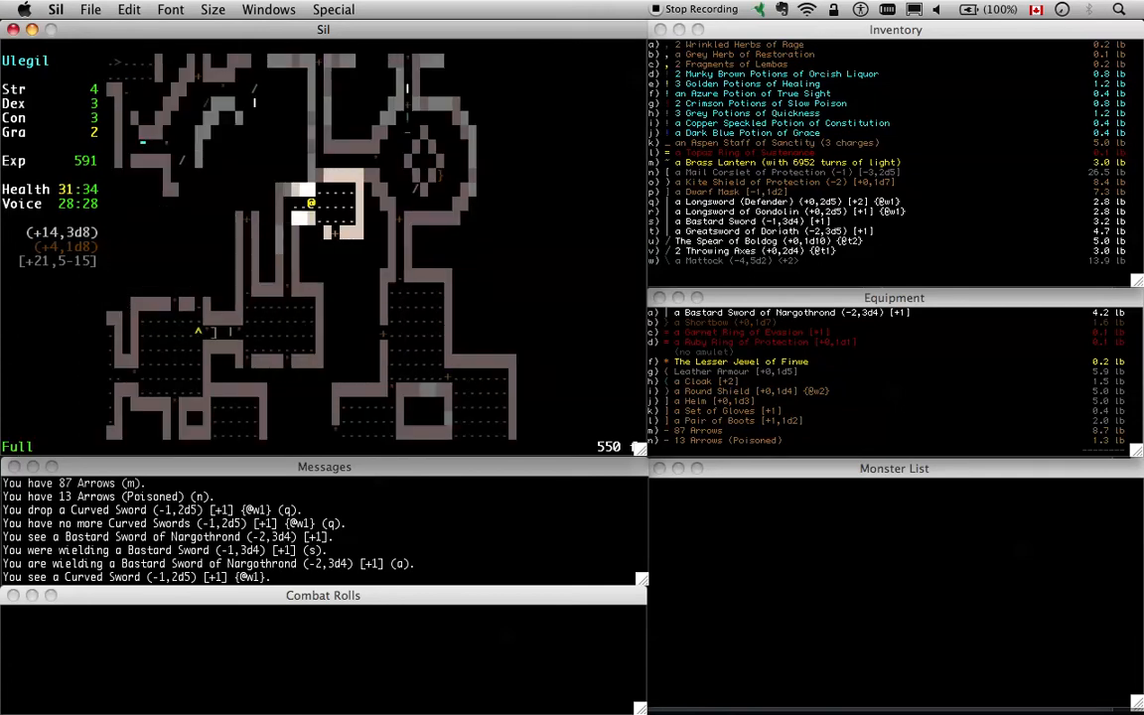
{"action": "key", "text": "down"}
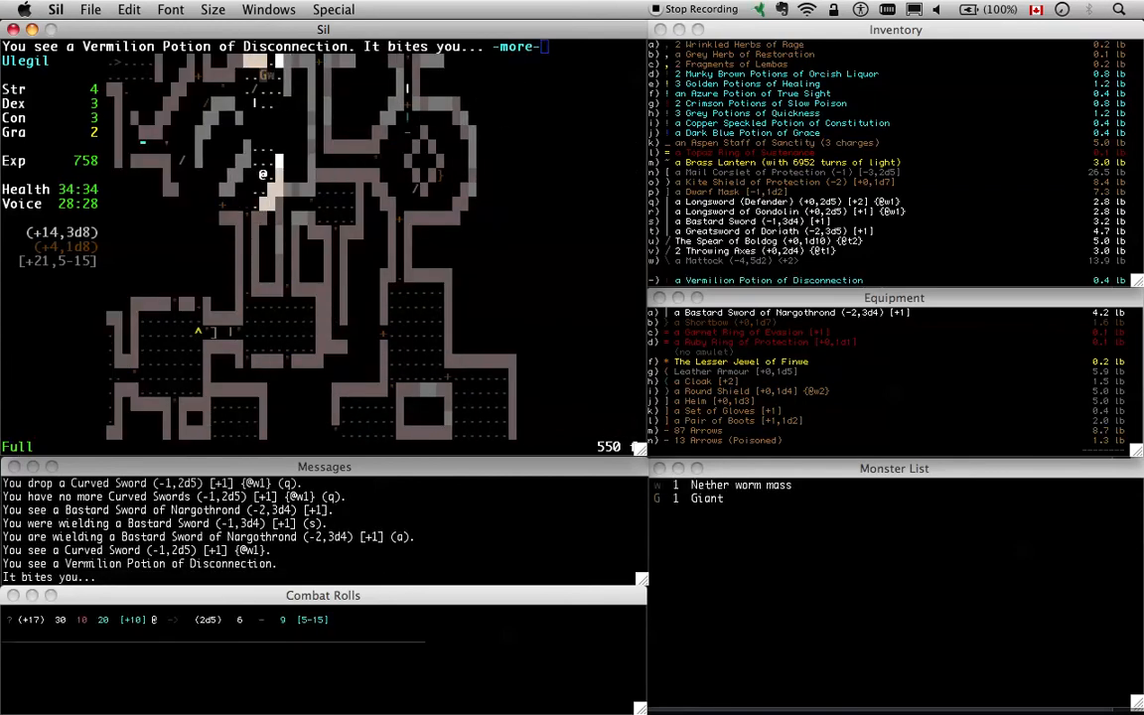
{"action": "key", "text": "space"}
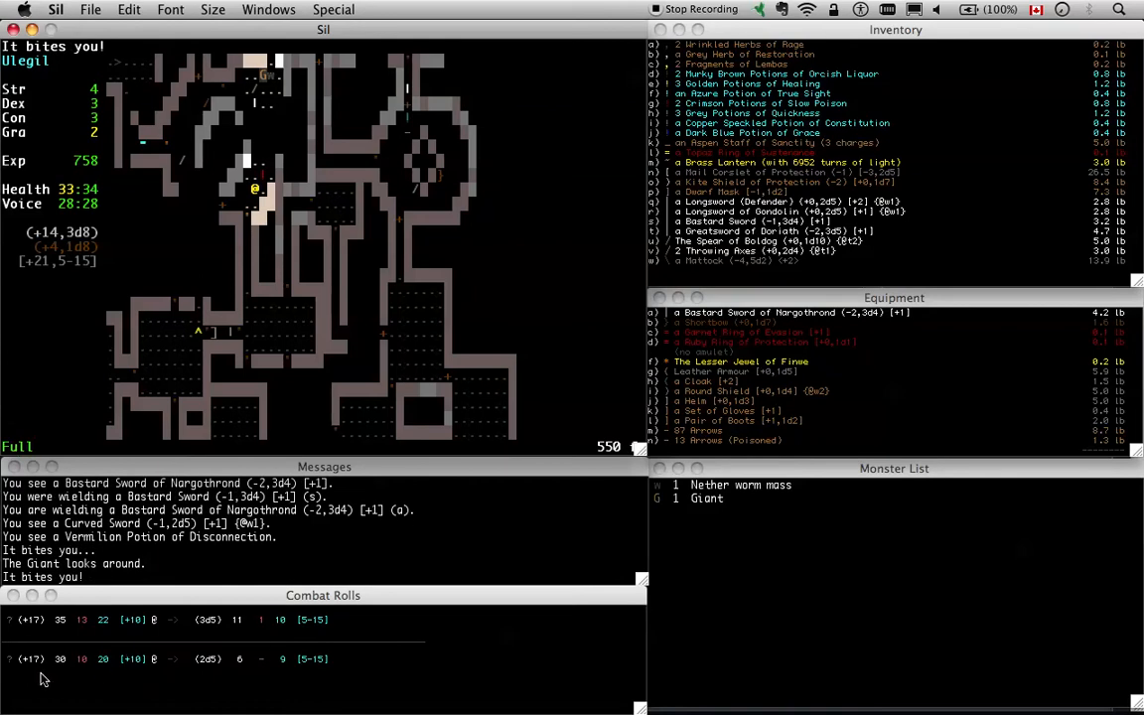
{"action": "mouse_move", "coordinate": [207, 673]}
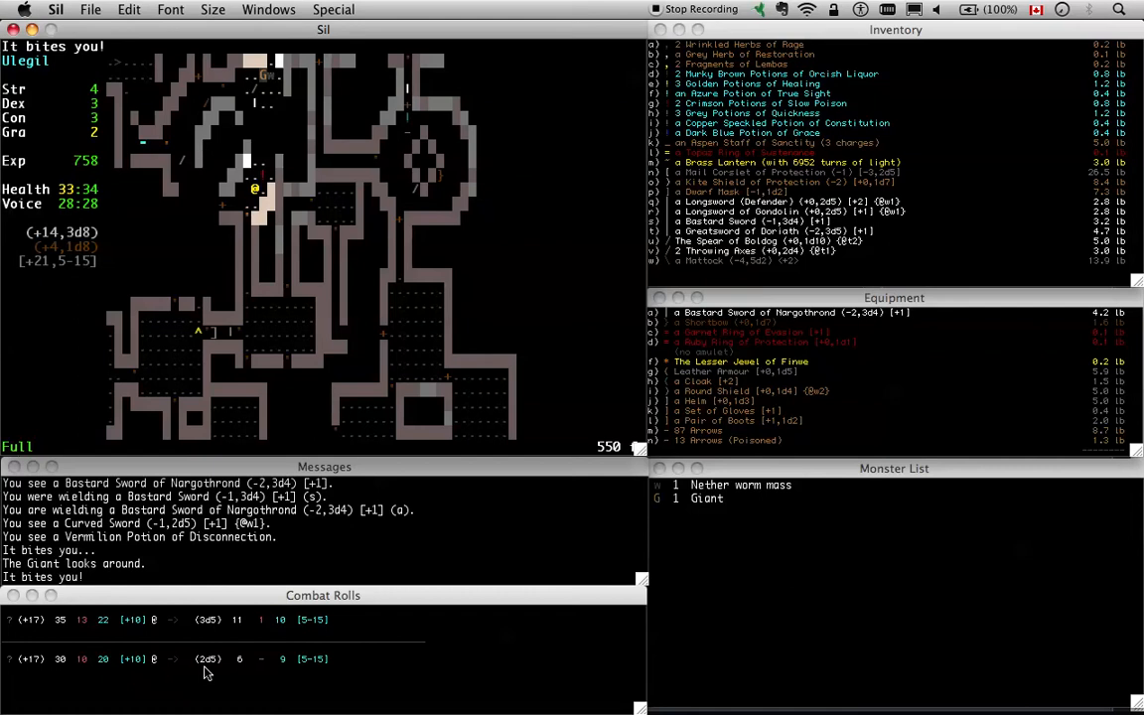
{"action": "mouse_move", "coordinate": [318, 155]}
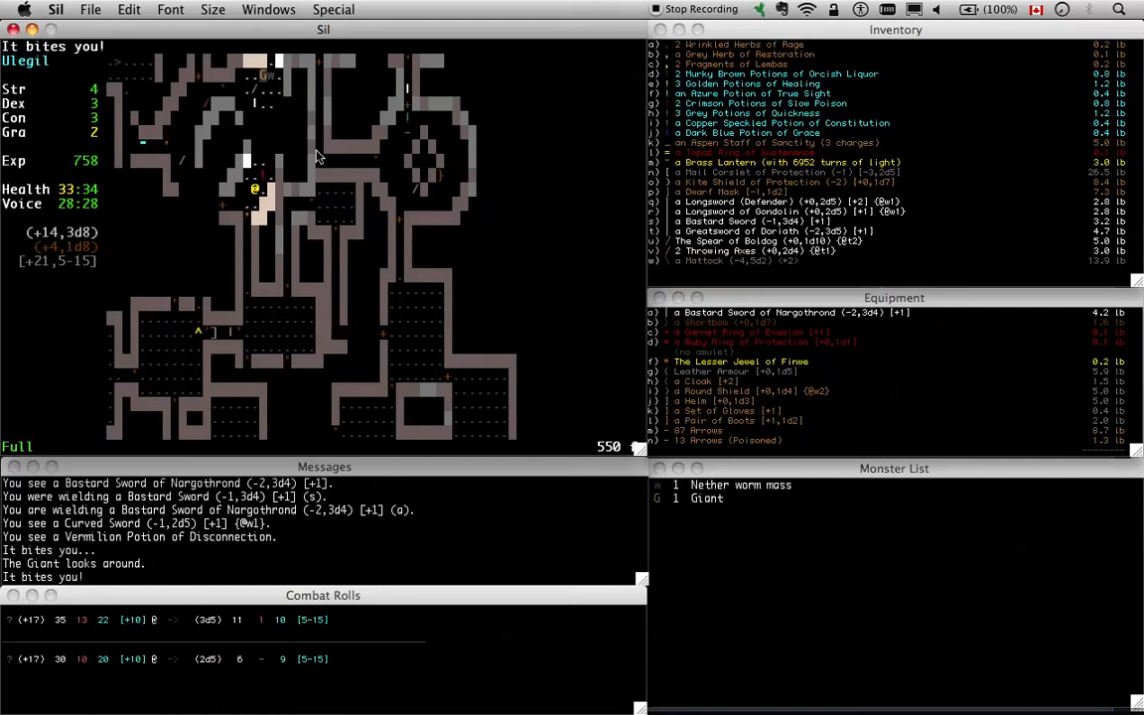
{"action": "mouse_move", "coordinate": [237, 328]}
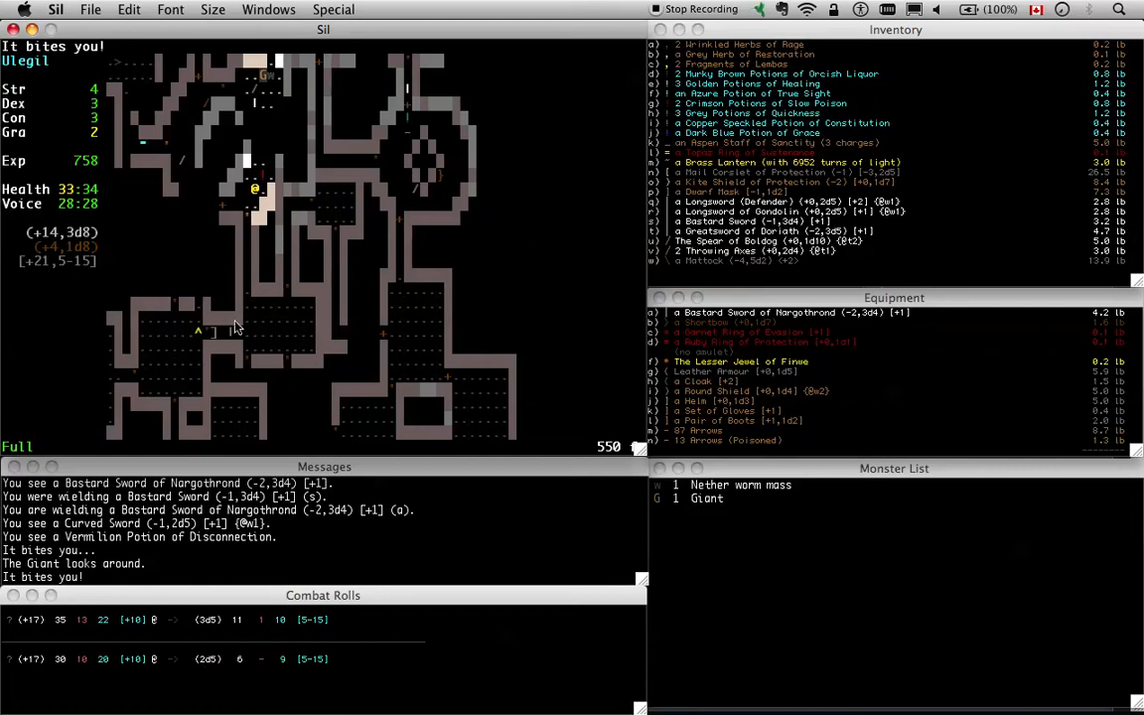
{"action": "mouse_move", "coordinate": [282, 211]}
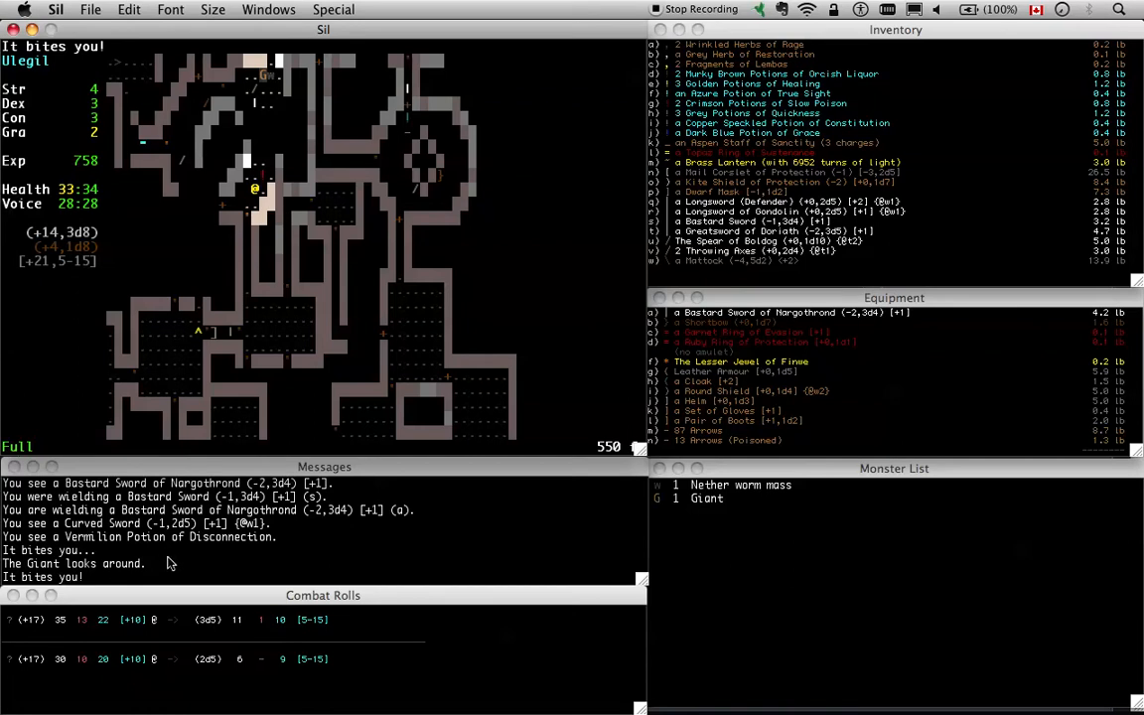
{"action": "mouse_move", "coordinate": [179, 594]}
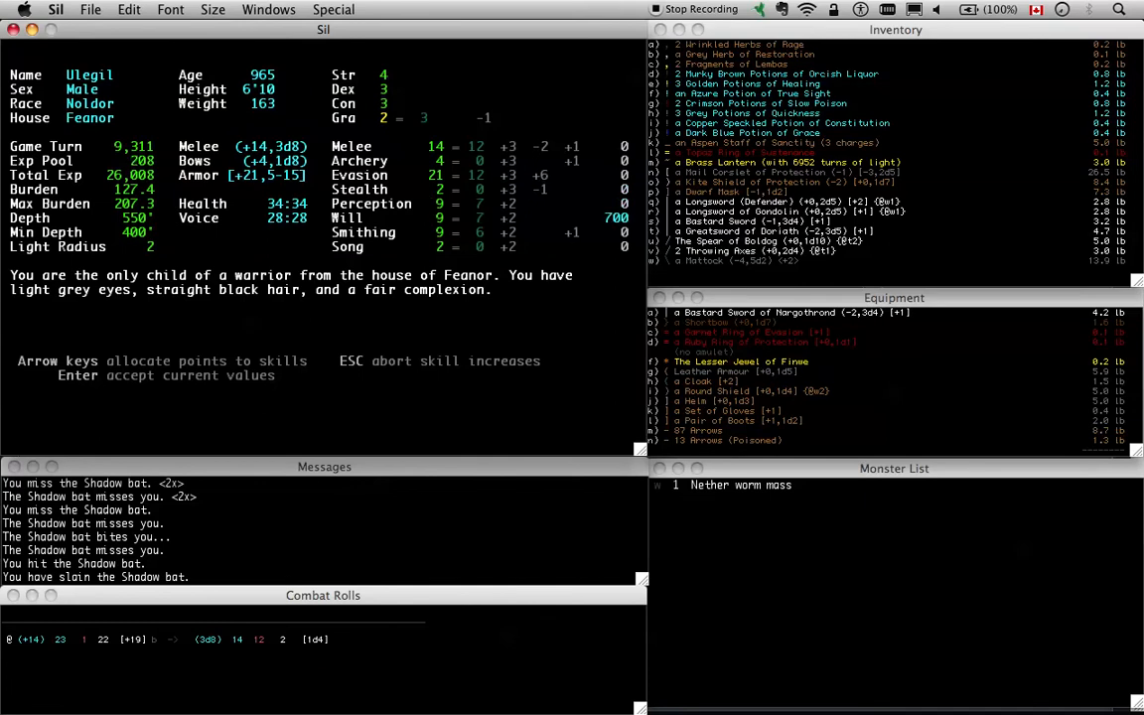
Accept the skill allocation to spend experience points
{"action": "key", "text": "Return"}
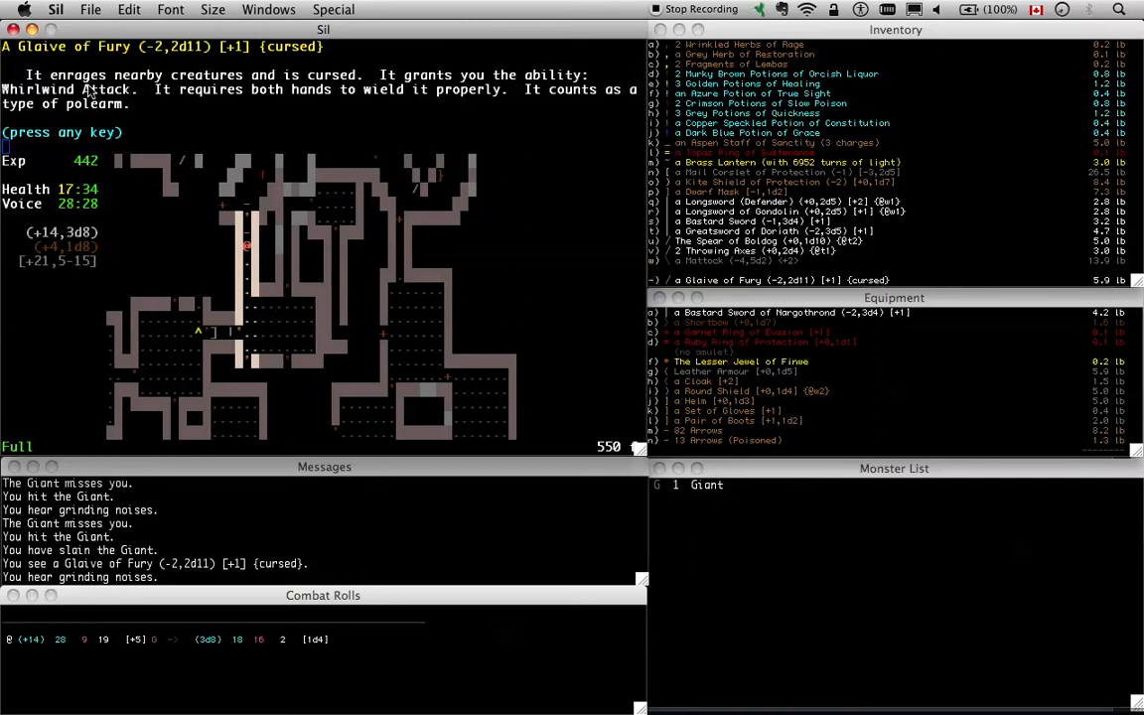
{"action": "mouse_move", "coordinate": [139, 77]}
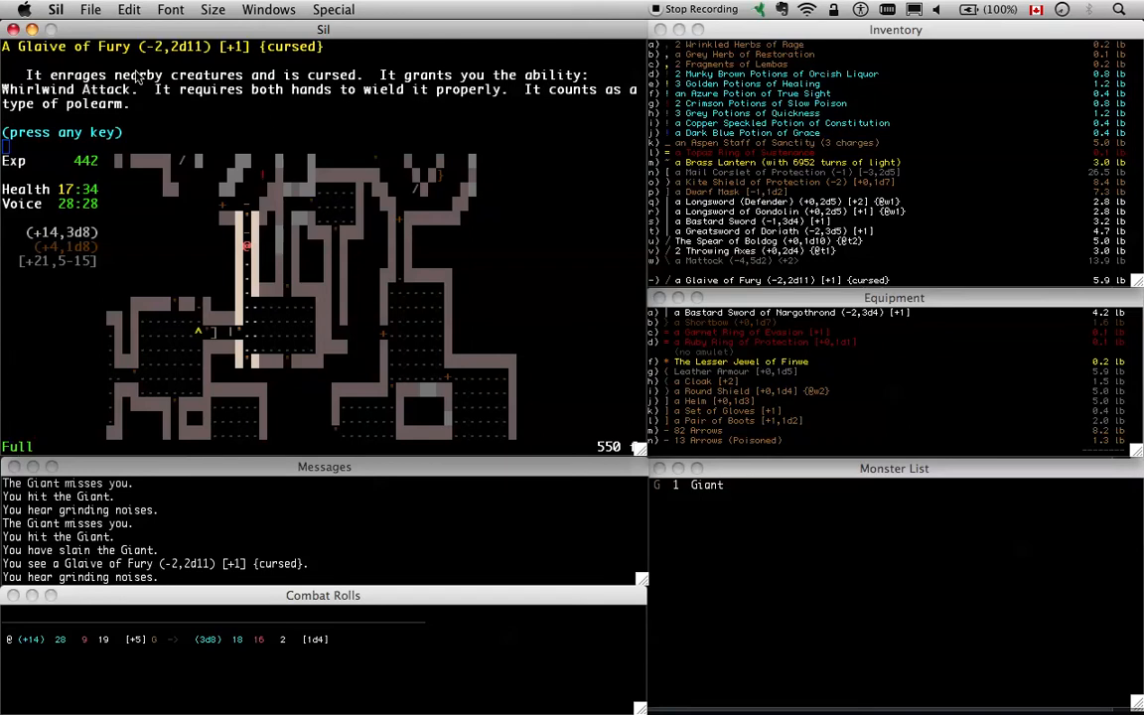
{"action": "mouse_move", "coordinate": [314, 58]}
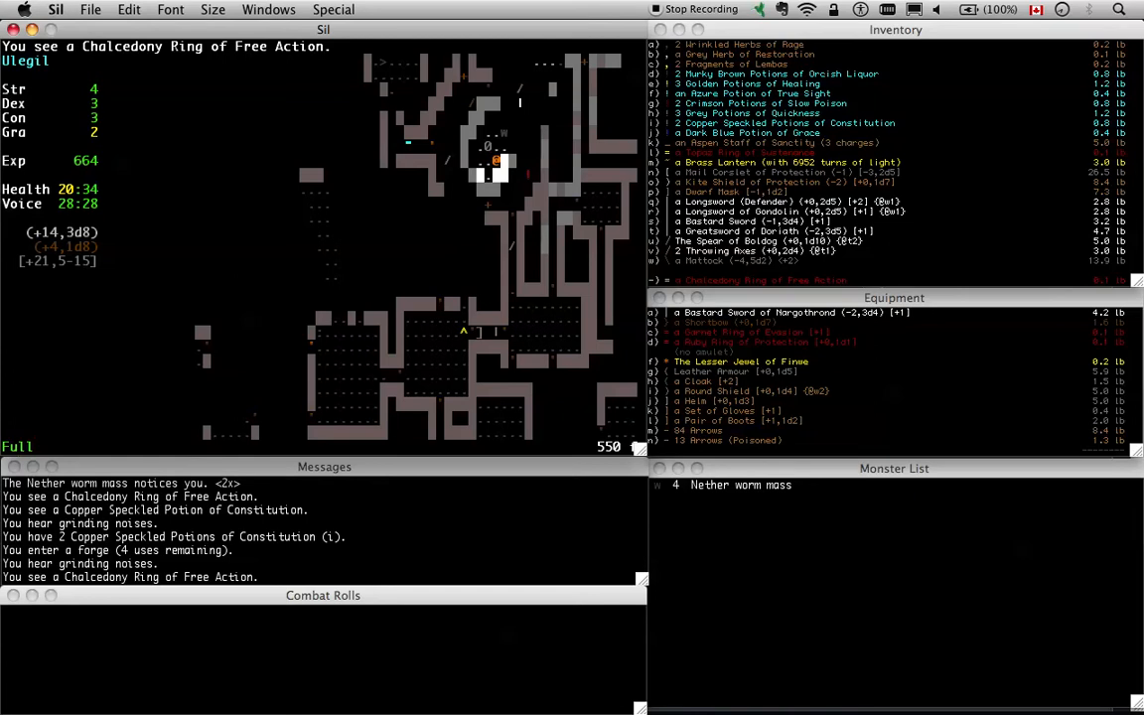
Drop the Aspen Staff of Sanctity from the pack
{"action": "key", "text": "d"}
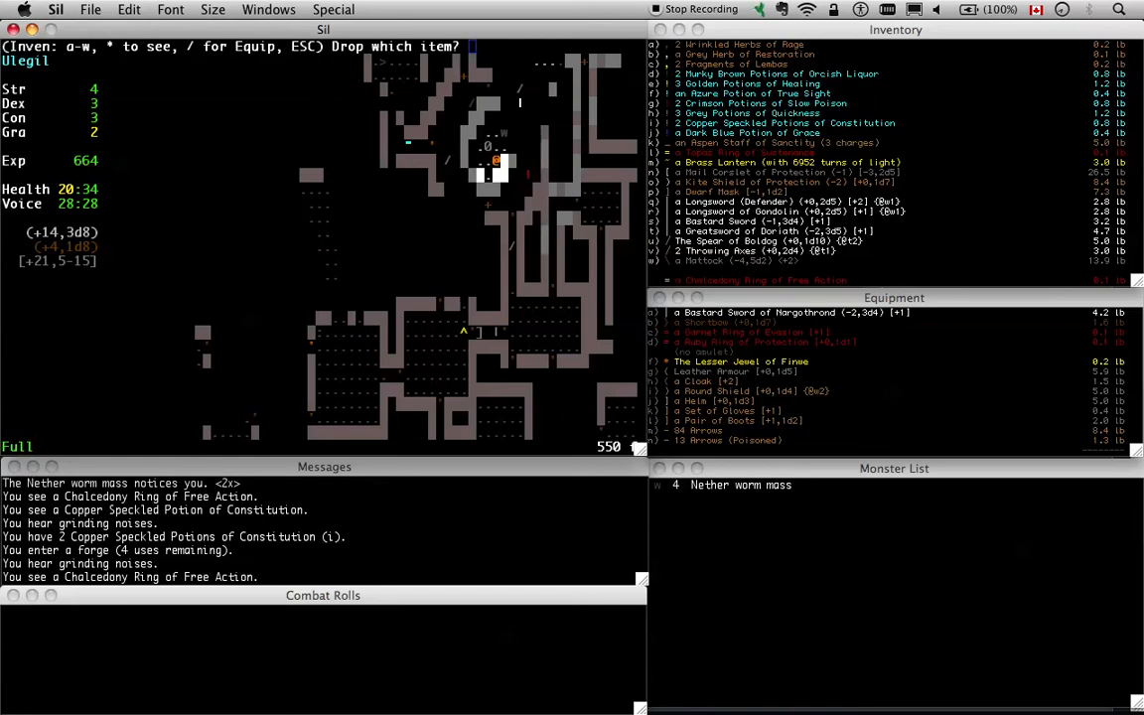
{"action": "key", "text": "Escape"}
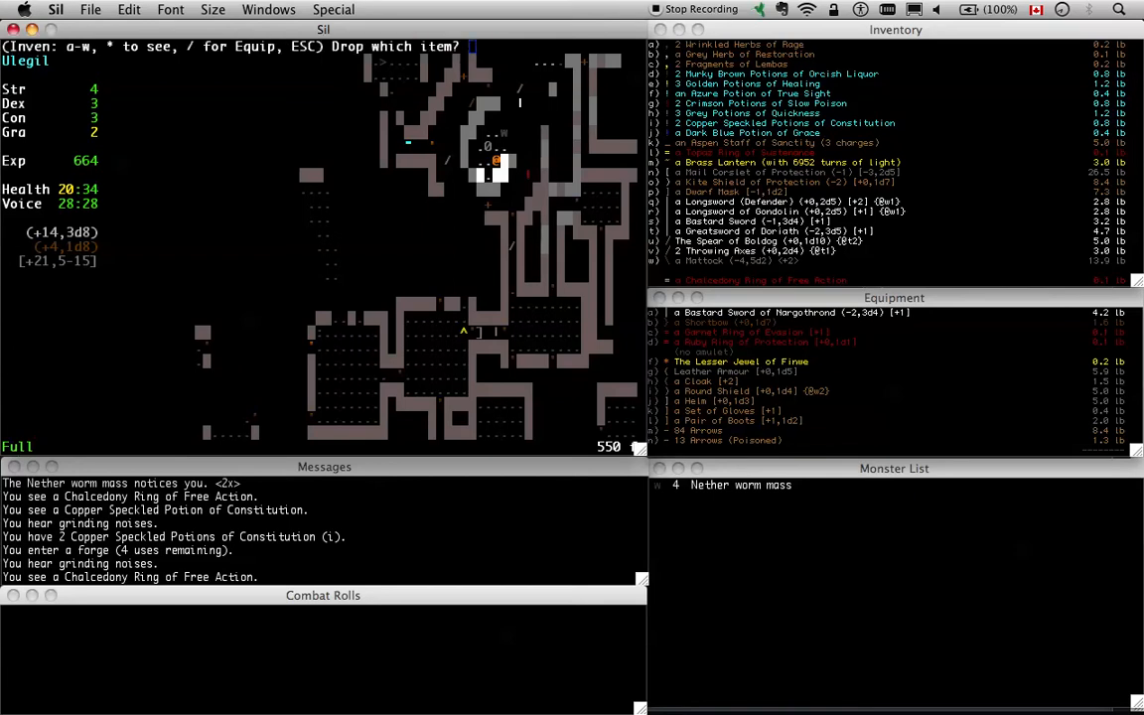
{"action": "key", "text": "Escape"}
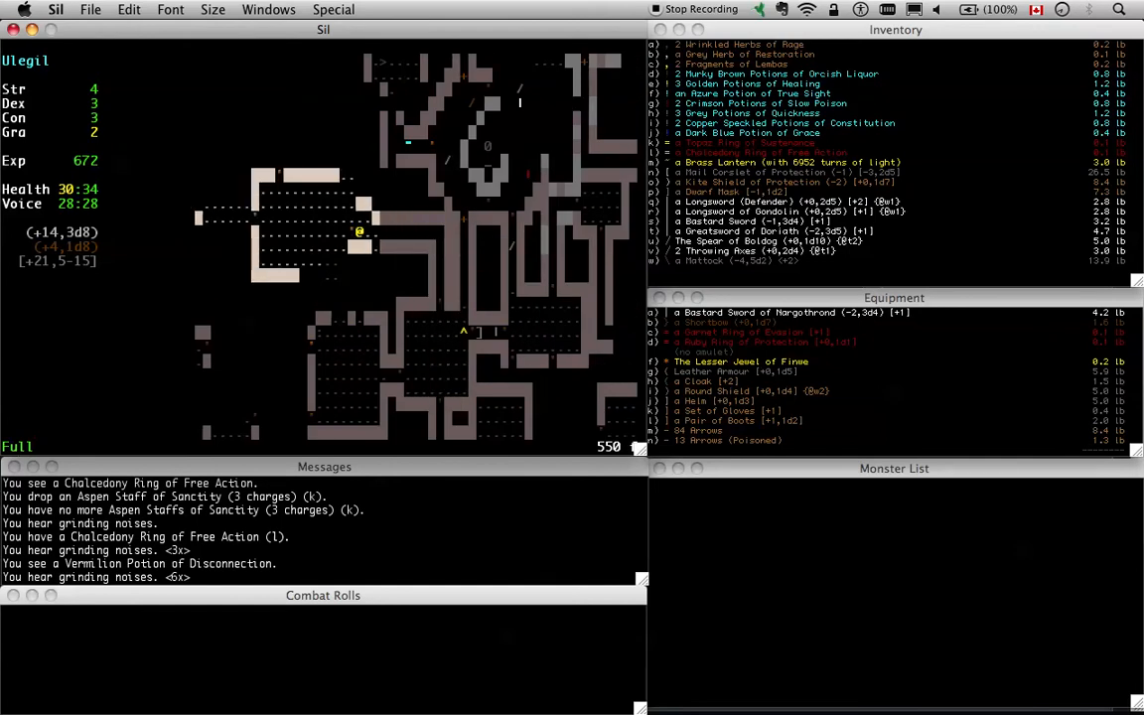
Walk through the corridors until a Glaive is reported on the floor
{"action": "key", "text": "up"}
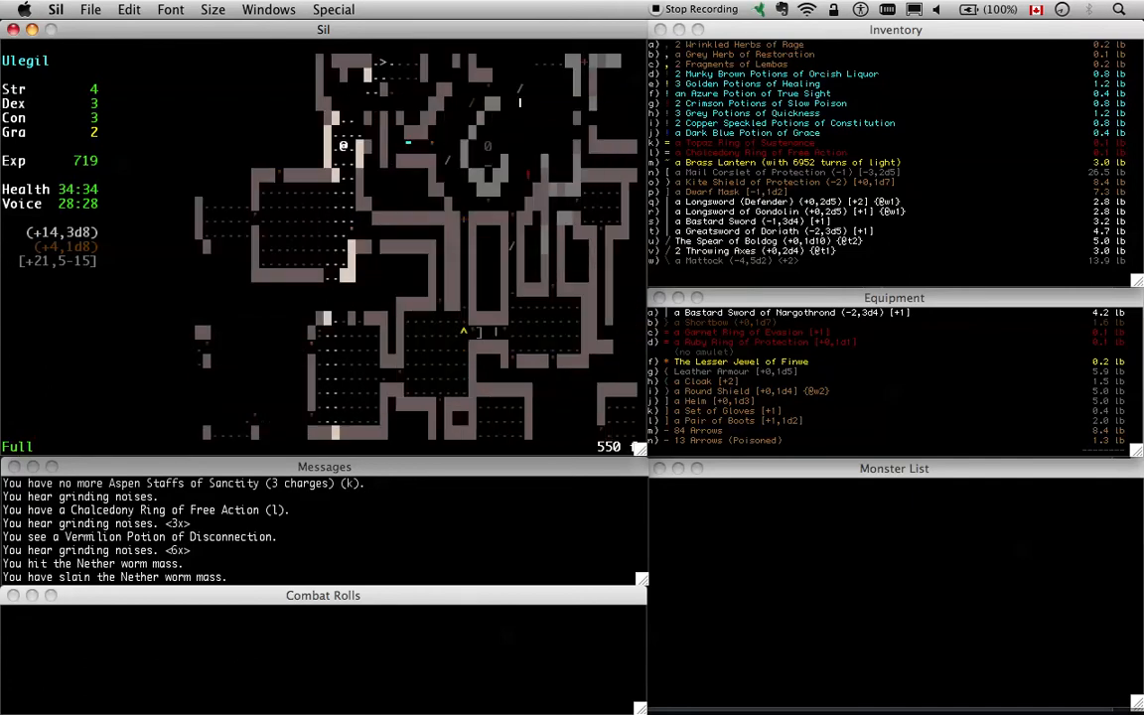
{"action": "key", "text": "Left"}
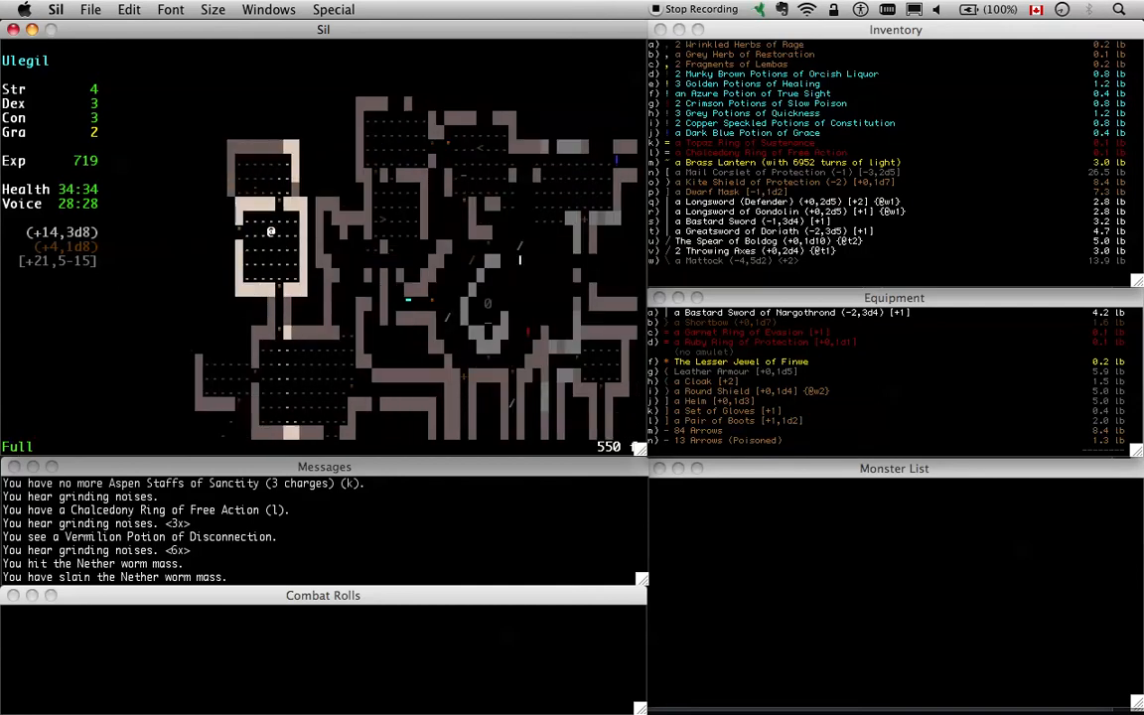
{"action": "key", "text": "Left"}
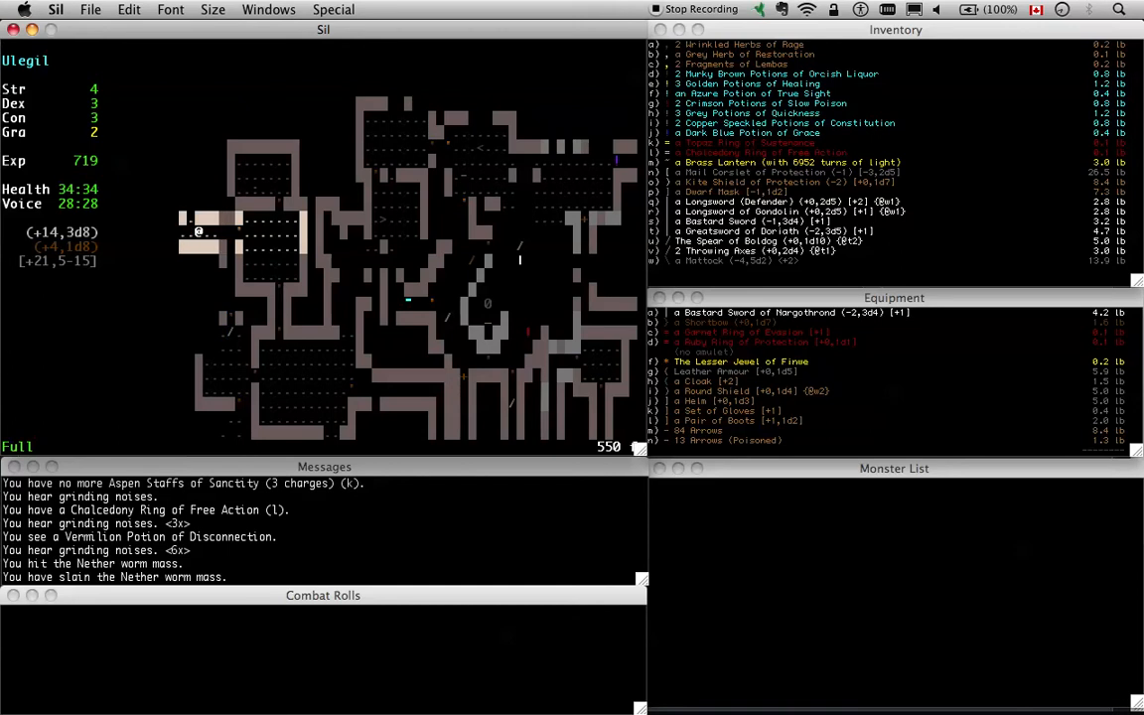
{"action": "key", "text": "up"}
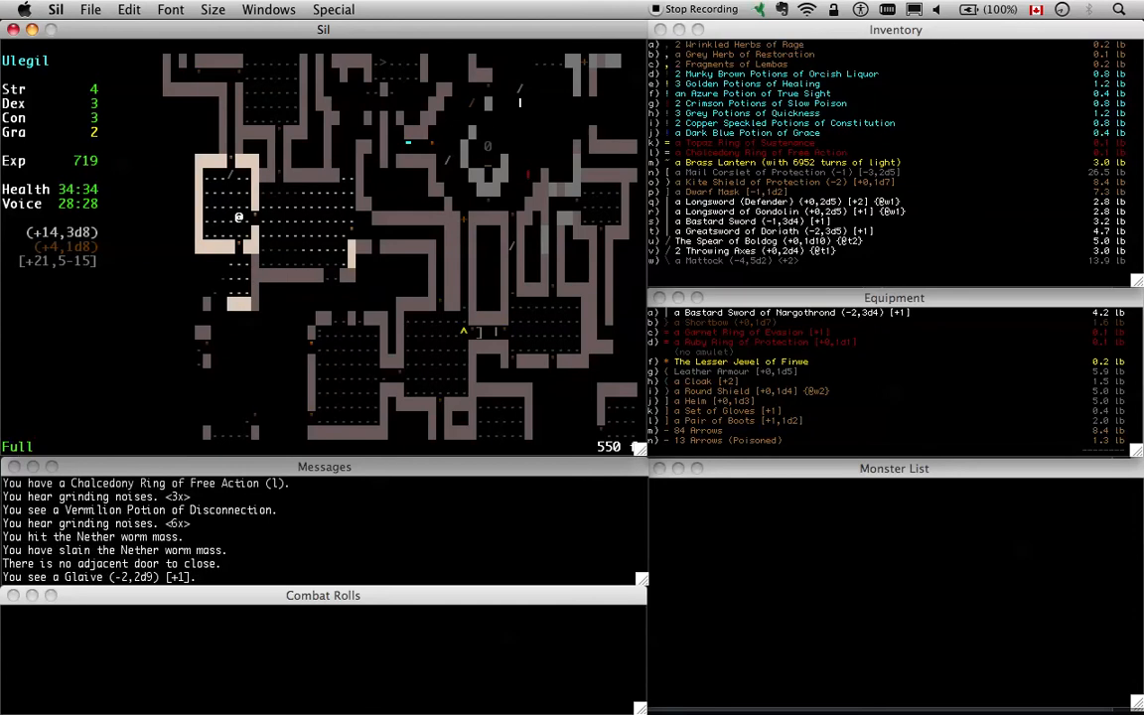
{"action": "key", "text": "Down"}
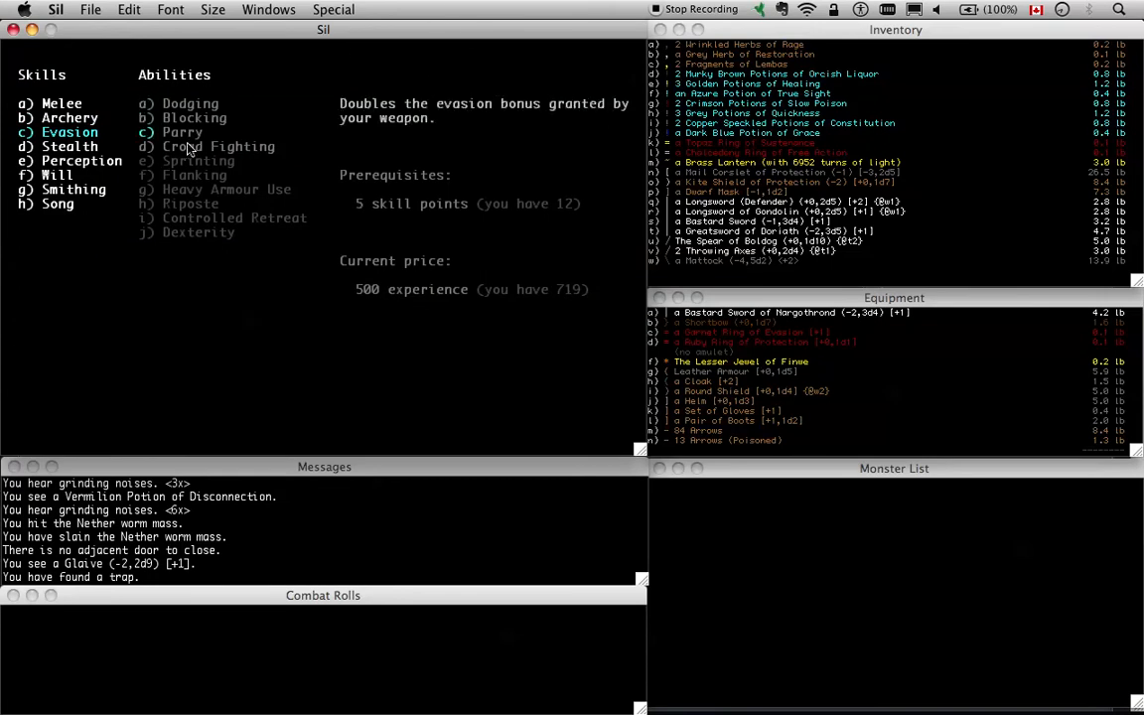
{"action": "mouse_move", "coordinate": [191, 209]}
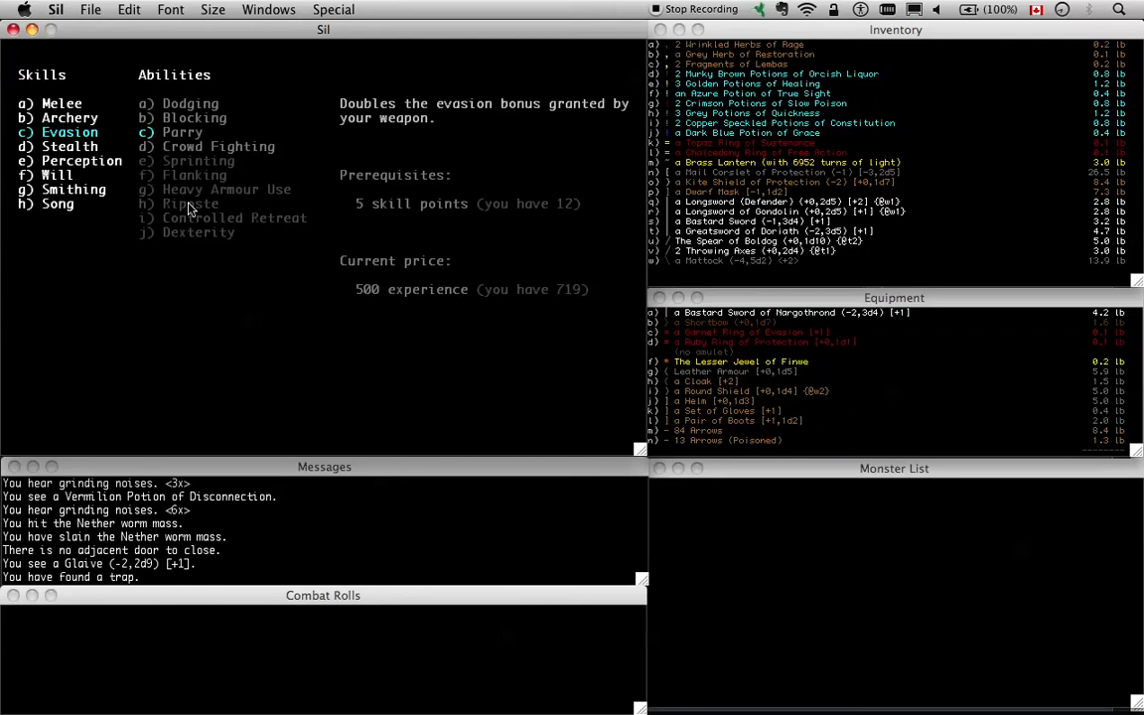
{"action": "key", "text": "Escape"}
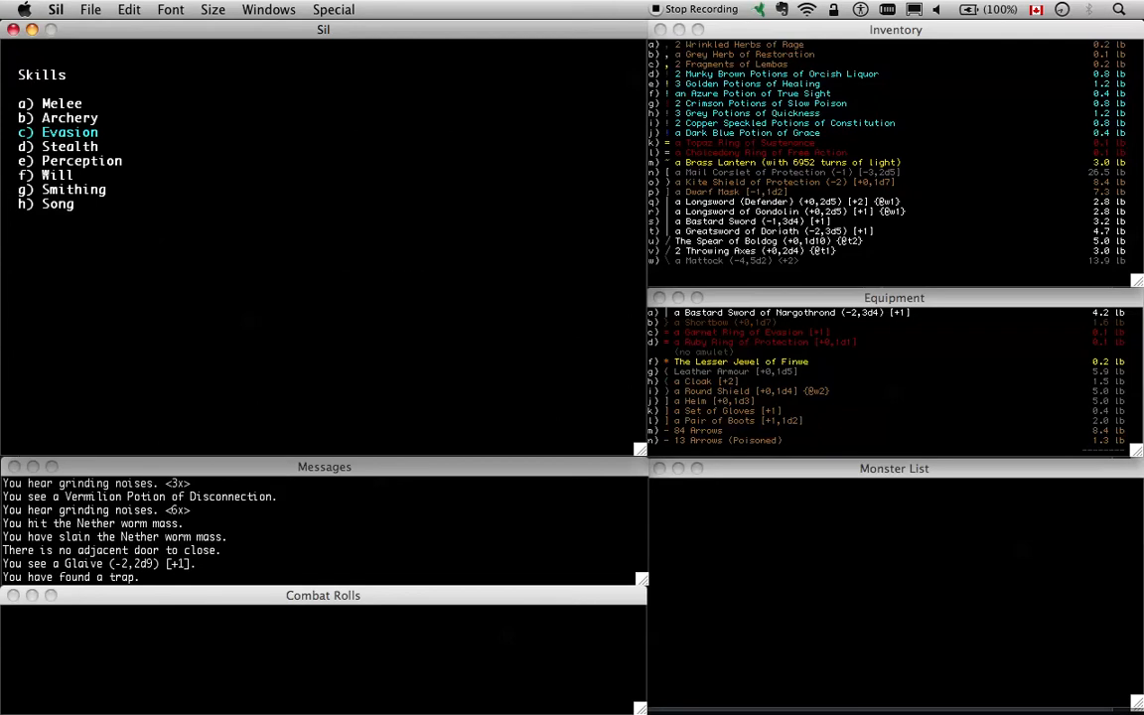
{"action": "key", "text": "Escape"}
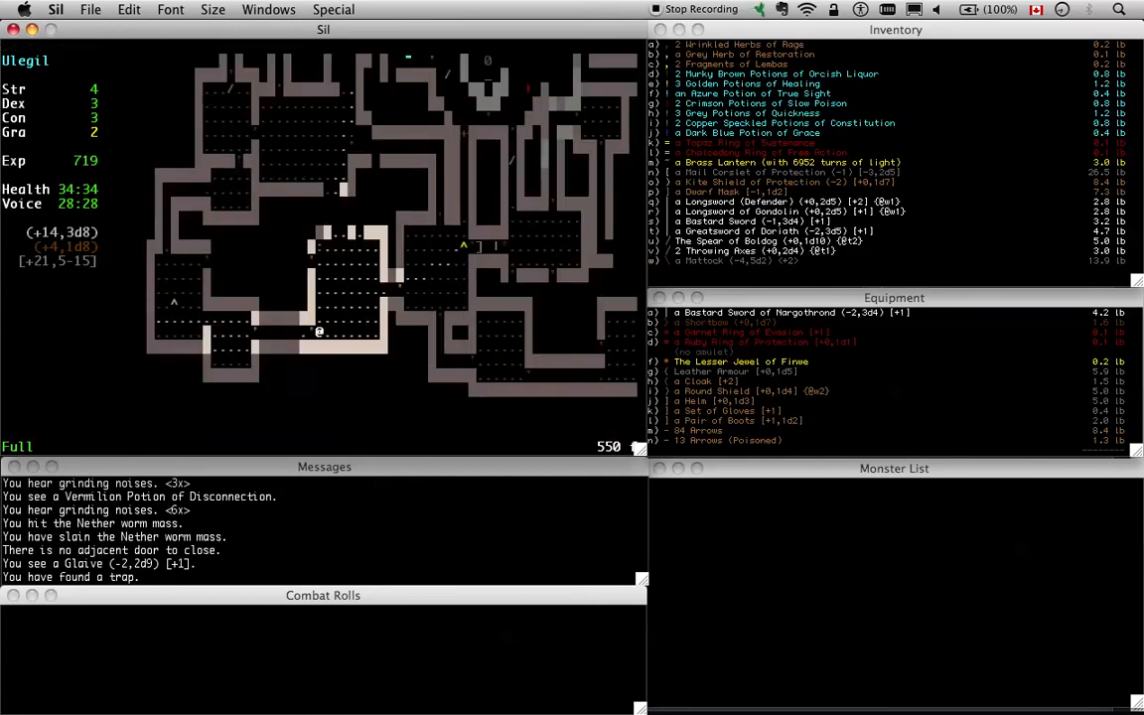
Attack the Snow troll until it is slain, reaching 792 experience
{"action": "key", "text": "L"}
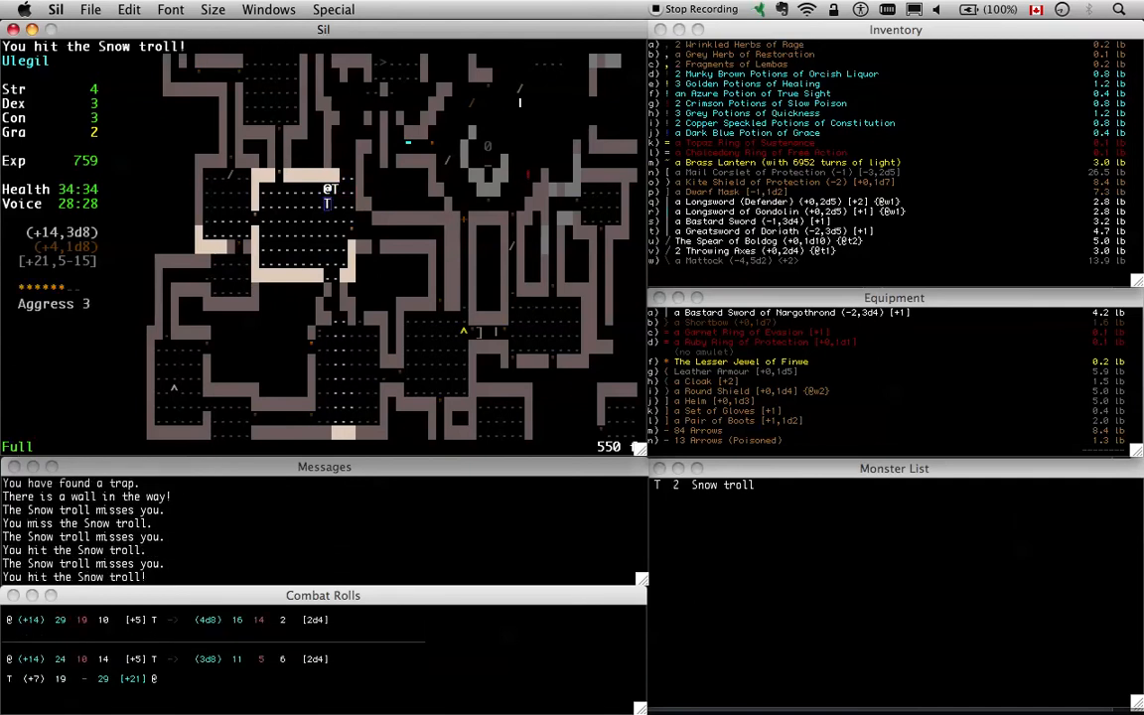
{"action": "key", "text": "w"}
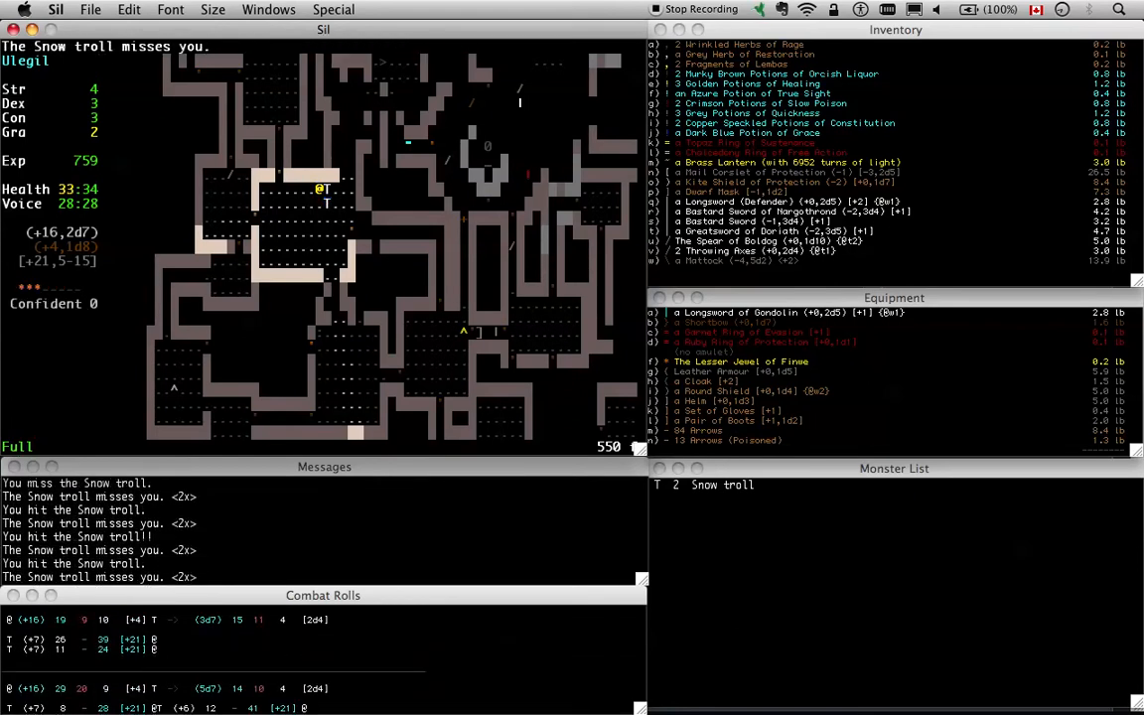
{"action": "key", "text": "space"}
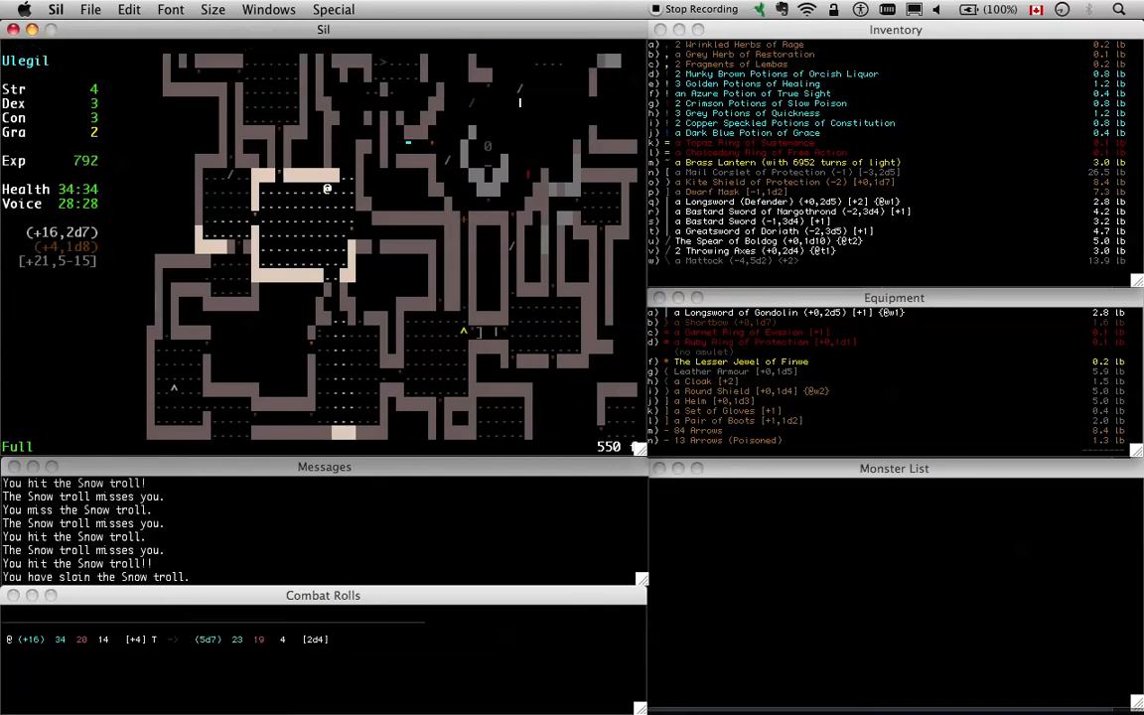
Resume exploring after the troll and bring up the character sheet at 981 experience
{"action": "key", "text": "w"}
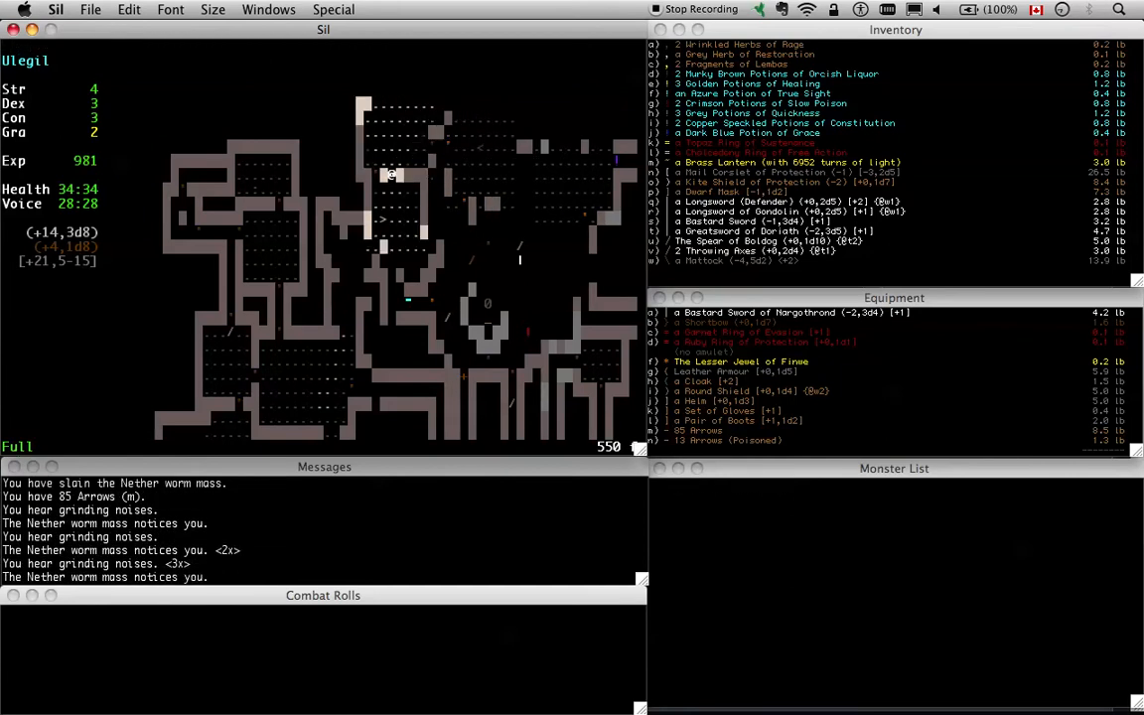
{"action": "key", "text": "L"}
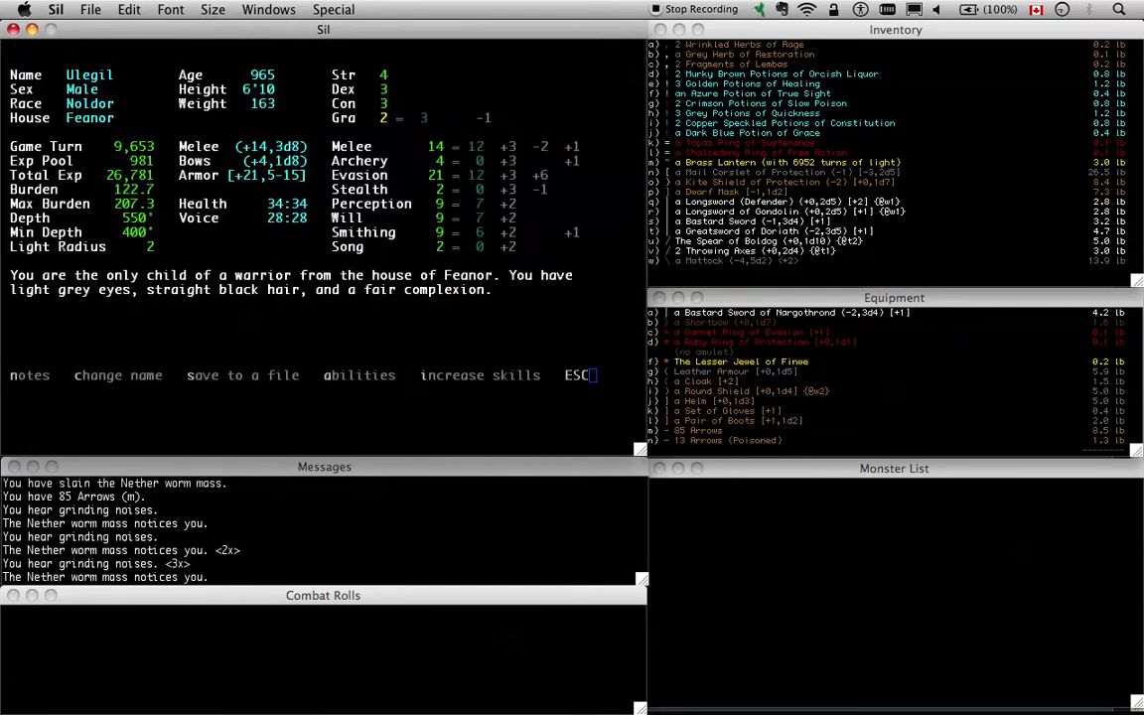
Choose 'increase skills' on the character sheet
{"action": "left_click", "coordinate": [481, 373]}
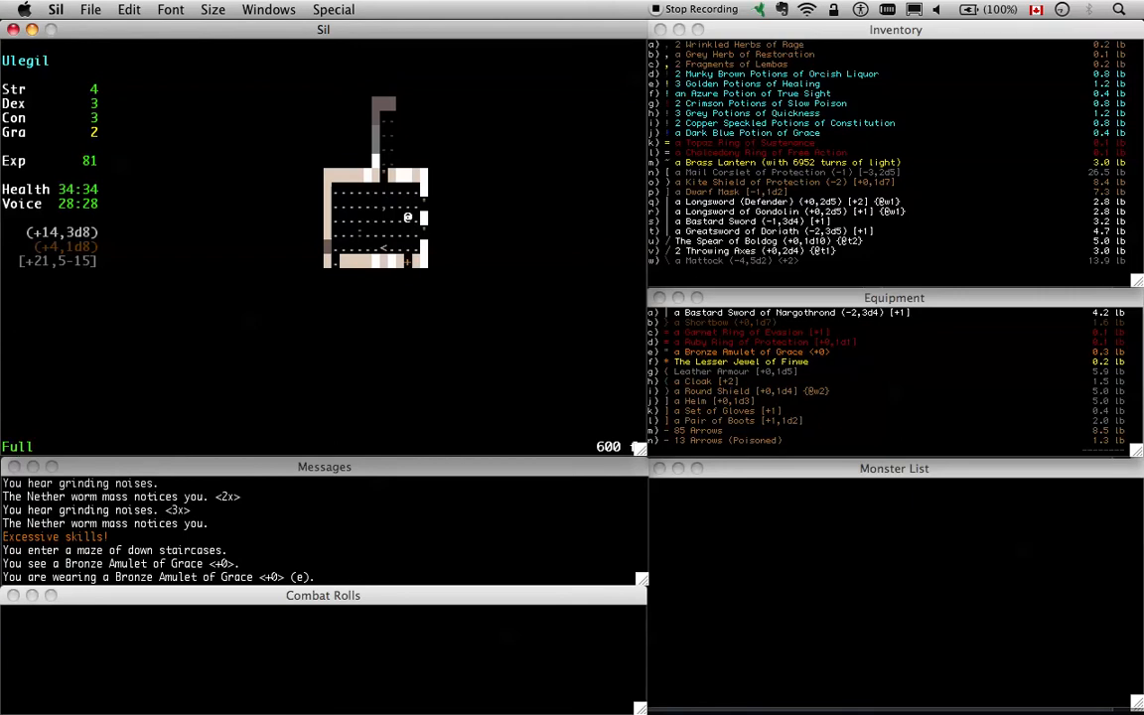
{"action": "mouse_move", "coordinate": [834, 108]}
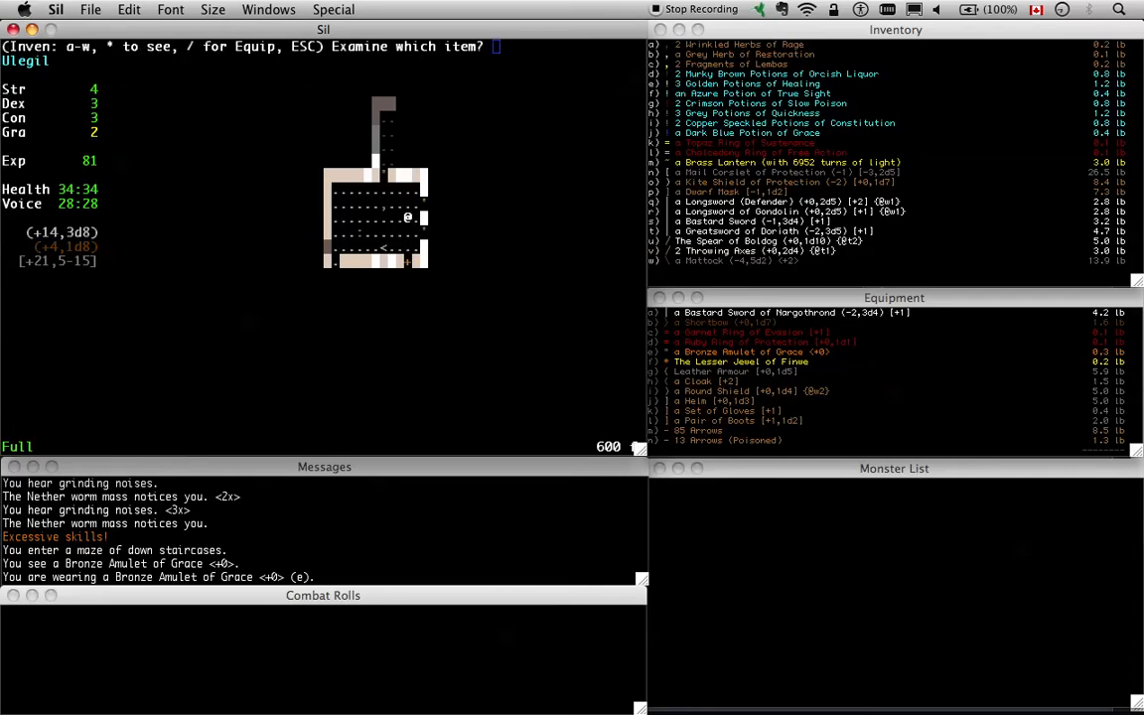
Dismiss the item-examine prompt on the 600 ft map
{"action": "key", "text": "Escape"}
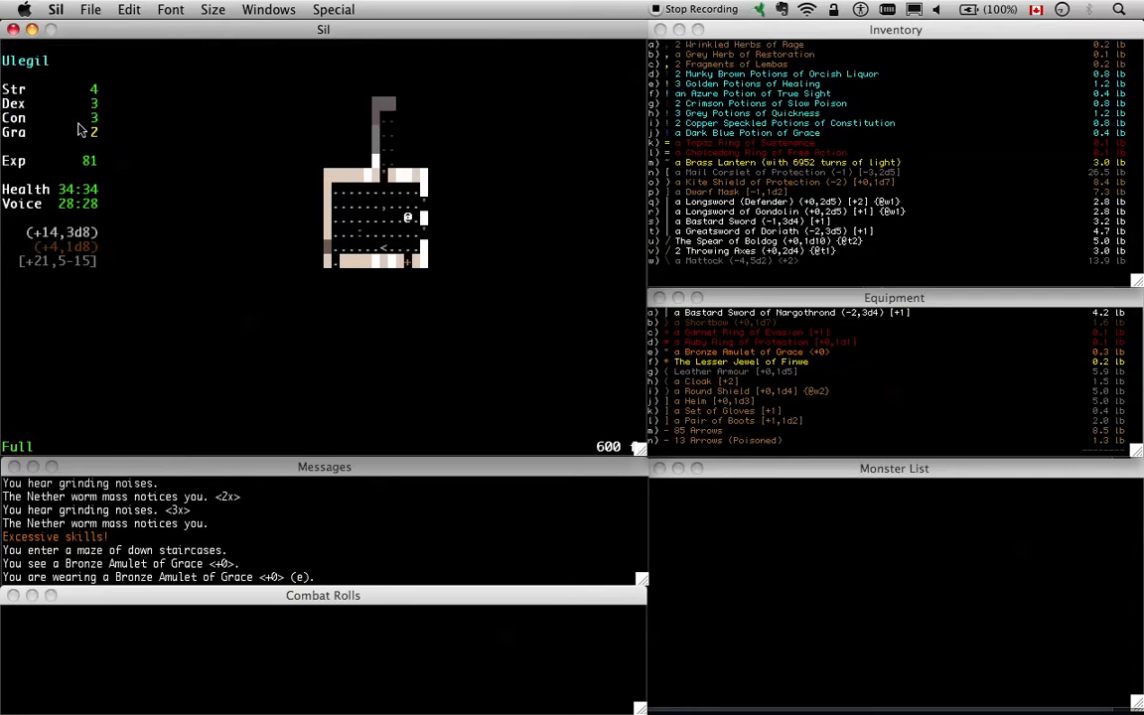
{"action": "mouse_move", "coordinate": [633, 328]}
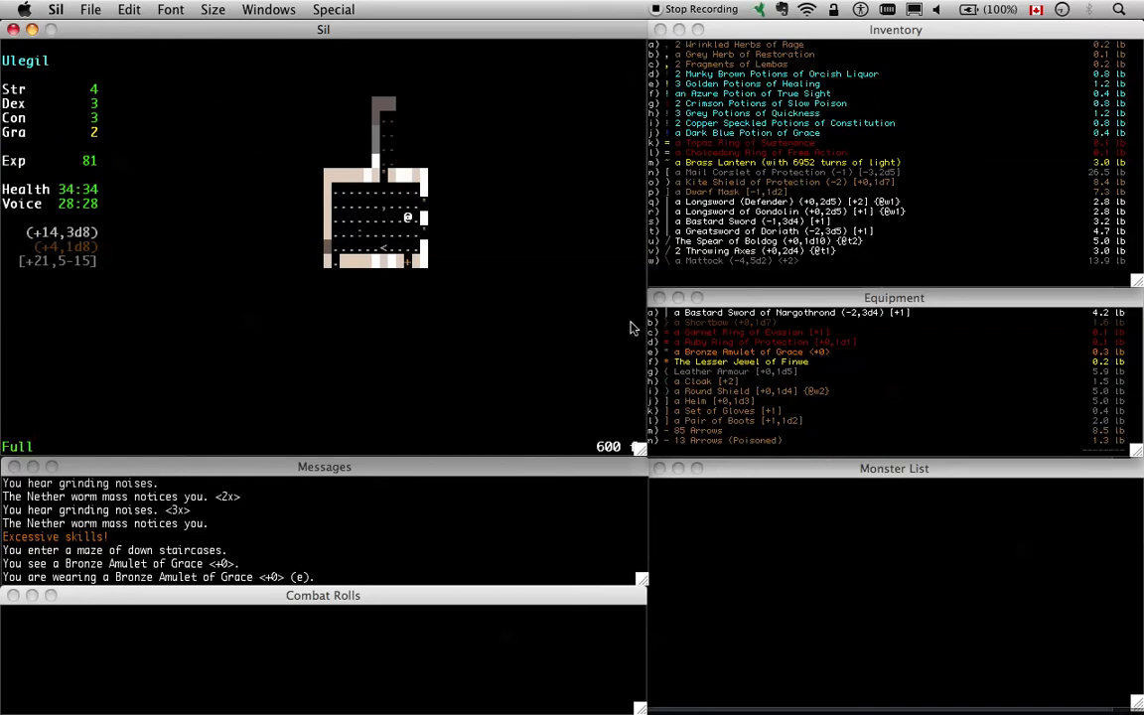
{"action": "mouse_move", "coordinate": [386, 229]}
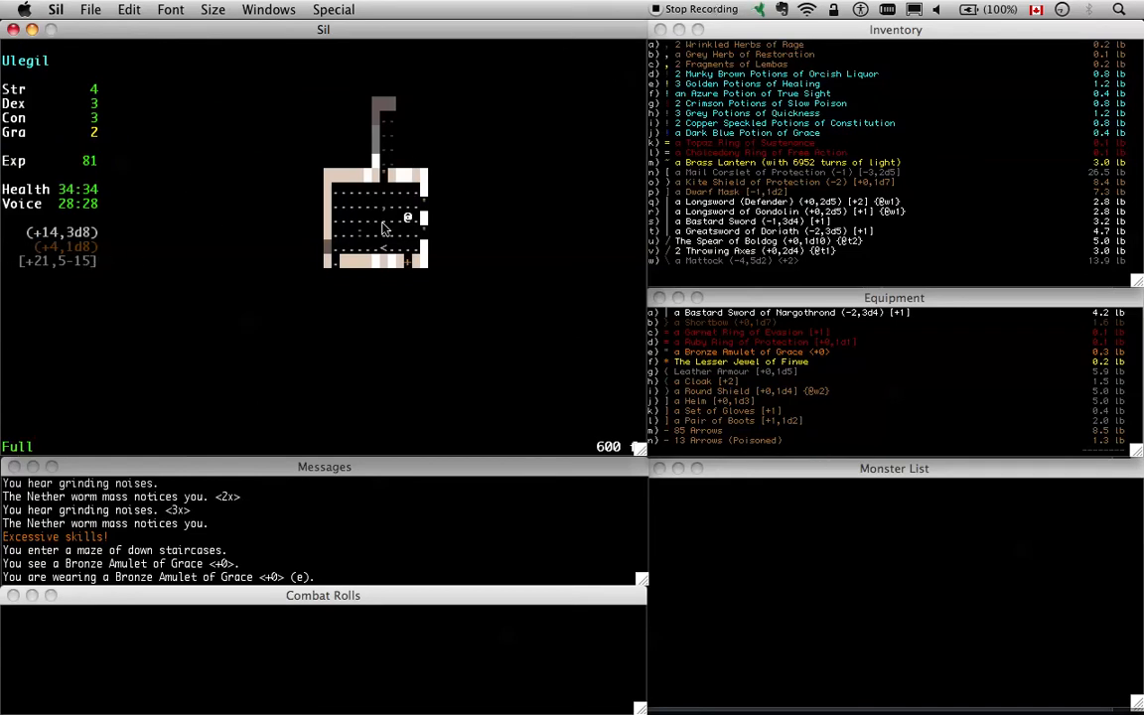
{"action": "mouse_move", "coordinate": [117, 131]}
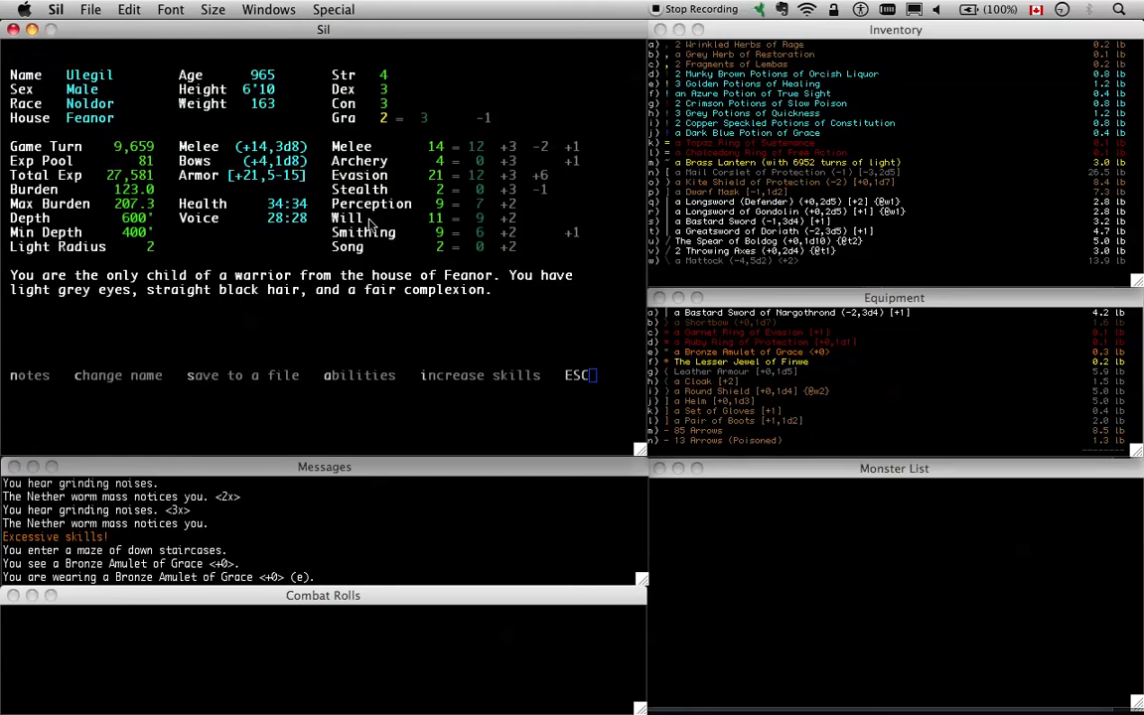
Leave the character sheet to return to the dungeon and face the Snow troll
{"action": "key", "text": "L"}
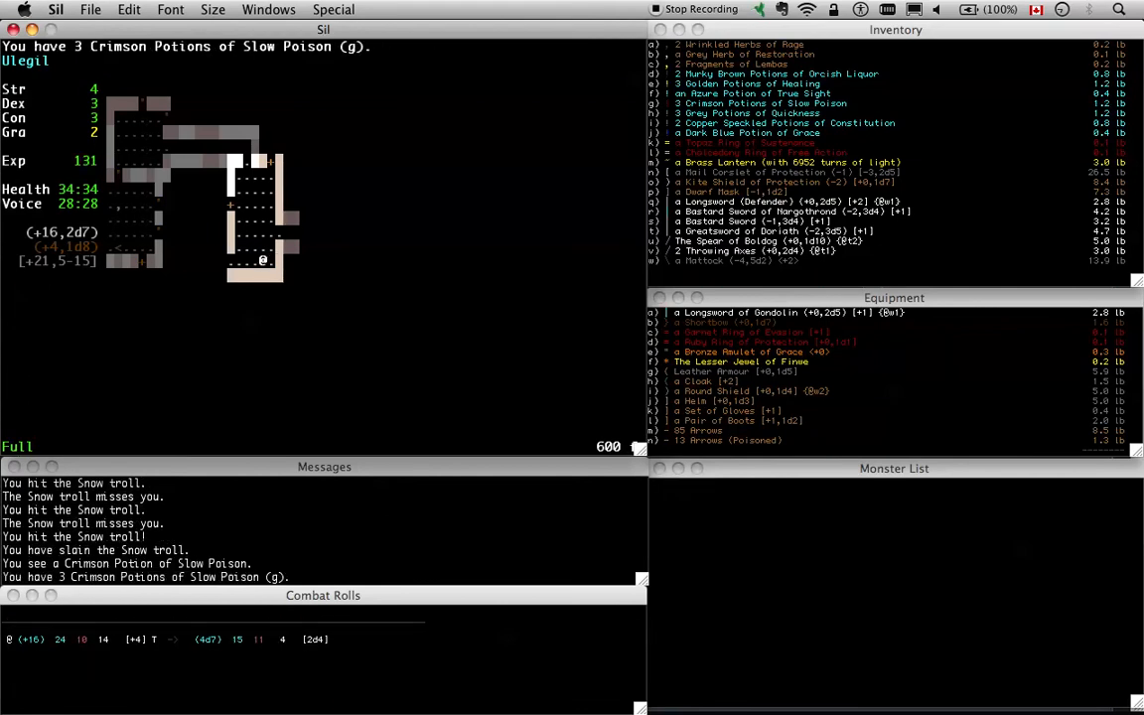
Wield the Bastard Sword of Nargothrond and attack the Werewolf to the right
{"action": "key", "text": "w"}
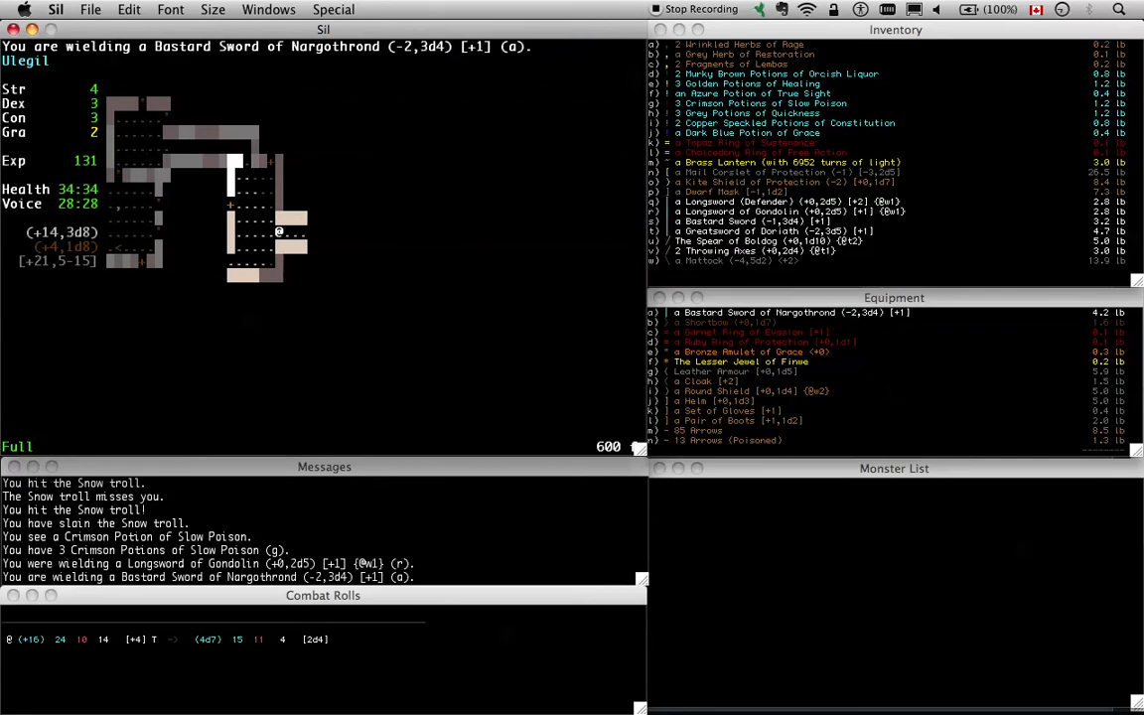
{"action": "key", "text": "Right"}
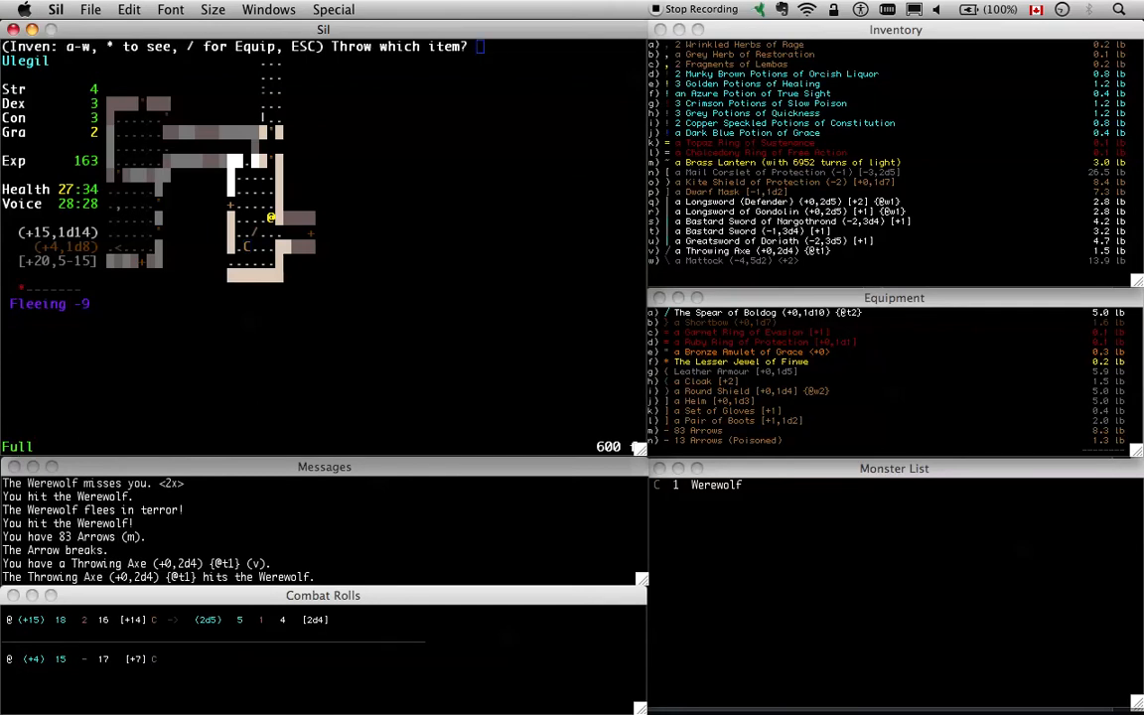
Throw an axe at the Werewolf, swap to the Spear of Boldog and finish it off to the left
{"action": "key", "text": "v"}
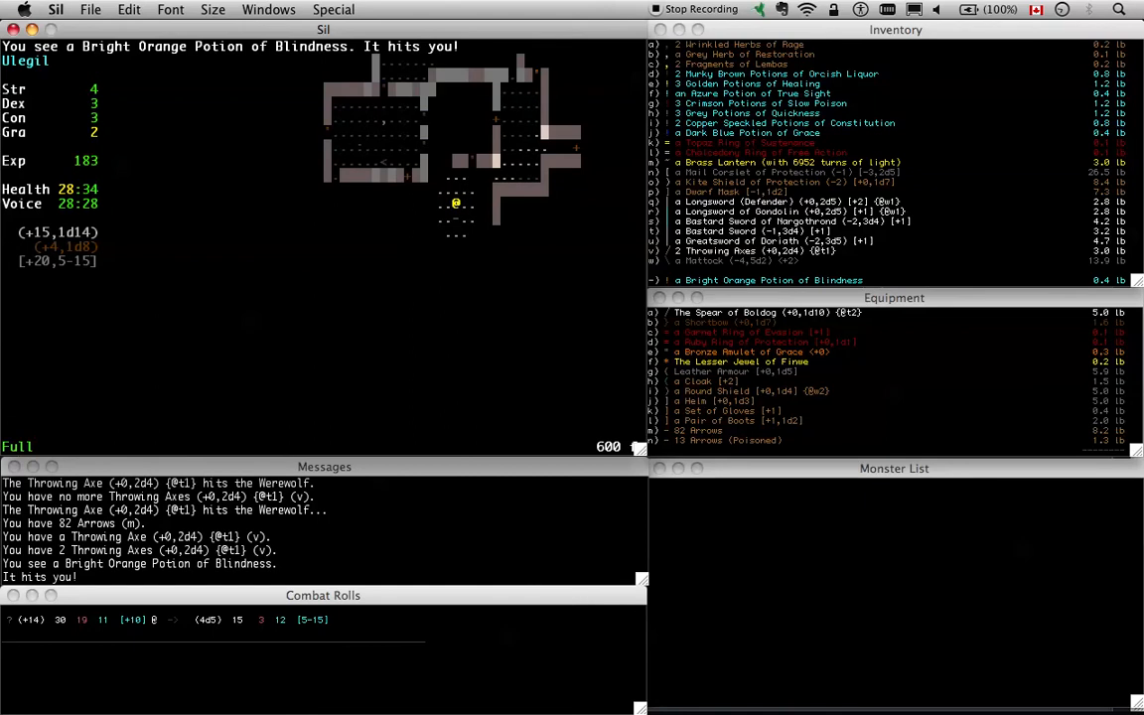
{"action": "key", "text": "w"}
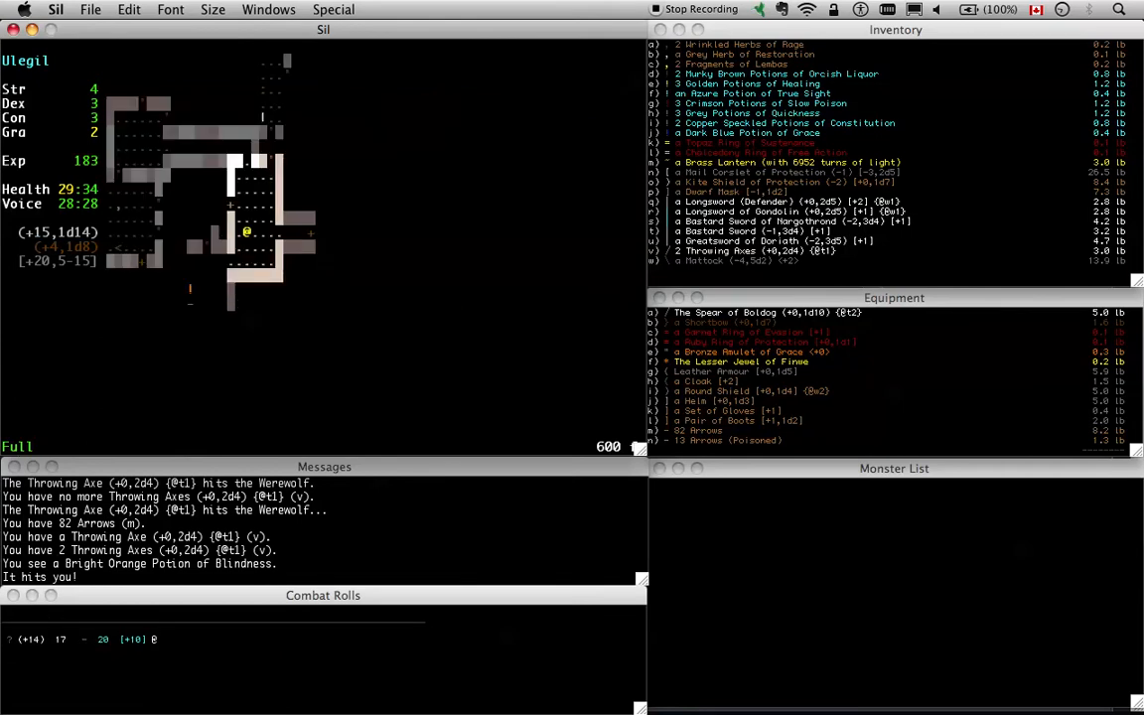
{"action": "key", "text": "w"}
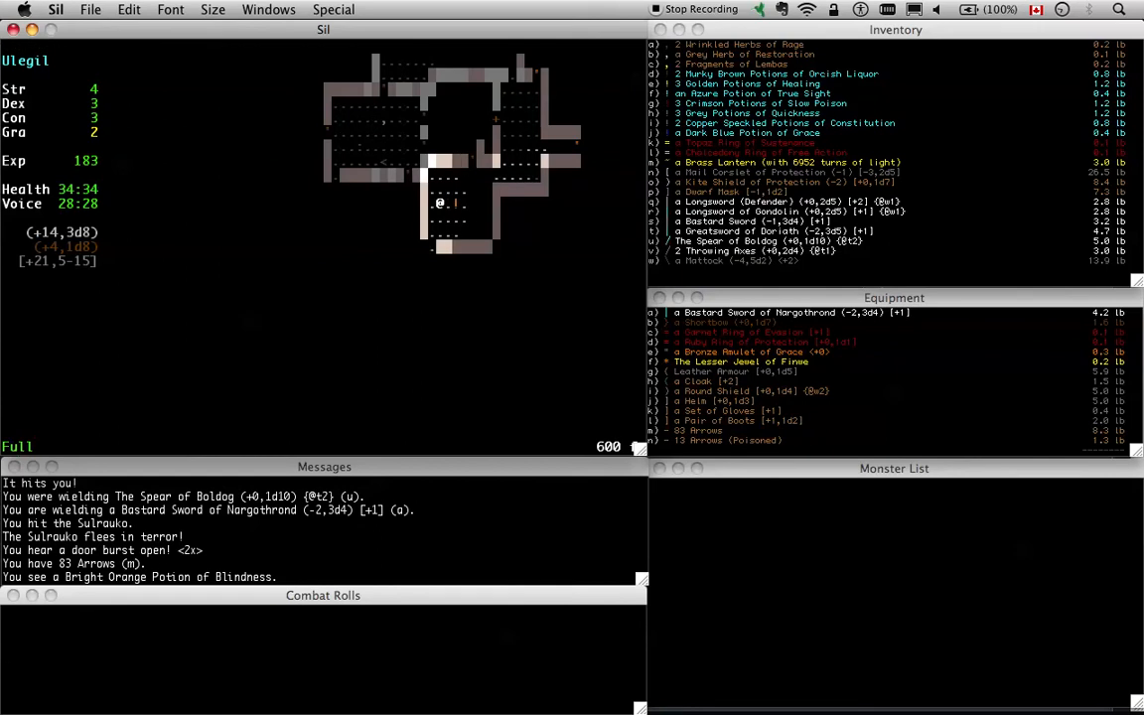
{"action": "key", "text": "w"}
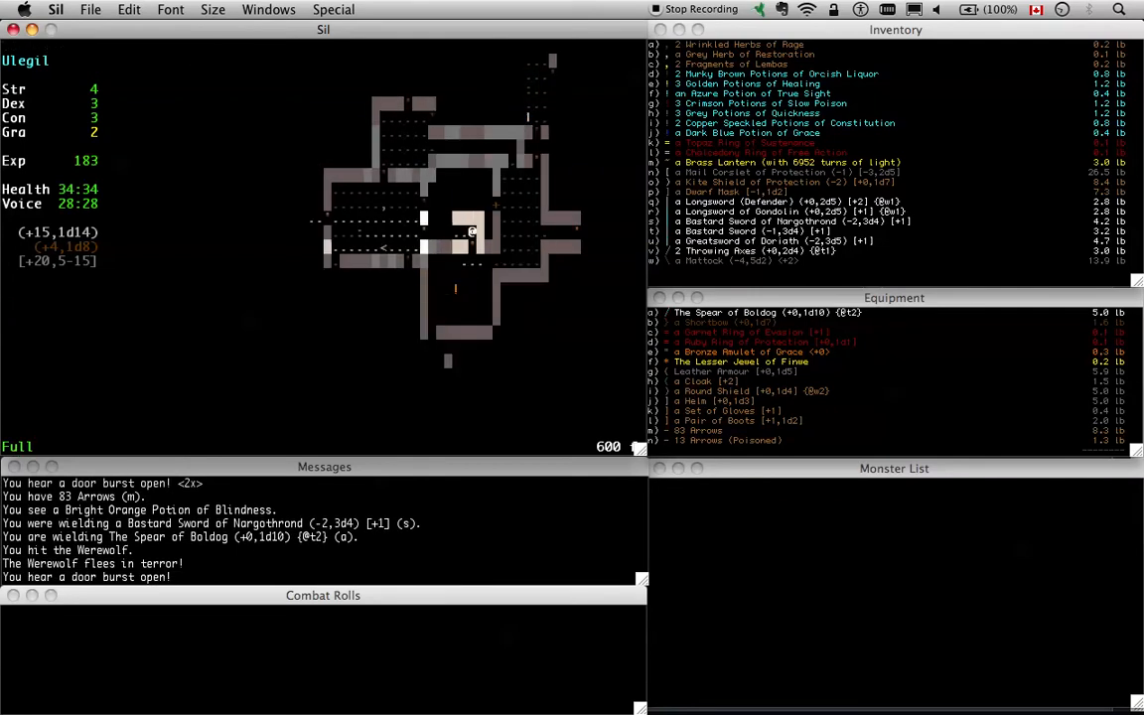
{"action": "key", "text": "Left"}
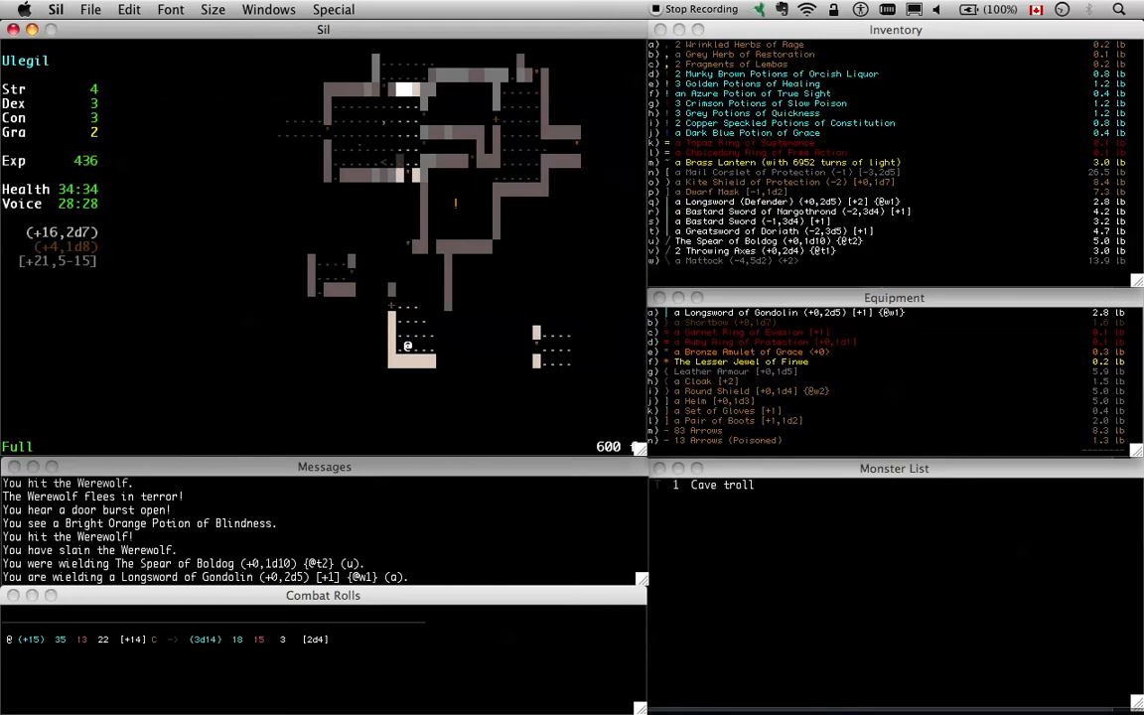
Wield the weapon in inventory slot m before engaging the Cave troll
{"action": "key", "text": "w"}
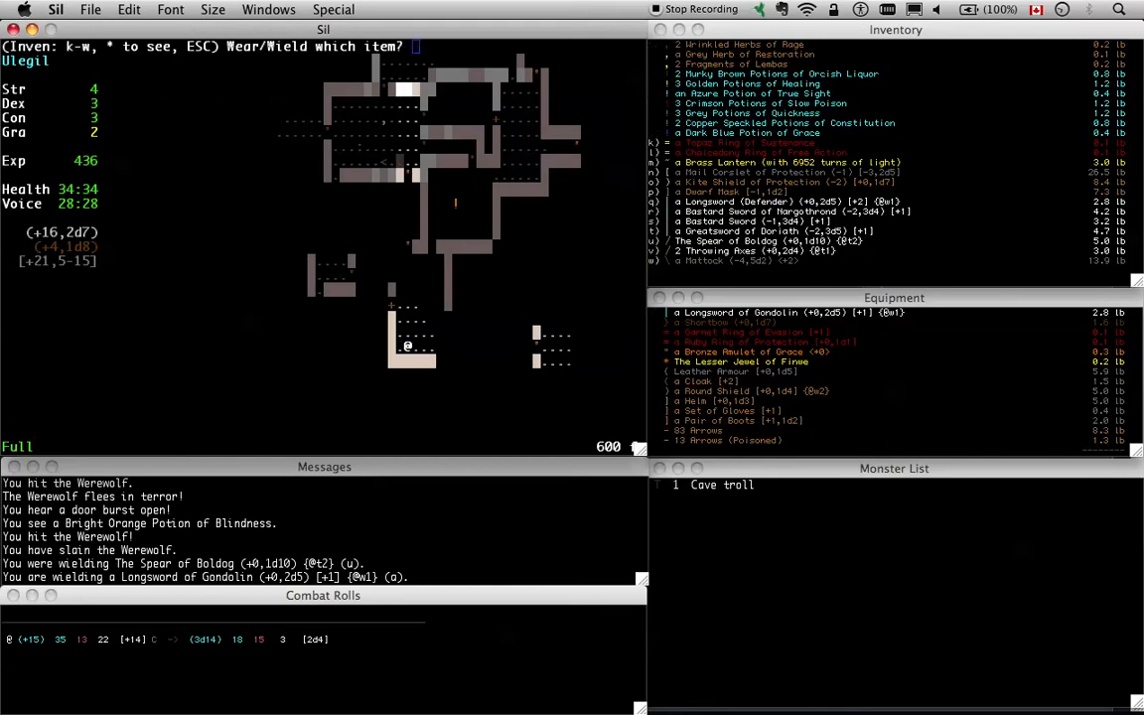
{"action": "key", "text": "m"}
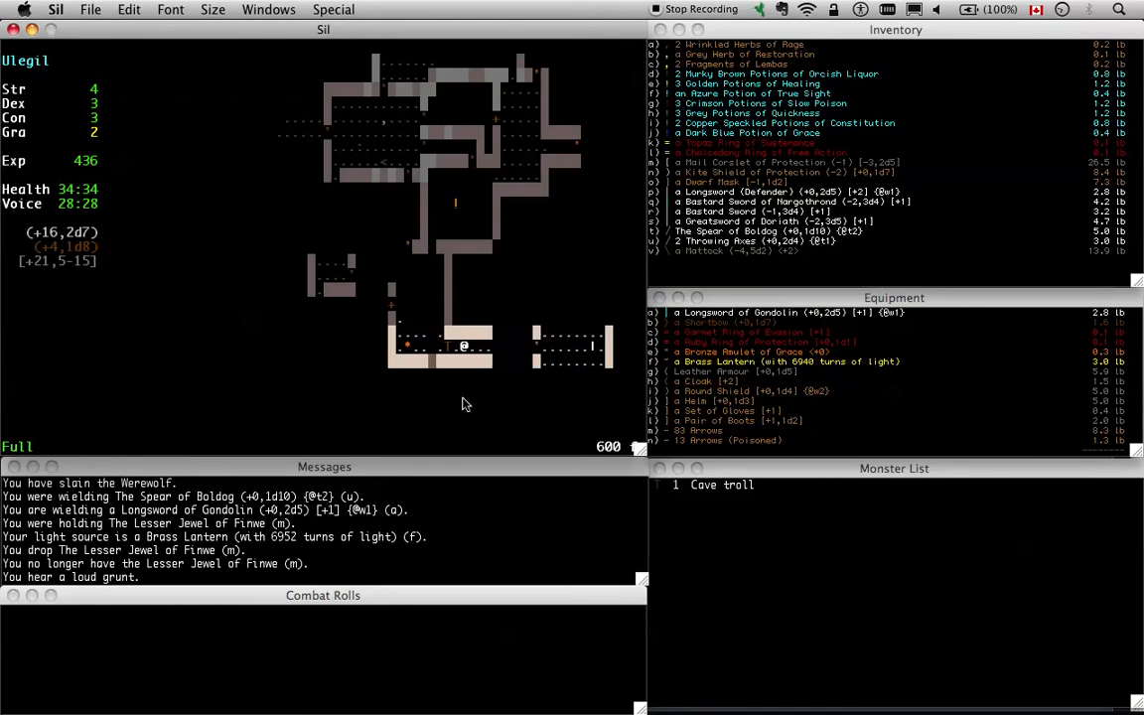
{"action": "mouse_move", "coordinate": [421, 362]}
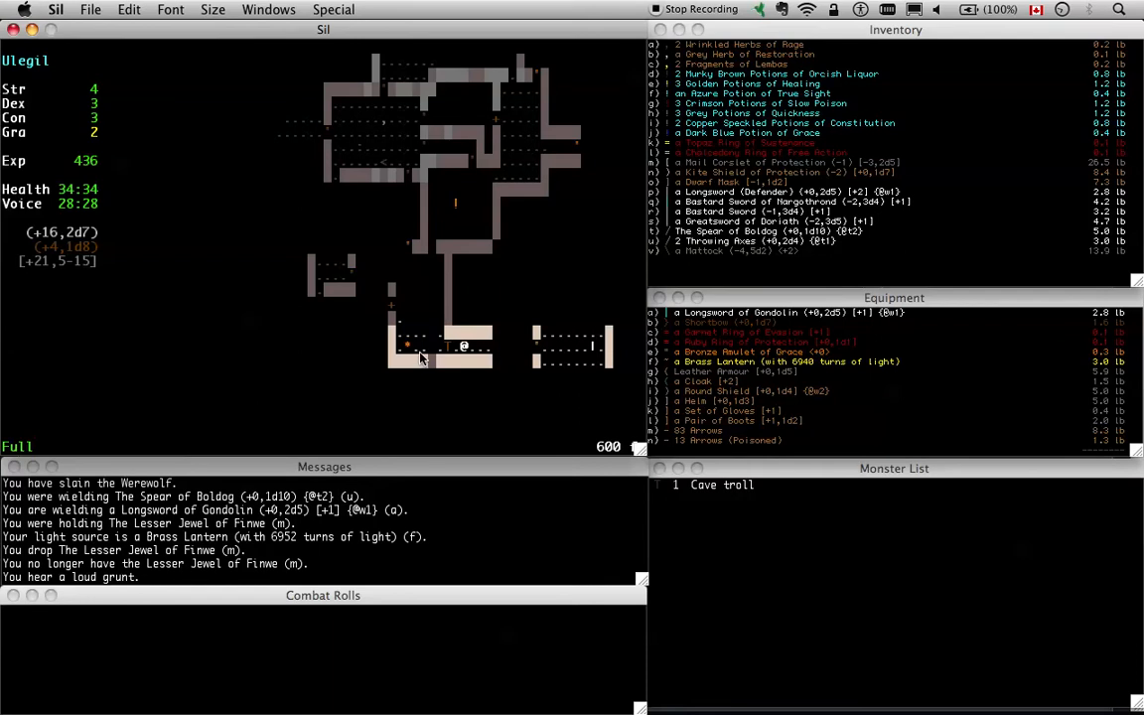
{"action": "mouse_move", "coordinate": [512, 290]}
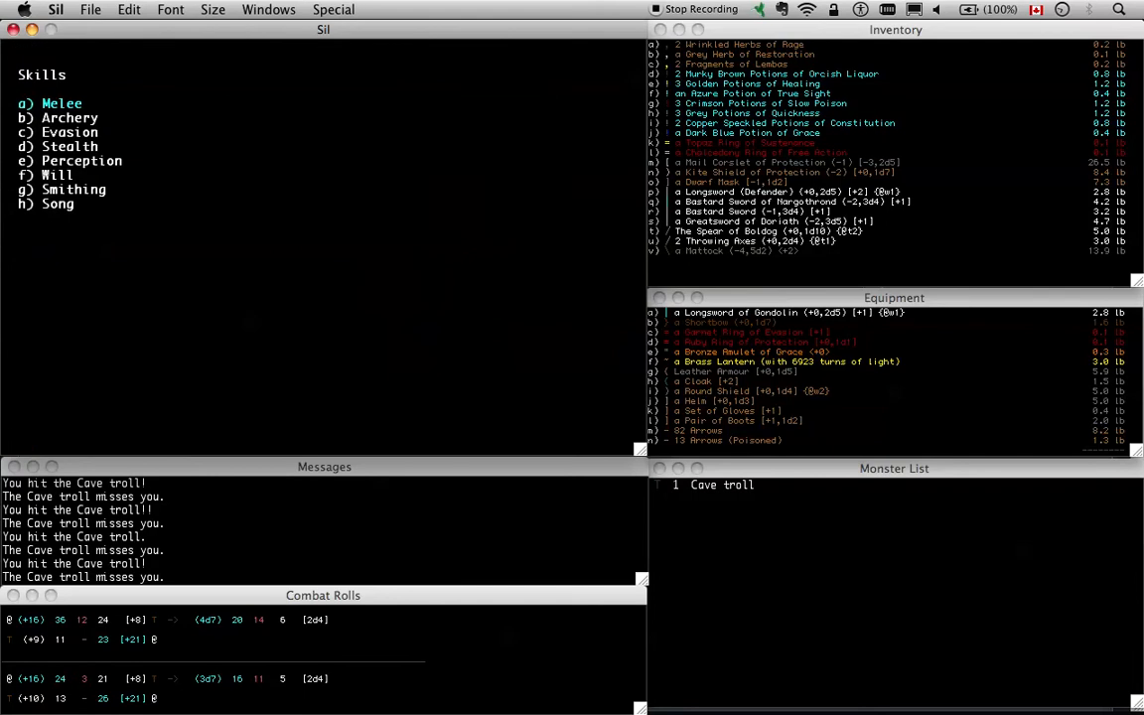
Select the game window after the Cave troll falls, revealing the Shortsword 'Dagmor'
{"action": "left_click", "coordinate": [62, 103]}
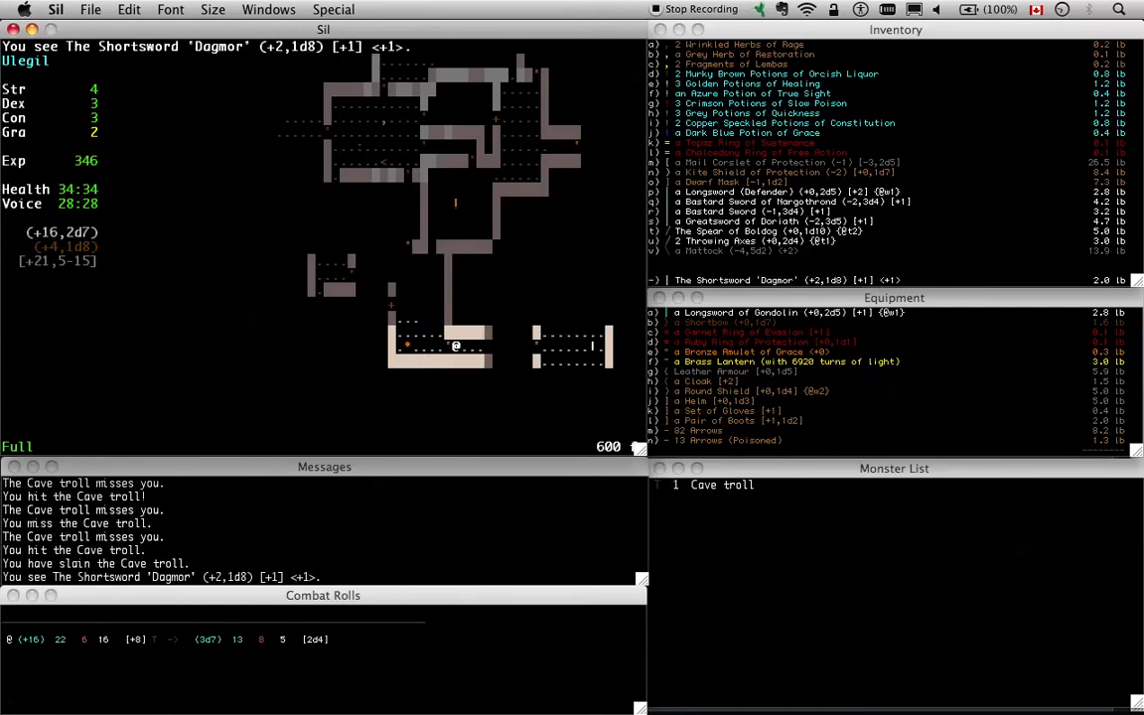
{"action": "mouse_move", "coordinate": [108, 62]}
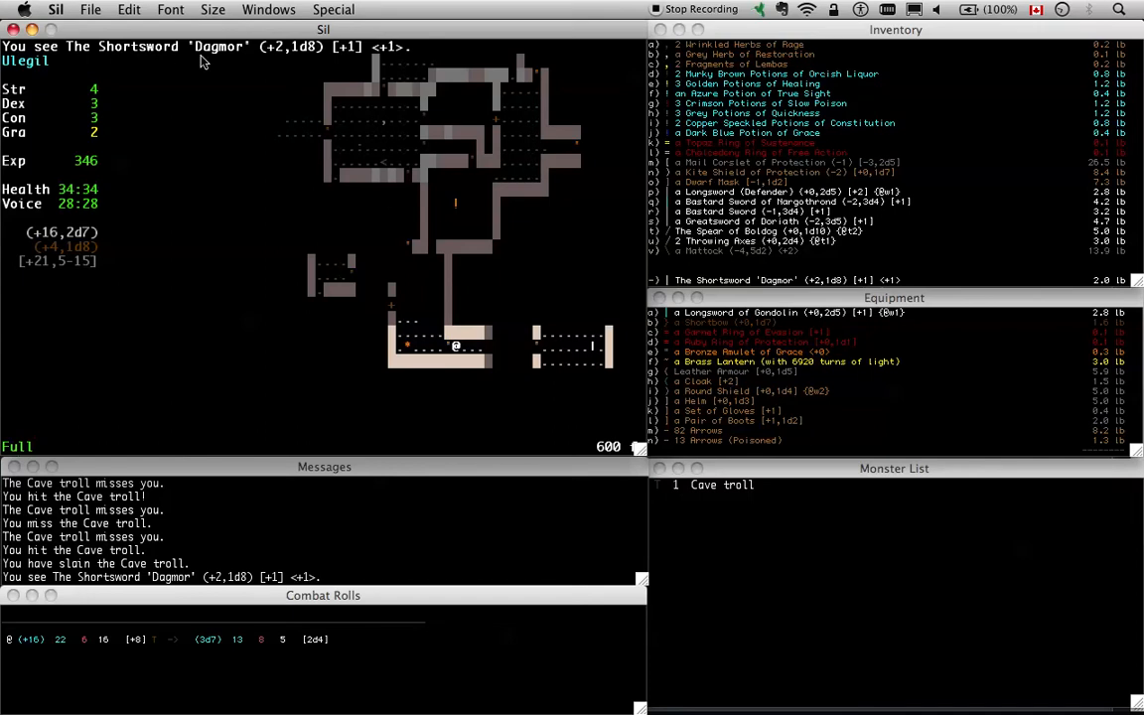
{"action": "mouse_move", "coordinate": [262, 55]}
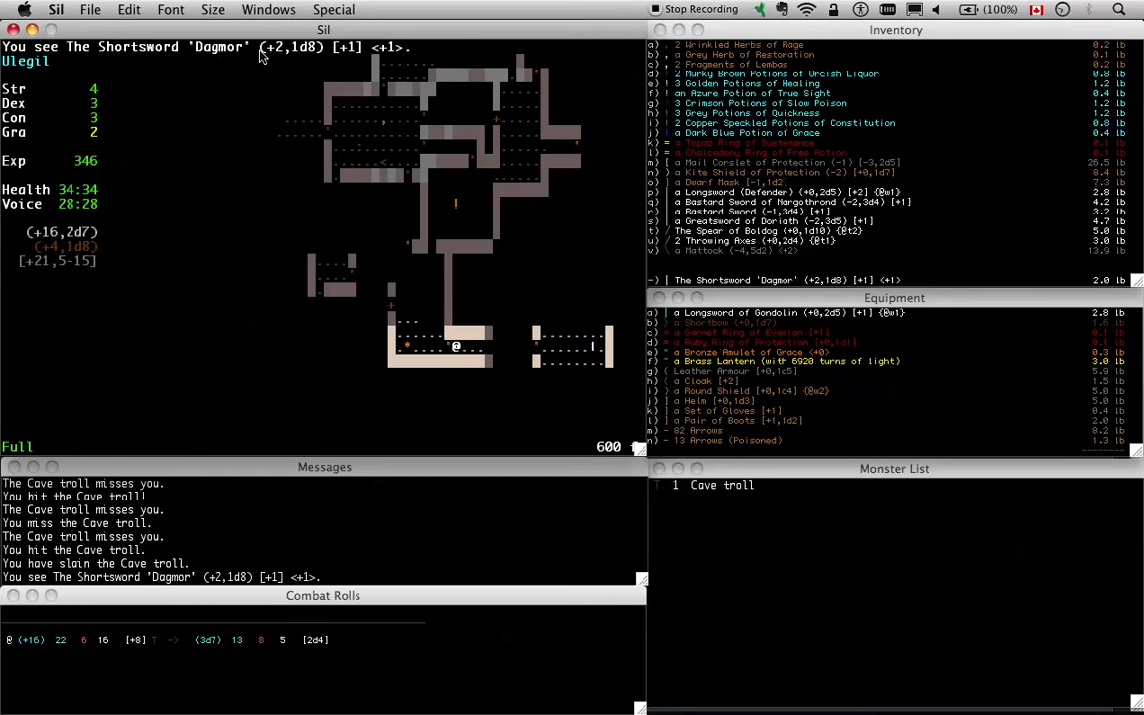
{"action": "mouse_move", "coordinate": [342, 139]}
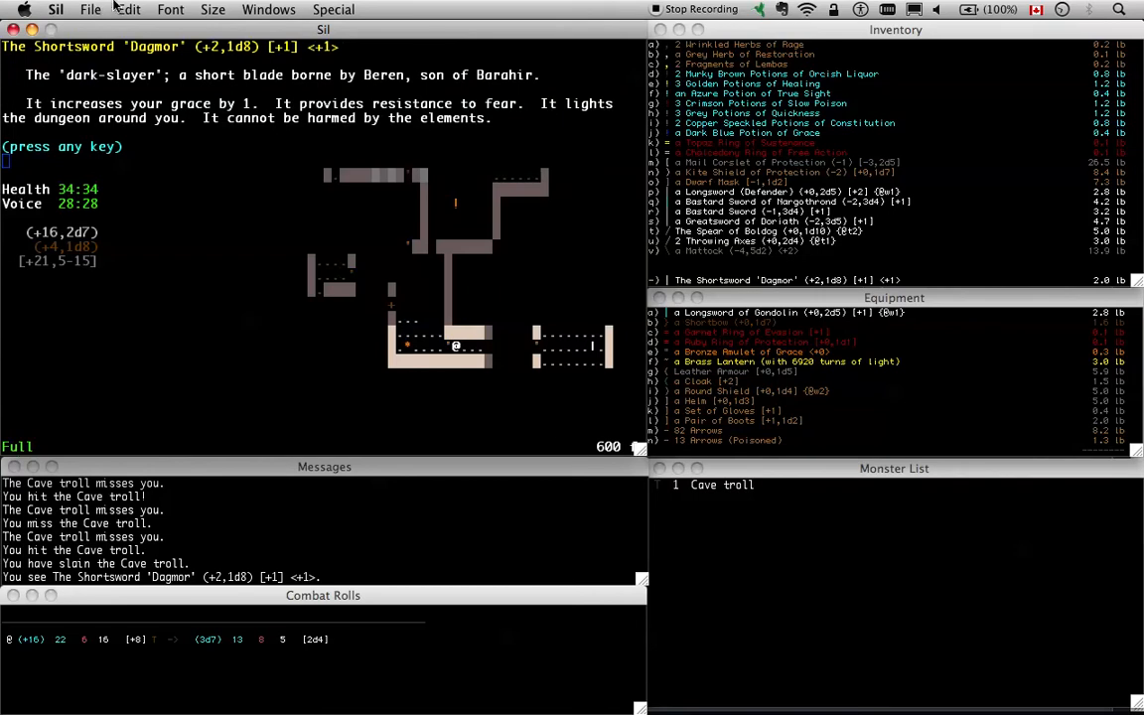
{"action": "key", "text": "space"}
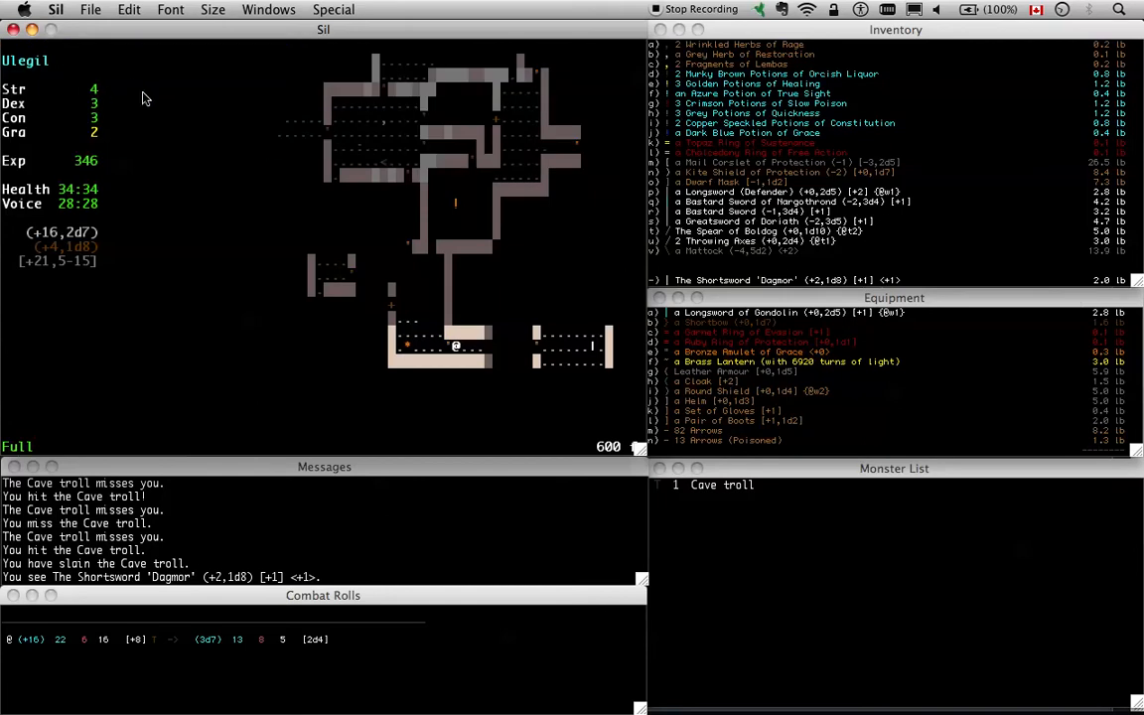
{"action": "mouse_move", "coordinate": [1097, 290]}
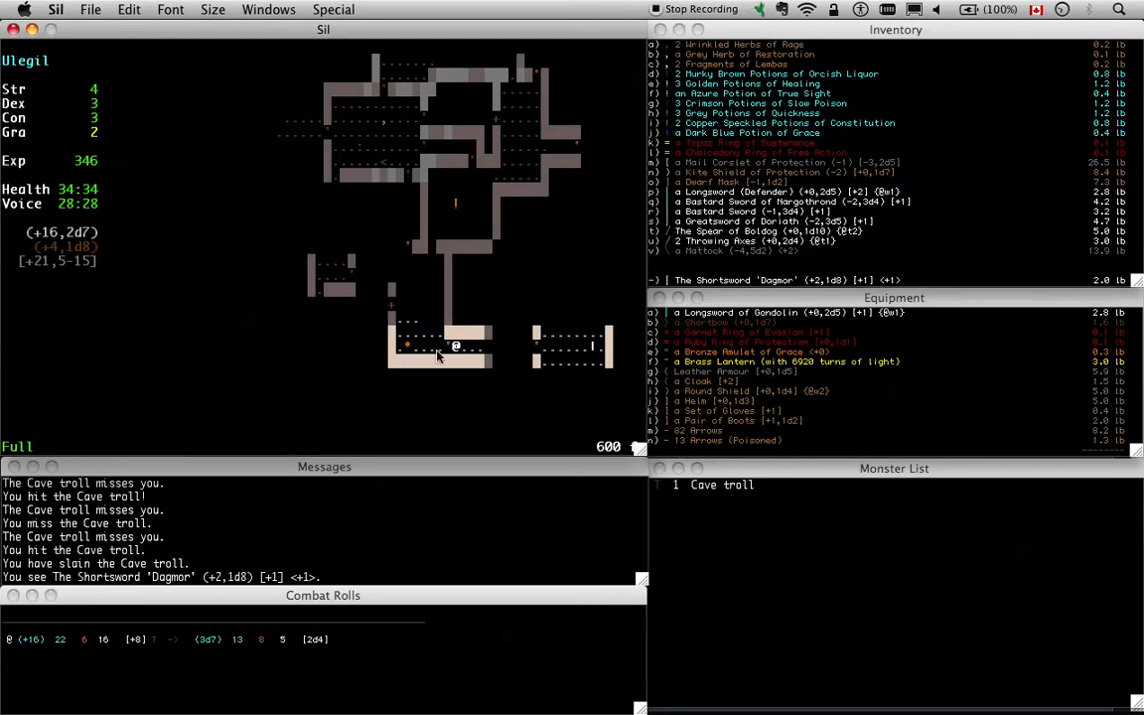
{"action": "mouse_move", "coordinate": [488, 348]}
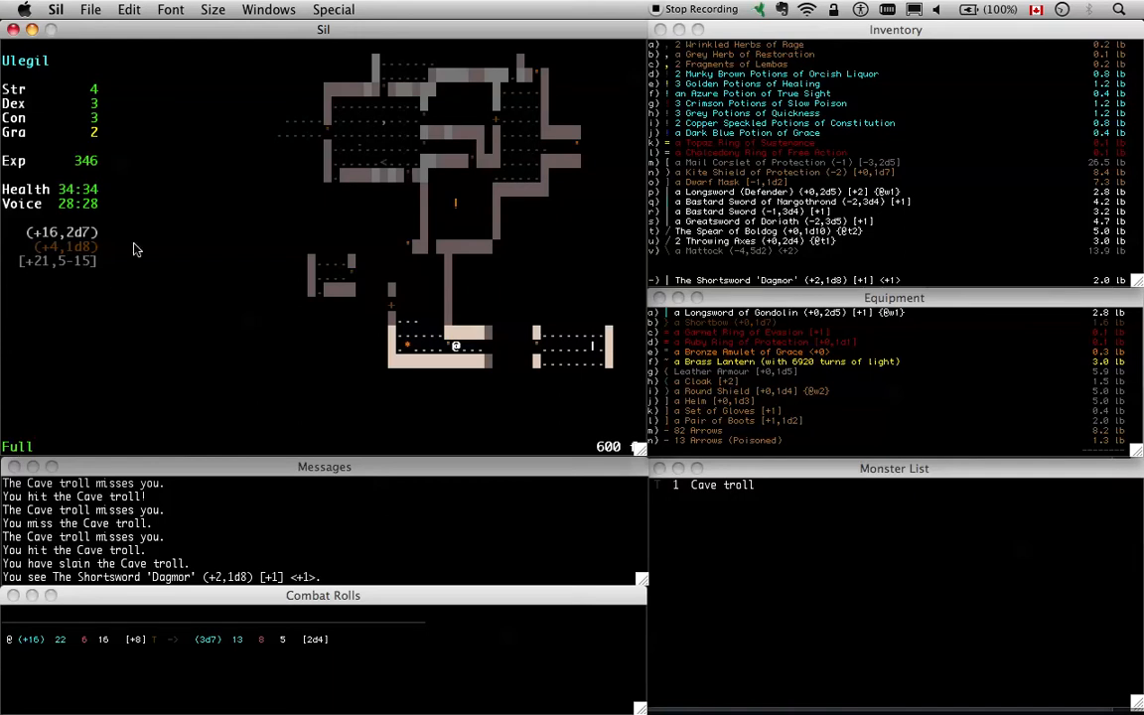
{"action": "mouse_move", "coordinate": [169, 294]}
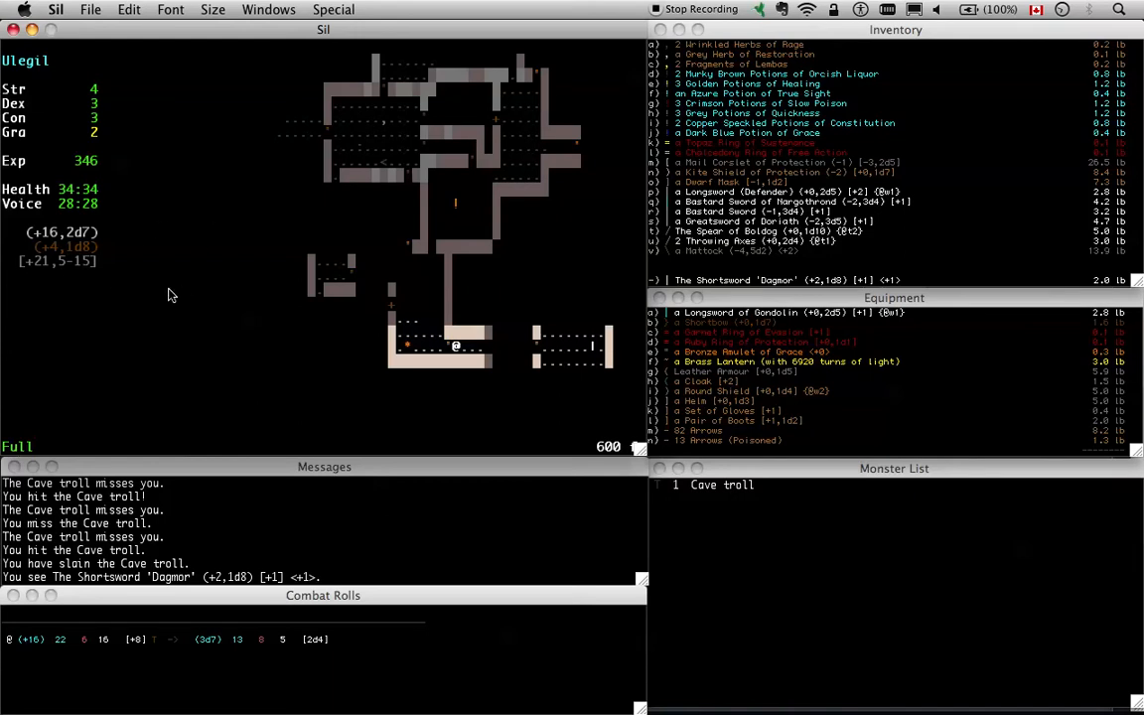
{"action": "mouse_move", "coordinate": [1037, 316]}
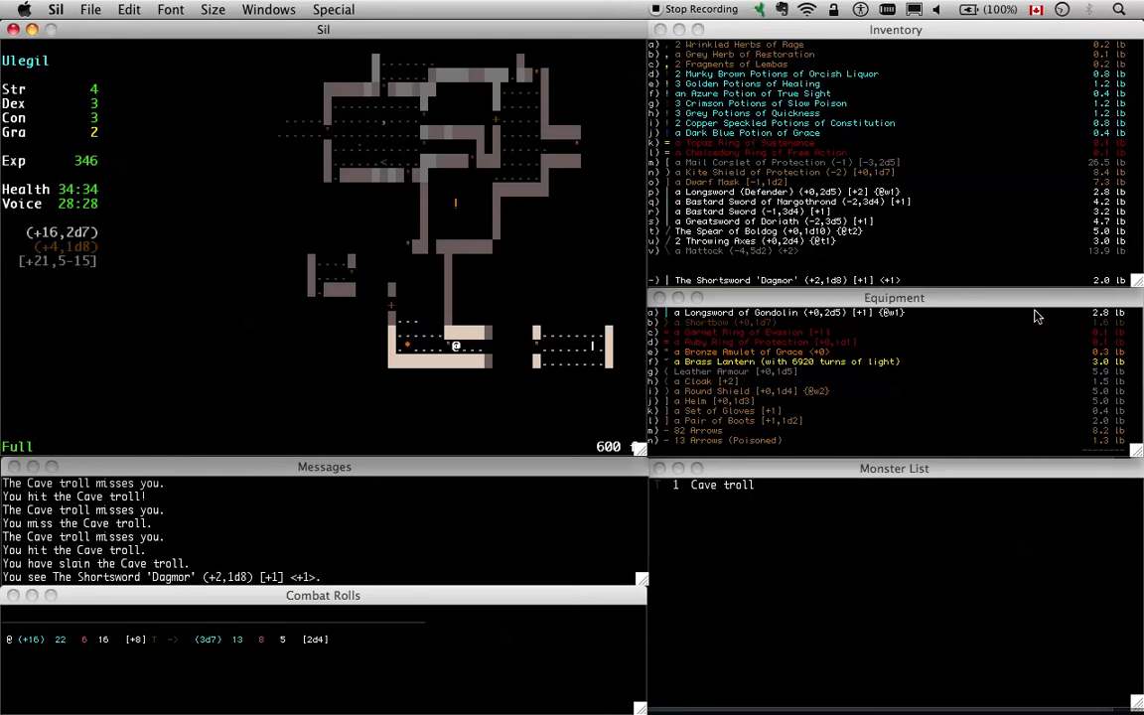
{"action": "mouse_move", "coordinate": [135, 35]}
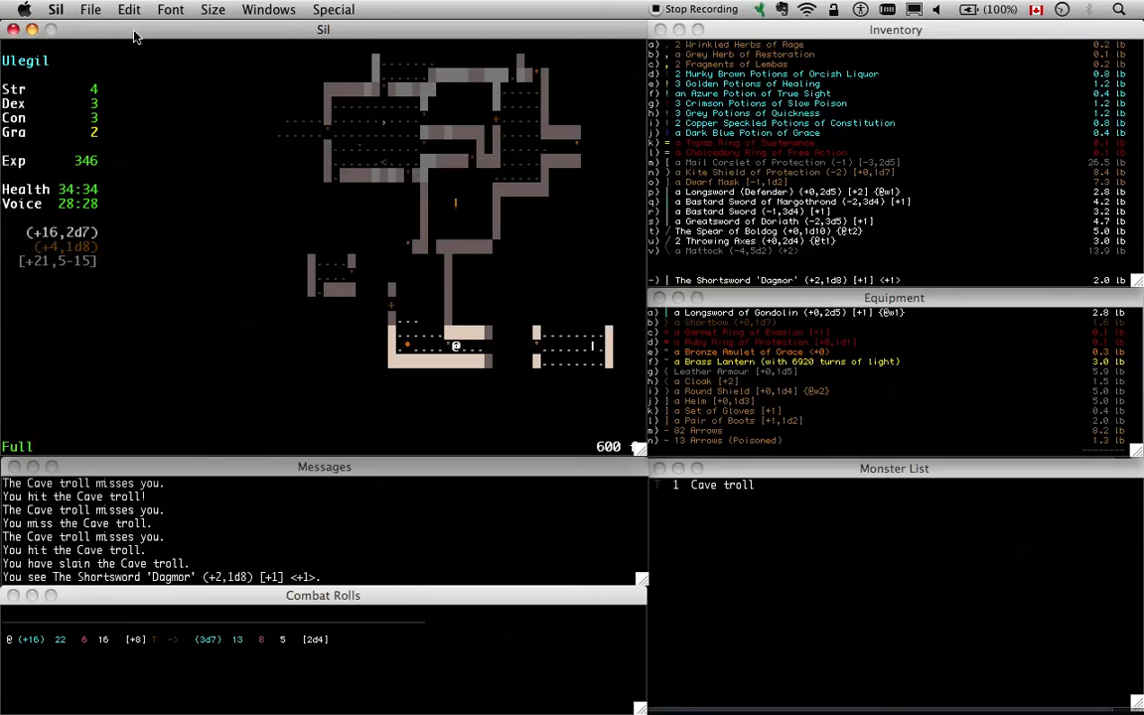
{"action": "mouse_move", "coordinate": [953, 335]}
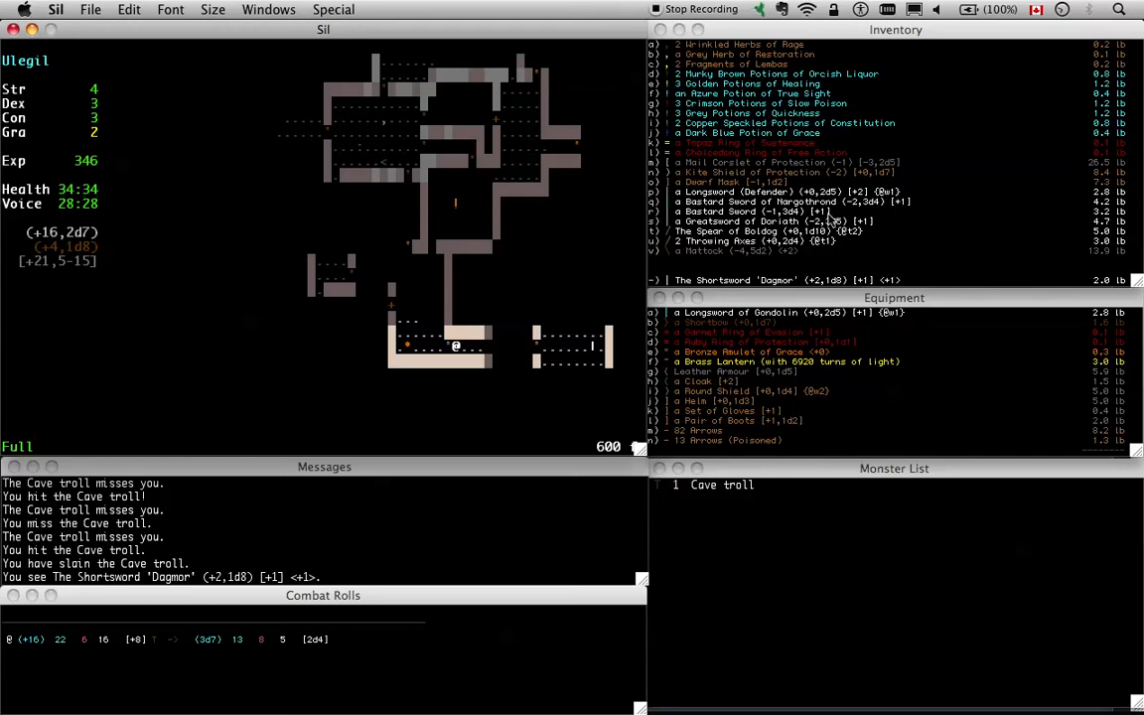
{"action": "mouse_move", "coordinate": [929, 266]}
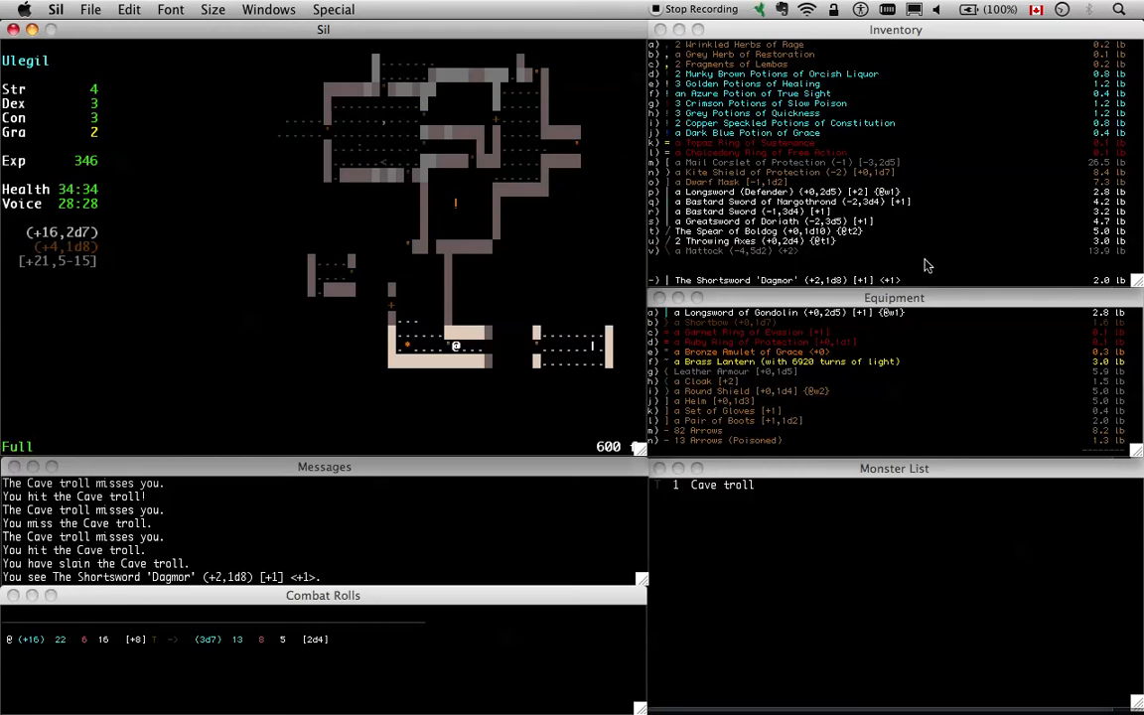
{"action": "mouse_move", "coordinate": [801, 308]}
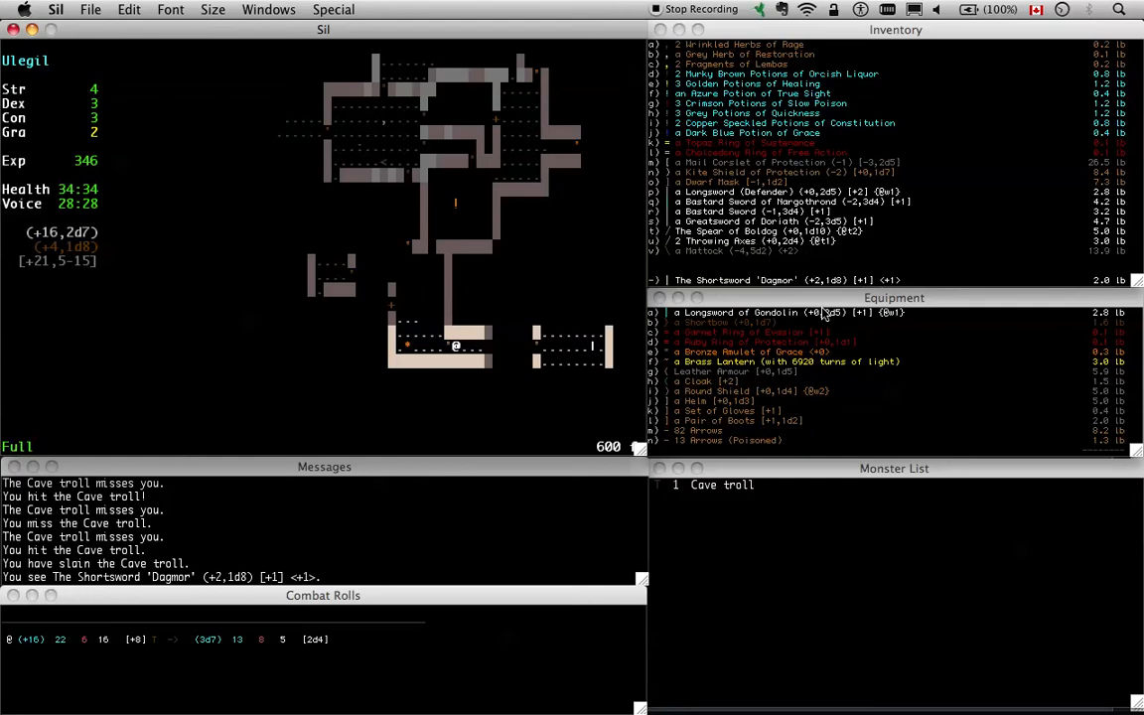
{"action": "mouse_move", "coordinate": [783, 242]}
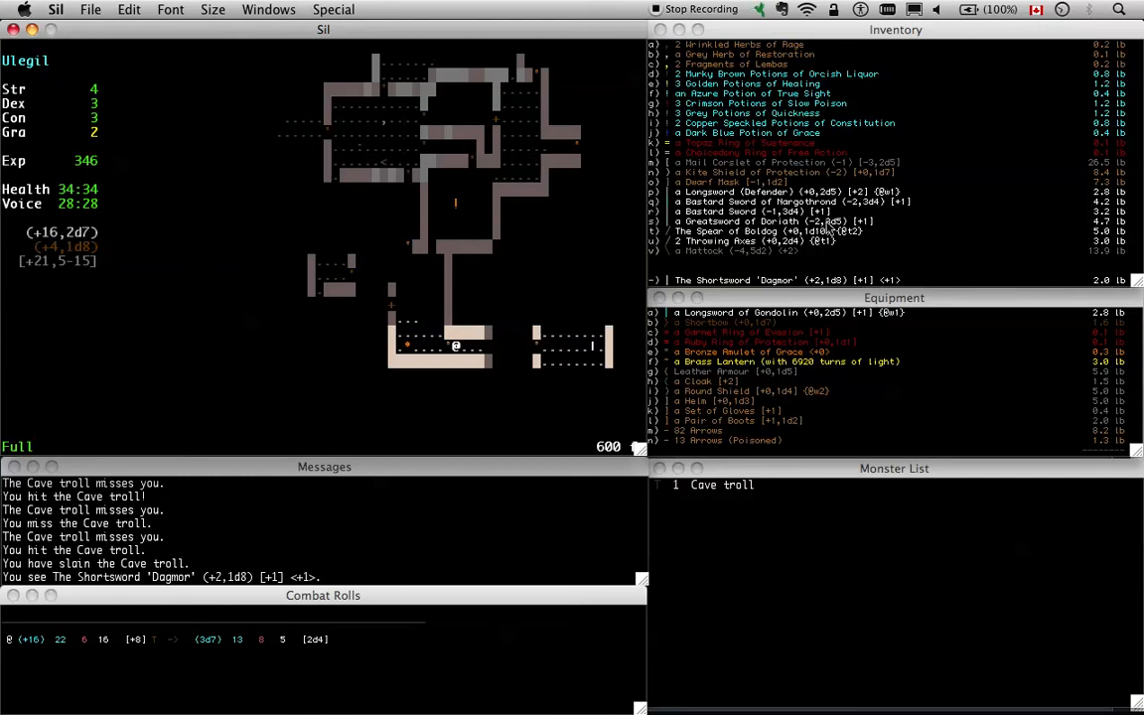
Drop an item before heading to the lit room to fight the Werewolf
{"action": "key", "text": "d"}
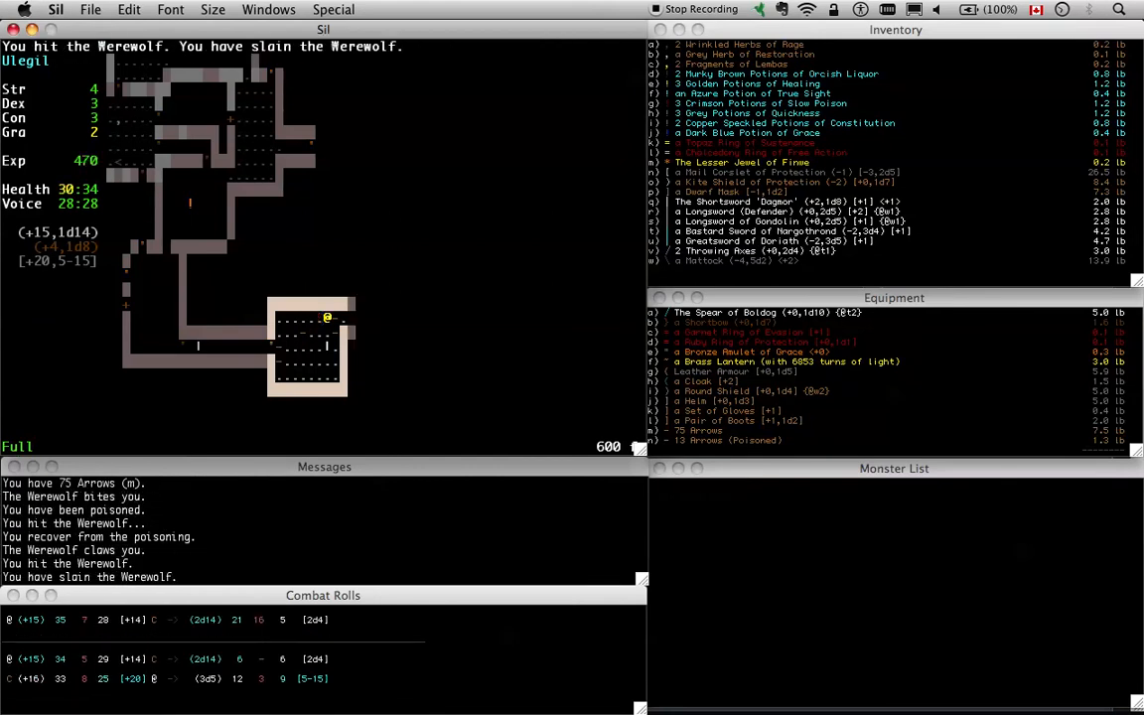
Wield the Bastard Sword of Nargothrond, advance right along the corridor and slay the Werewolf
{"action": "key", "text": "w"}
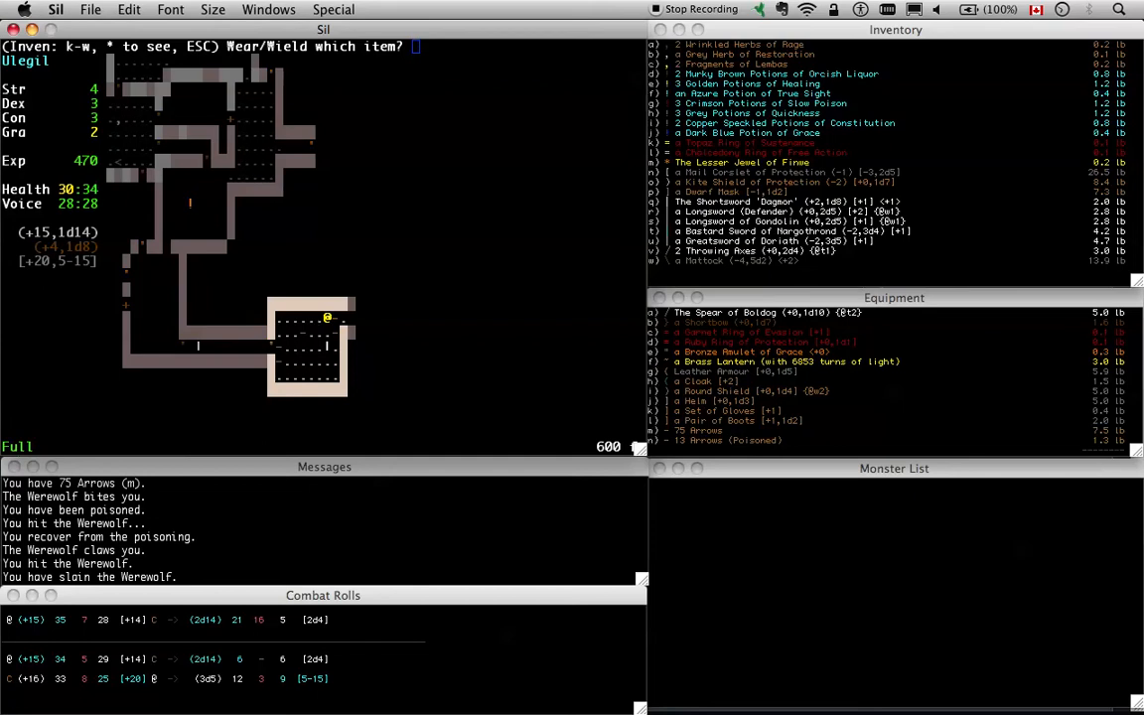
{"action": "key", "text": "a"}
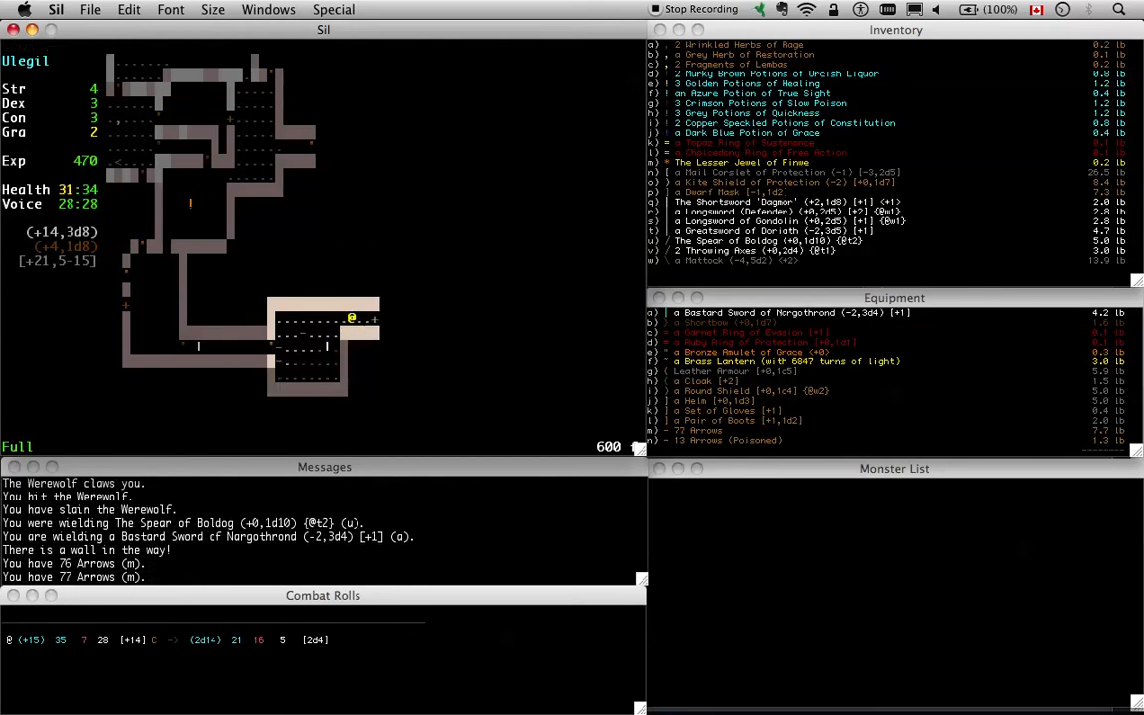
{"action": "key", "text": "Right"}
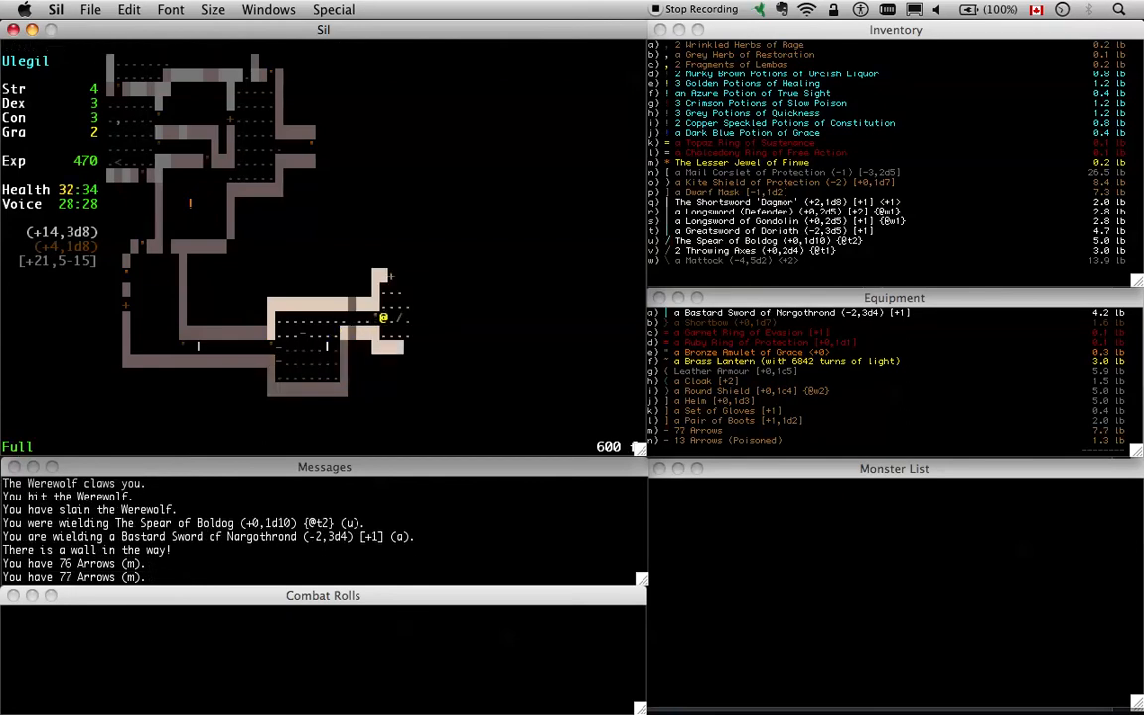
{"action": "key", "text": "Right"}
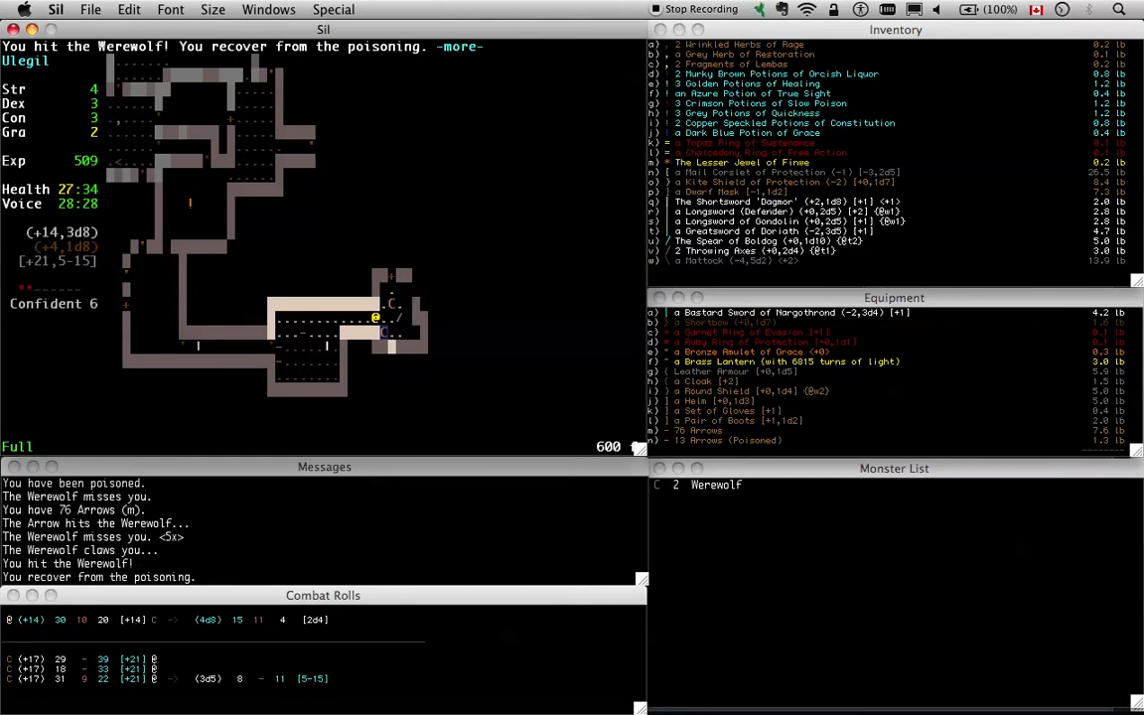
{"action": "key", "text": "space"}
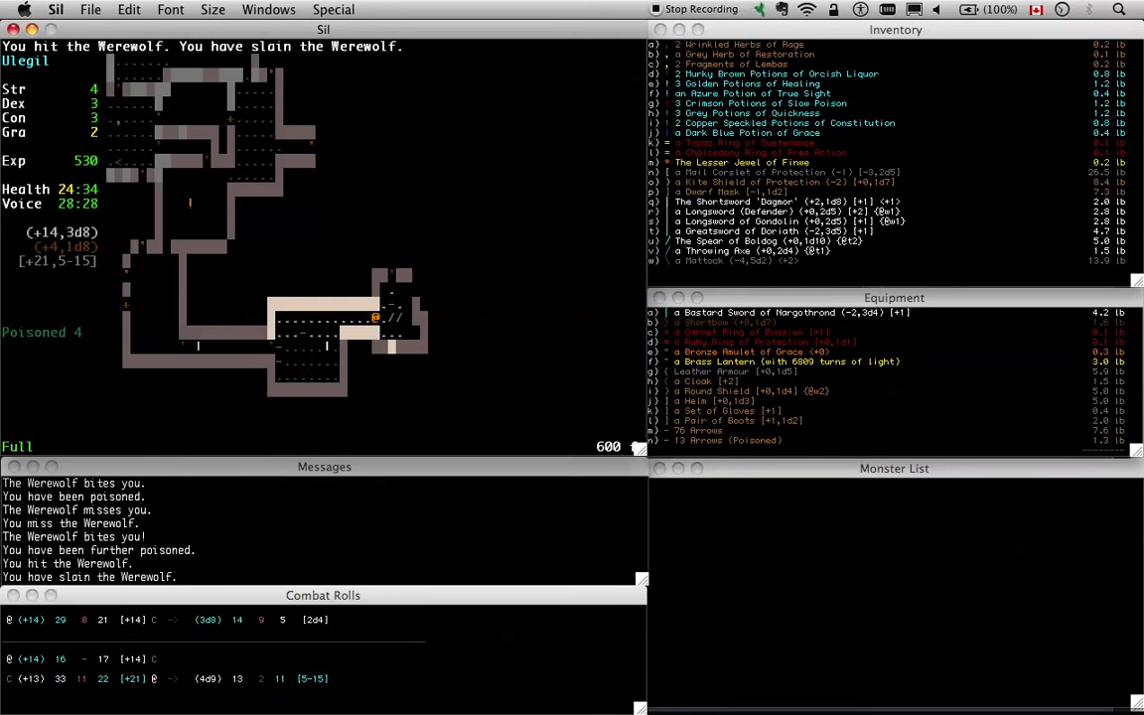
{"action": "mouse_move", "coordinate": [219, 259]}
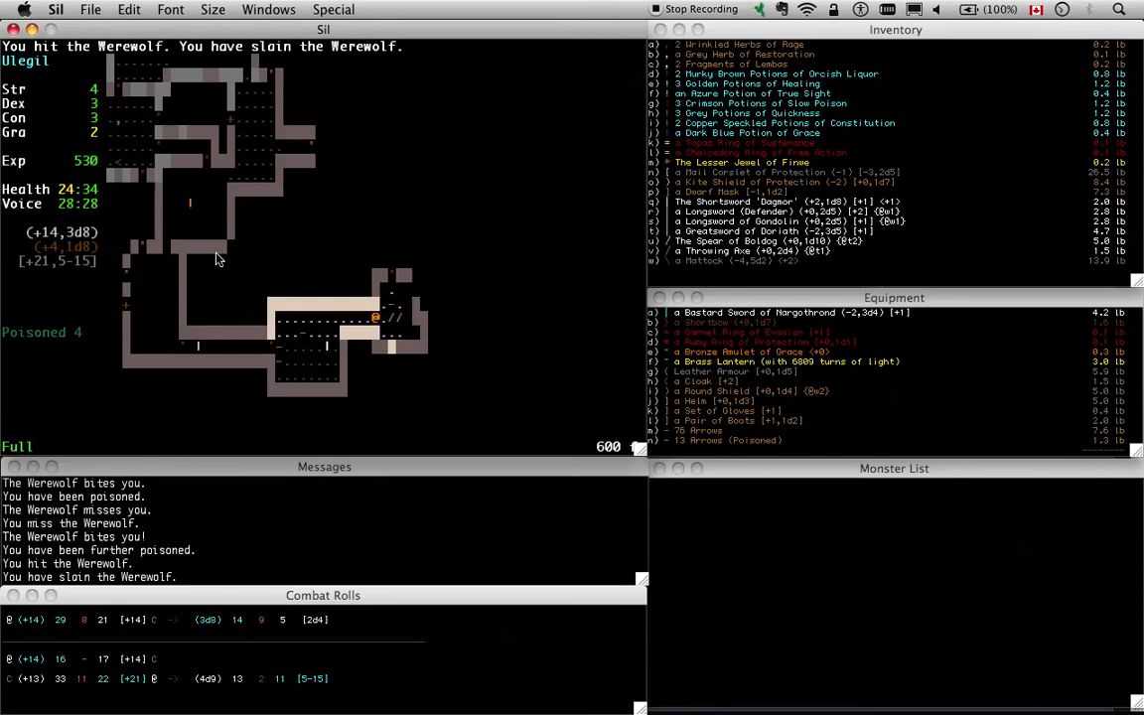
{"action": "mouse_move", "coordinate": [92, 203]}
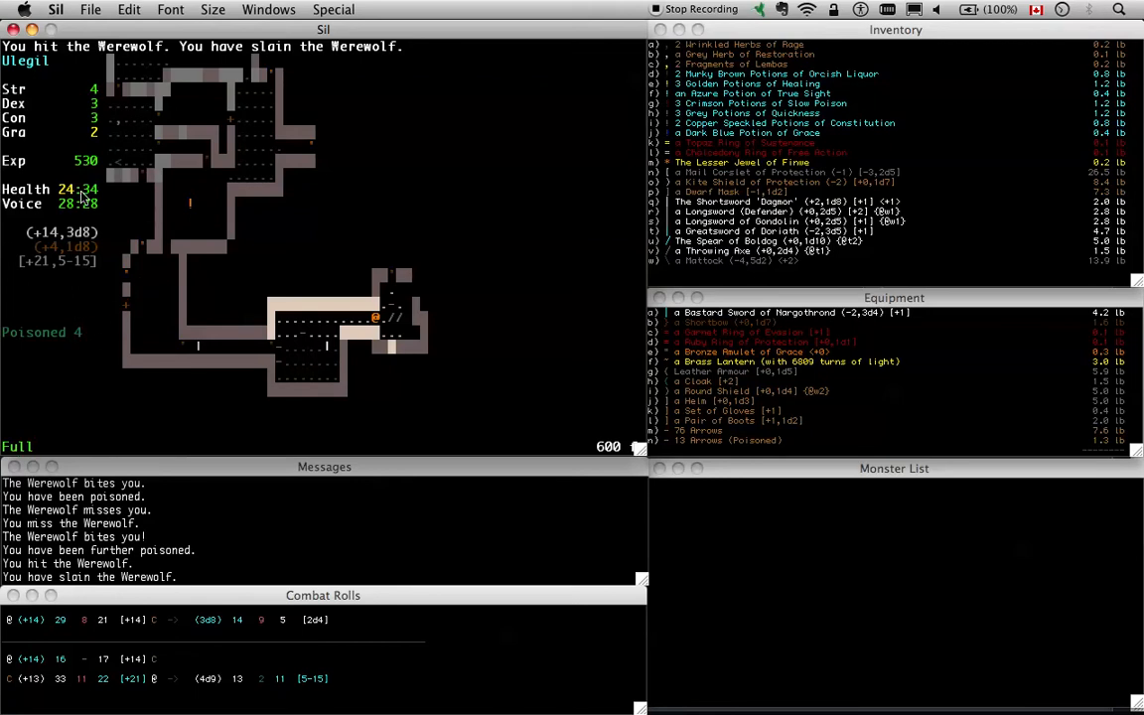
{"action": "mouse_move", "coordinate": [96, 203]}
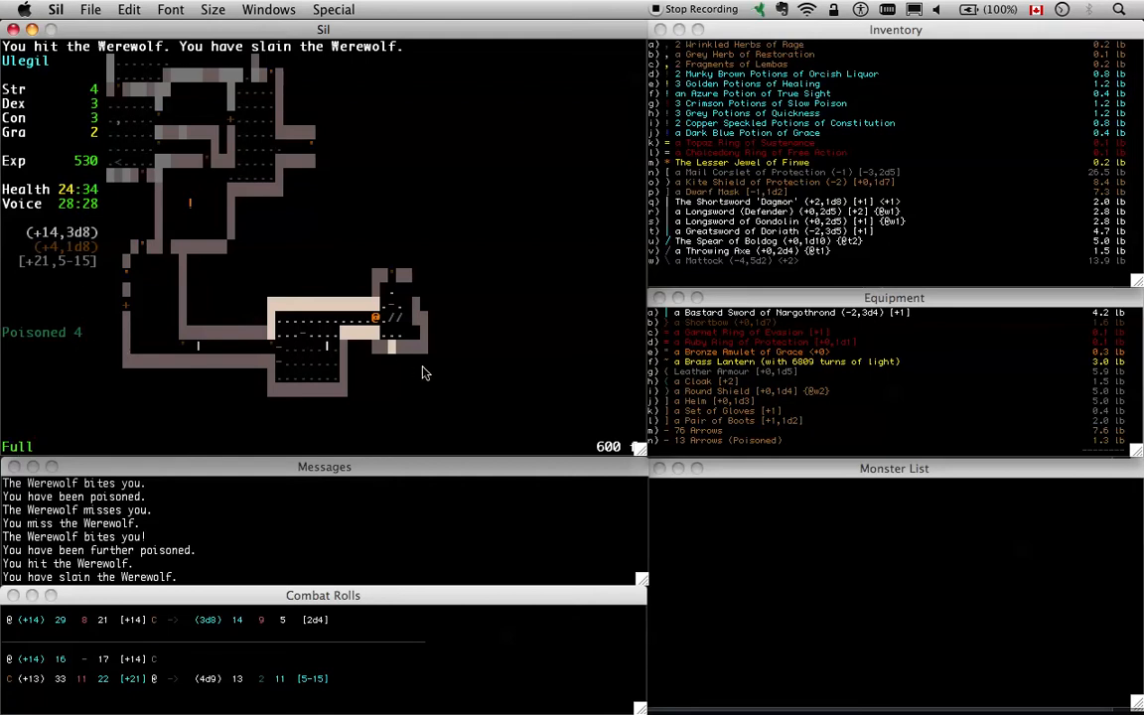
{"action": "mouse_move", "coordinate": [802, 190]}
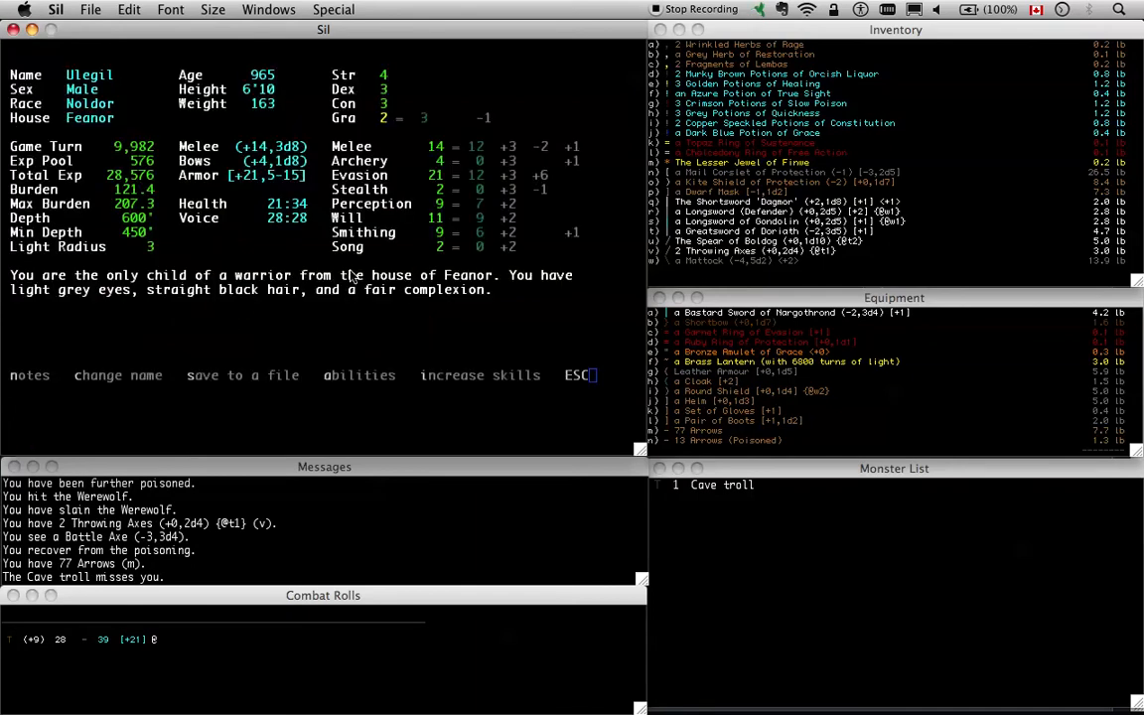
{"action": "mouse_move", "coordinate": [481, 226]}
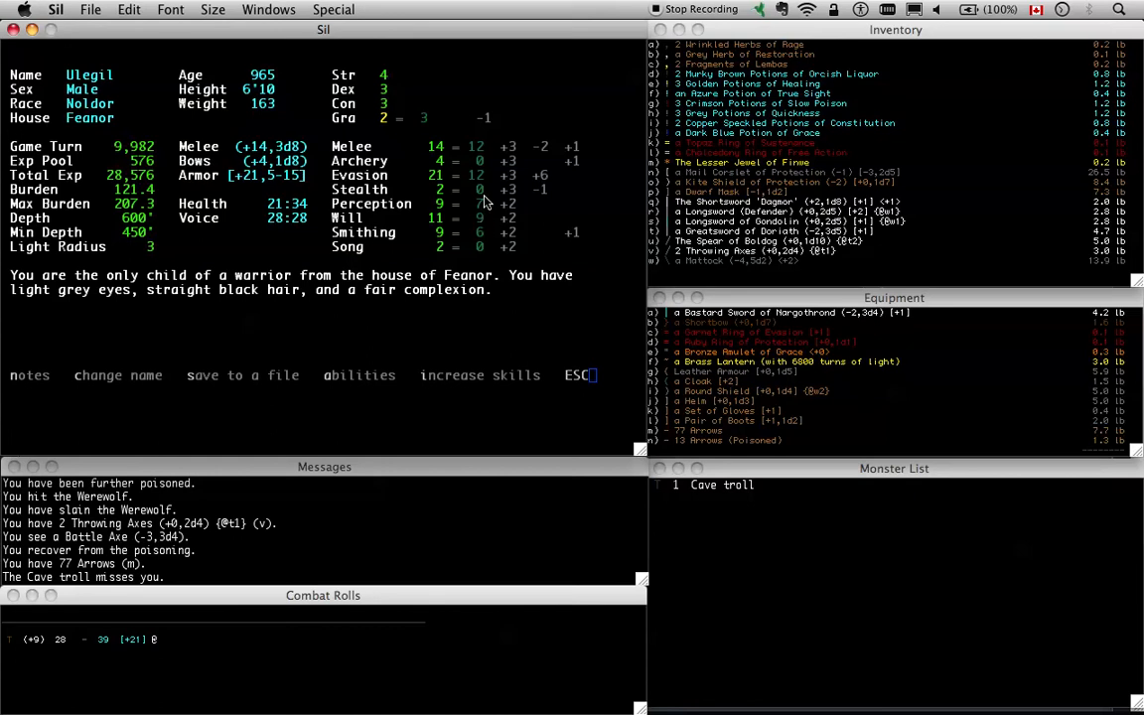
{"action": "mouse_move", "coordinate": [286, 181]}
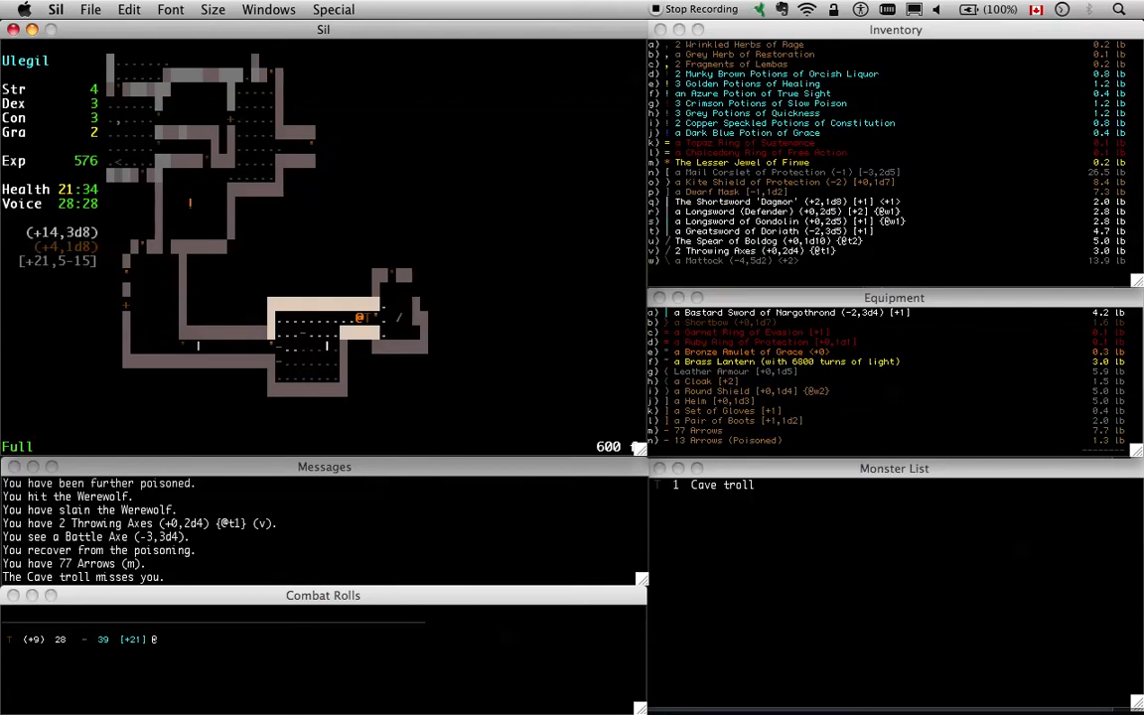
{"action": "mouse_move", "coordinate": [435, 318]}
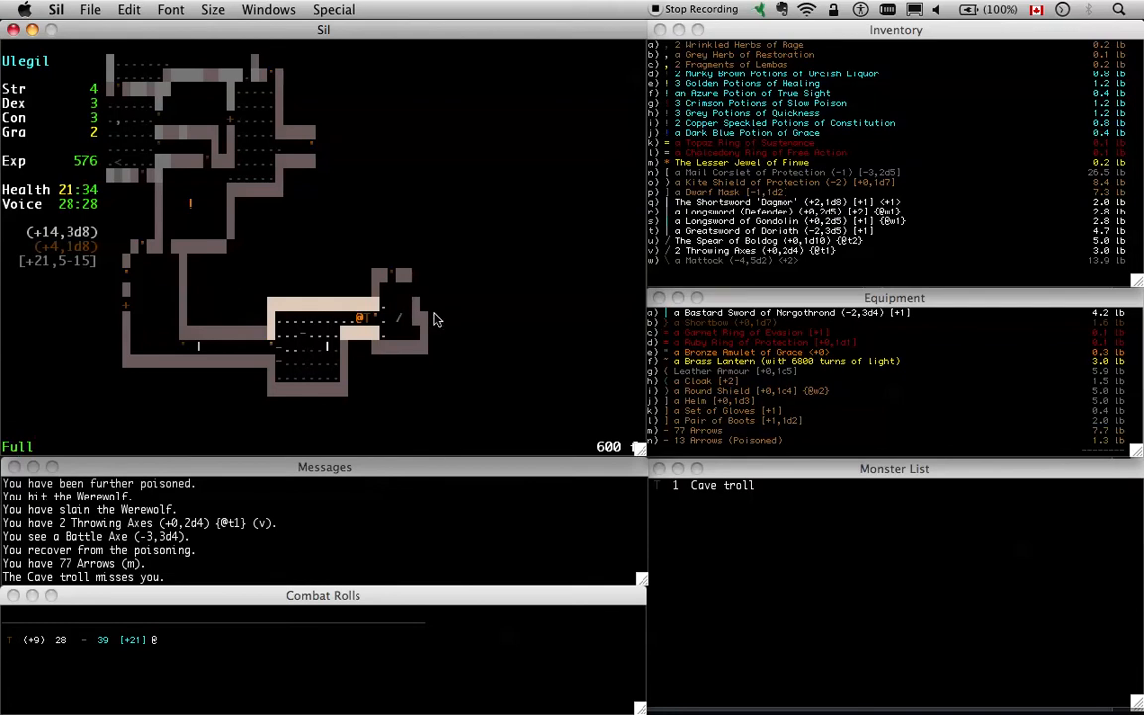
Wield the Longsword of Gondolin from inventory slot s to fight the Cave troll
{"action": "key", "text": "w"}
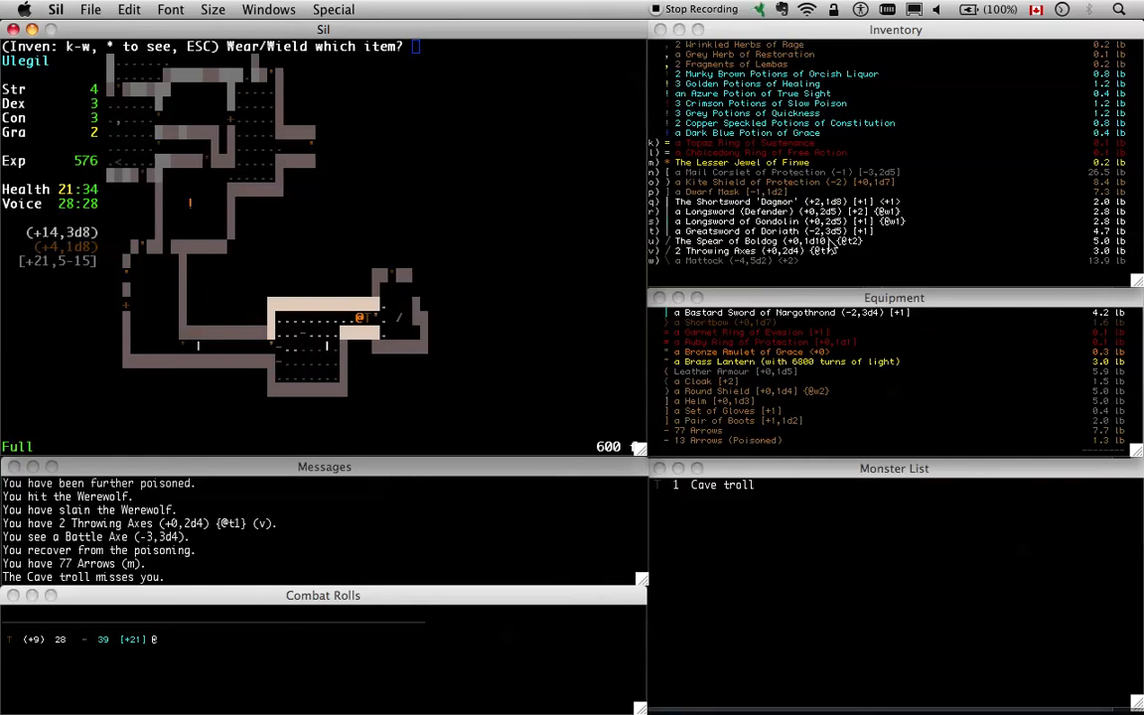
{"action": "key", "text": "s"}
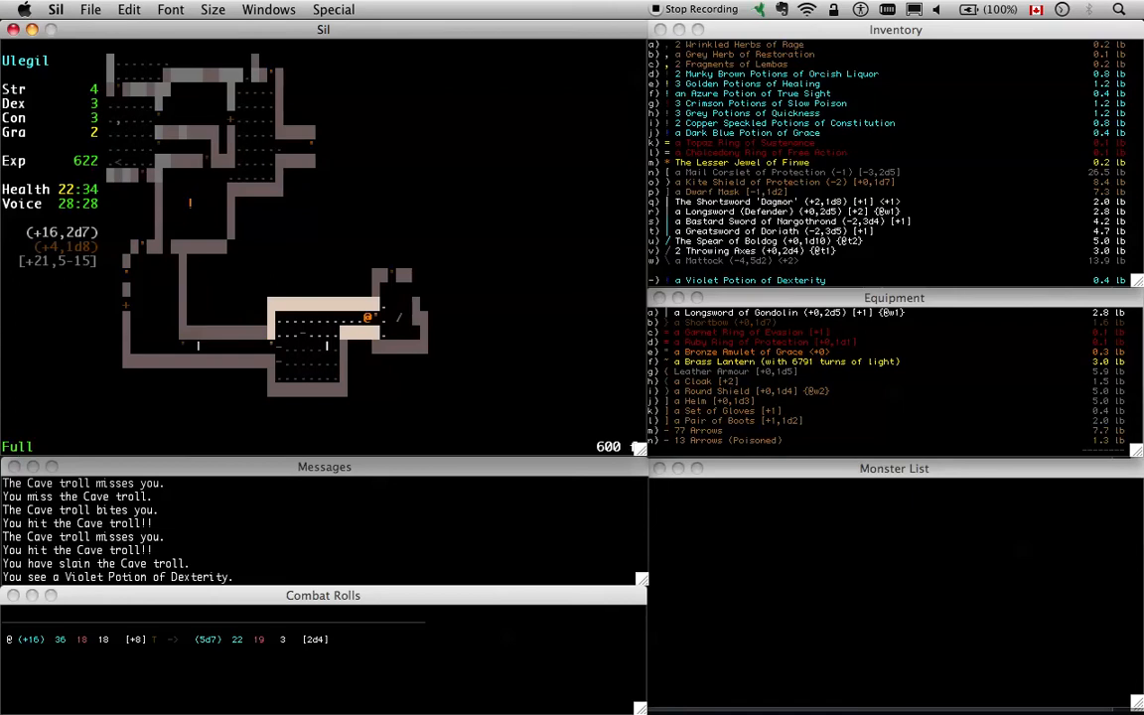
{"action": "mouse_move", "coordinate": [807, 264]}
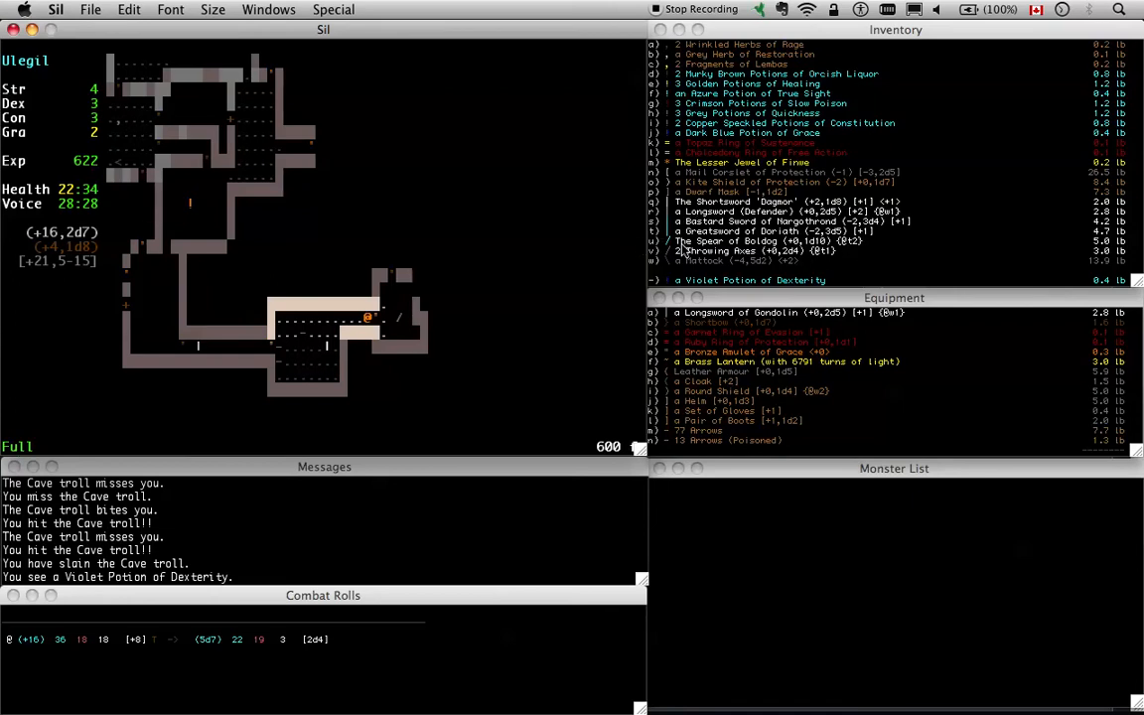
{"action": "mouse_move", "coordinate": [755, 263]}
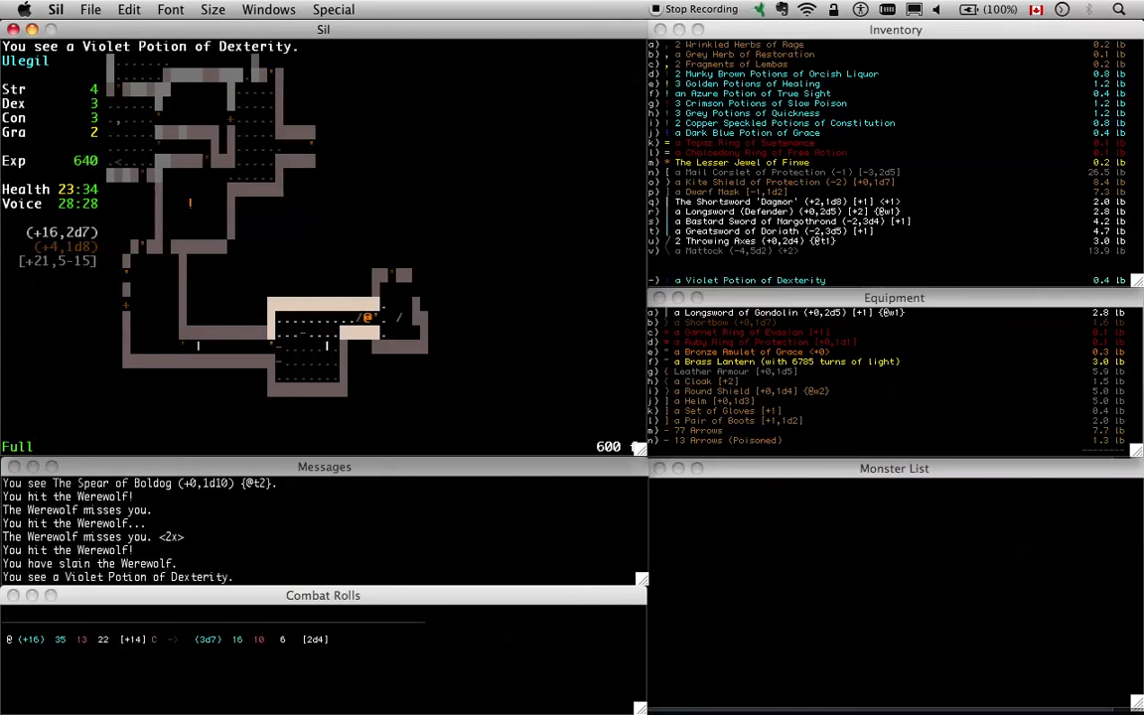
Pick up the Violet Potion of Dexterity, then destroy the Topaz Ring of Sustenance, confirming with y
{"action": "key", "text": "g"}
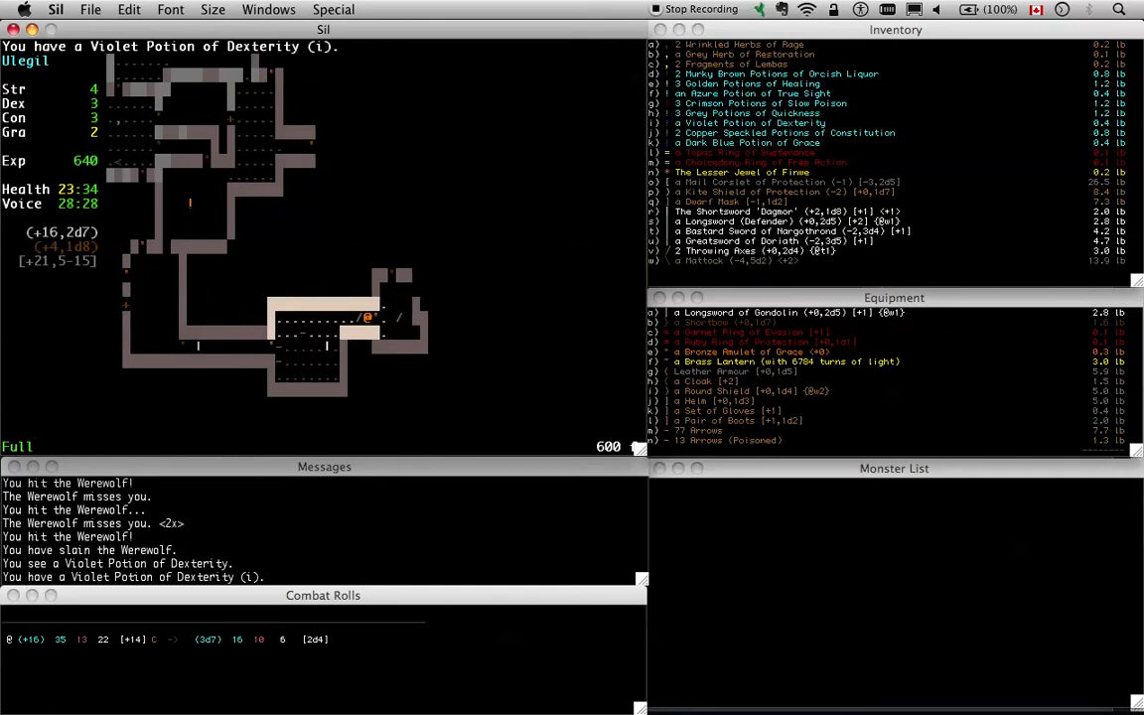
{"action": "key", "text": "ctrl+s"}
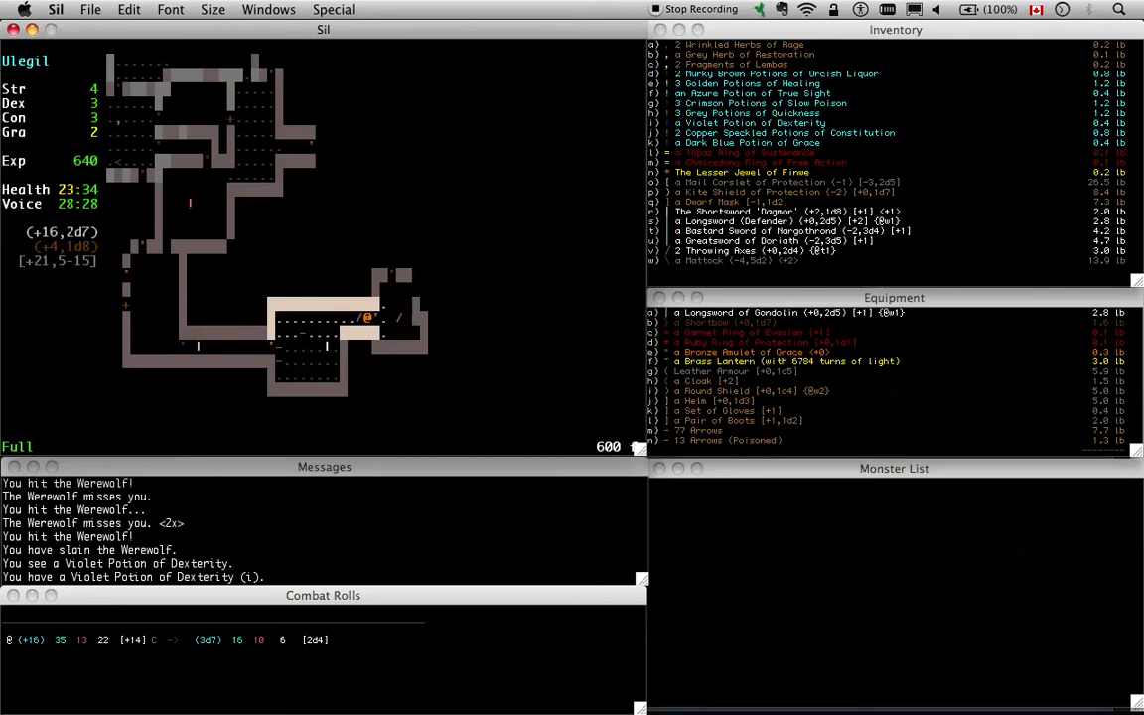
{"action": "key", "text": "k"}
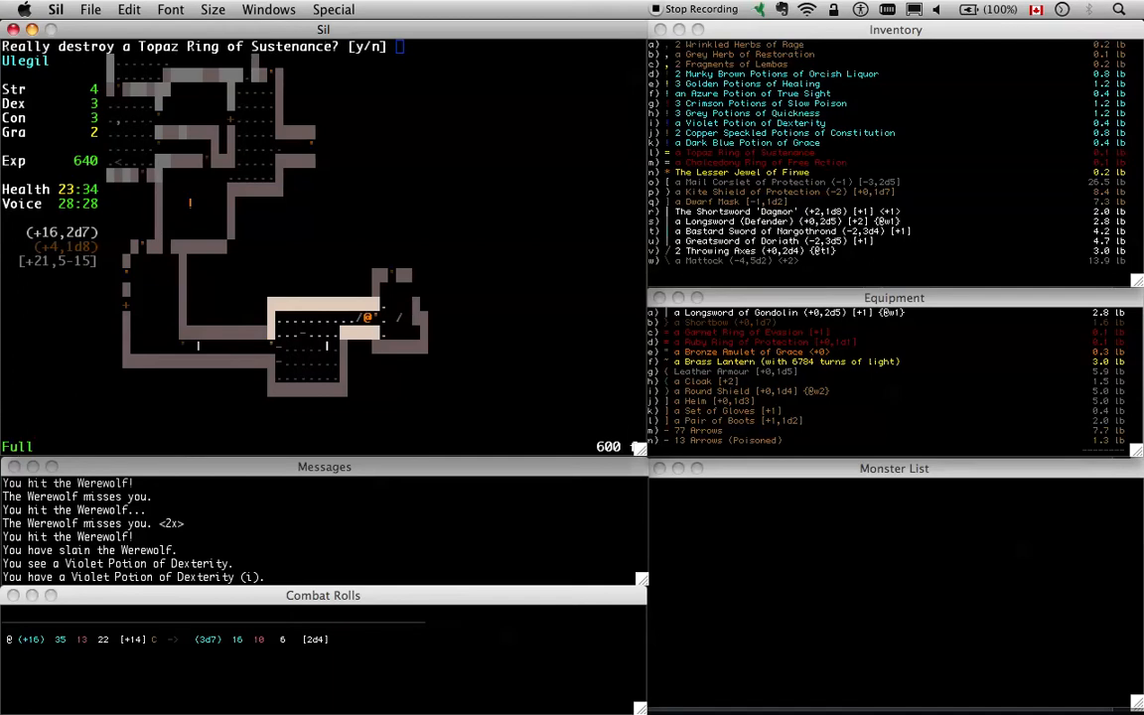
{"action": "key", "text": "y"}
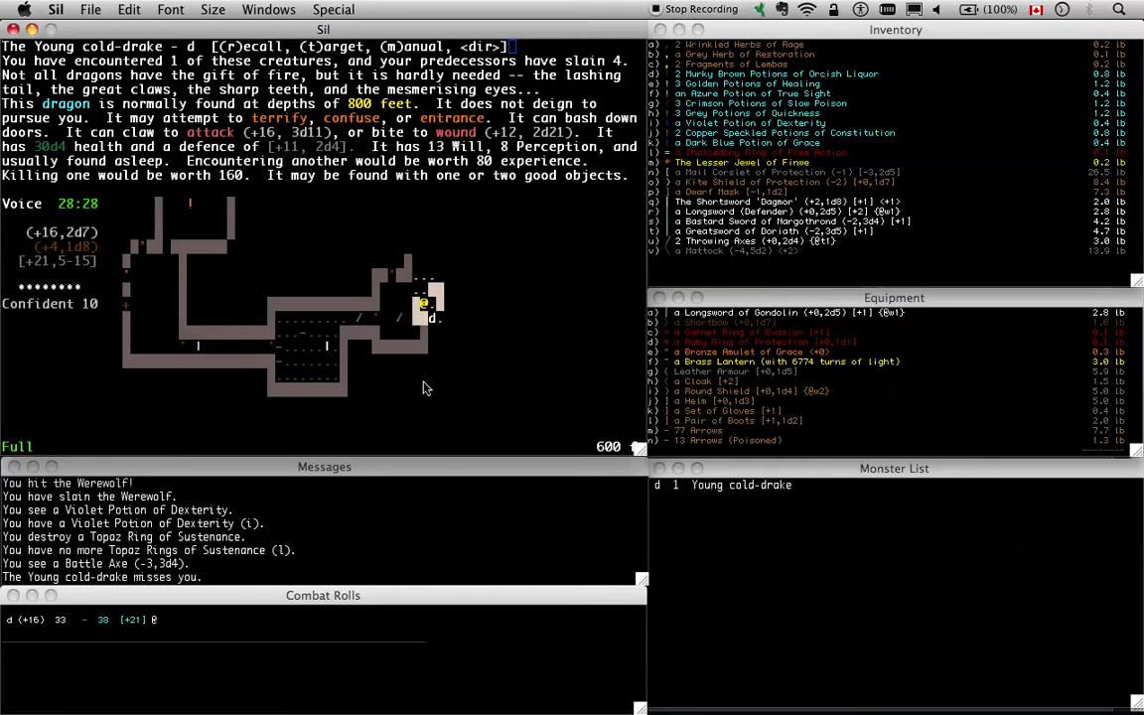
{"action": "mouse_move", "coordinate": [428, 314]}
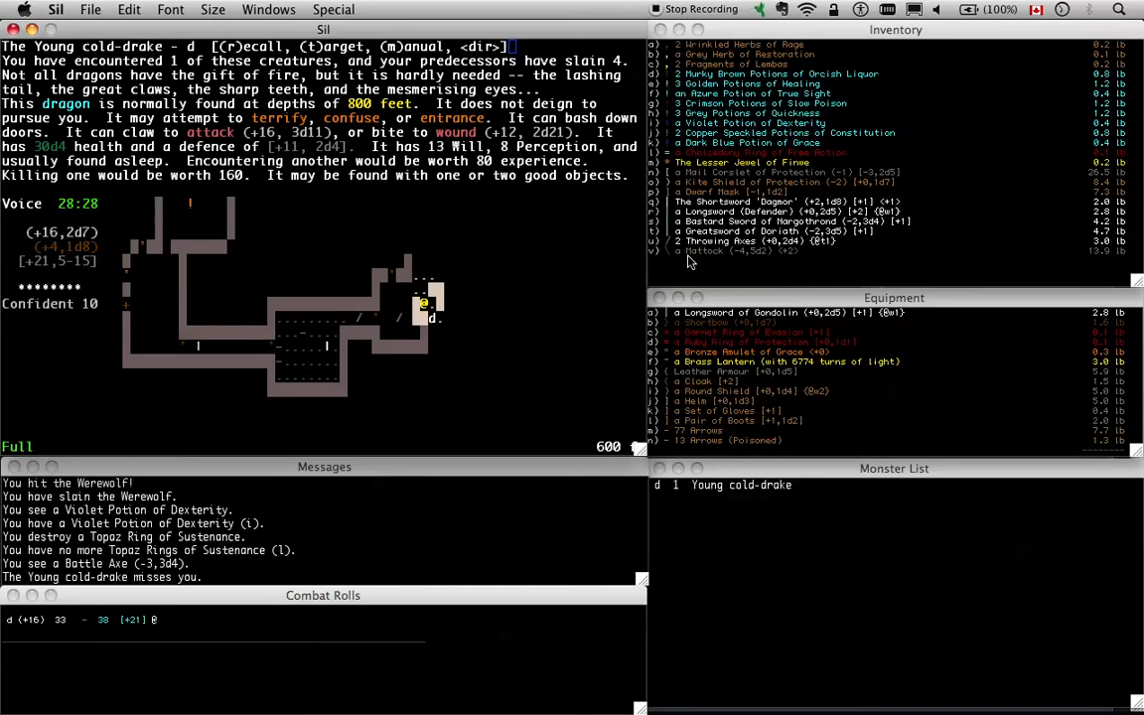
{"action": "mouse_move", "coordinate": [274, 208]}
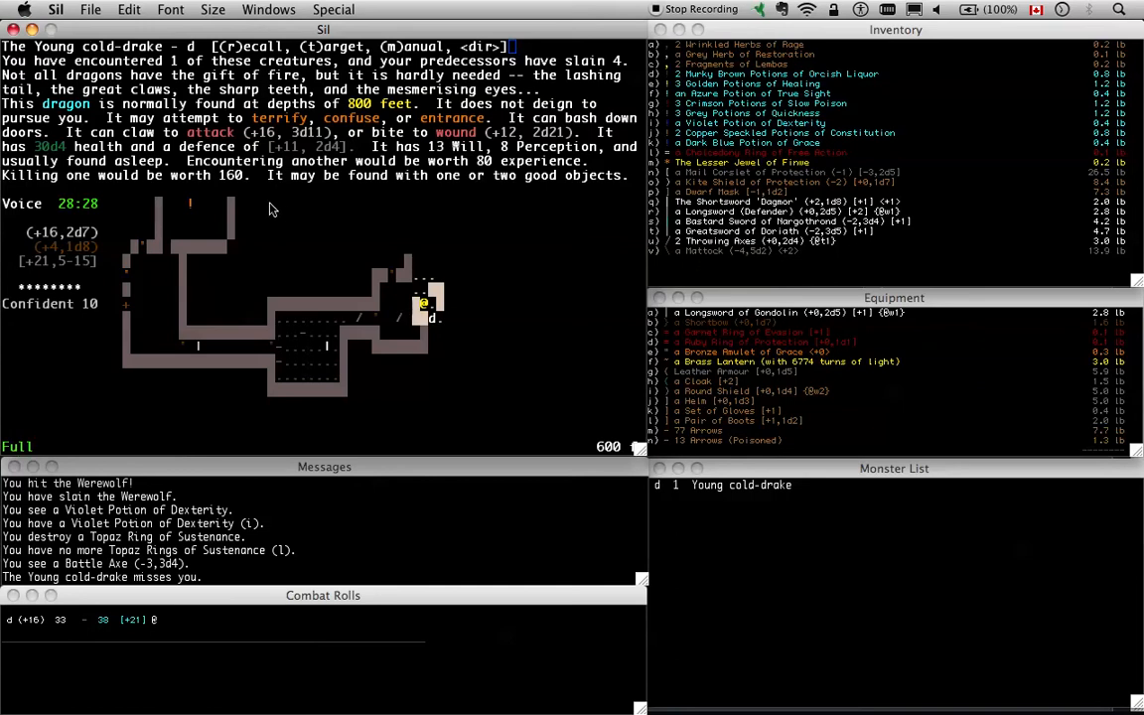
{"action": "mouse_move", "coordinate": [313, 161]}
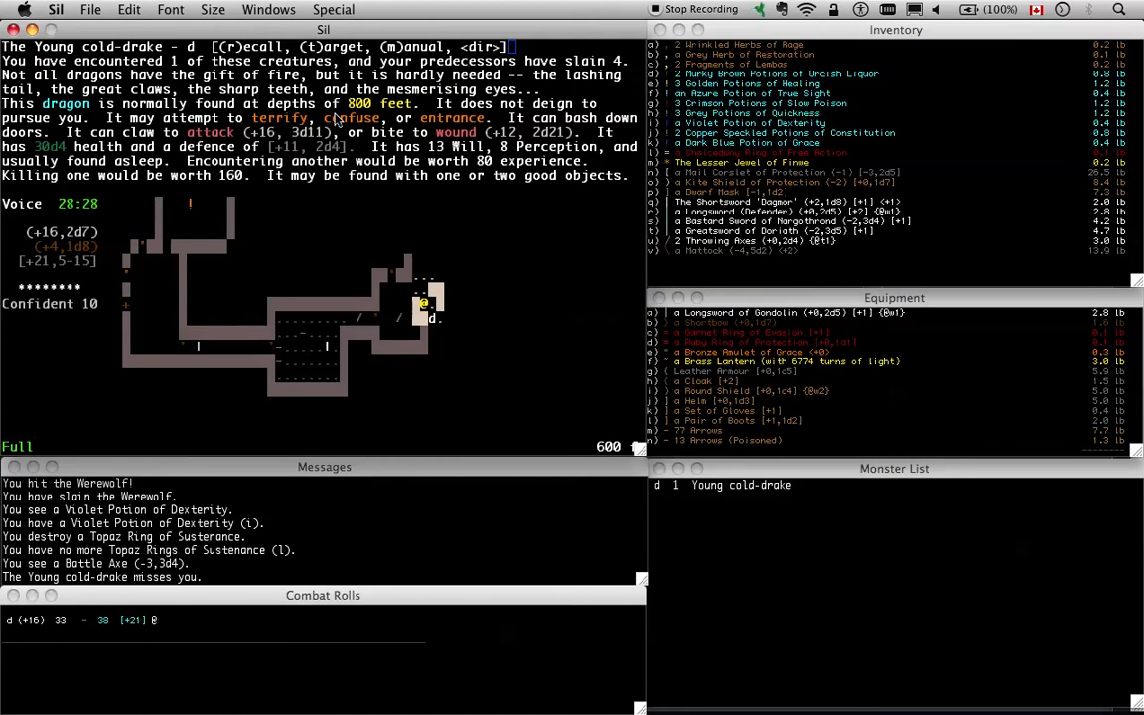
{"action": "mouse_move", "coordinate": [455, 129]}
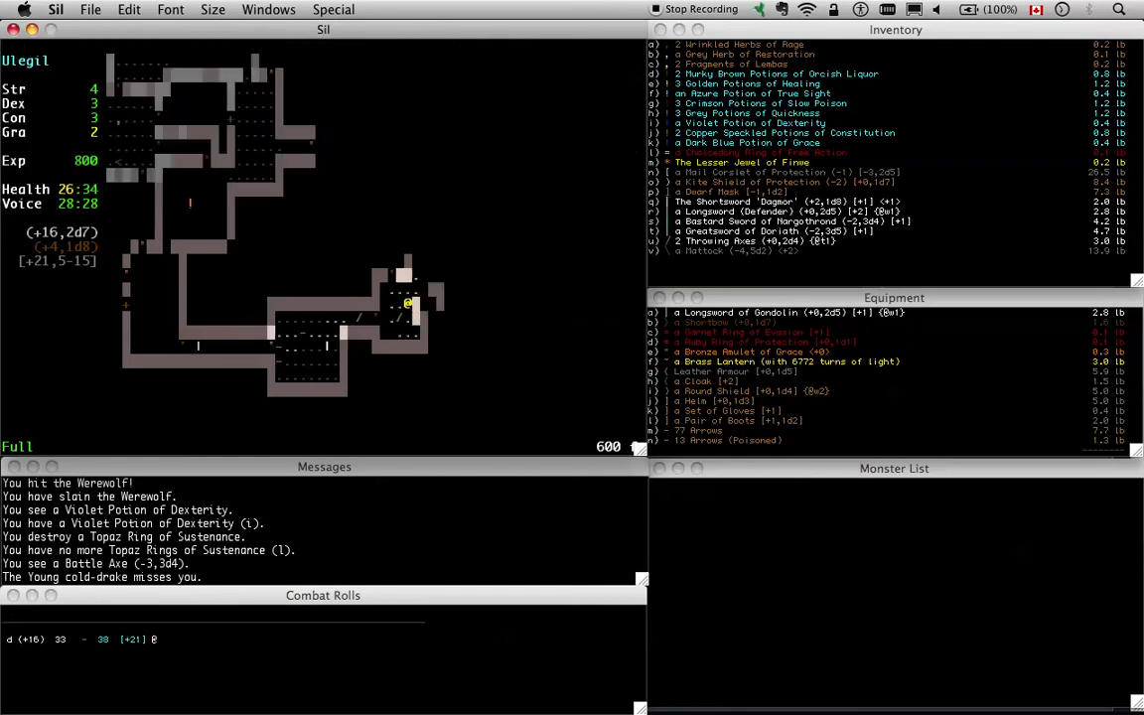
Step south once, then walk north up the corridor past the Battle Axe into the lit room
{"action": "key", "text": "Down"}
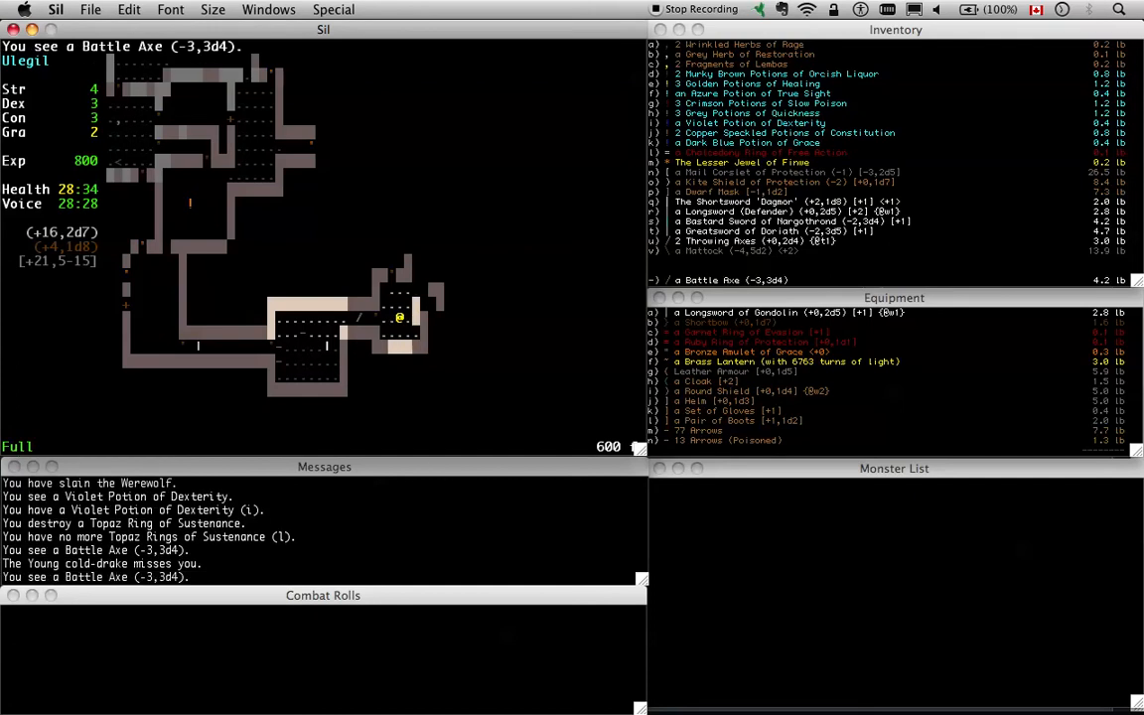
{"action": "key", "text": "Up"}
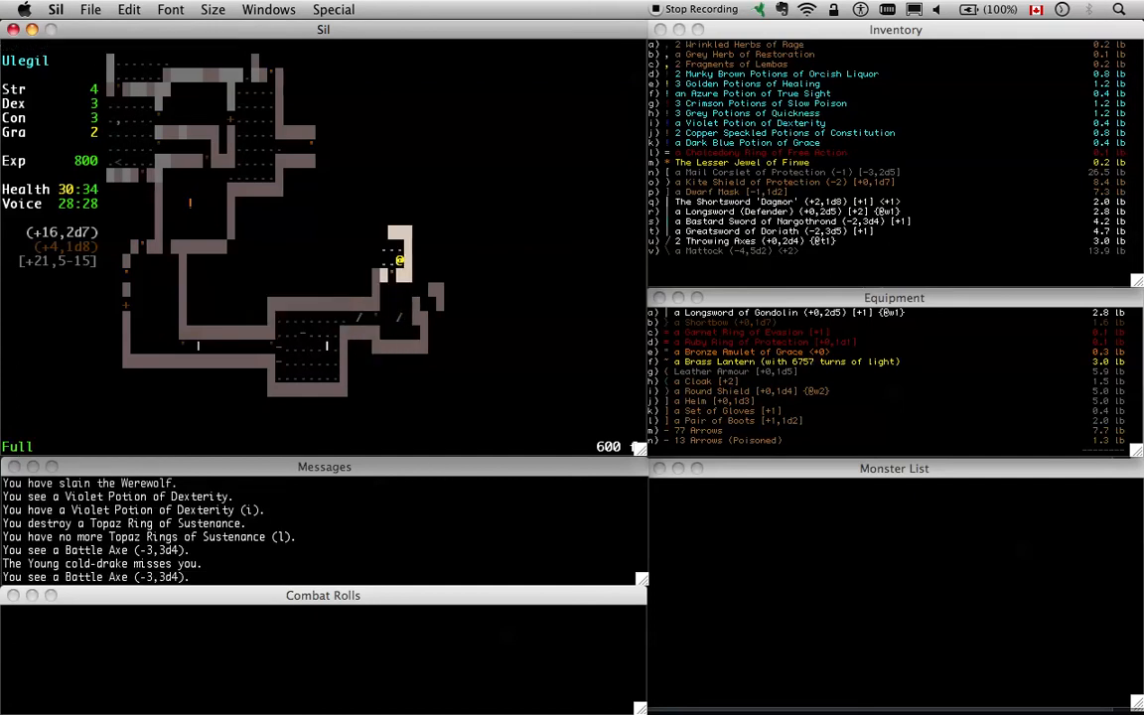
{"action": "key", "text": "up"}
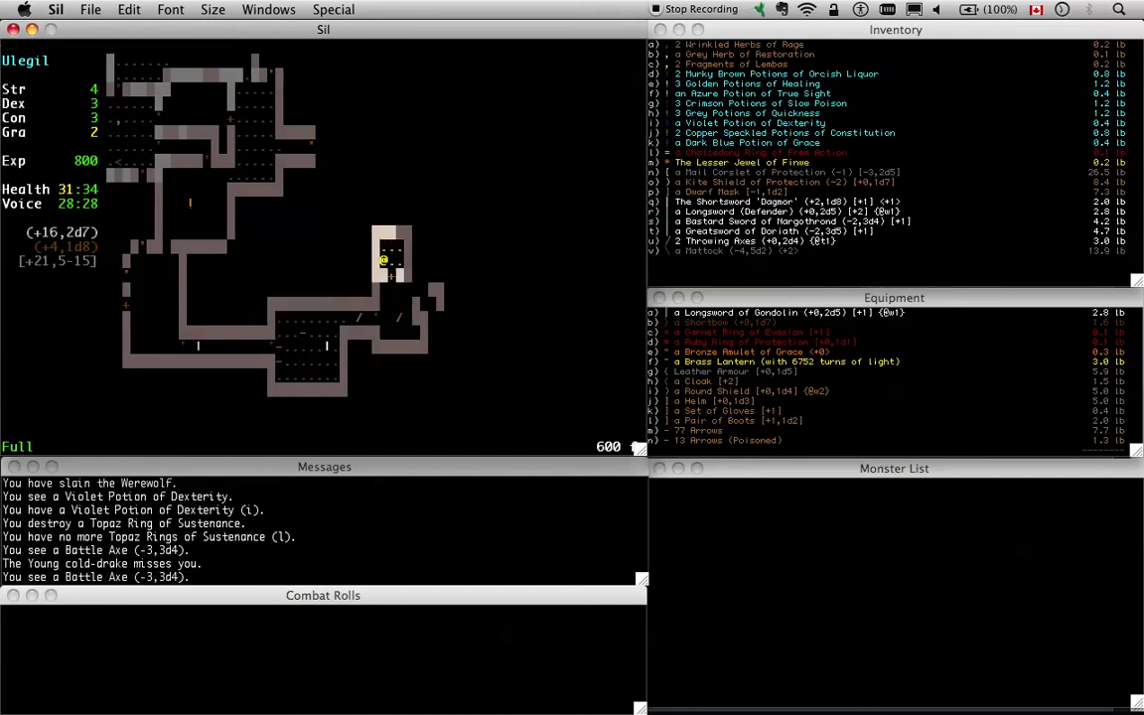
{"action": "mouse_move", "coordinate": [496, 411]}
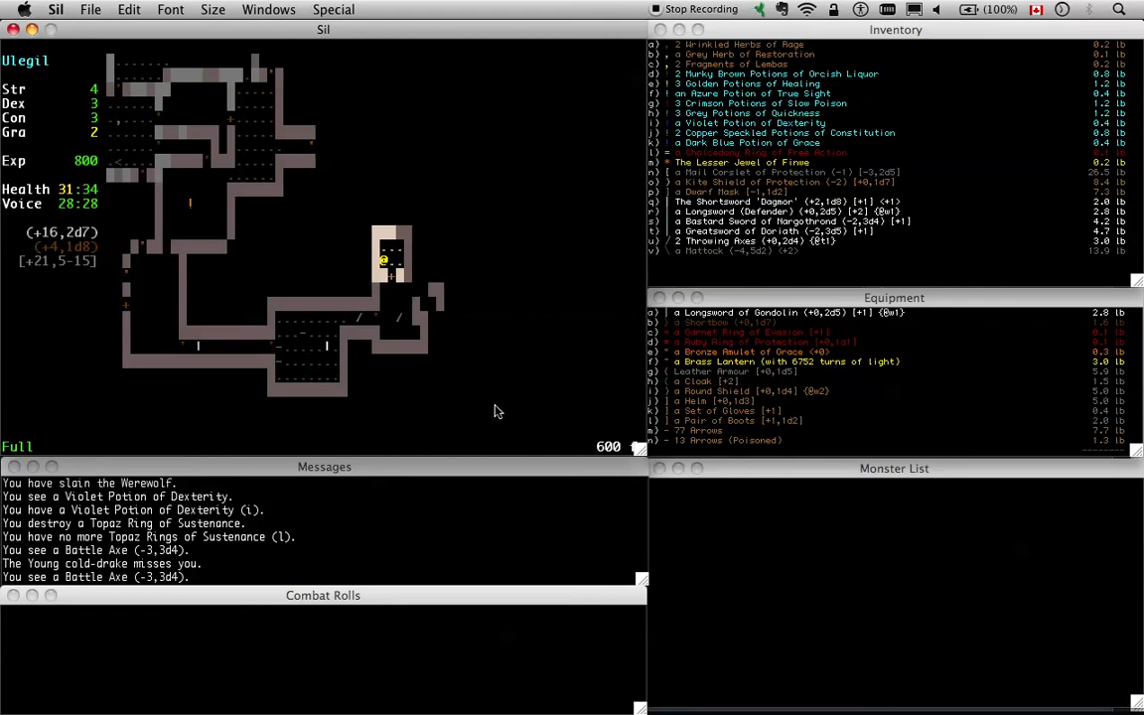
{"action": "mouse_move", "coordinate": [413, 314]}
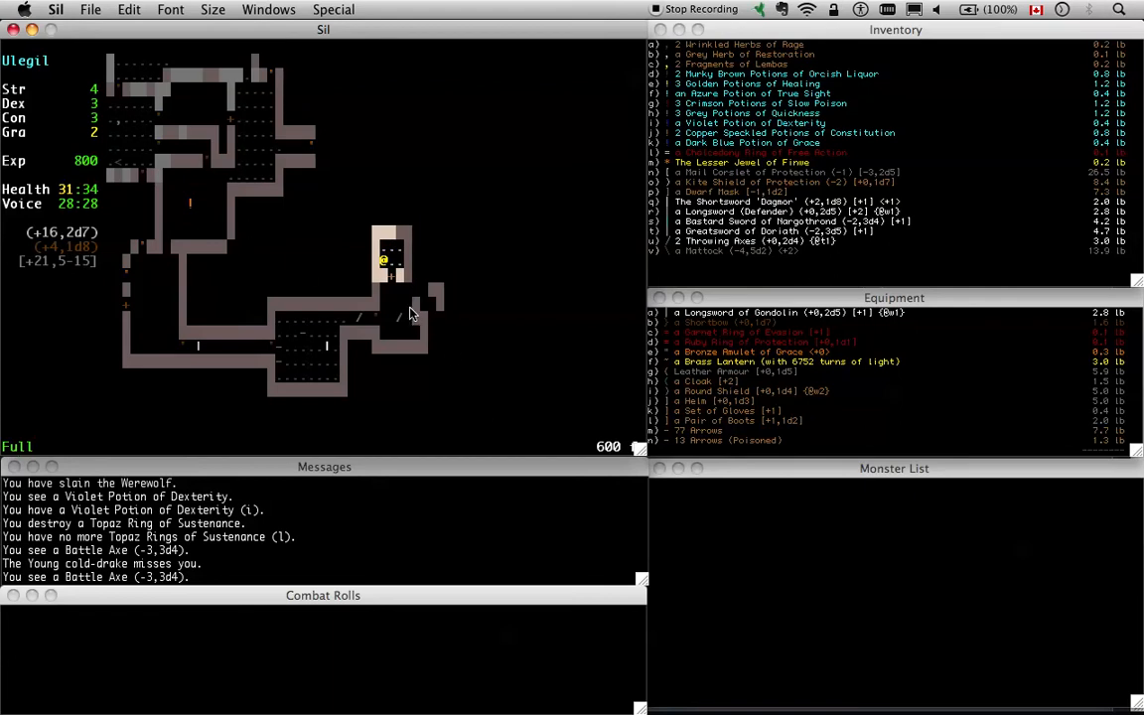
{"action": "mouse_move", "coordinate": [388, 322]}
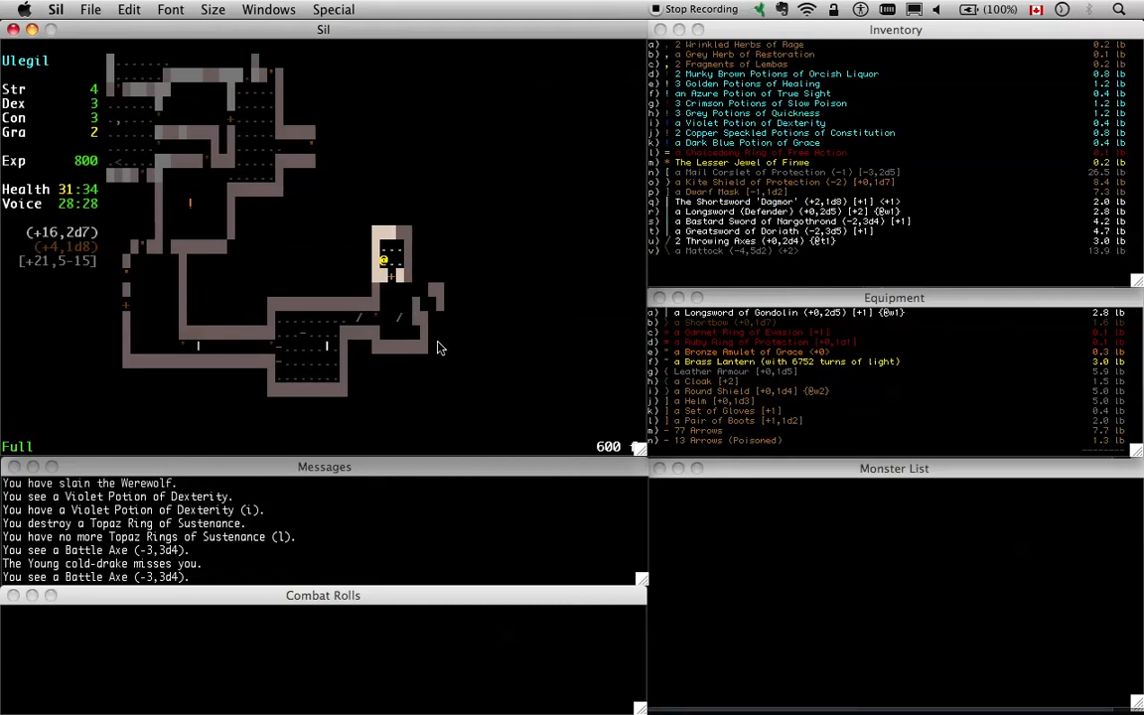
{"action": "mouse_move", "coordinate": [405, 298]}
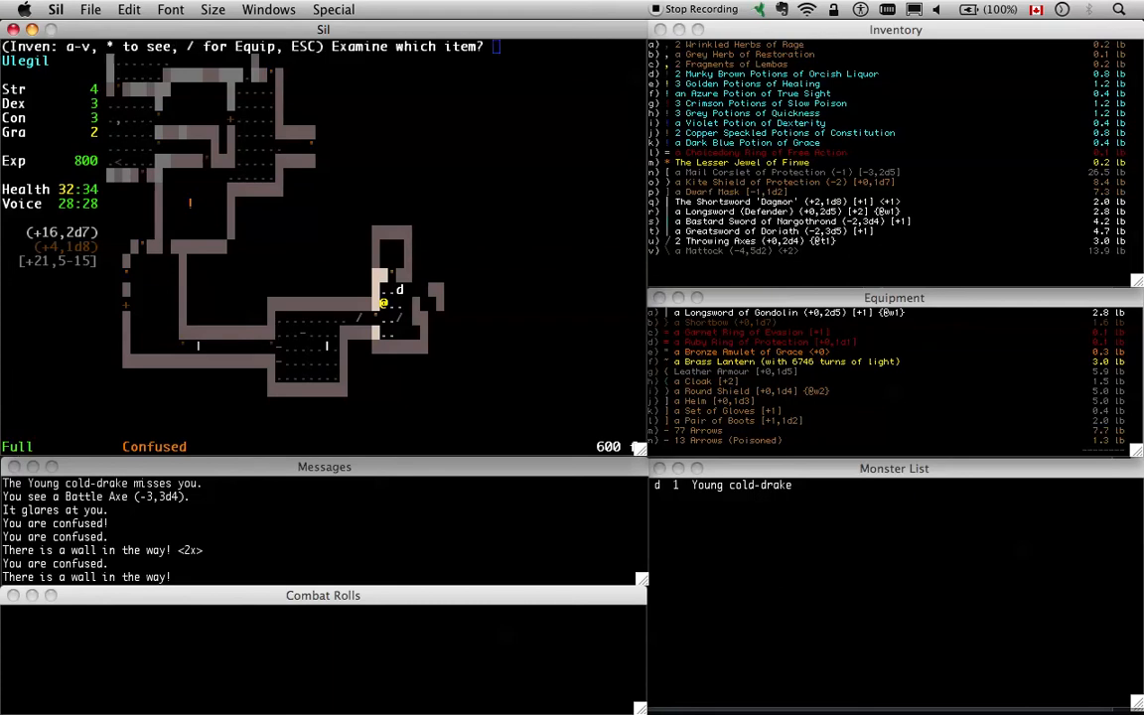
Read the Golden Potions of Healing description and dismiss it
{"action": "key", "text": "e"}
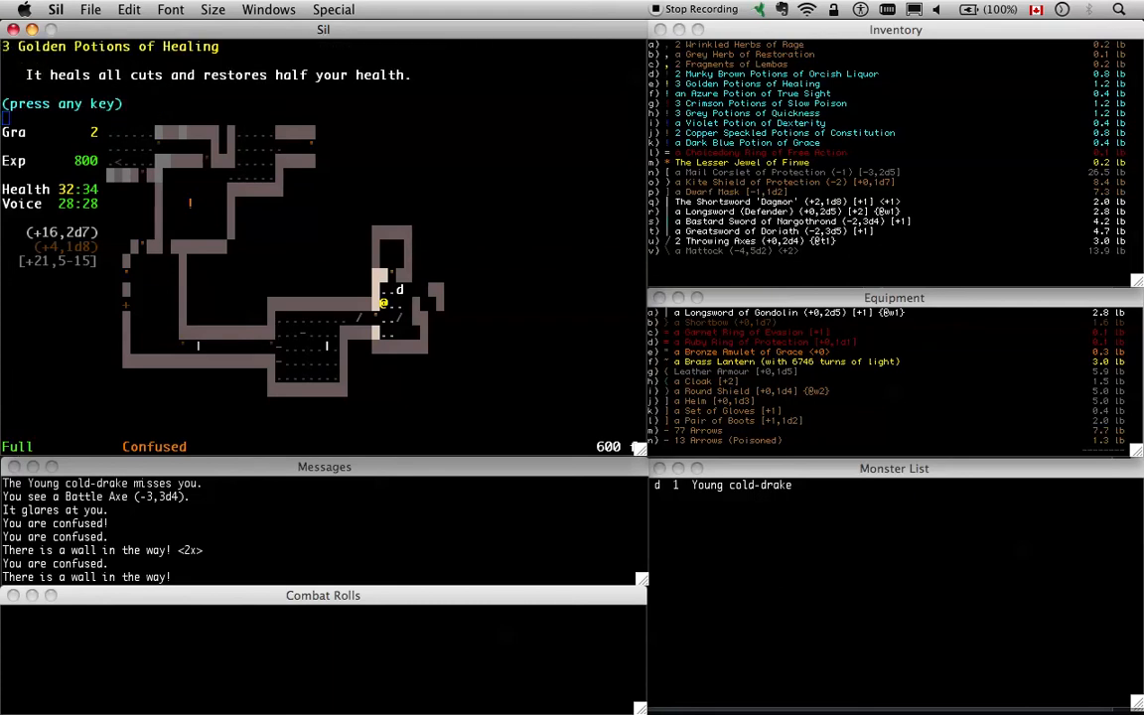
{"action": "key", "text": "space"}
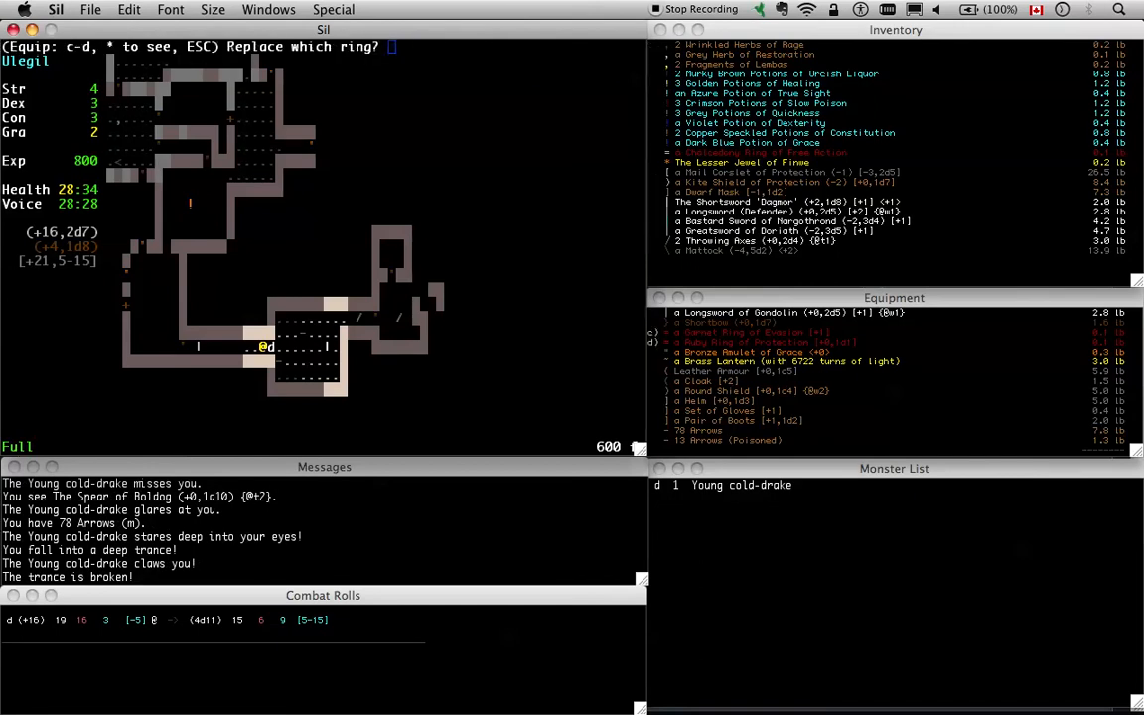
Swap the Ruby Ring for the Chalcedony Ring of Free Action, then bring up known monsters
{"action": "key", "text": "d"}
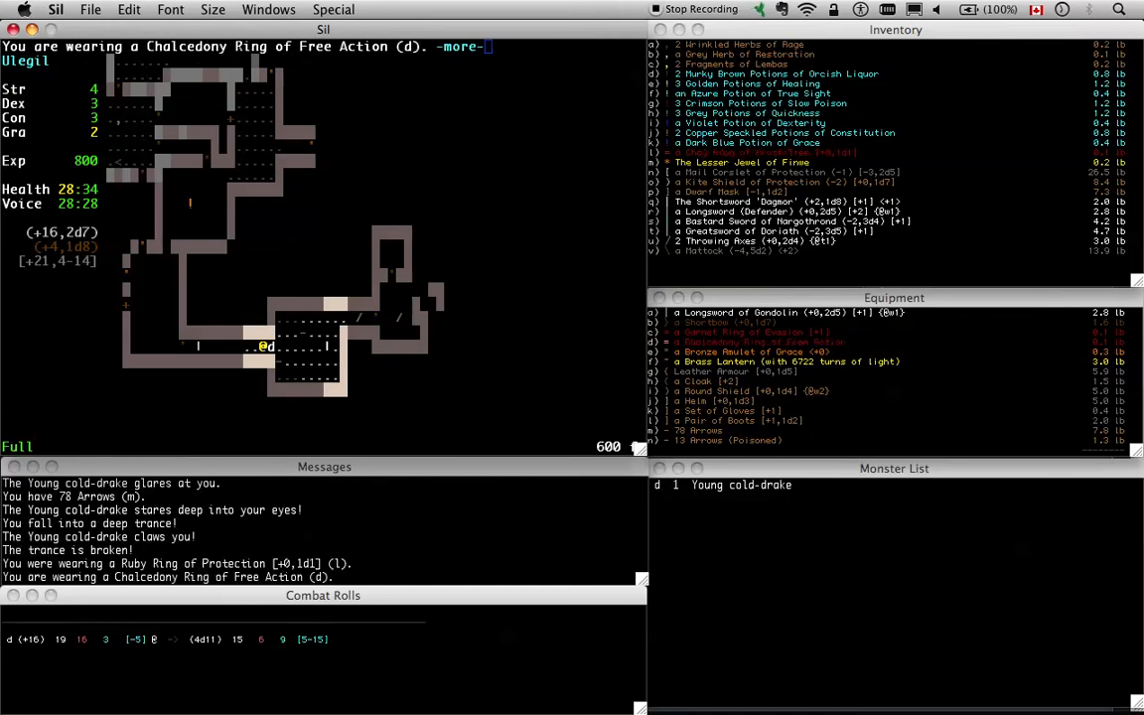
{"action": "key", "text": "space"}
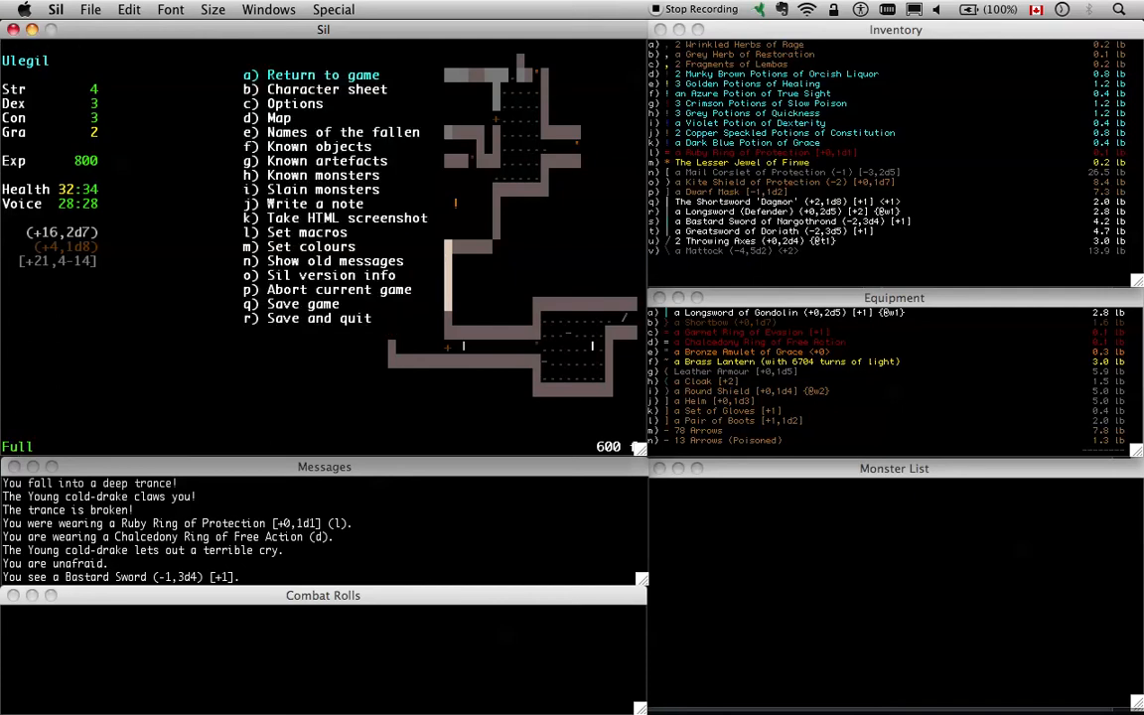
{"action": "left_click", "coordinate": [310, 175]}
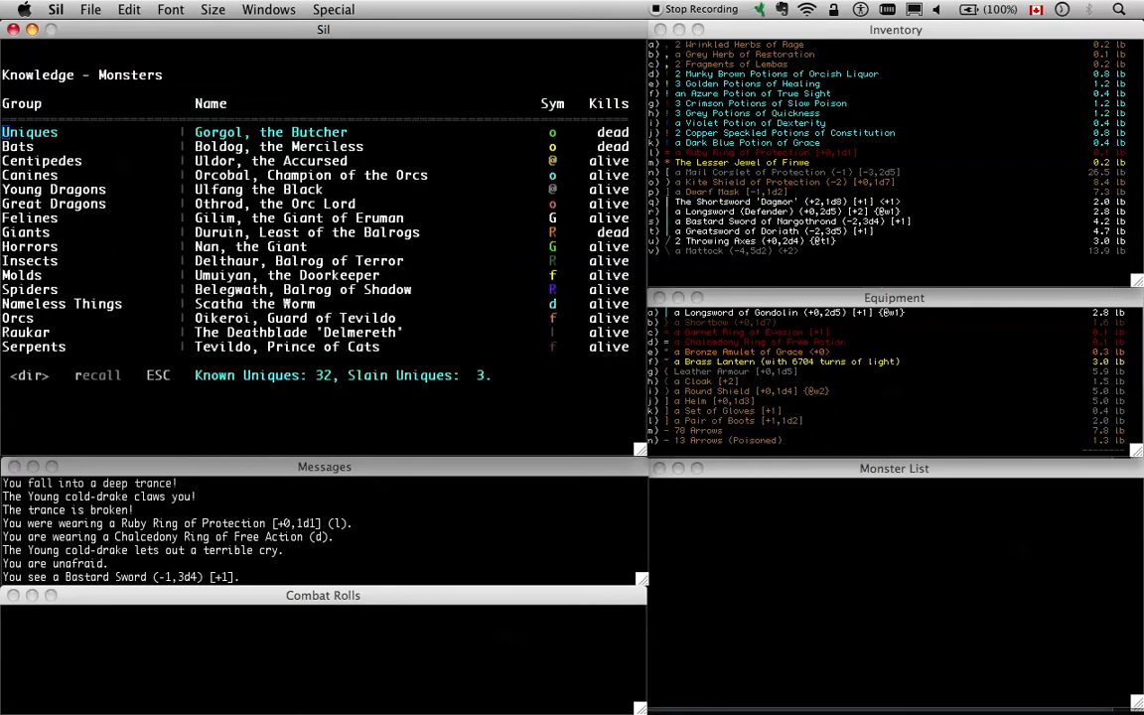
Browse the known monster groups and return to the dungeon map with a Werewolf in view
{"action": "left_click", "coordinate": [41, 158]}
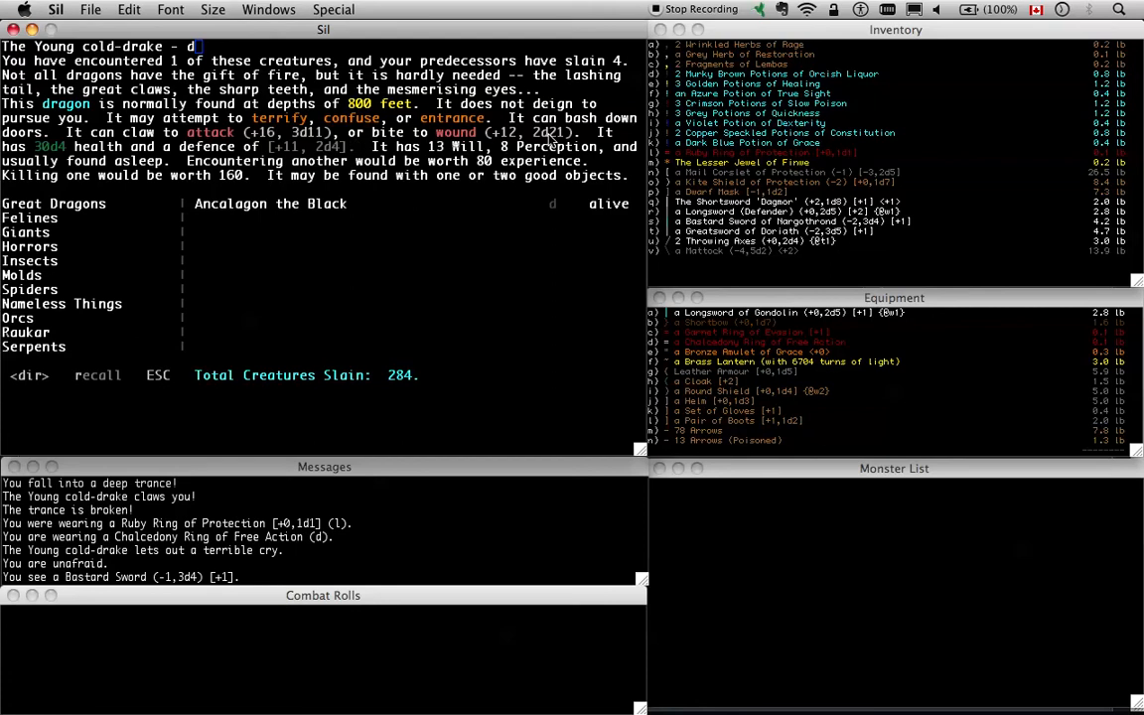
{"action": "mouse_move", "coordinate": [574, 136]}
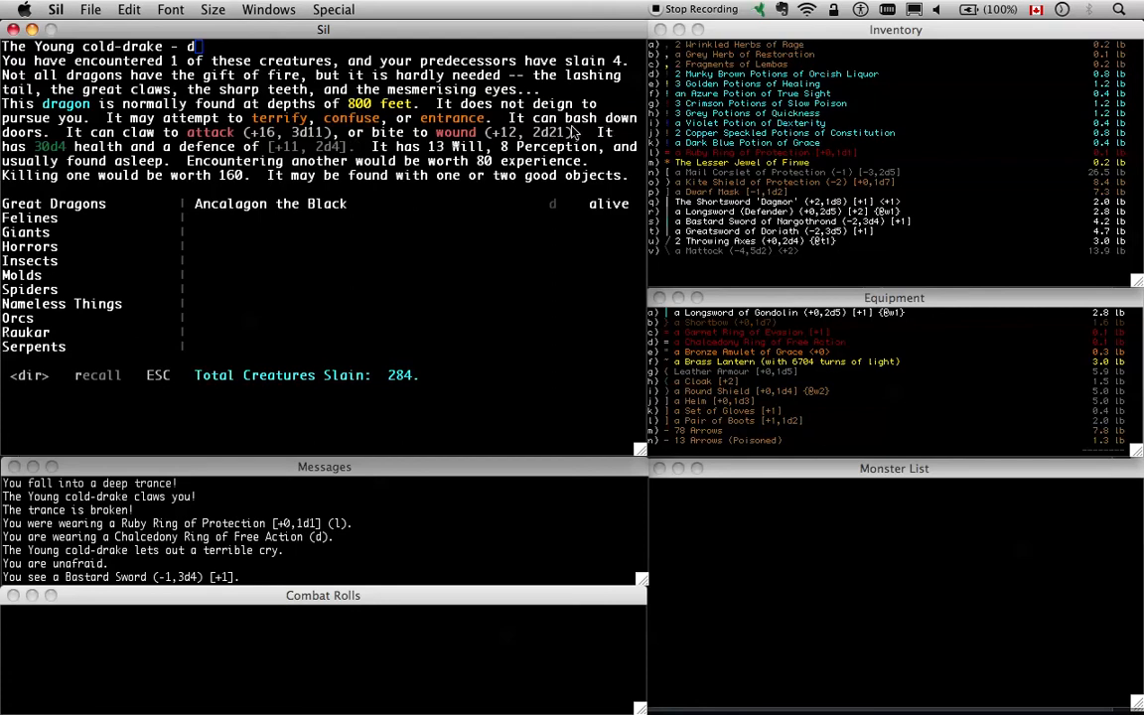
{"action": "mouse_move", "coordinate": [330, 371]}
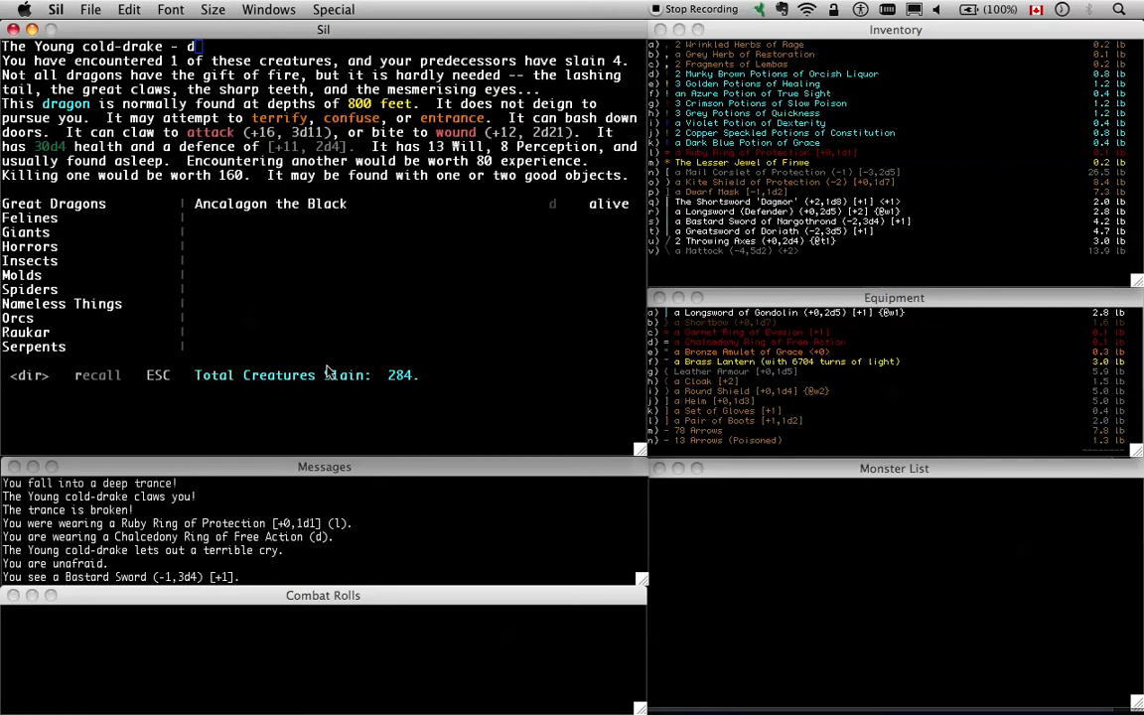
{"action": "key", "text": "Escape"}
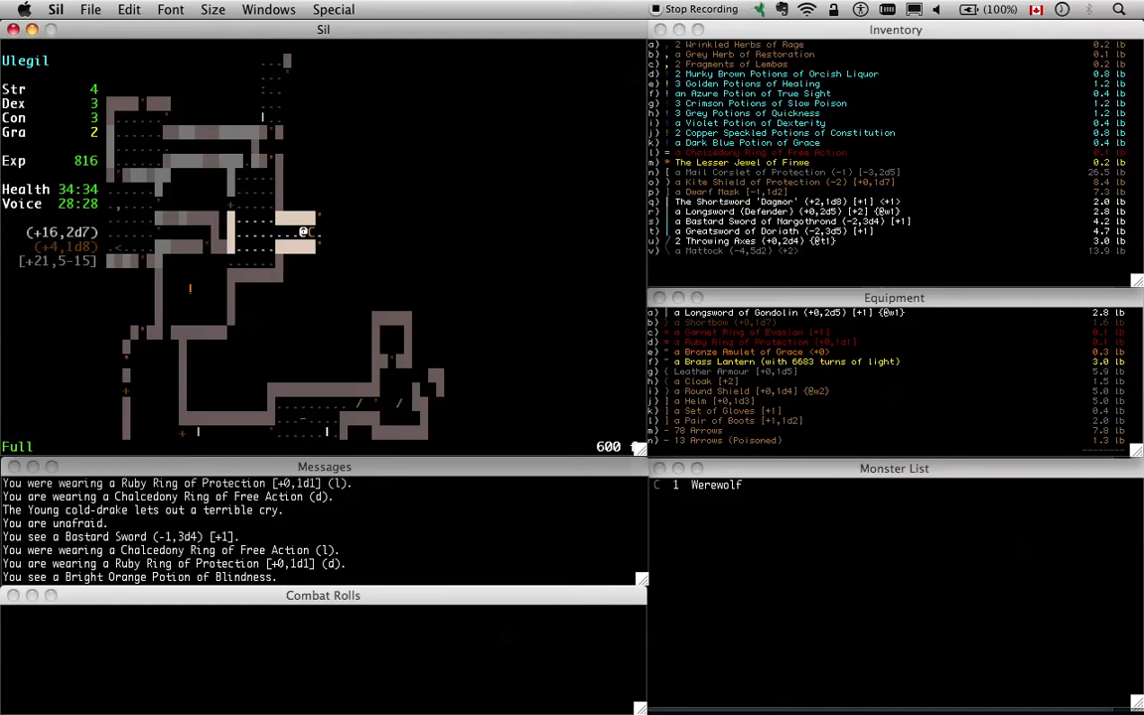
Attack the Werewolf, swap the greatsword for the shield, and fight the Ringrauko
{"action": "key", "text": "w"}
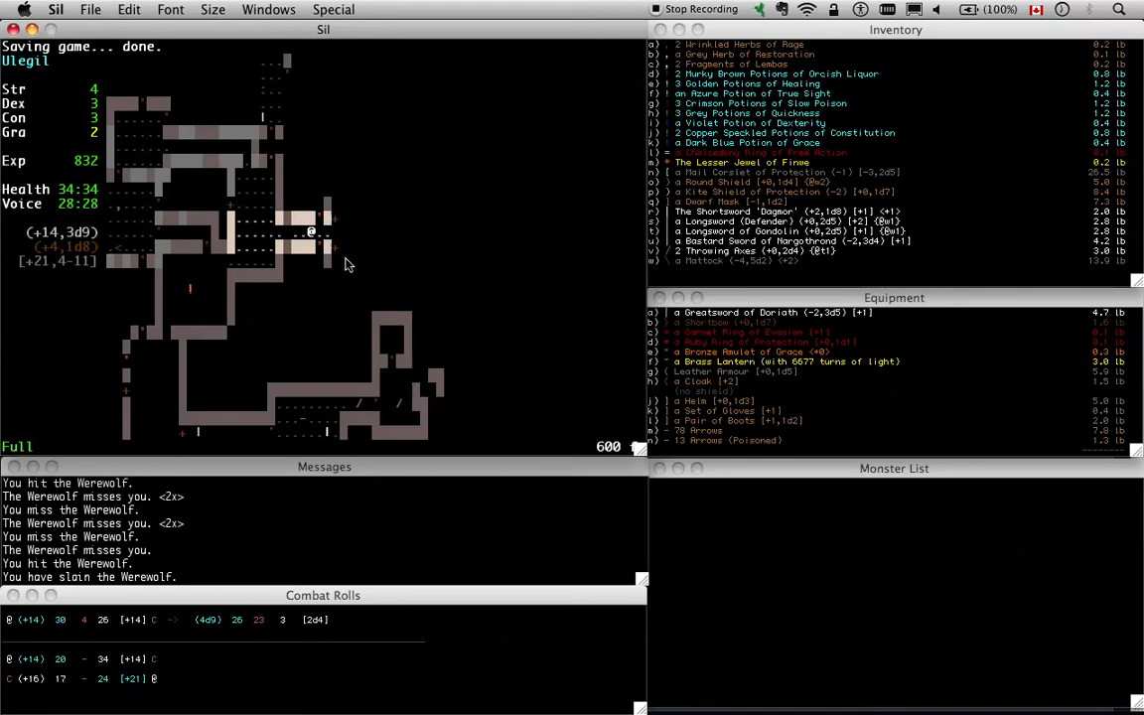
{"action": "key", "text": "L"}
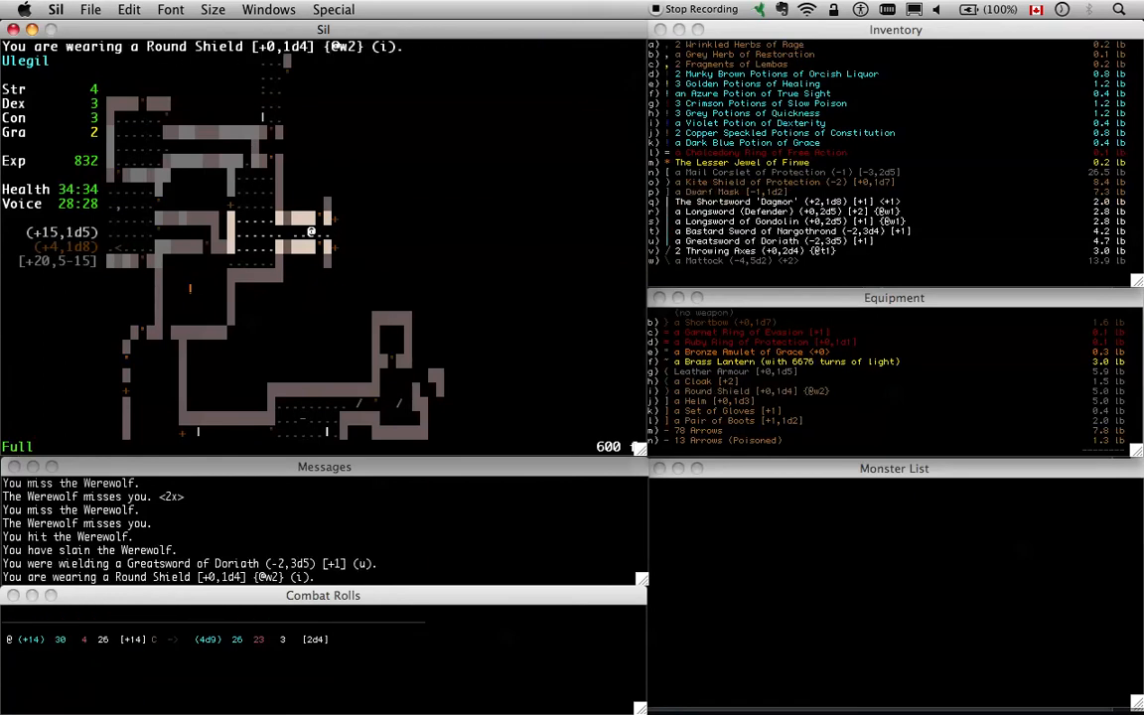
{"action": "key", "text": "w"}
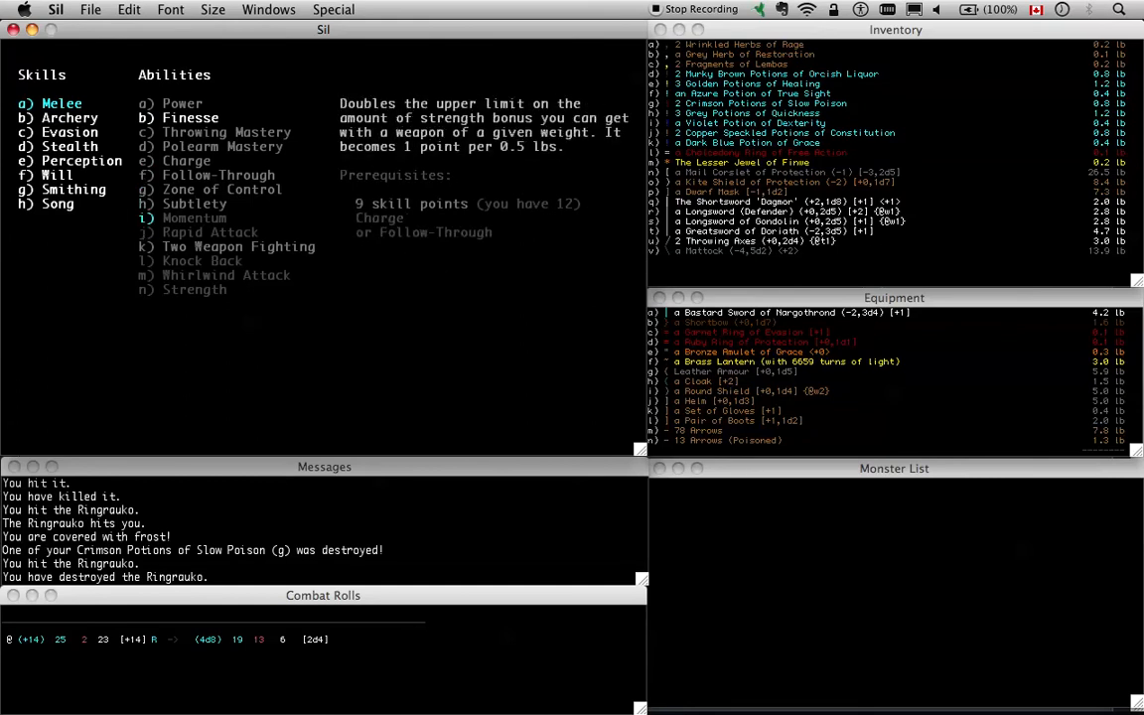
Leave Melee abilities, review Will abilities, and put 1000 experience into Will
{"action": "key", "text": "Escape"}
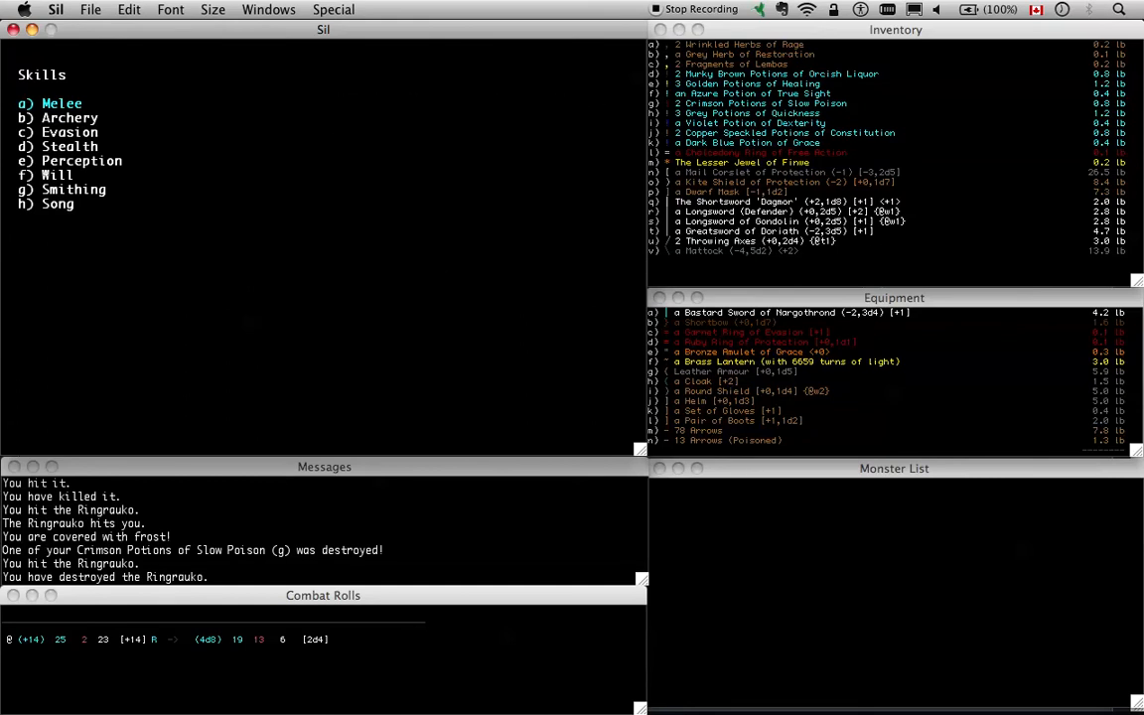
{"action": "left_click", "coordinate": [56, 175]}
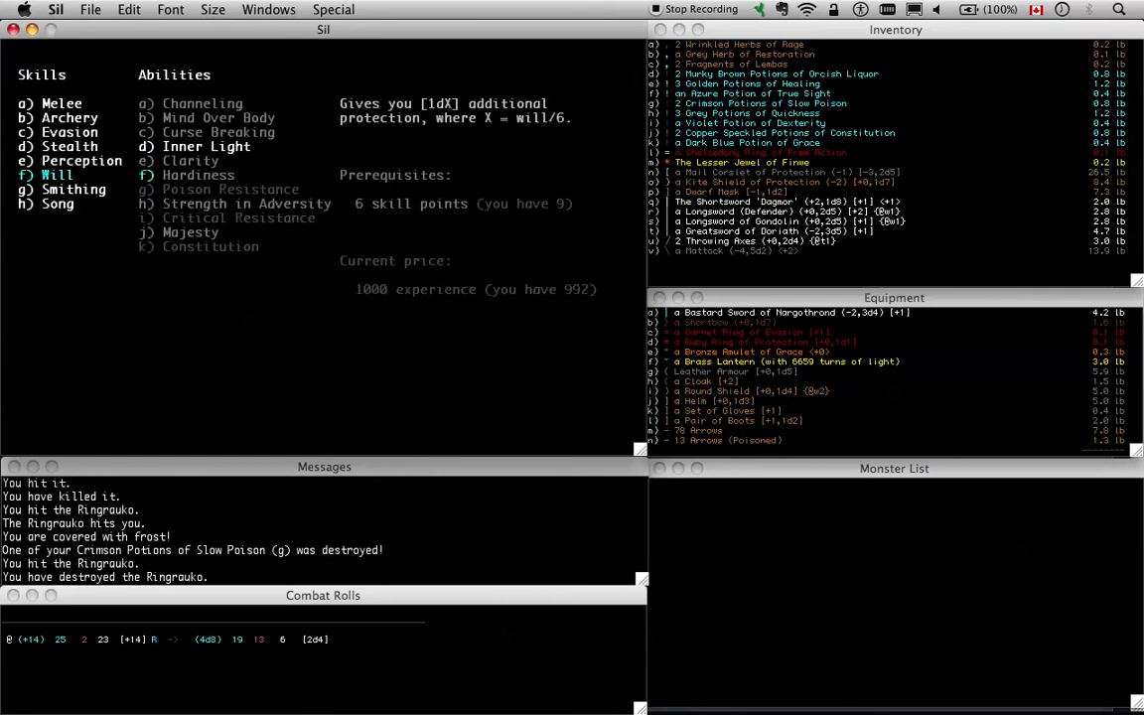
{"action": "left_click", "coordinate": [210, 247]}
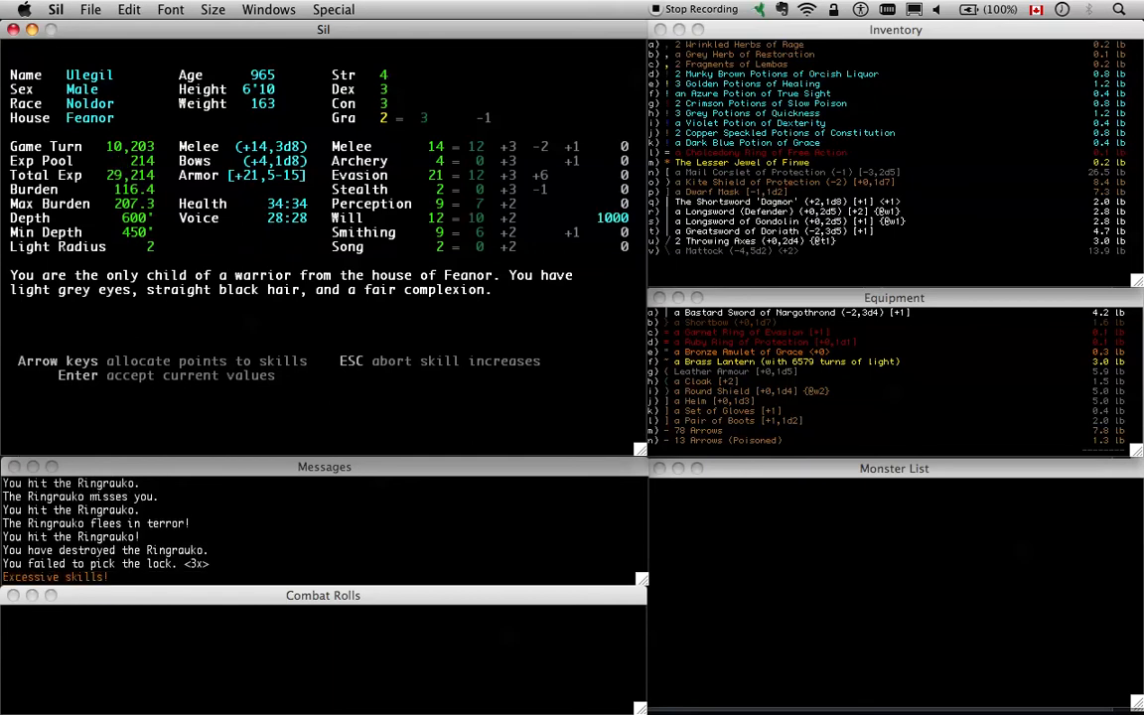
Accept the skill increases and return to the map with 1,242 experience
{"action": "key", "text": "down"}
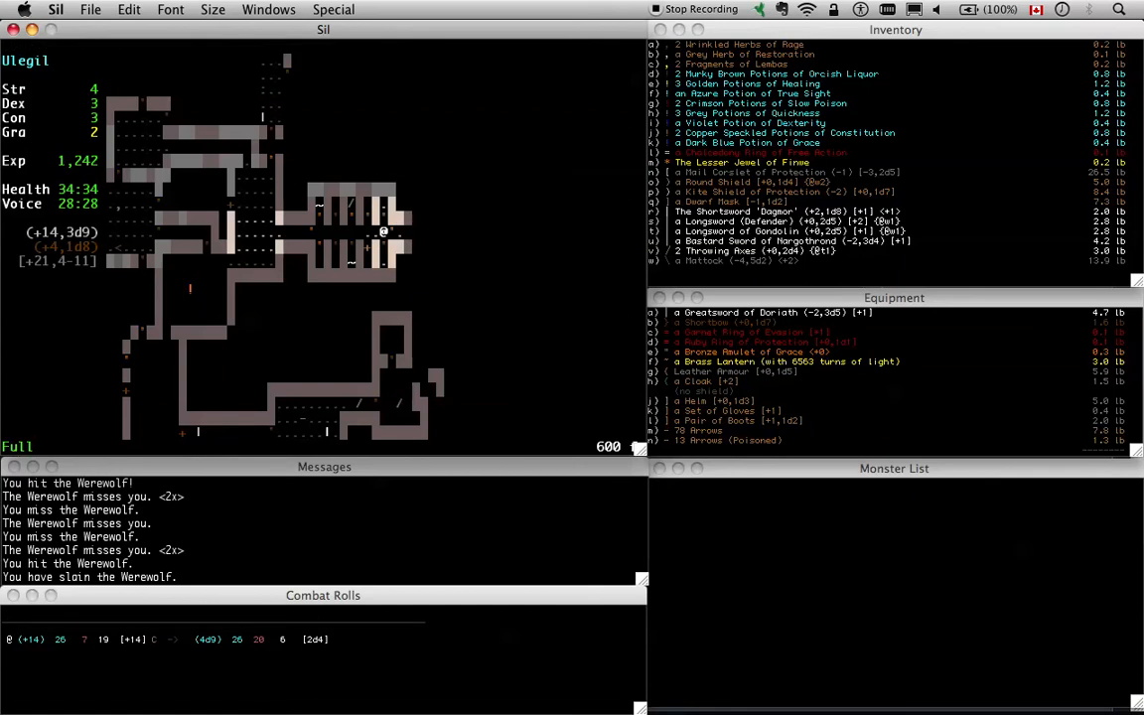
Try closing a door, wield the Bastard Sword, and slay the Sapphire serpent
{"action": "key", "text": "c"}
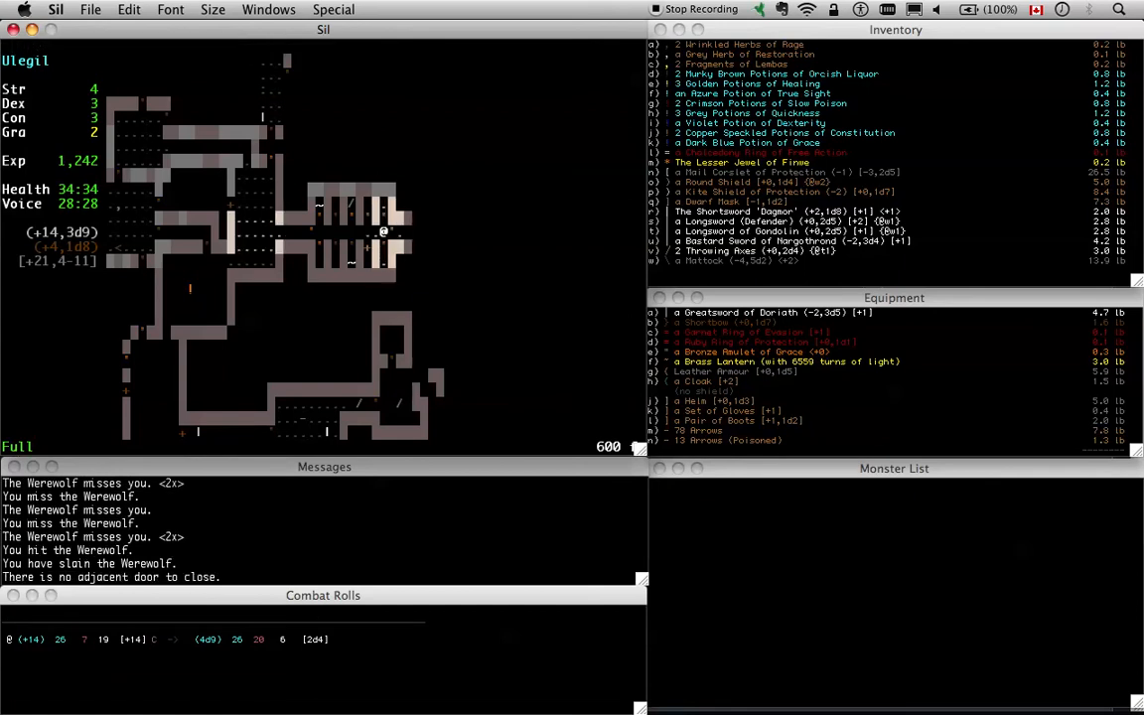
{"action": "key", "text": "w"}
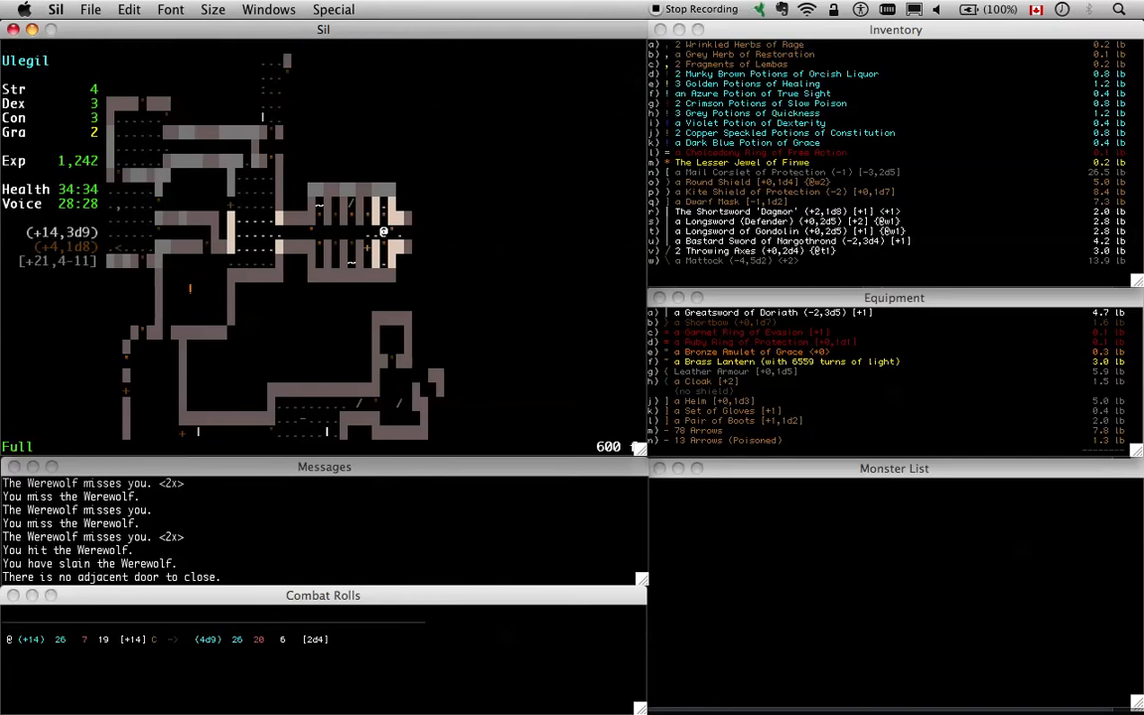
{"action": "key", "text": "w"}
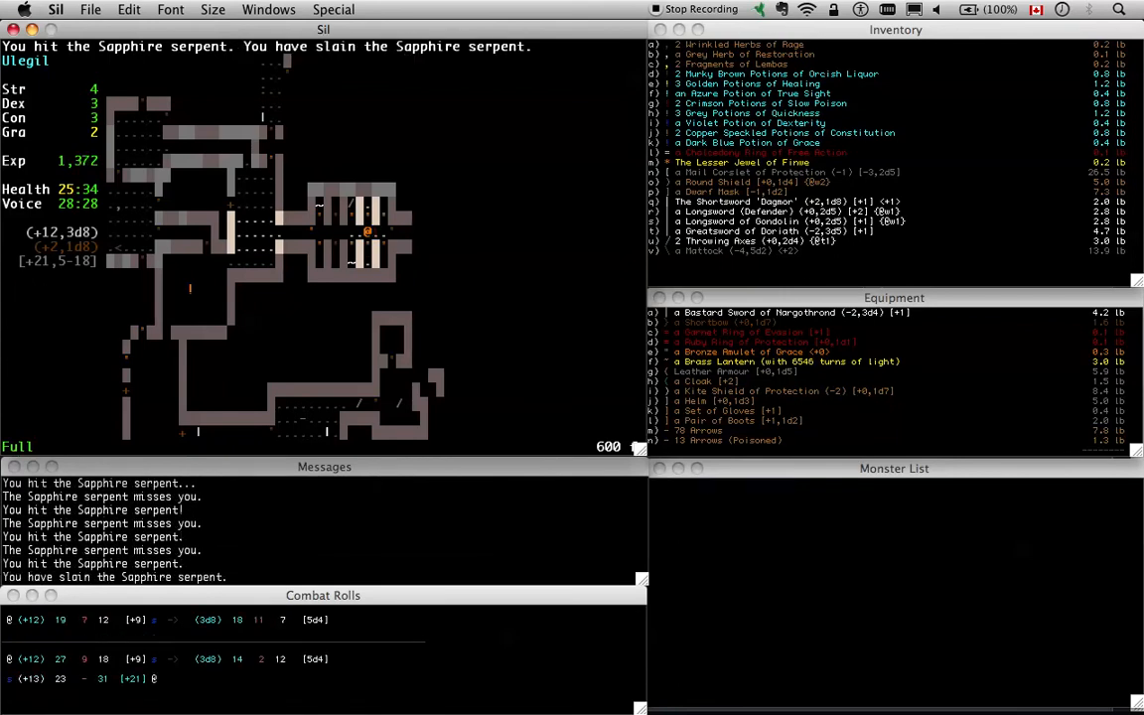
Replace the Kite Shield of Protection with the Round Shield
{"action": "key", "text": "w"}
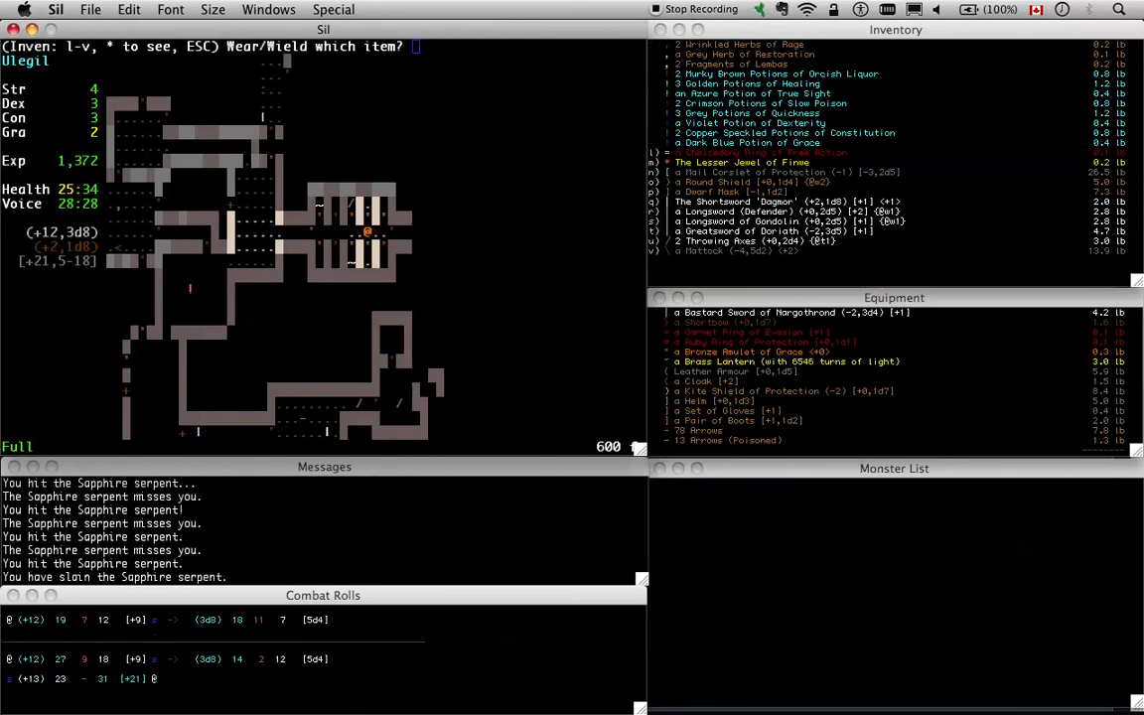
{"action": "key", "text": "Escape"}
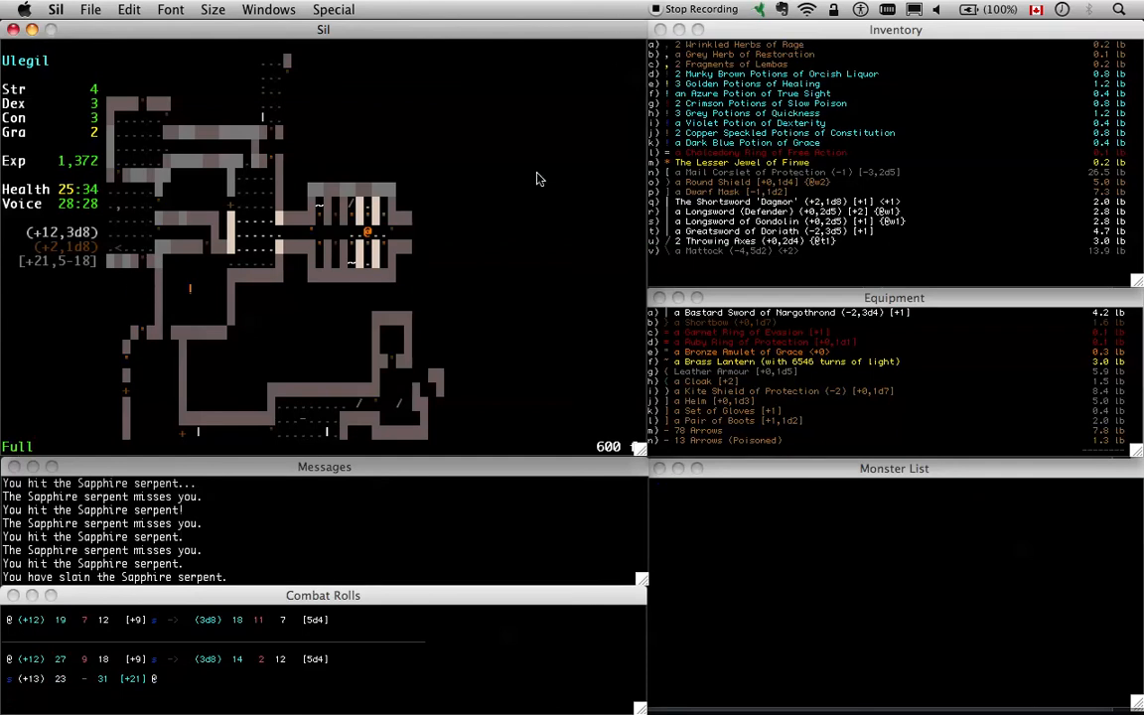
{"action": "mouse_move", "coordinate": [449, 203]}
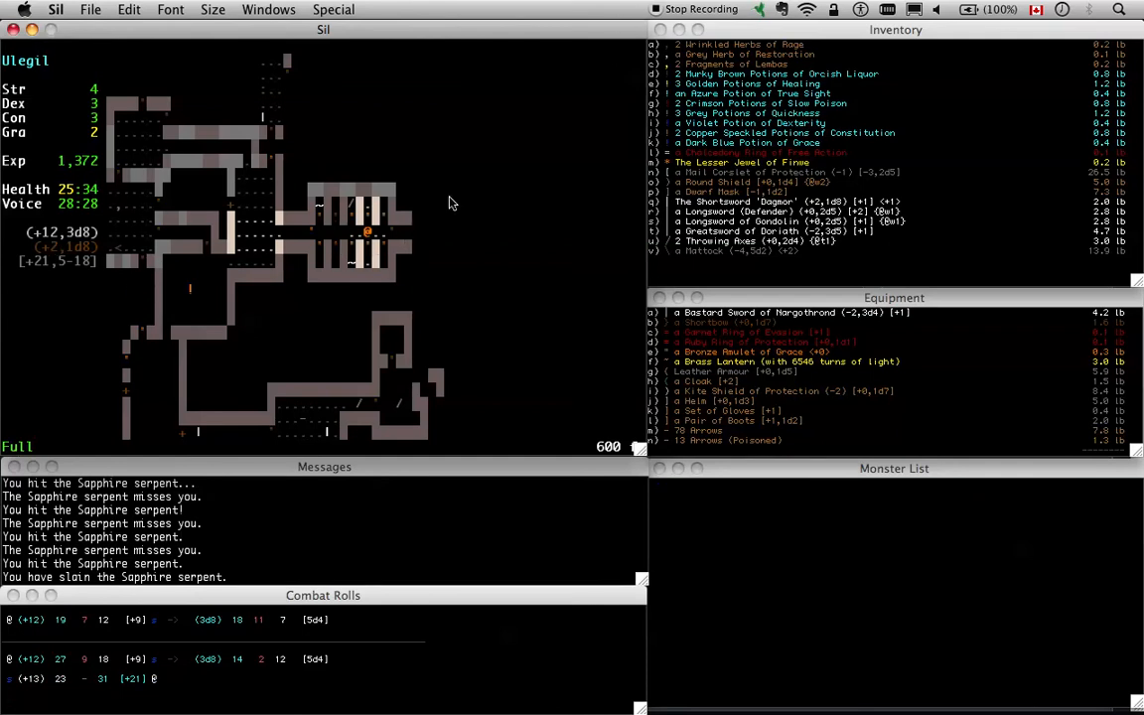
{"action": "mouse_move", "coordinate": [373, 248]}
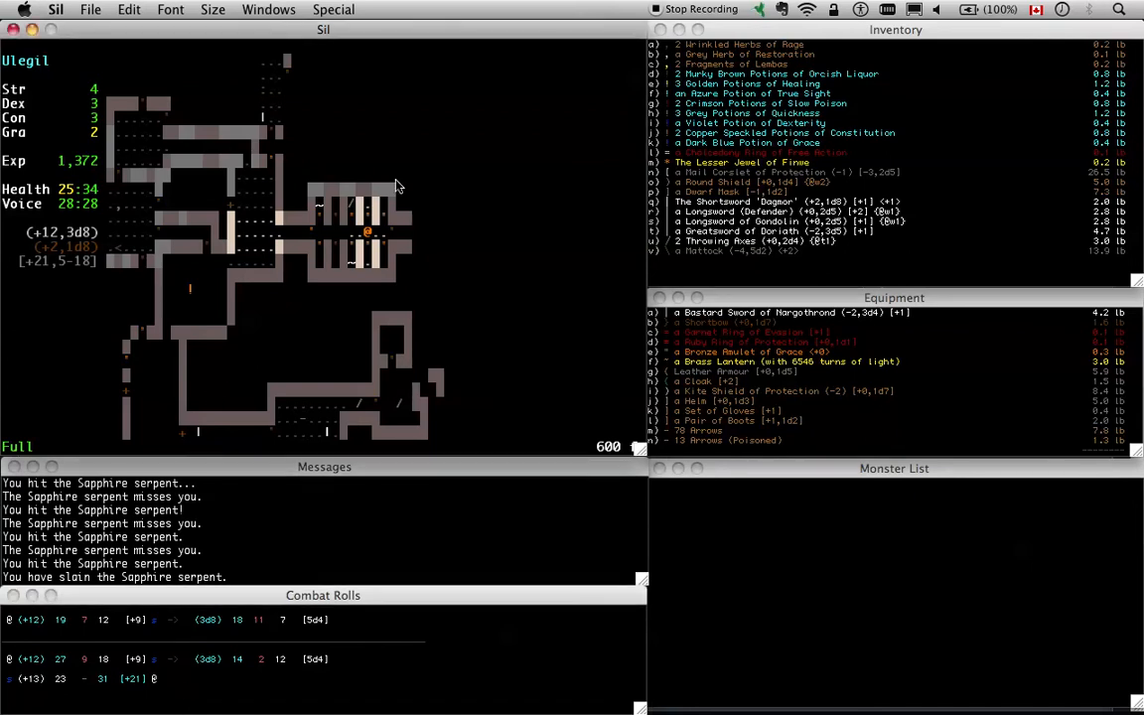
{"action": "mouse_move", "coordinate": [219, 619]}
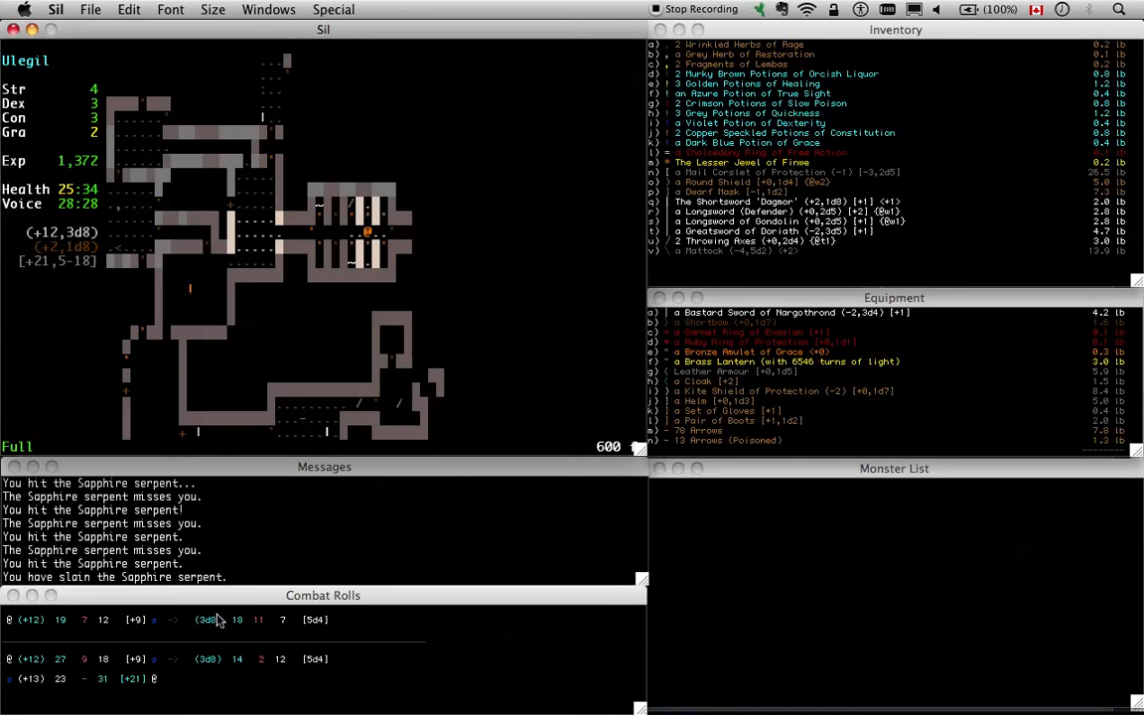
{"action": "mouse_move", "coordinate": [90, 639]}
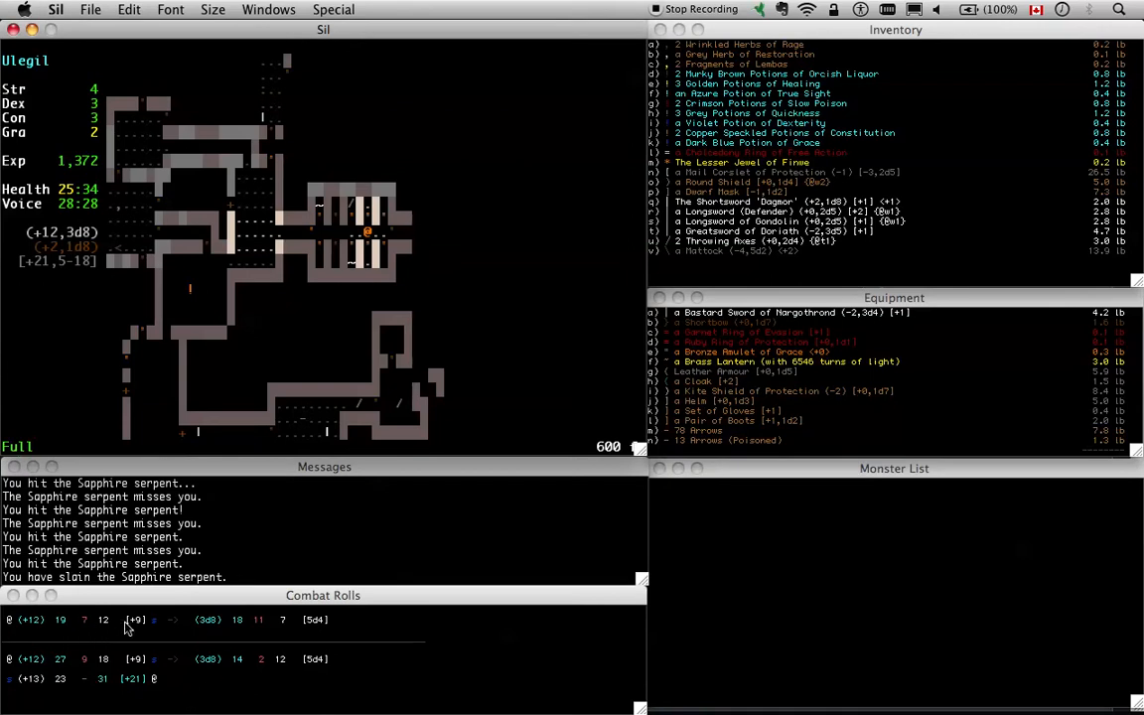
{"action": "mouse_move", "coordinate": [147, 631]}
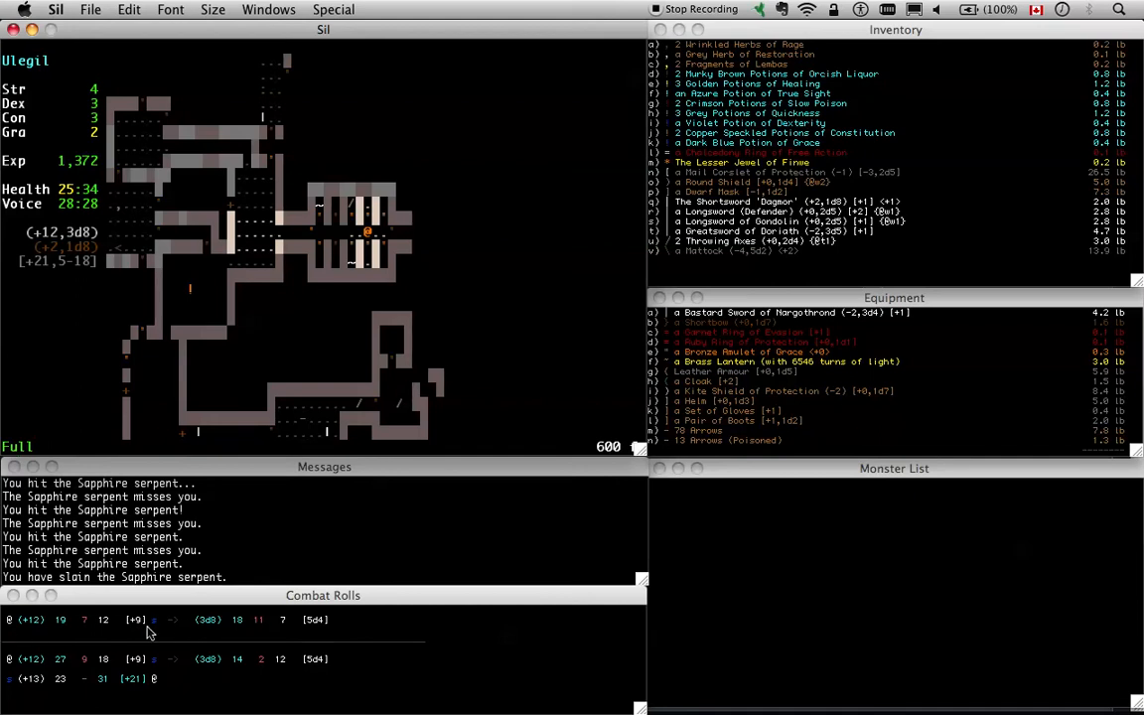
{"action": "mouse_move", "coordinate": [294, 634]}
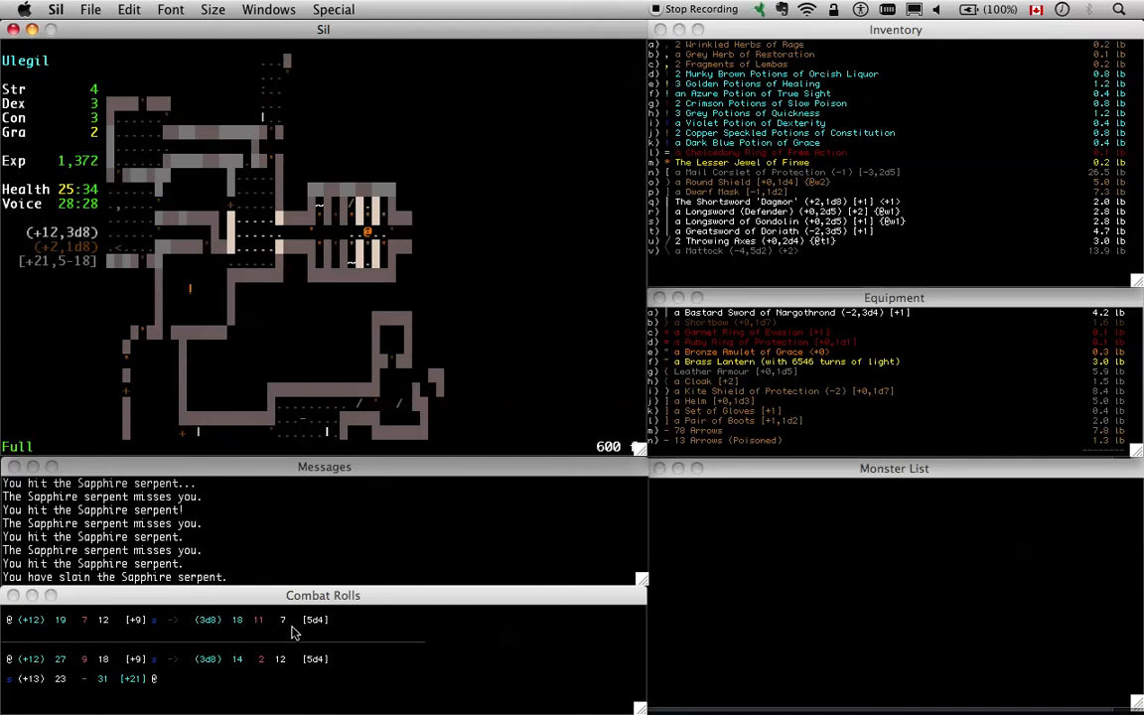
{"action": "mouse_move", "coordinate": [580, 288]}
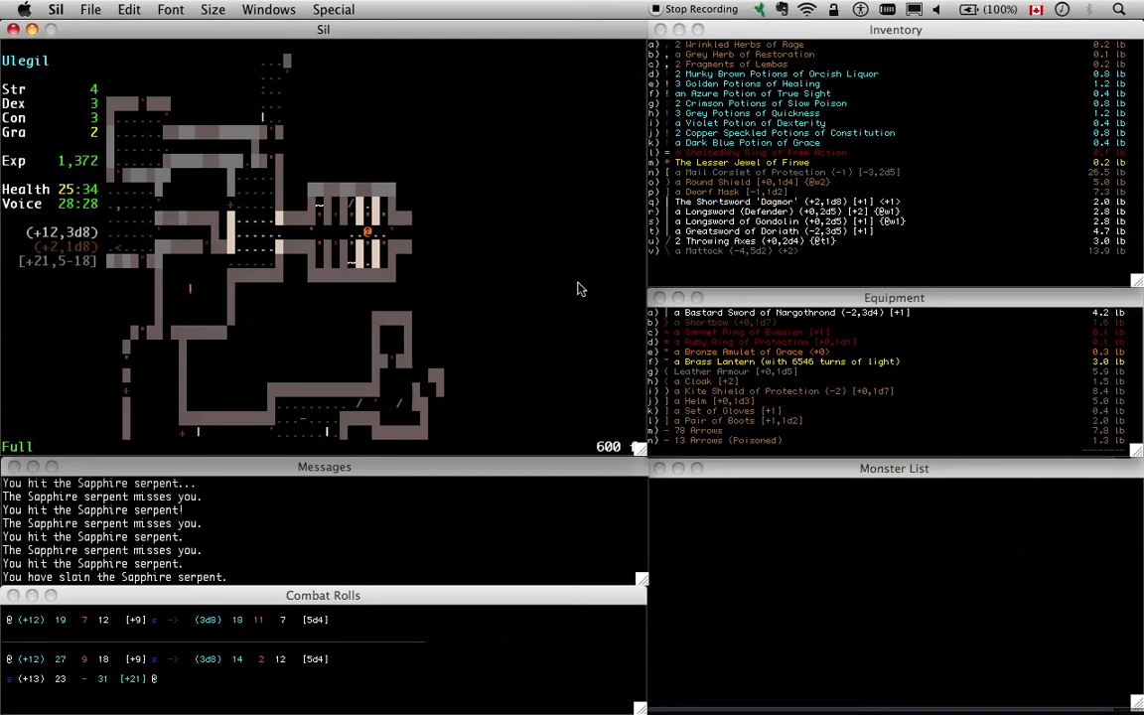
{"action": "mouse_move", "coordinate": [441, 243]}
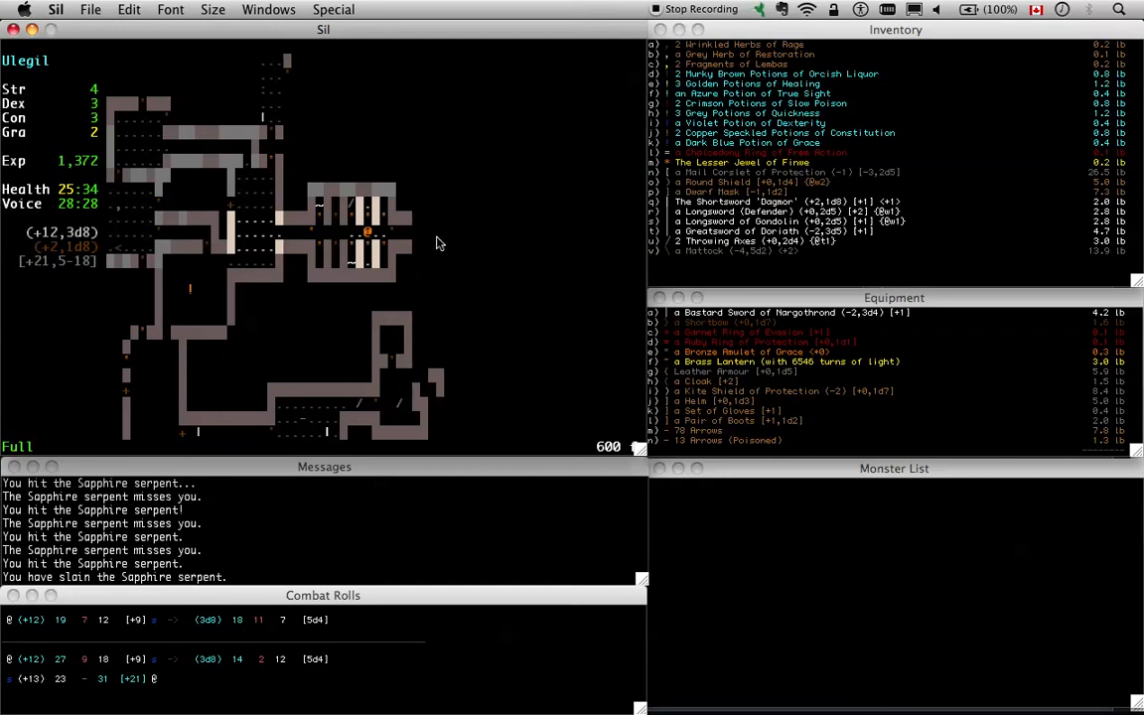
{"action": "mouse_move", "coordinate": [810, 342]}
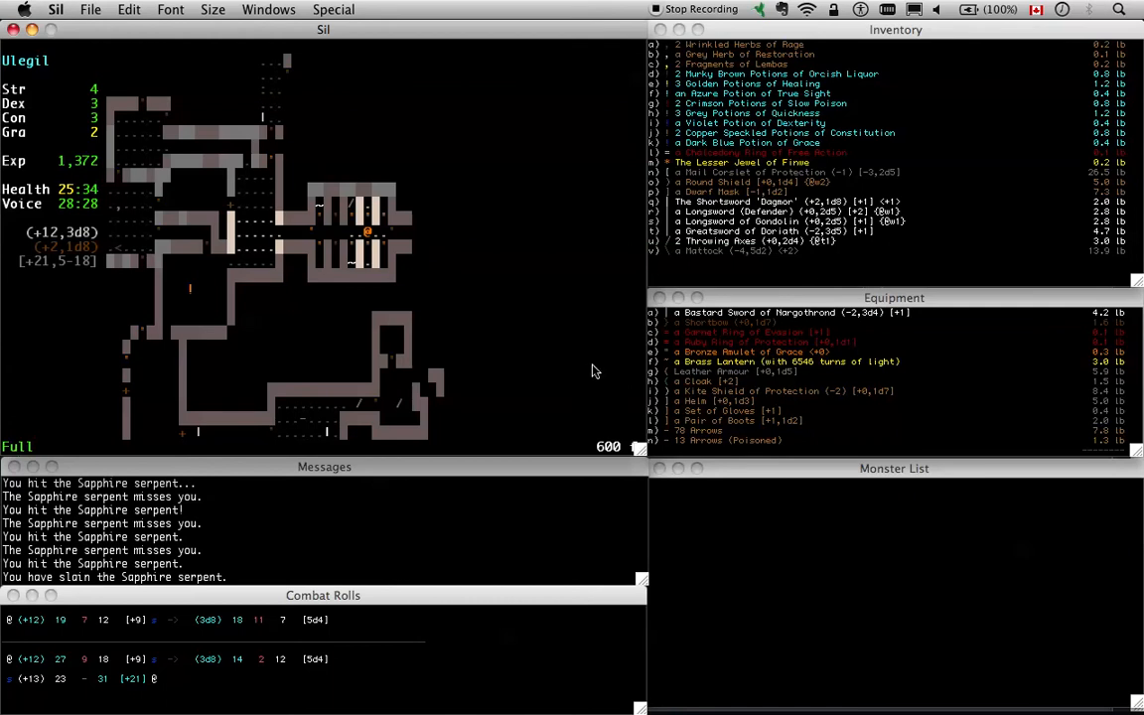
{"action": "mouse_move", "coordinate": [406, 286]}
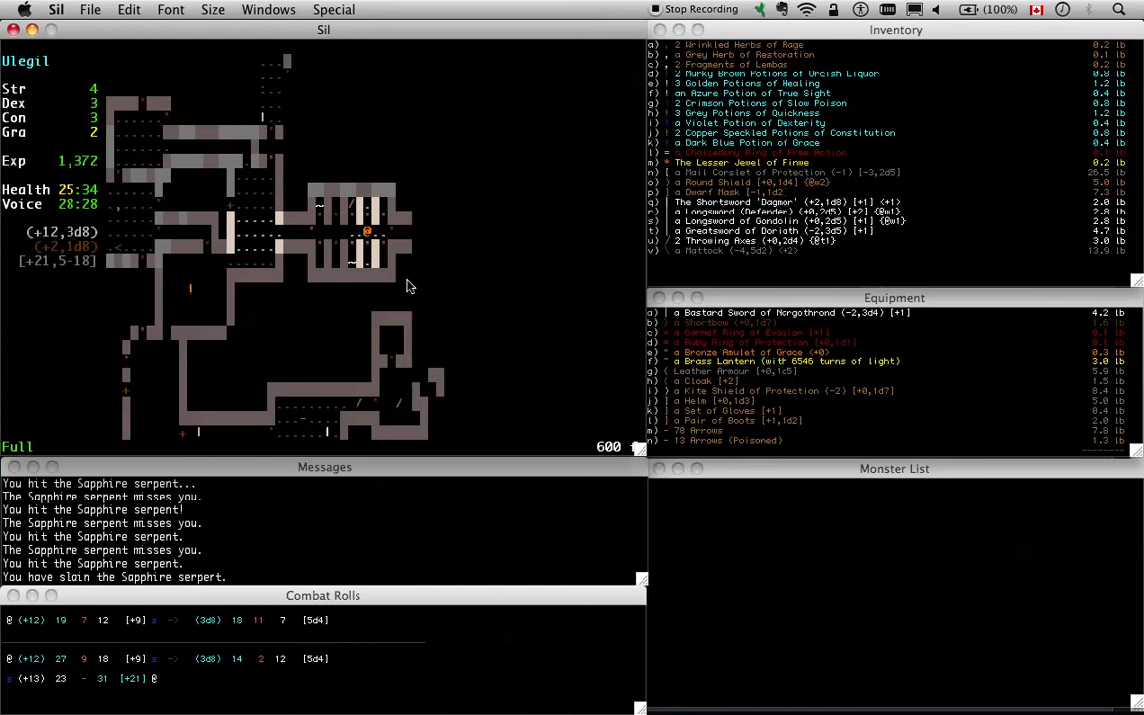
{"action": "mouse_move", "coordinate": [772, 246]}
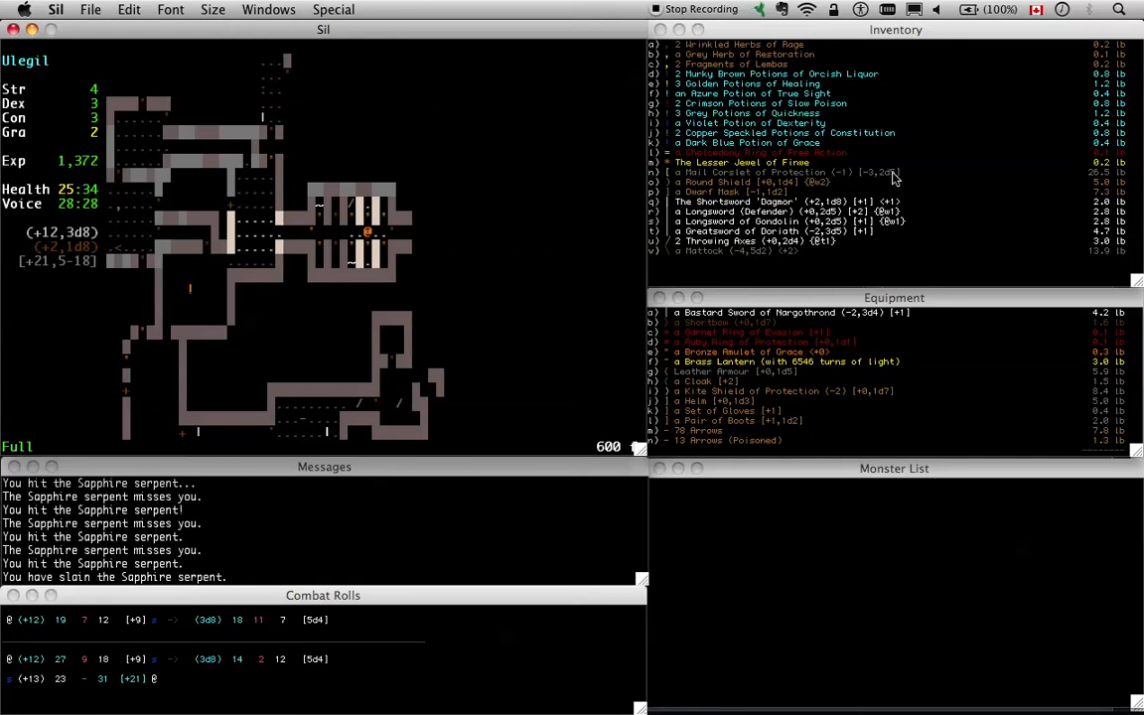
{"action": "key", "text": "w"}
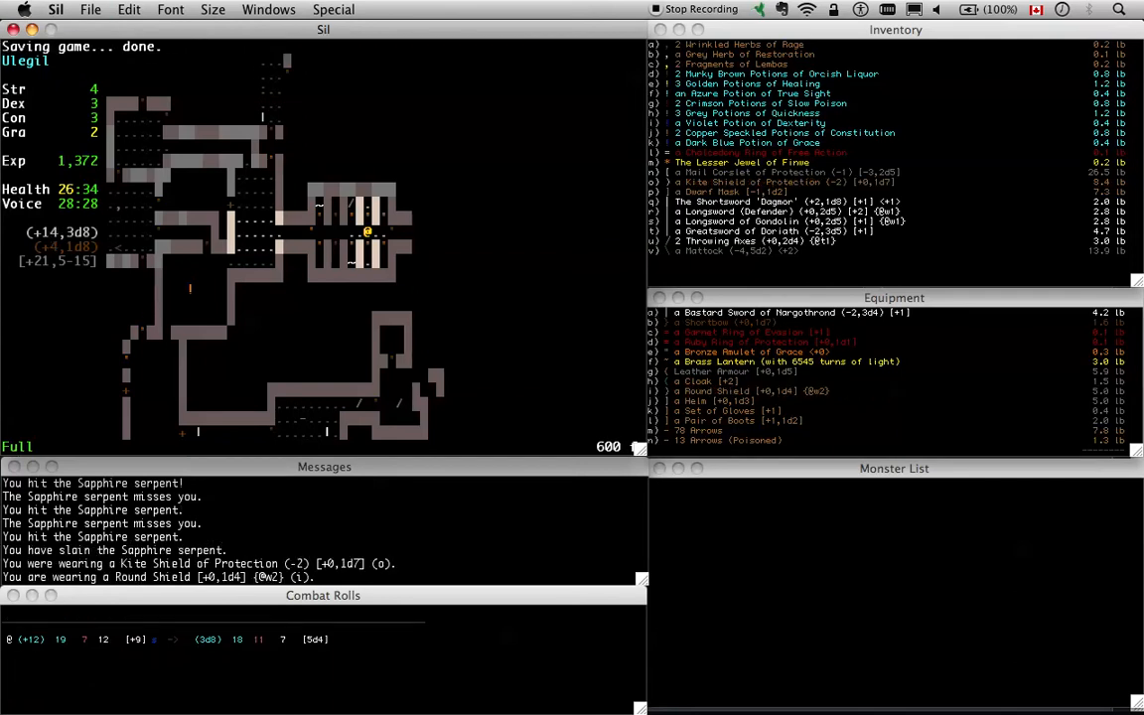
Walk along the corridor until a Shortbow comes into view
{"action": "key", "text": "L"}
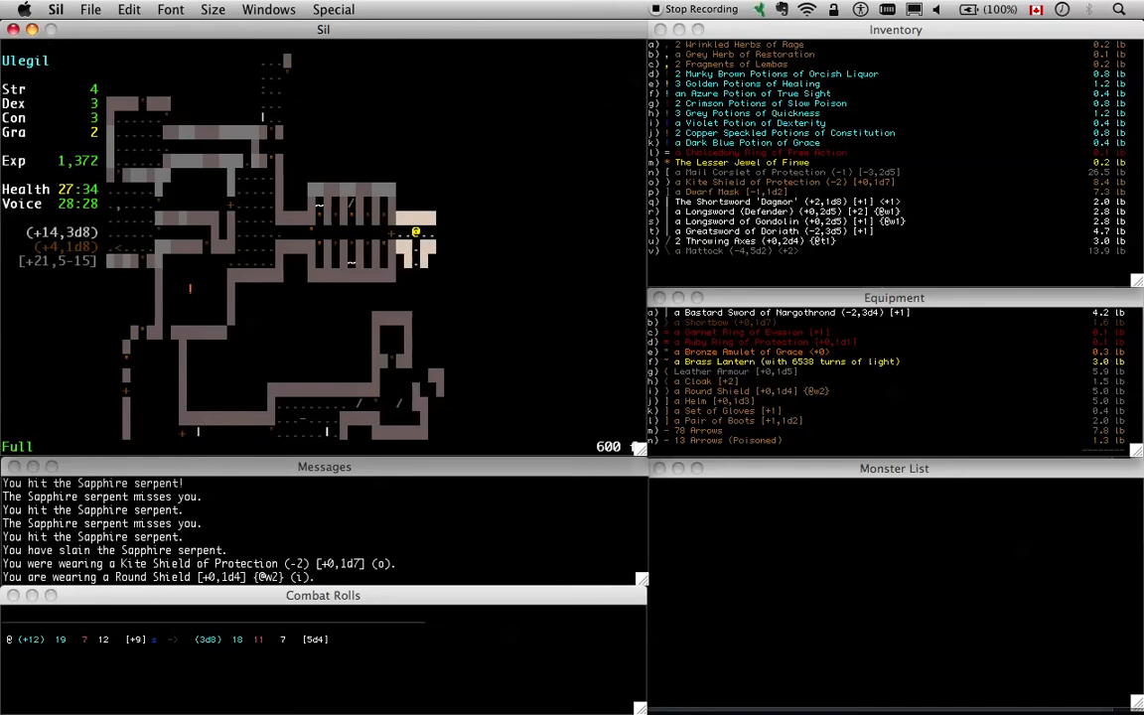
{"action": "key", "text": "Right"}
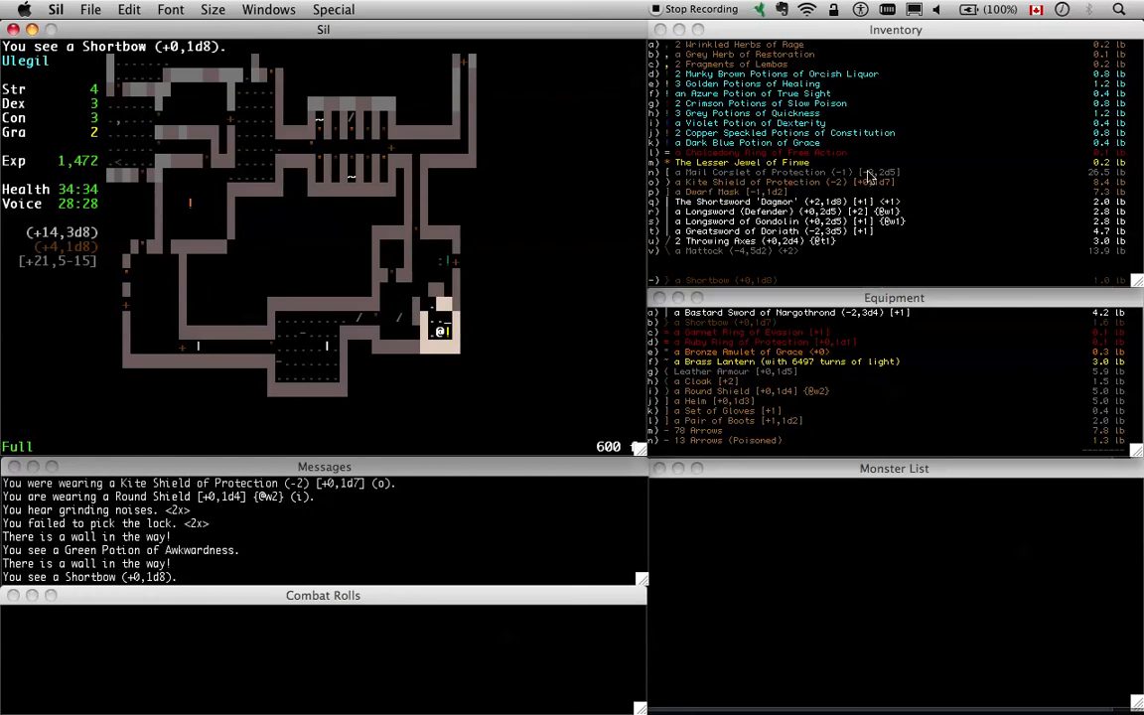
{"action": "mouse_move", "coordinate": [1105, 290]}
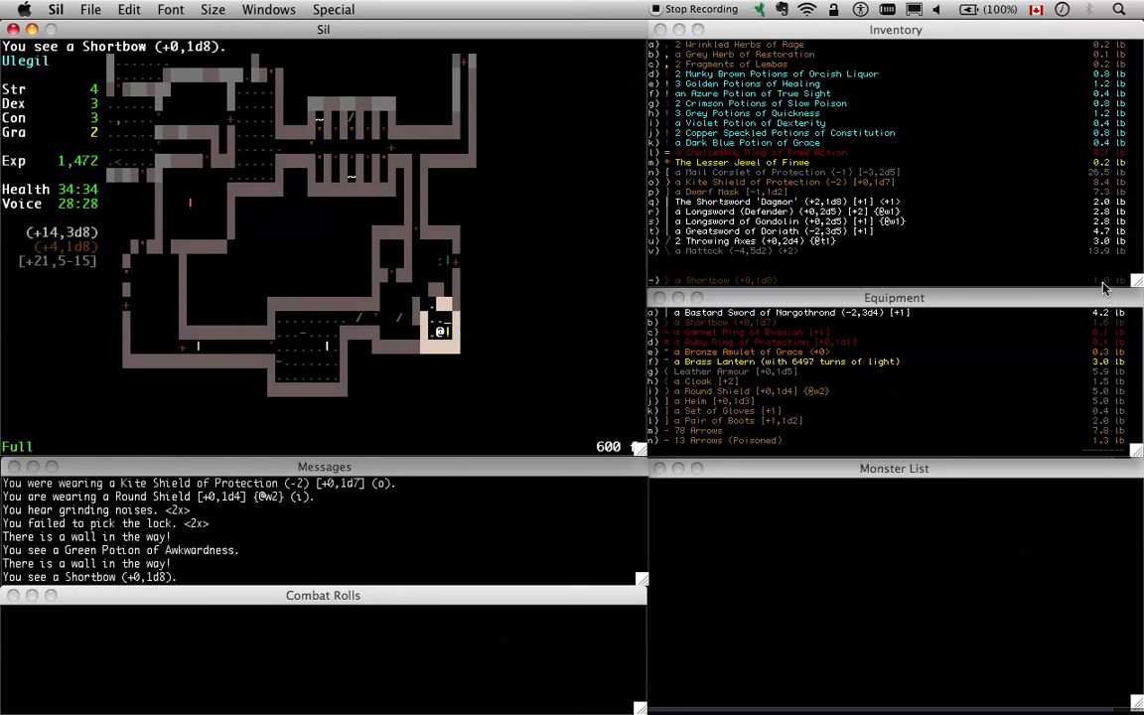
{"action": "mouse_move", "coordinate": [755, 306]}
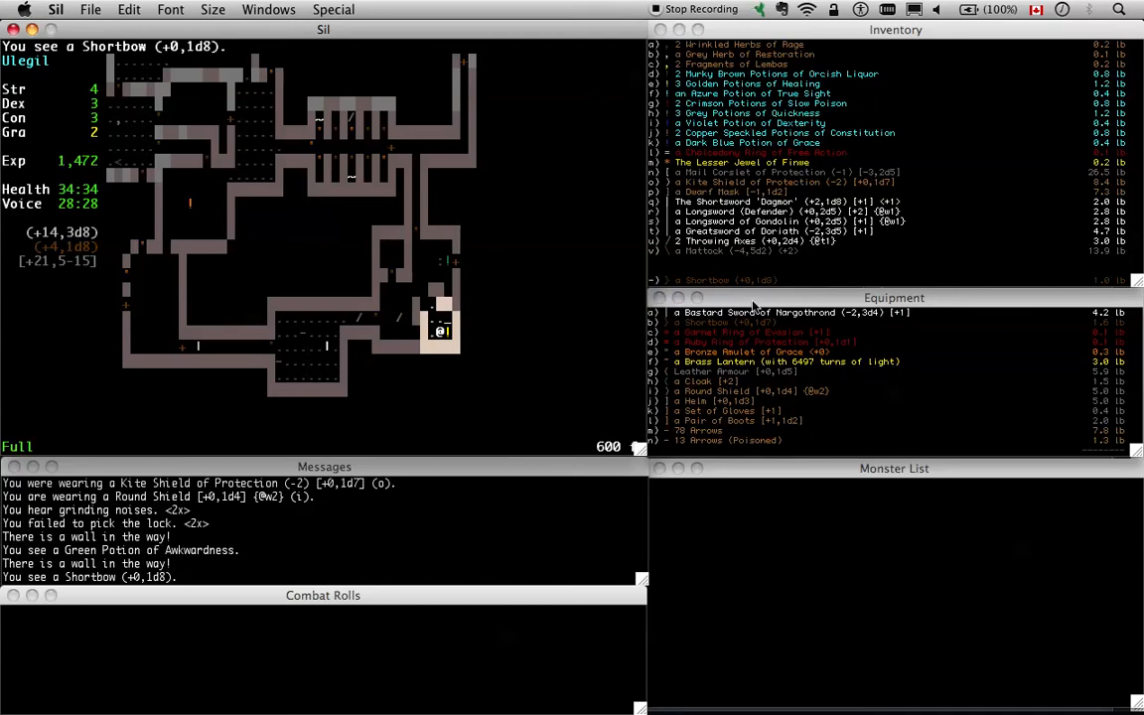
{"action": "mouse_move", "coordinate": [771, 280]}
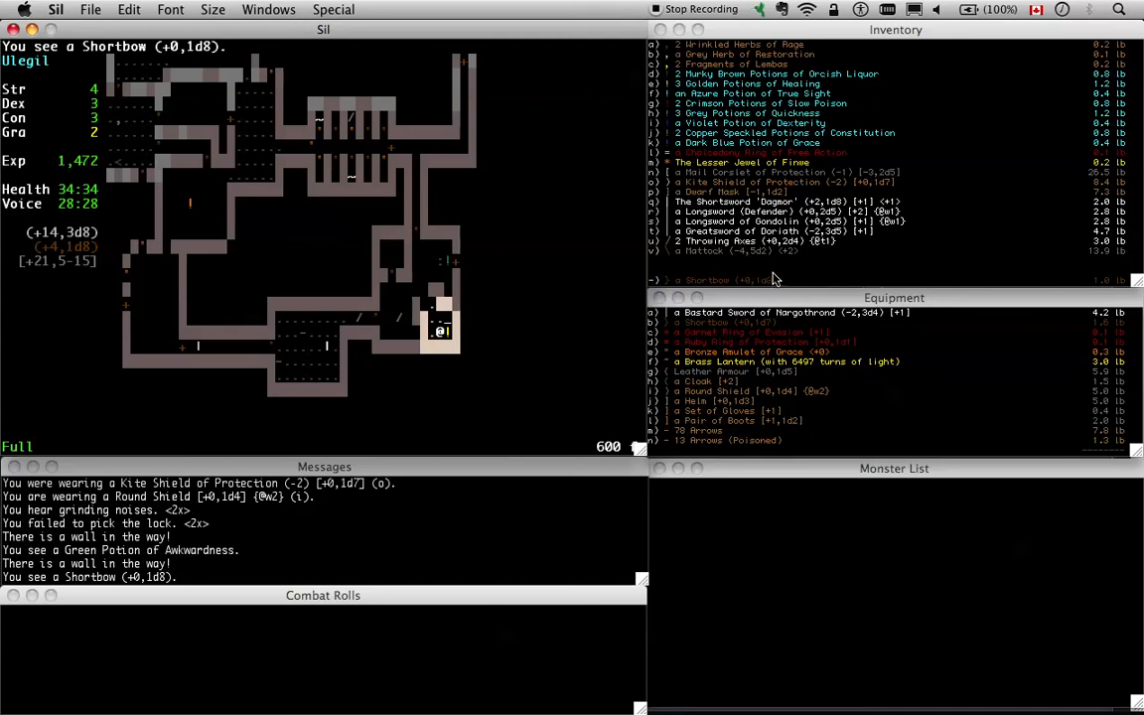
{"action": "mouse_move", "coordinate": [552, 333]}
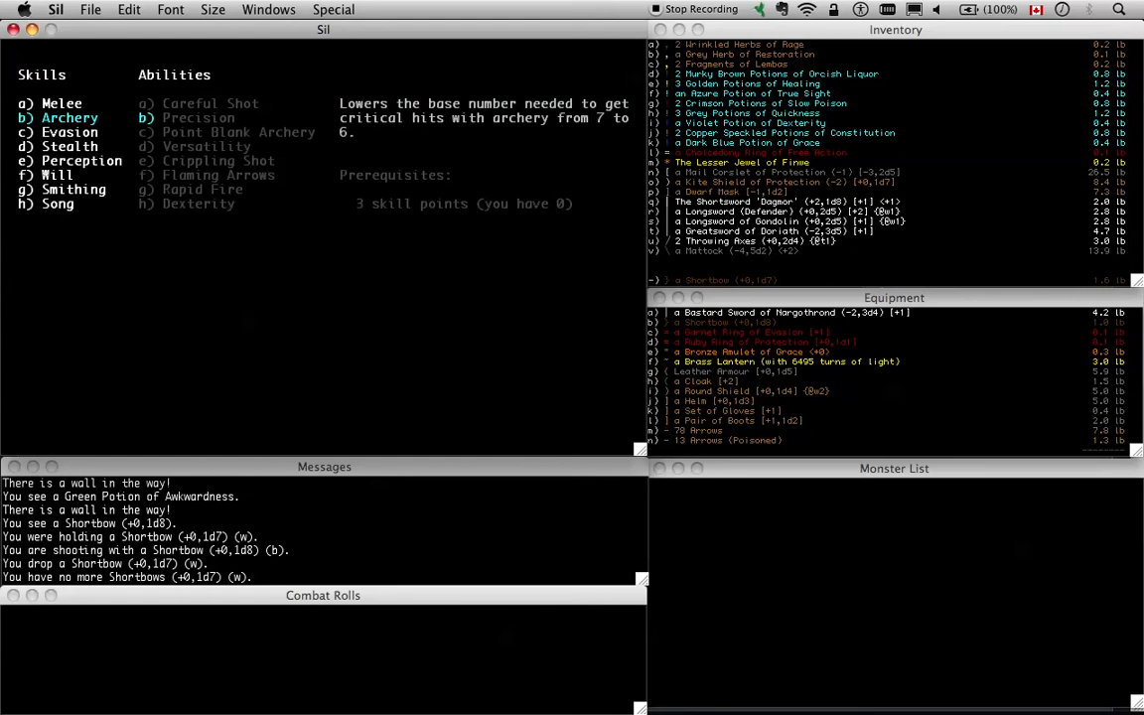
Accept the skill allocation, leaving 587 experience, before fighting the Shadow
{"action": "left_click", "coordinate": [219, 161]}
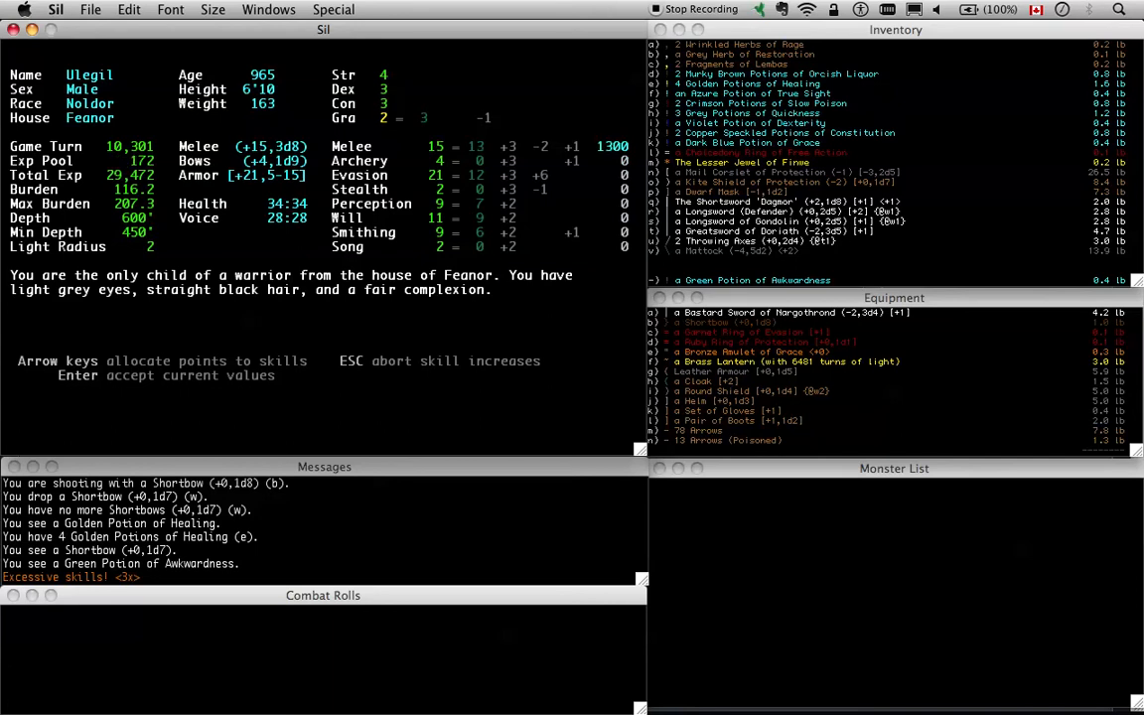
{"action": "key", "text": "Return"}
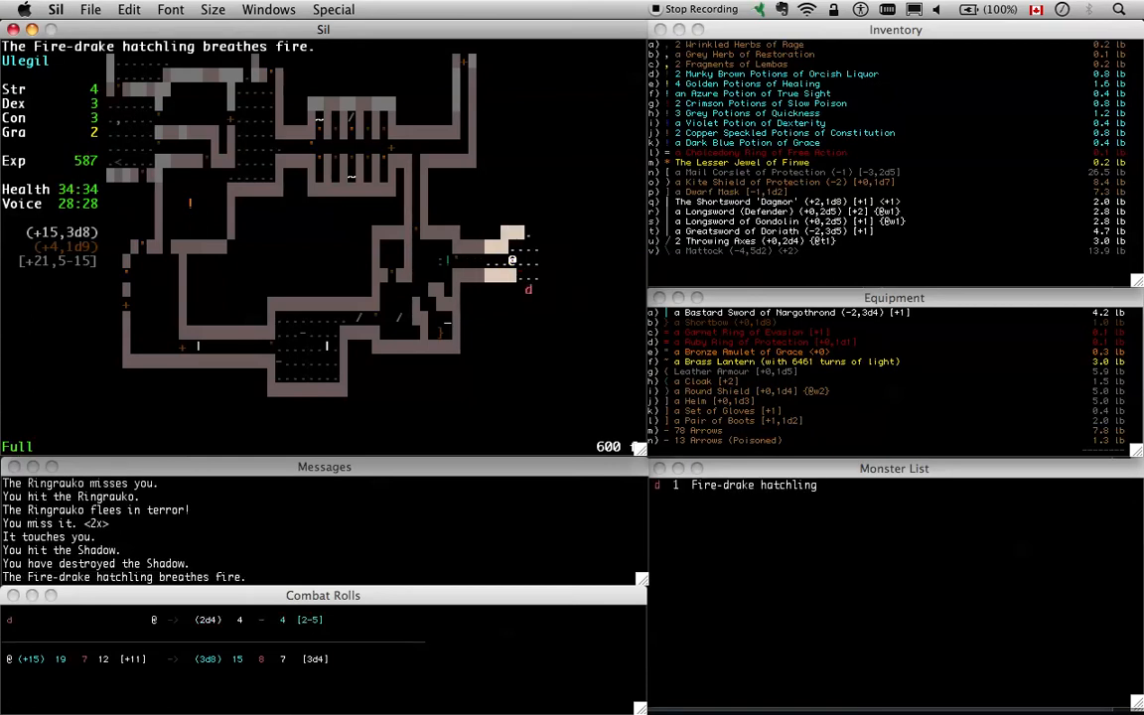
Equip the Lesser Jewel of Finwe as light, then wear the Dwarf Mask in place of the helm
{"action": "key", "text": "w"}
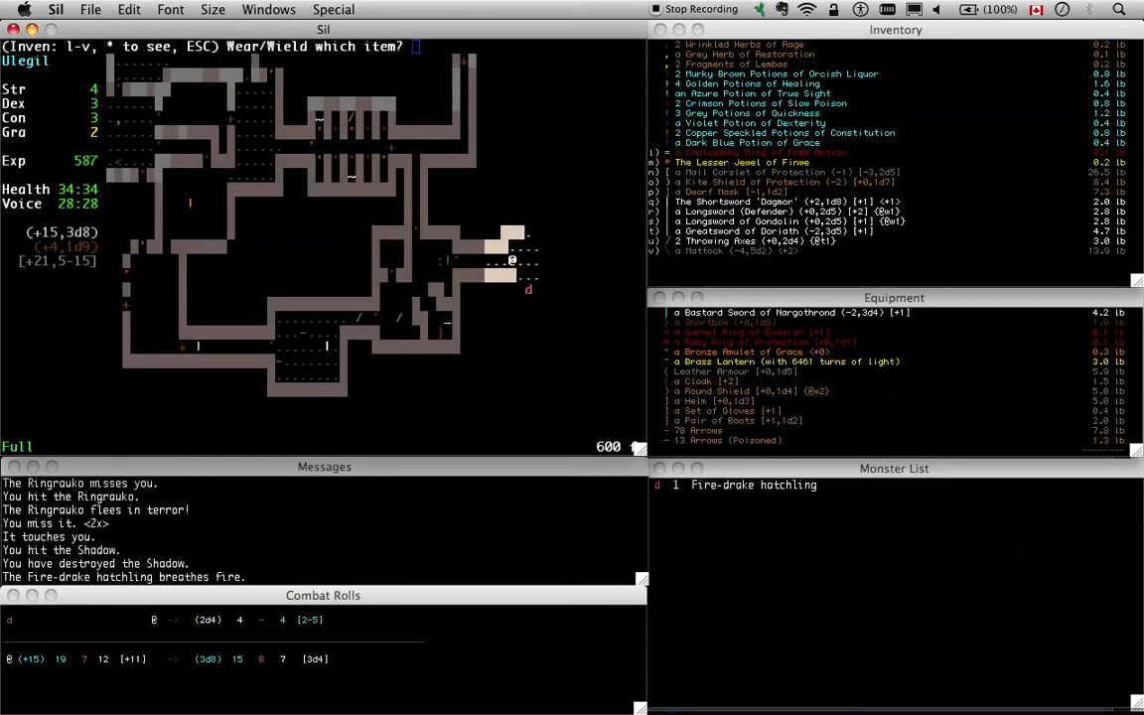
{"action": "type", "text": "f"}
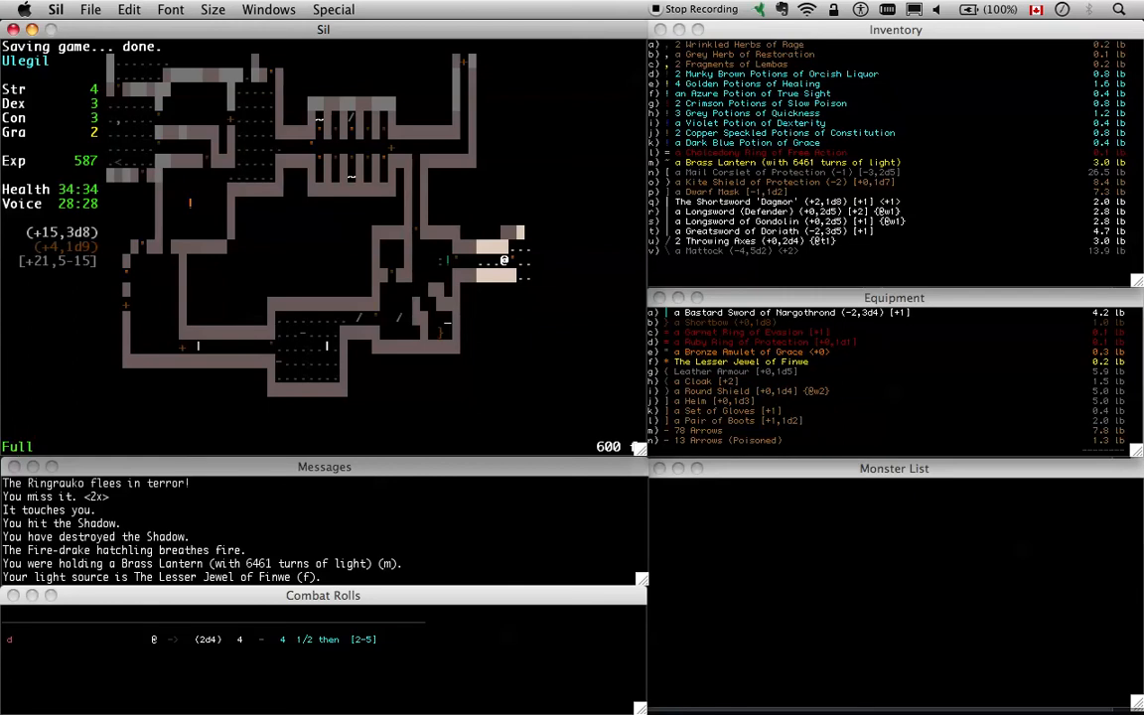
{"action": "key", "text": "w"}
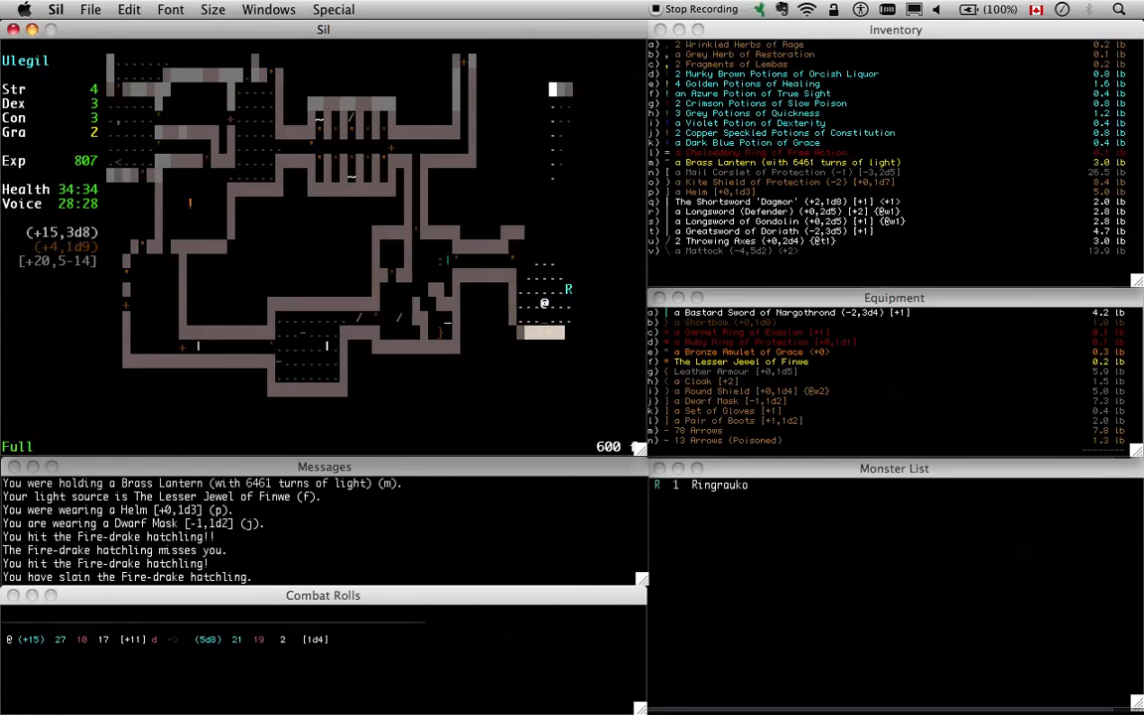
Attack the approaching Ringrauko until it is destroyed, then put the helm back on
{"action": "key", "text": "l"}
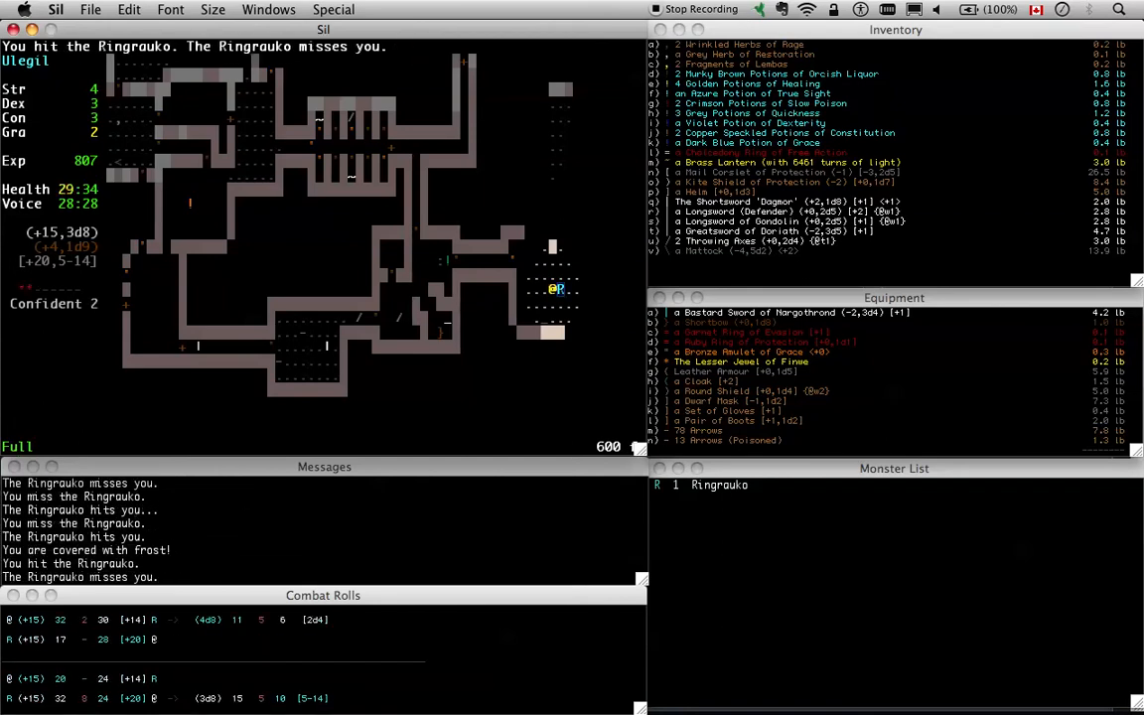
{"action": "key", "text": "w"}
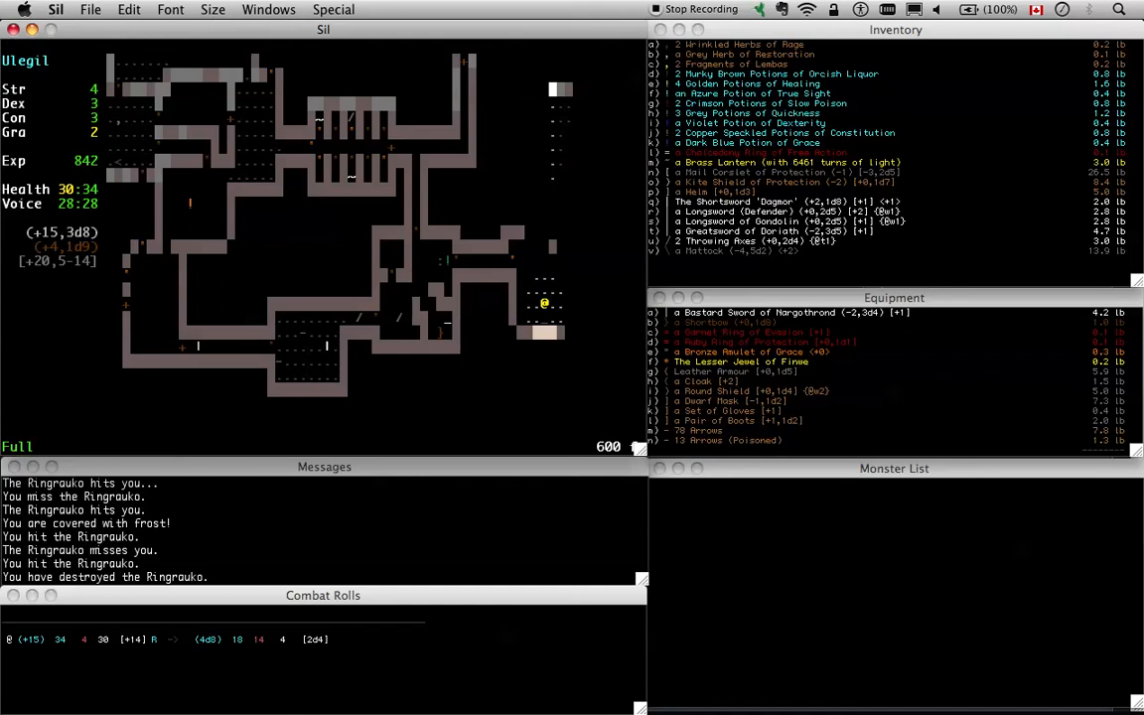
{"action": "key", "text": "w"}
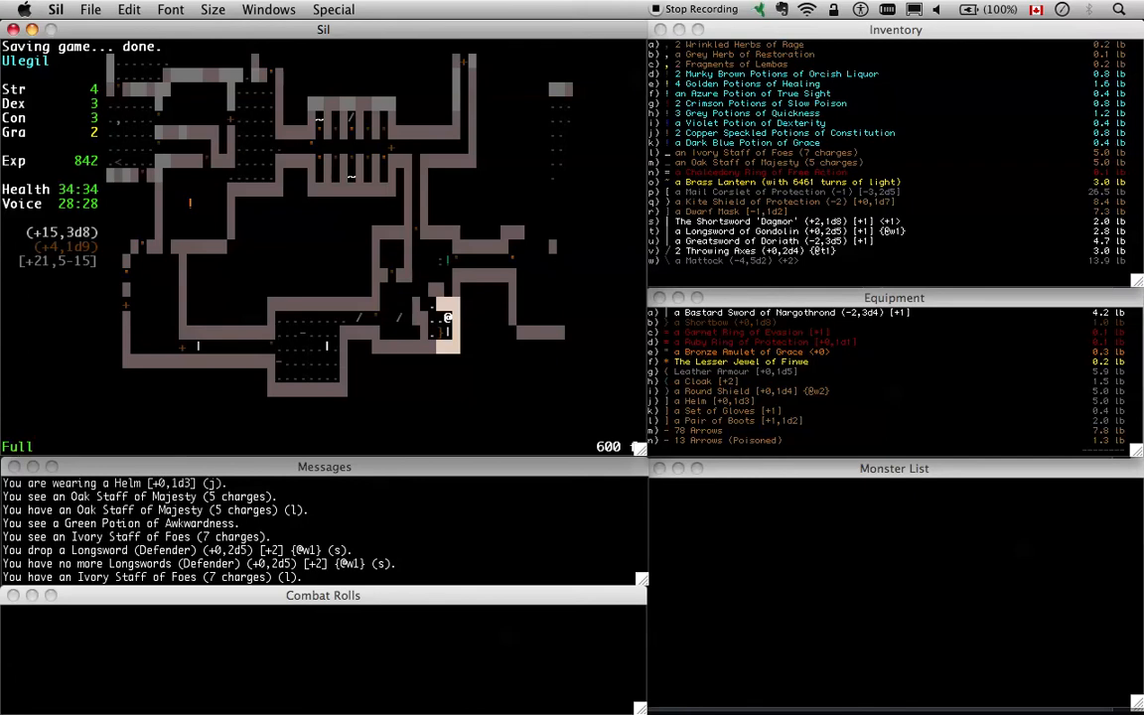
{"action": "mouse_move", "coordinate": [775, 175]}
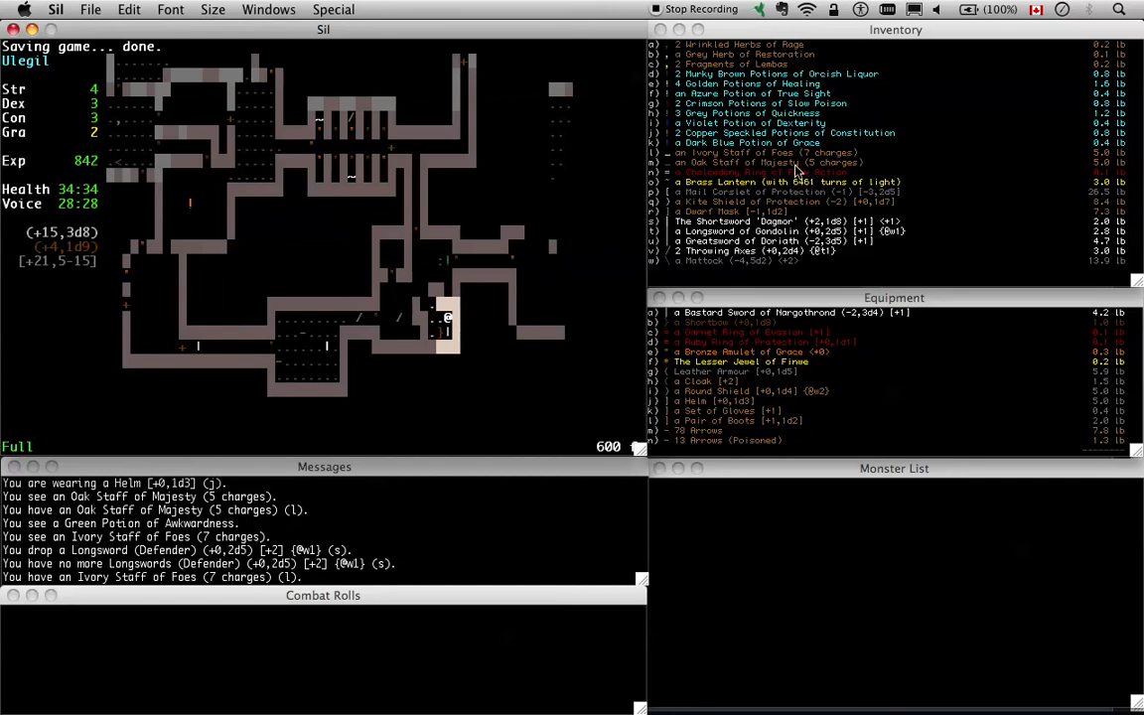
{"action": "mouse_move", "coordinate": [405, 393]}
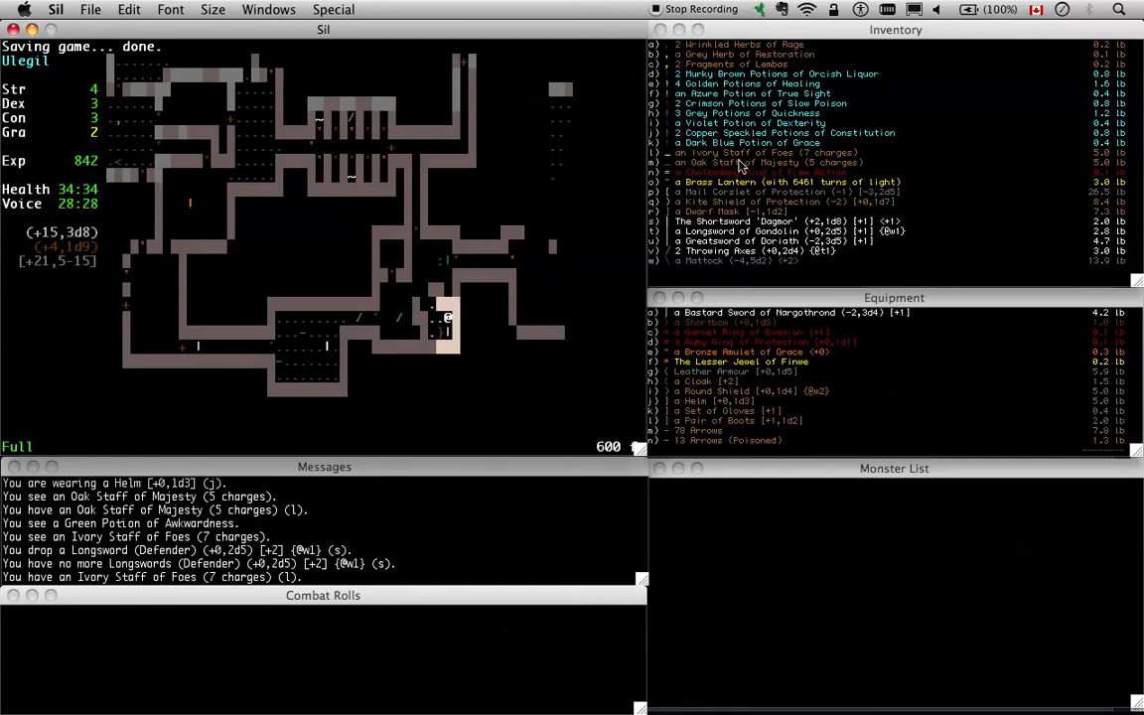
{"action": "mouse_move", "coordinate": [719, 141]}
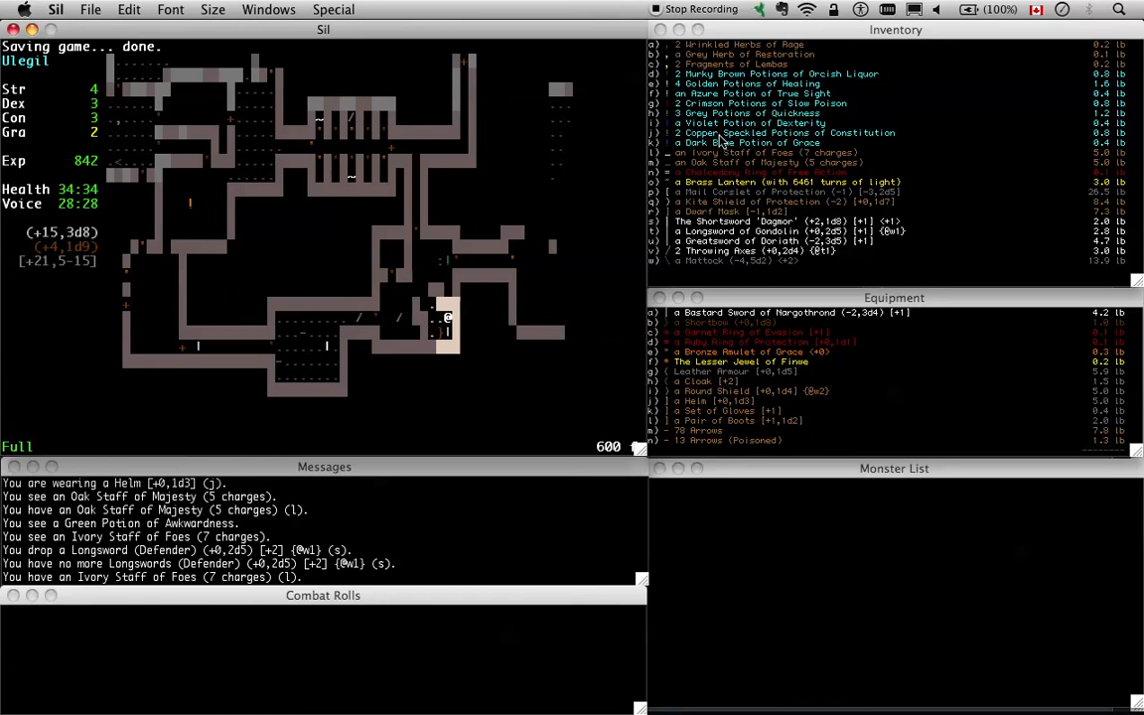
{"action": "mouse_move", "coordinate": [725, 123]}
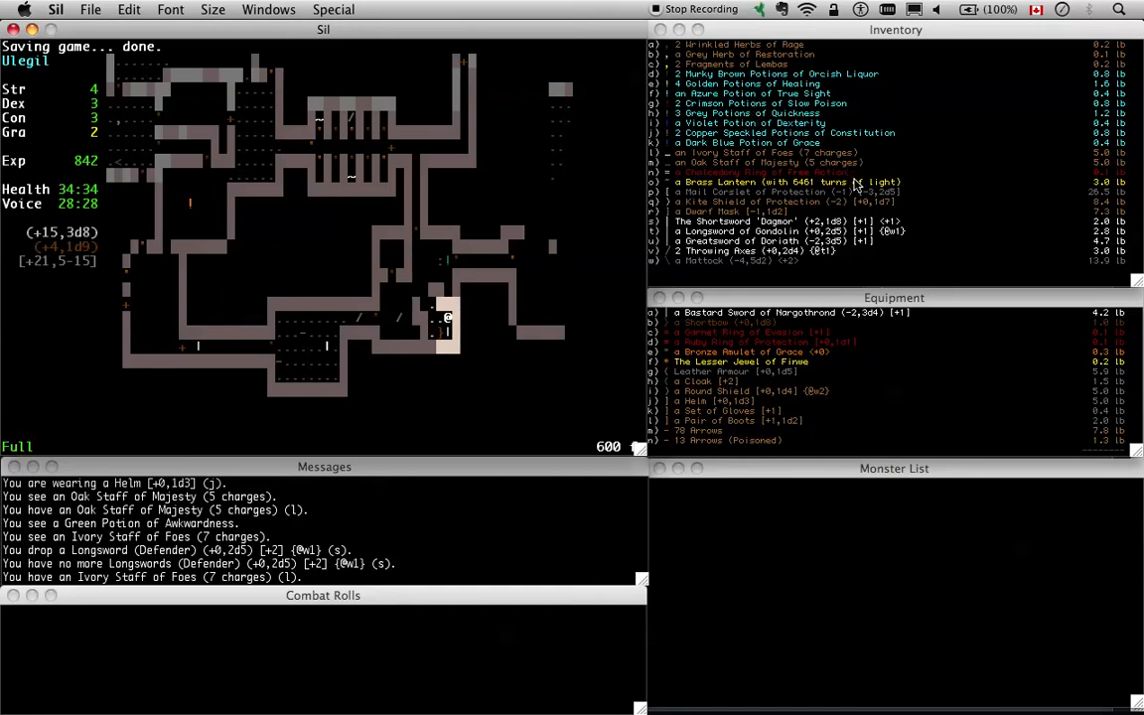
{"action": "mouse_move", "coordinate": [767, 247]}
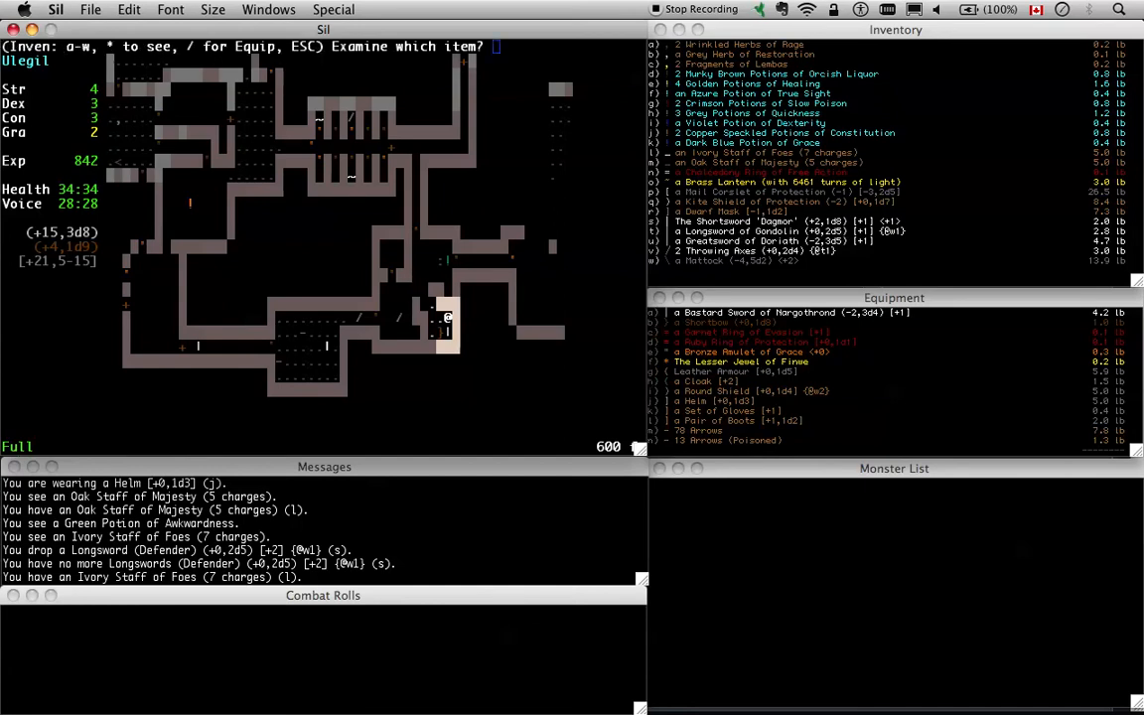
Examine the Shortsword 'Dagmor' and dismiss its description
{"action": "key", "text": "s"}
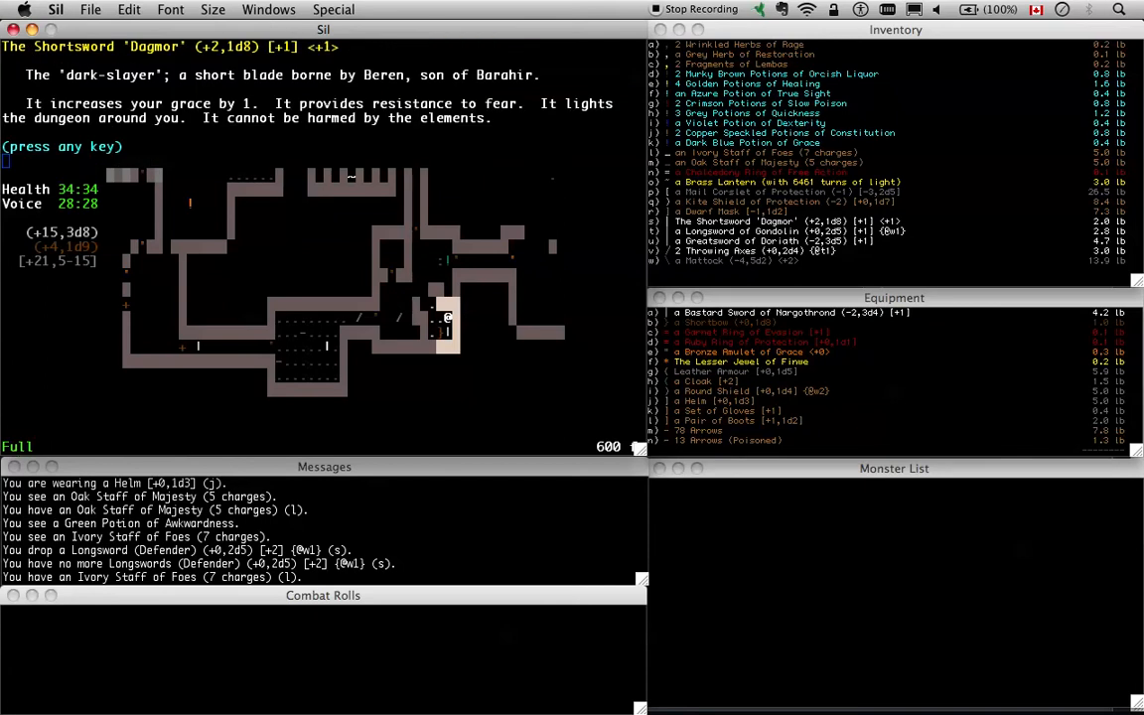
{"action": "key", "text": "space"}
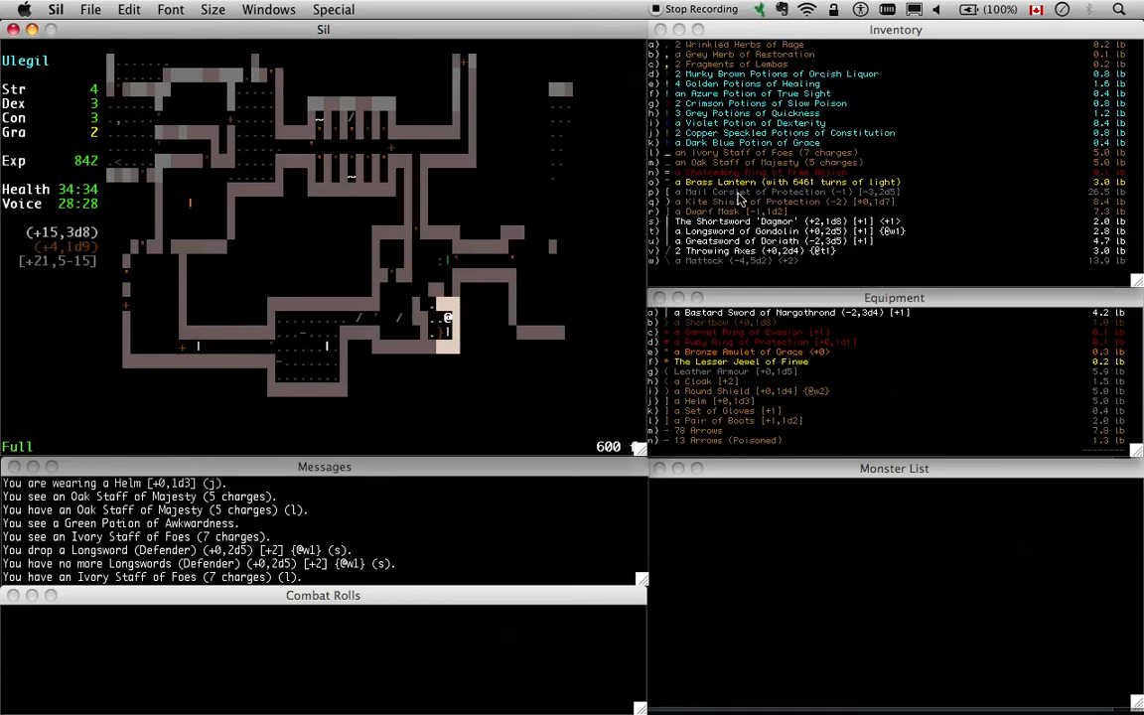
{"action": "mouse_move", "coordinate": [765, 203]}
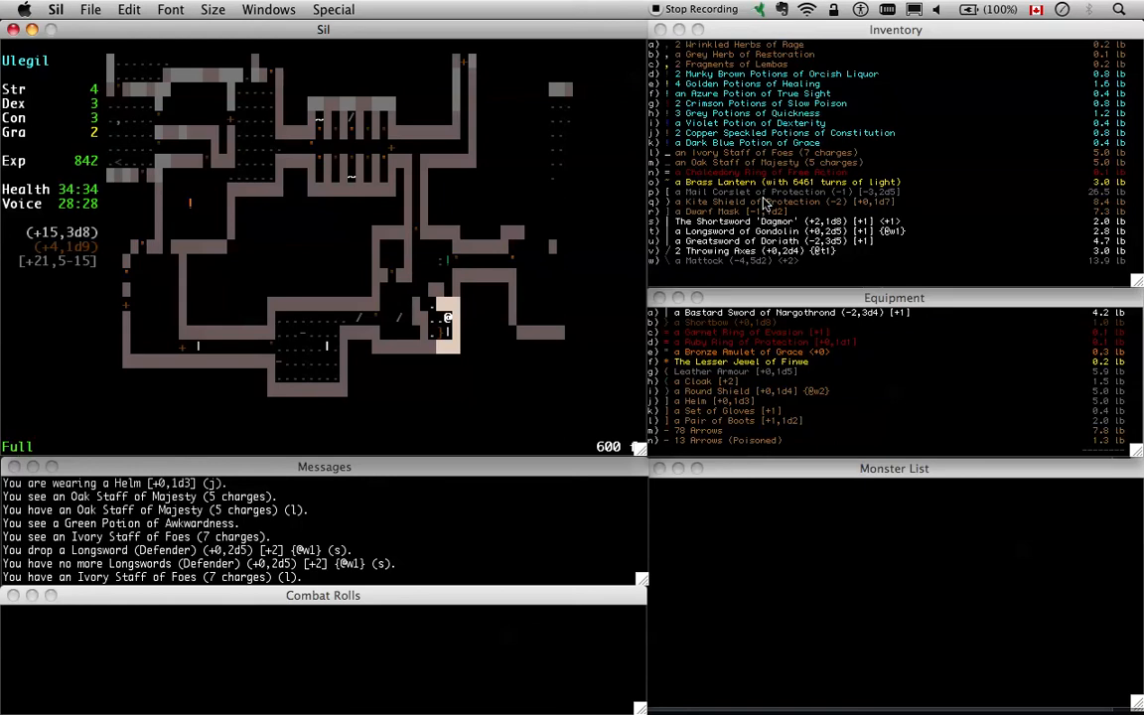
{"action": "mouse_move", "coordinate": [755, 195]}
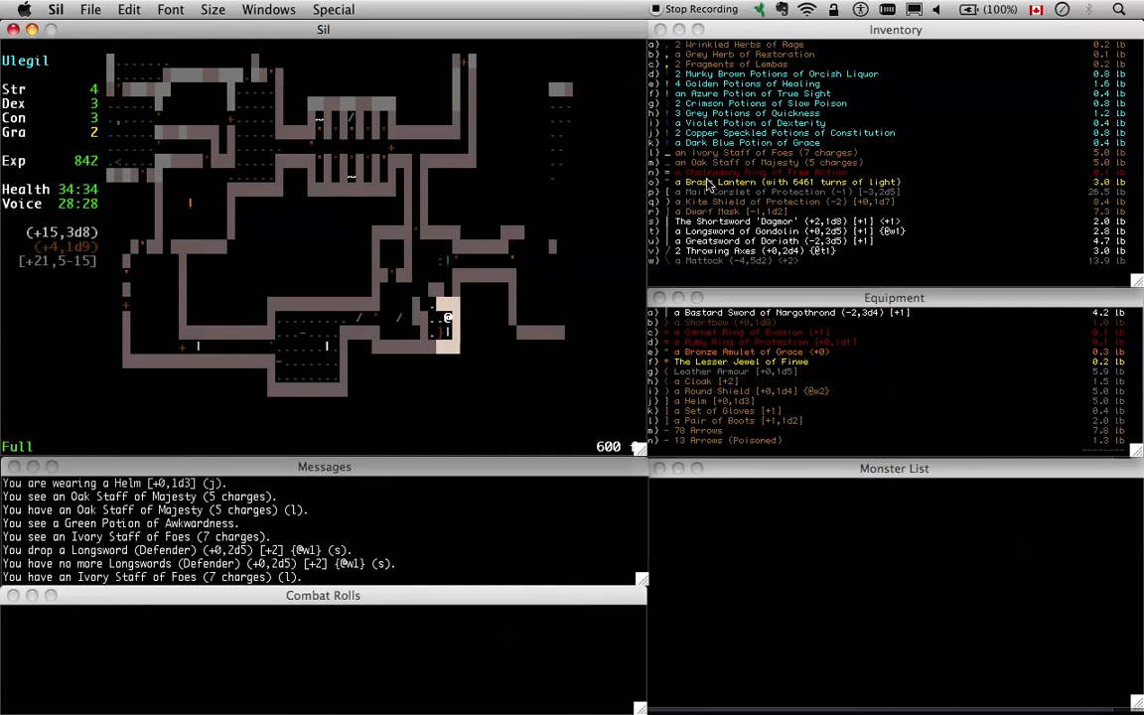
{"action": "mouse_move", "coordinate": [771, 61]}
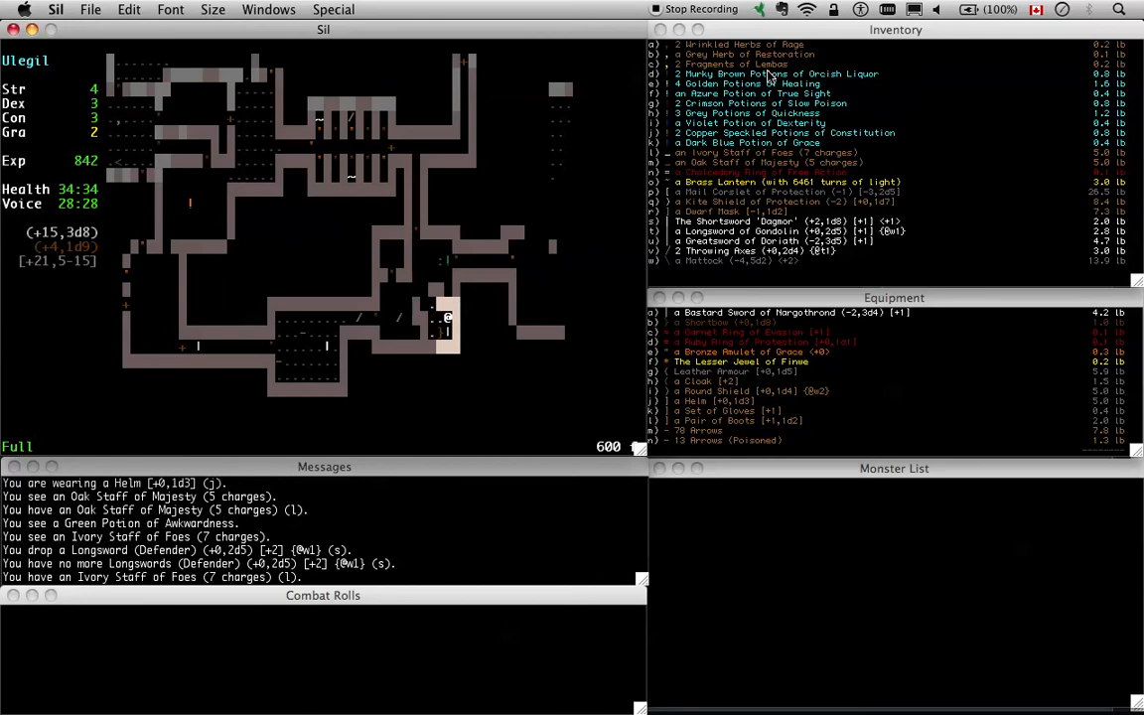
{"action": "mouse_move", "coordinate": [763, 171]}
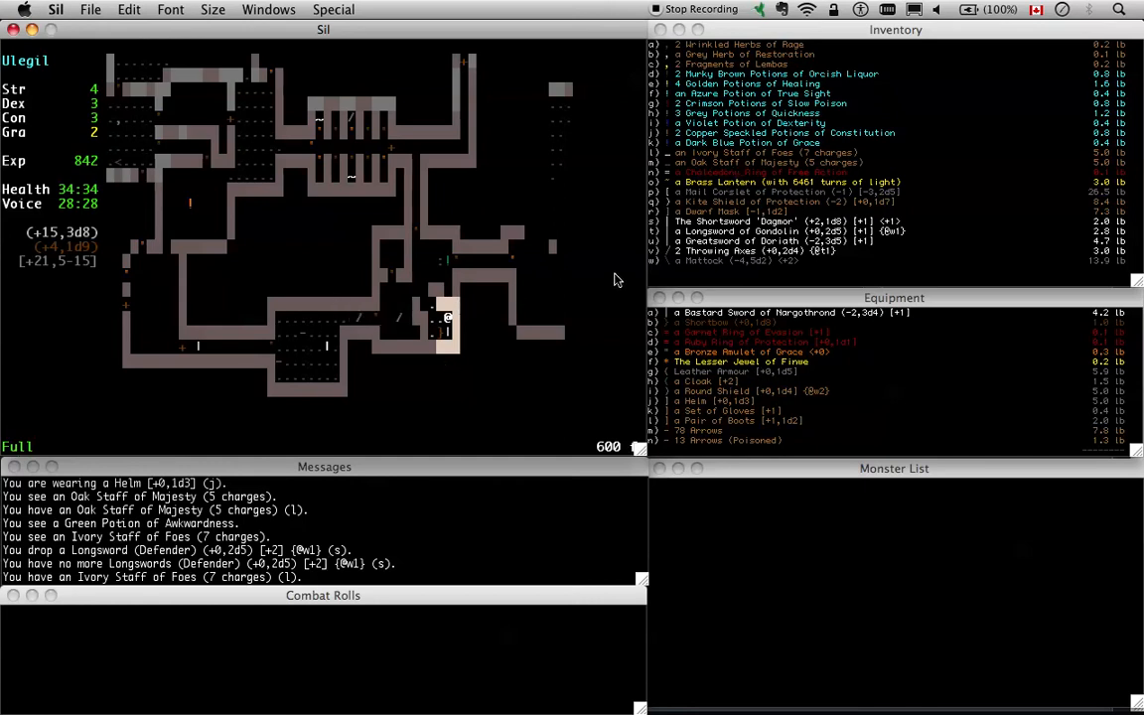
{"action": "mouse_move", "coordinate": [826, 274]}
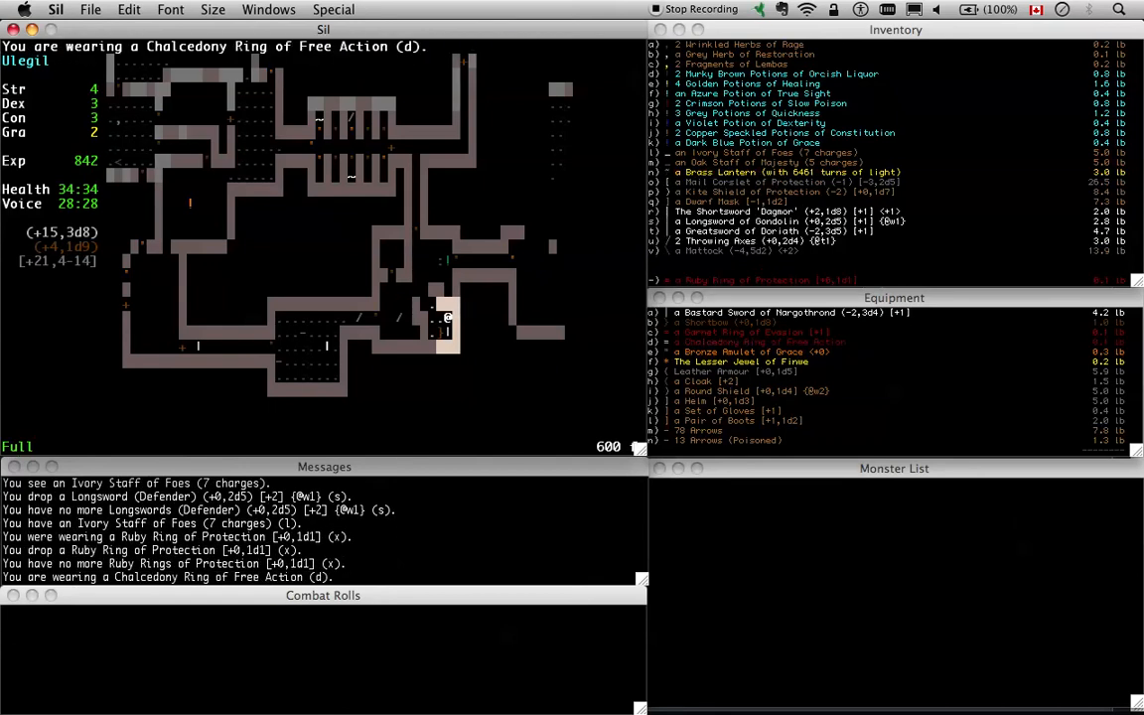
Move onward, save, swap to the Kite Shield of Protection and fight the Sapphire serpent through its frost breath
{"action": "key", "text": "Up"}
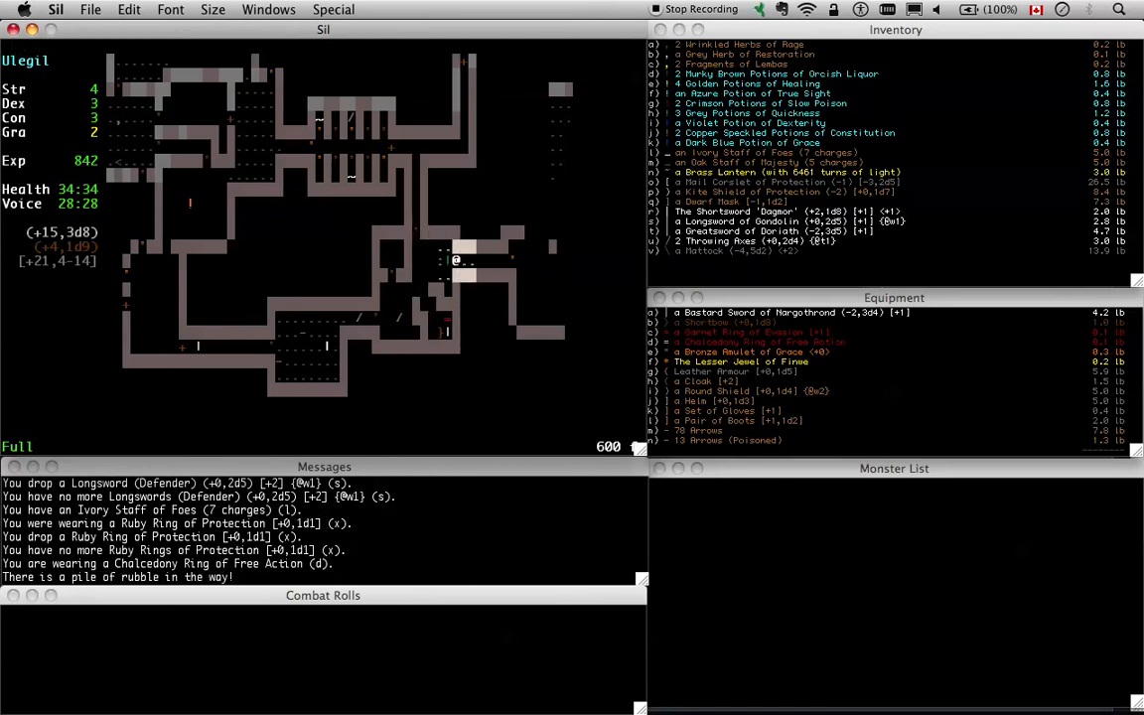
{"action": "key", "text": "Right"}
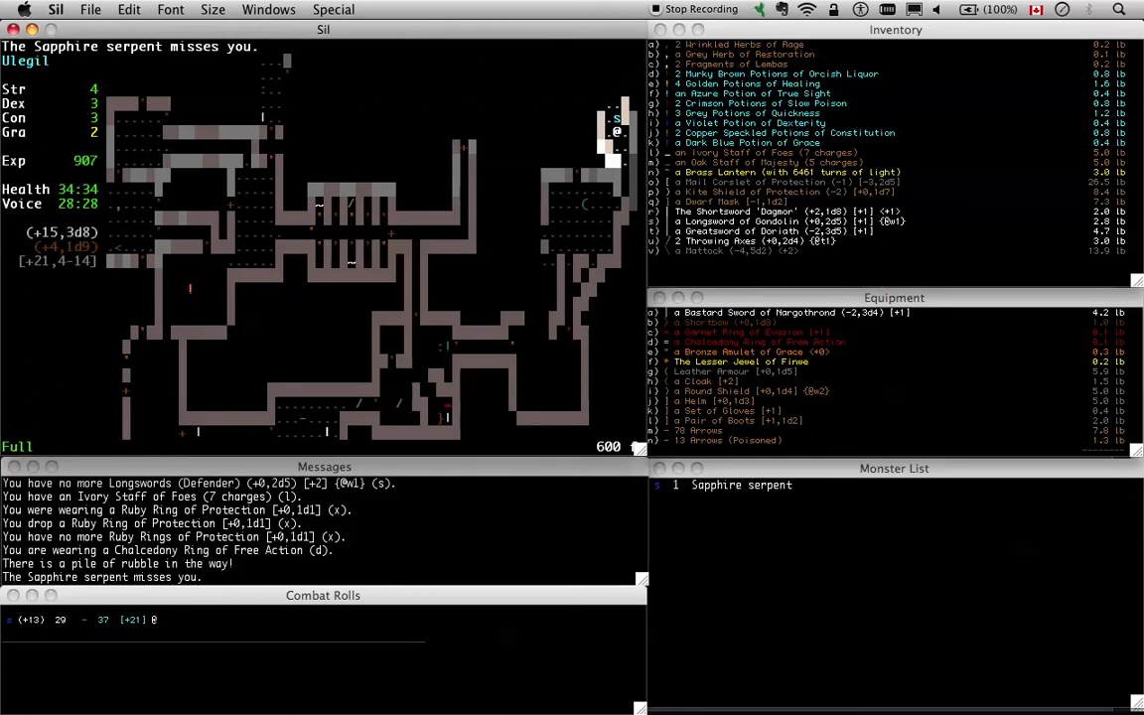
{"action": "key", "text": "w"}
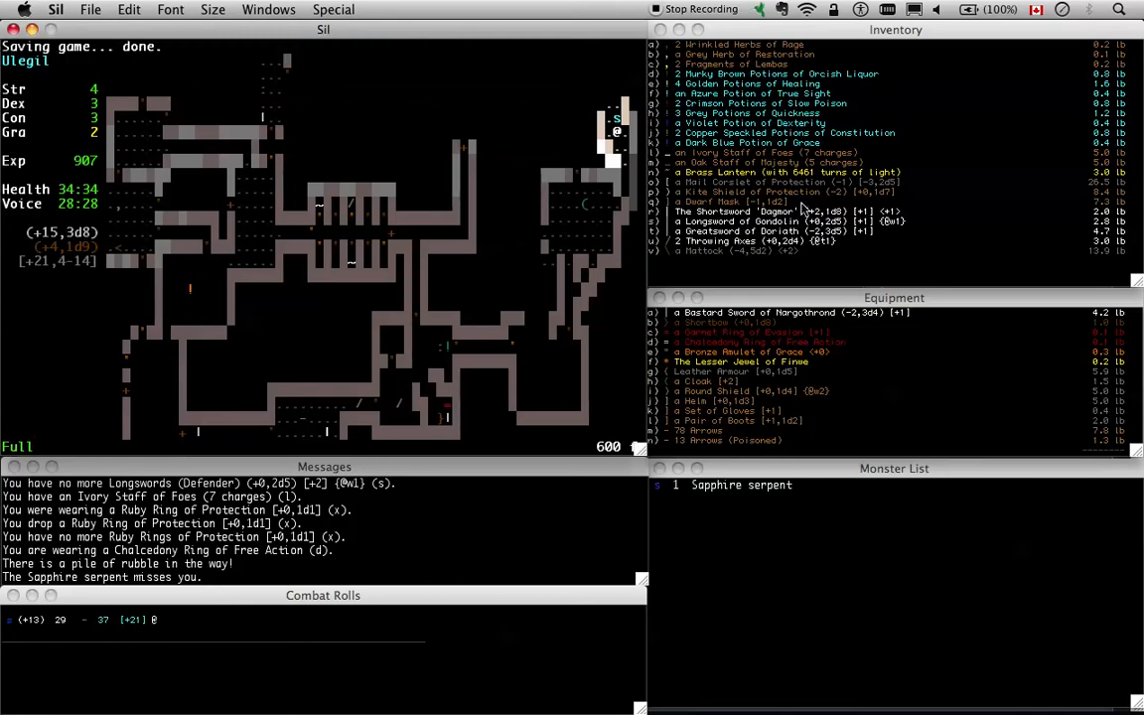
{"action": "mouse_move", "coordinate": [623, 131]}
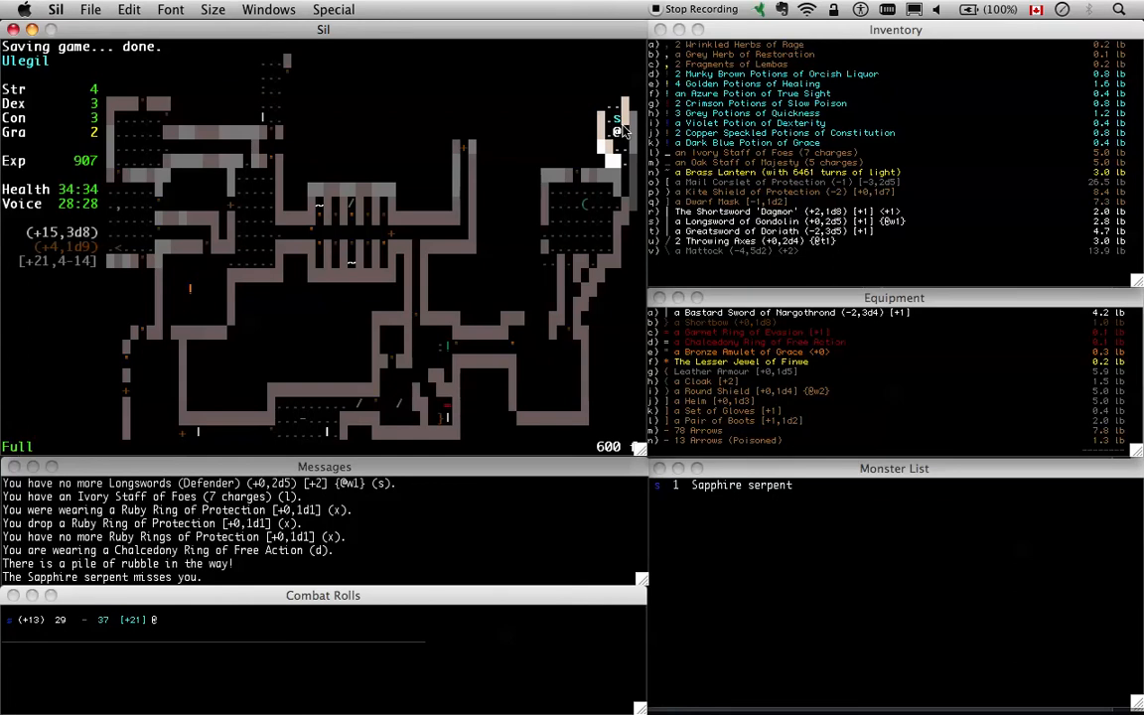
{"action": "mouse_move", "coordinate": [612, 171]}
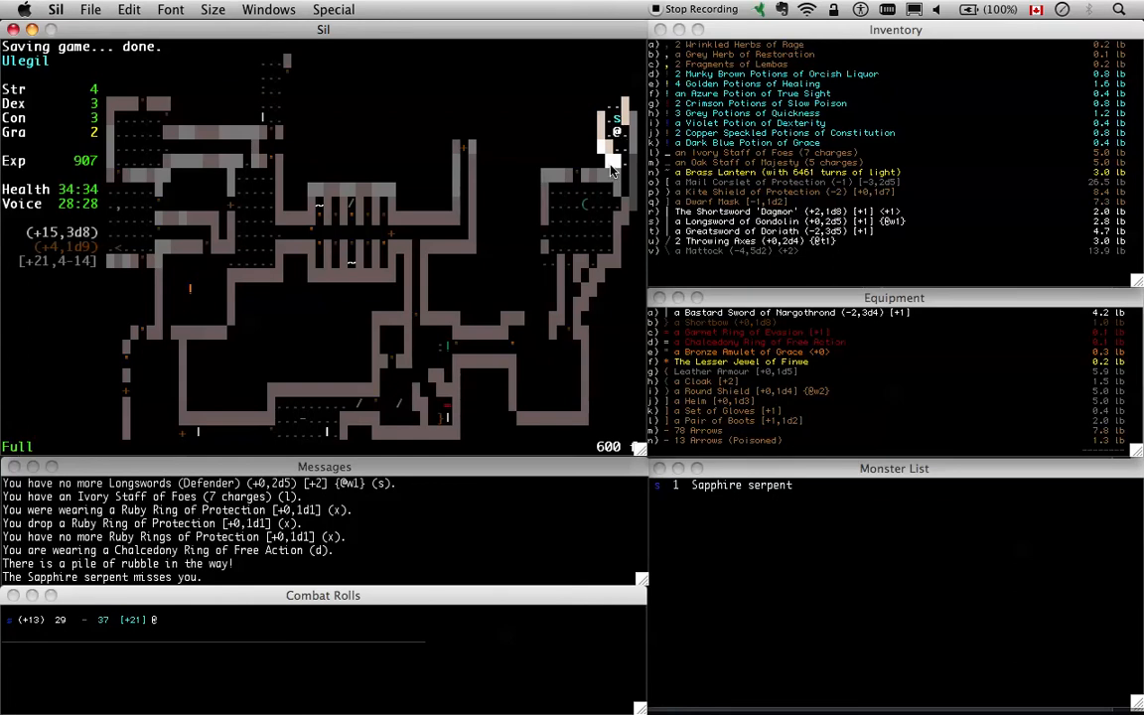
{"action": "mouse_move", "coordinate": [636, 129]}
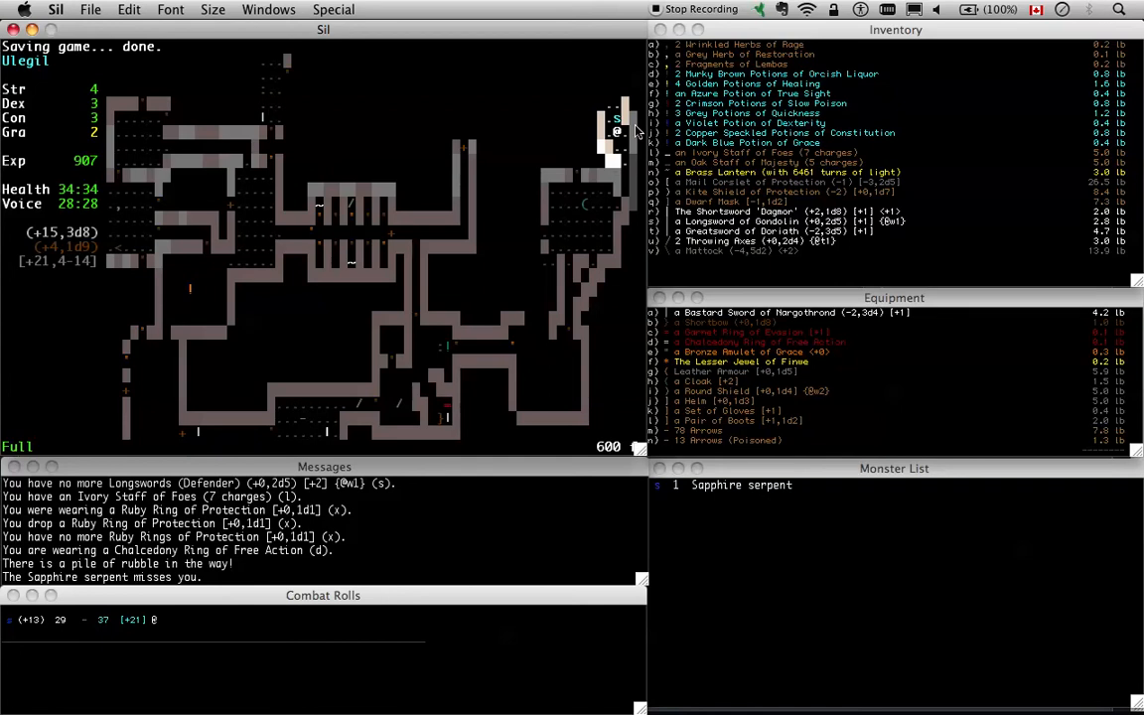
{"action": "mouse_move", "coordinate": [775, 294]}
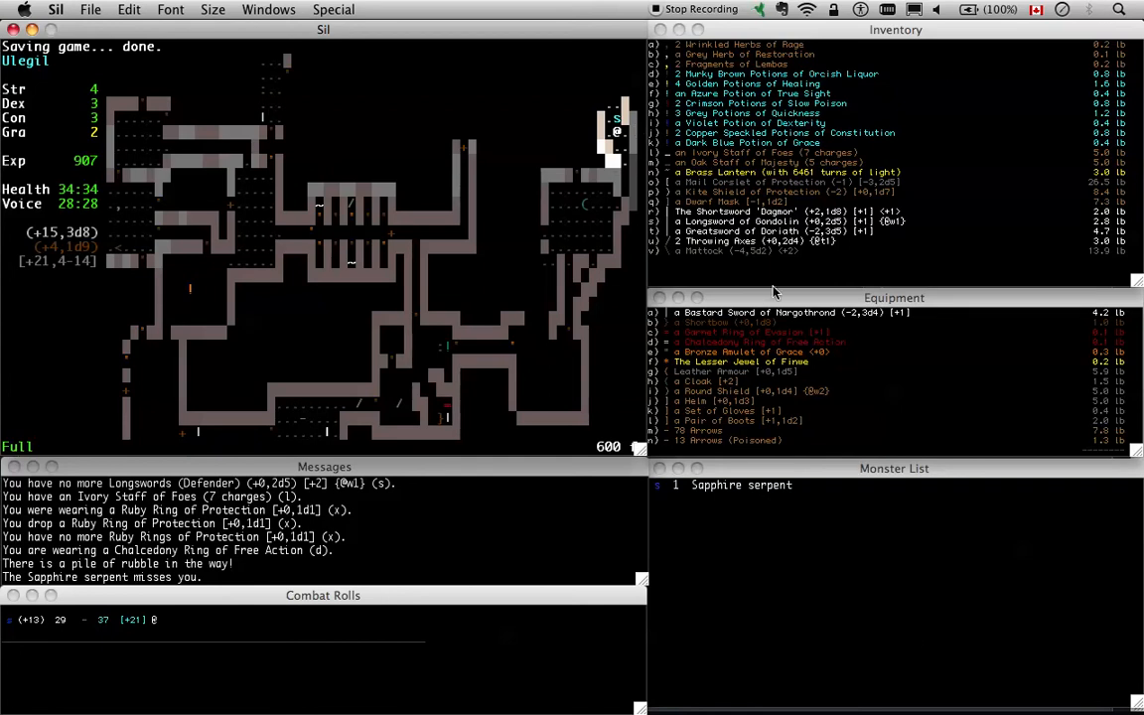
{"action": "mouse_move", "coordinate": [591, 155]}
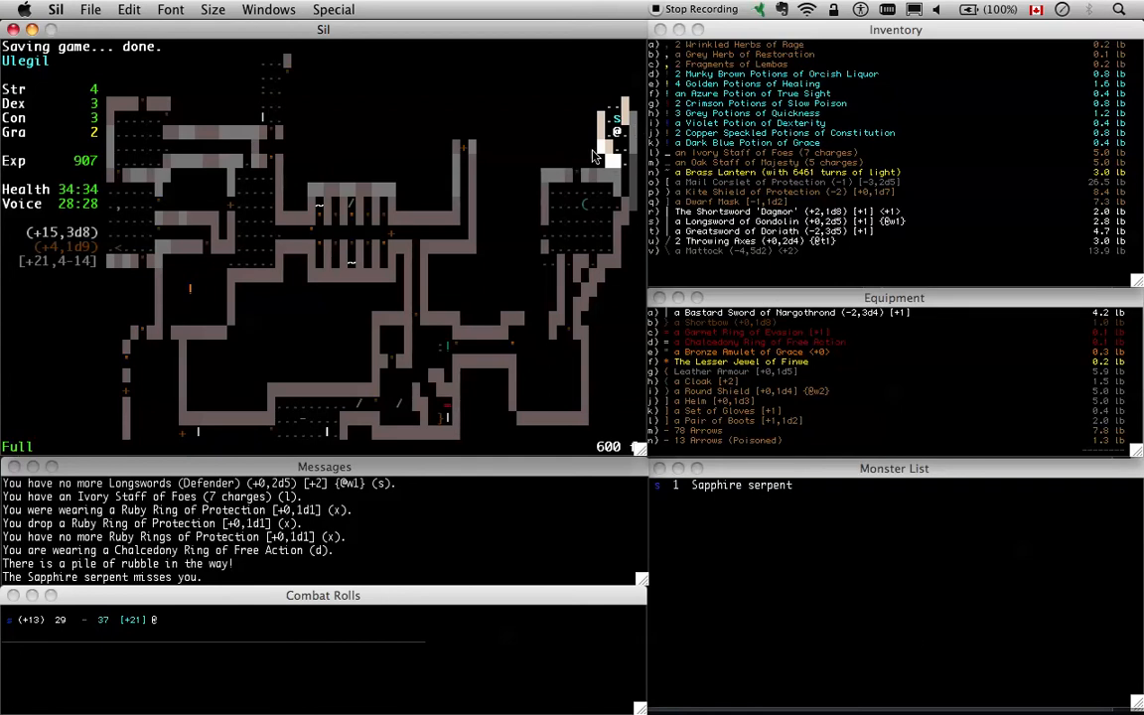
{"action": "mouse_move", "coordinate": [500, 302]}
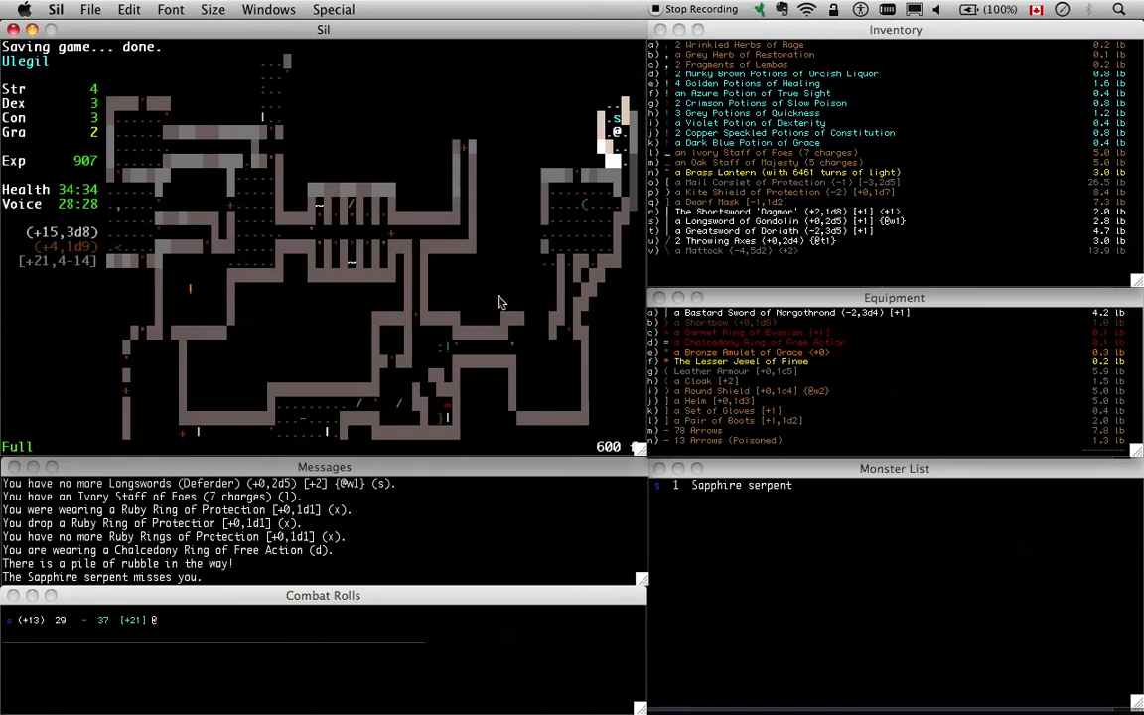
{"action": "mouse_move", "coordinate": [619, 151]}
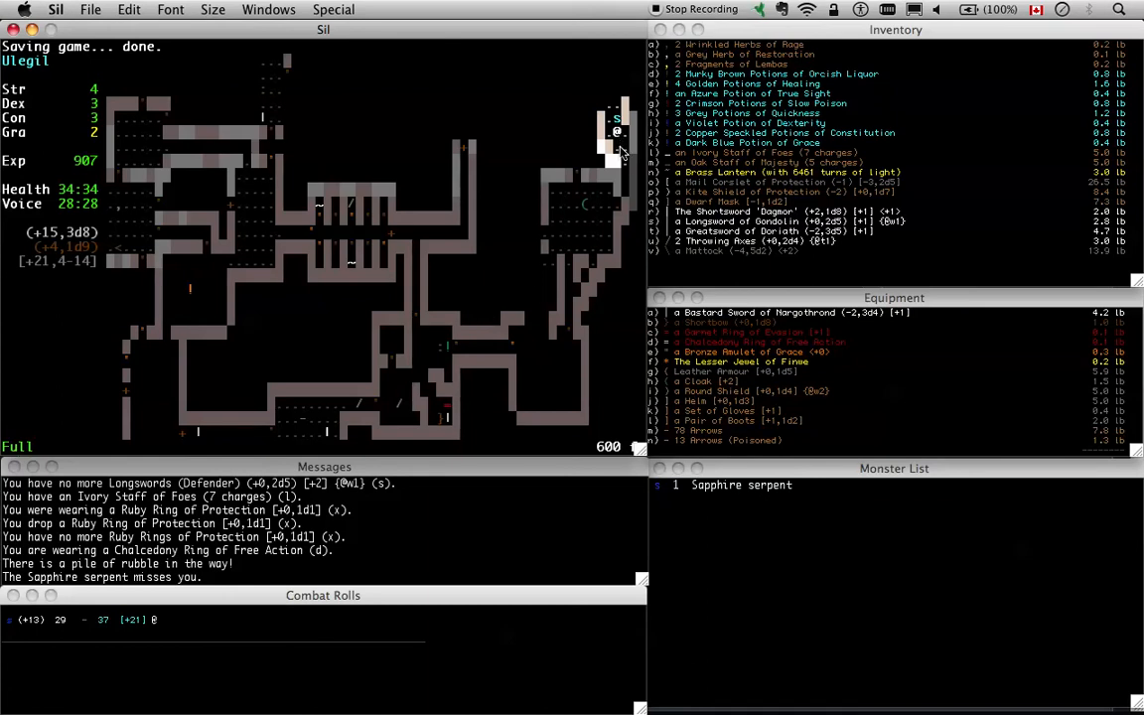
{"action": "mouse_move", "coordinate": [616, 127]}
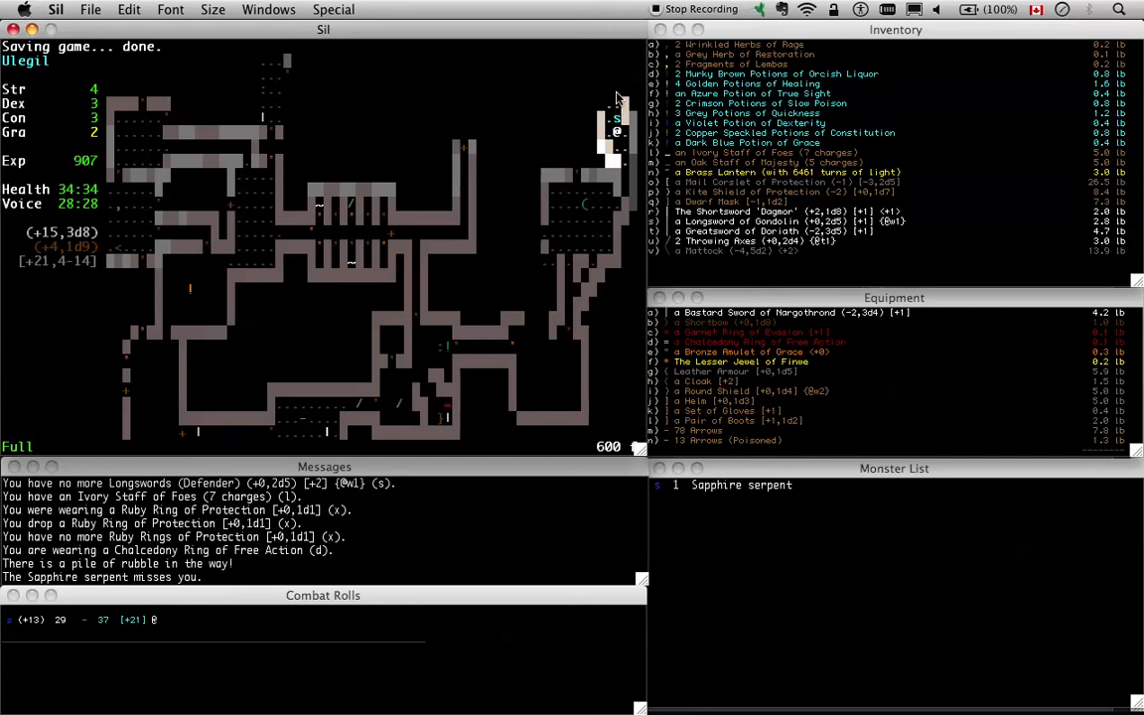
{"action": "mouse_move", "coordinate": [558, 131]}
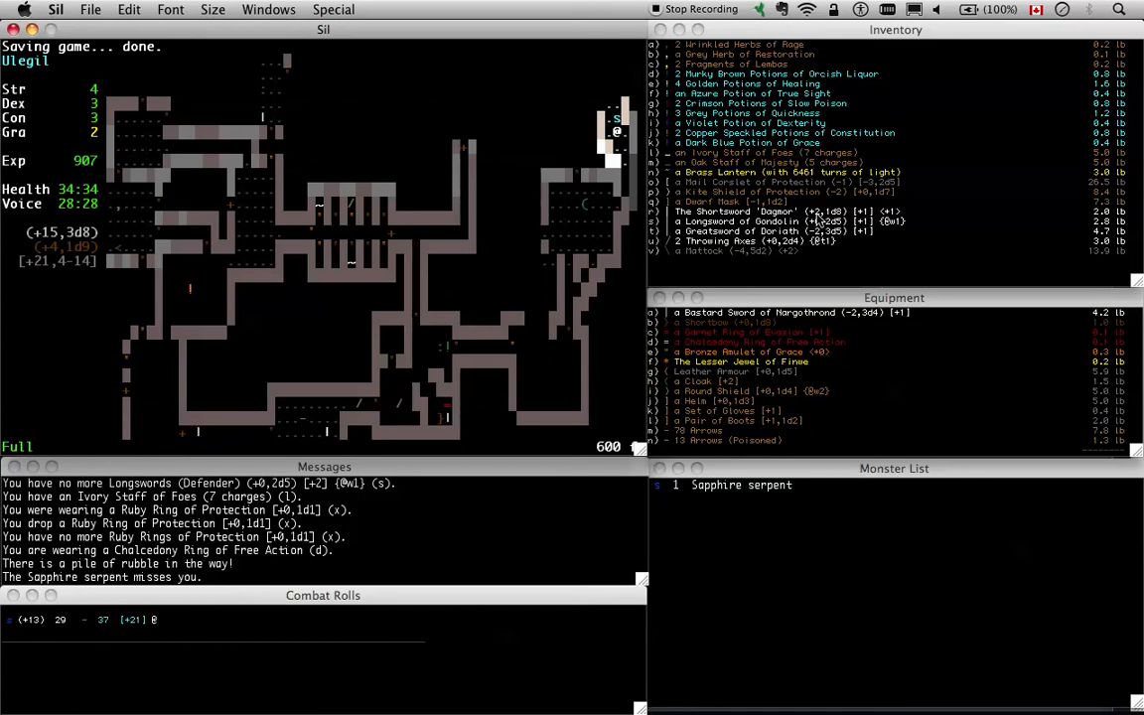
{"action": "mouse_move", "coordinate": [695, 203]}
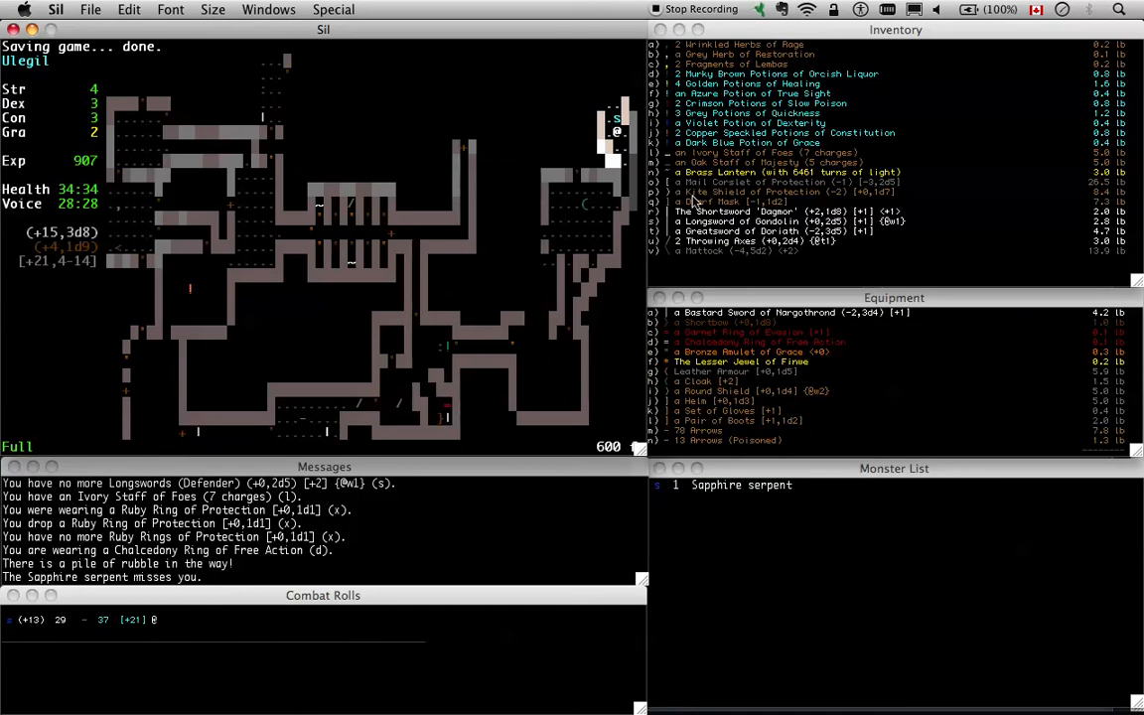
{"action": "mouse_move", "coordinate": [586, 242]}
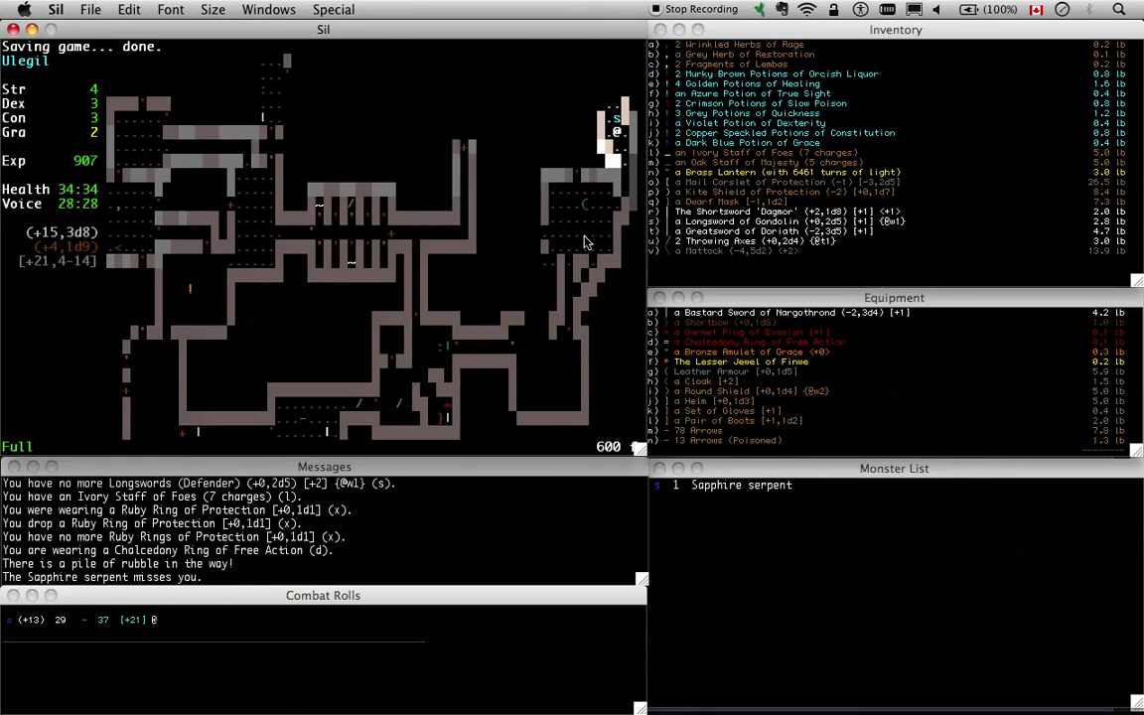
{"action": "key", "text": "w"}
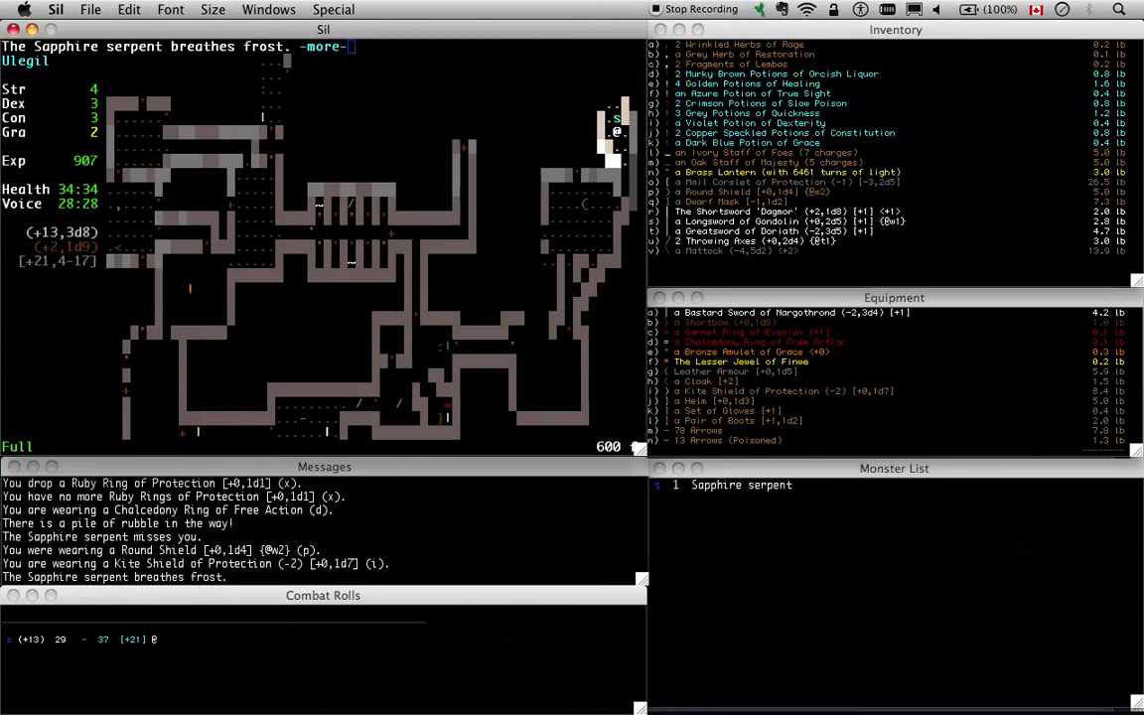
{"action": "key", "text": "space"}
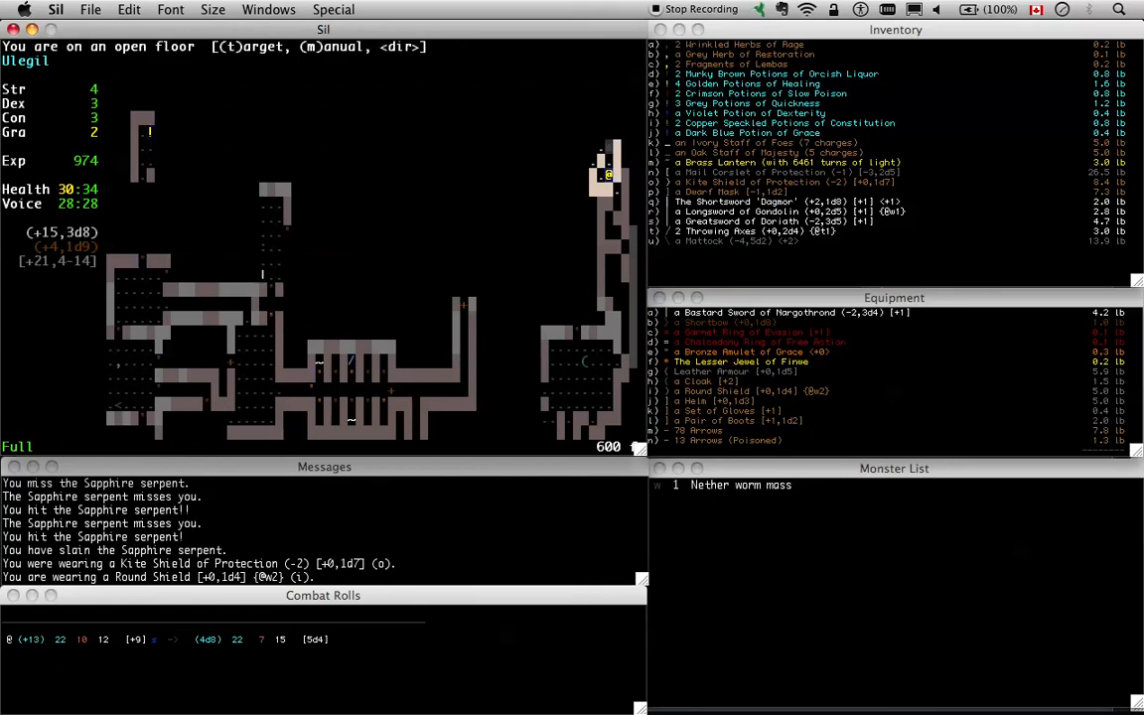
Attack the Nether worm mass, then walk the corridors toward the Longsword on the floor
{"action": "key", "text": "L"}
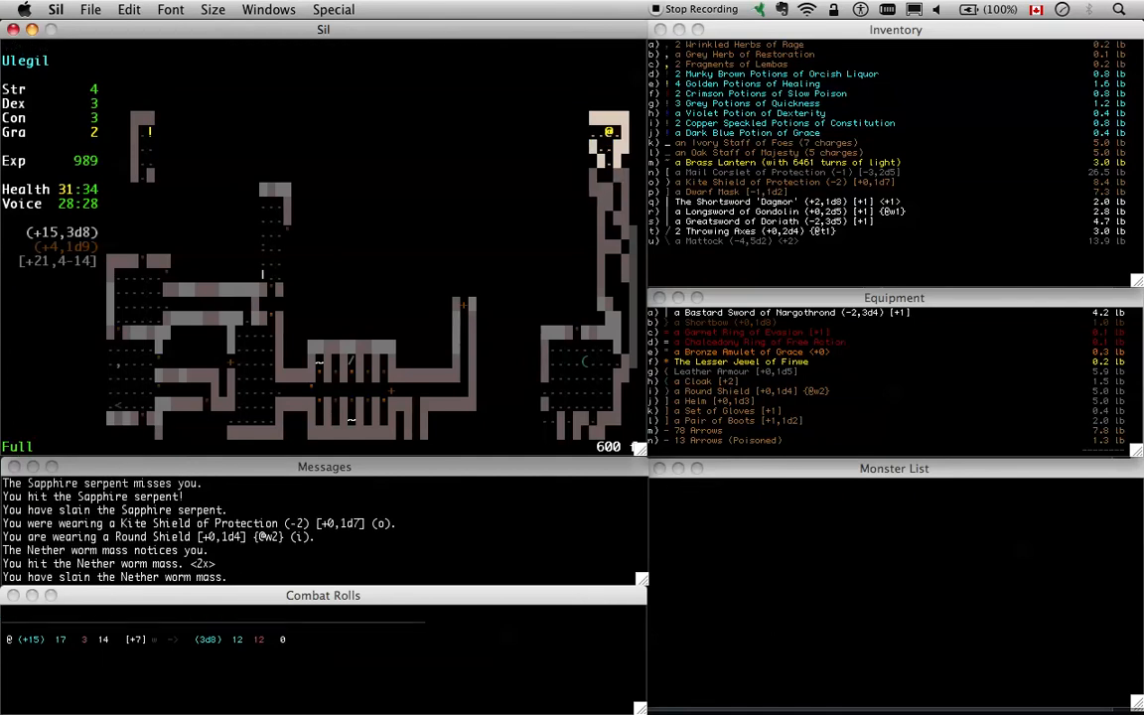
{"action": "key", "text": "Down"}
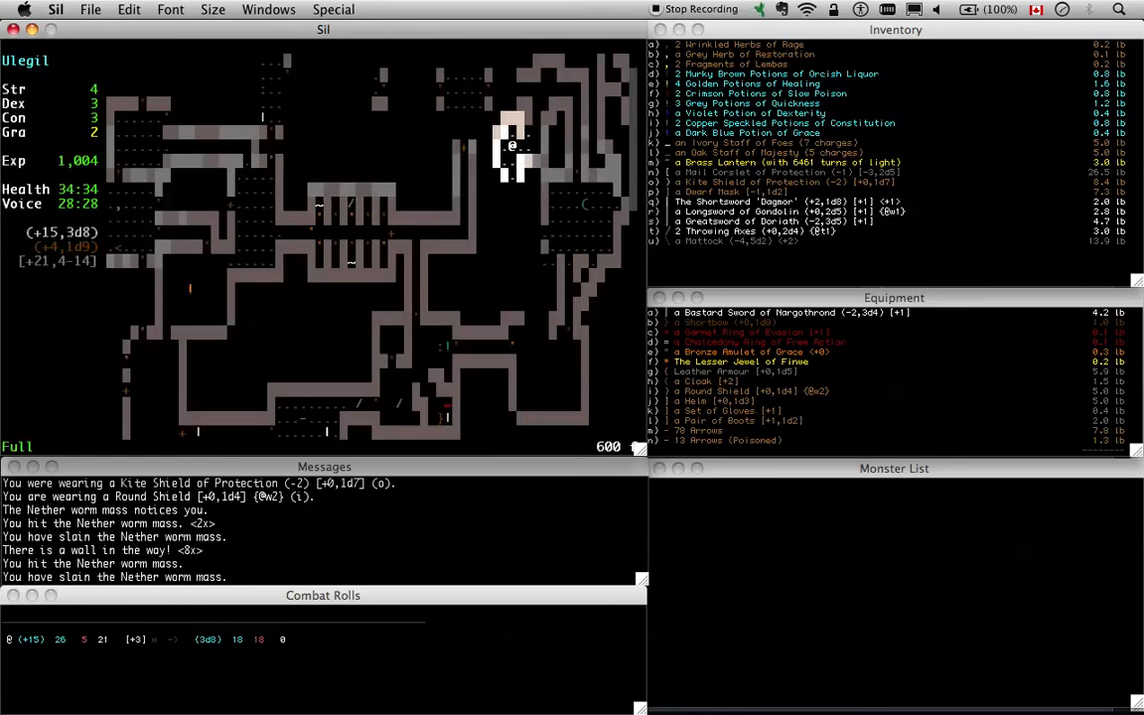
{"action": "key", "text": "Down"}
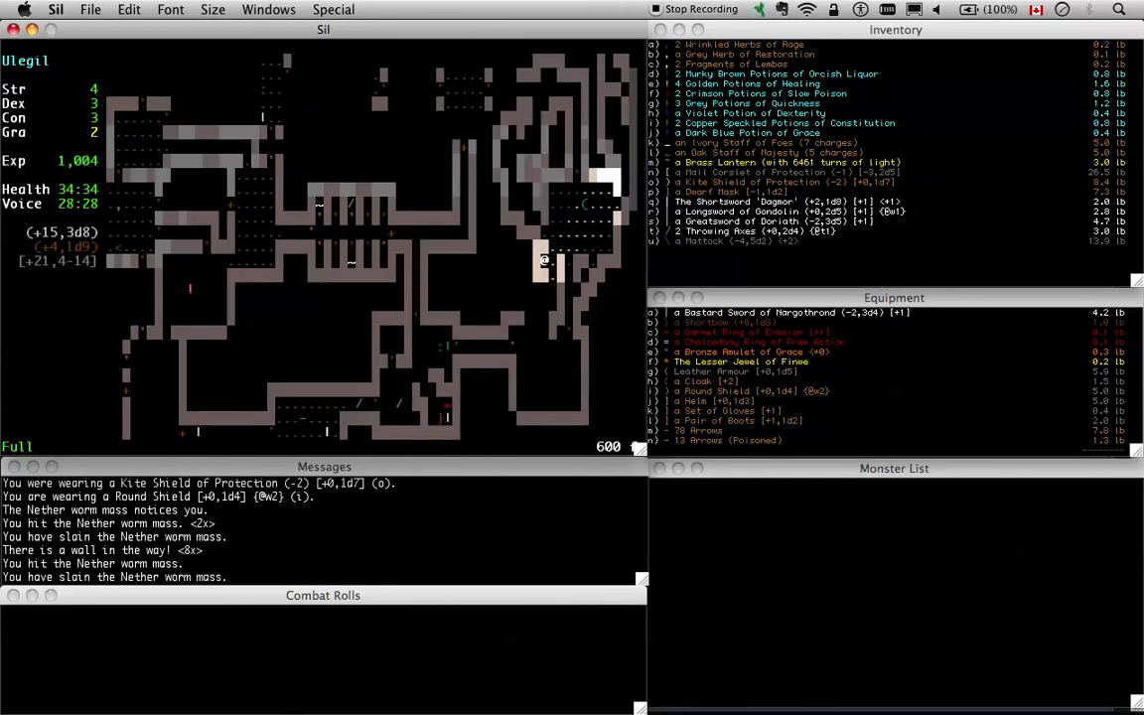
{"action": "key", "text": "up"}
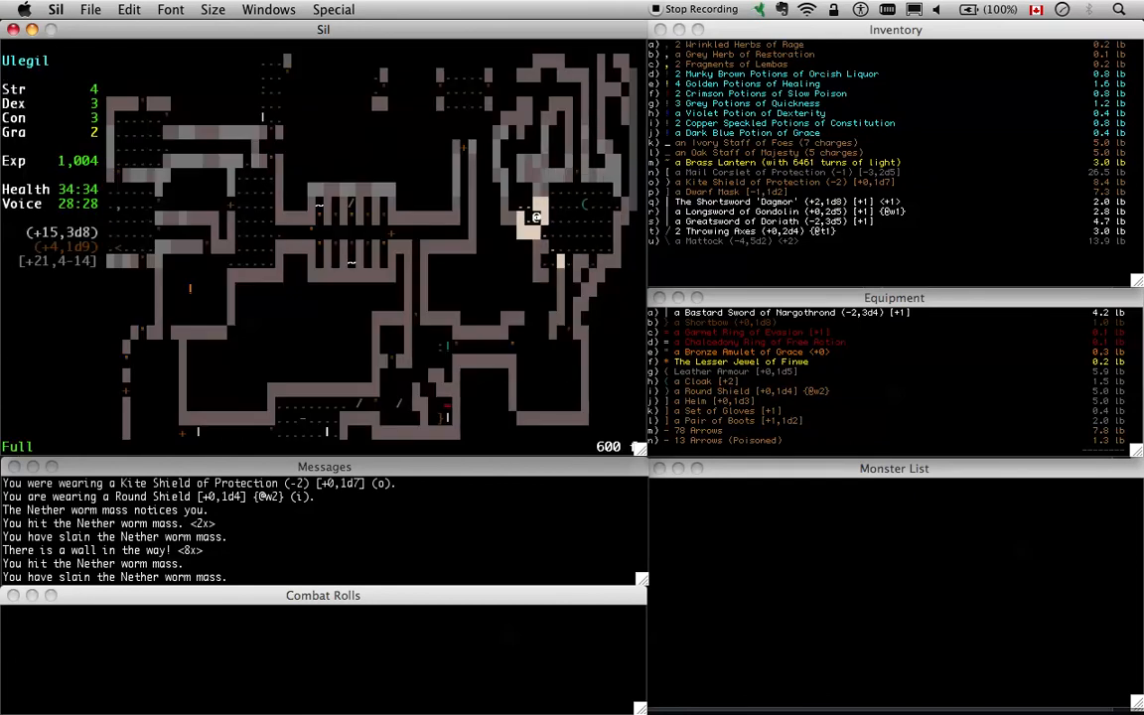
{"action": "key", "text": "Up"}
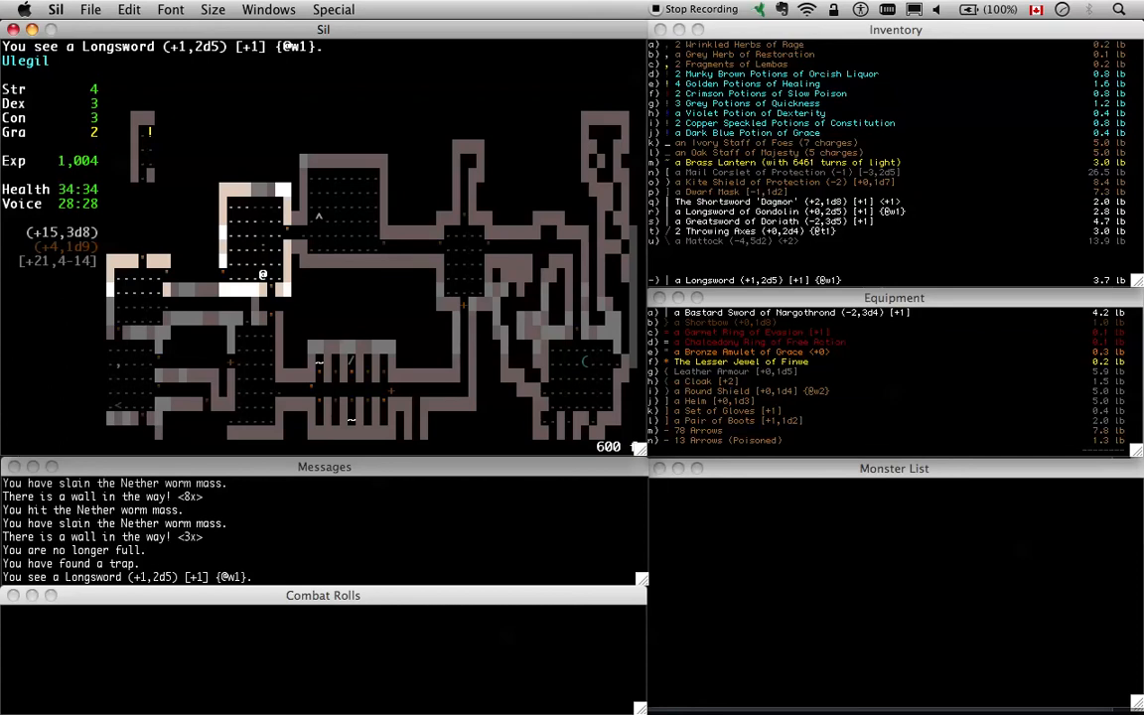
Pick up the Longsword (+1,2d5) and accept skill increases, leaving 104 experience
{"action": "key", "text": "g"}
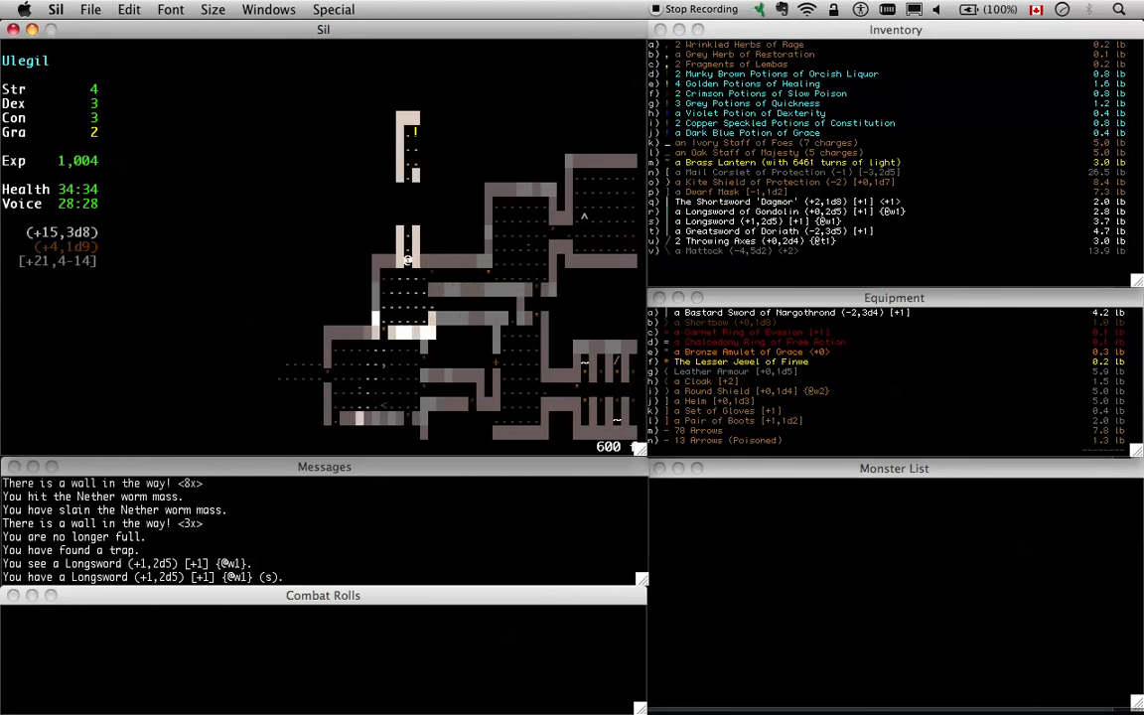
{"action": "key", "text": "Up"}
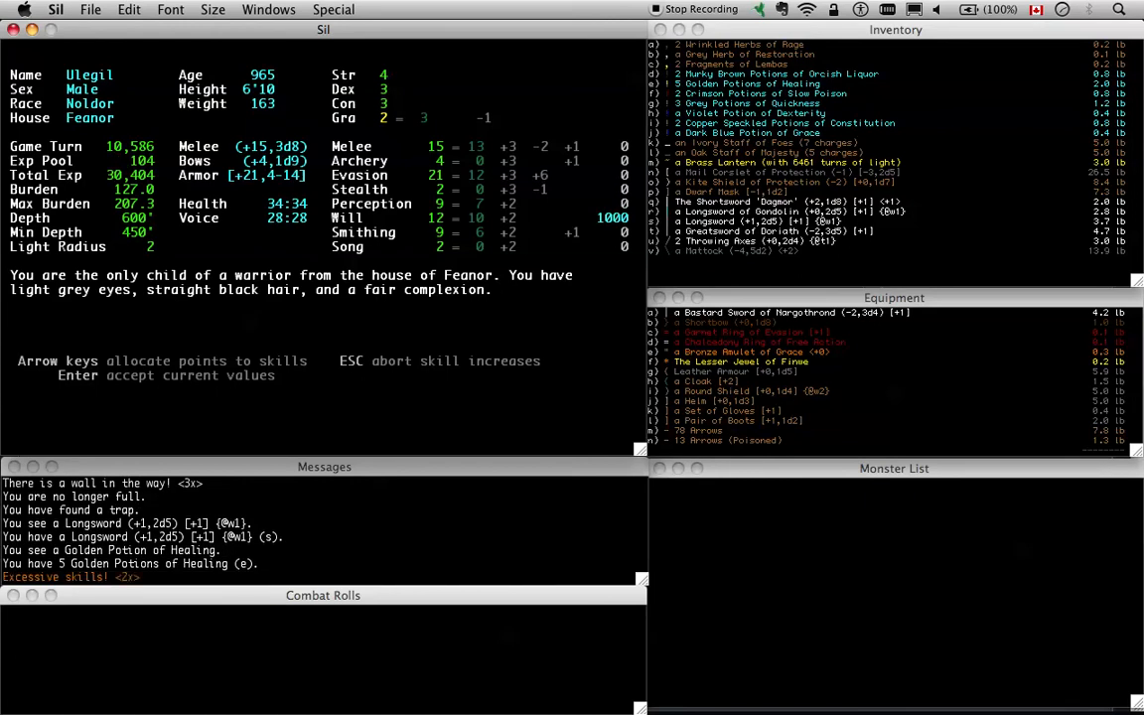
{"action": "key", "text": "Return"}
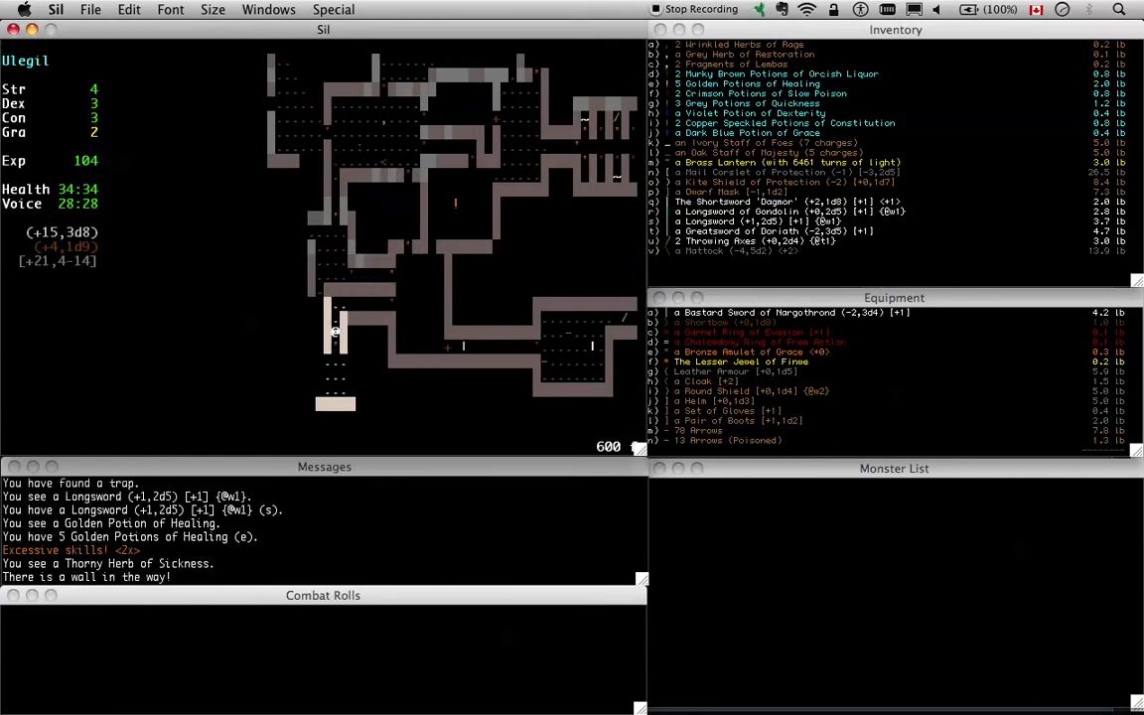
Switch to the Mail Corslet and Kite Shield of Protection, then confirm stepping onto the spiked pit
{"action": "key", "text": "Down"}
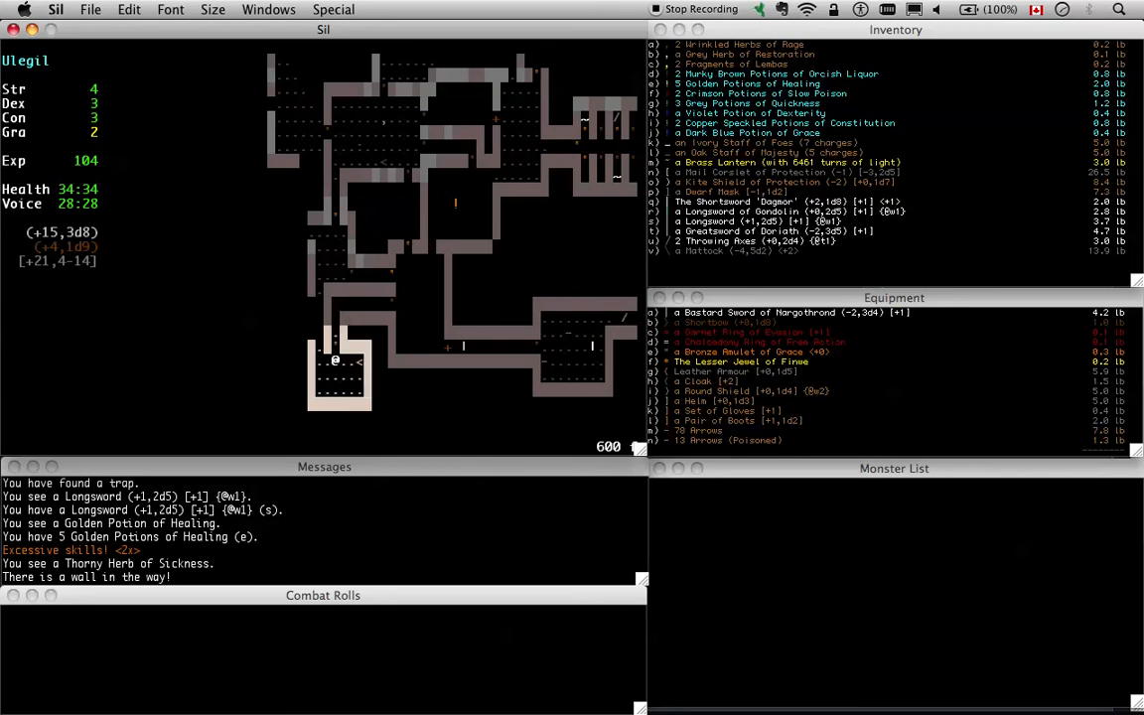
{"action": "key", "text": "Up"}
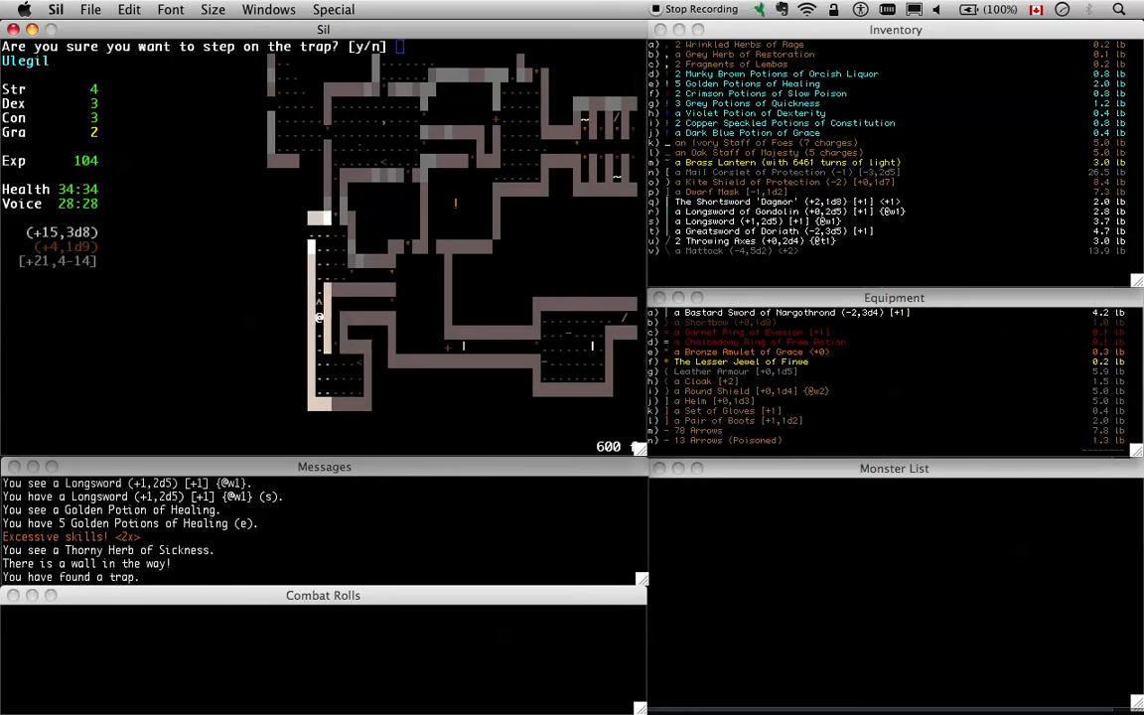
{"action": "key", "text": "n"}
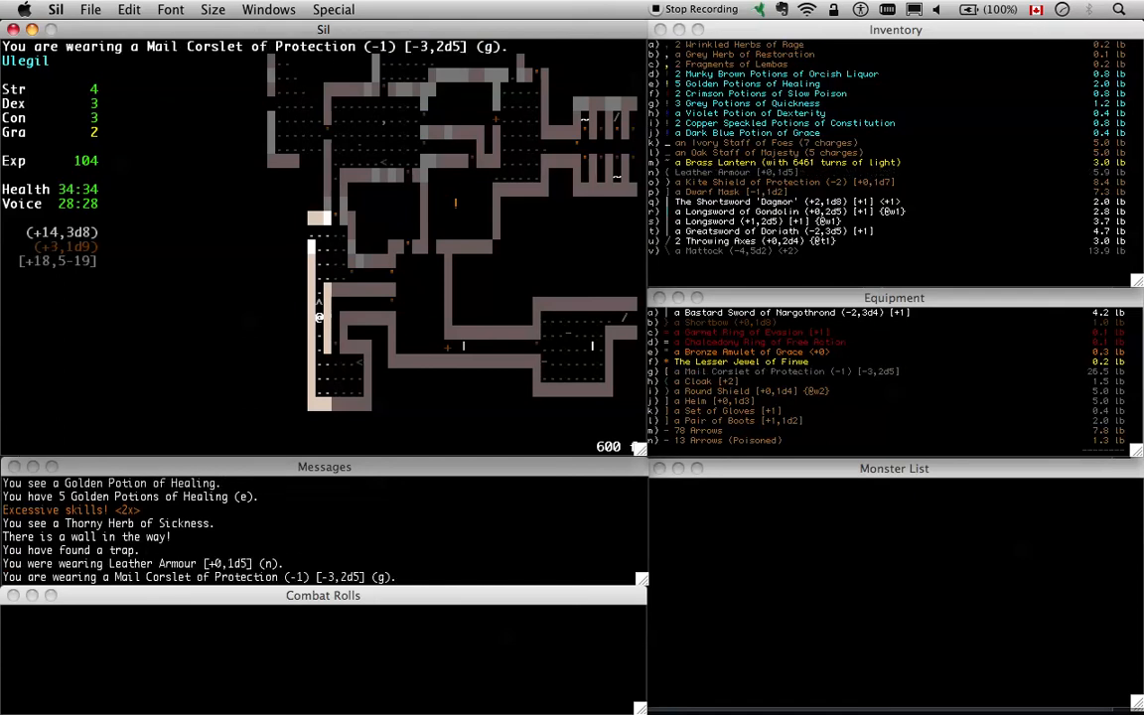
{"action": "key", "text": "w"}
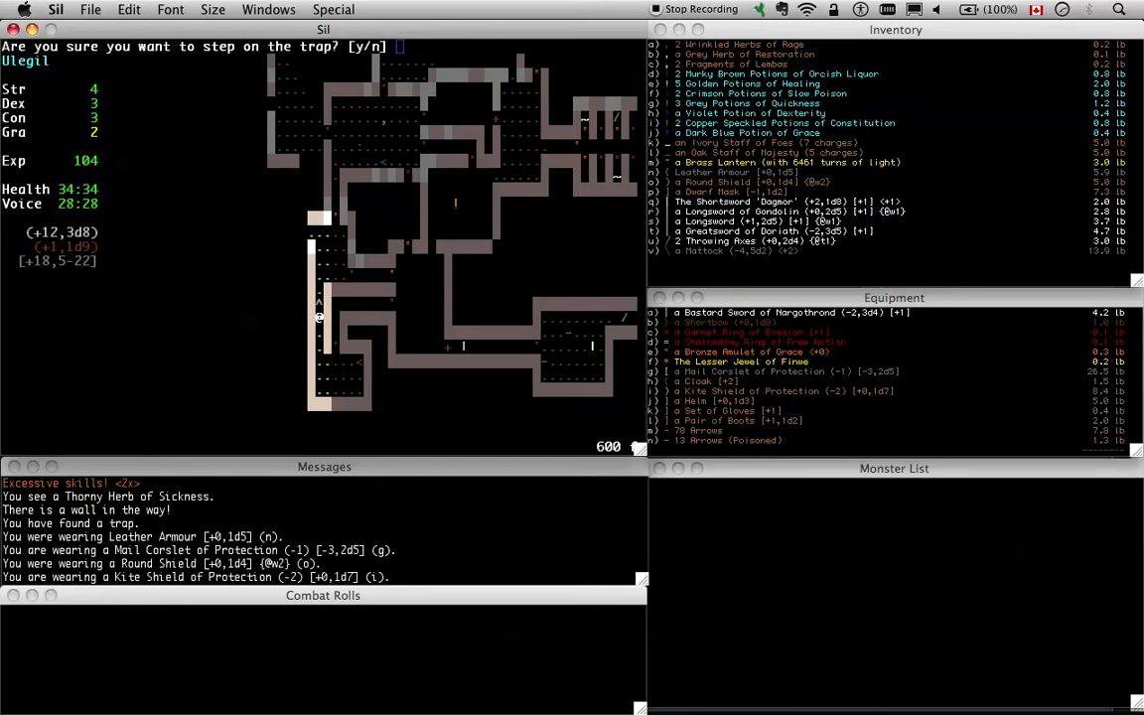
{"action": "key", "text": "y"}
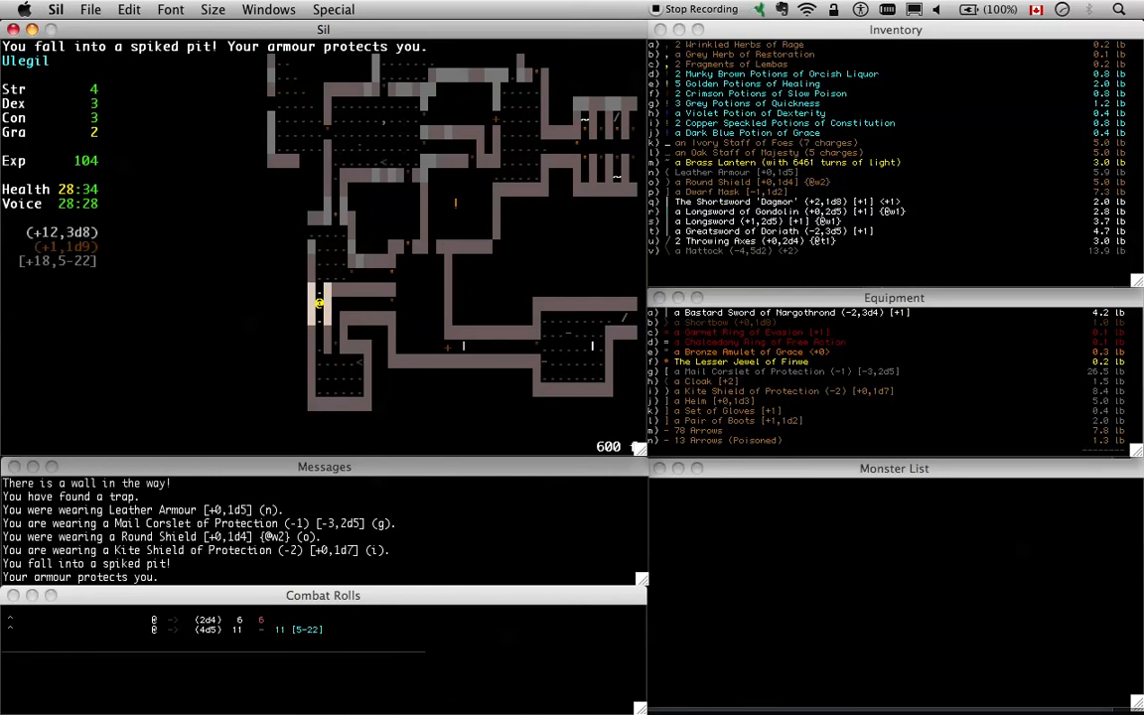
{"action": "mouse_move", "coordinate": [321, 66]}
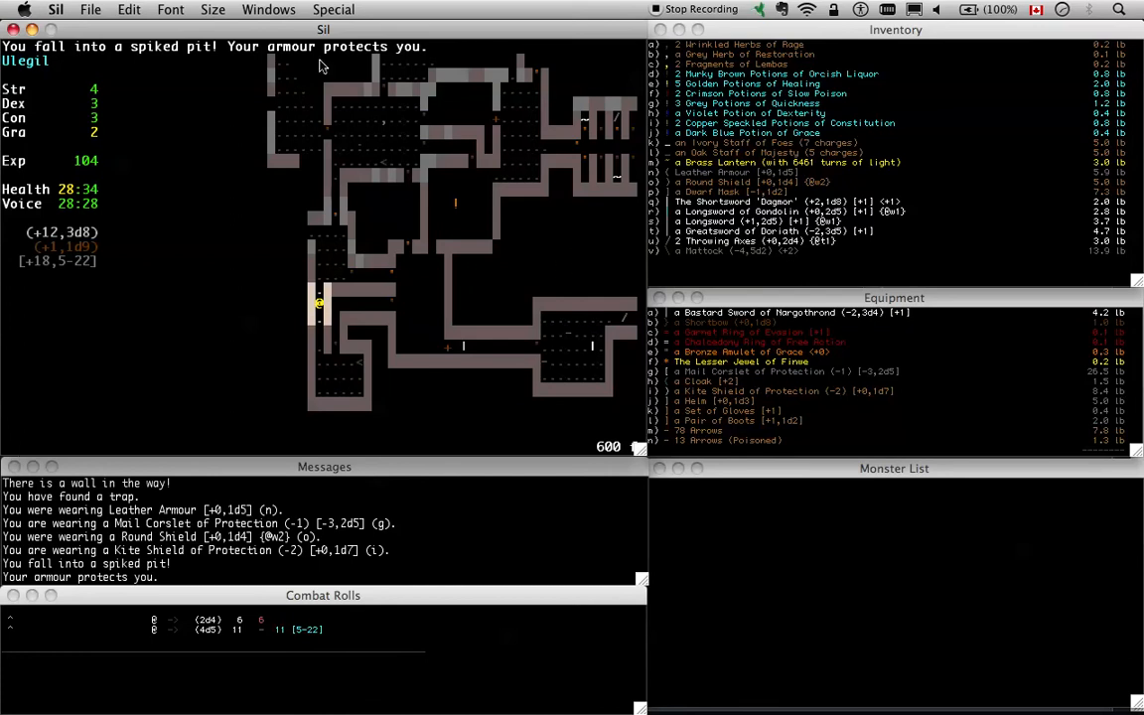
{"action": "mouse_move", "coordinate": [239, 644]}
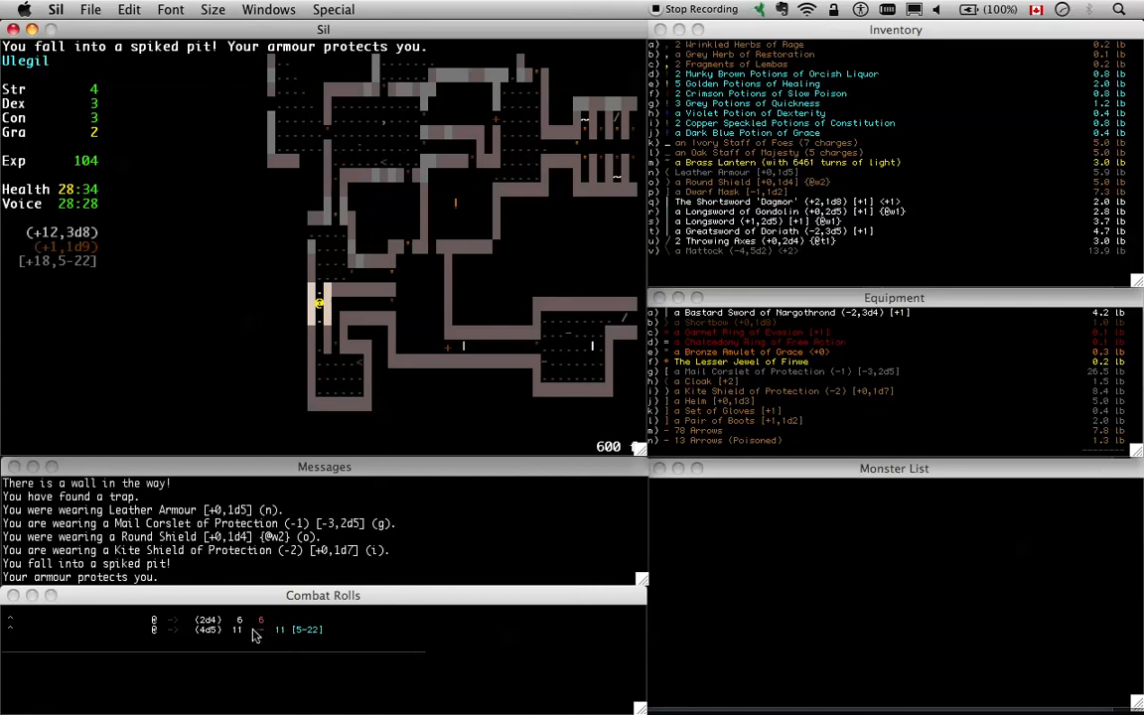
{"action": "mouse_move", "coordinate": [206, 638]}
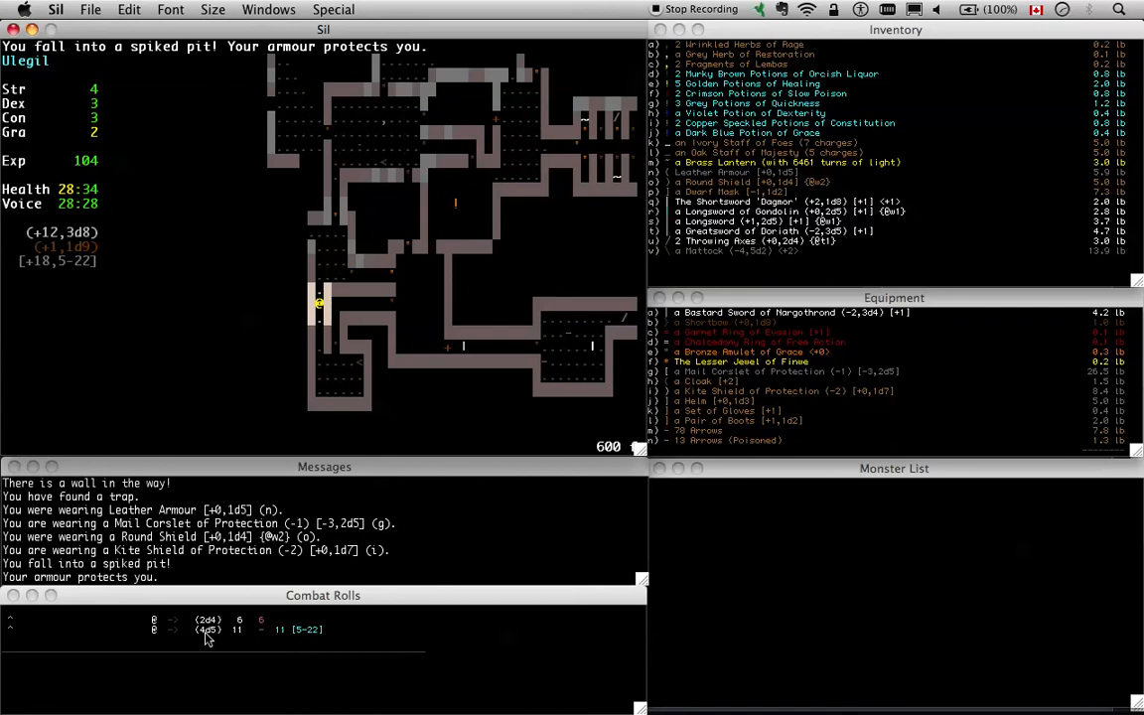
{"action": "mouse_move", "coordinate": [215, 645]}
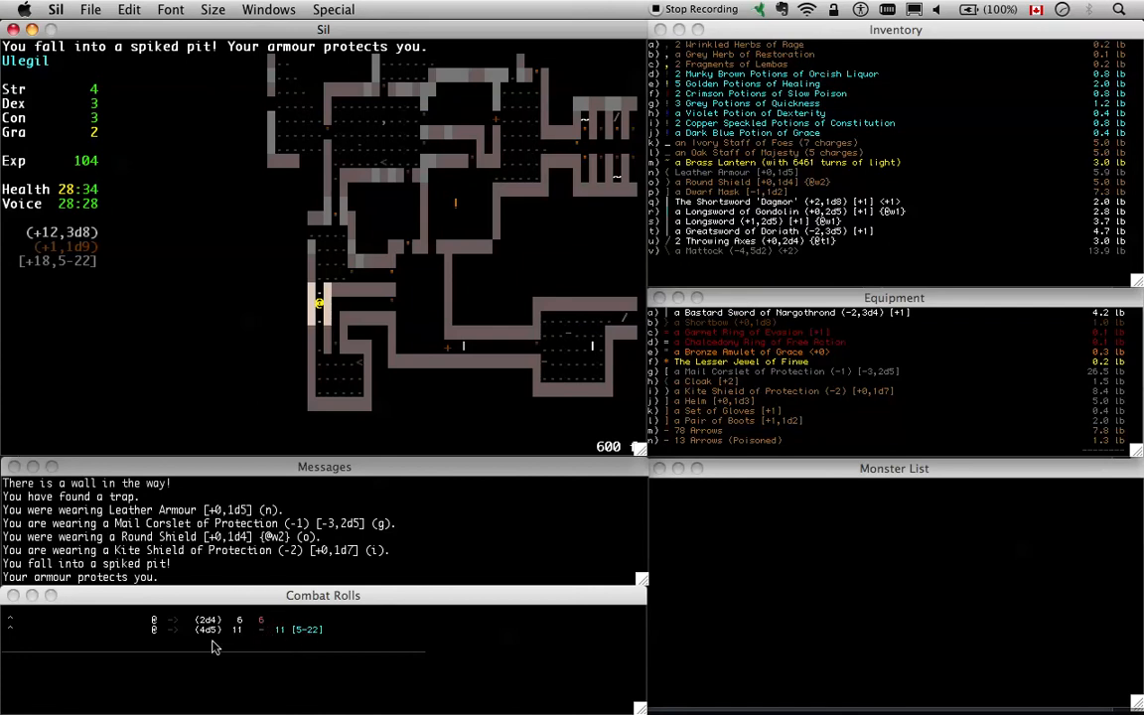
{"action": "mouse_move", "coordinate": [302, 640]}
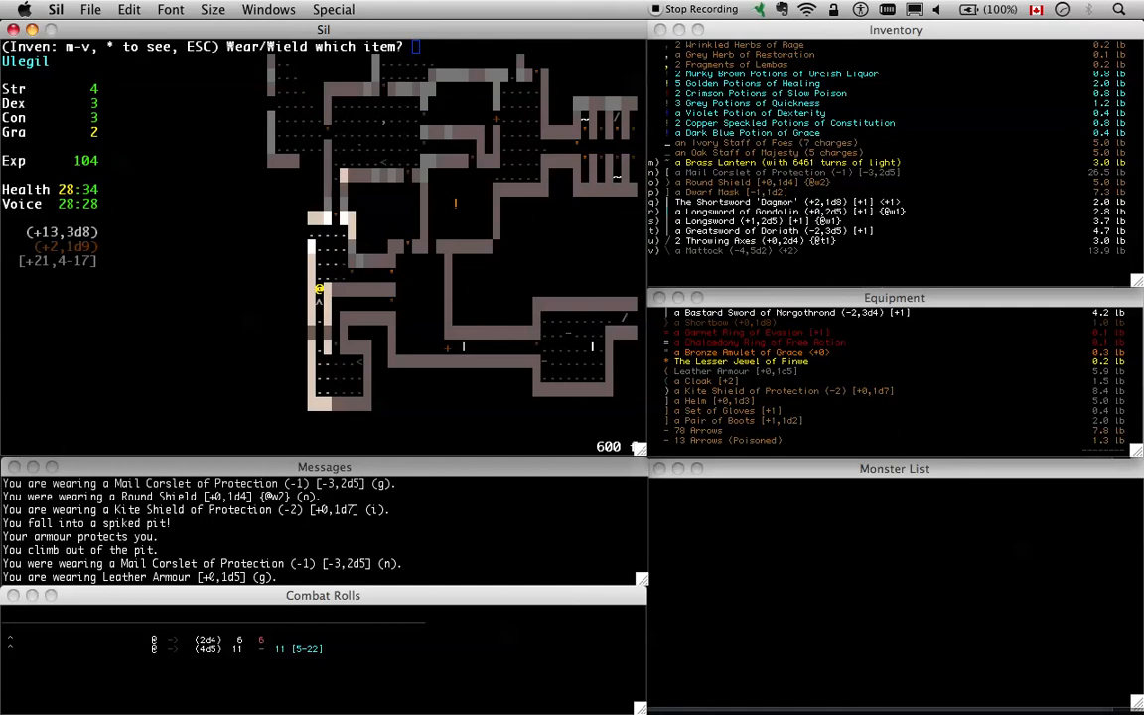
Wield the Longsword of Gondolin to slay the Snow troll, then take the Greatsword of Doriath against the Werewolf
{"action": "key", "text": "i"}
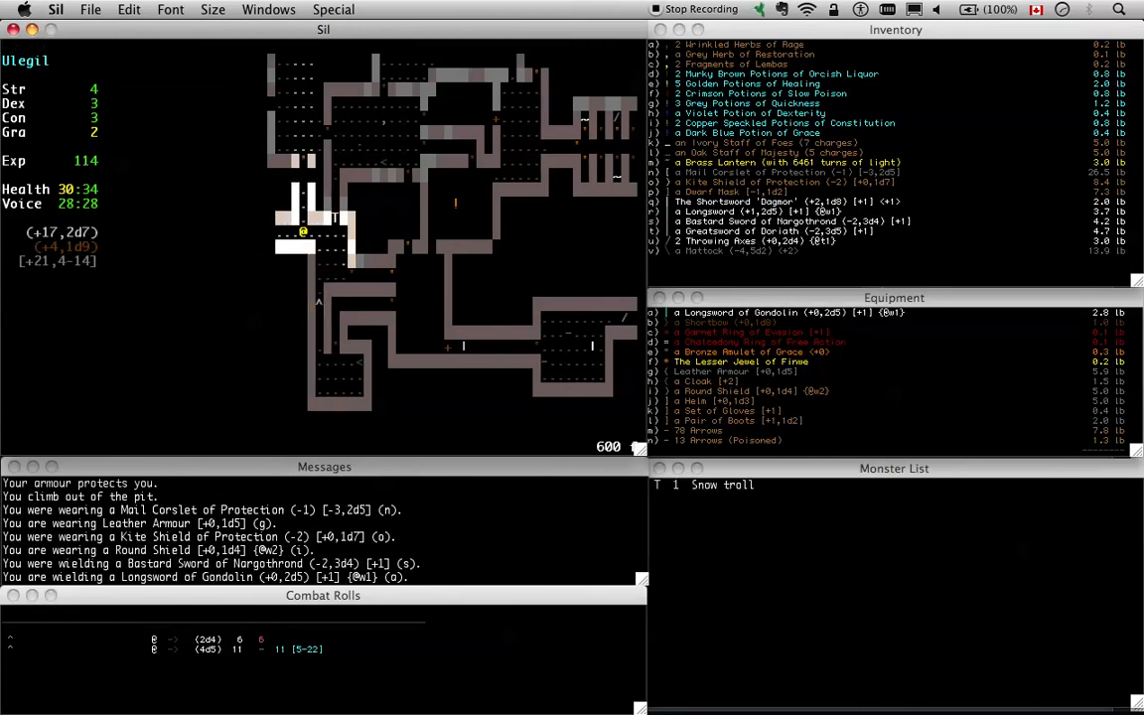
{"action": "key", "text": "f"}
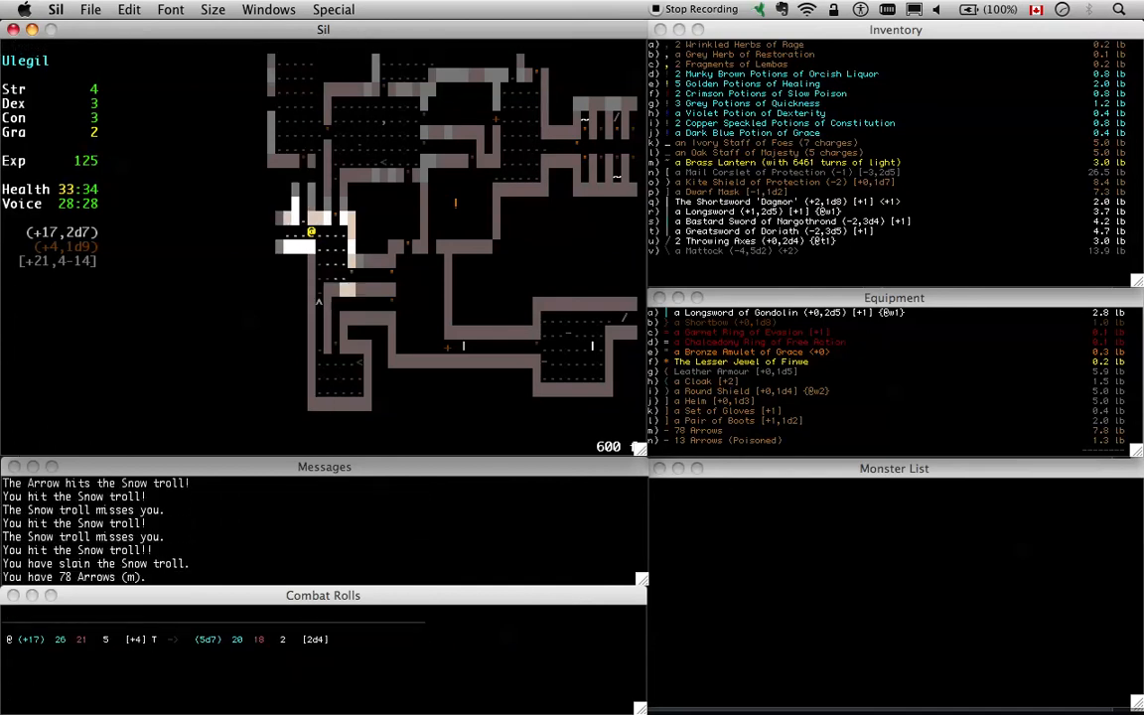
{"action": "key", "text": "Up"}
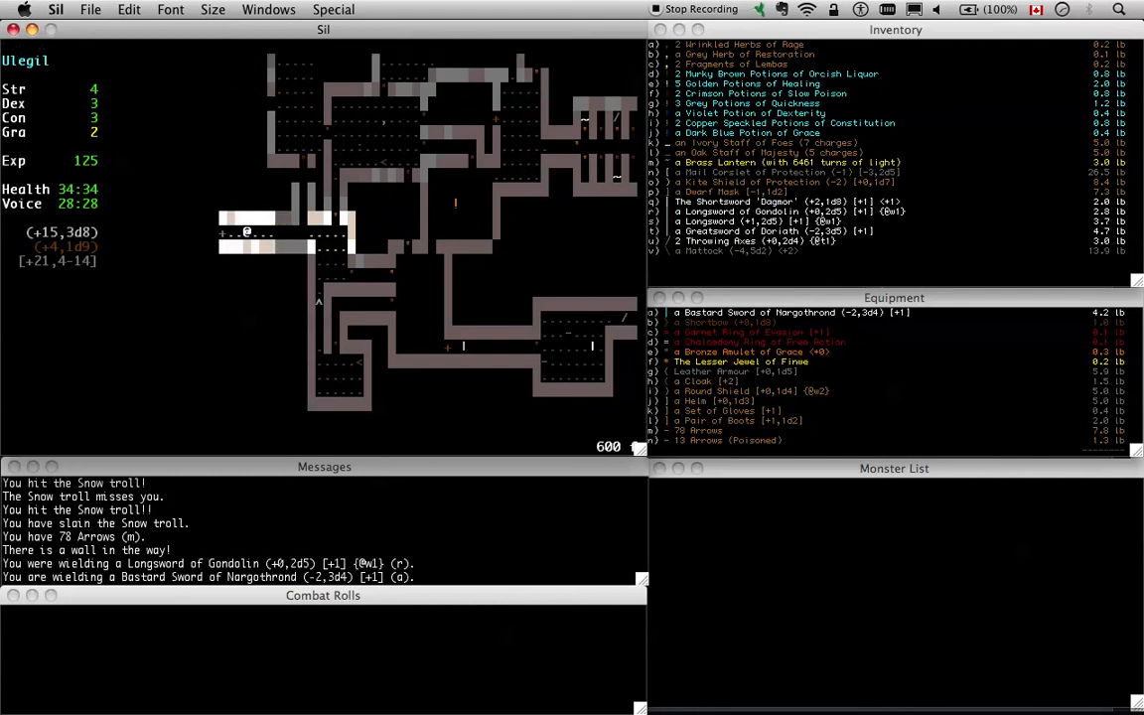
{"action": "key", "text": "L"}
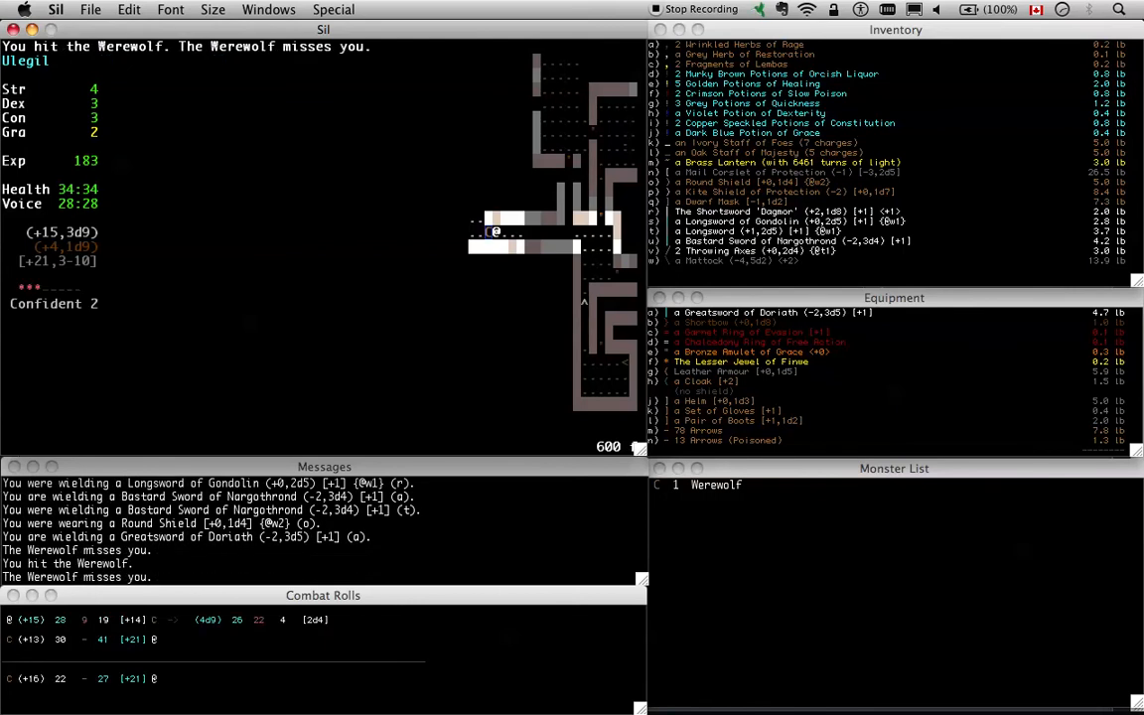
Finish off the Werewolf, then shoot an arrow at the second fleeing Werewolf
{"action": "key", "text": "w"}
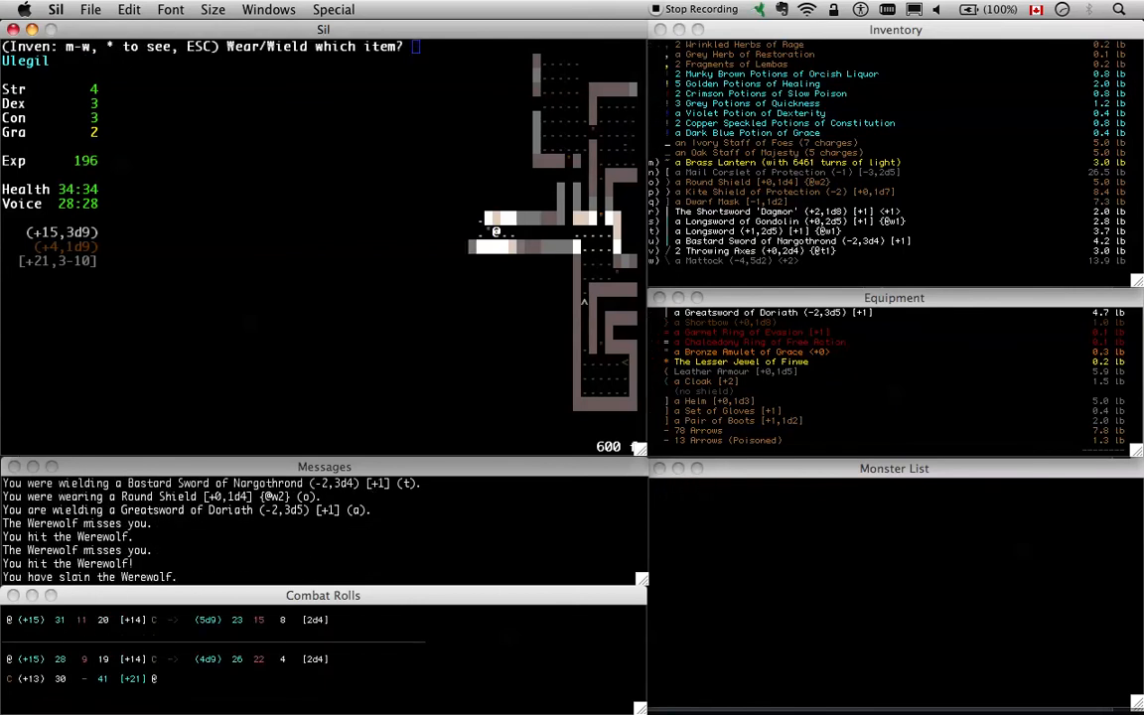
{"action": "mouse_move", "coordinate": [842, 346]}
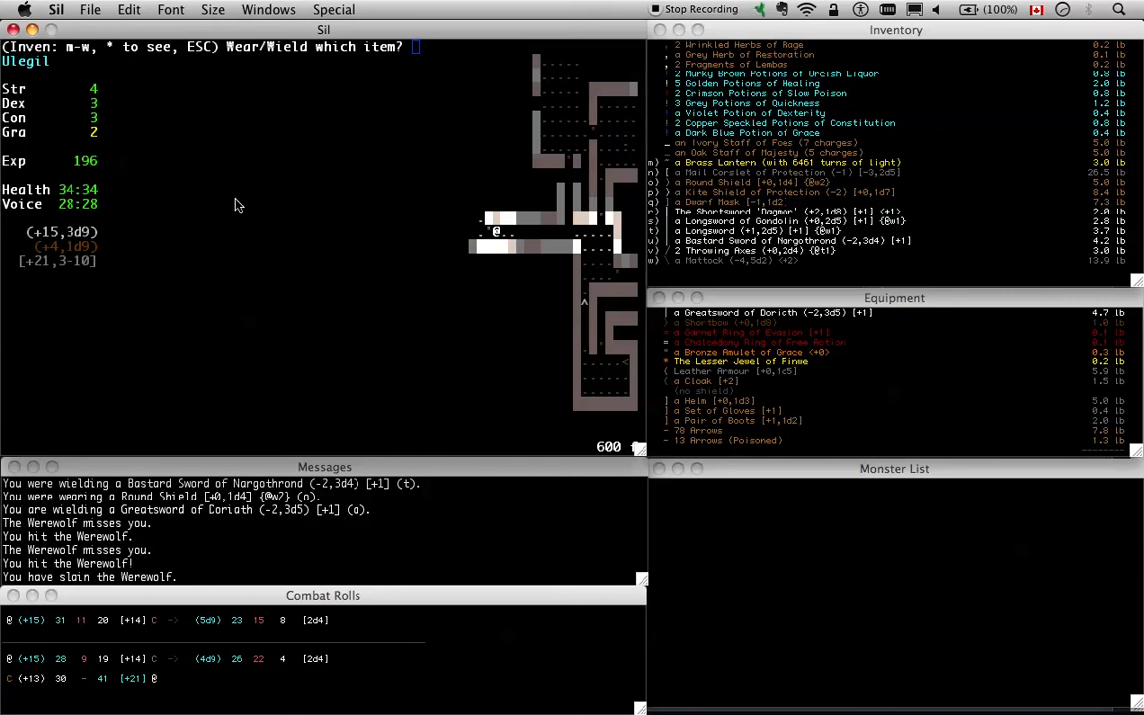
{"action": "mouse_move", "coordinate": [509, 230]}
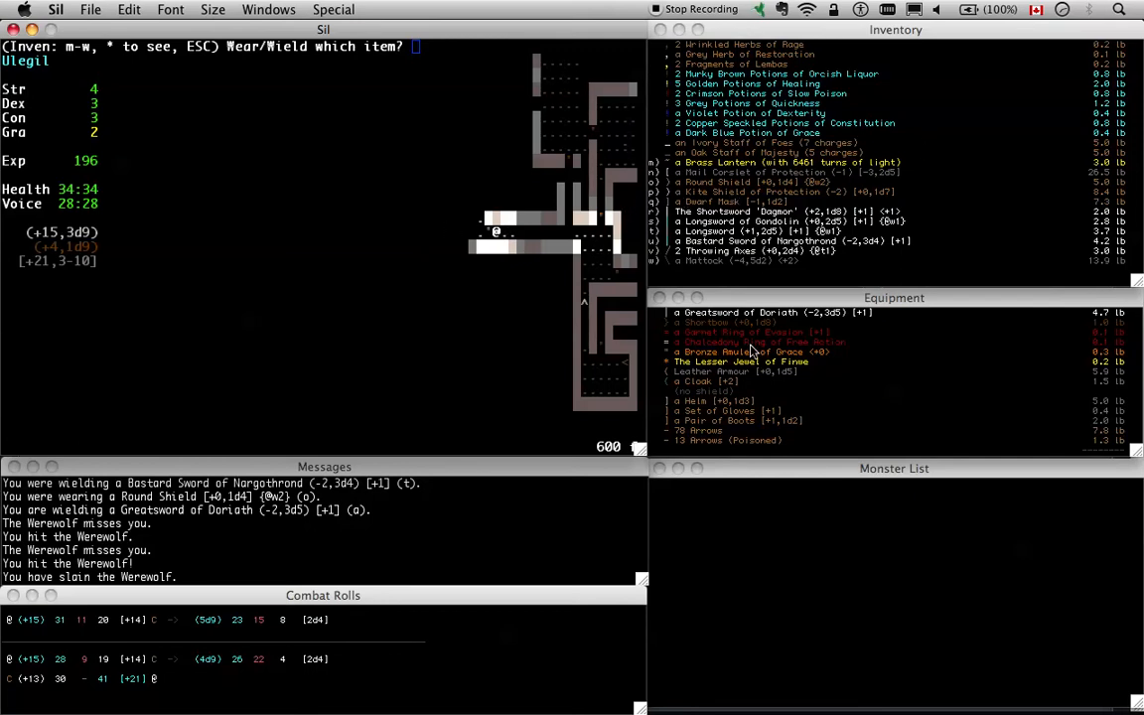
{"action": "mouse_move", "coordinate": [759, 286]}
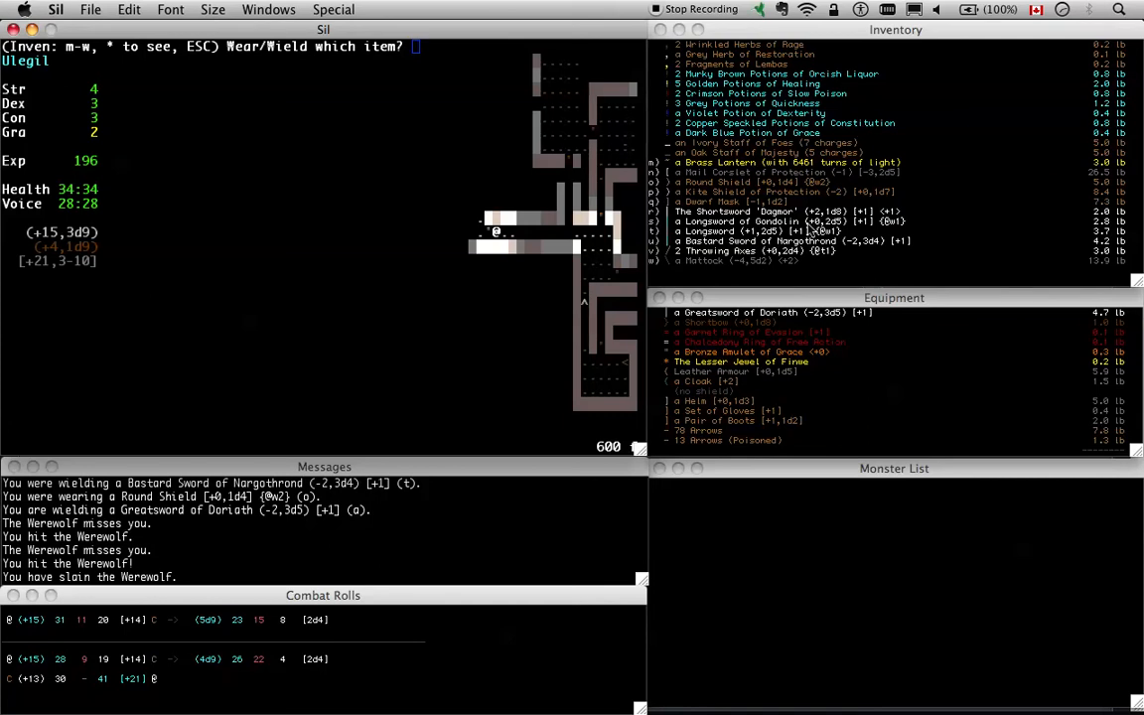
{"action": "mouse_move", "coordinate": [779, 266]}
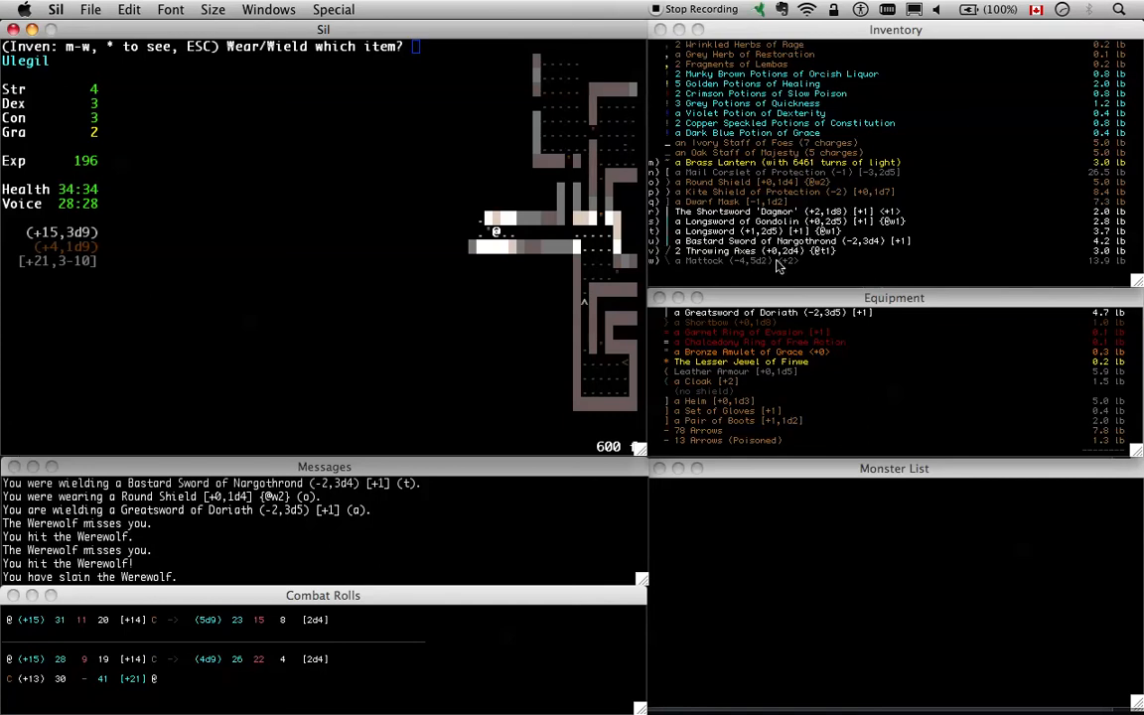
{"action": "mouse_move", "coordinate": [64, 246]}
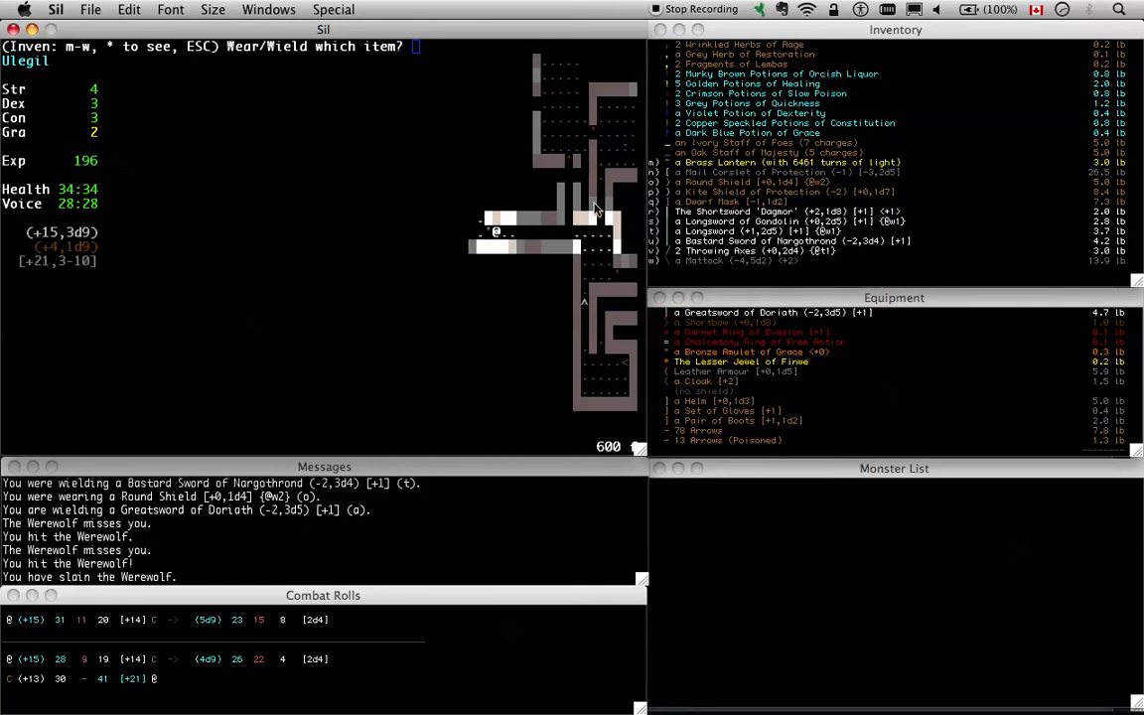
{"action": "mouse_move", "coordinate": [727, 203]}
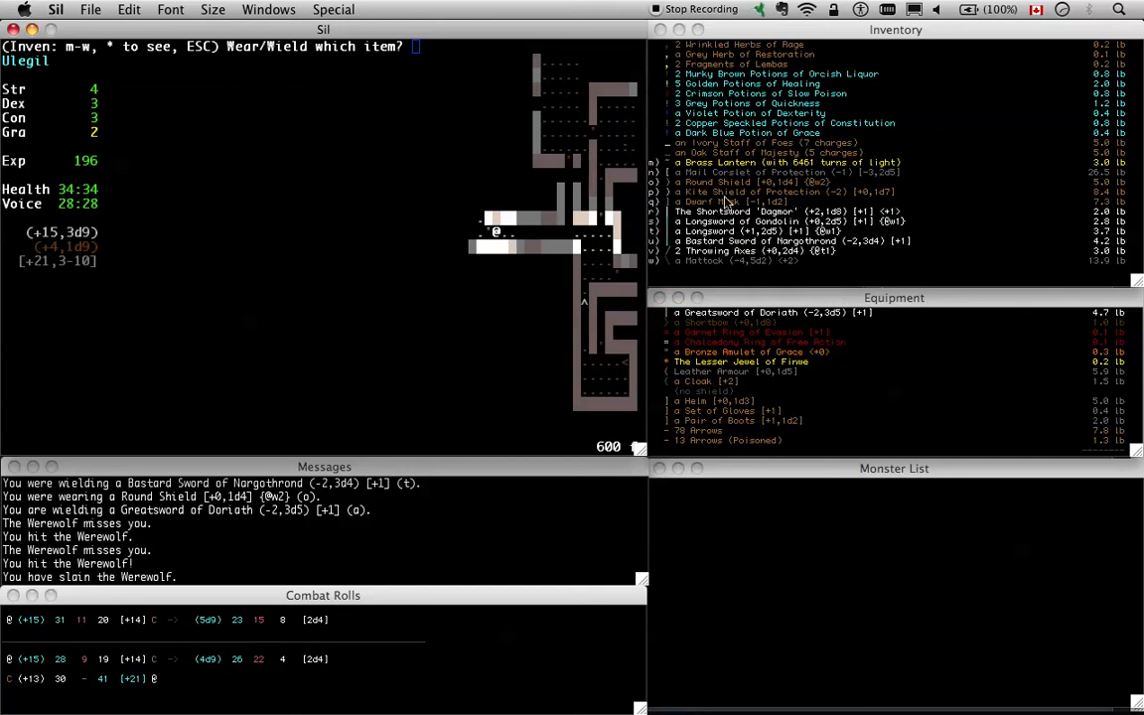
{"action": "mouse_move", "coordinate": [911, 171]}
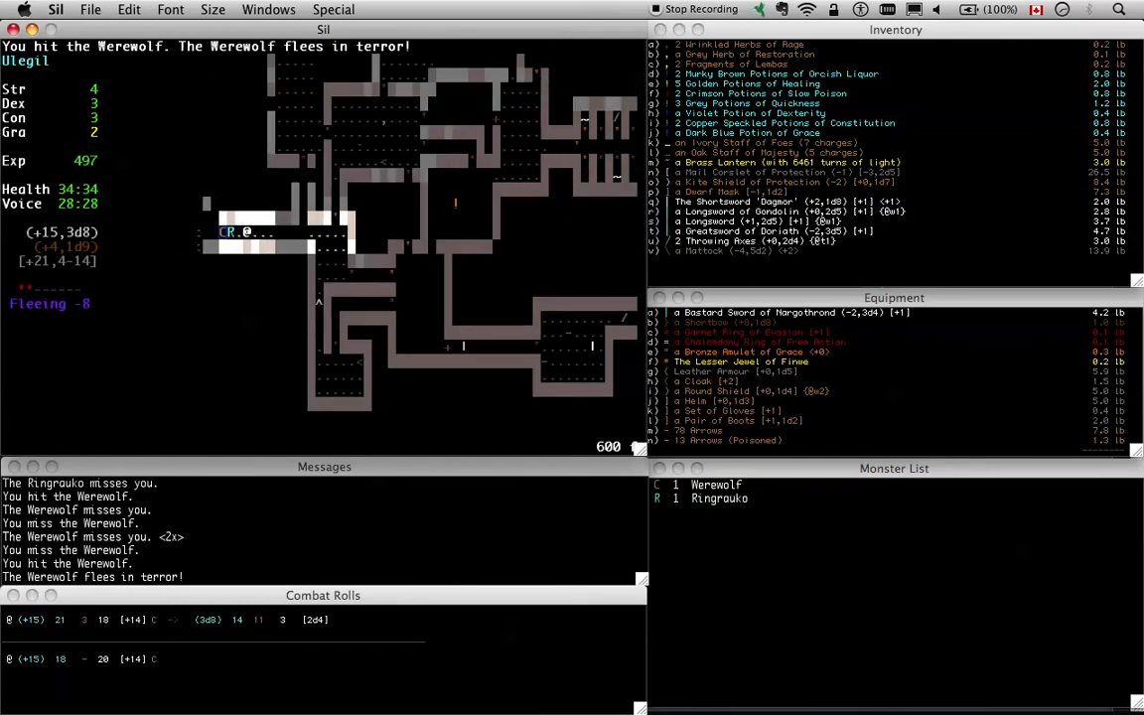
{"action": "key", "text": "f"}
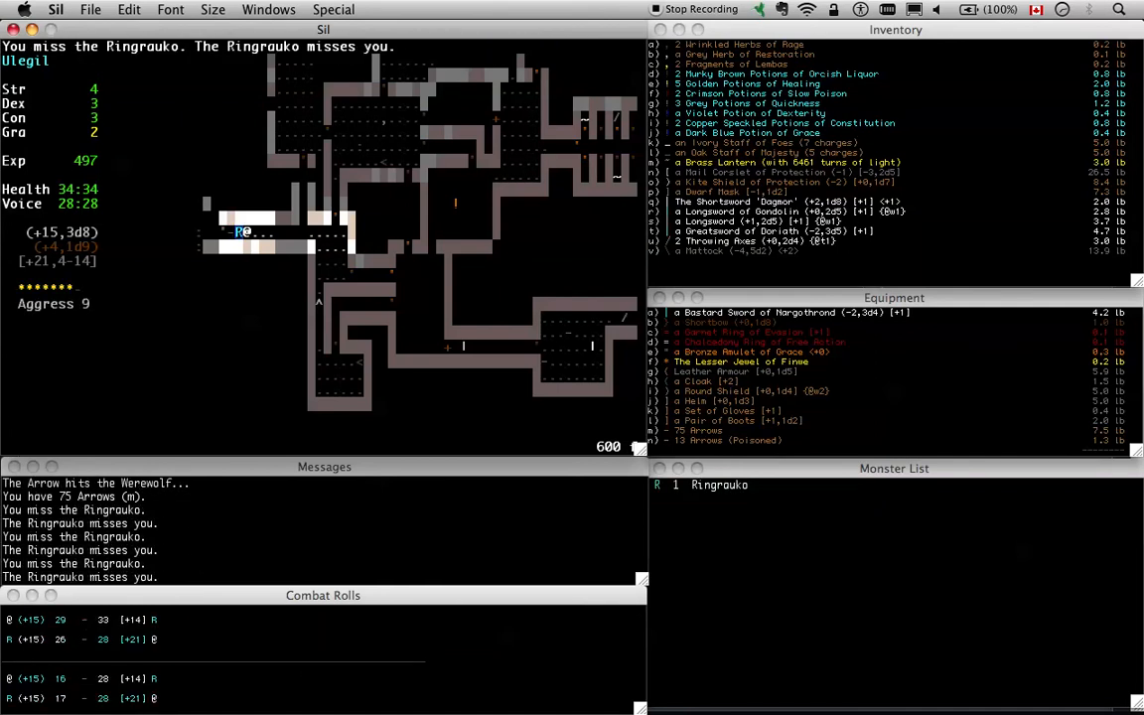
Melee the Ringrauko, Sulrauko and Giant, then eat the Piece of Dark Bread
{"action": "key", "text": "f"}
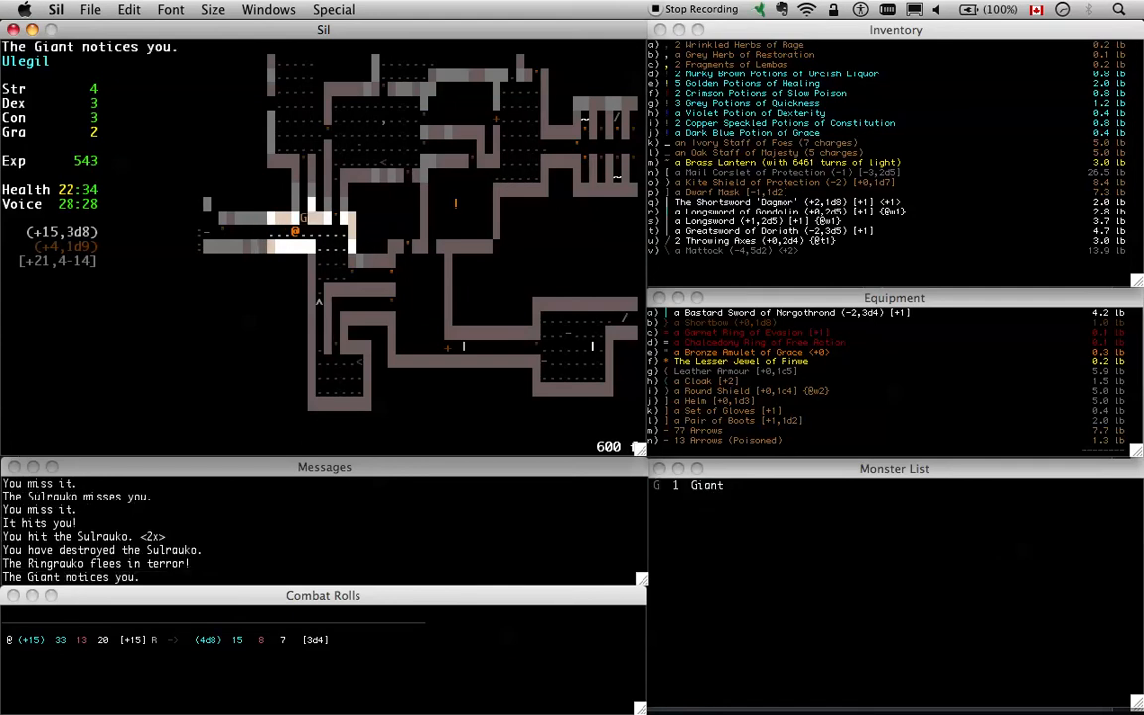
{"action": "mouse_move", "coordinate": [320, 246]}
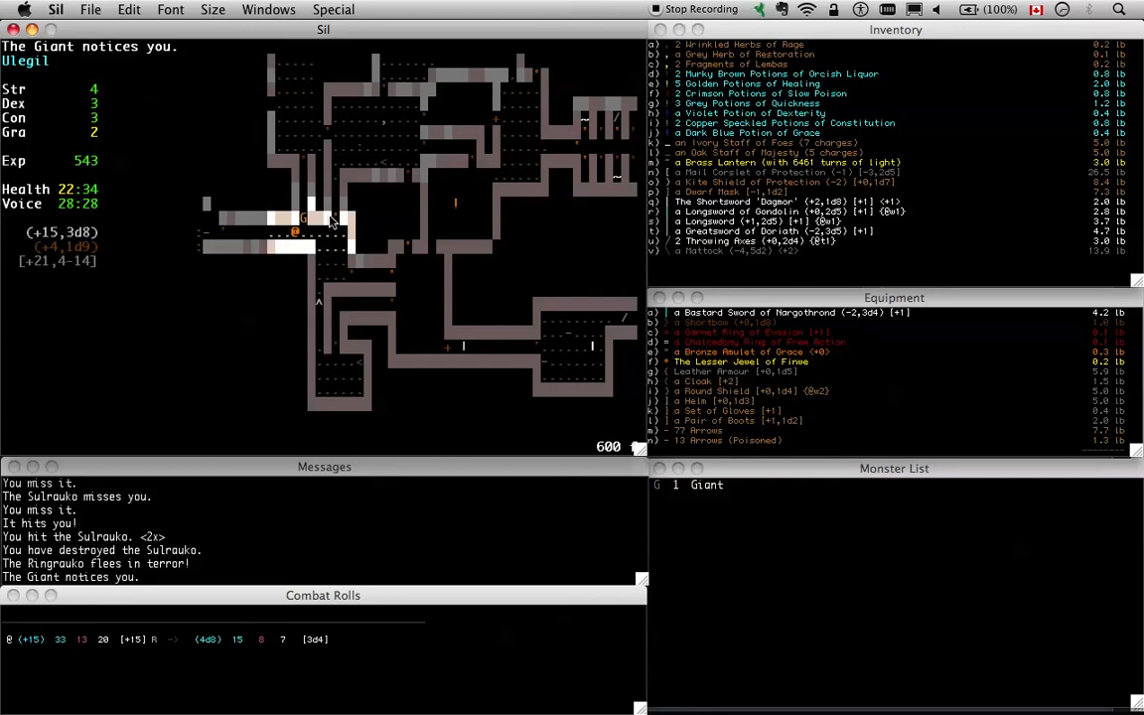
{"action": "mouse_move", "coordinate": [258, 314]}
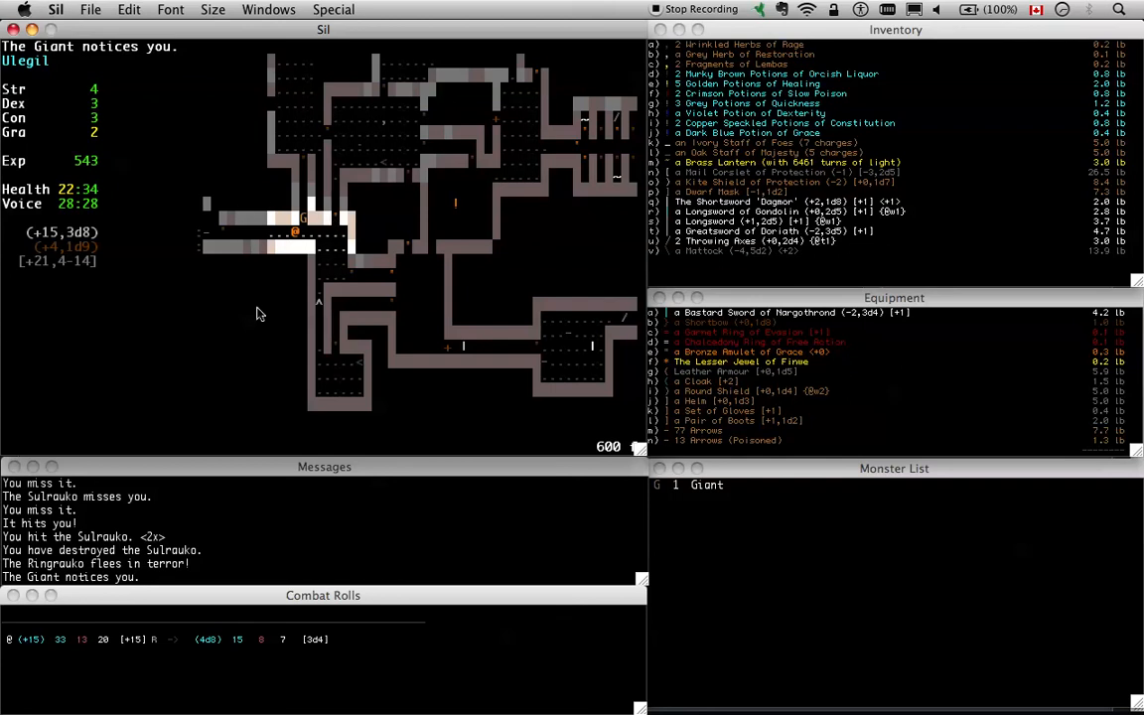
{"action": "mouse_move", "coordinate": [302, 218]}
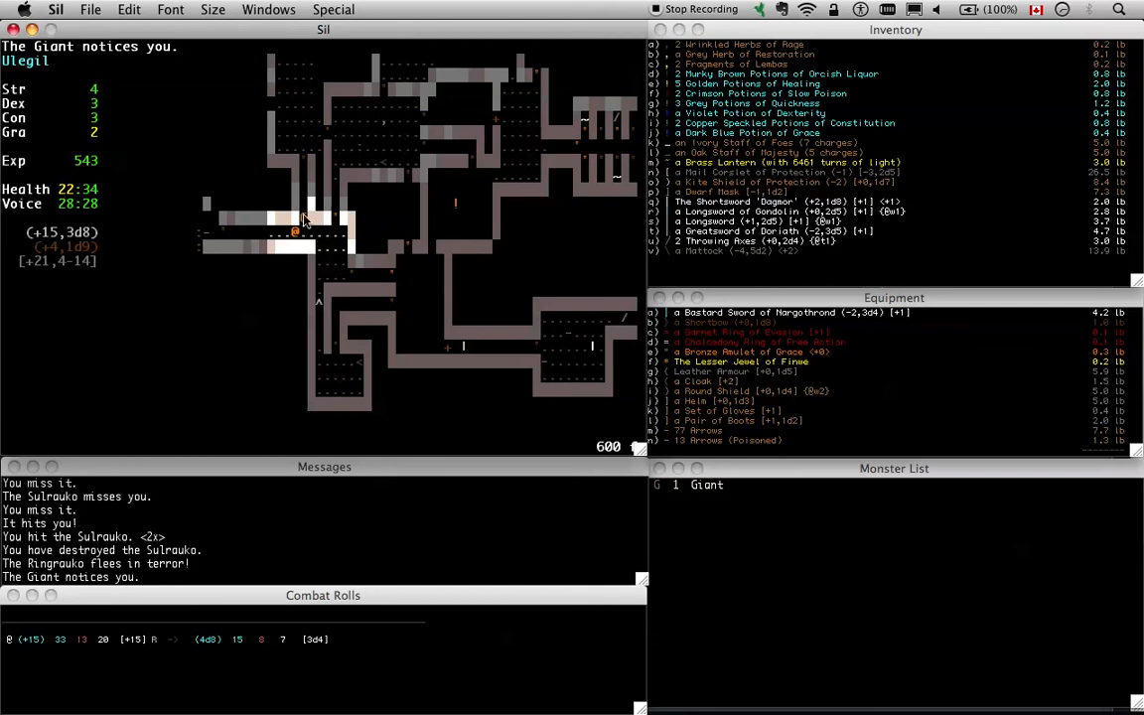
{"action": "mouse_move", "coordinate": [258, 234]}
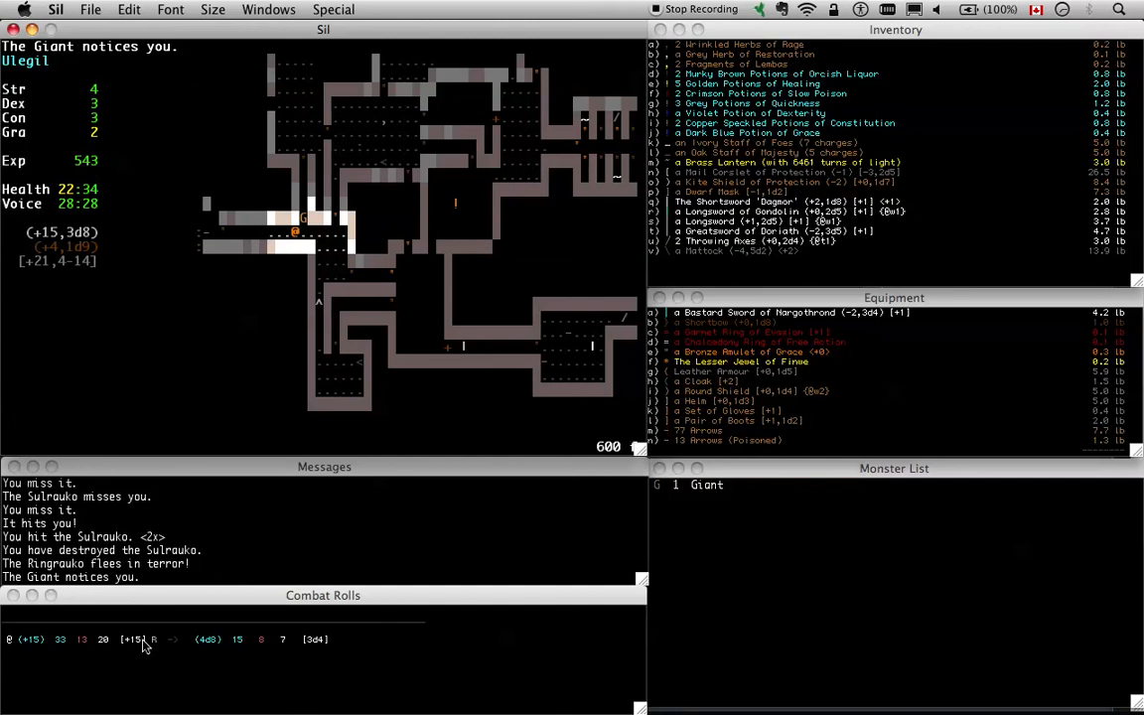
{"action": "mouse_move", "coordinate": [703, 604]}
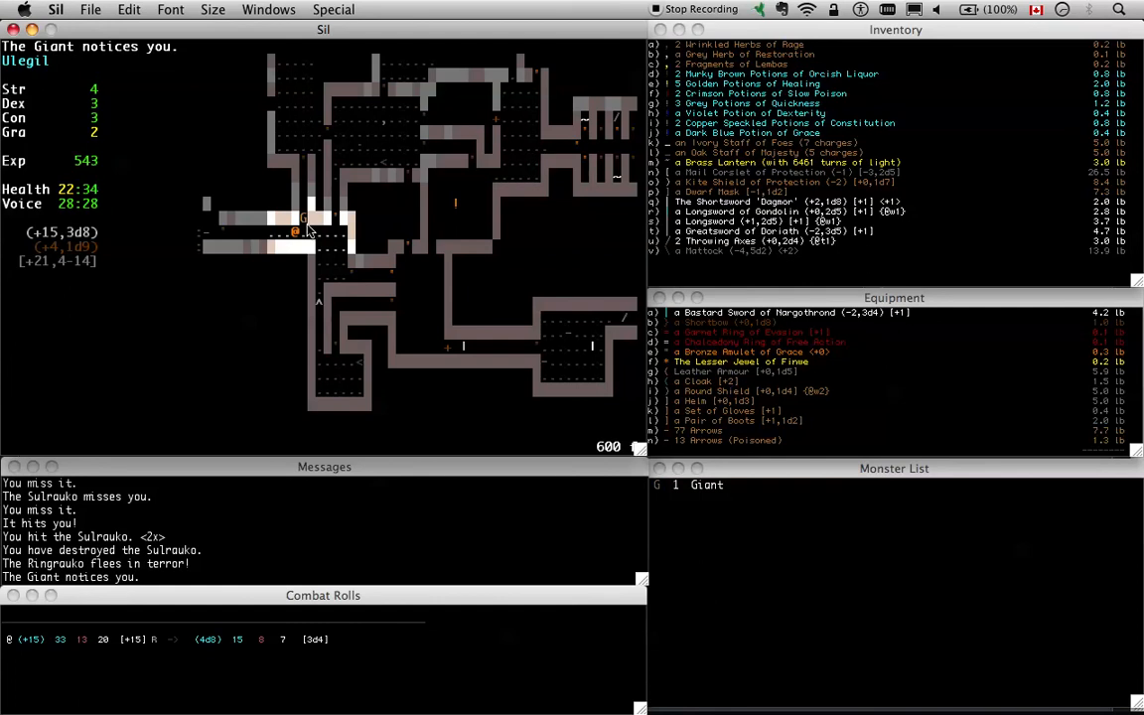
{"action": "mouse_move", "coordinate": [262, 242]}
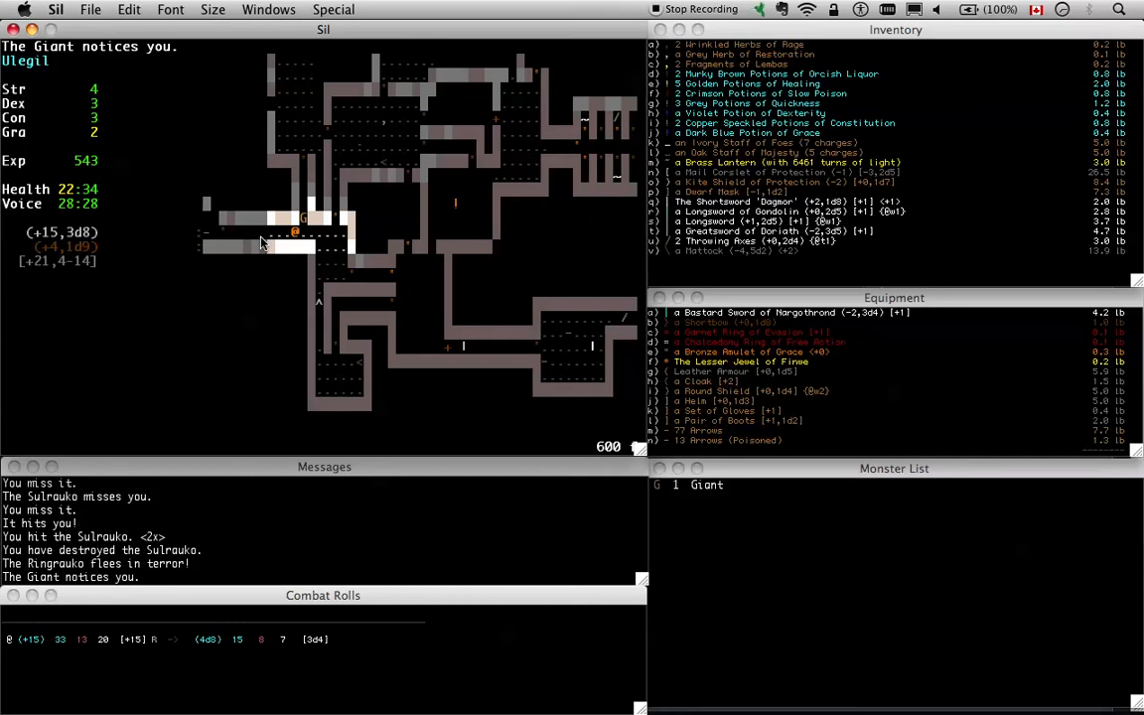
{"action": "mouse_move", "coordinate": [302, 251]}
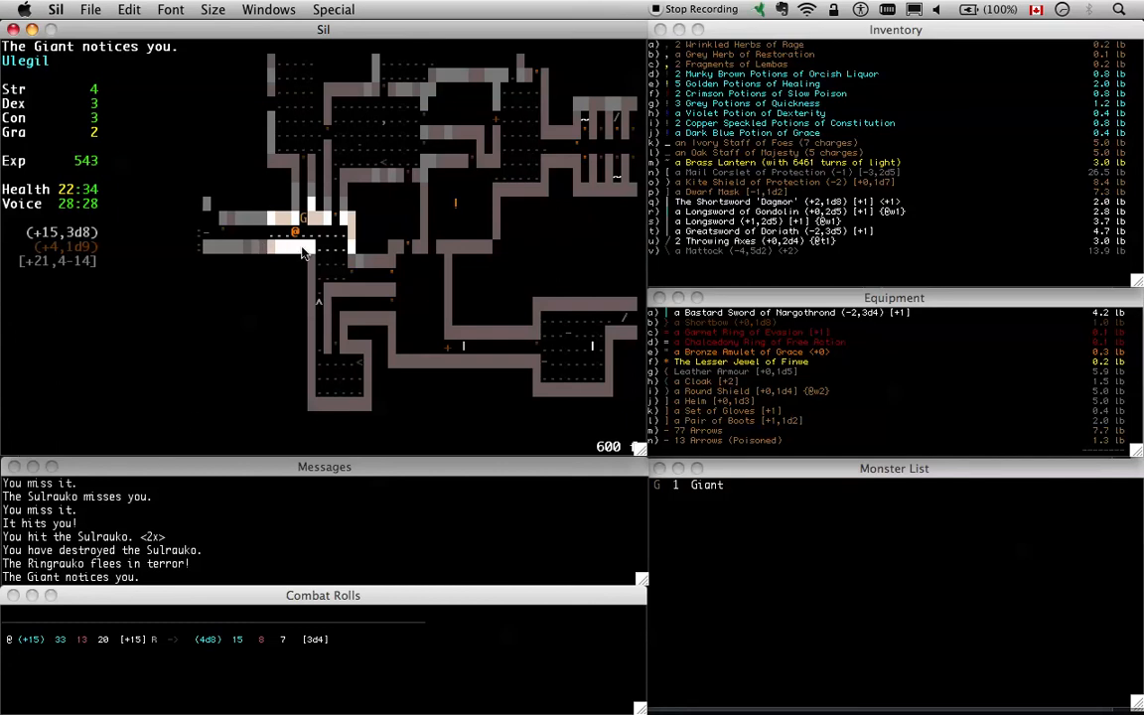
{"action": "mouse_move", "coordinate": [302, 204]}
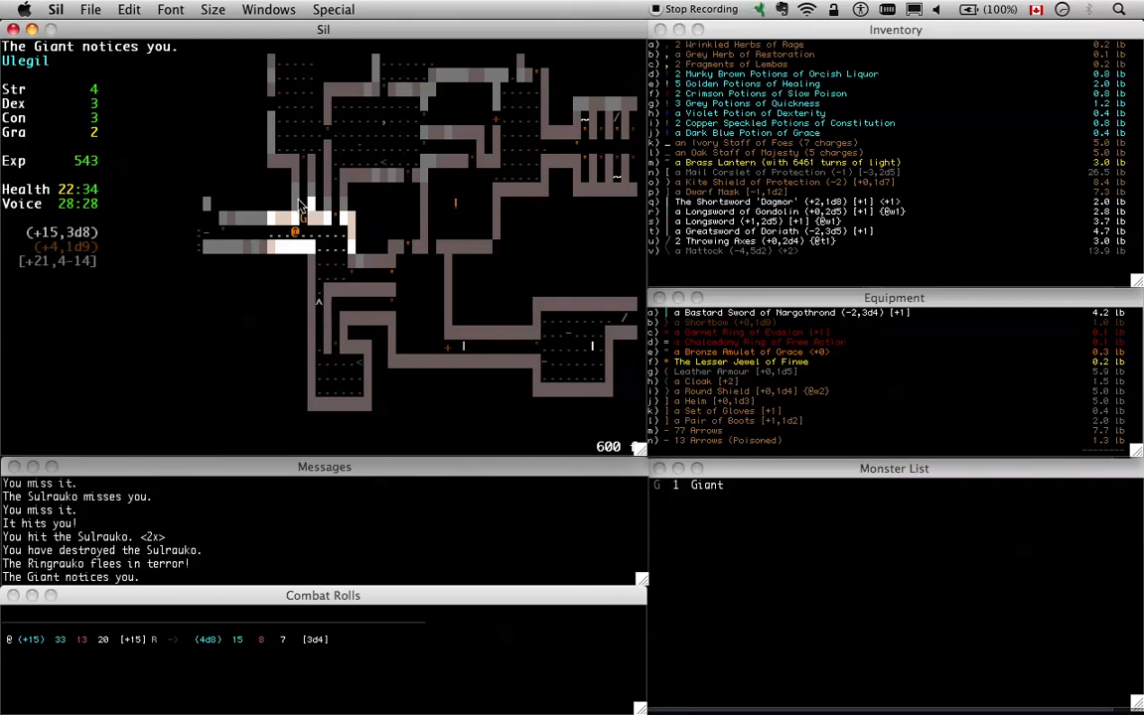
{"action": "mouse_move", "coordinate": [405, 263]}
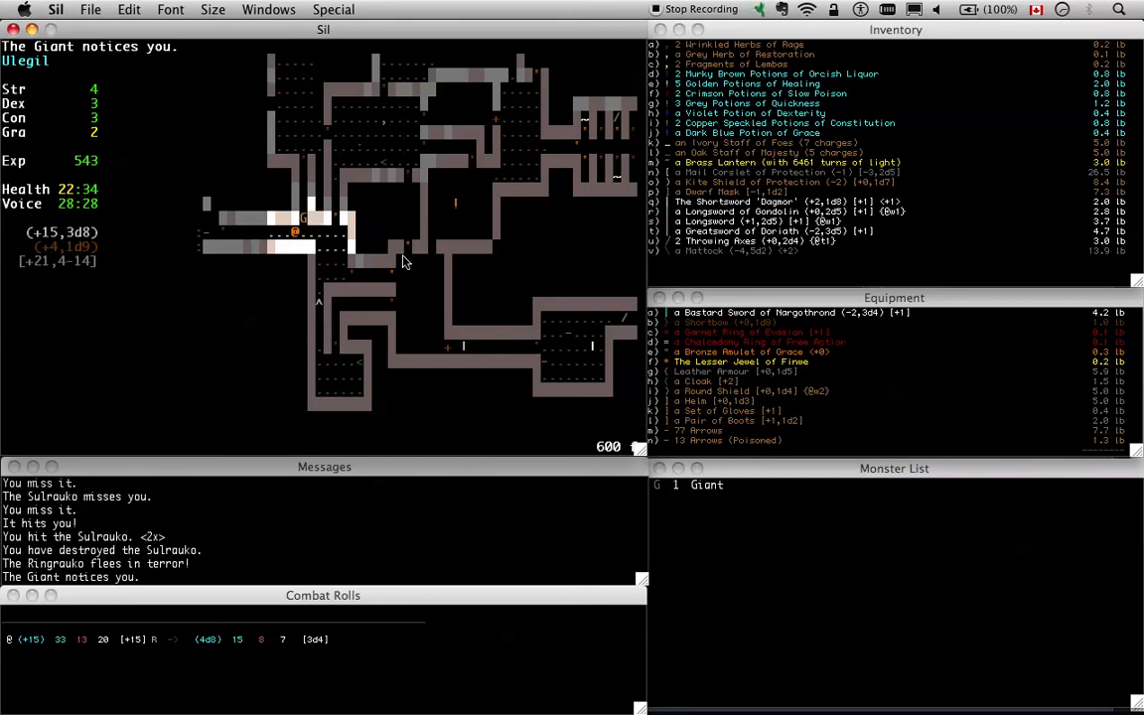
{"action": "mouse_move", "coordinate": [183, 505]}
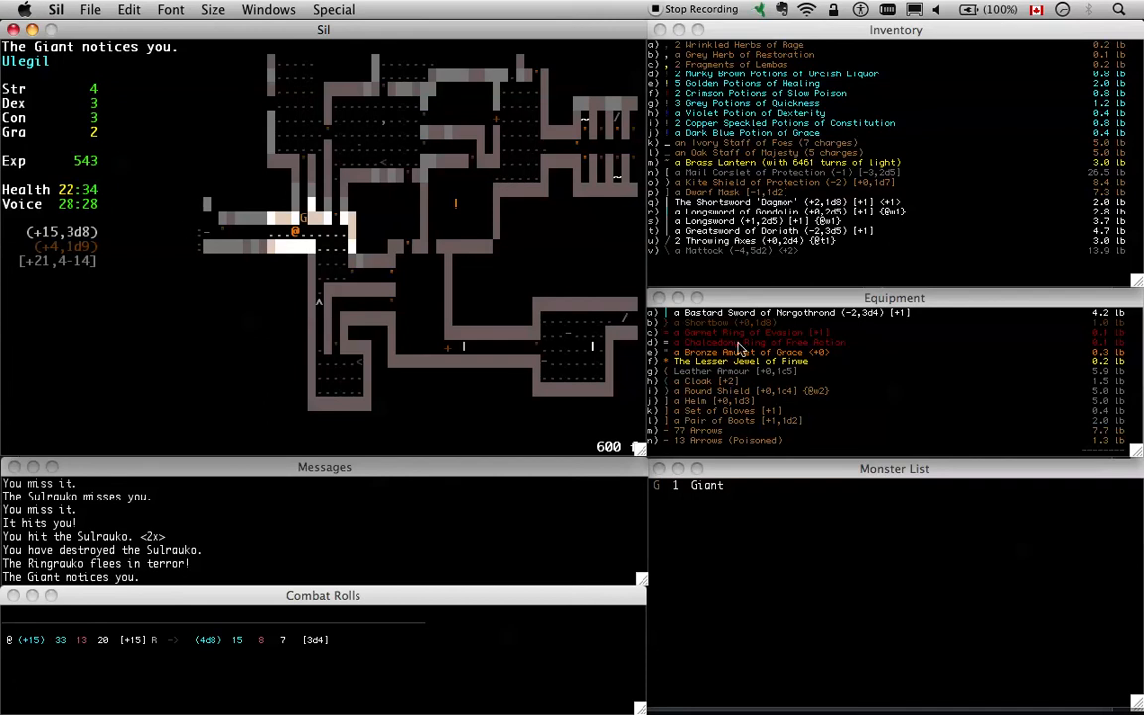
{"action": "mouse_move", "coordinate": [276, 292]}
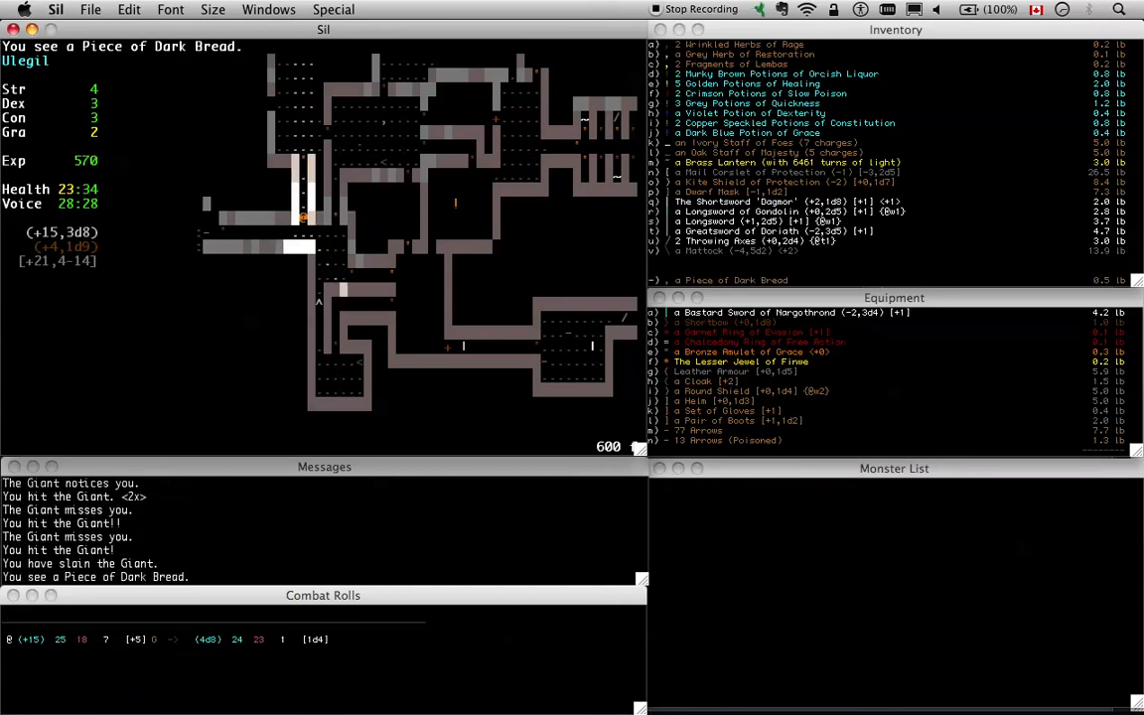
{"action": "key", "text": "E"}
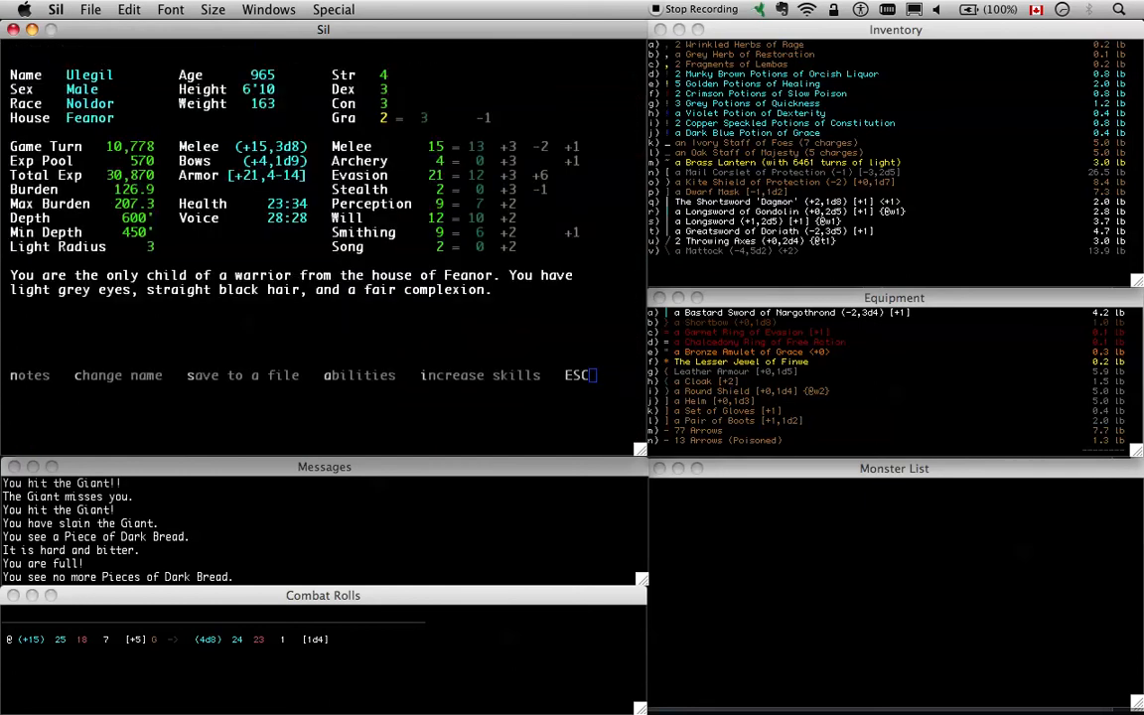
Close the character sheet after saving and continue exploring west
{"action": "key", "text": "Escape"}
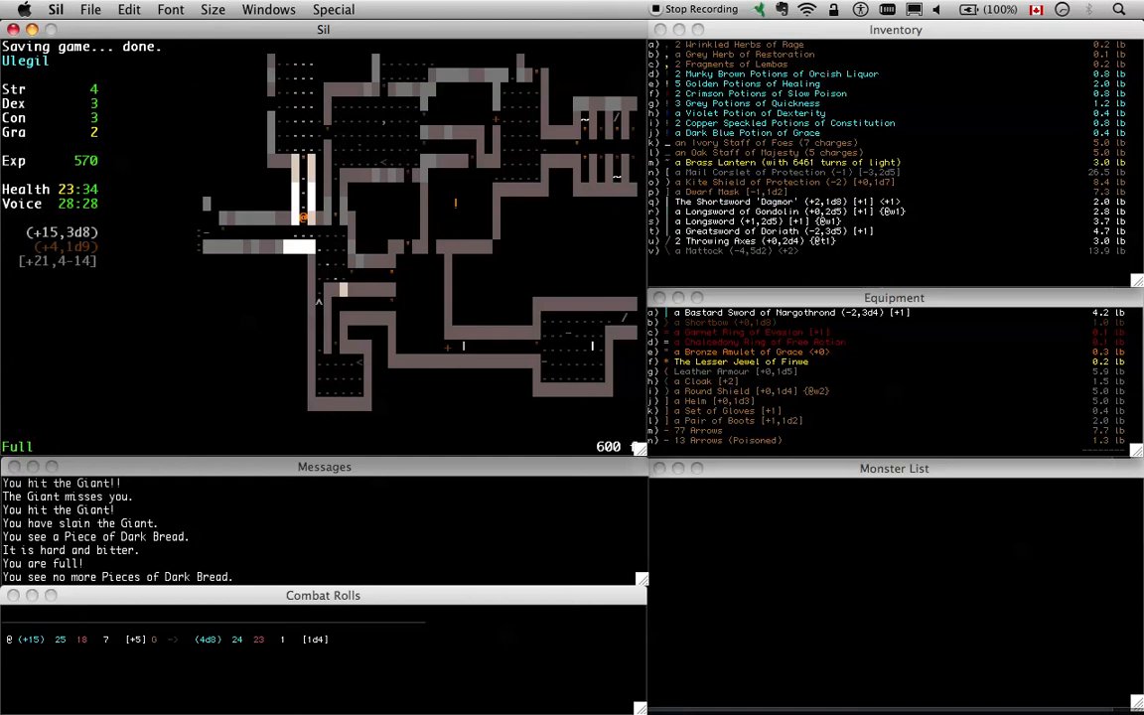
{"action": "key", "text": "Left"}
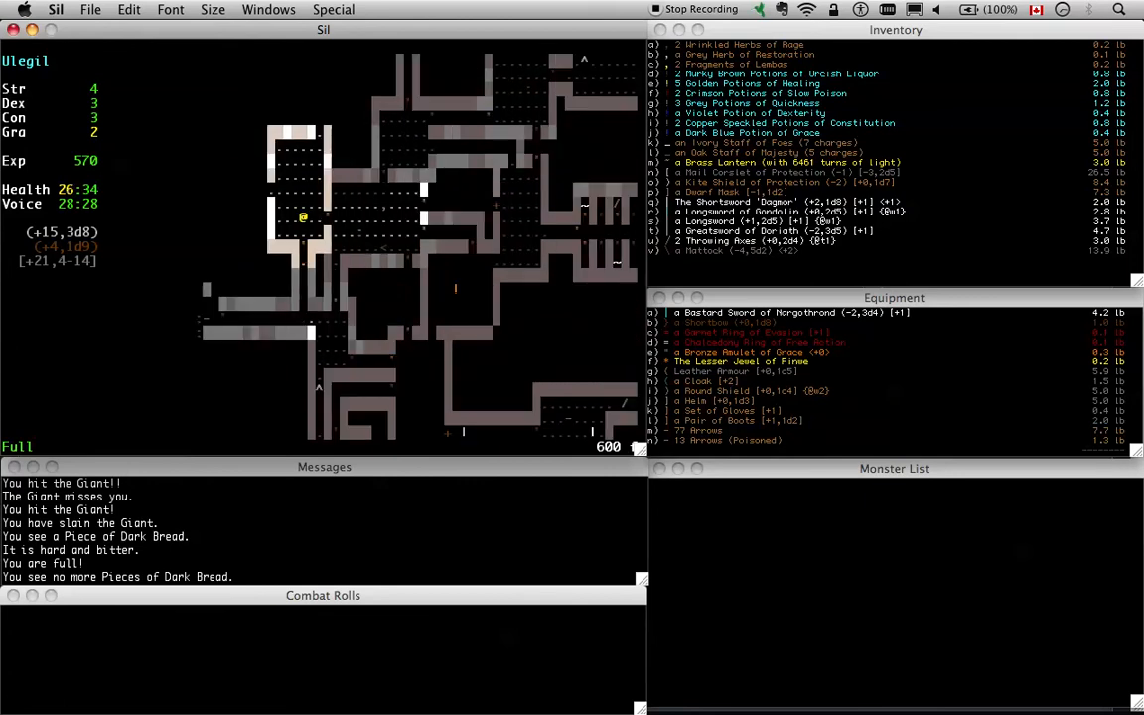
Advance through the corridors and destroy the frost-casting Ringraukō in melee
{"action": "key", "text": "Up"}
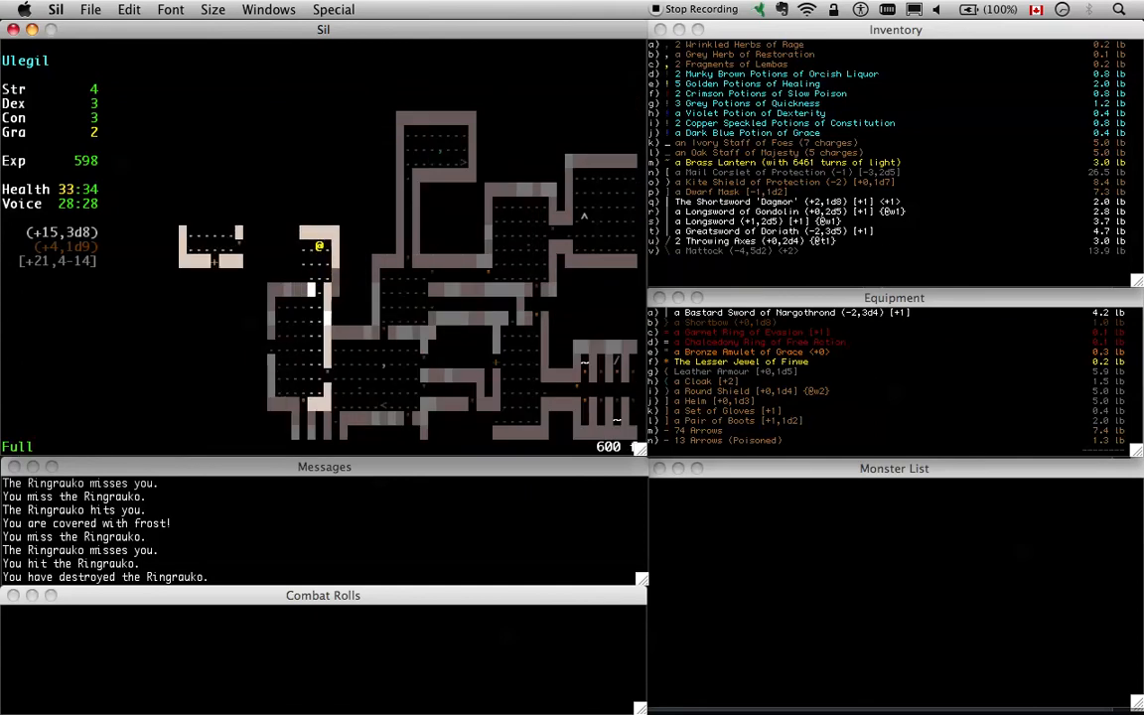
{"action": "key", "text": "Left"}
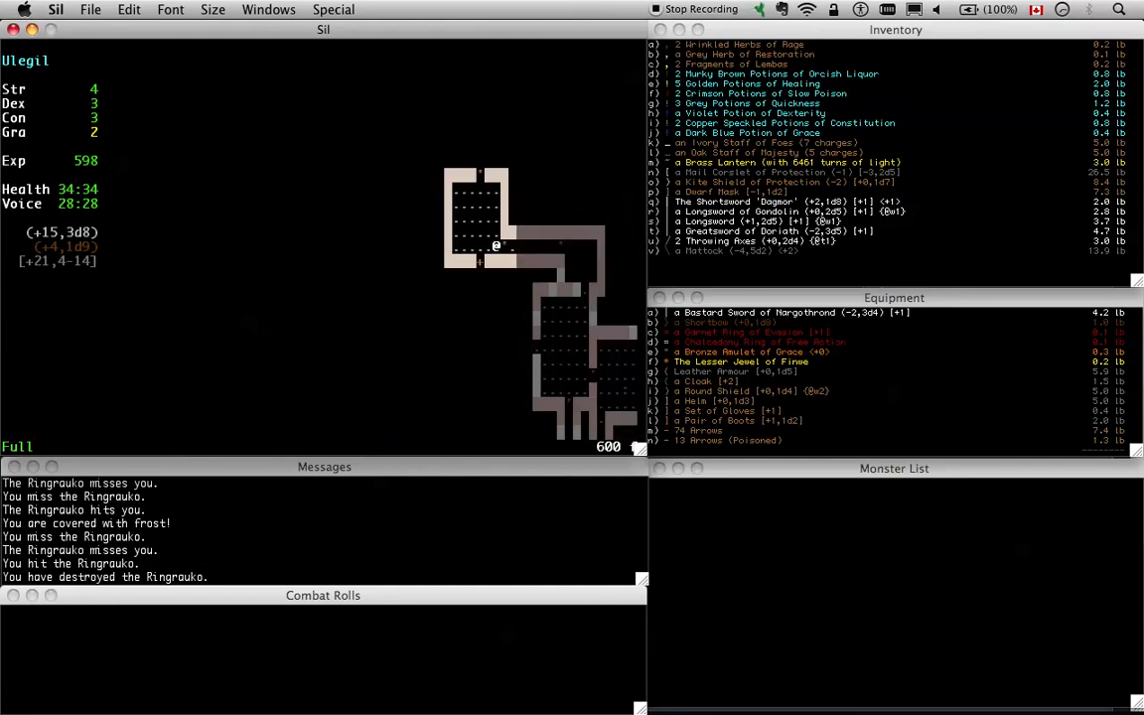
{"action": "key", "text": "up"}
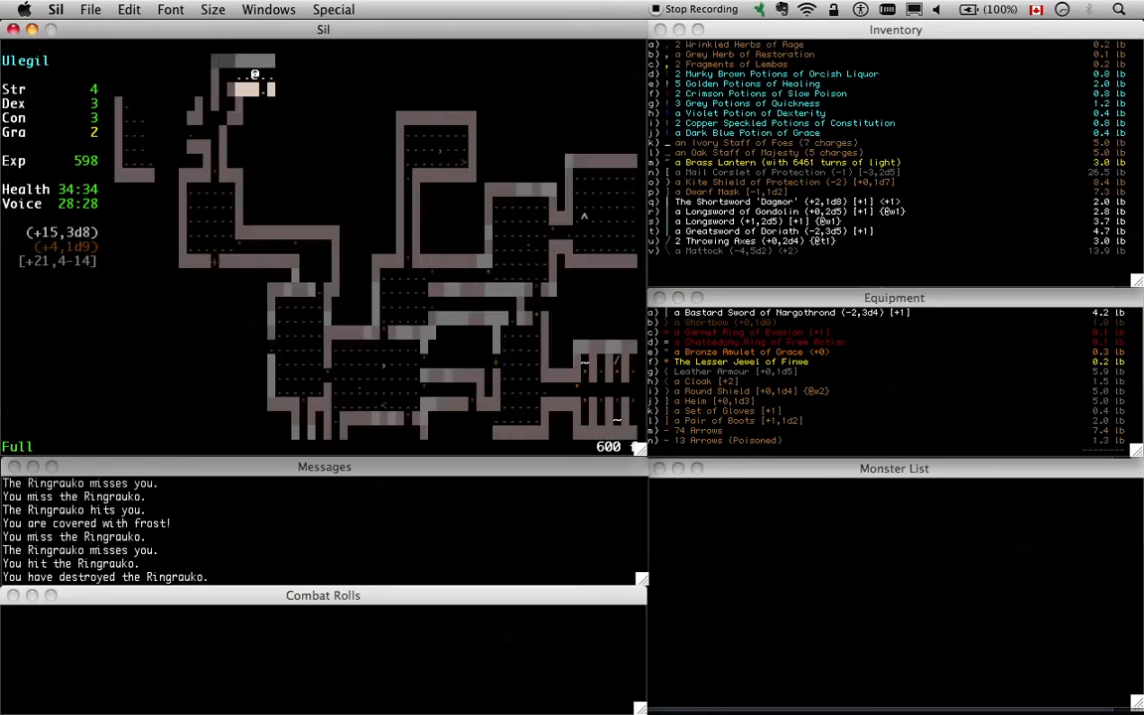
Shoot arrows at the Giant bronze dragonfly and fight on past the pending messages
{"action": "key", "text": "space"}
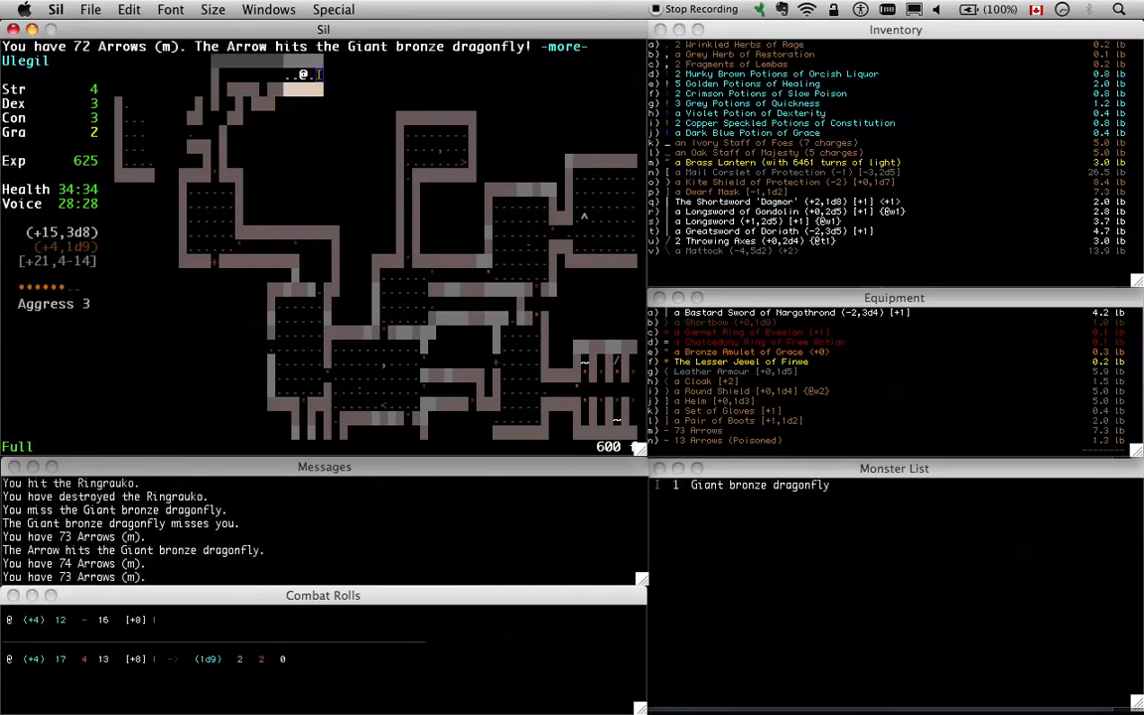
{"action": "key", "text": "space"}
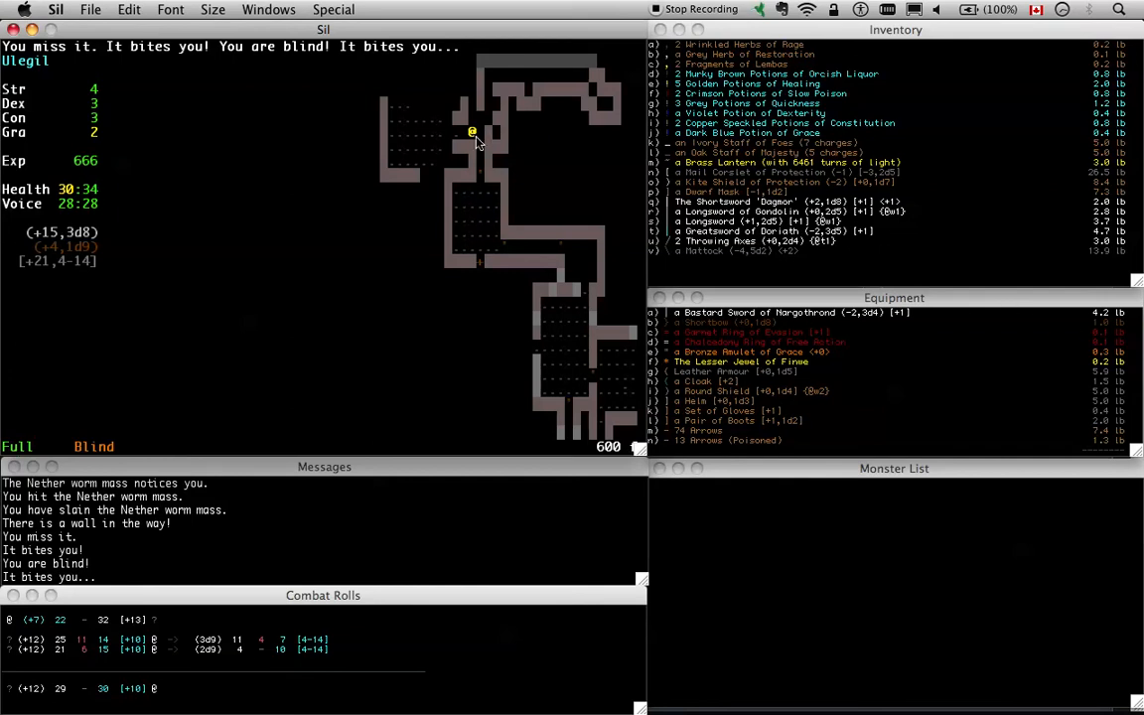
{"action": "mouse_move", "coordinate": [467, 139]}
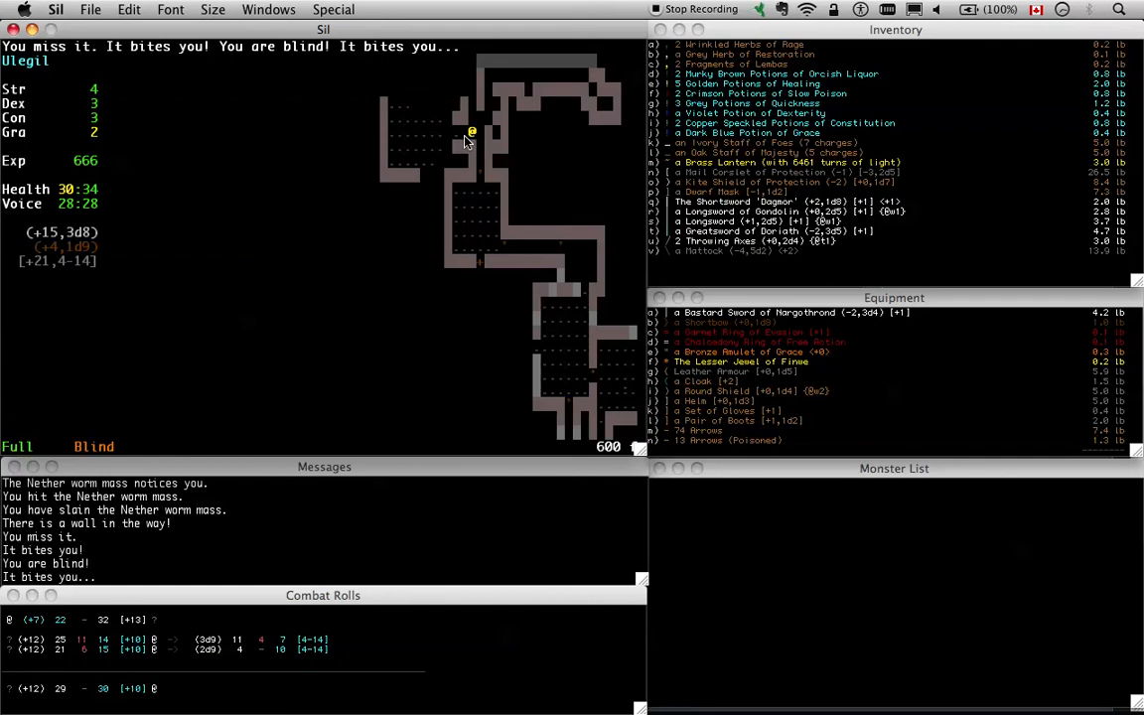
{"action": "mouse_move", "coordinate": [246, 582]}
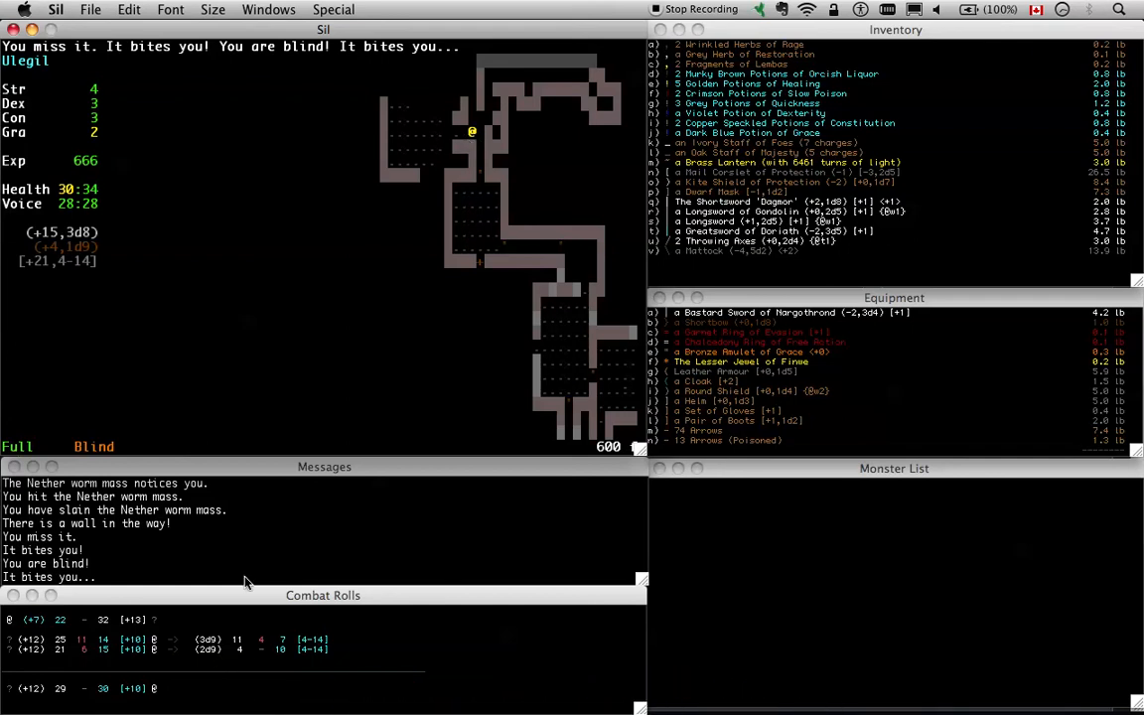
{"action": "mouse_move", "coordinate": [493, 161]}
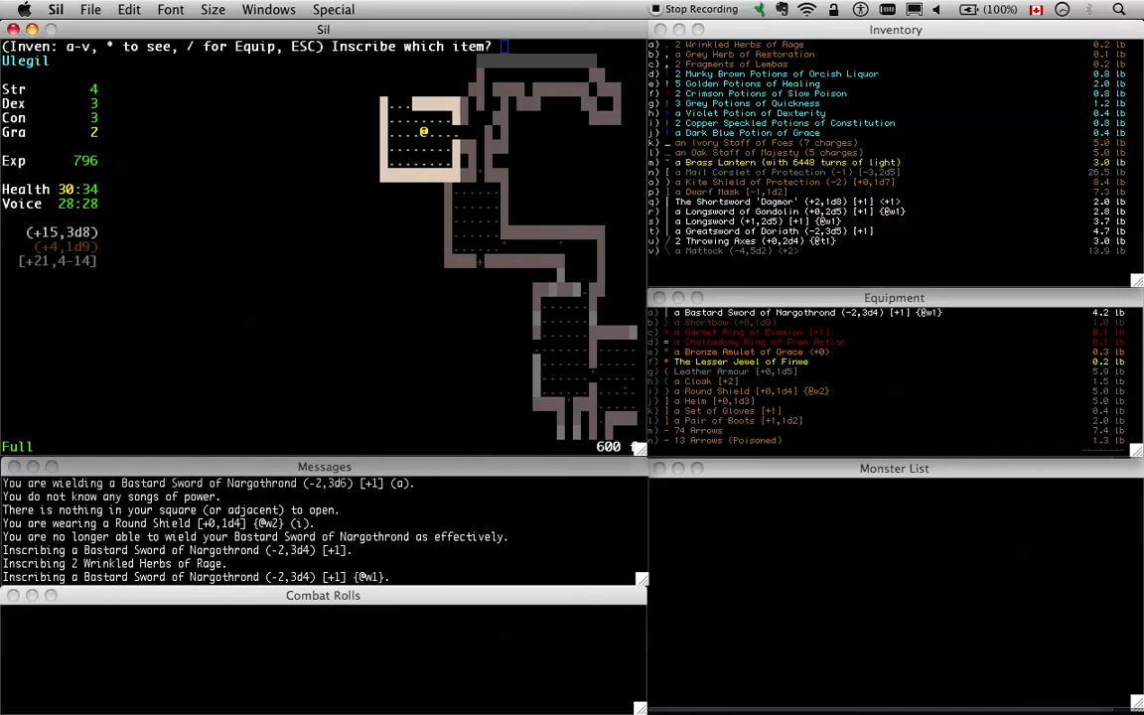
Inscribe the Greatsword of Dorlath, then head north to collect the Pearl Ring and Crimson Potions
{"action": "key", "text": "Escape"}
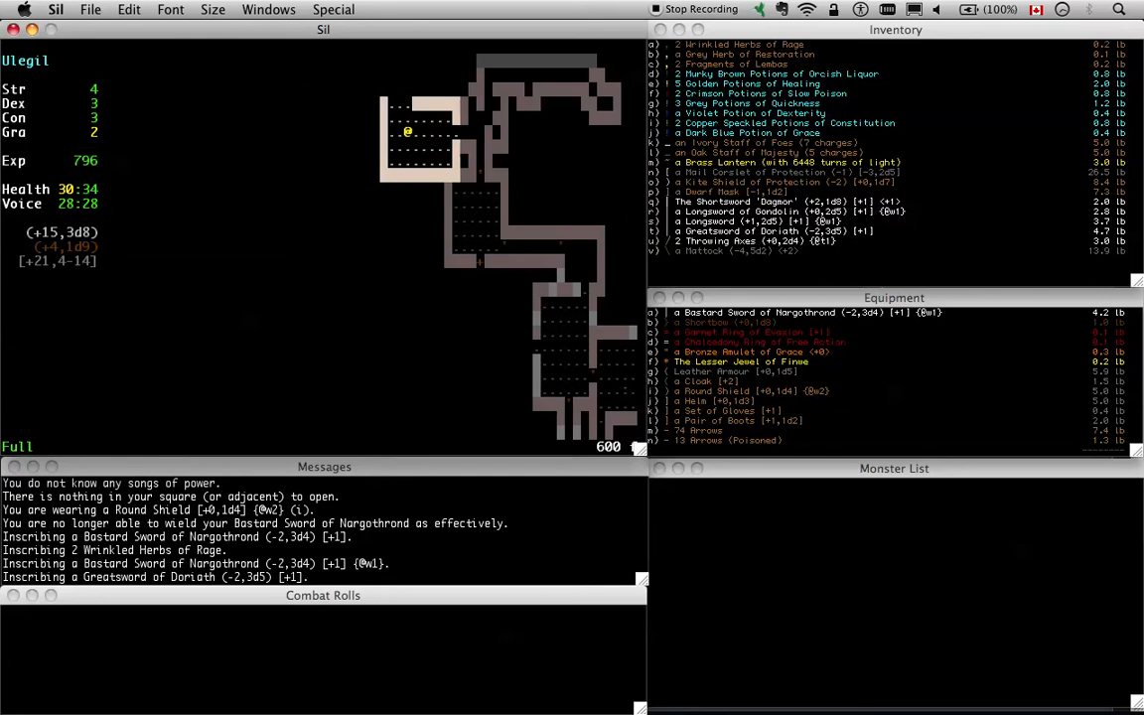
{"action": "key", "text": "Up"}
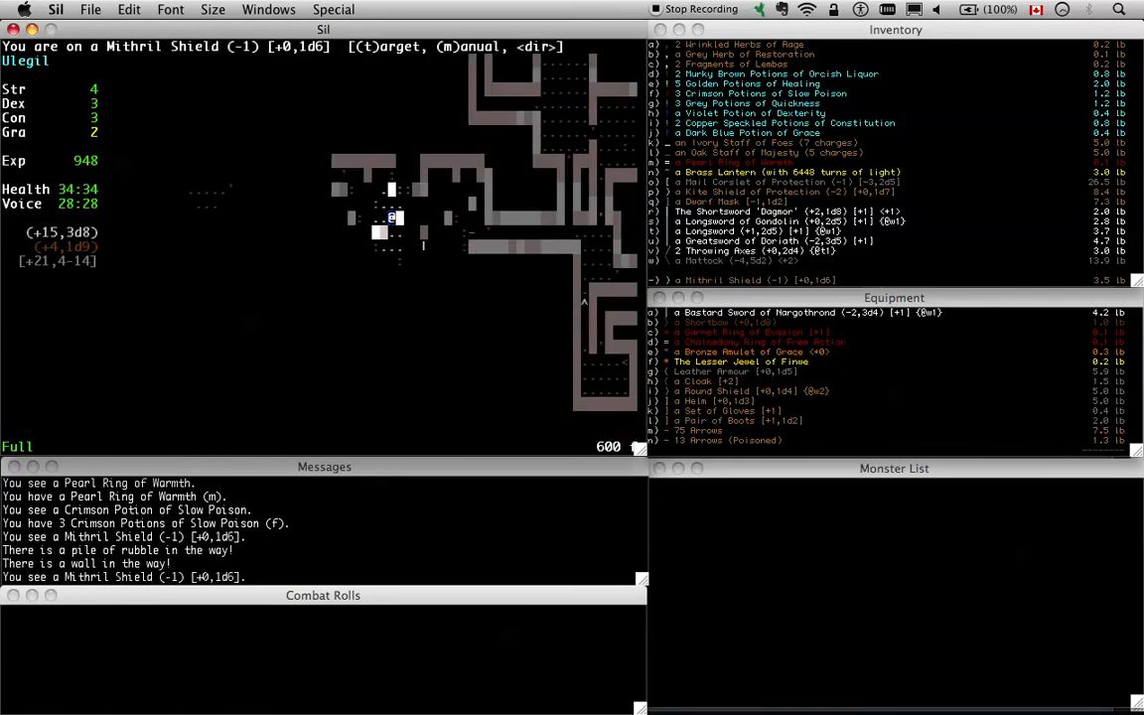
{"action": "key", "text": "Down"}
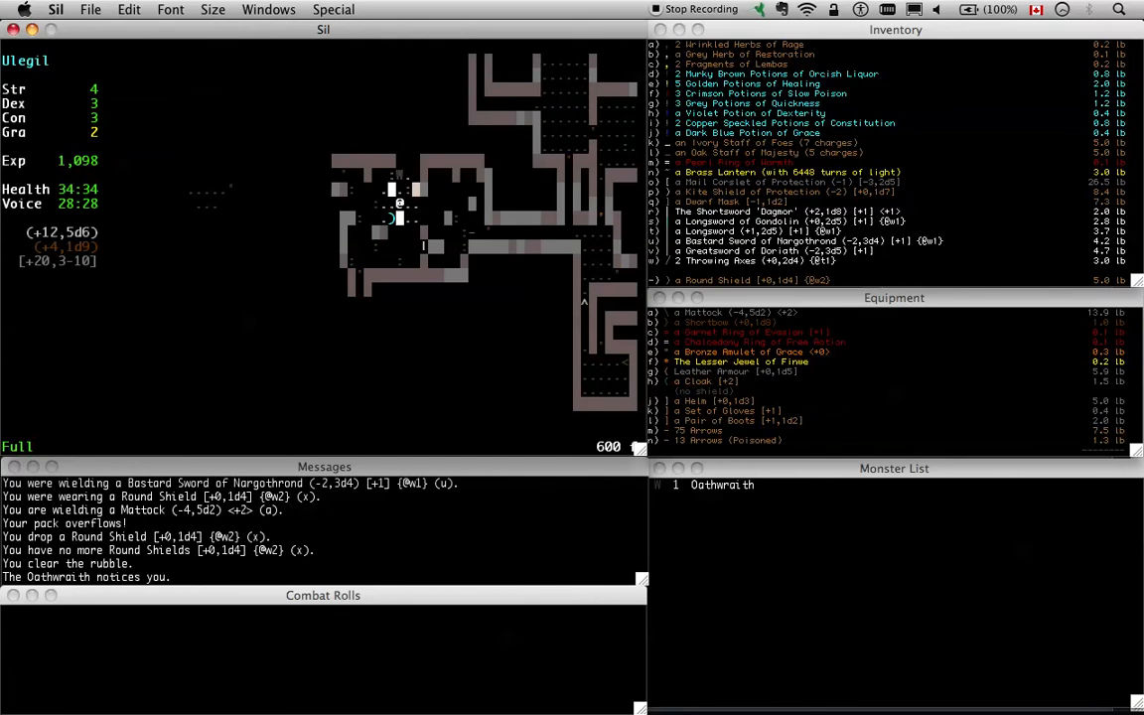
Read the Oathwraith's description, then wield the Greatsword in place of the Mattock
{"action": "key", "text": "l"}
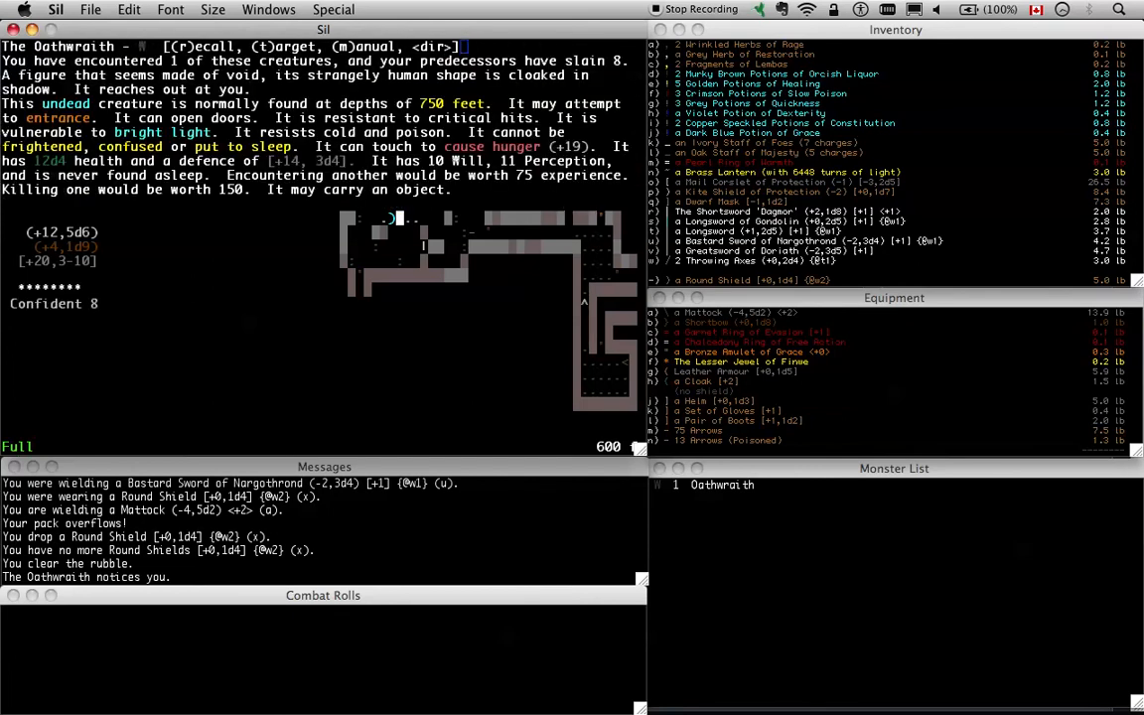
{"action": "key", "text": "w"}
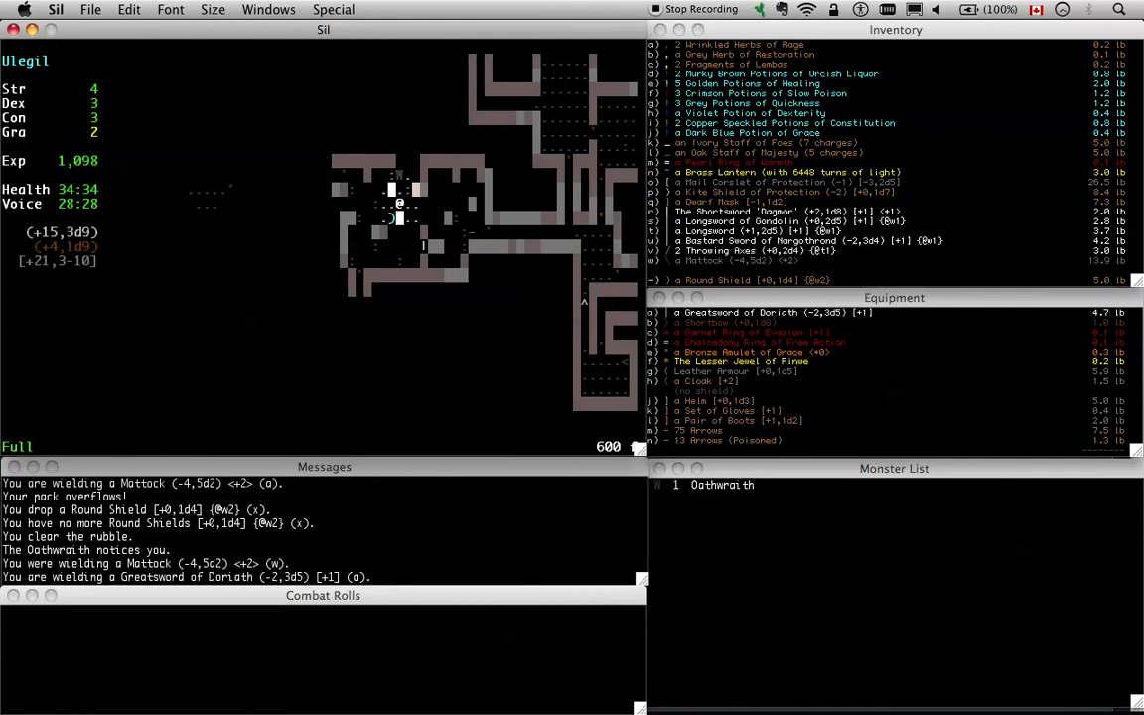
{"action": "key", "text": "l"}
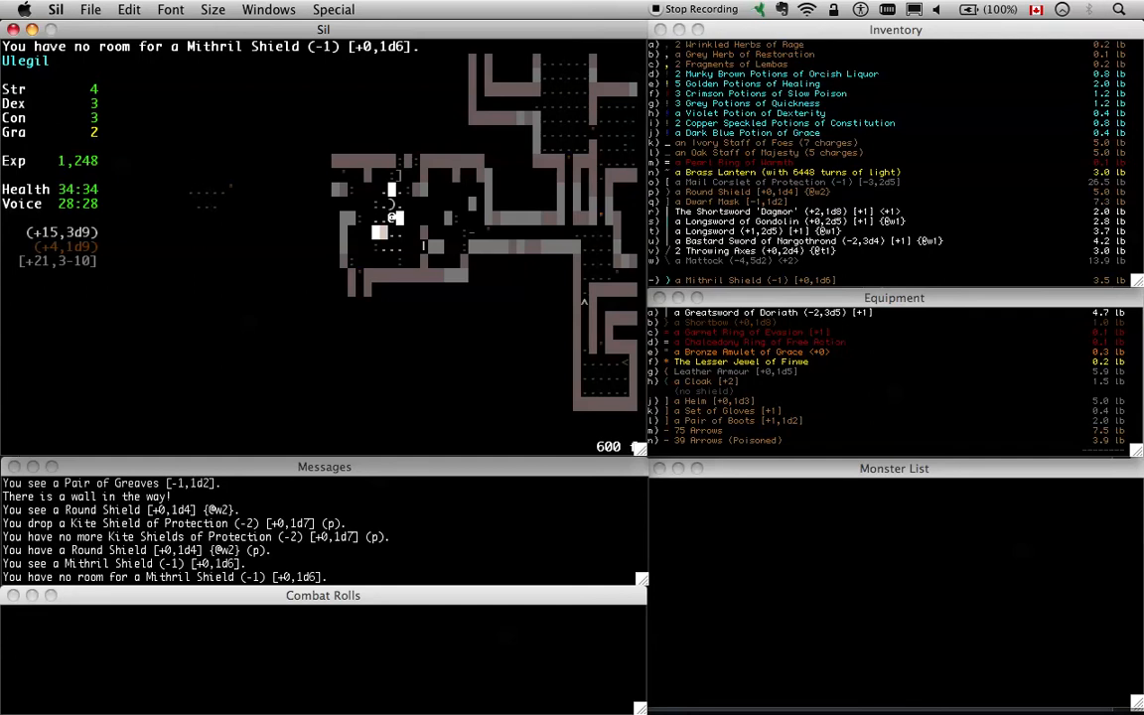
{"action": "mouse_move", "coordinate": [870, 247]}
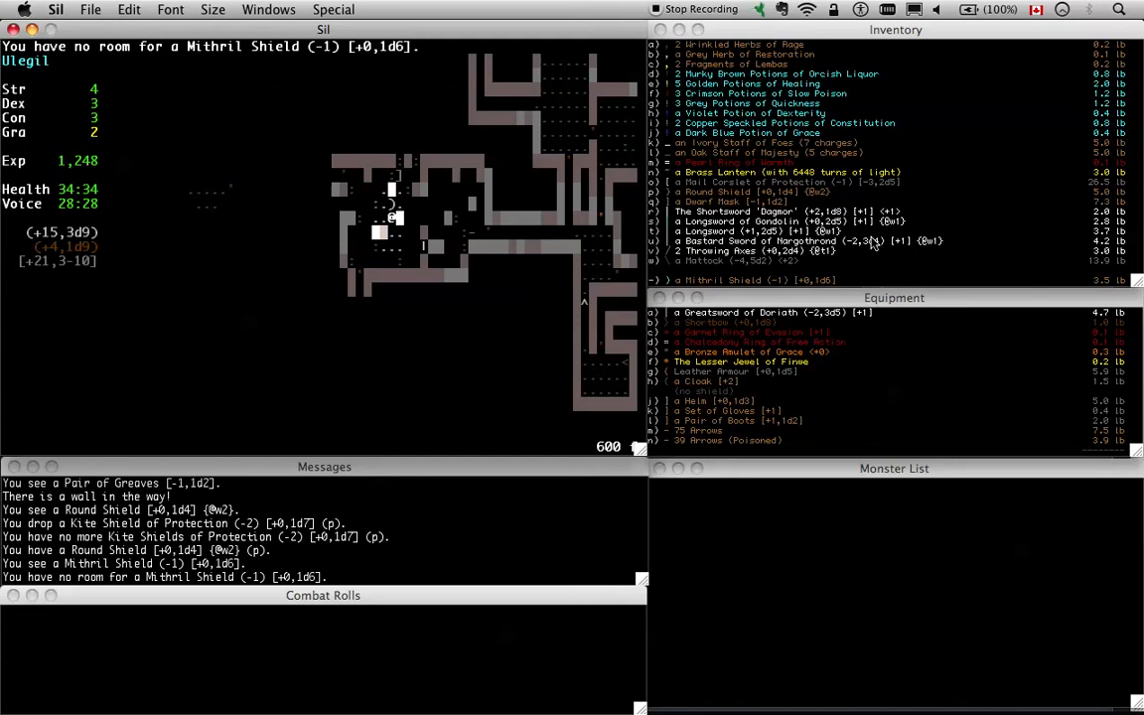
{"action": "mouse_move", "coordinate": [786, 246]}
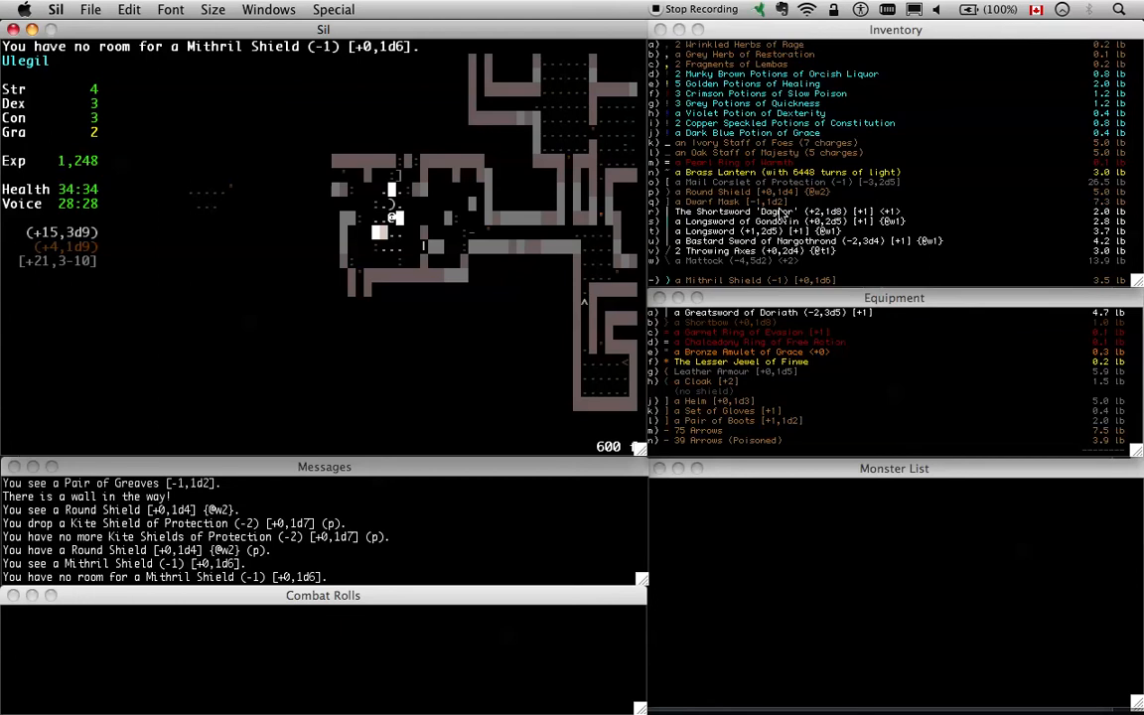
{"action": "mouse_move", "coordinate": [755, 246]}
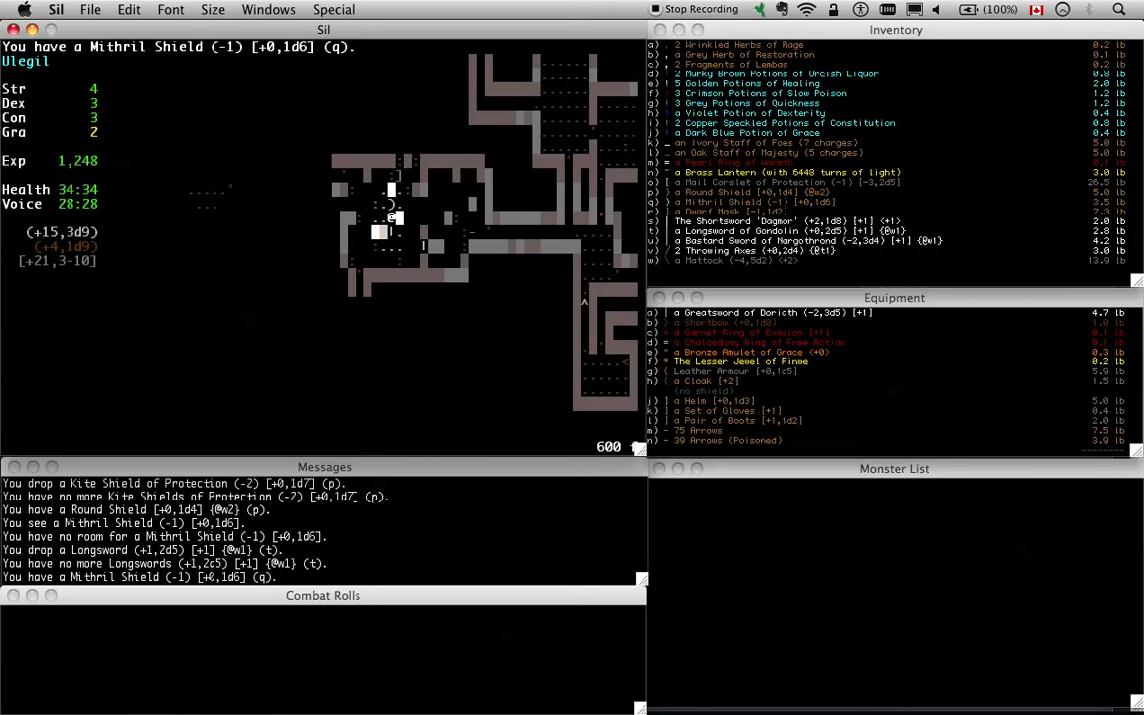
Wield the Shortsword 'Dagmor' along with the Round Shield
{"action": "key", "text": "w"}
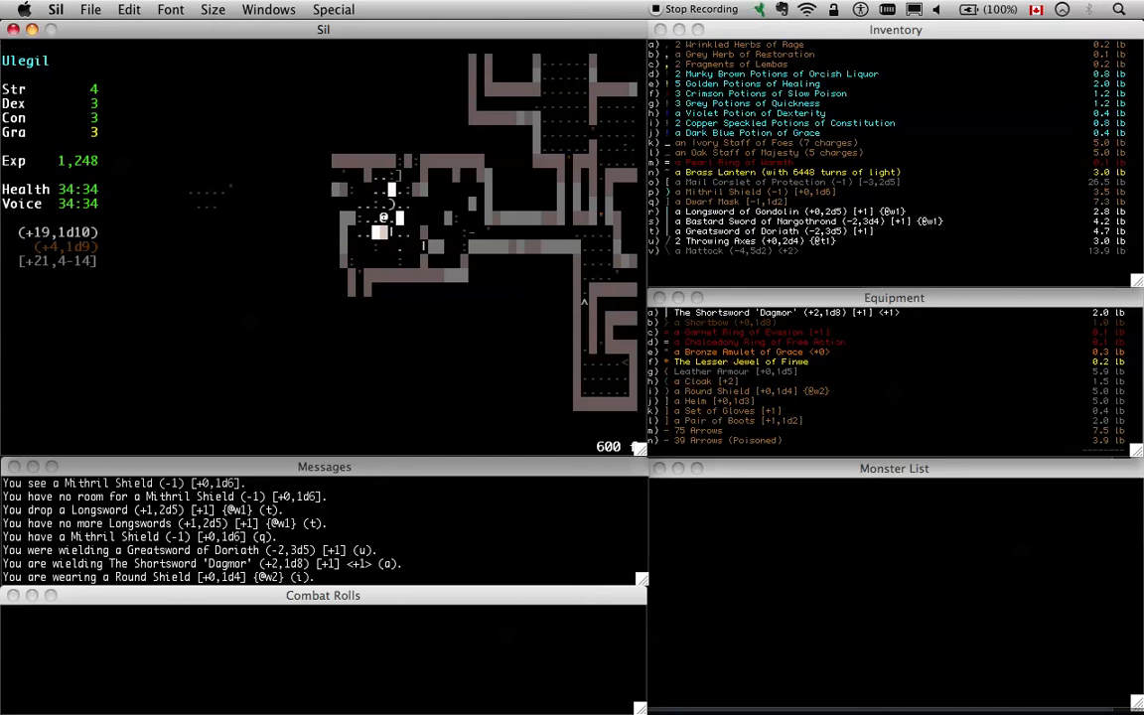
Walk Ulegil further south down the corridor after the save completes
{"action": "key", "text": "Down"}
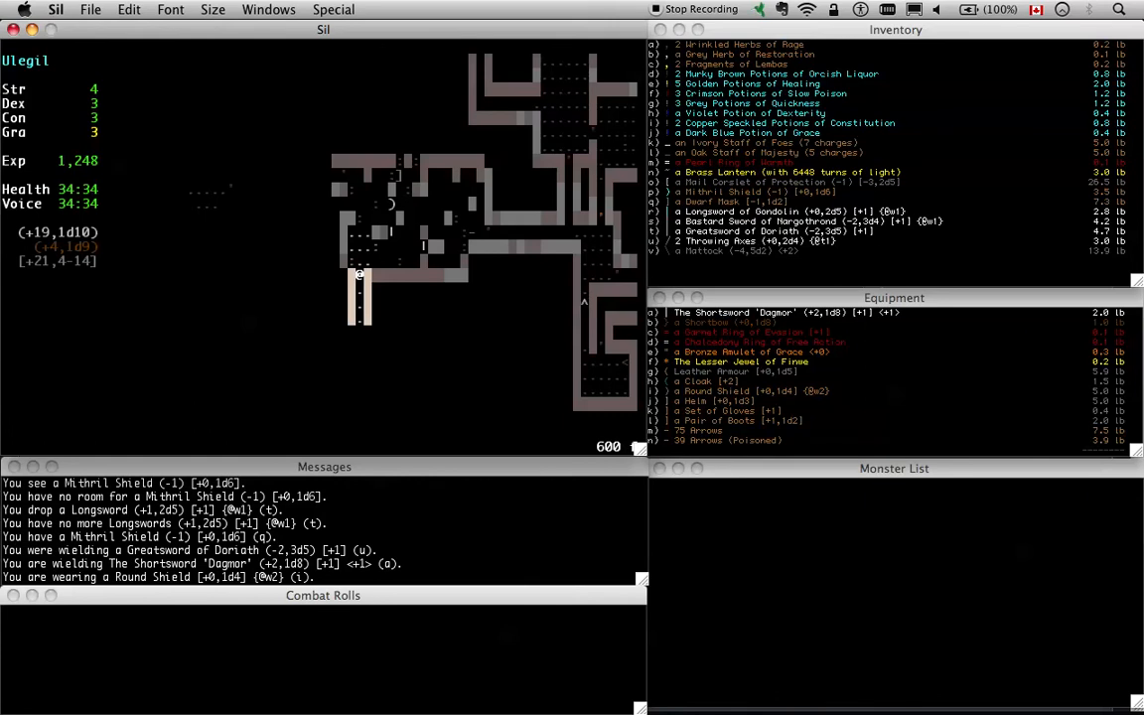
{"action": "mouse_move", "coordinate": [827, 194]}
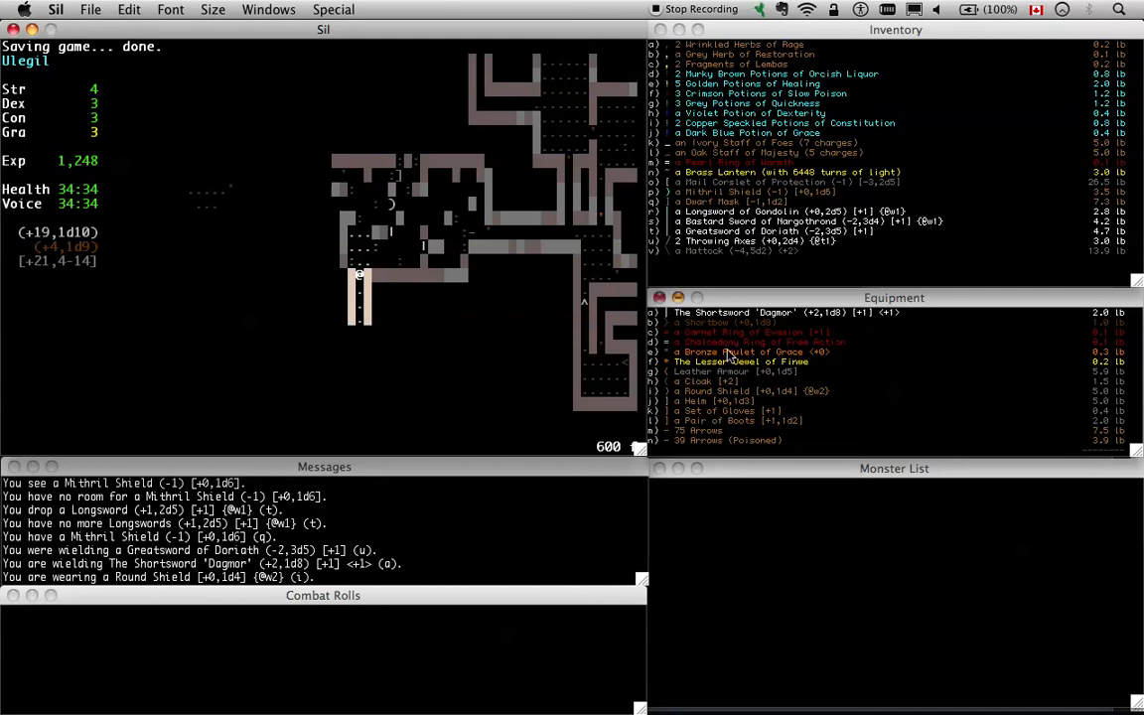
{"action": "mouse_move", "coordinate": [763, 372]}
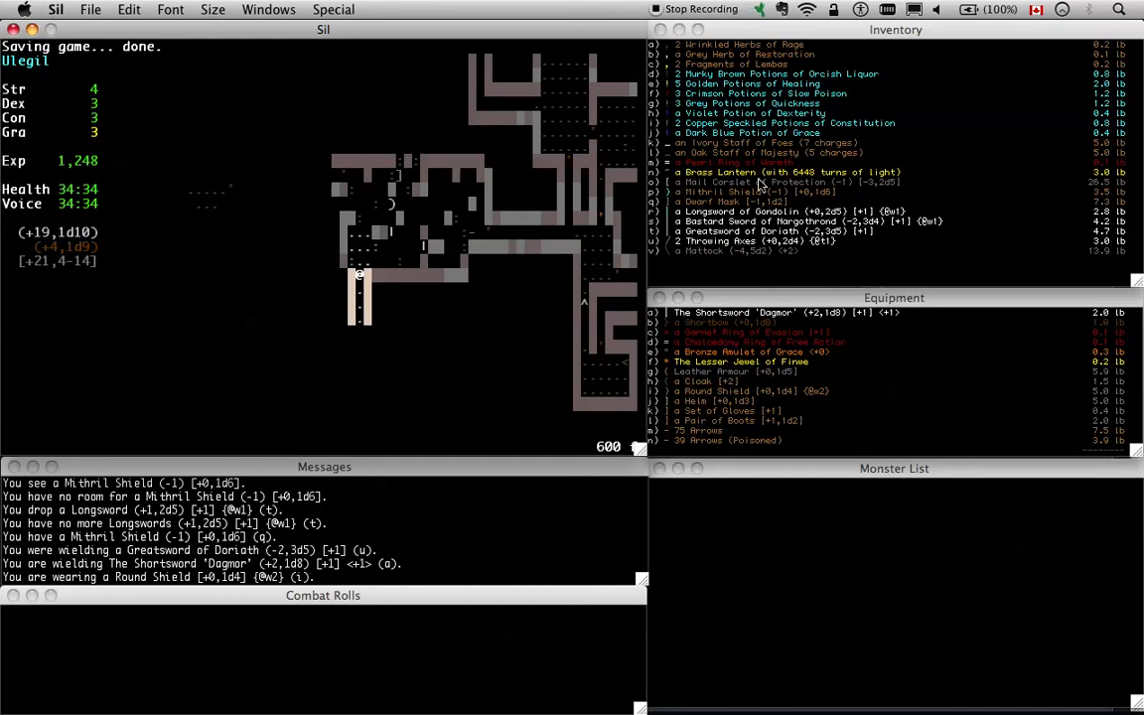
{"action": "mouse_move", "coordinate": [862, 191]}
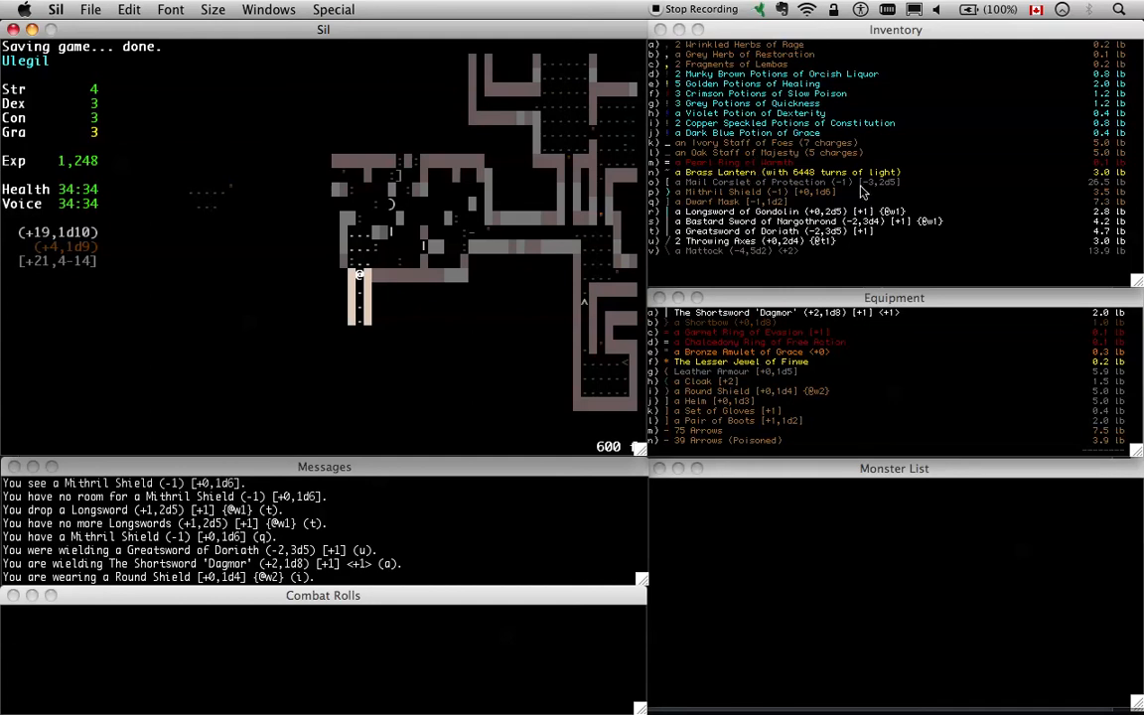
{"action": "key", "text": "Down"}
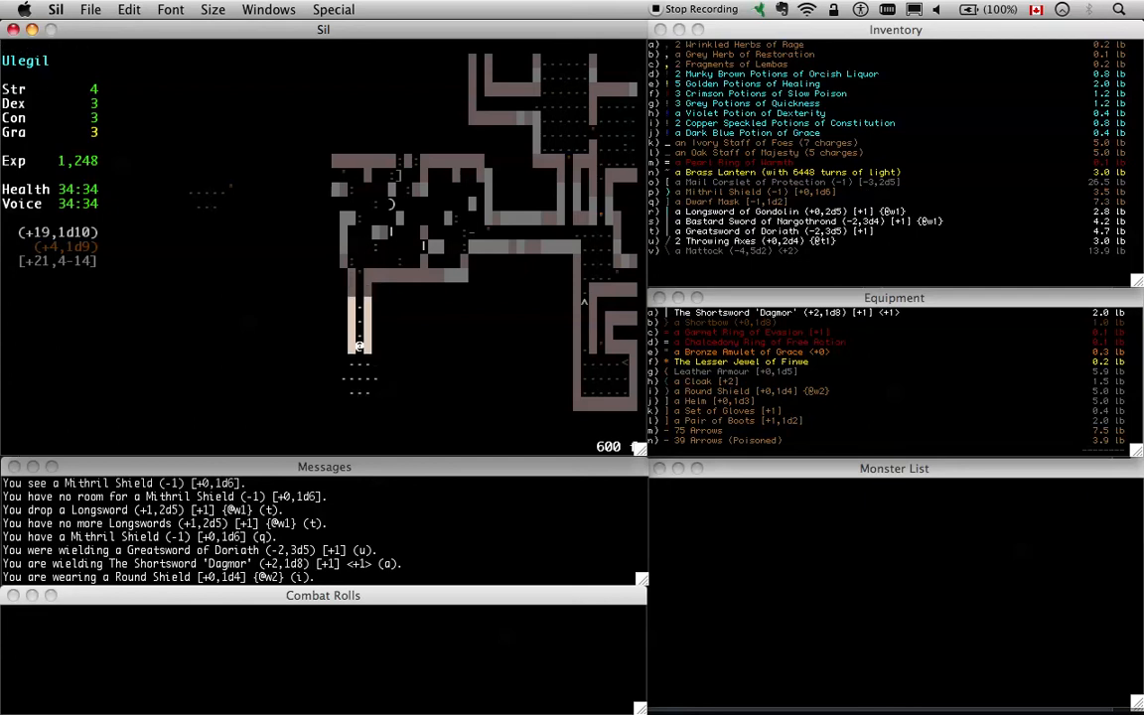
Shift the map viewpoint to the right and ready a weapon for the serpent
{"action": "key", "text": "L"}
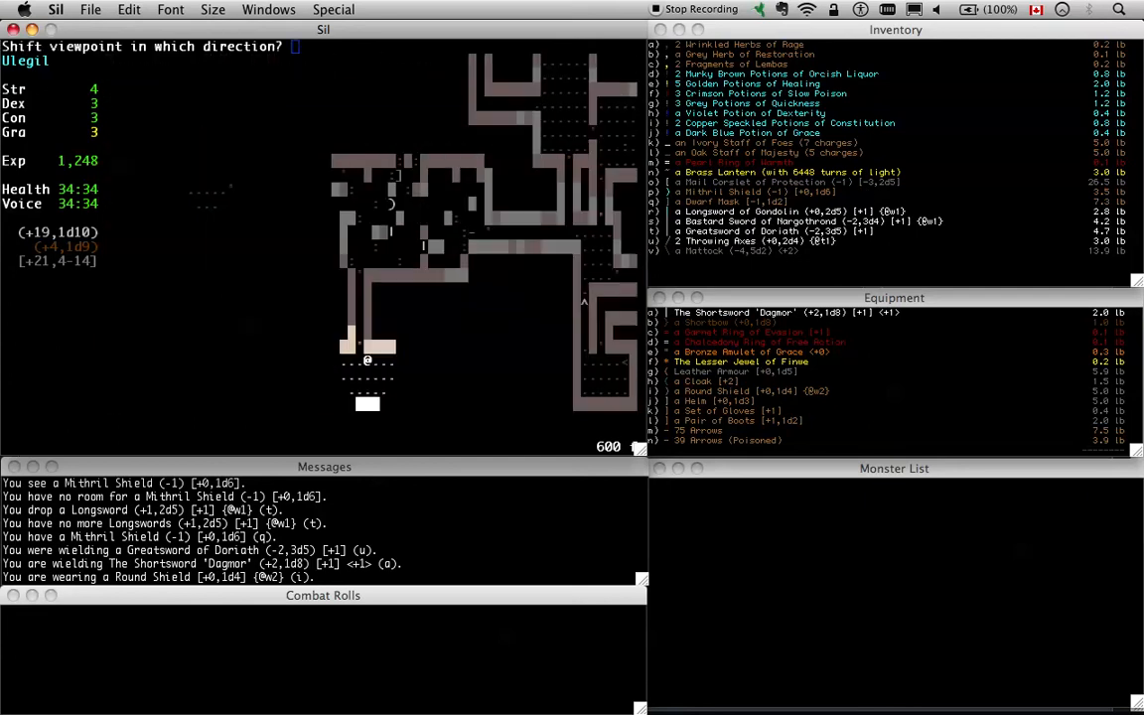
{"action": "key", "text": "Right"}
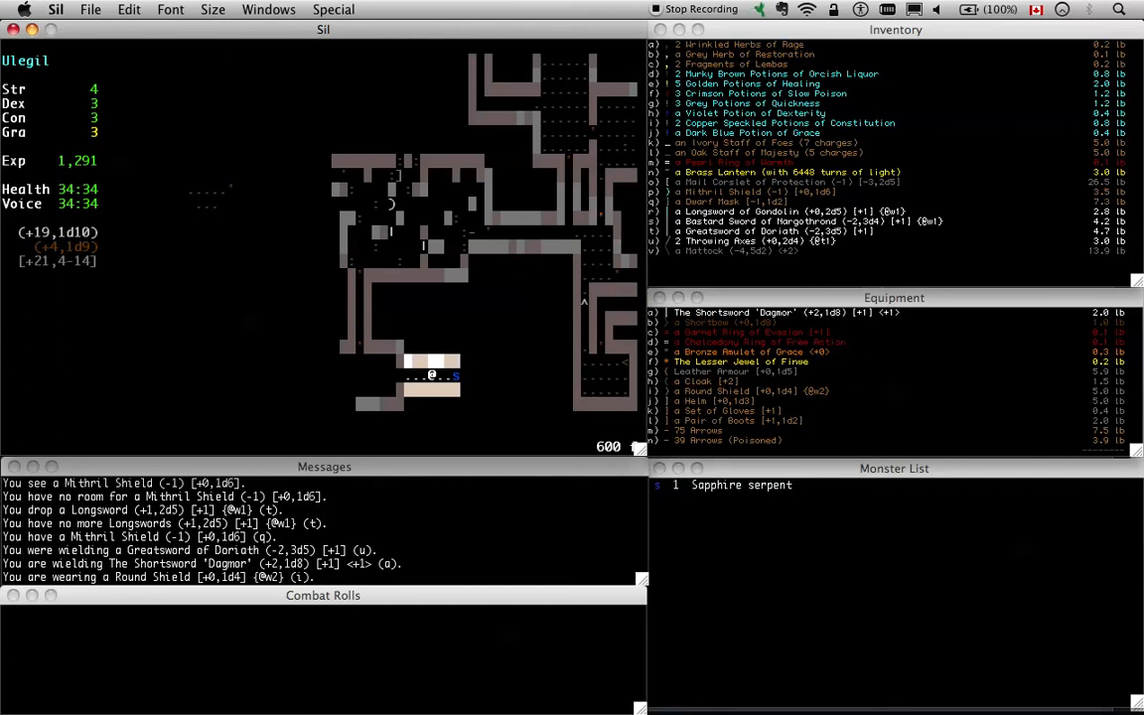
{"action": "key", "text": "w"}
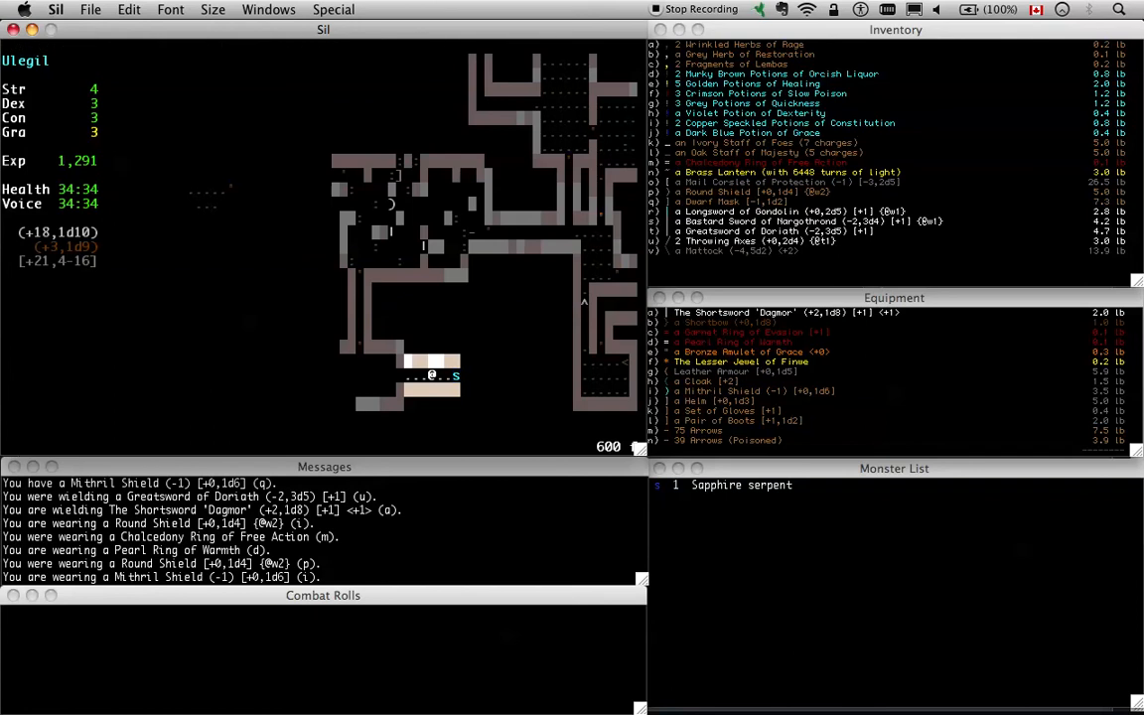
Fire arrows to kill the Sapphire serpent, then slay the attacking Shadow bat
{"action": "key", "text": "f"}
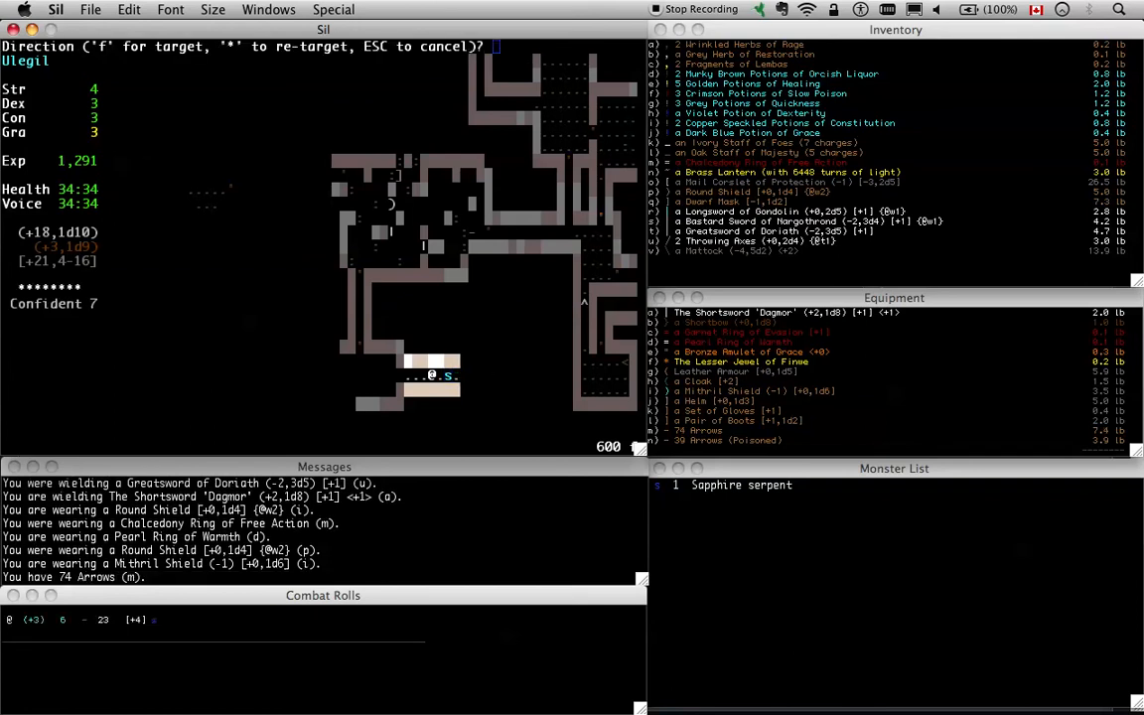
{"action": "key", "text": "f"}
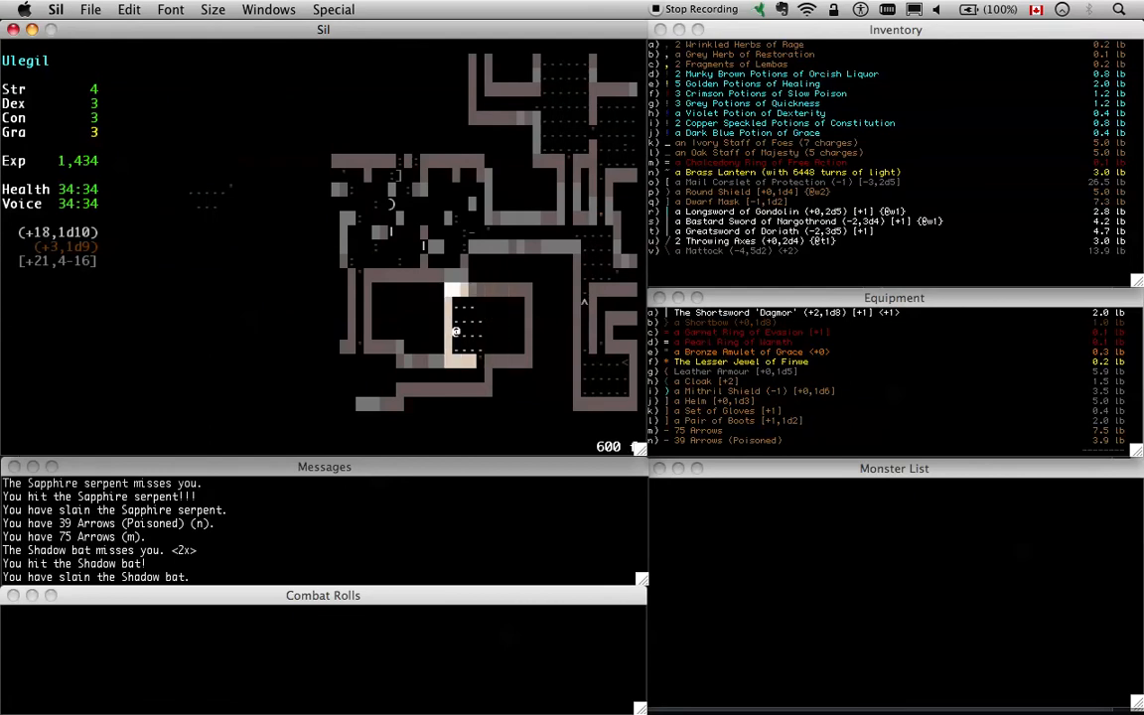
{"action": "key", "text": "Down"}
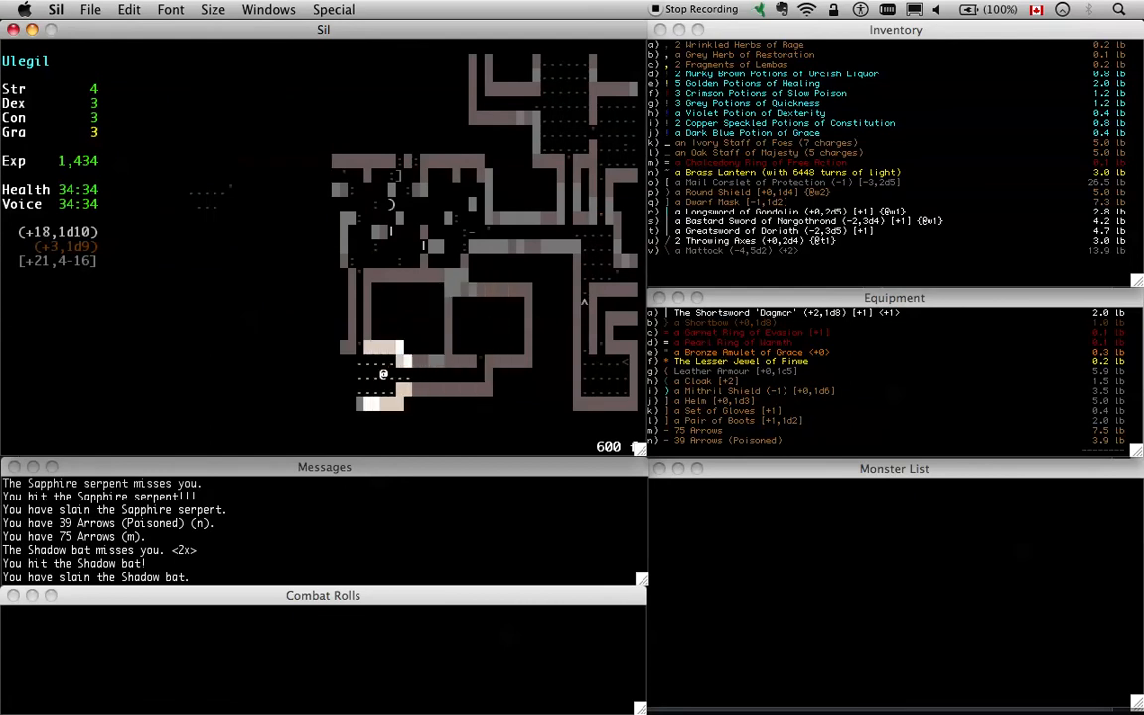
Move Ulegil west along the corridor and bring the Sil window back to the front
{"action": "key", "text": "Left"}
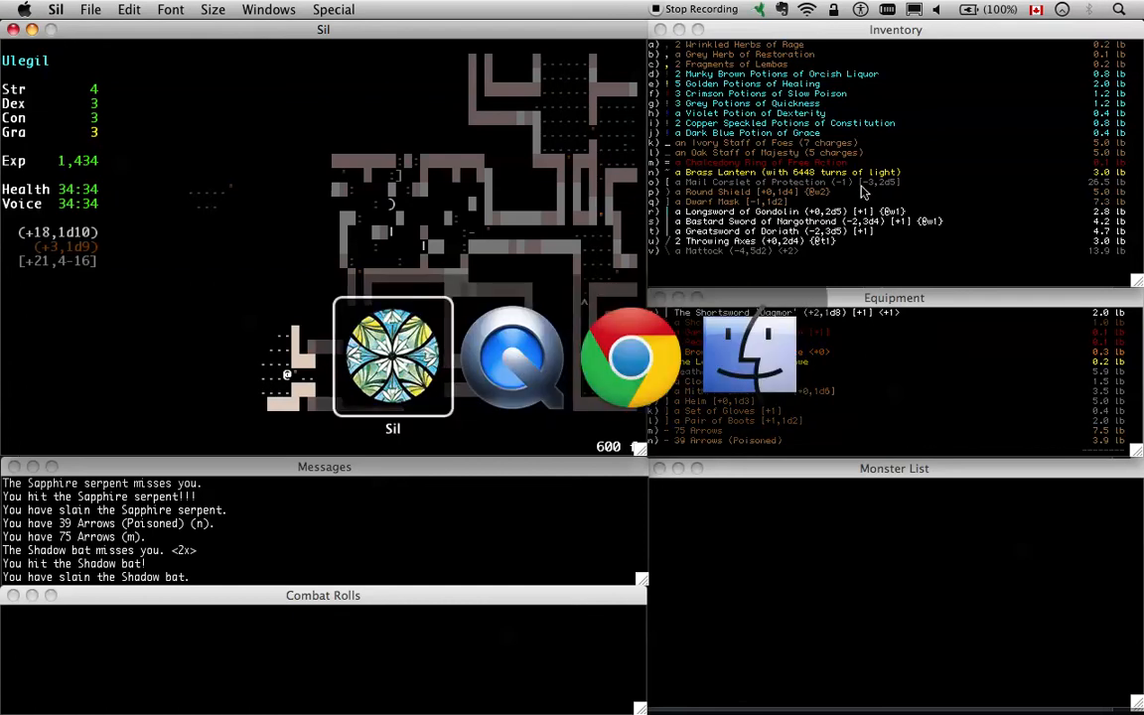
{"action": "left_click", "coordinate": [393, 358]}
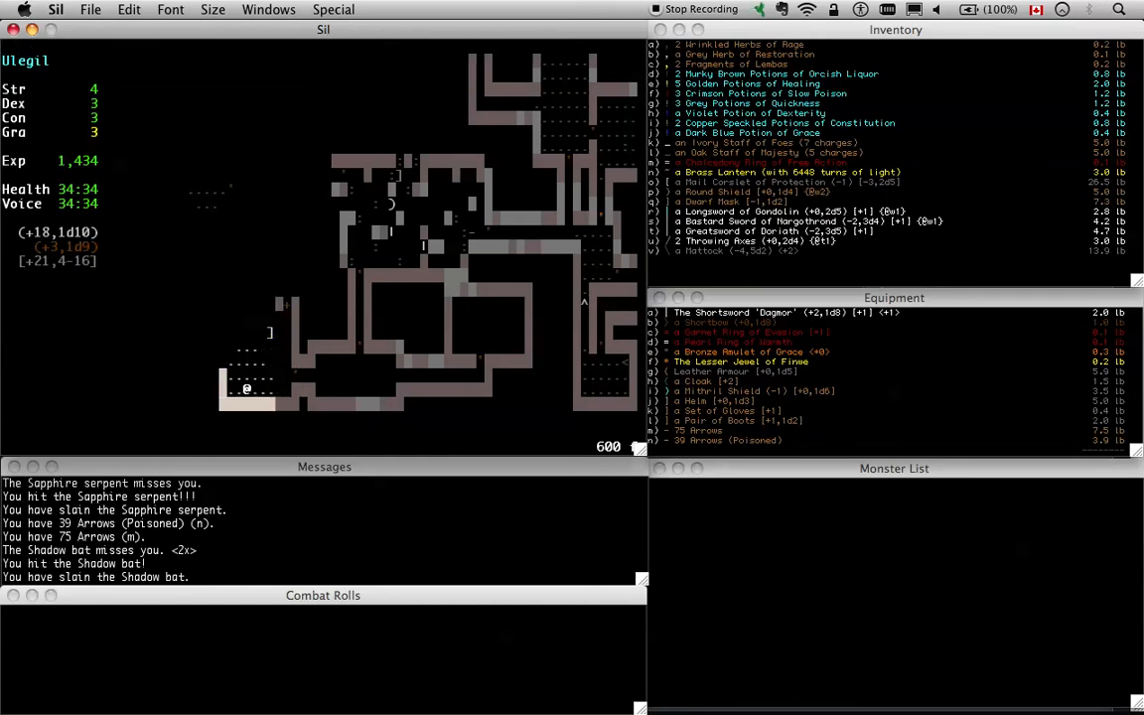
Enter the trapped room northward and ready a weapon for the orcs
{"action": "key", "text": "Up"}
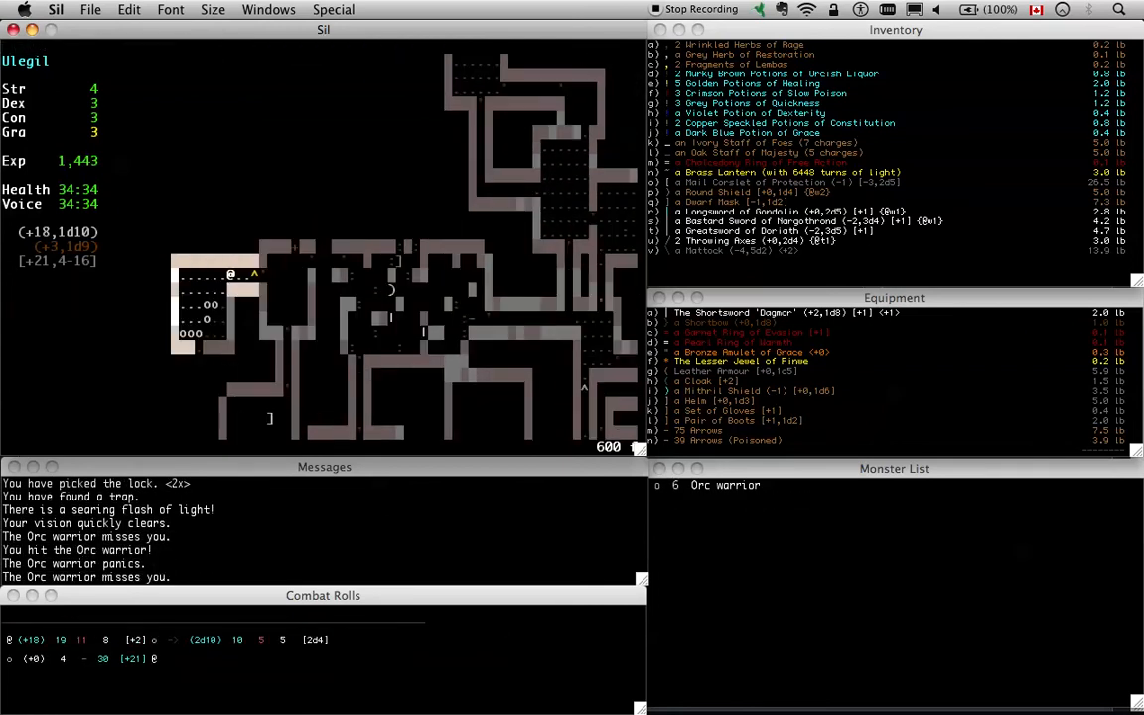
{"action": "key", "text": "w"}
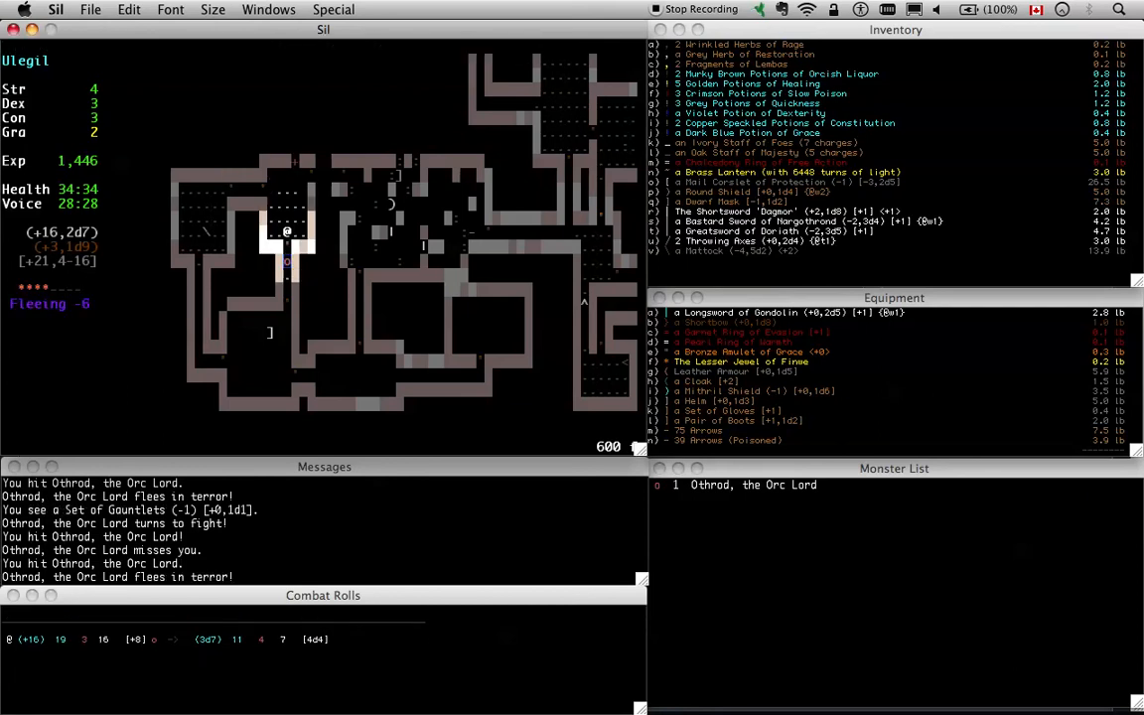
Attack Othrod until he flees, then kill the Orc warrior with an arrow
{"action": "key", "text": "Down"}
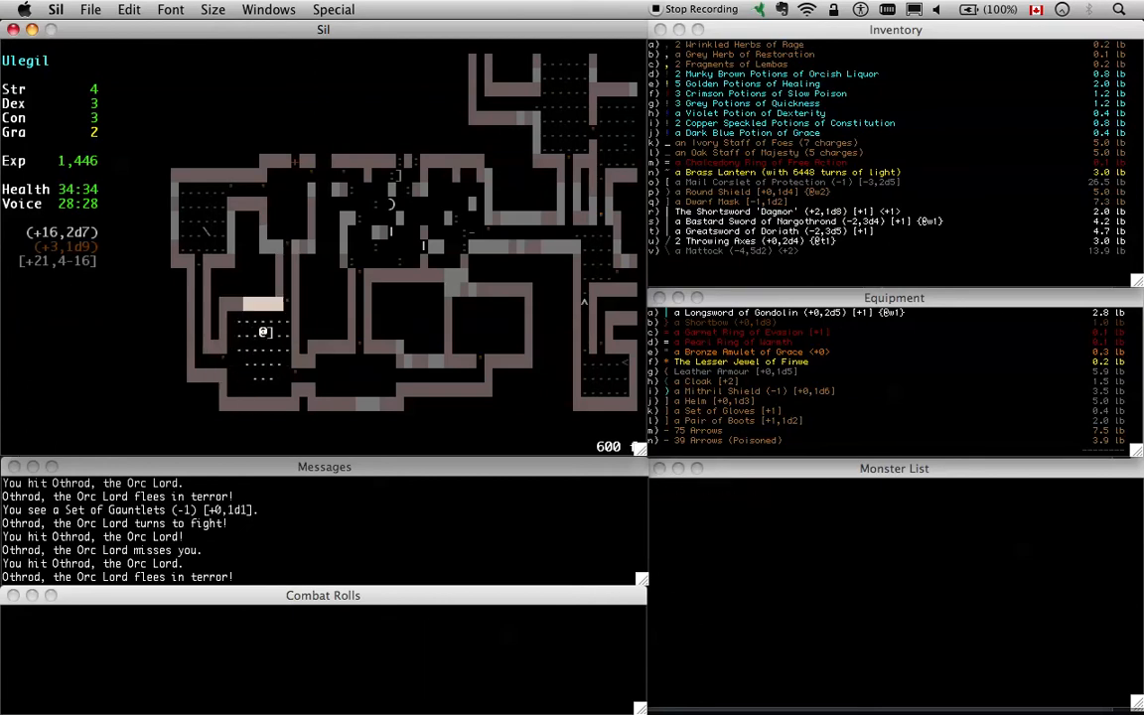
{"action": "key", "text": "down"}
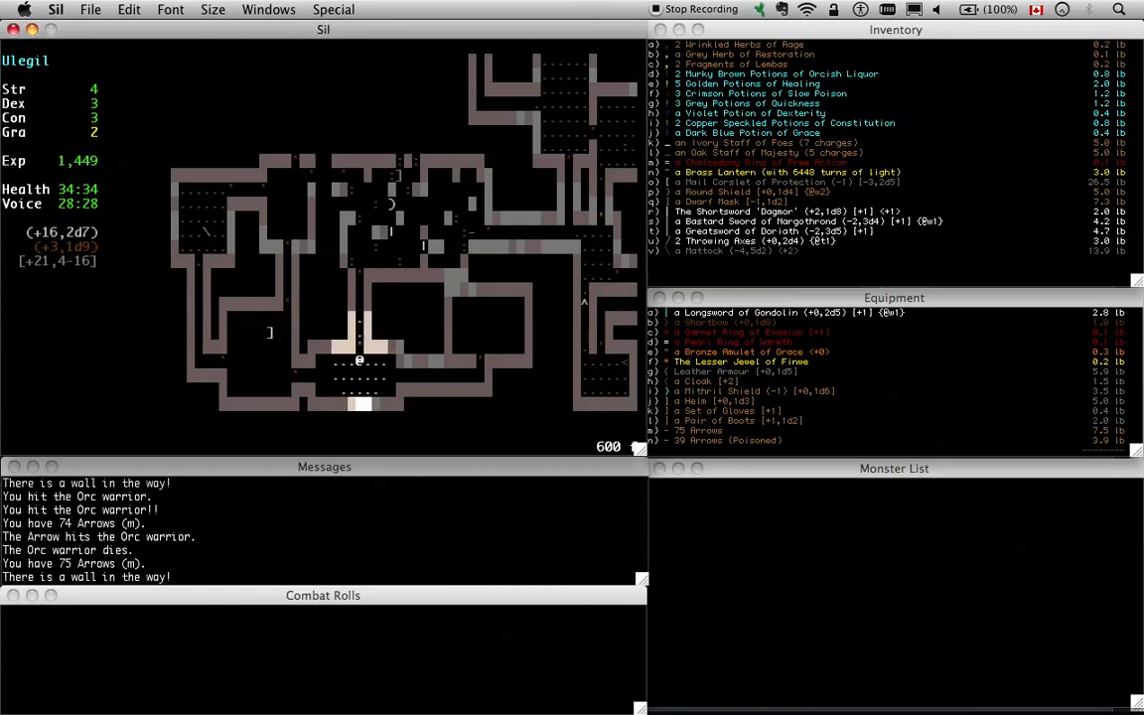
Wound the fleeing Othrod and wield the Bastard Sword of Nargothrond
{"action": "key", "text": "Up"}
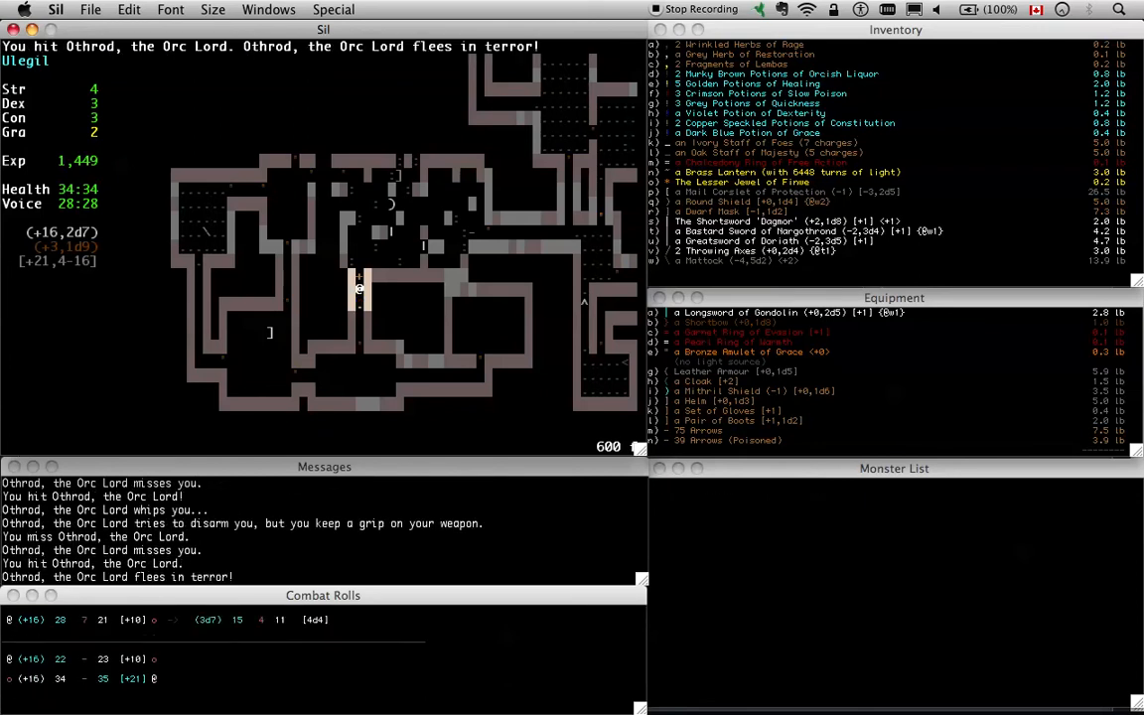
{"action": "key", "text": "w"}
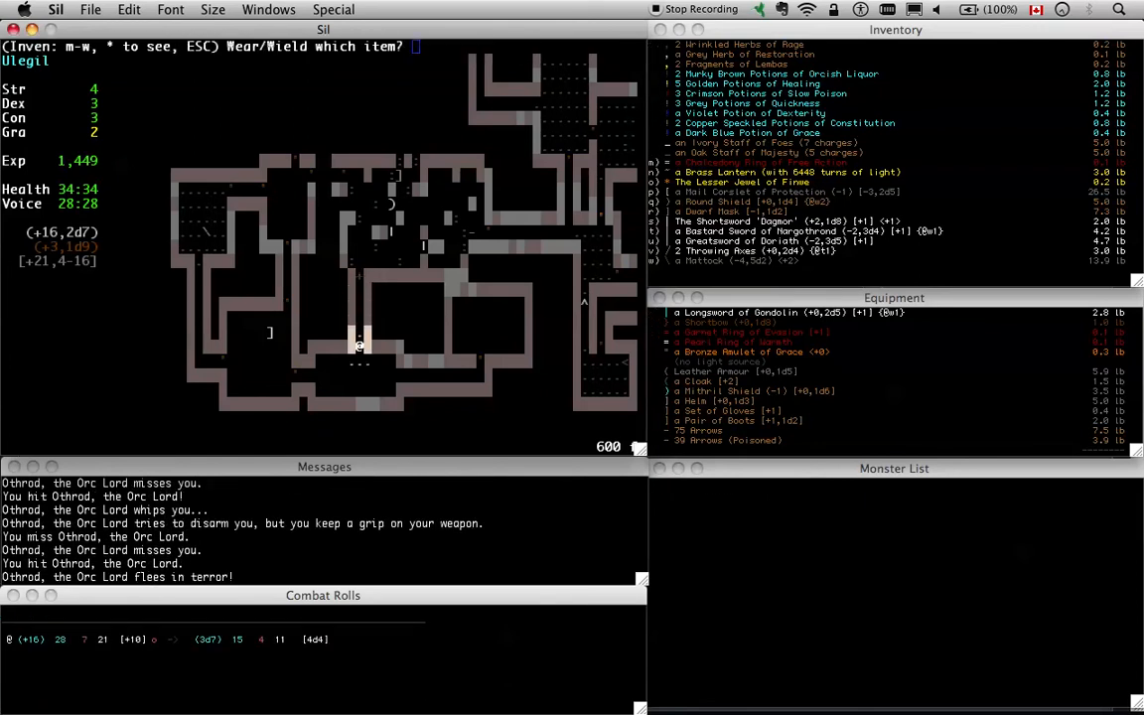
Throw at Othrod, then fight south and destroy the Ringraukō
{"action": "key", "text": "f"}
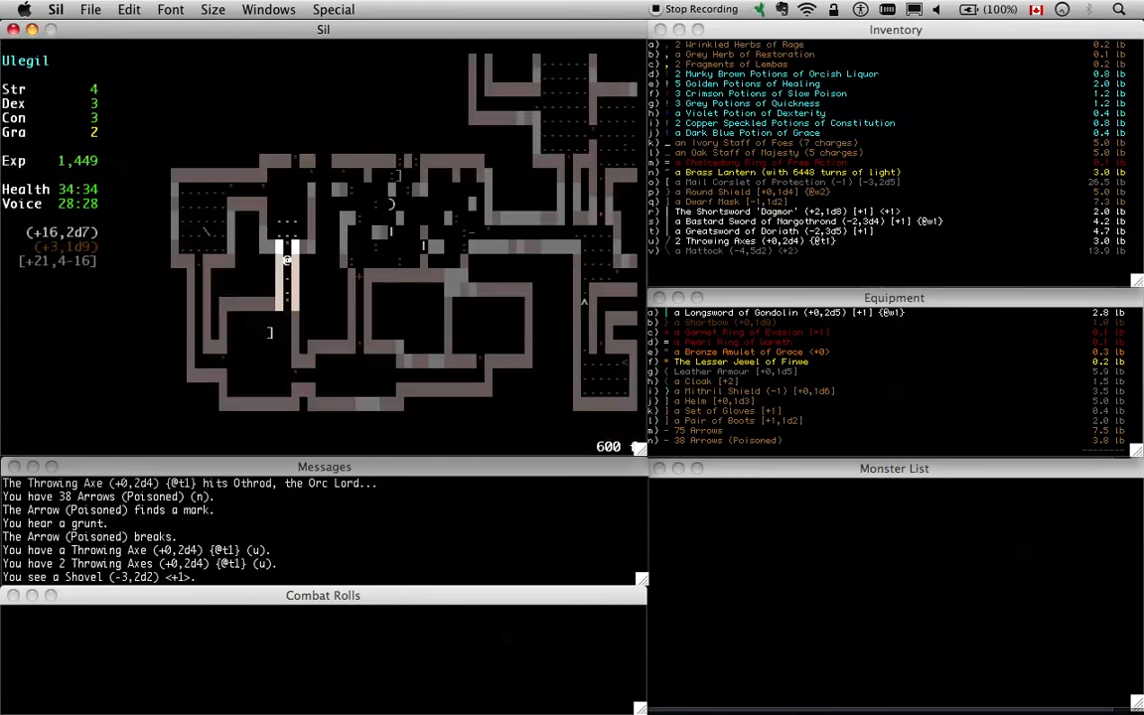
{"action": "key", "text": "Down"}
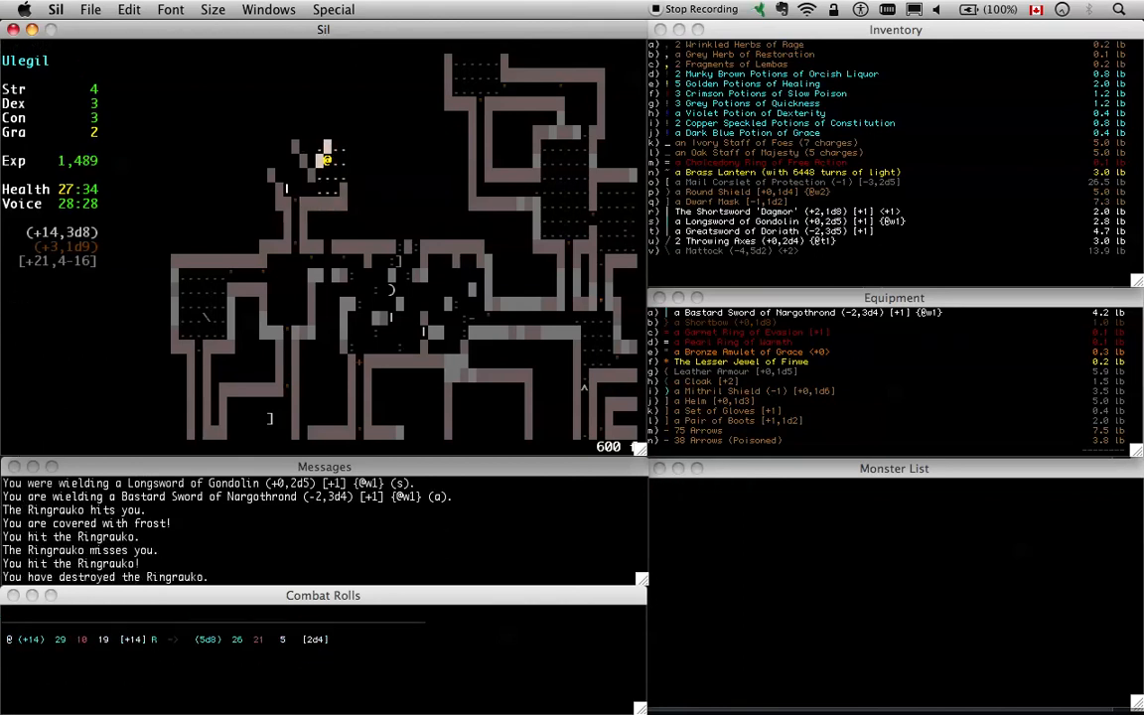
Kill the Orc warrior, inspect and wear the Boots of Finrod, then drop the Chalcedony Ring
{"action": "key", "text": "Up"}
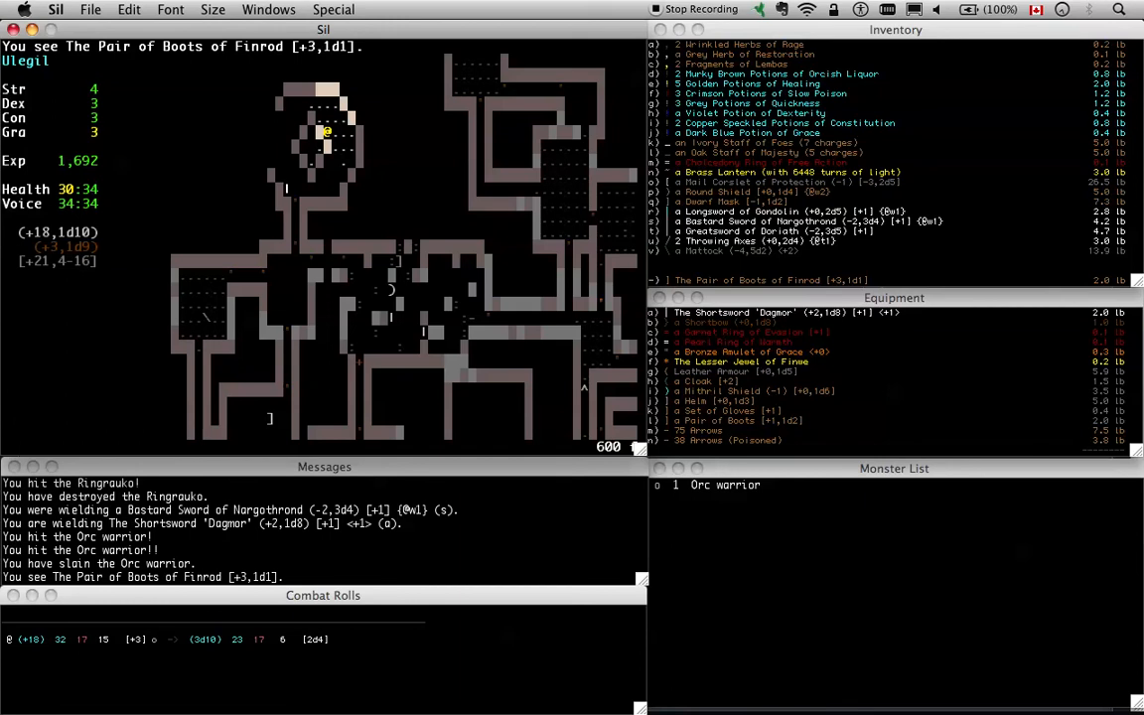
{"action": "mouse_move", "coordinate": [687, 30]}
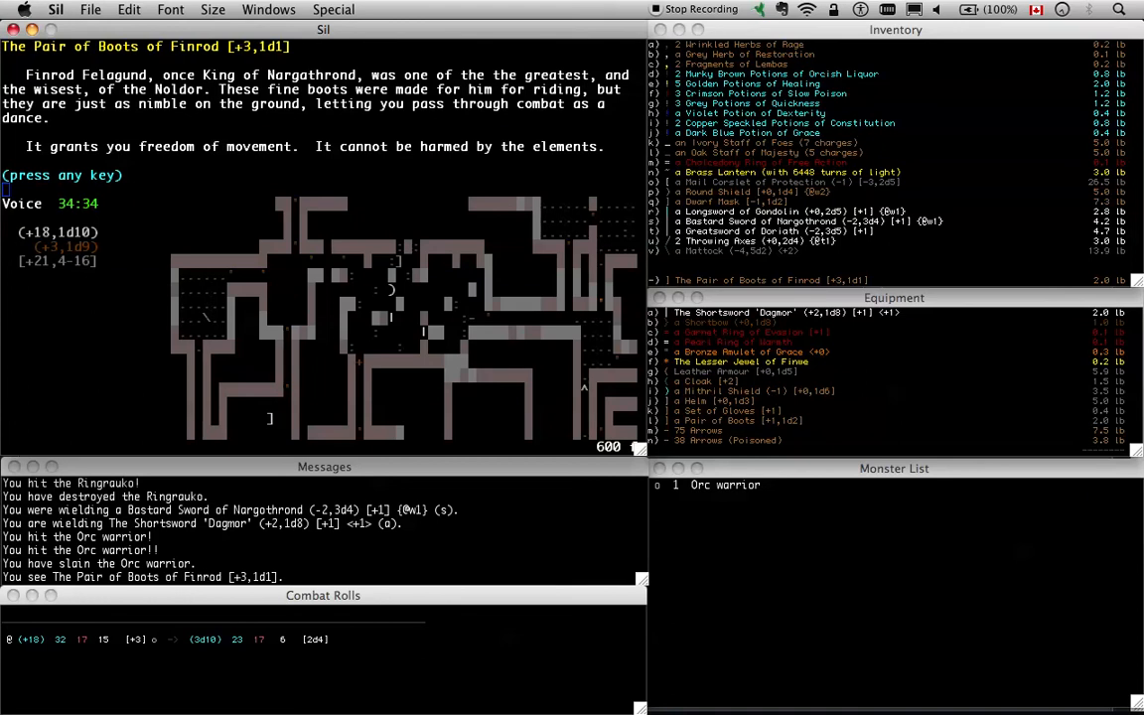
{"action": "key", "text": "space"}
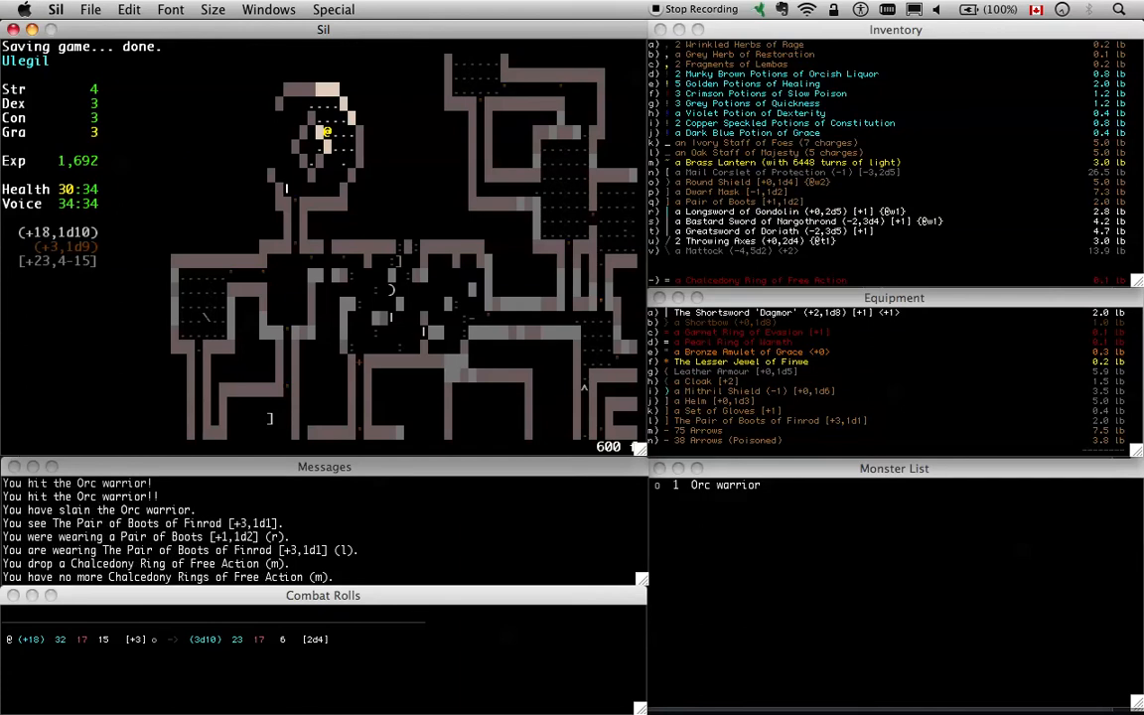
{"action": "key", "text": "Up"}
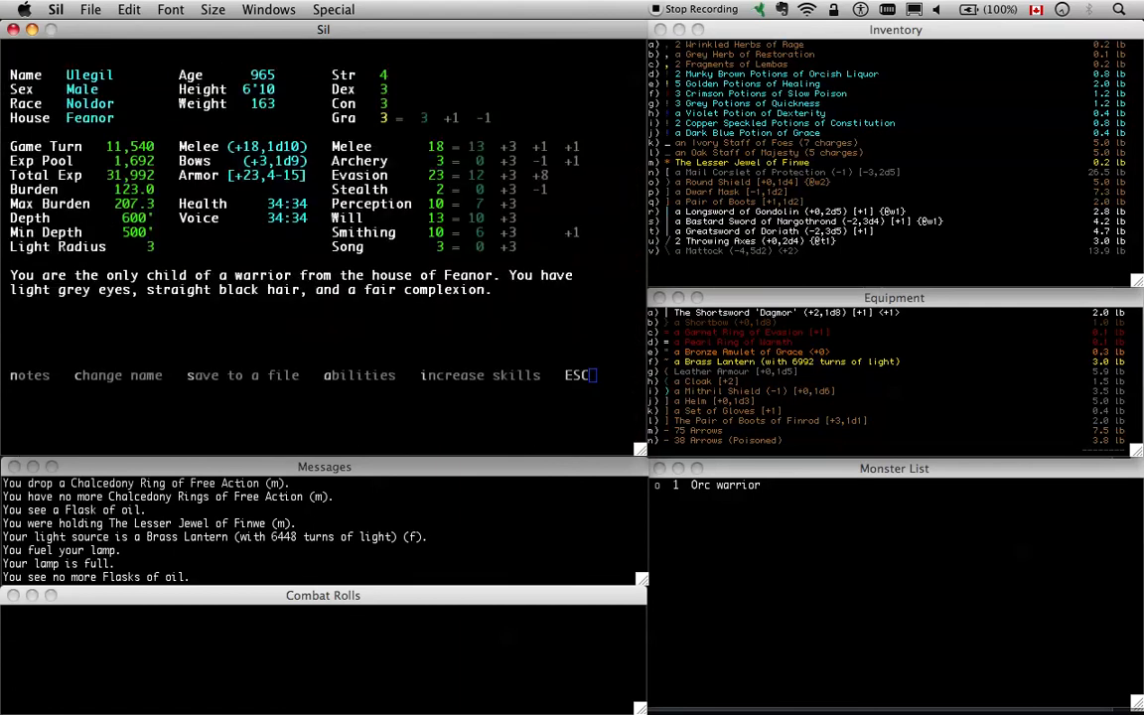
Raise Ulegil's skills from the character sheet, leaving 592 experience
{"action": "left_click", "coordinate": [481, 374]}
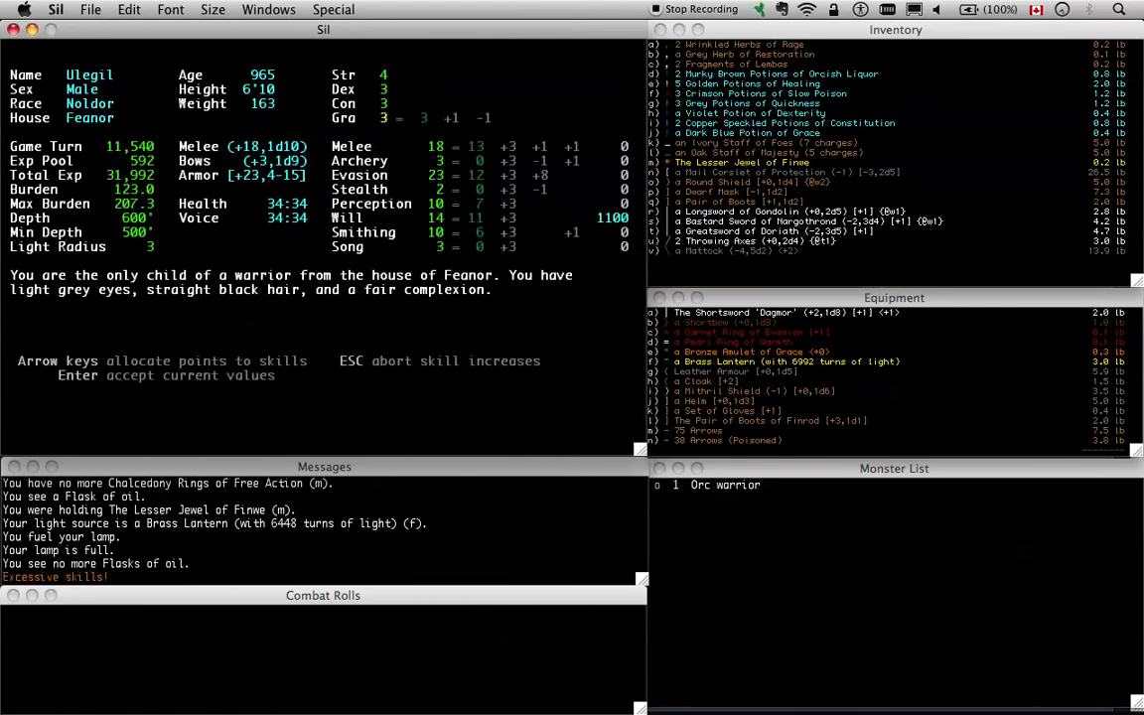
{"action": "key", "text": "Return"}
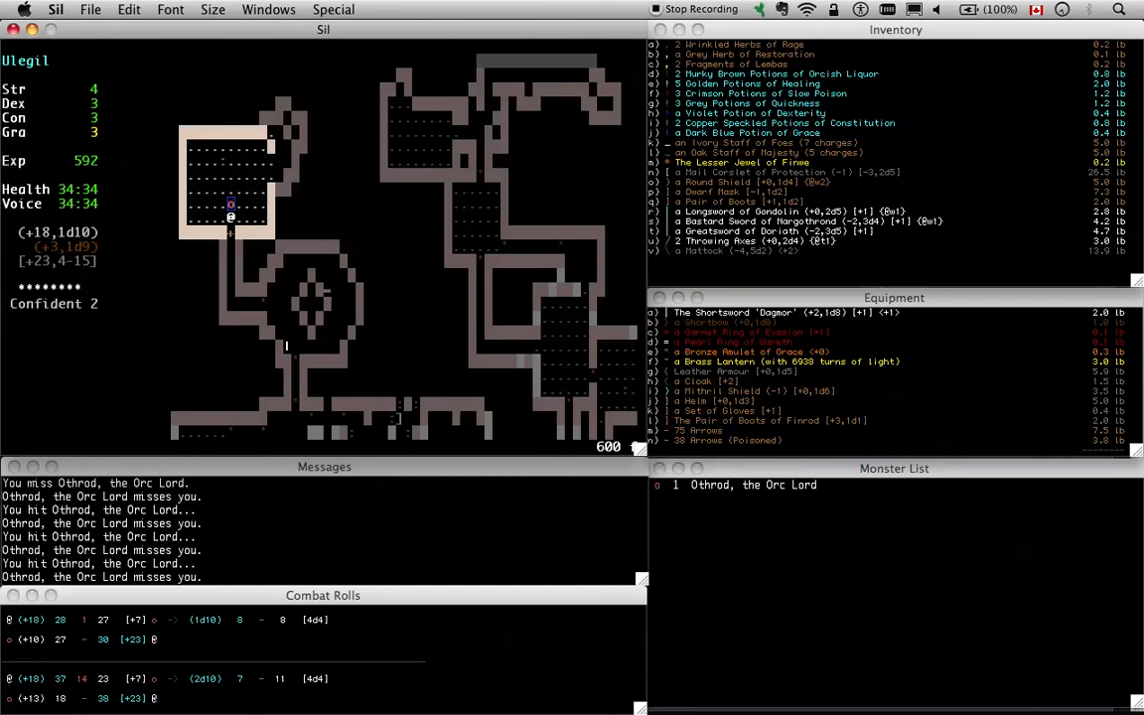
{"action": "mouse_move", "coordinate": [236, 205]}
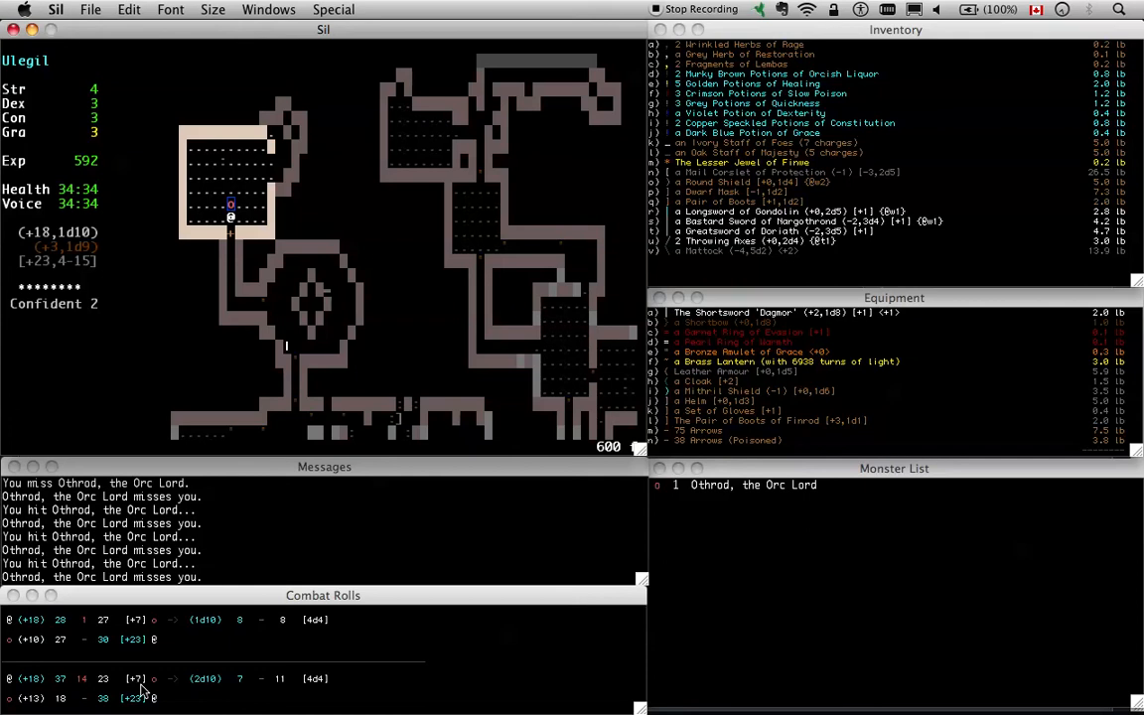
{"action": "mouse_move", "coordinate": [691, 526]}
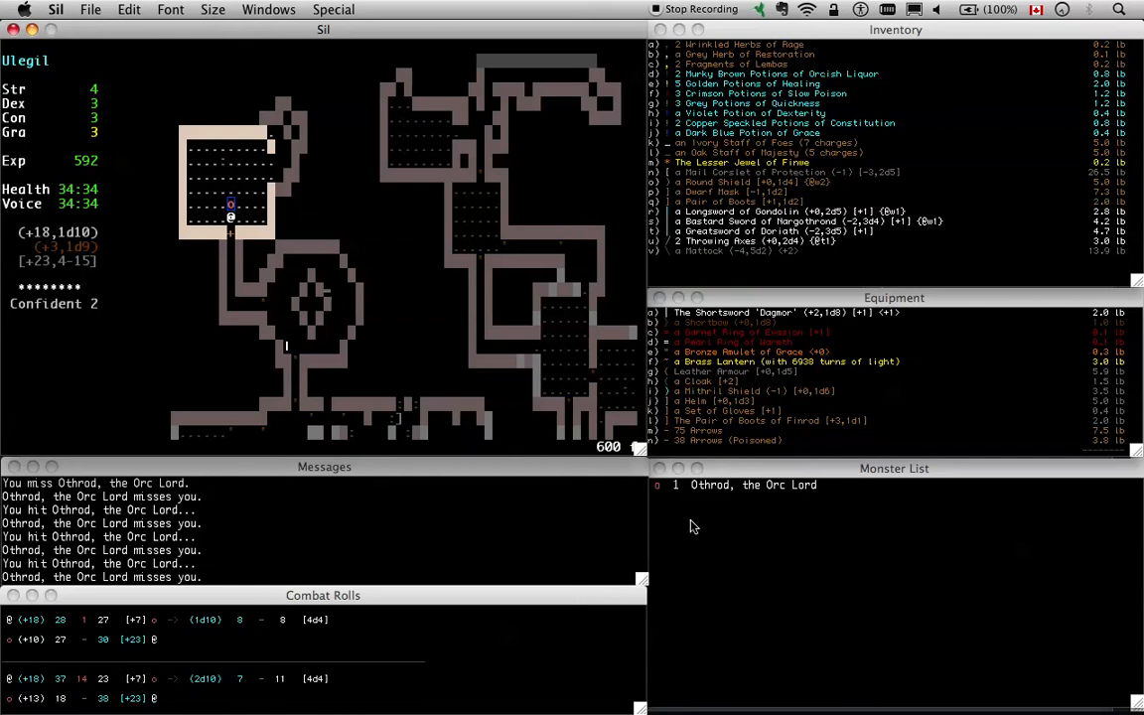
{"action": "mouse_move", "coordinate": [167, 397]}
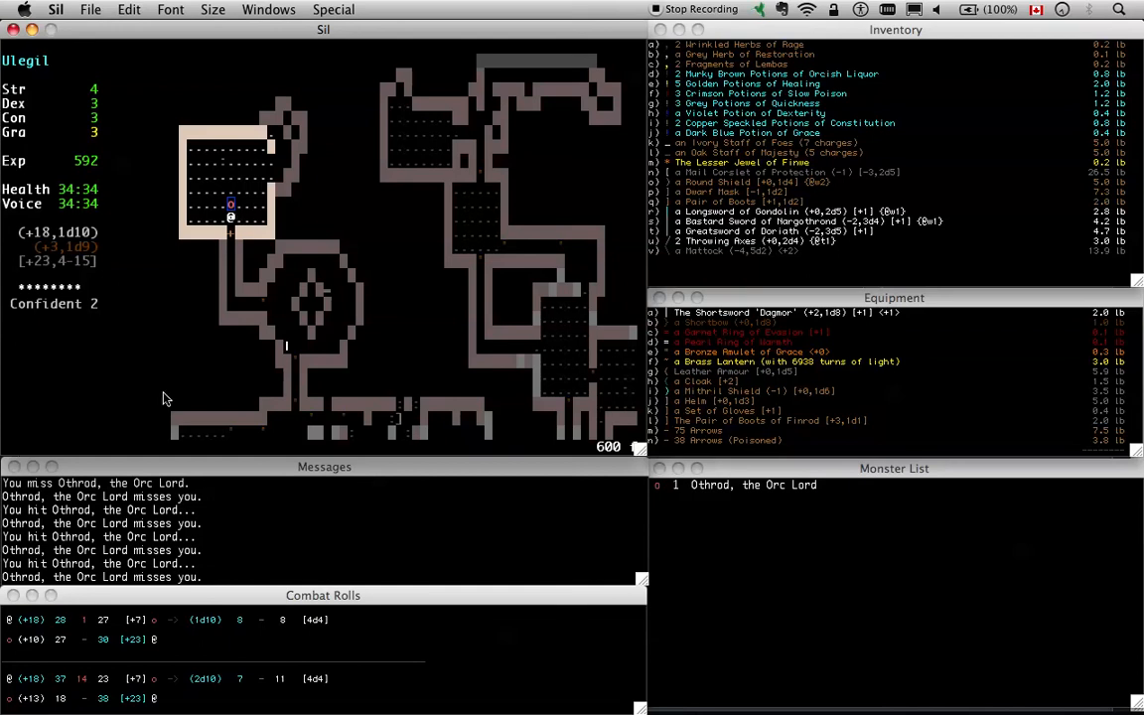
{"action": "mouse_move", "coordinate": [56, 207]}
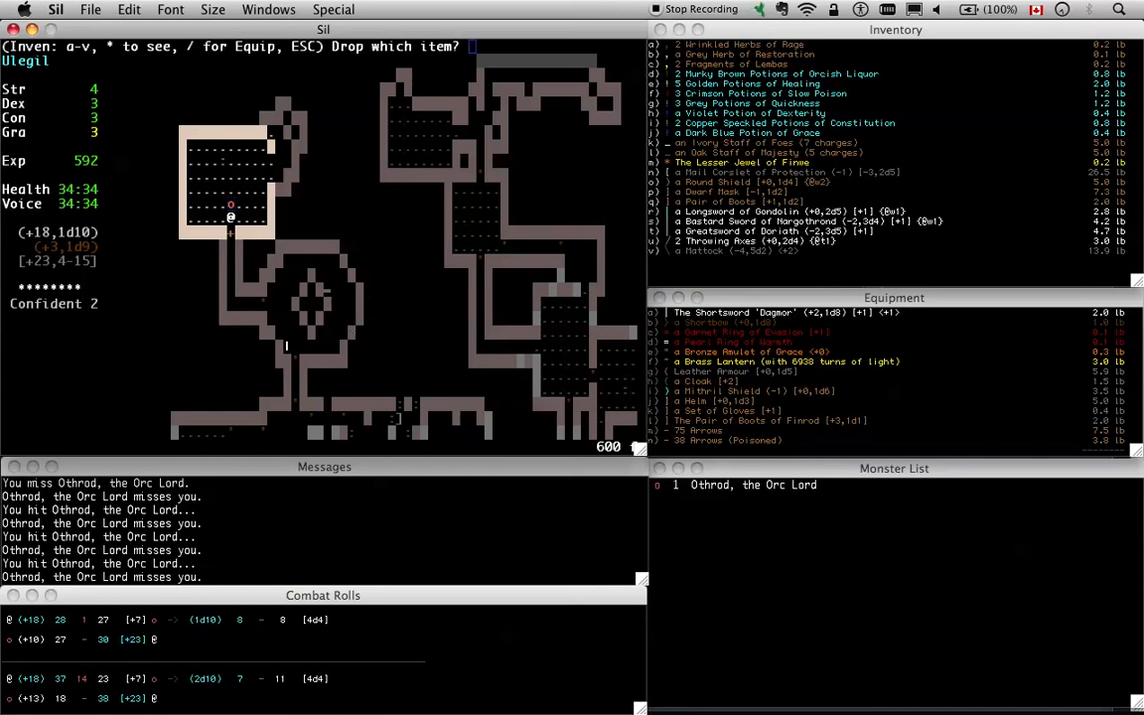
Drop the Lesser Jewel of Finwe while Othrod the Orc Lord attacks
{"action": "key", "text": "m"}
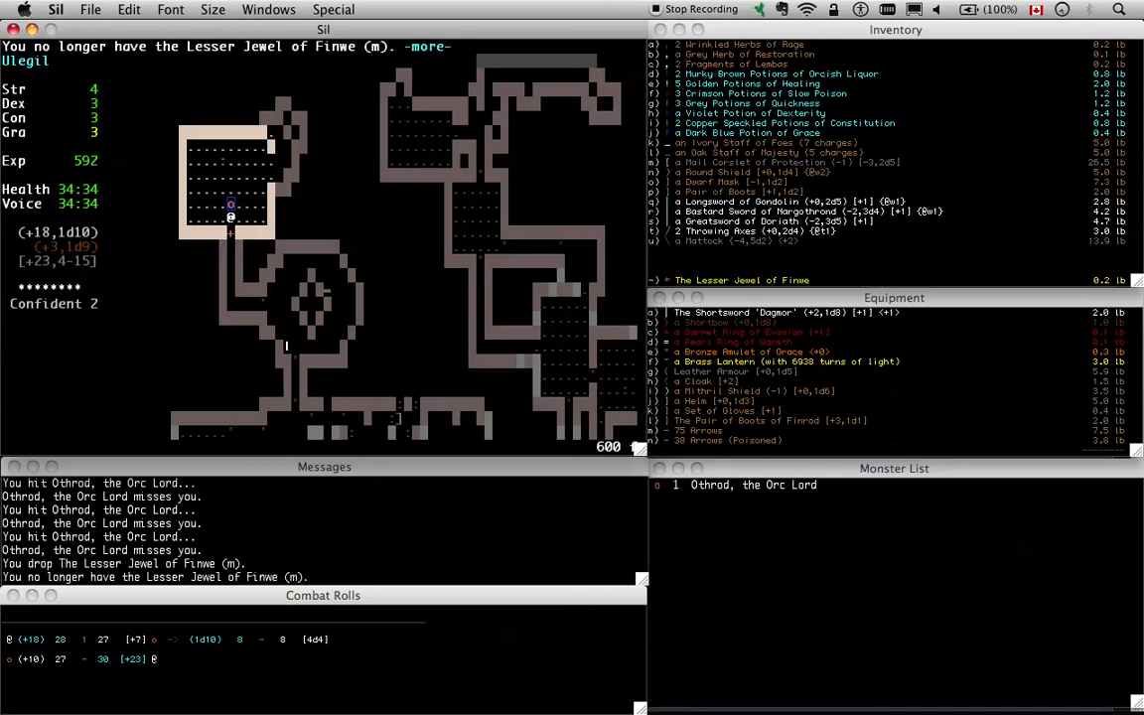
{"action": "key", "text": "space"}
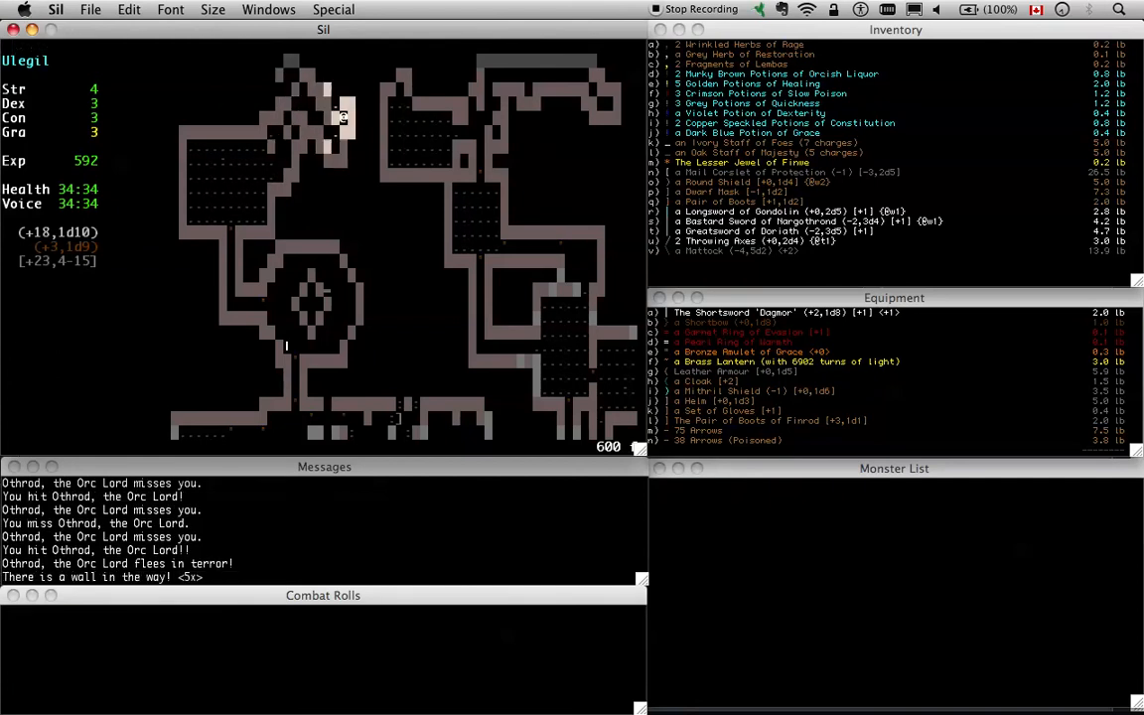
Swap the lantern for the Lesser Jewel, slay the Fire-drake hatchling and move on
{"action": "key", "text": "Up"}
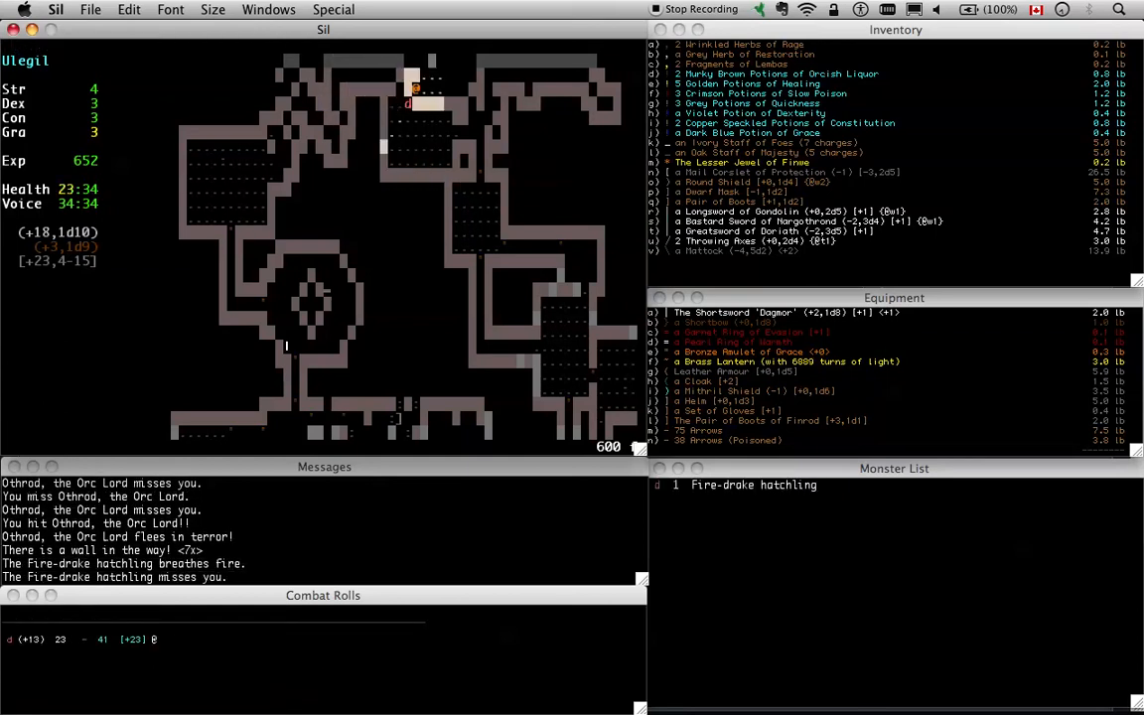
{"action": "key", "text": "w"}
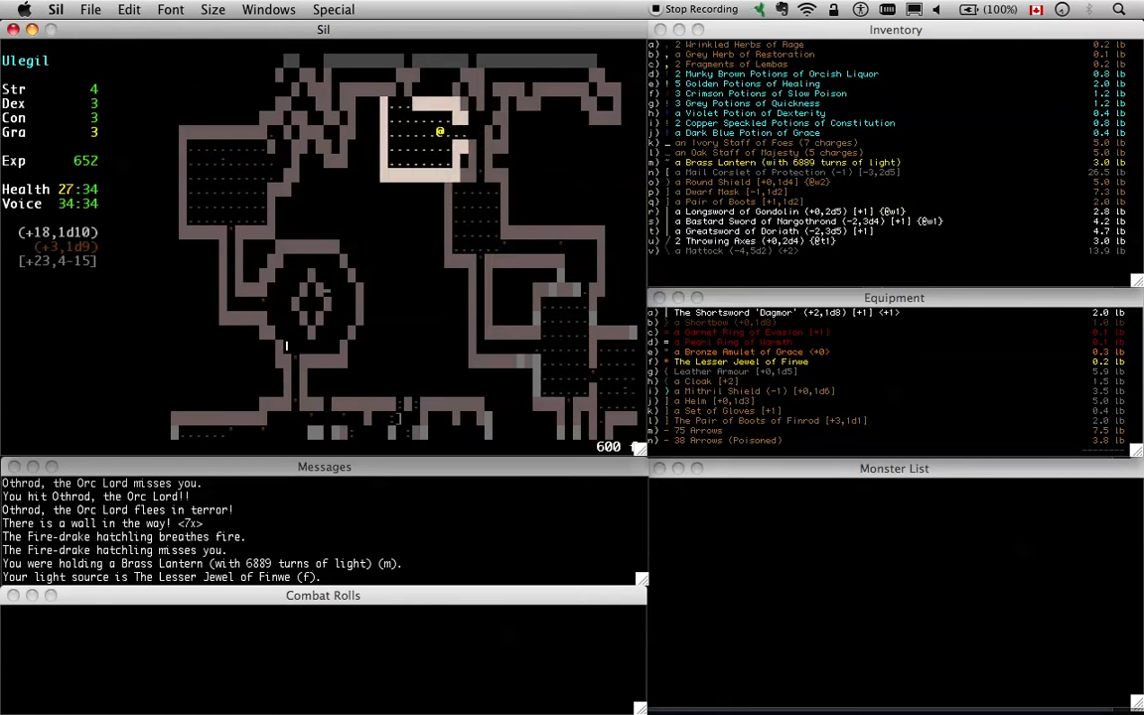
{"action": "key", "text": "u"}
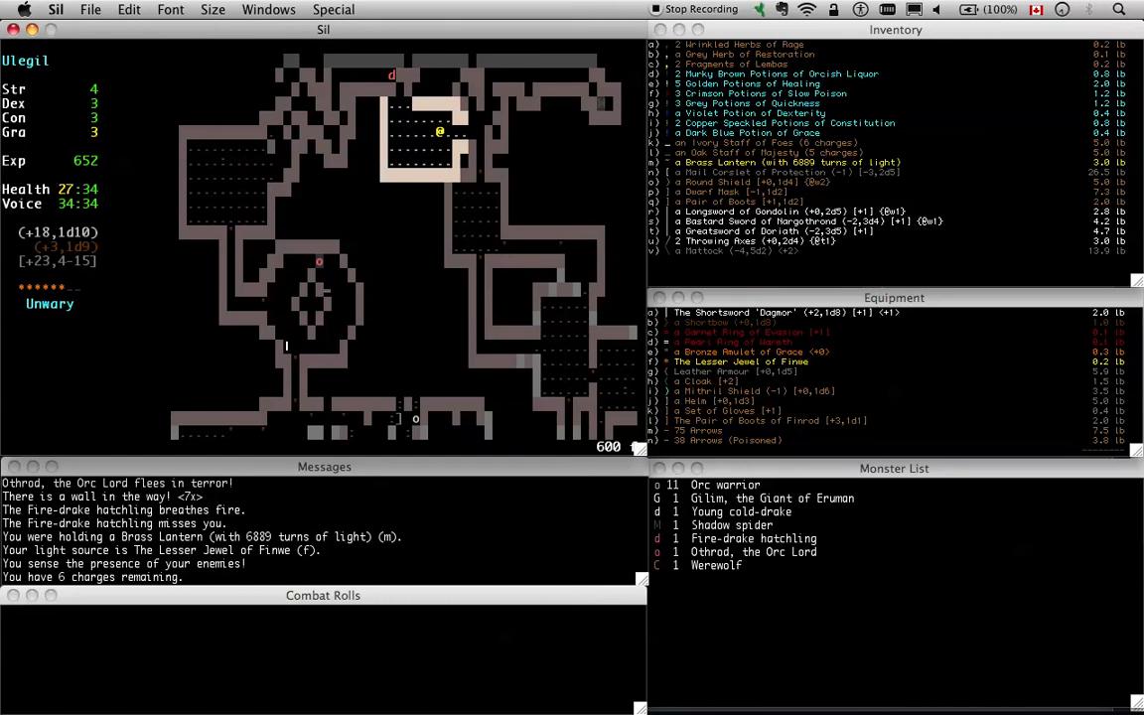
{"action": "key", "text": "w"}
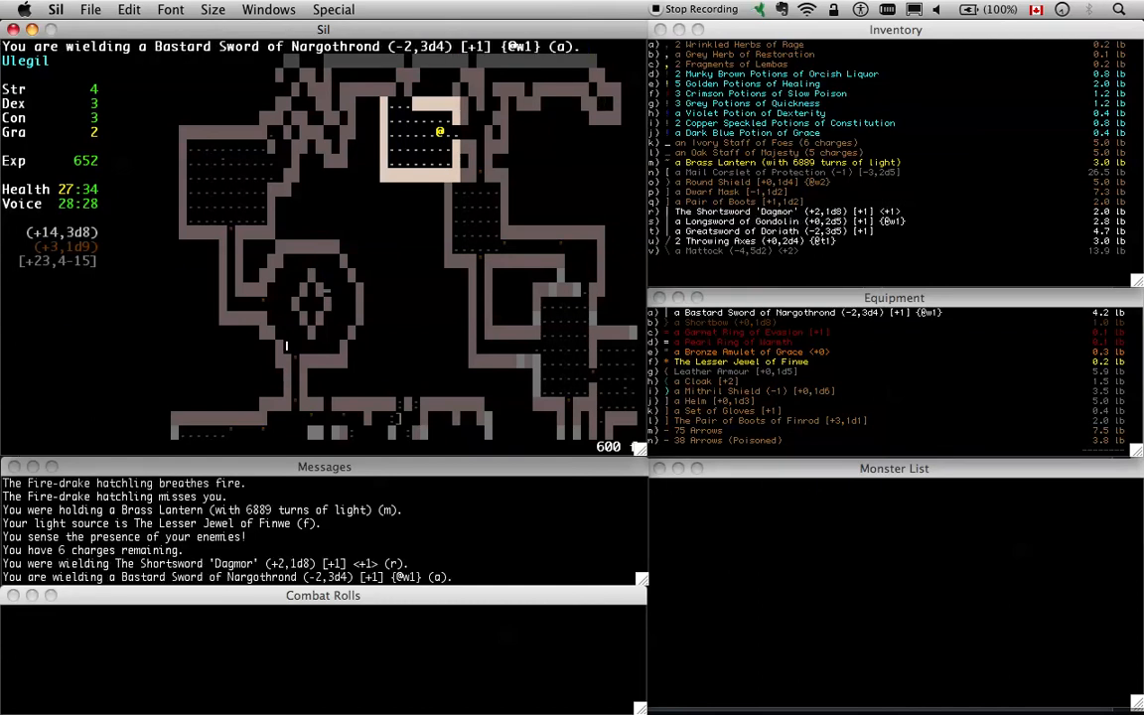
{"action": "key", "text": "w"}
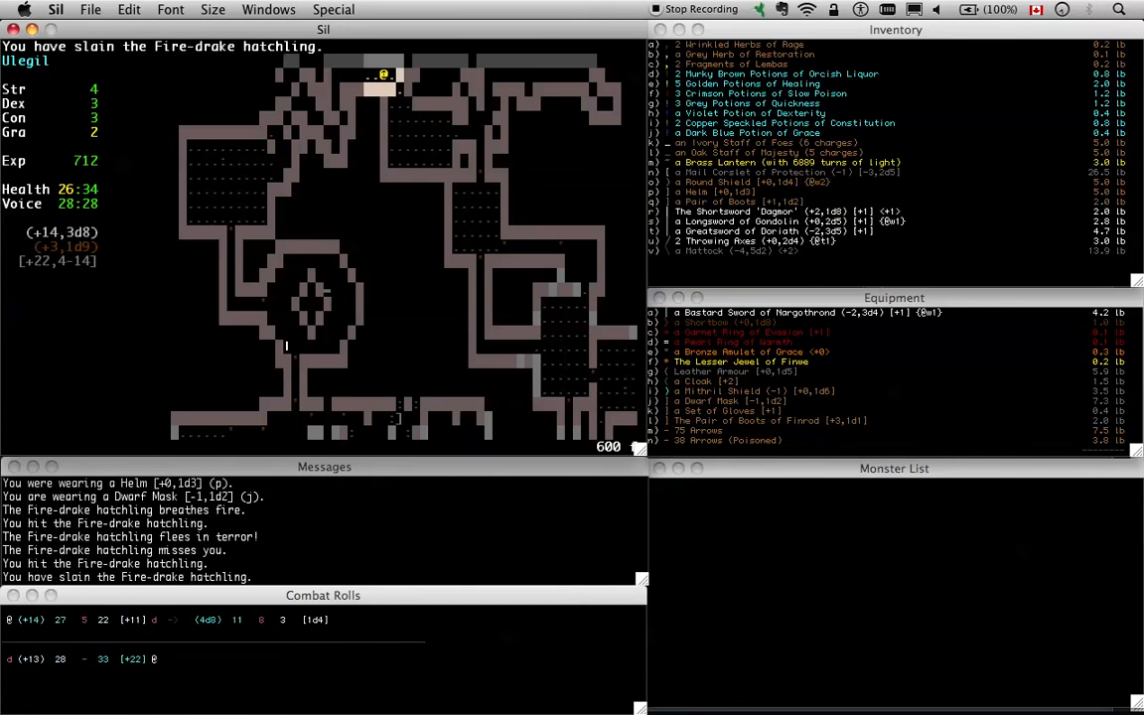
{"action": "key", "text": "w"}
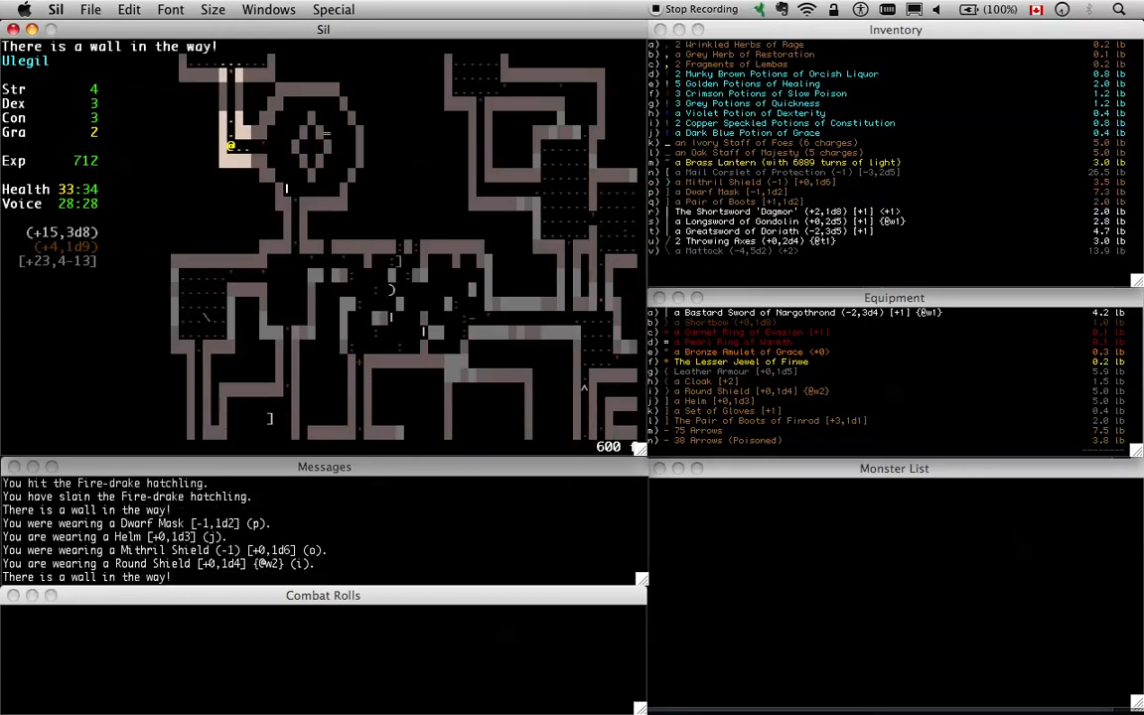
Chase down and slay Othrod the Orc Lord, leaving his Battle Axe of Doriath
{"action": "key", "text": "w"}
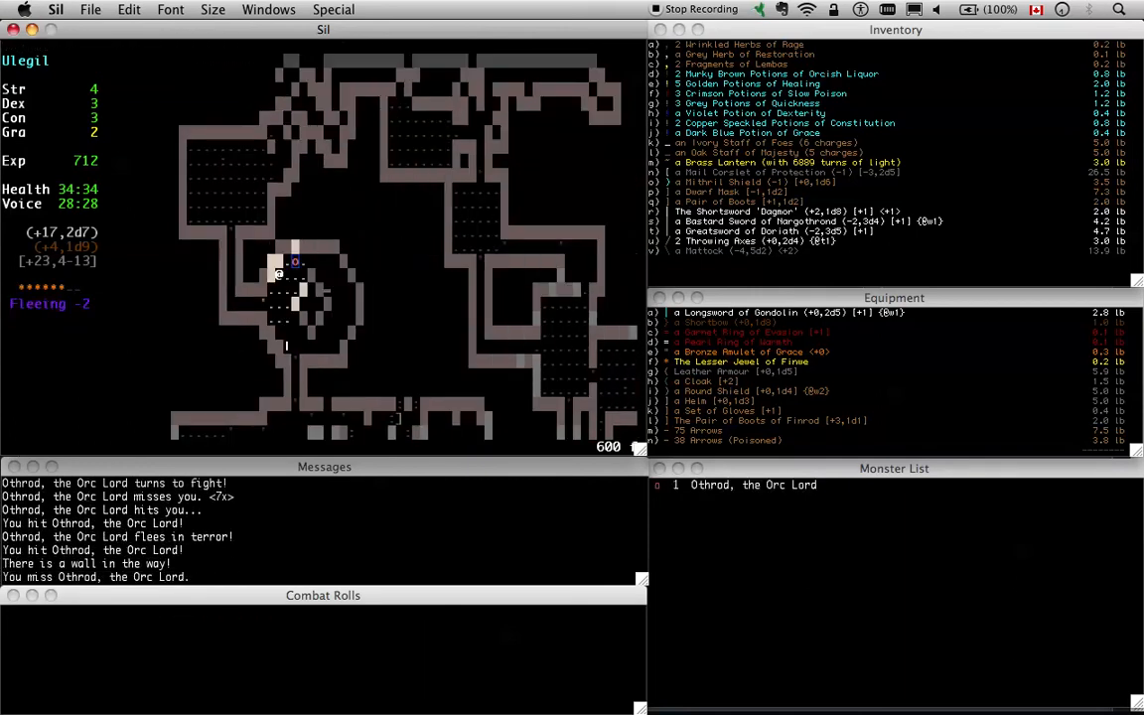
{"action": "key", "text": "Up"}
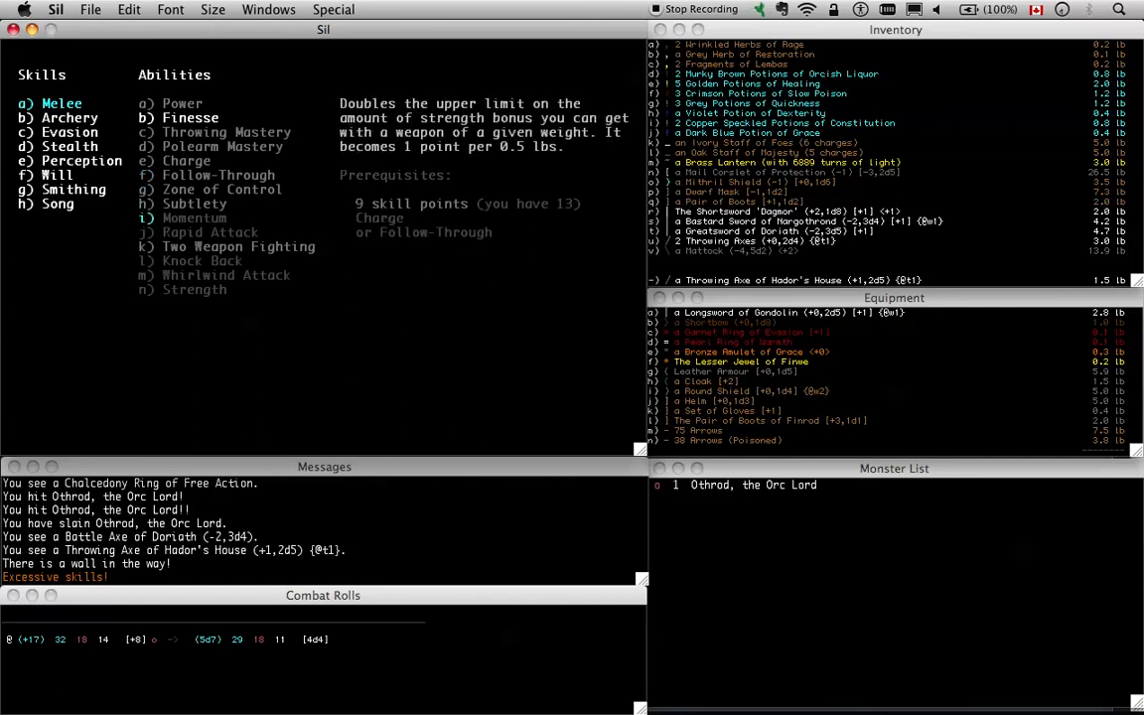
Shift the map viewpoint and explore past the rubble into the maze of down staircases
{"action": "key", "text": "Escape"}
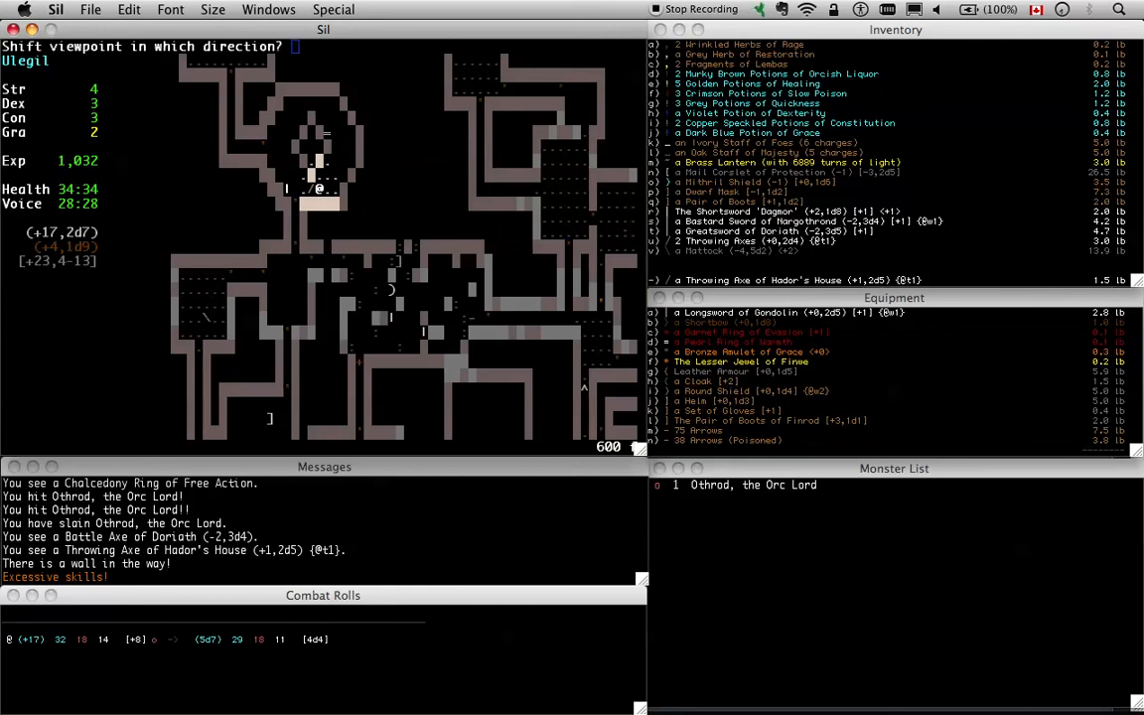
{"action": "key", "text": "Up"}
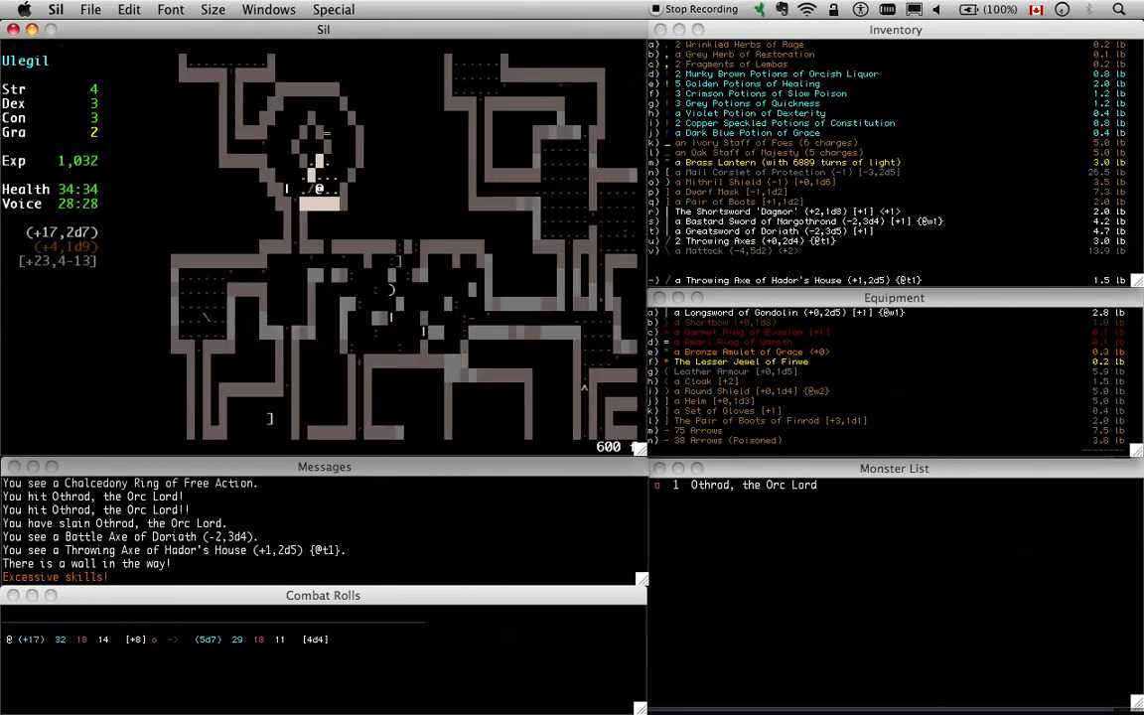
{"action": "key", "text": "L"}
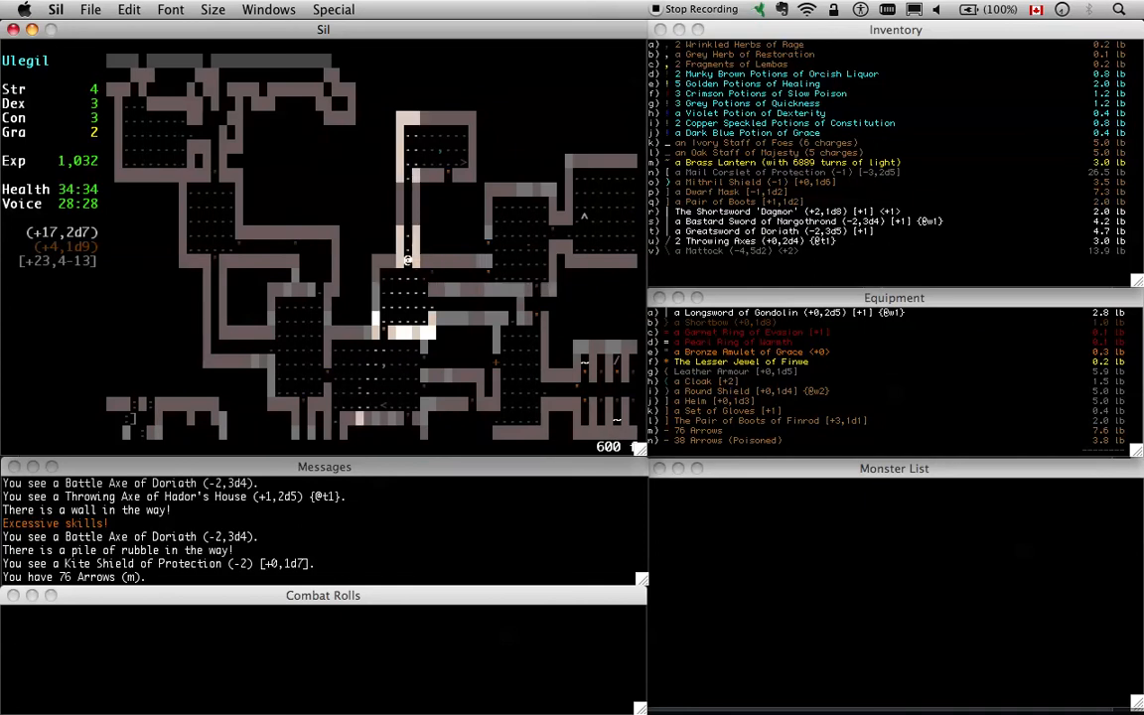
{"action": "key", "text": "Up"}
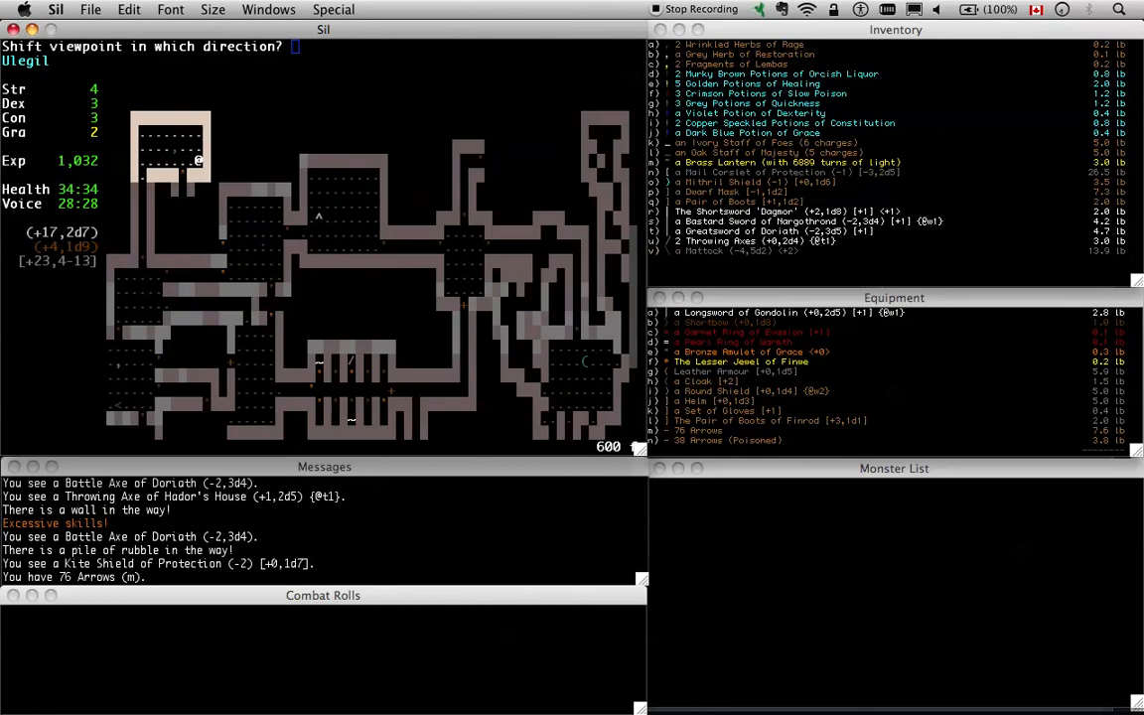
{"action": "key", "text": "up"}
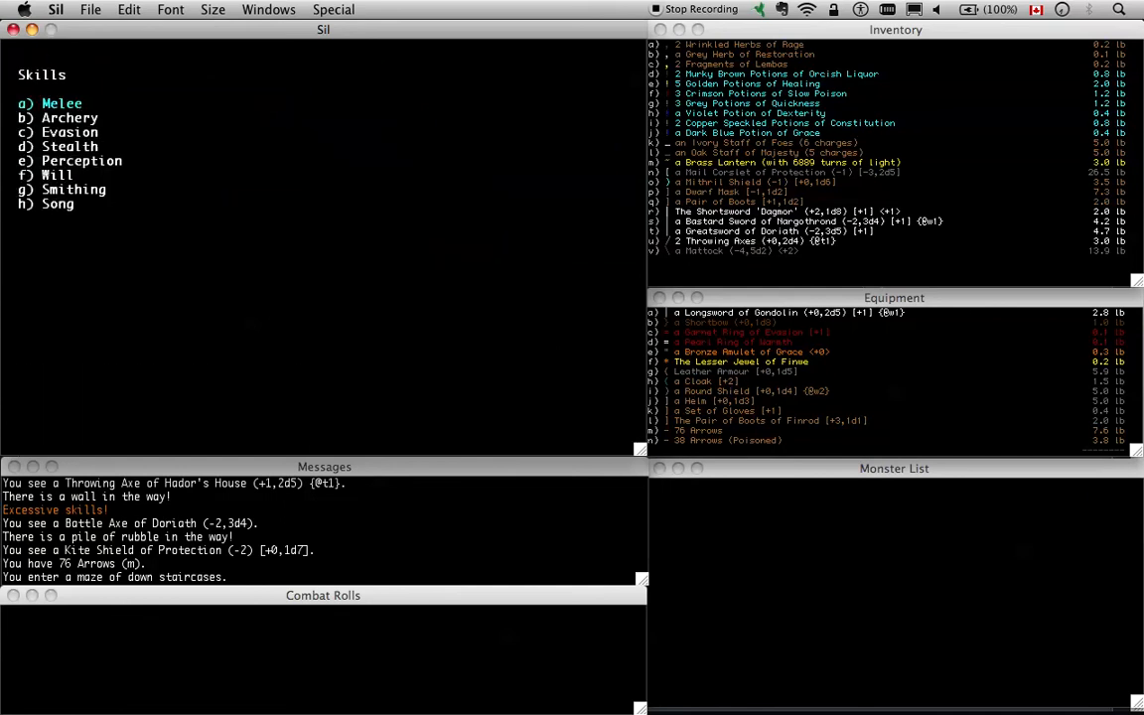
Gain a new Will ability and accept the skill allocation, leaving 182 experience
{"action": "left_click", "coordinate": [56, 175]}
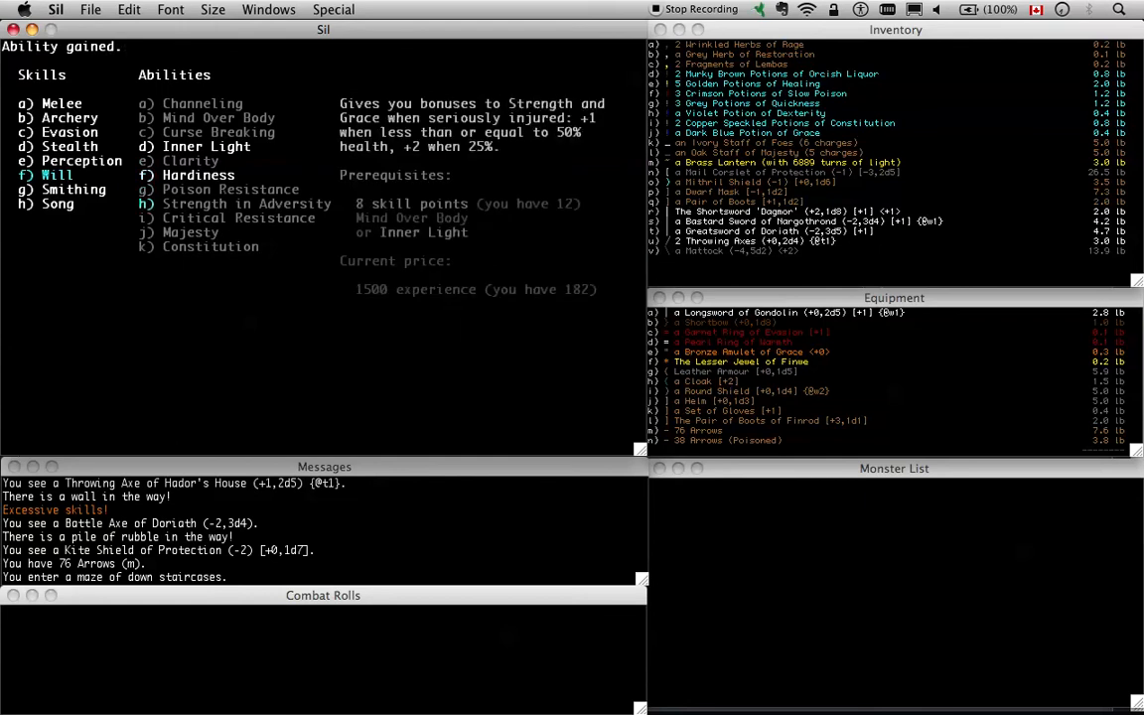
{"action": "left_click", "coordinate": [211, 246]}
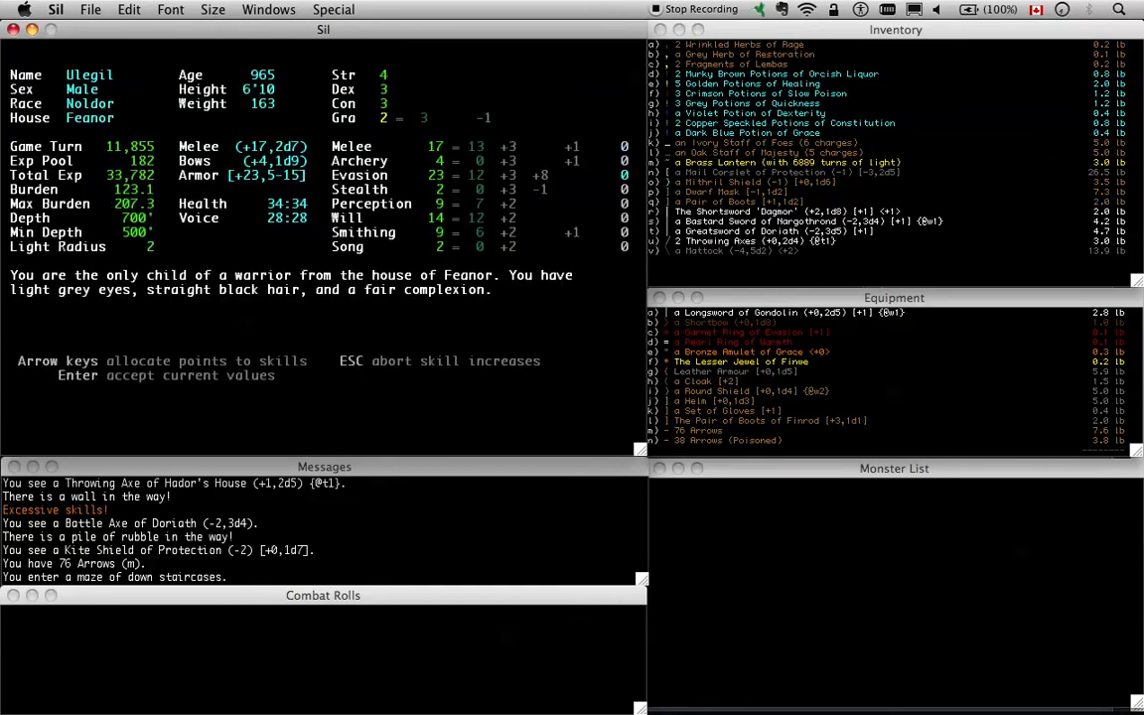
{"action": "key", "text": "Return"}
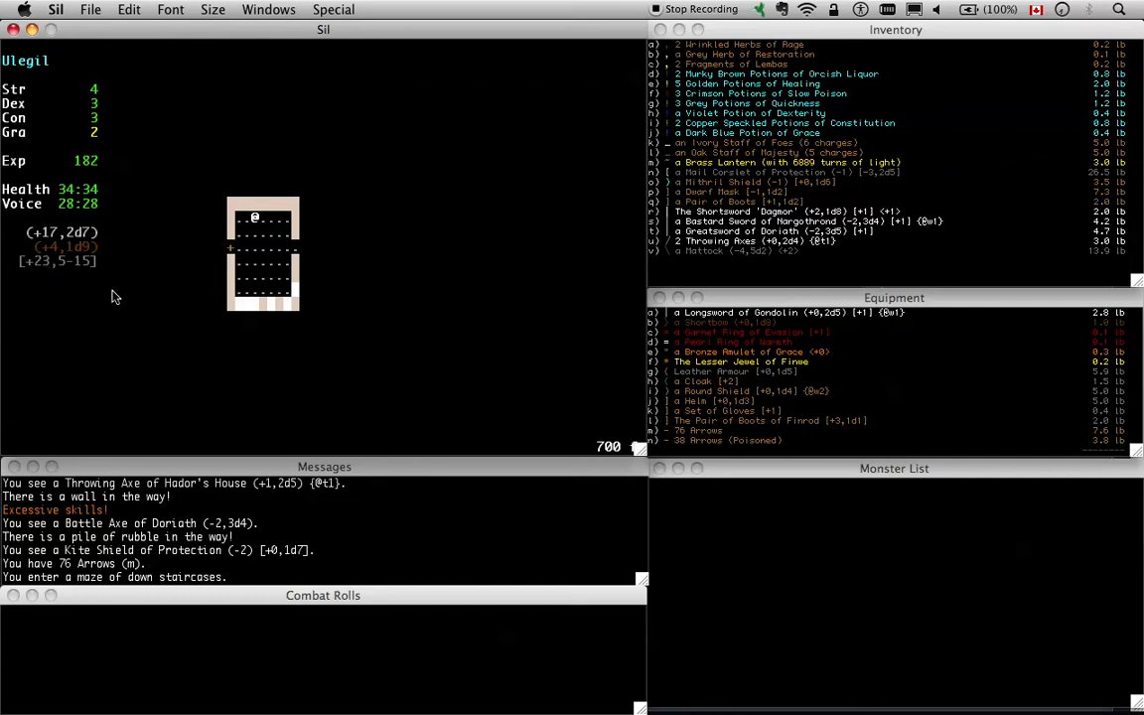
{"action": "mouse_move", "coordinate": [139, 298]}
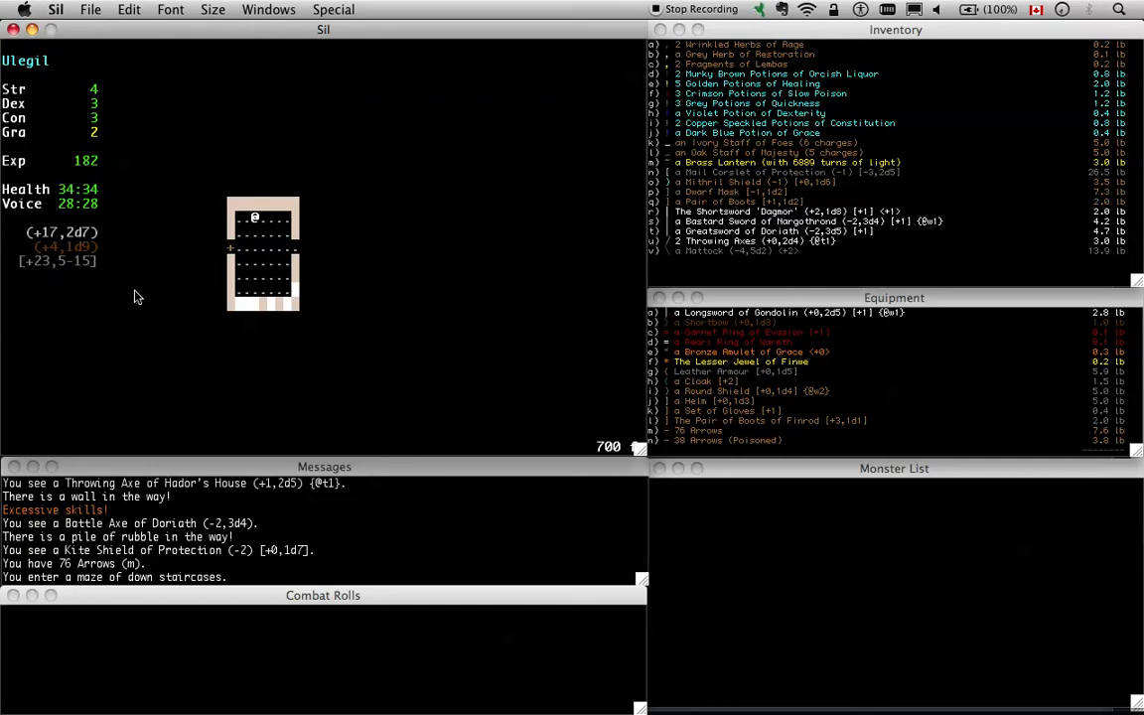
{"action": "mouse_move", "coordinate": [40, 282]}
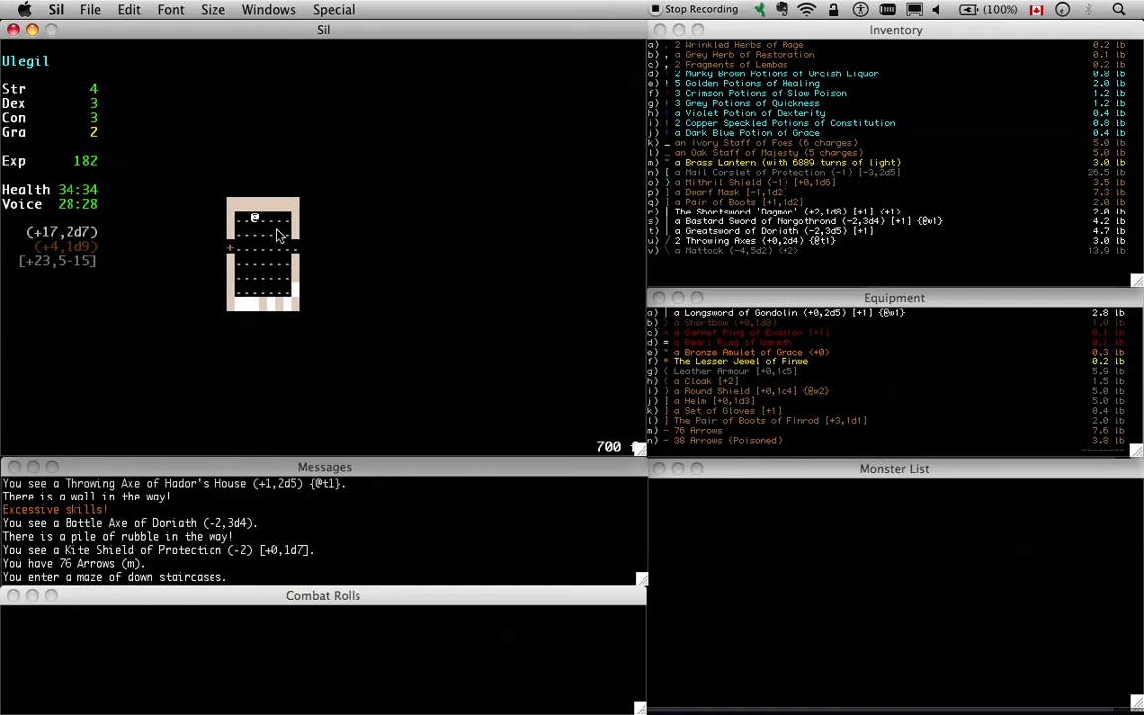
{"action": "mouse_move", "coordinate": [369, 244]}
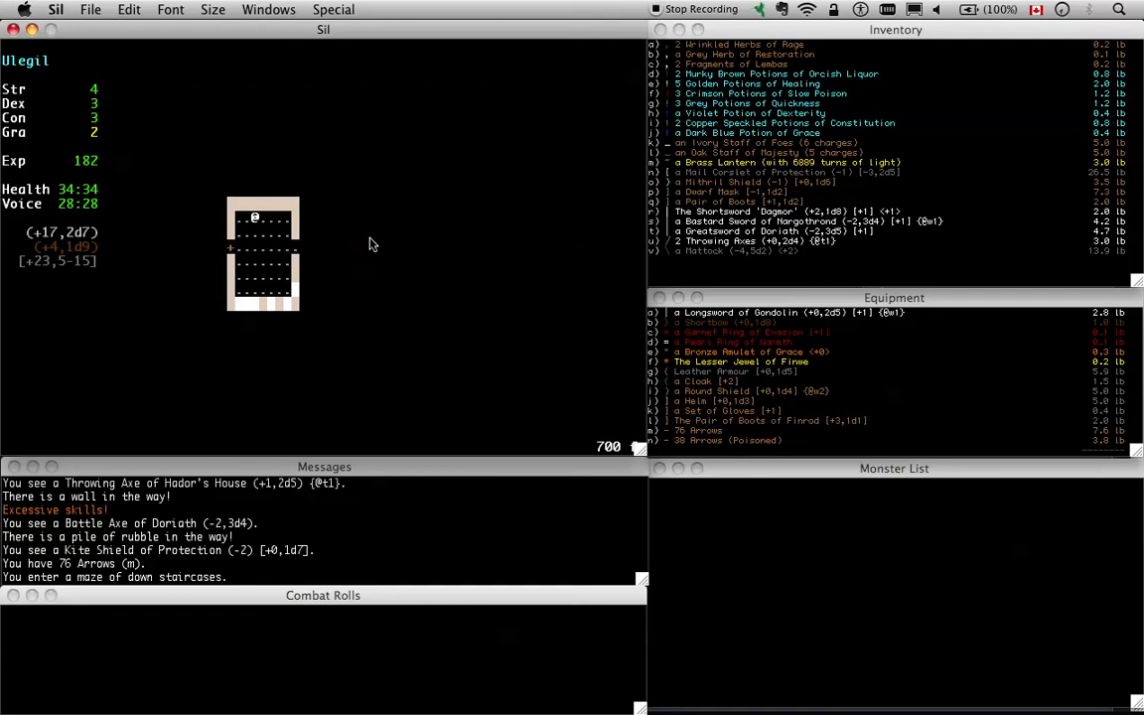
{"action": "mouse_move", "coordinate": [111, 195]}
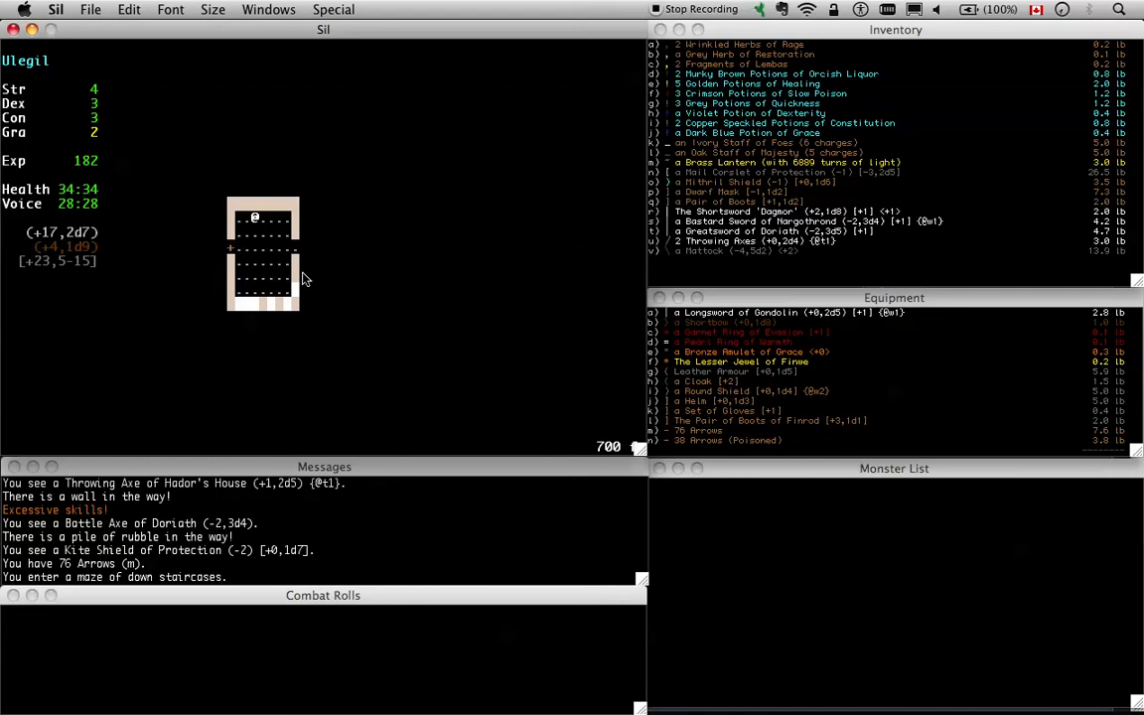
{"action": "mouse_move", "coordinate": [647, 202]}
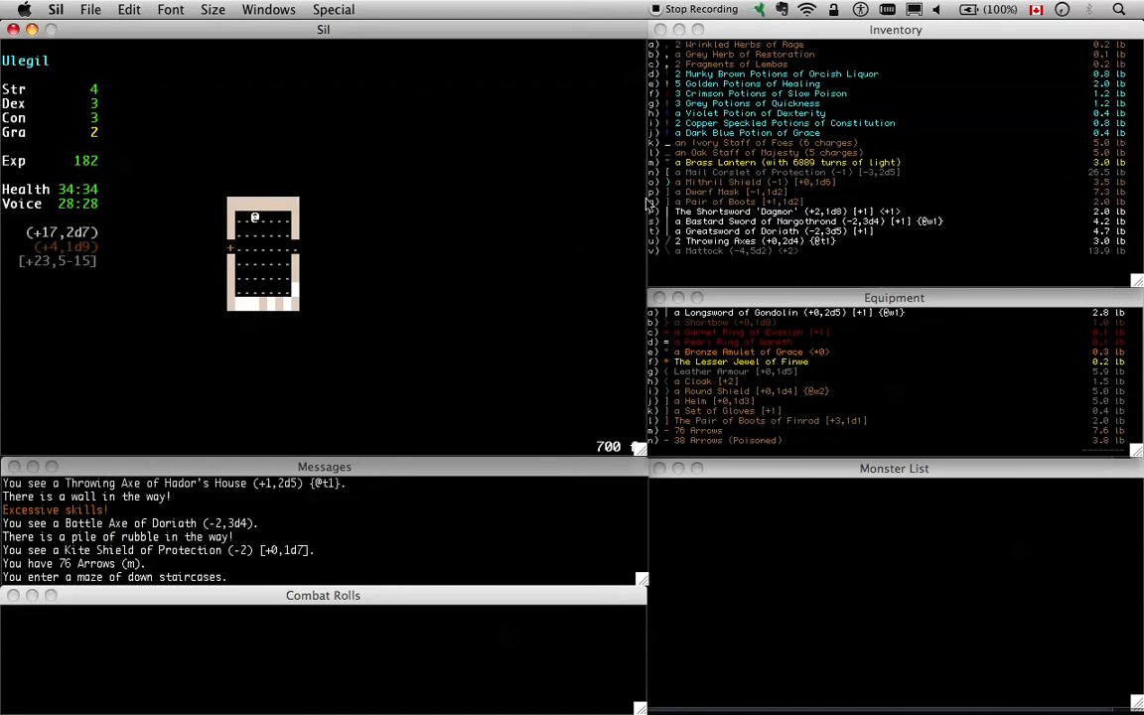
{"action": "mouse_move", "coordinate": [874, 203]}
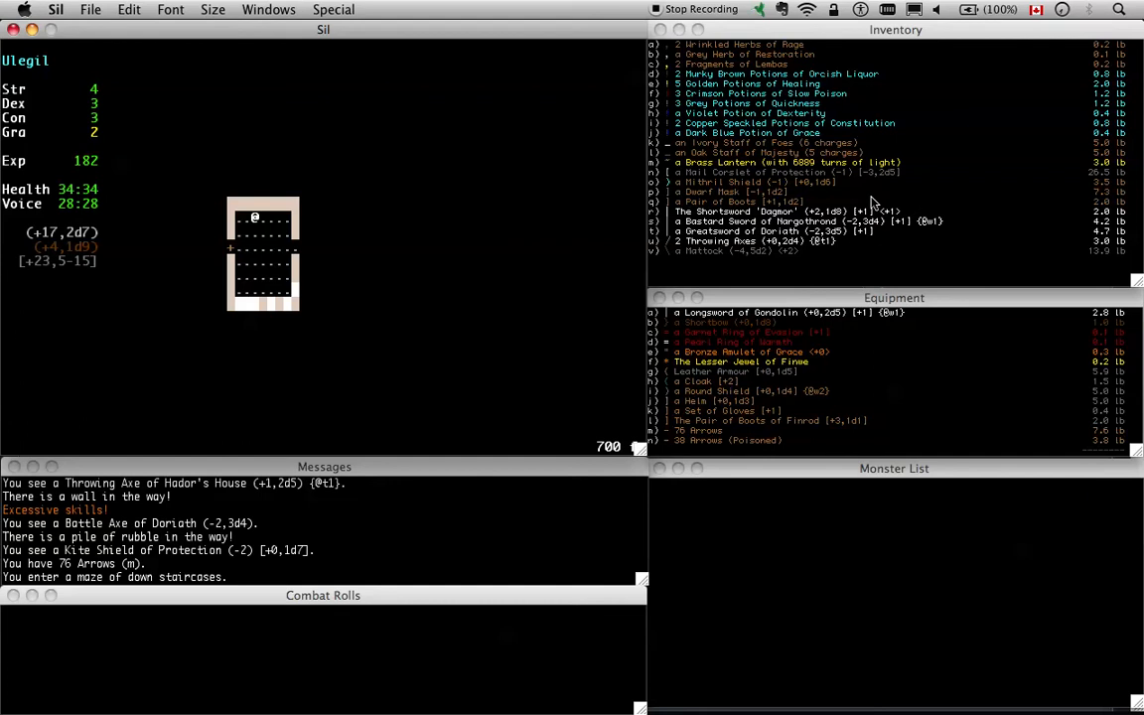
{"action": "mouse_move", "coordinate": [378, 221]}
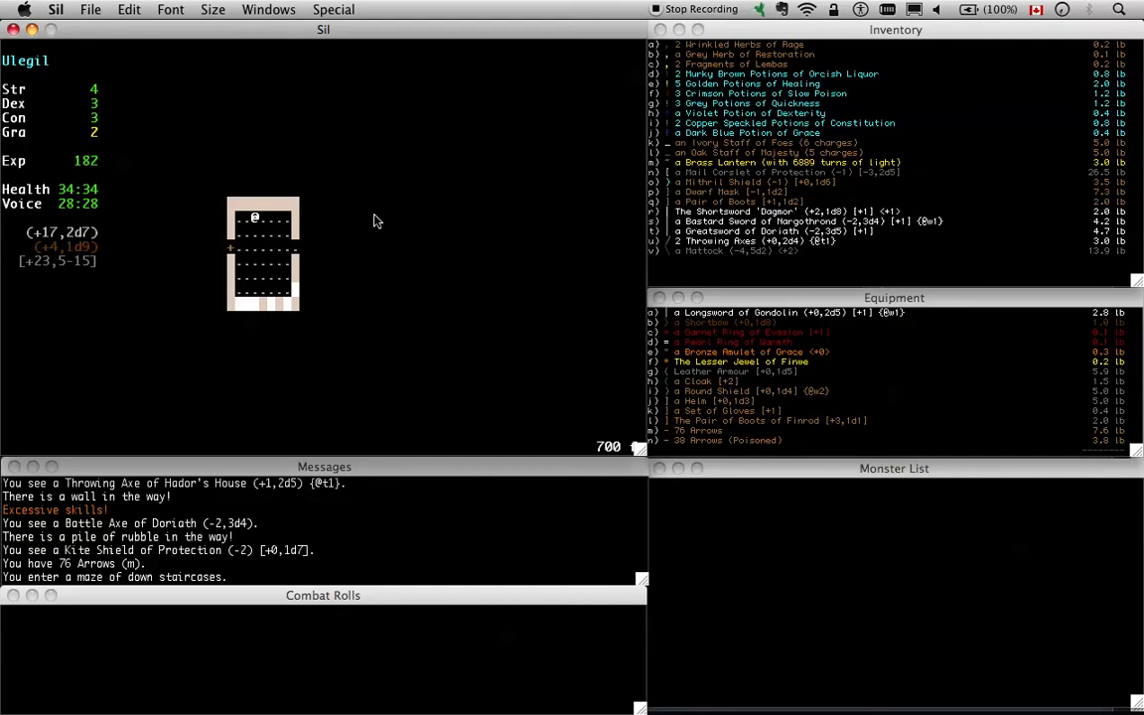
{"action": "mouse_move", "coordinate": [80, 248]}
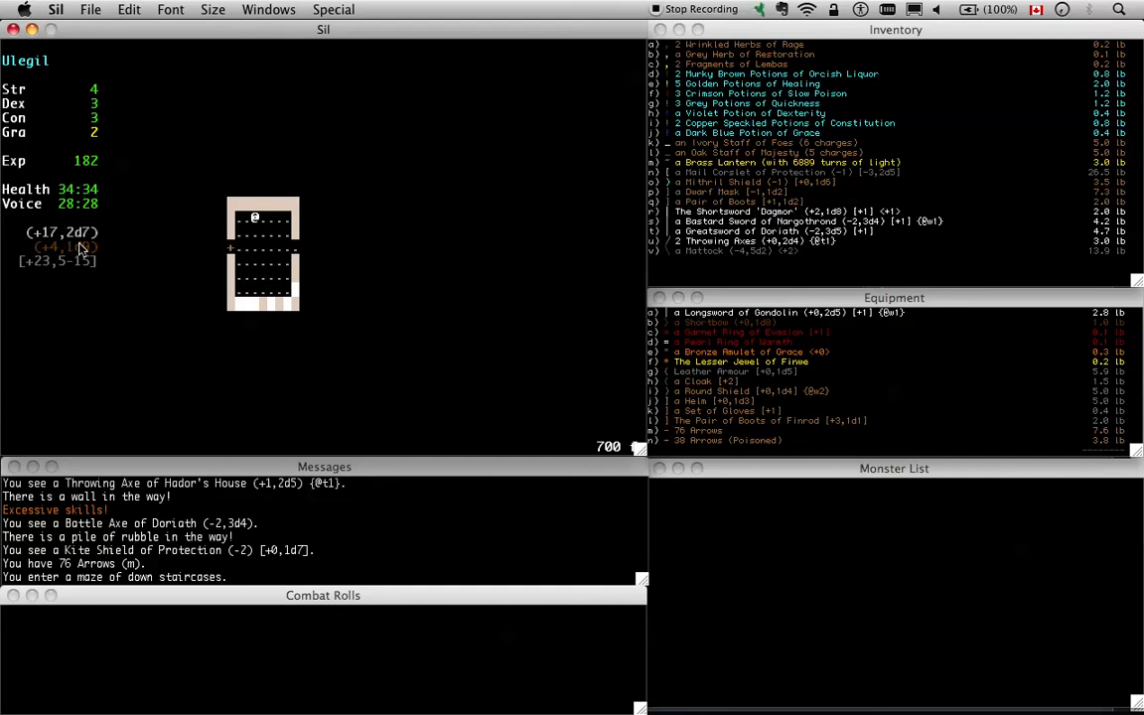
{"action": "mouse_move", "coordinate": [274, 262]}
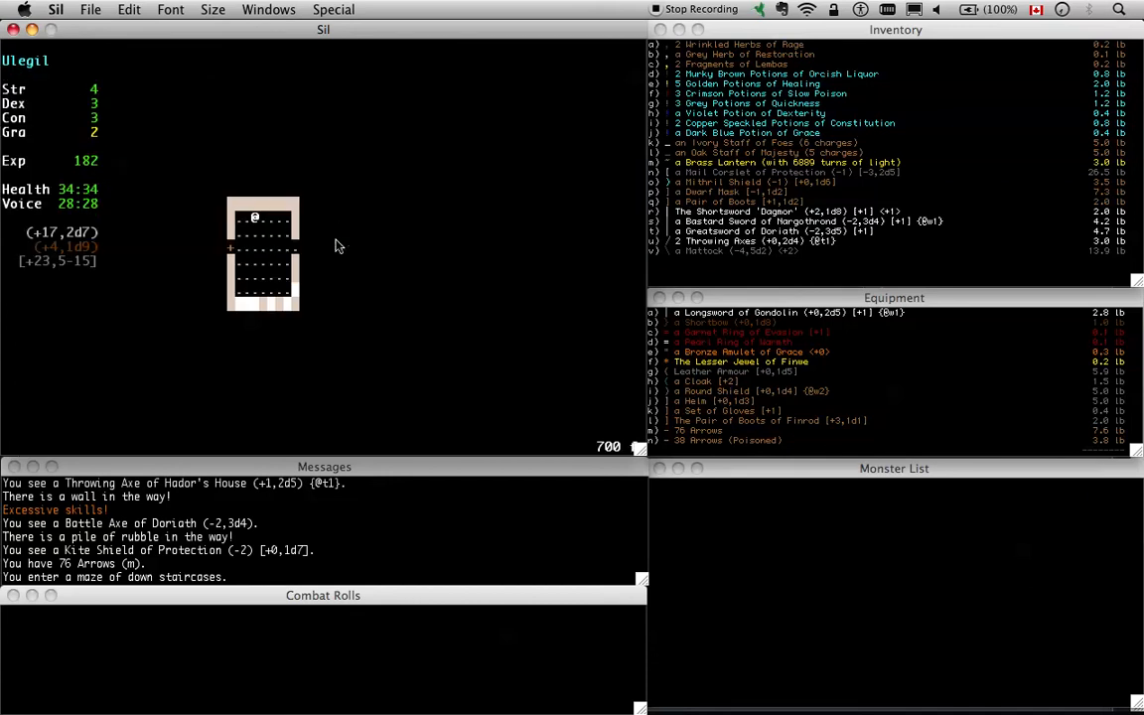
{"action": "mouse_move", "coordinate": [316, 239]}
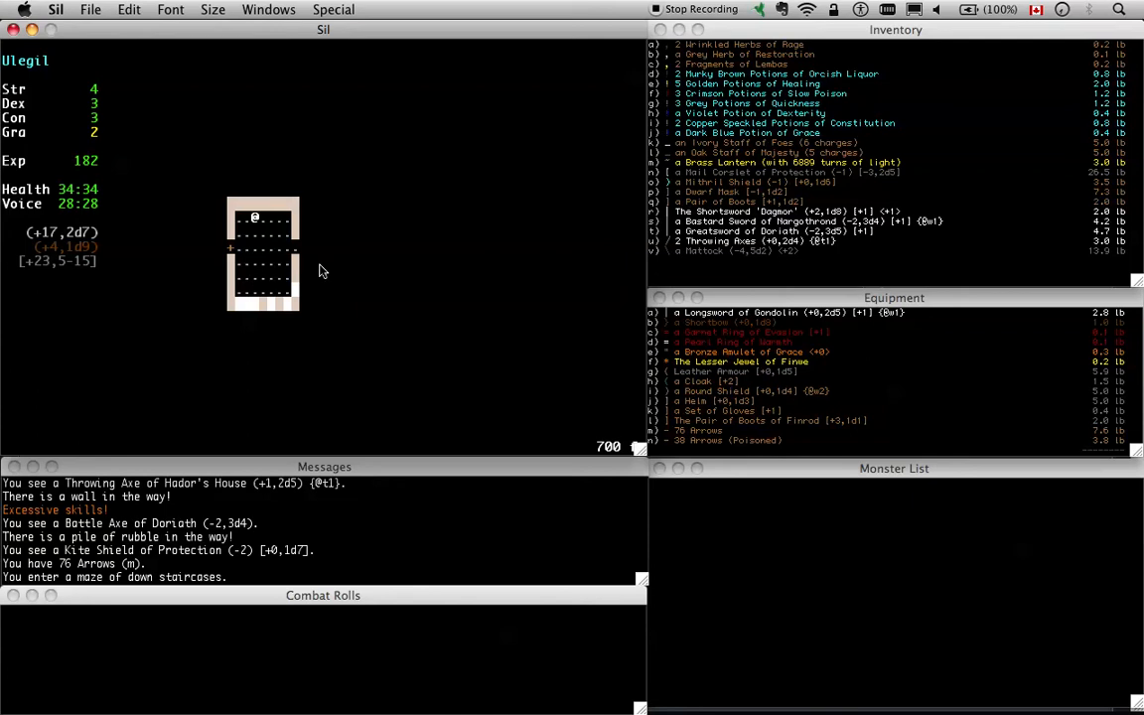
{"action": "mouse_move", "coordinate": [230, 207]}
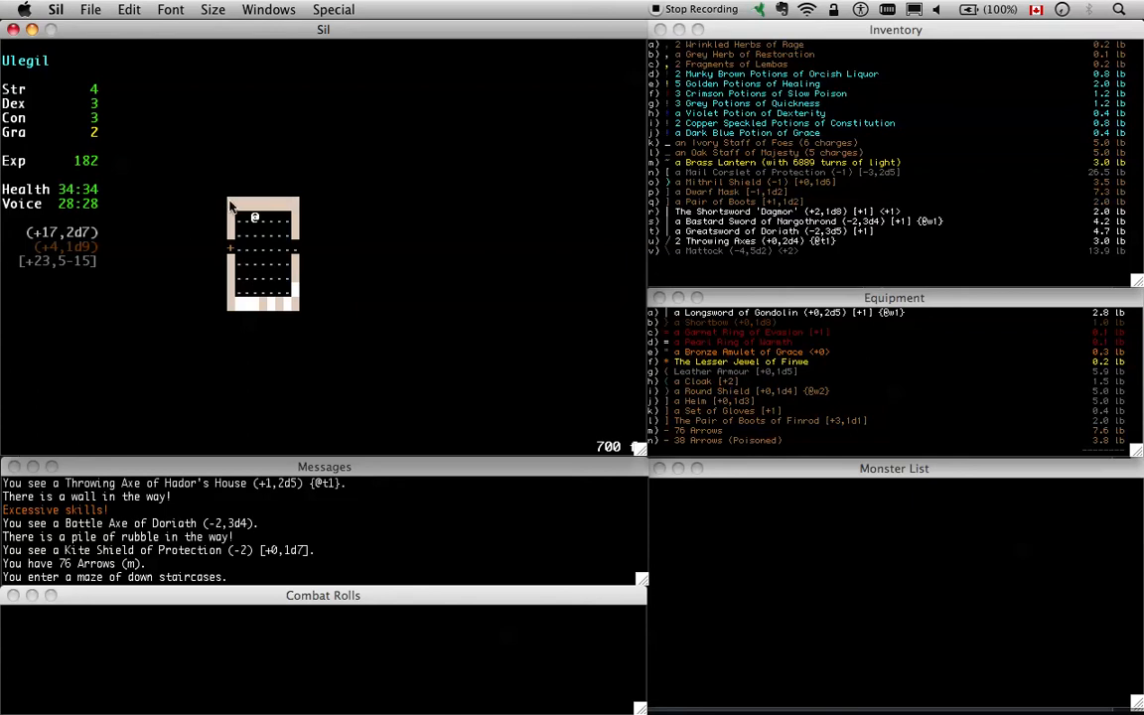
{"action": "mouse_move", "coordinate": [286, 256]}
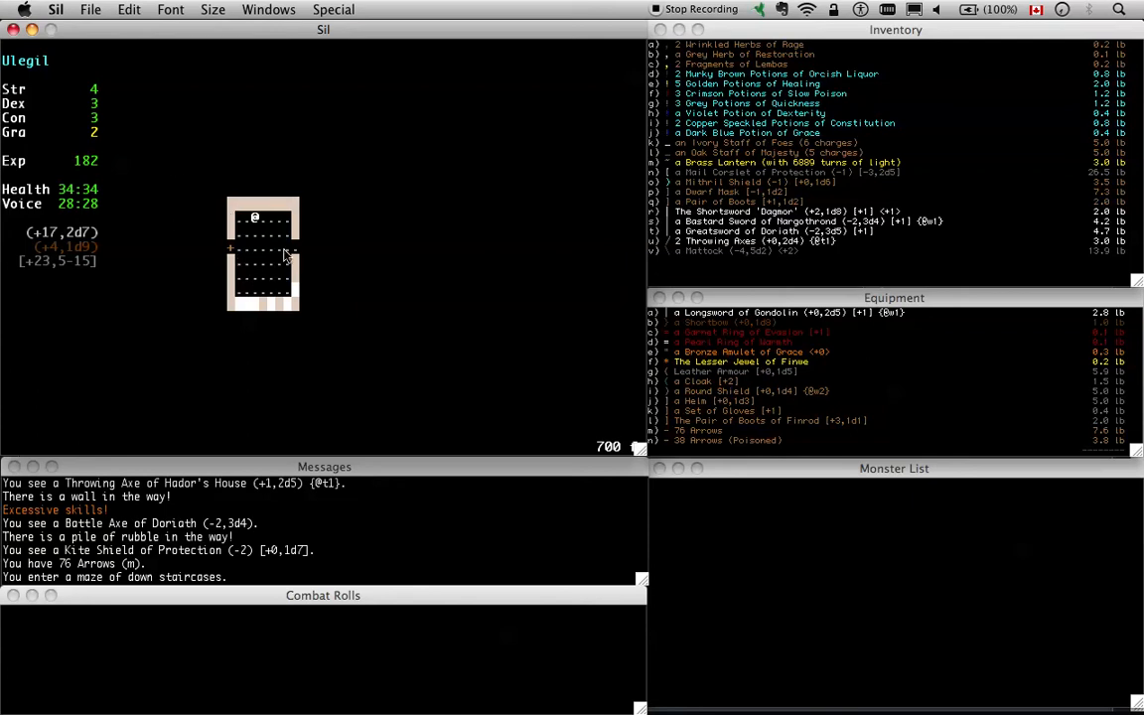
{"action": "mouse_move", "coordinate": [394, 274]}
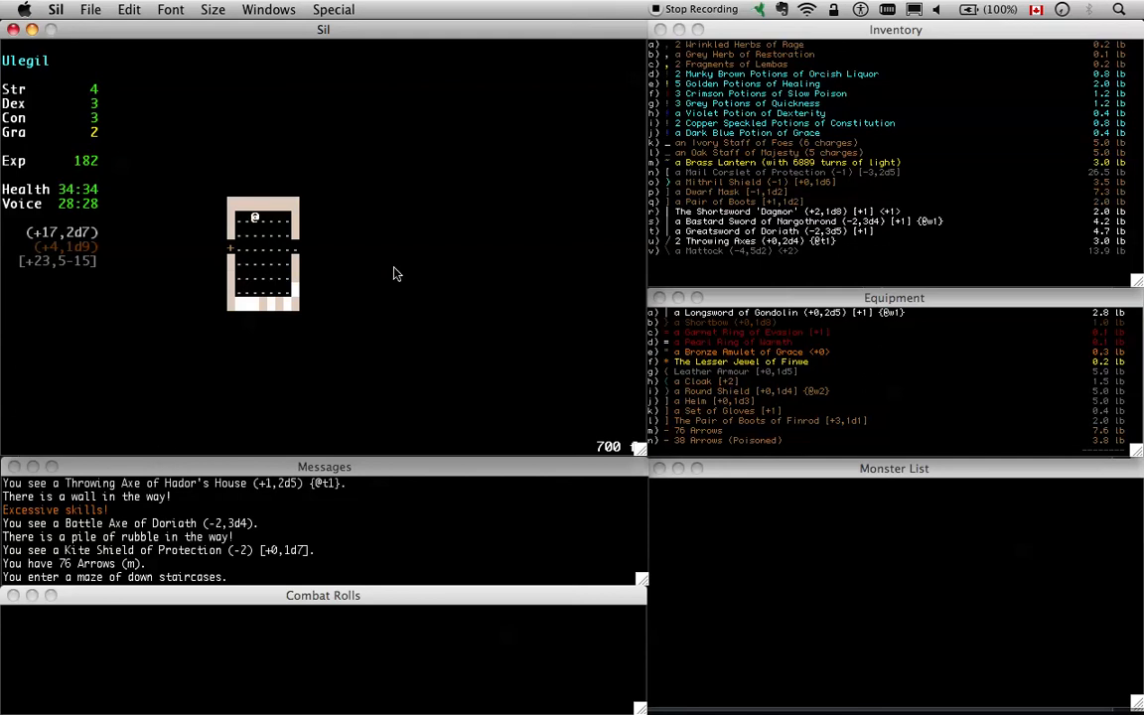
{"action": "mouse_move", "coordinate": [402, 278]}
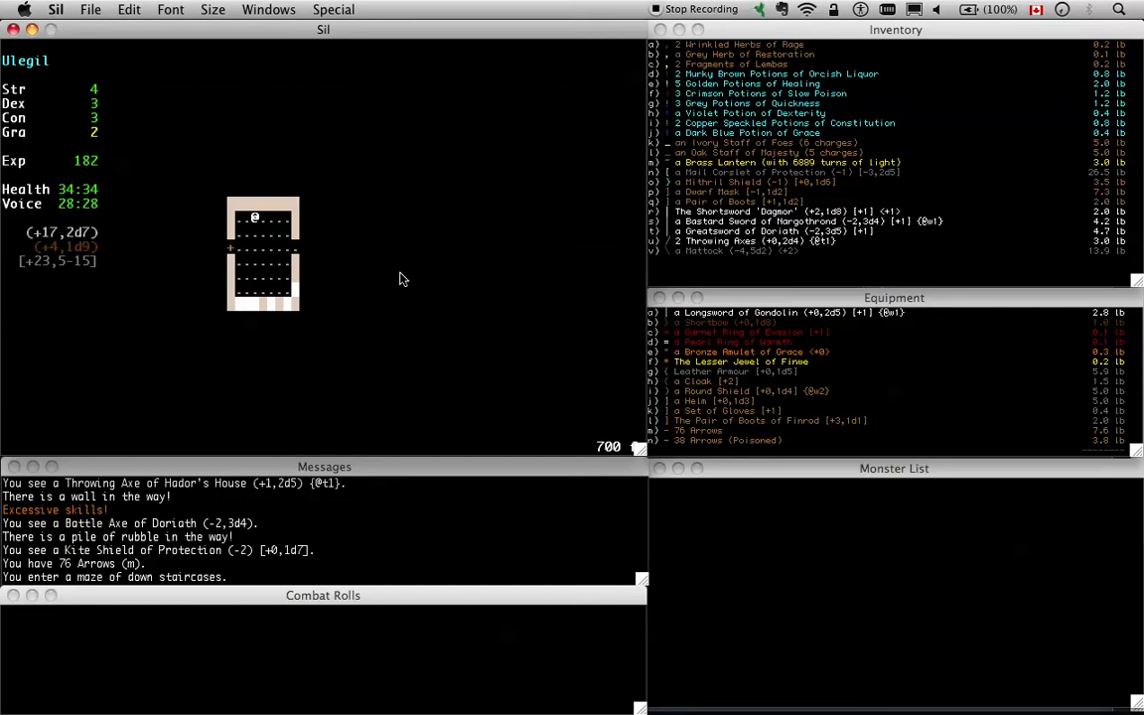
{"action": "mouse_move", "coordinate": [318, 277]}
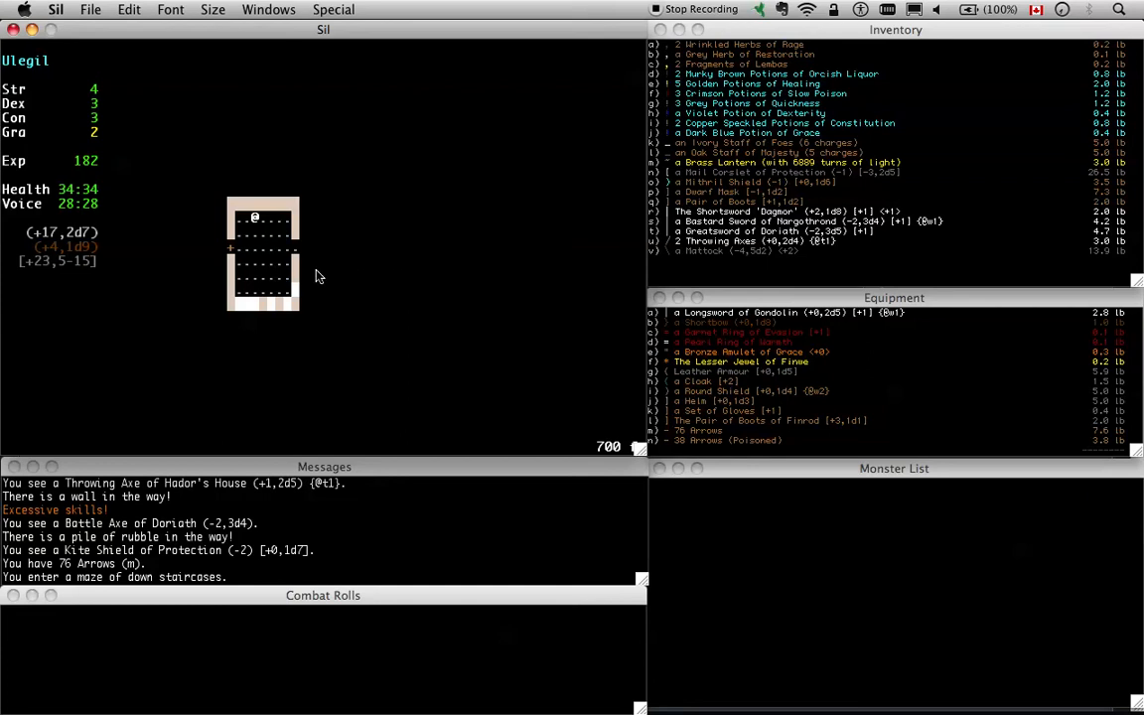
{"action": "mouse_move", "coordinate": [314, 263]}
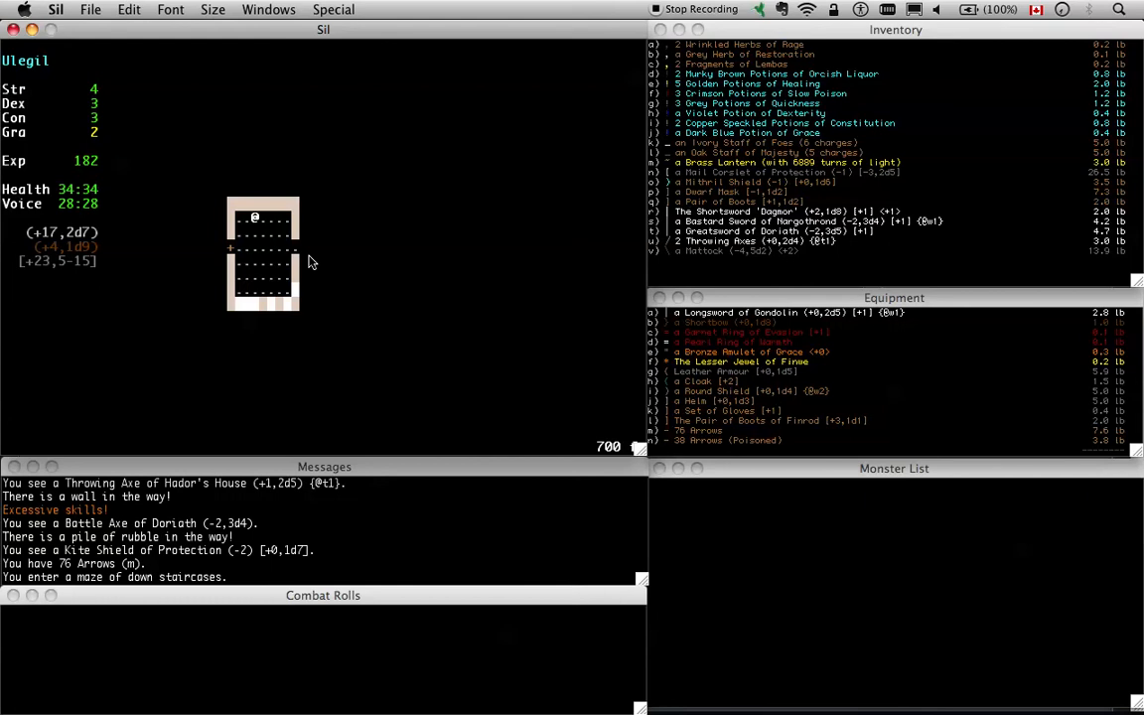
{"action": "mouse_move", "coordinate": [329, 292]}
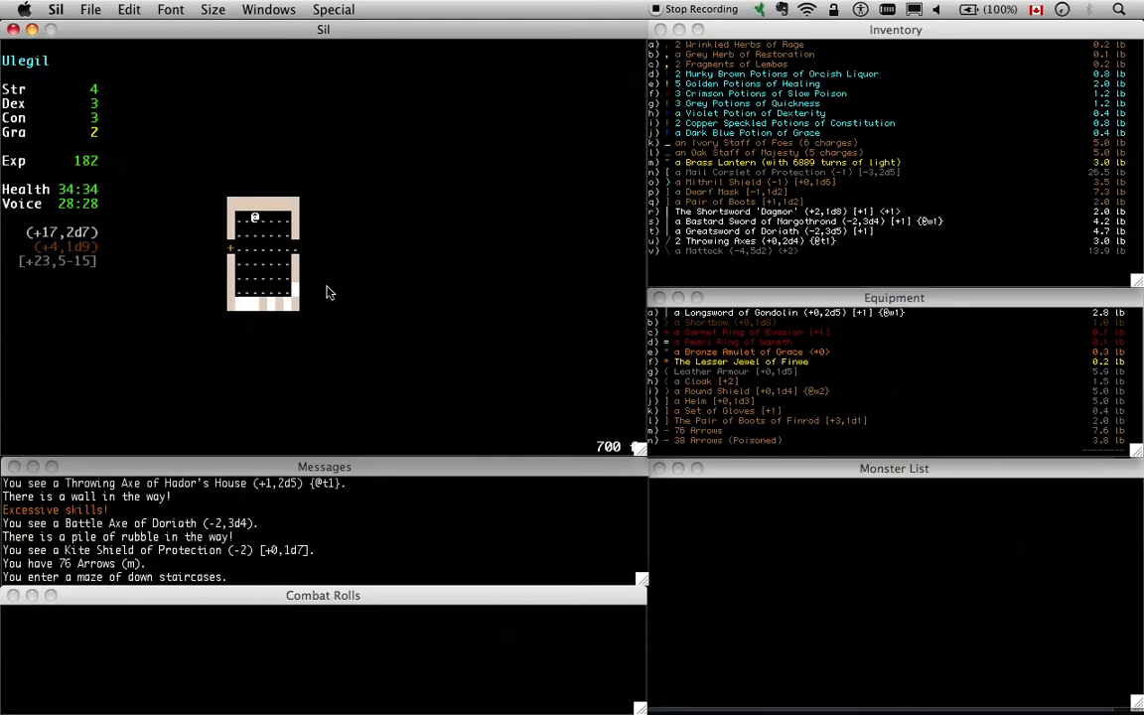
{"action": "mouse_move", "coordinate": [296, 270]}
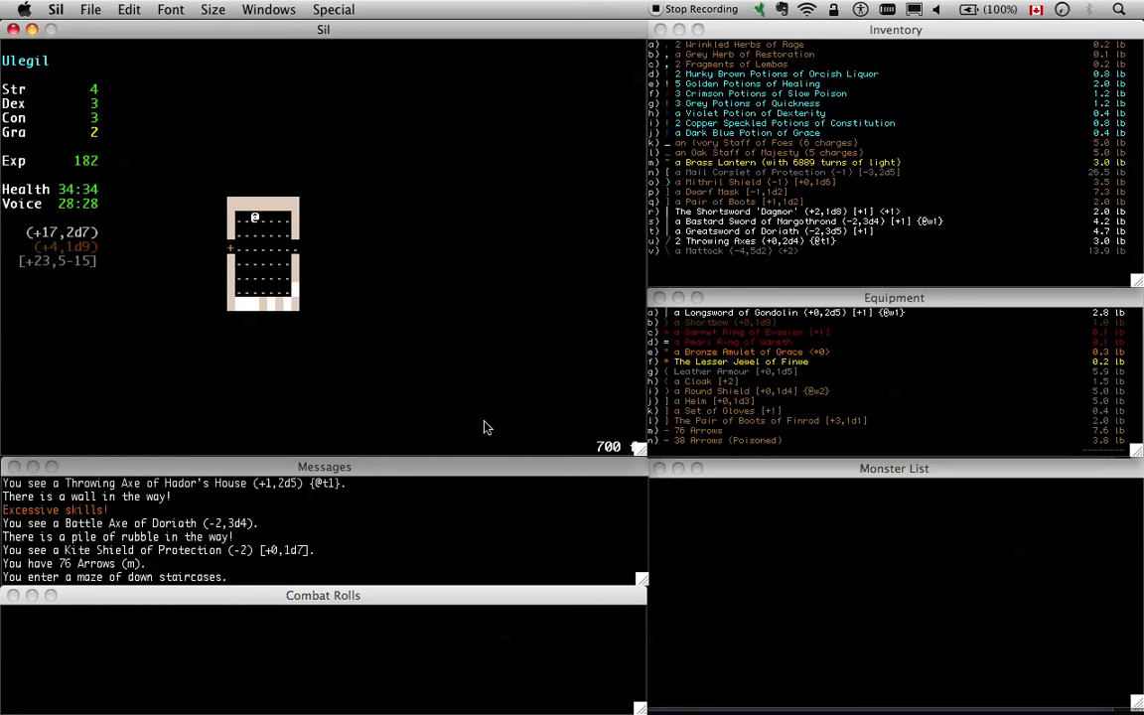
{"action": "mouse_move", "coordinate": [556, 445]}
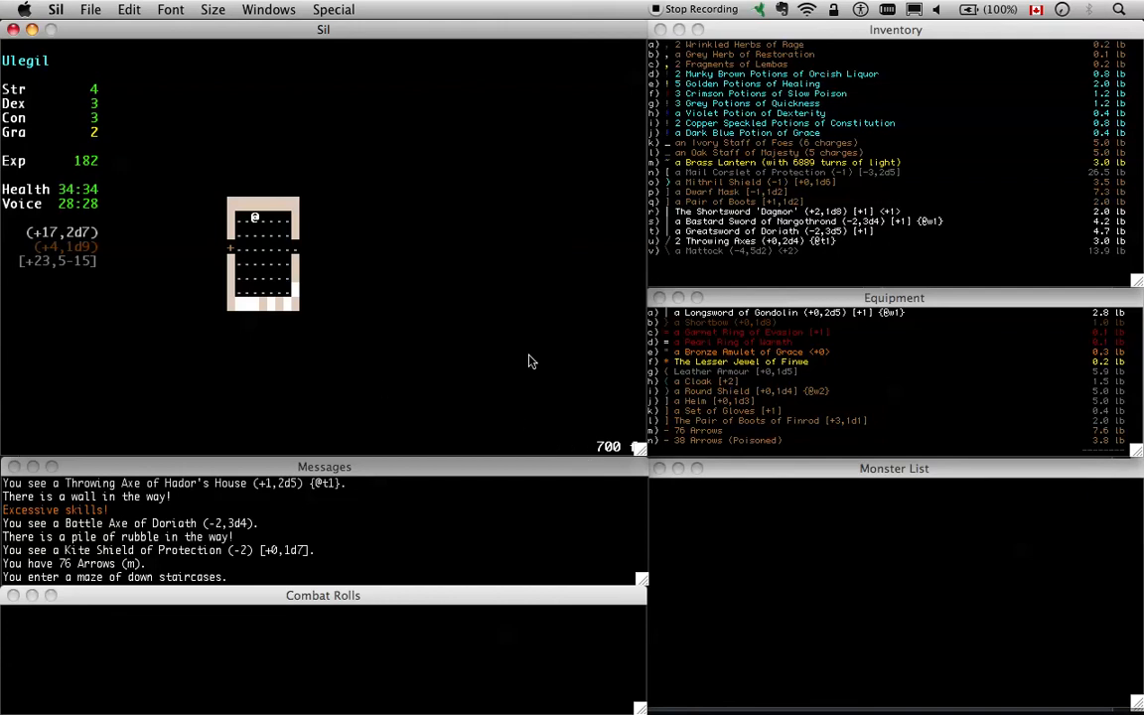
{"action": "mouse_move", "coordinate": [256, 207]}
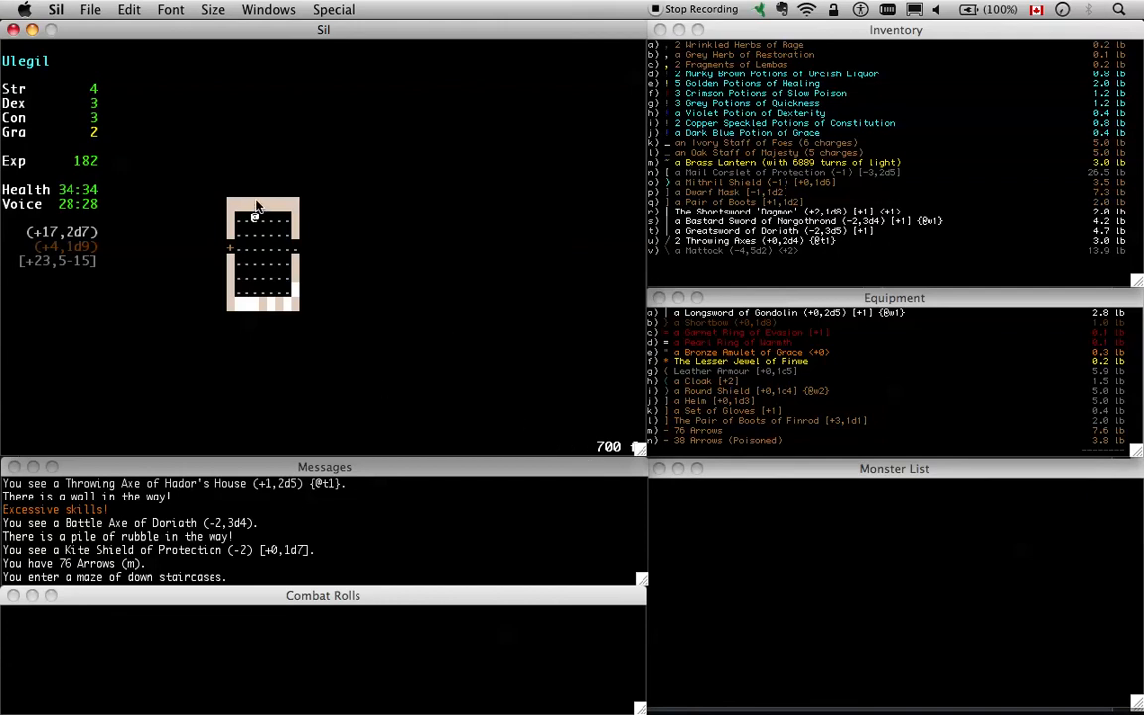
{"action": "mouse_move", "coordinate": [532, 390]}
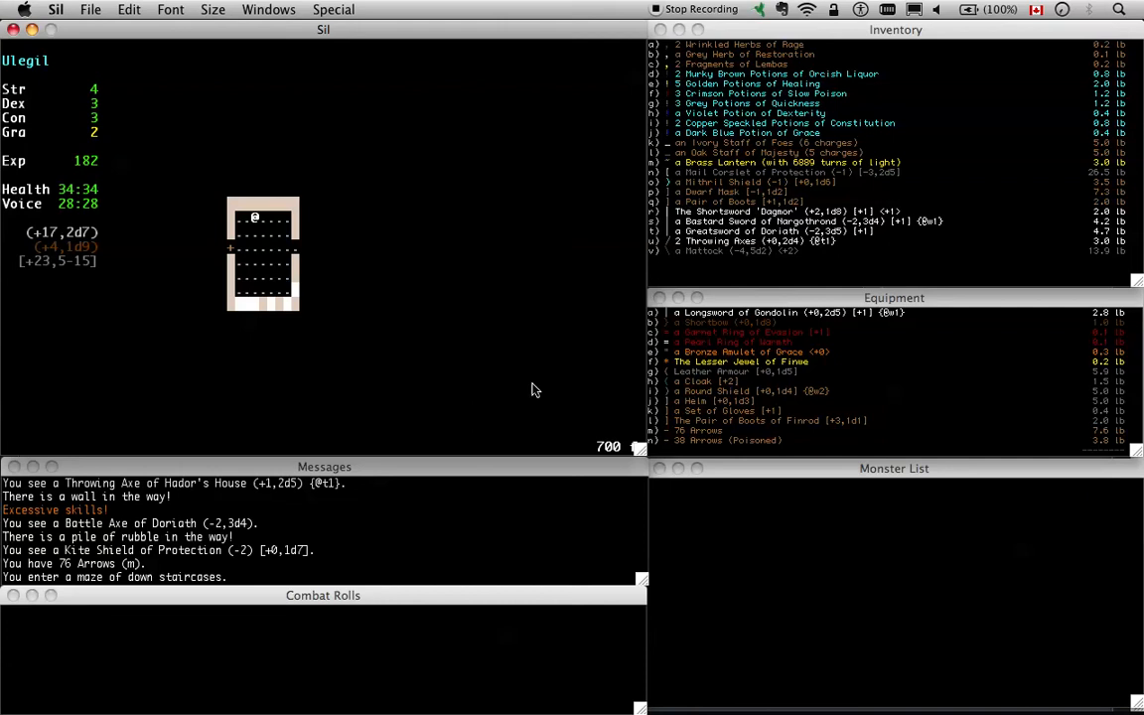
{"action": "mouse_move", "coordinate": [274, 232]}
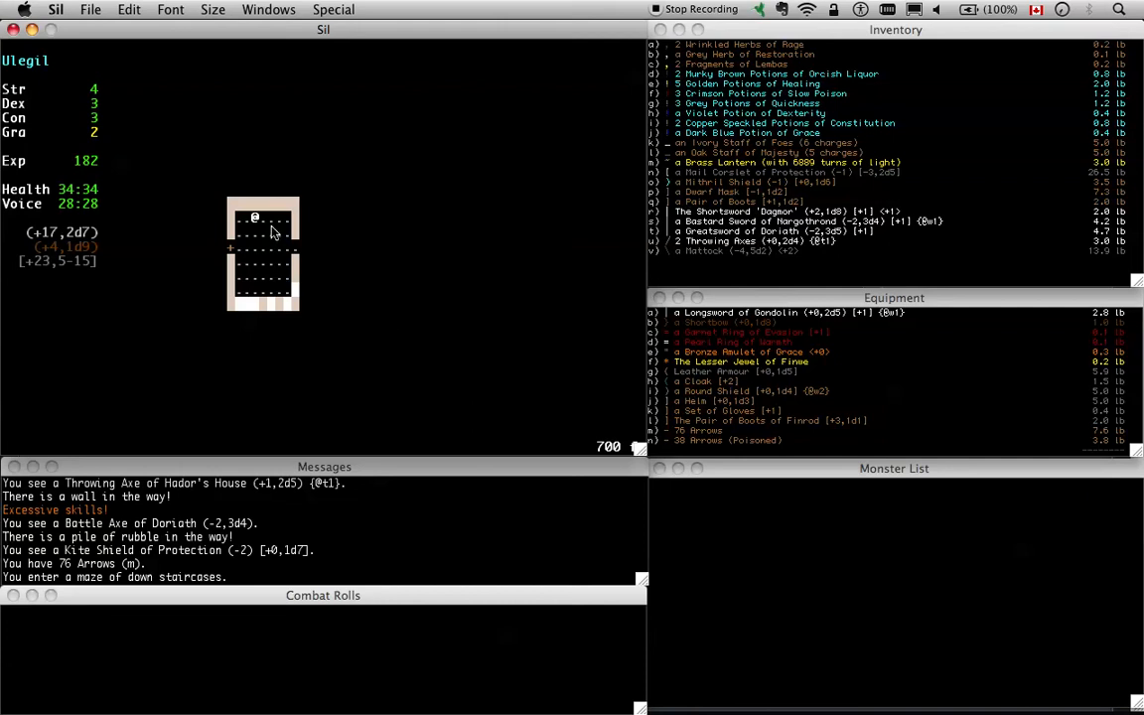
{"action": "mouse_move", "coordinate": [286, 258]}
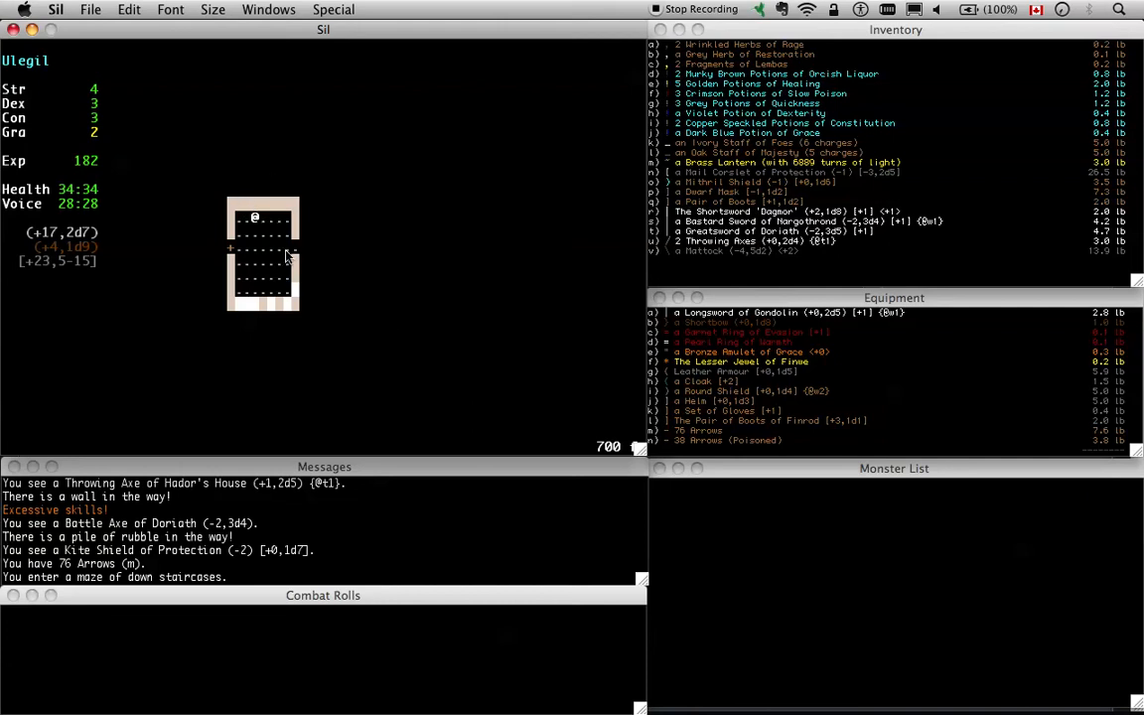
{"action": "mouse_move", "coordinate": [316, 222]}
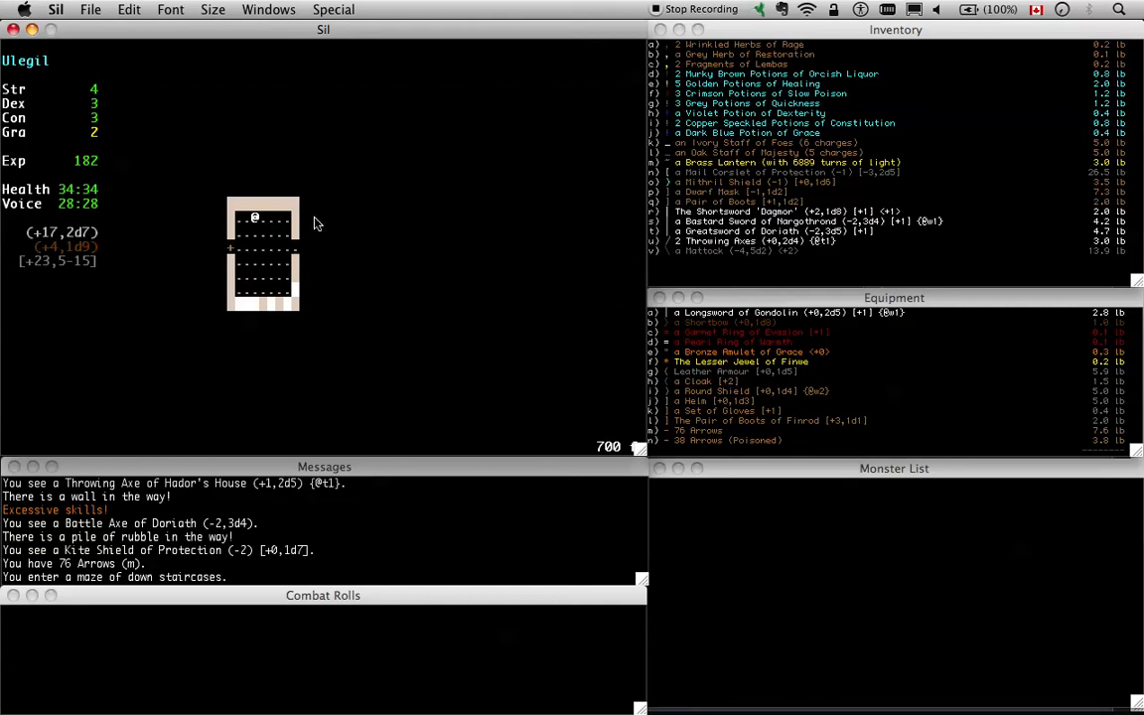
{"action": "mouse_move", "coordinate": [369, 393]}
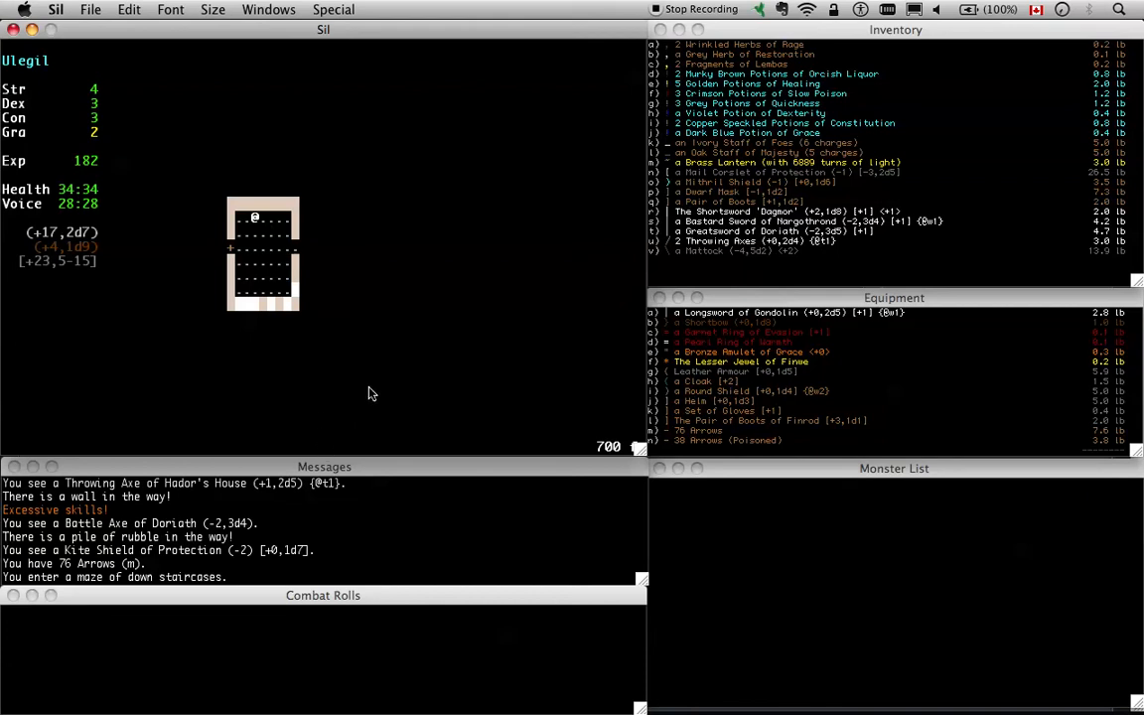
{"action": "mouse_move", "coordinate": [397, 382]}
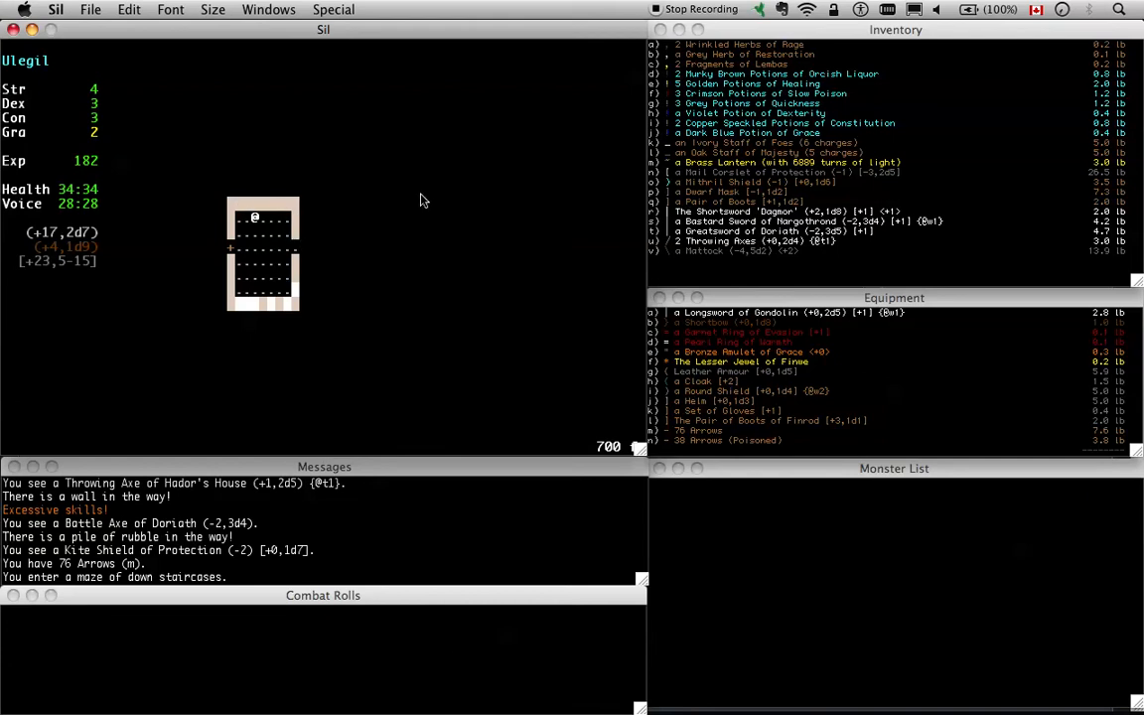
{"action": "mouse_move", "coordinate": [524, 162]}
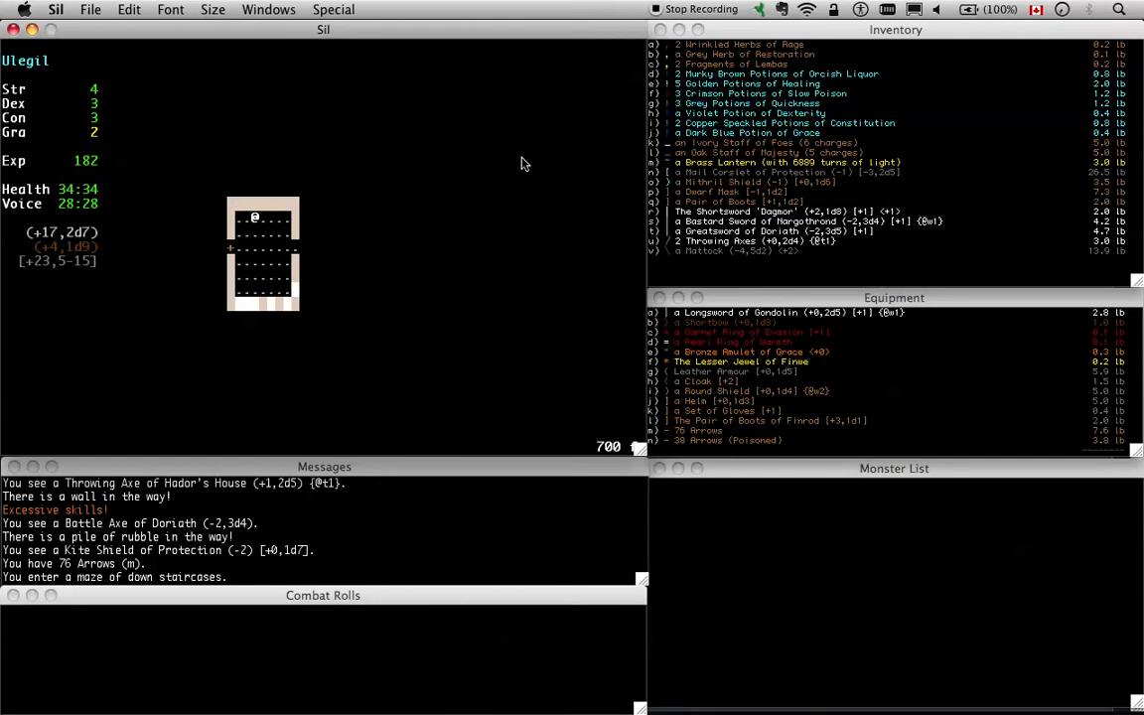
{"action": "mouse_move", "coordinate": [278, 248]}
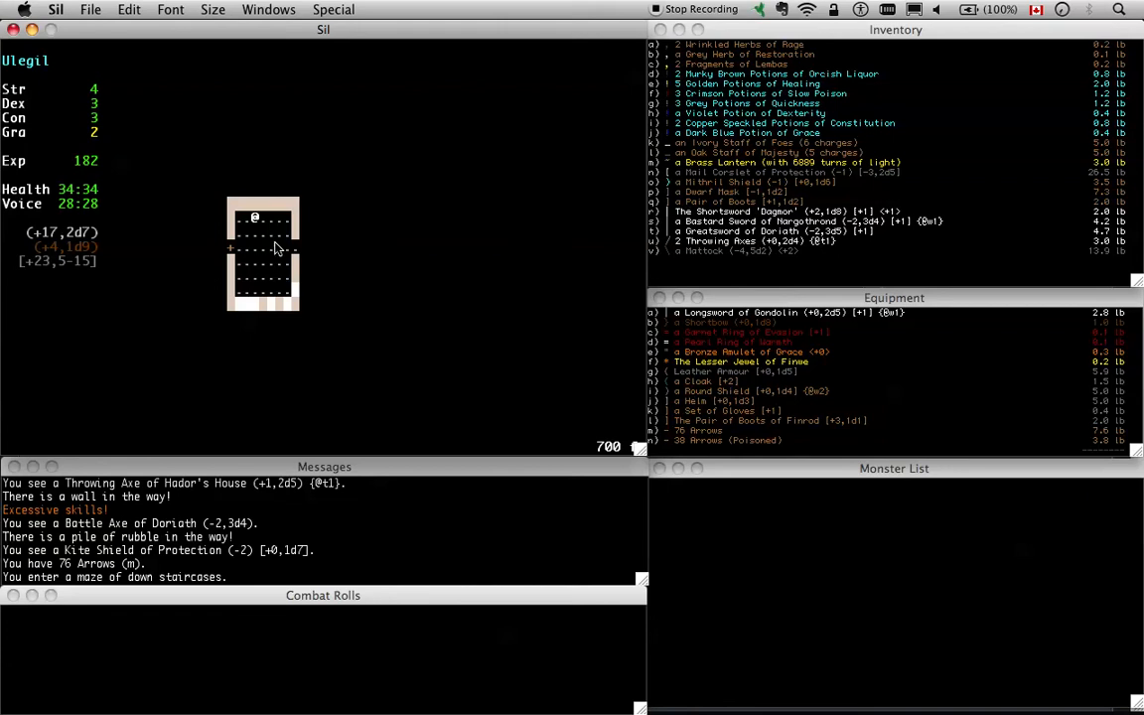
{"action": "mouse_move", "coordinate": [276, 243]}
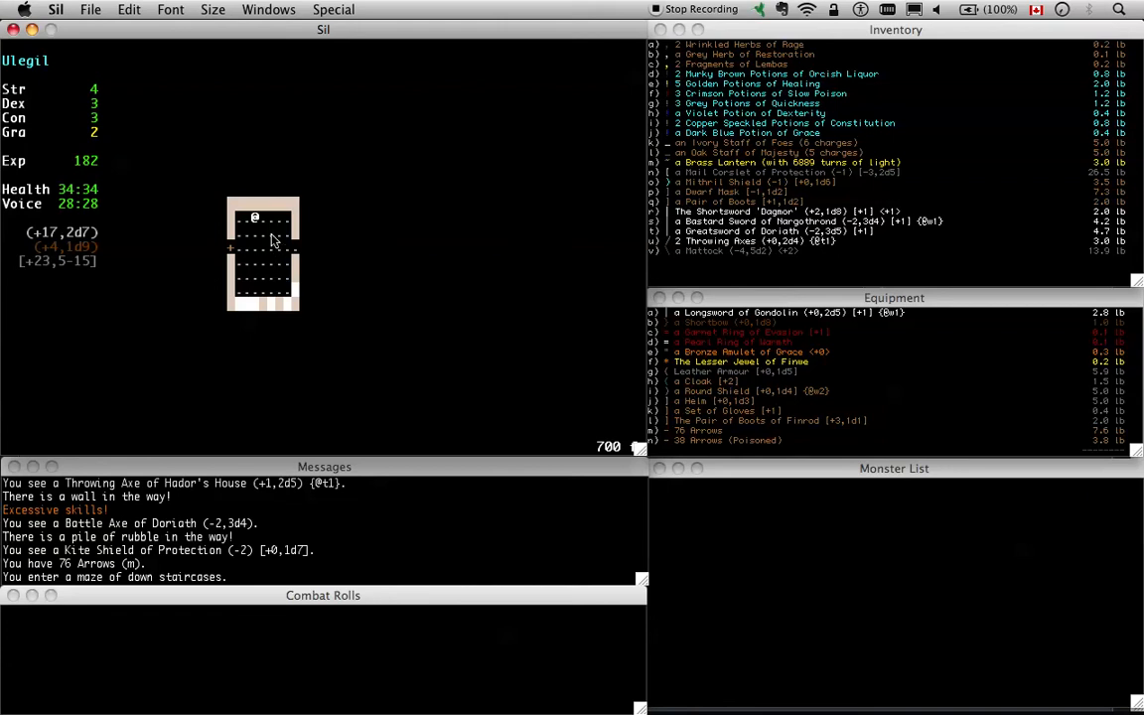
{"action": "mouse_move", "coordinate": [260, 226]}
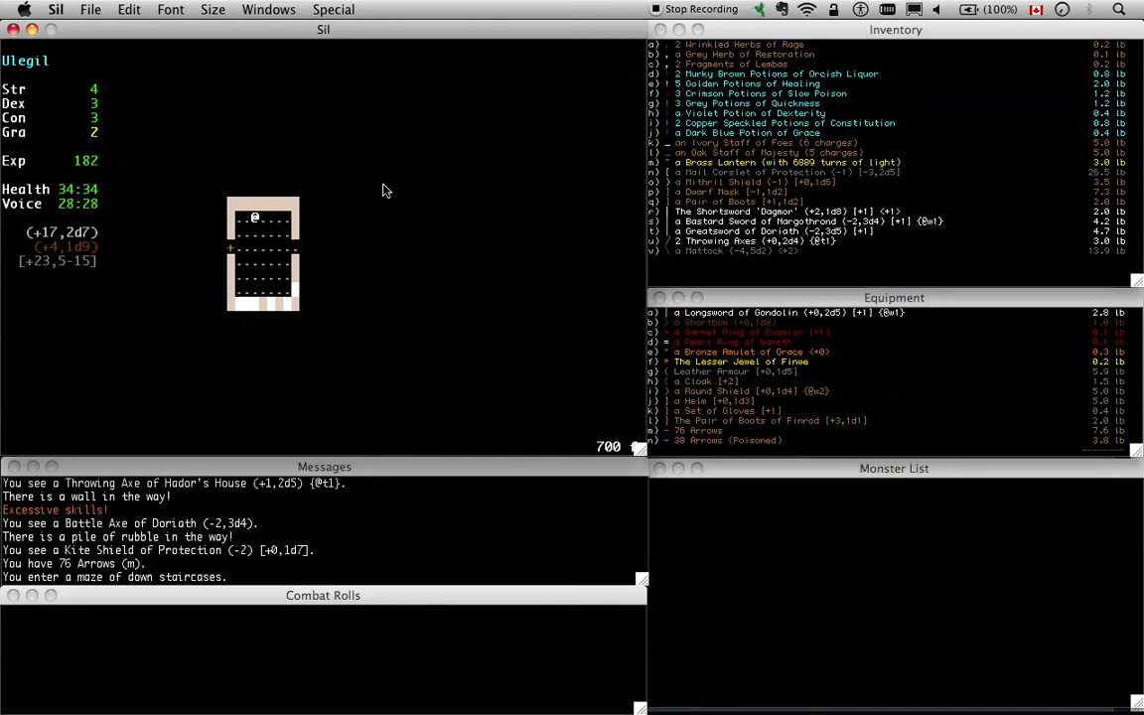
{"action": "mouse_move", "coordinate": [391, 187]}
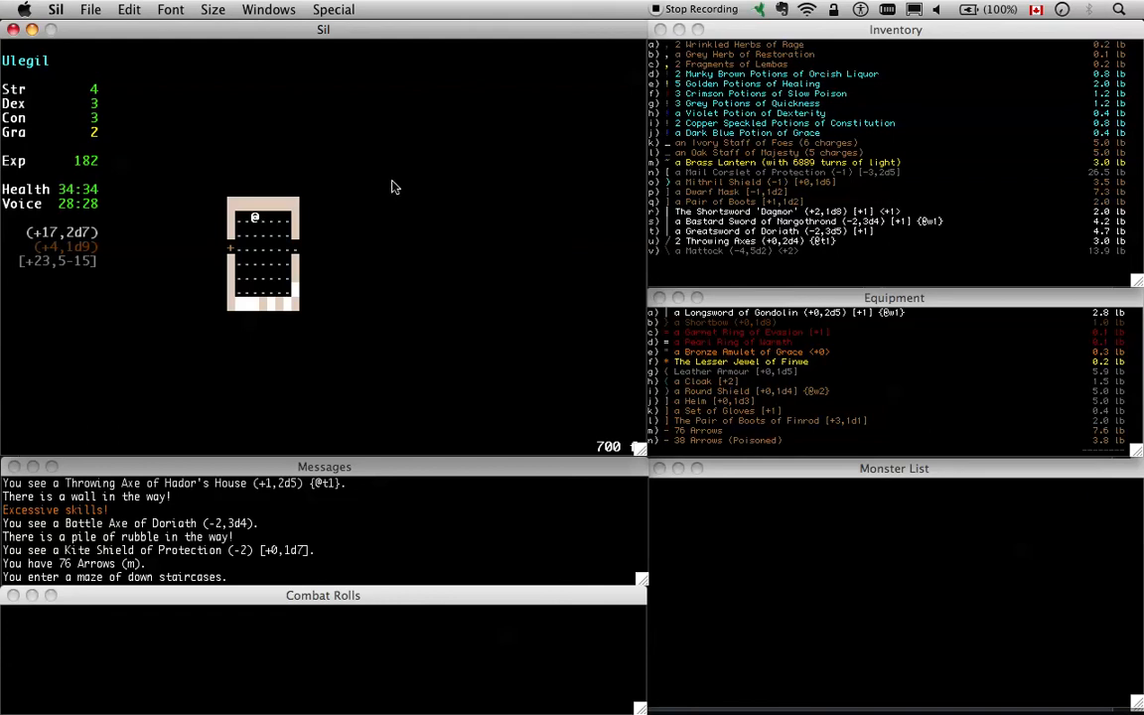
{"action": "mouse_move", "coordinate": [234, 194]}
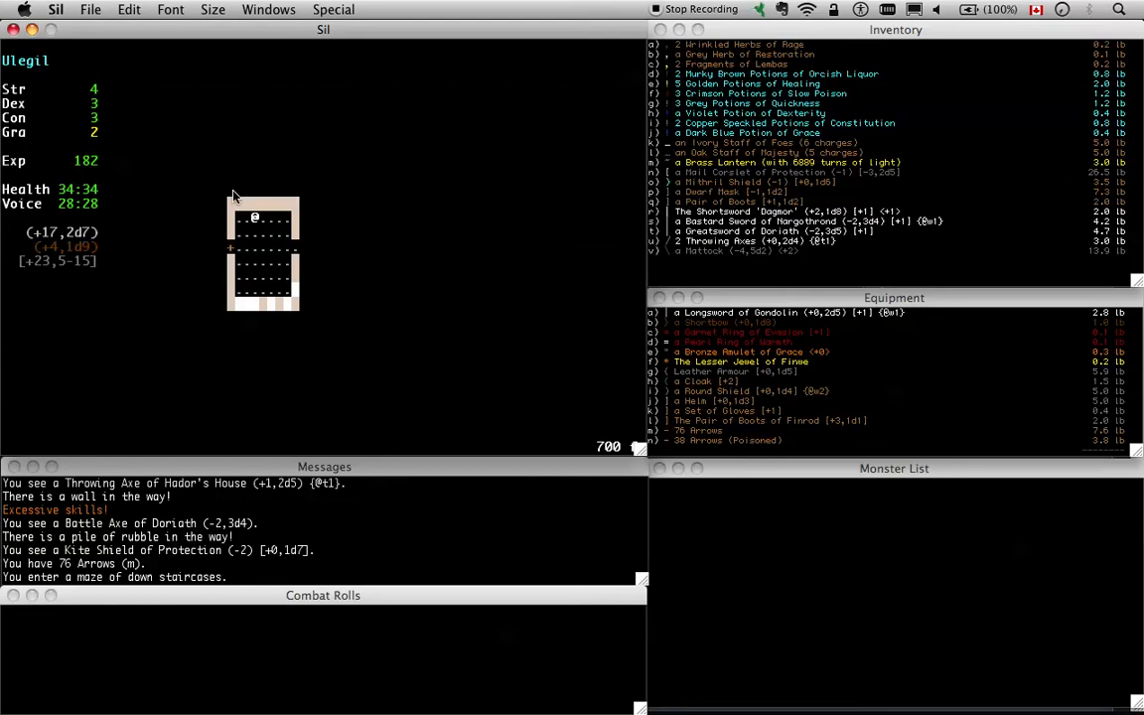
{"action": "mouse_move", "coordinate": [46, 271]}
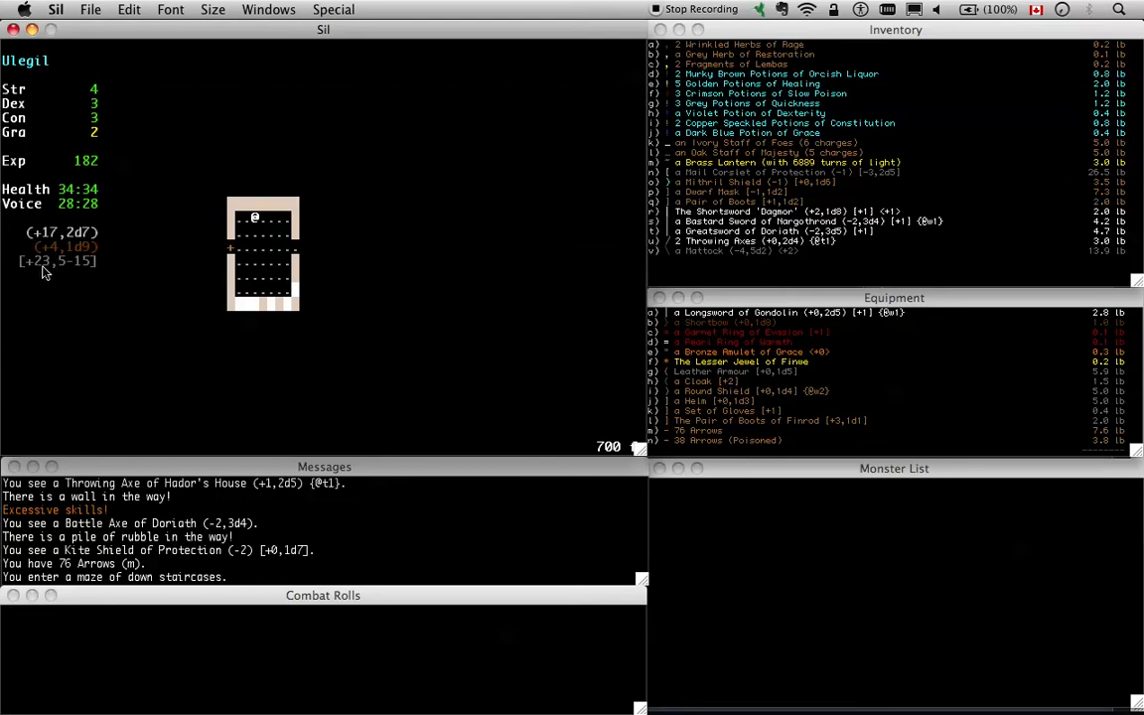
{"action": "mouse_move", "coordinate": [757, 171]}
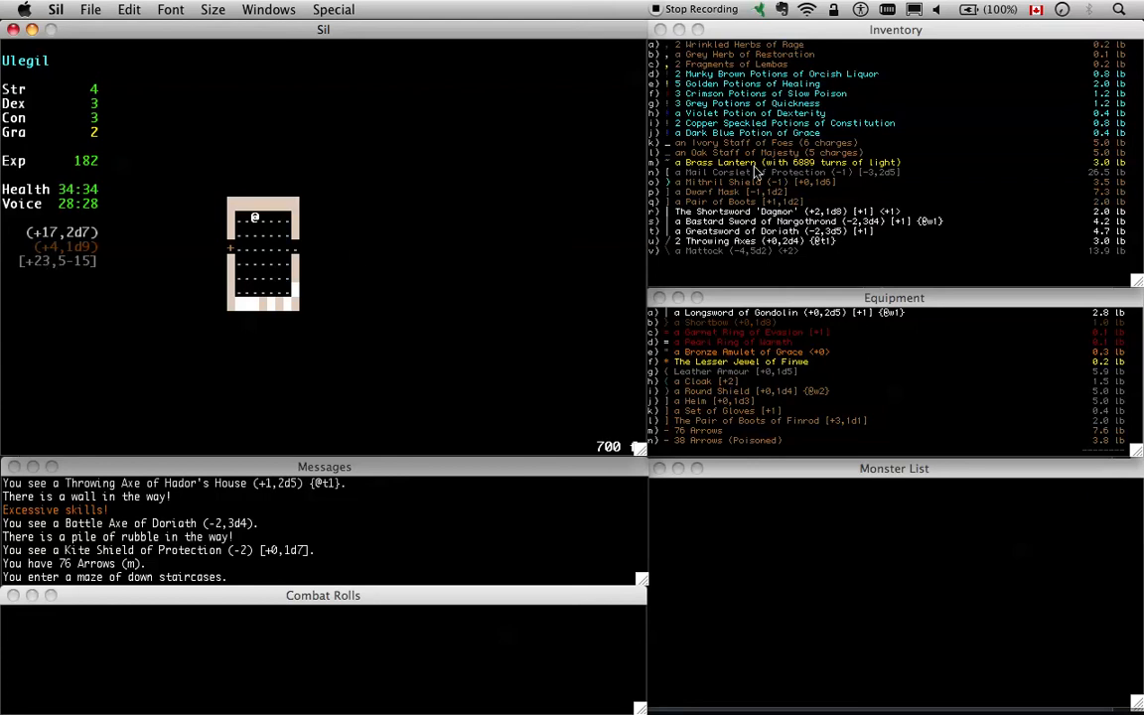
{"action": "mouse_move", "coordinate": [711, 187]}
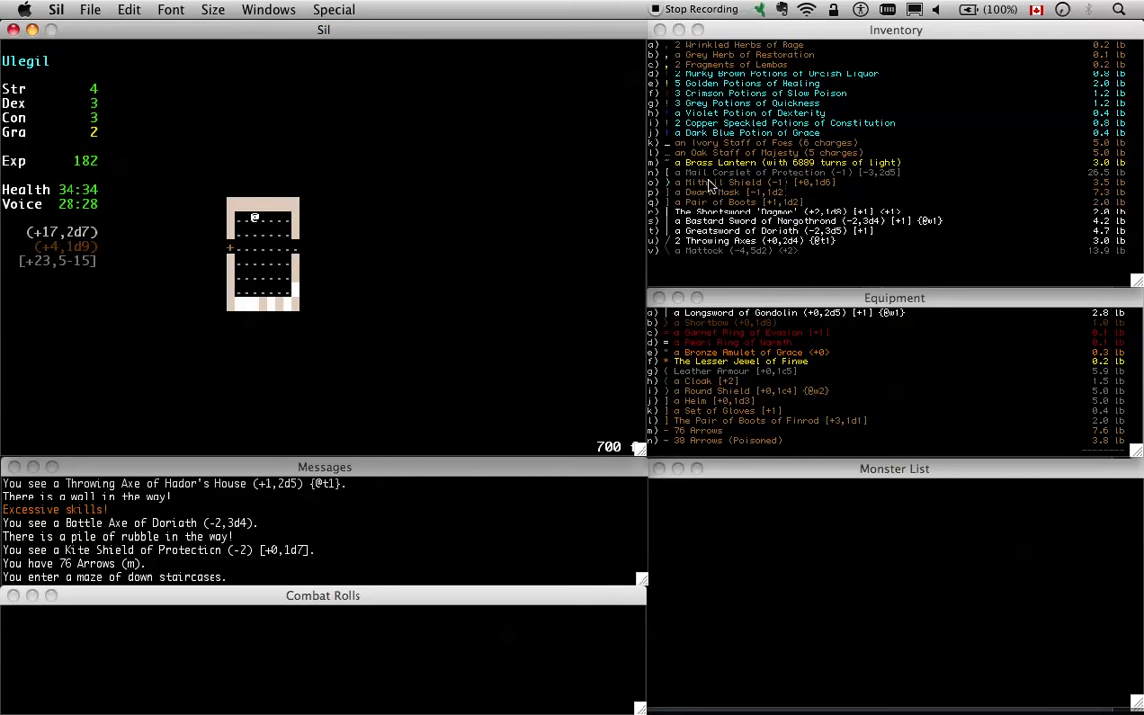
{"action": "mouse_move", "coordinate": [31, 286]}
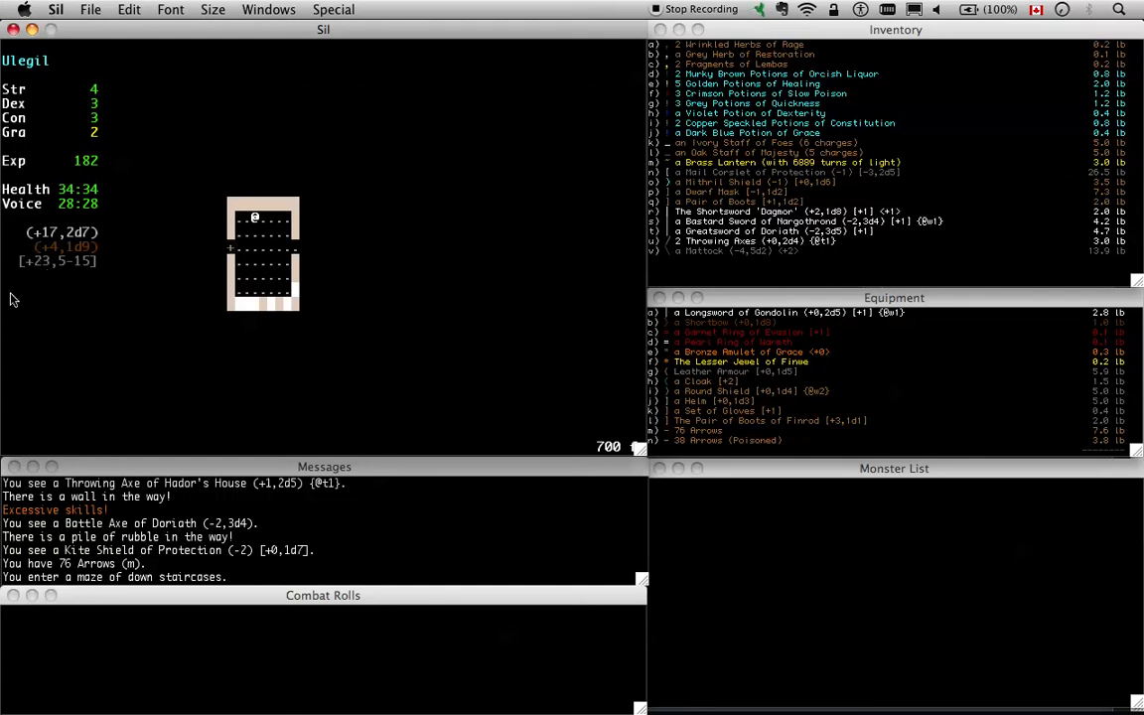
{"action": "mouse_move", "coordinate": [254, 204]}
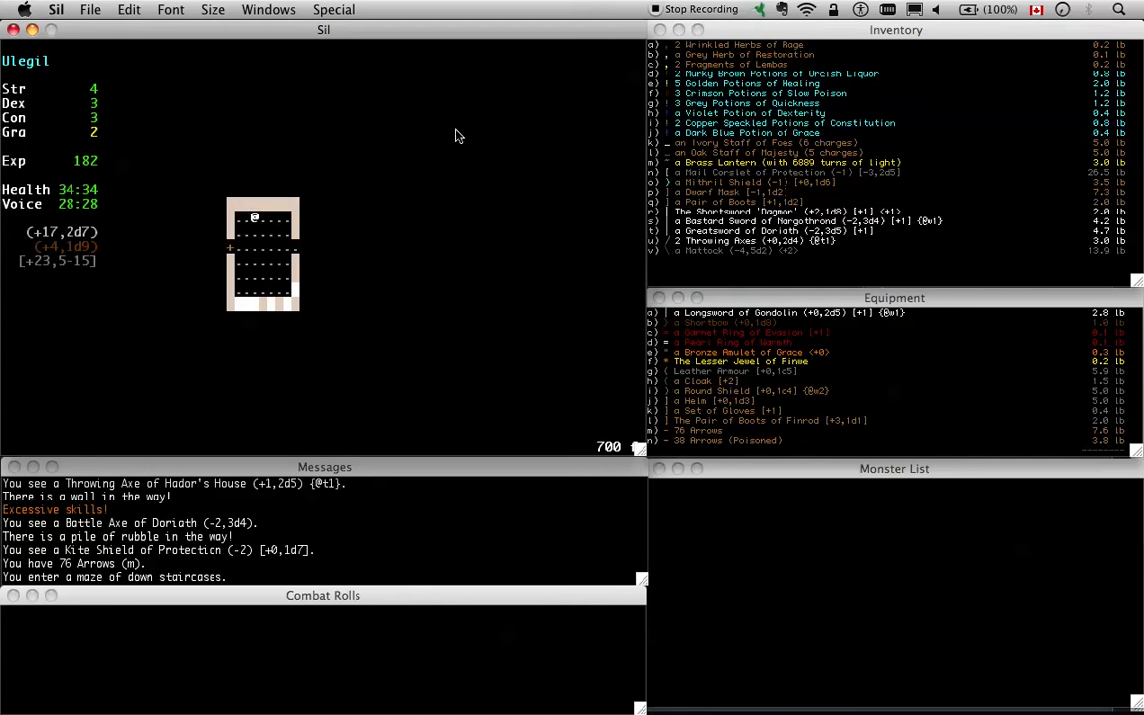
{"action": "mouse_move", "coordinate": [322, 187]}
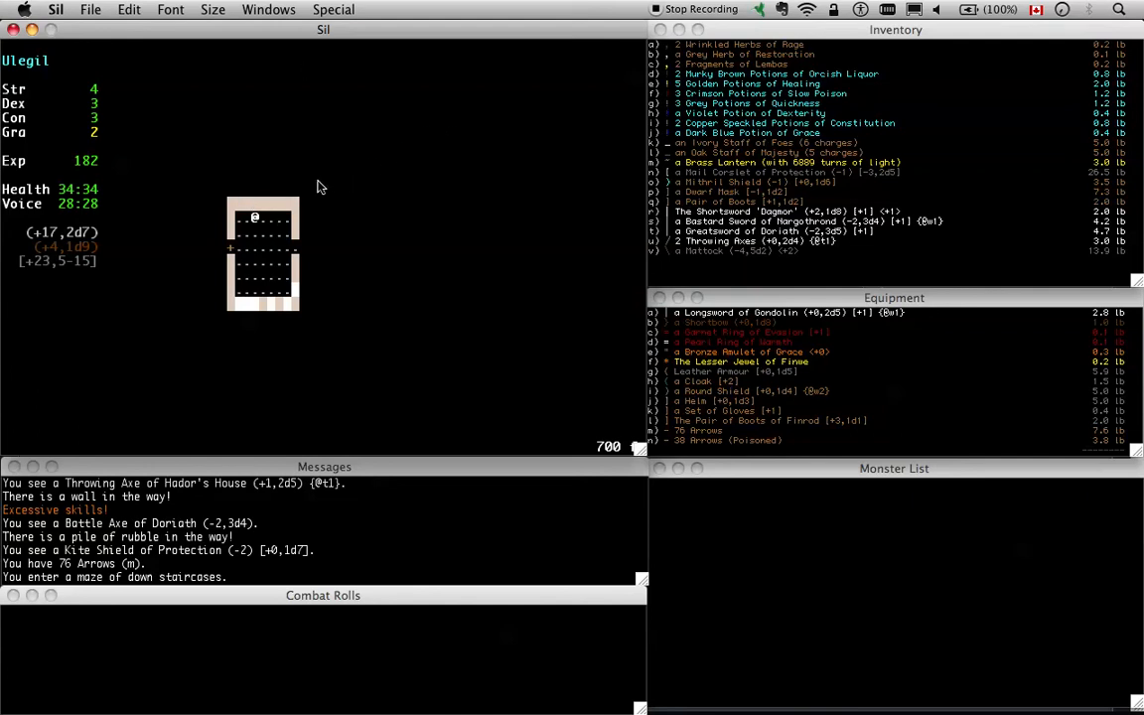
{"action": "mouse_move", "coordinate": [631, 230]}
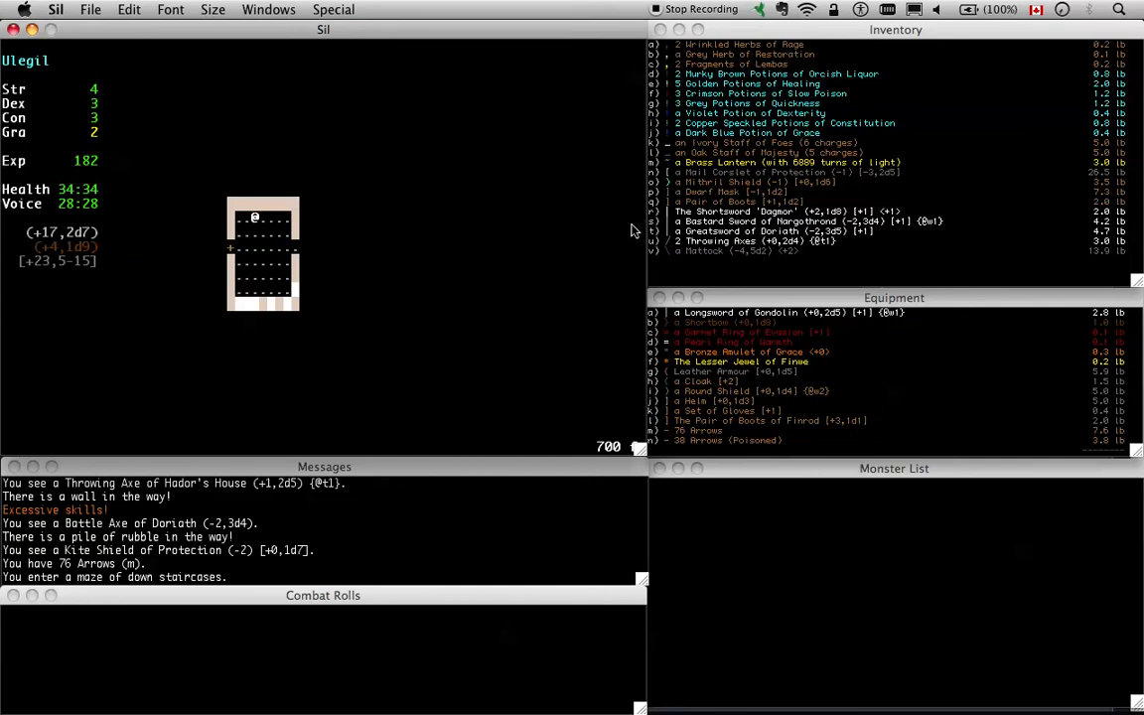
{"action": "mouse_move", "coordinate": [441, 199]}
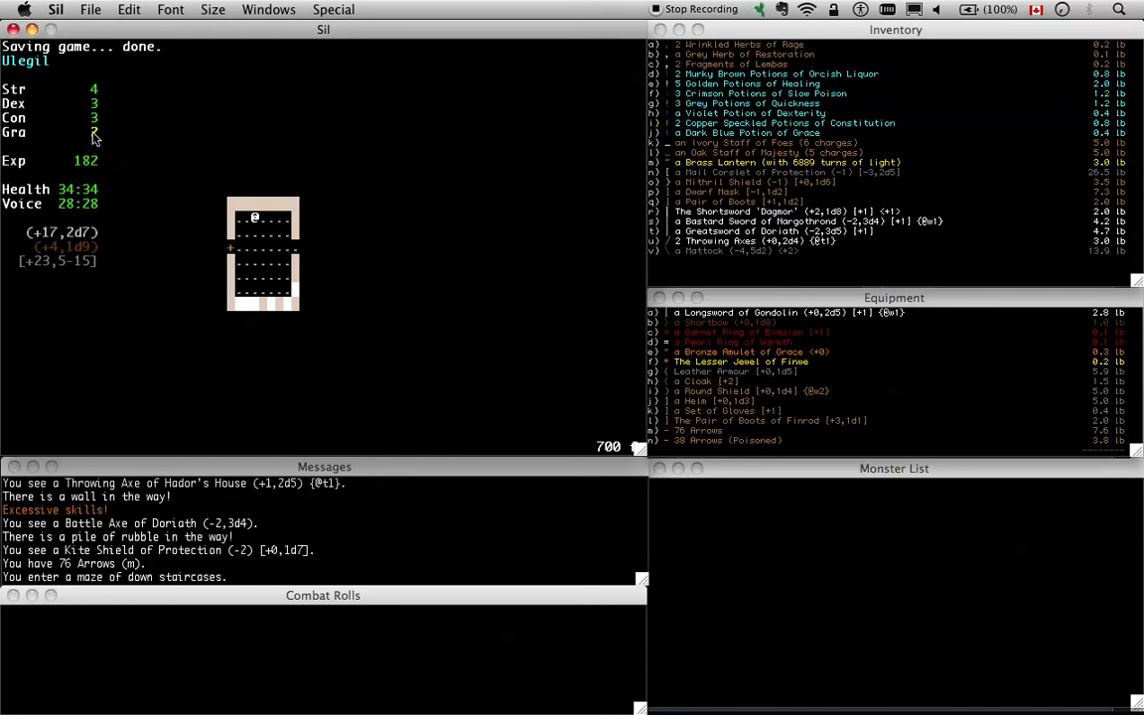
{"action": "mouse_move", "coordinate": [667, 65]}
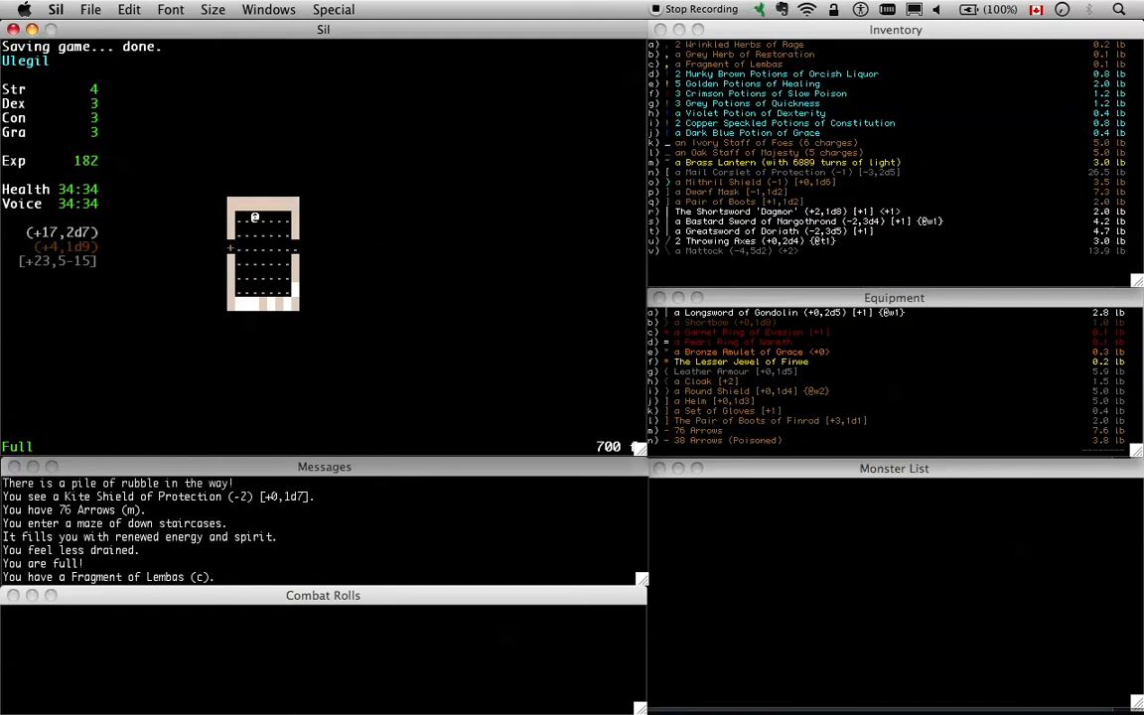
{"action": "mouse_move", "coordinate": [286, 197]}
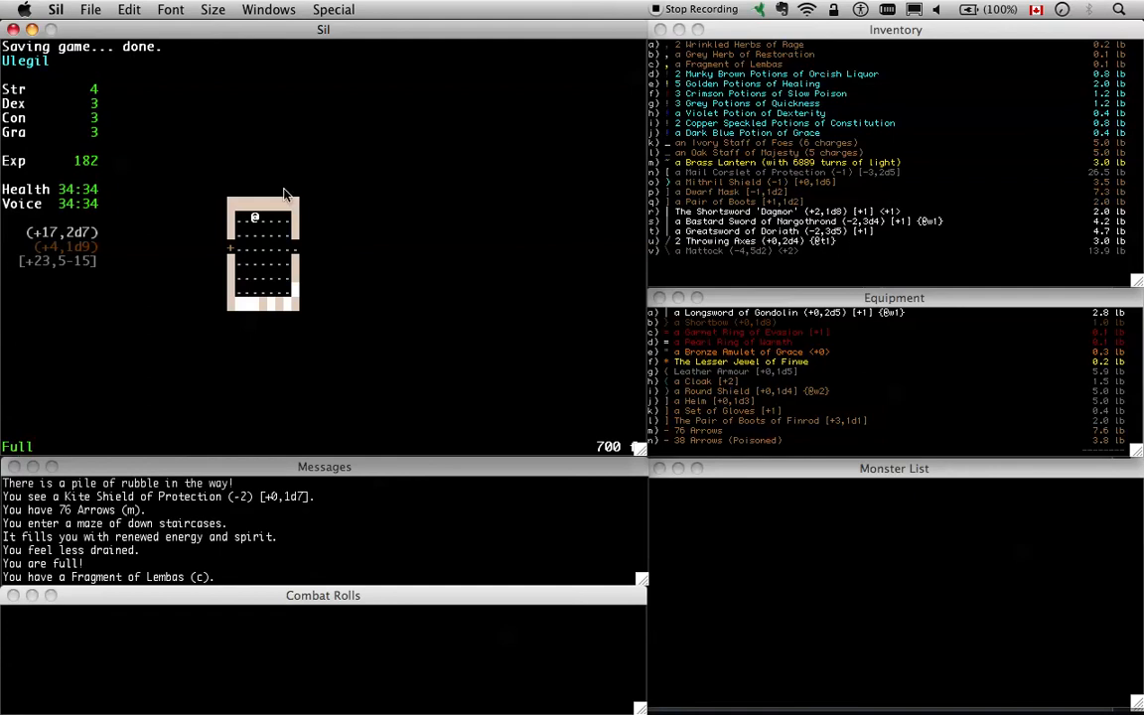